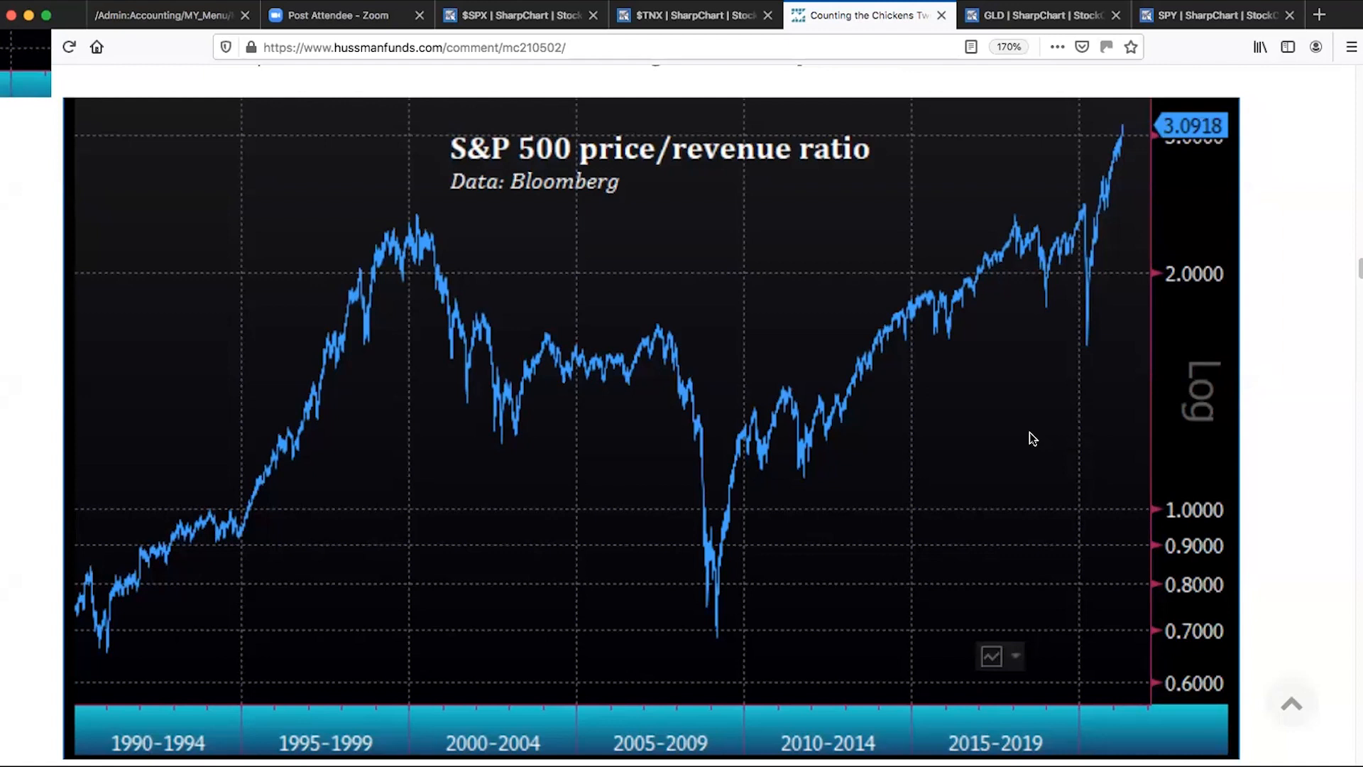
{"action": "mouse_move", "coordinate": [1020, 393]}
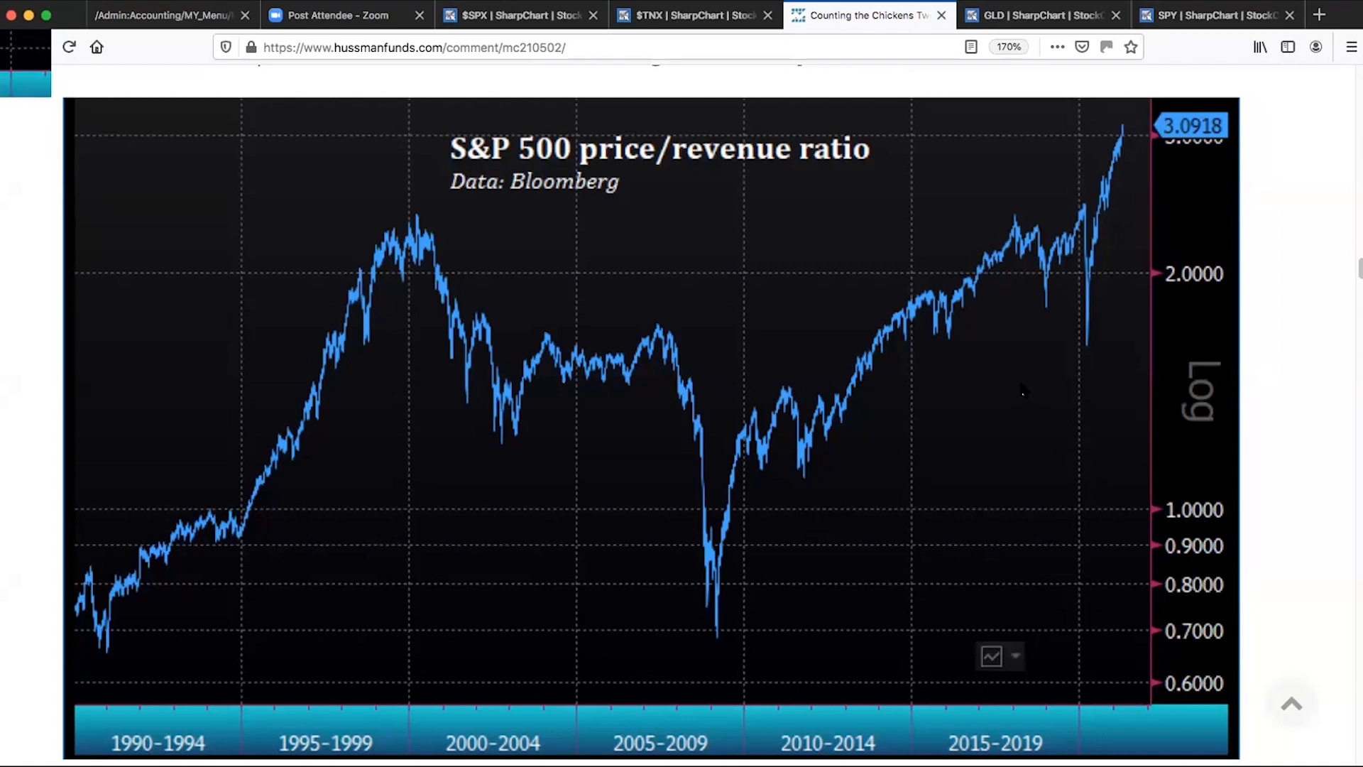
{"action": "mouse_move", "coordinate": [1006, 377]}
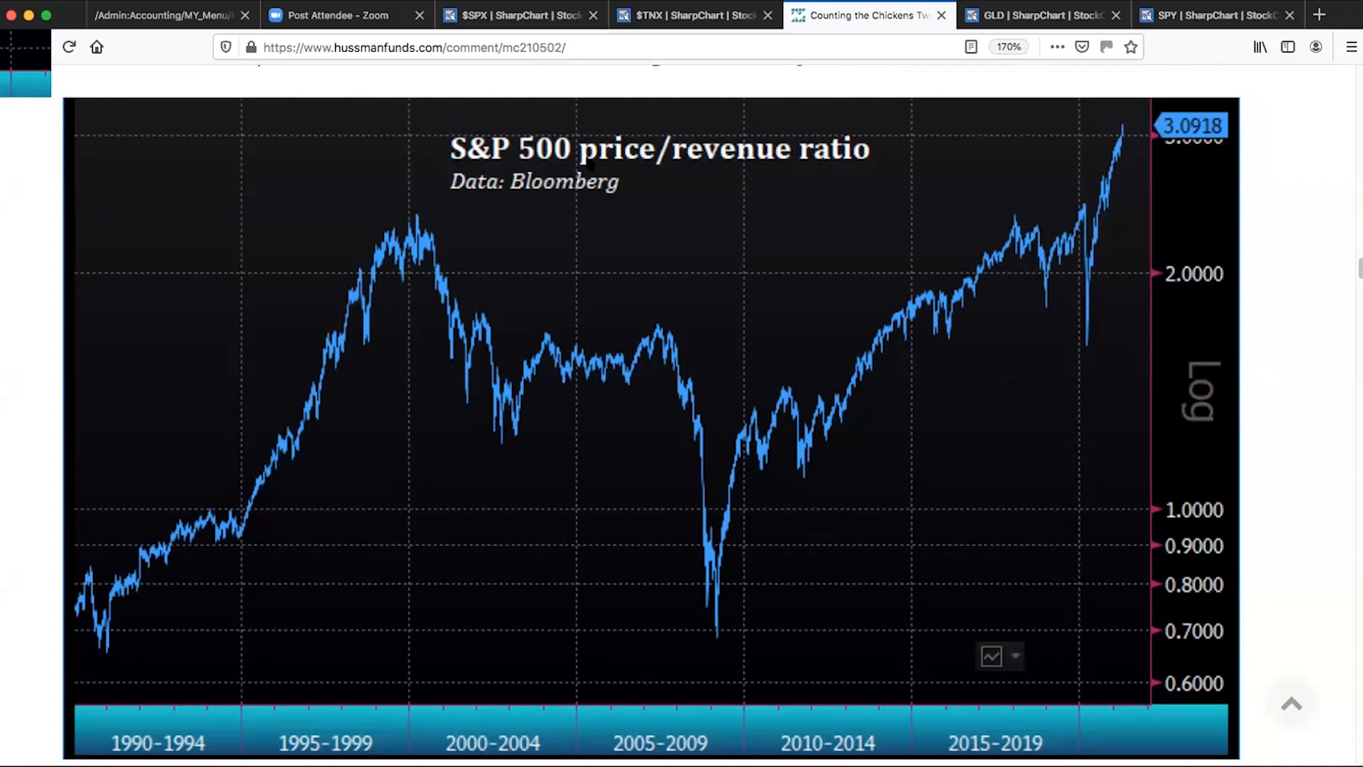
{"action": "mouse_move", "coordinate": [856, 180]}
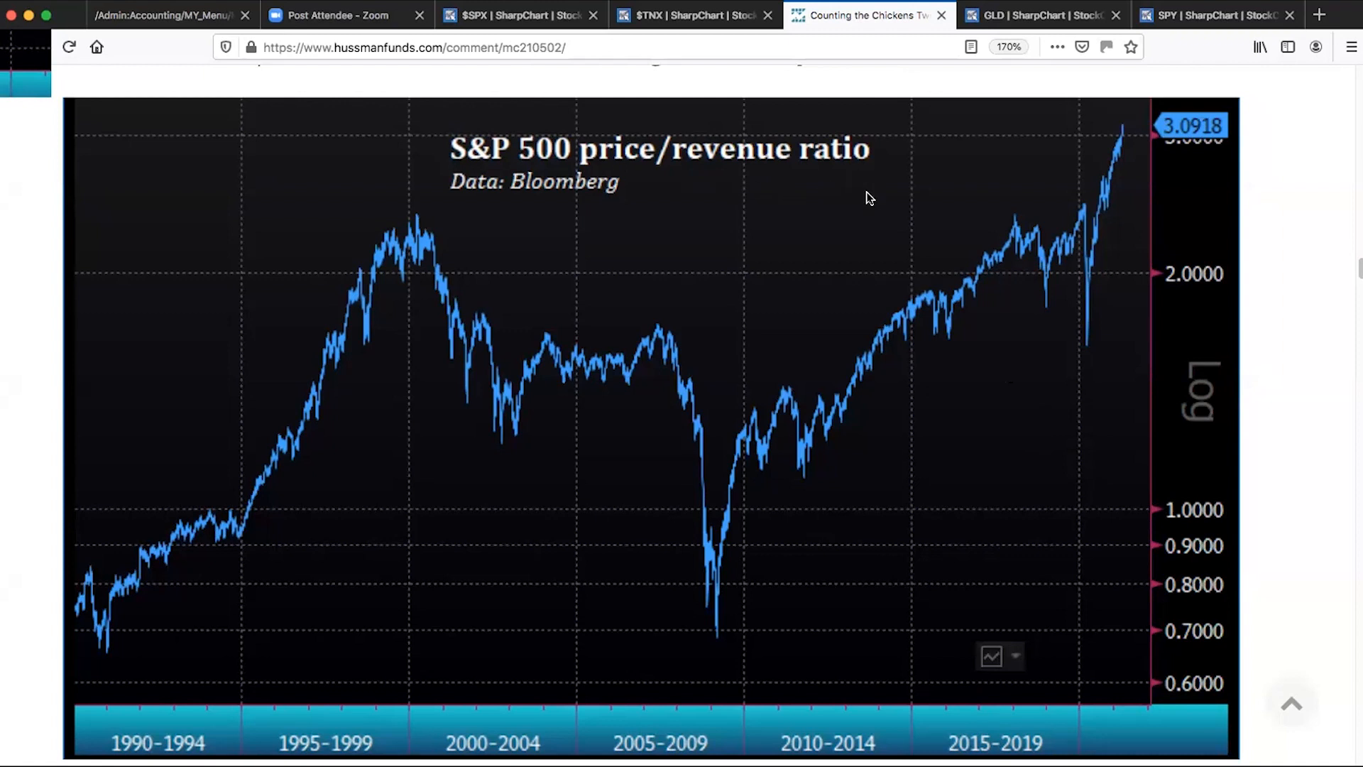
{"action": "mouse_move", "coordinate": [905, 419]}
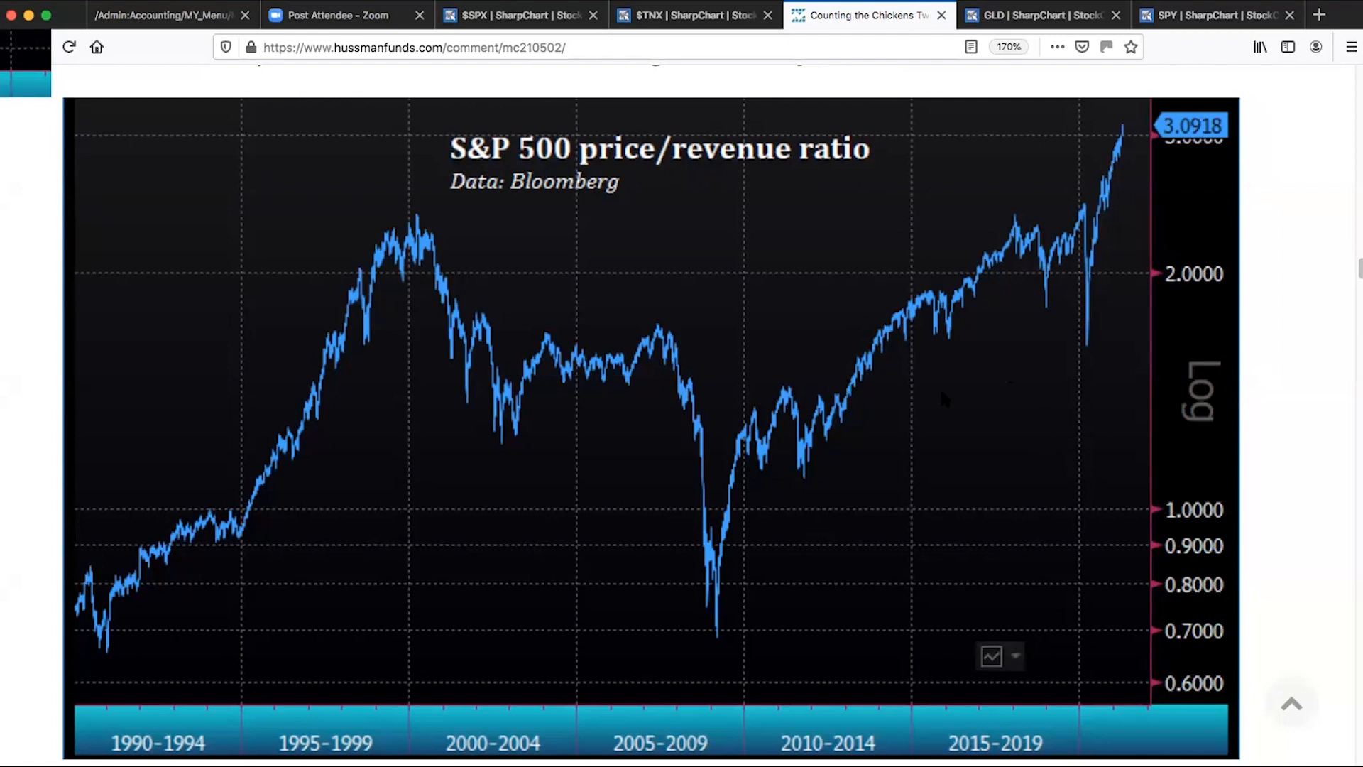
{"action": "mouse_move", "coordinate": [1021, 383]}
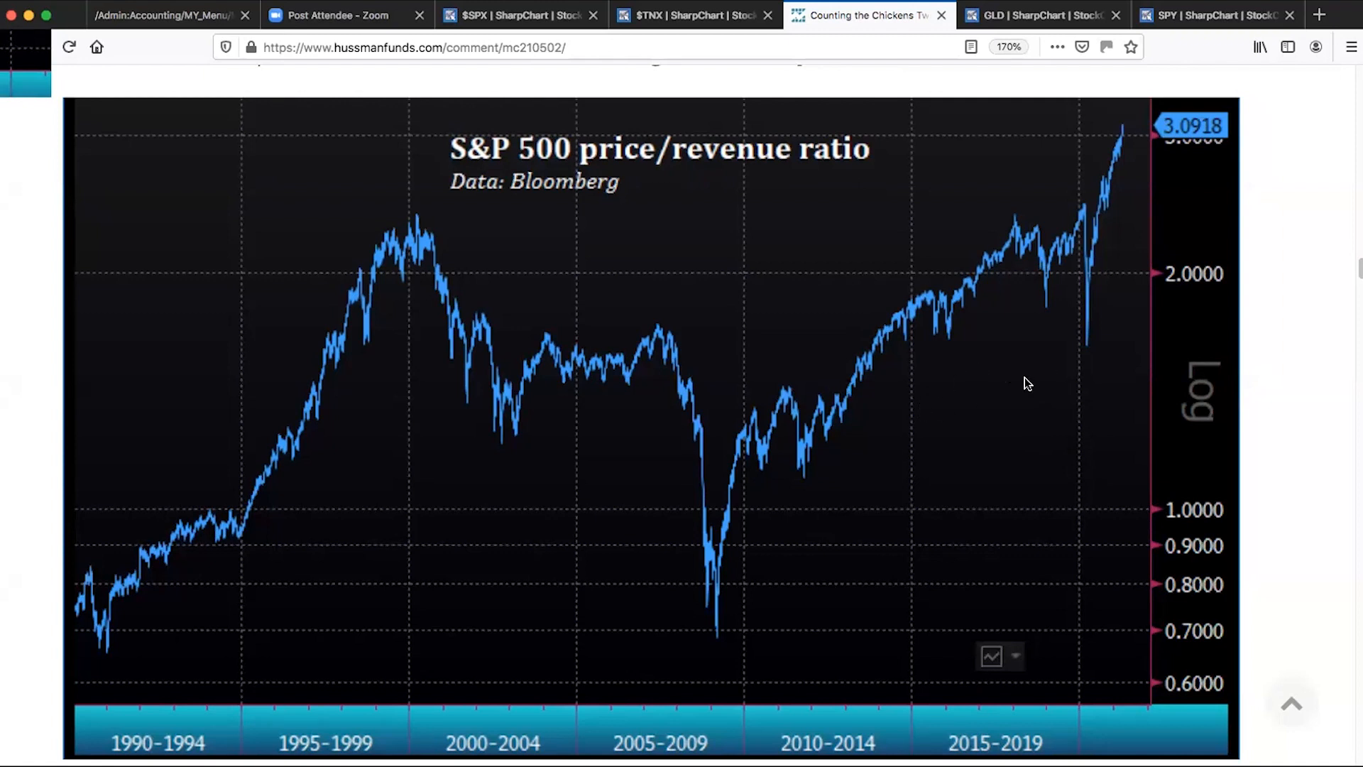
{"action": "mouse_move", "coordinate": [1123, 132]}
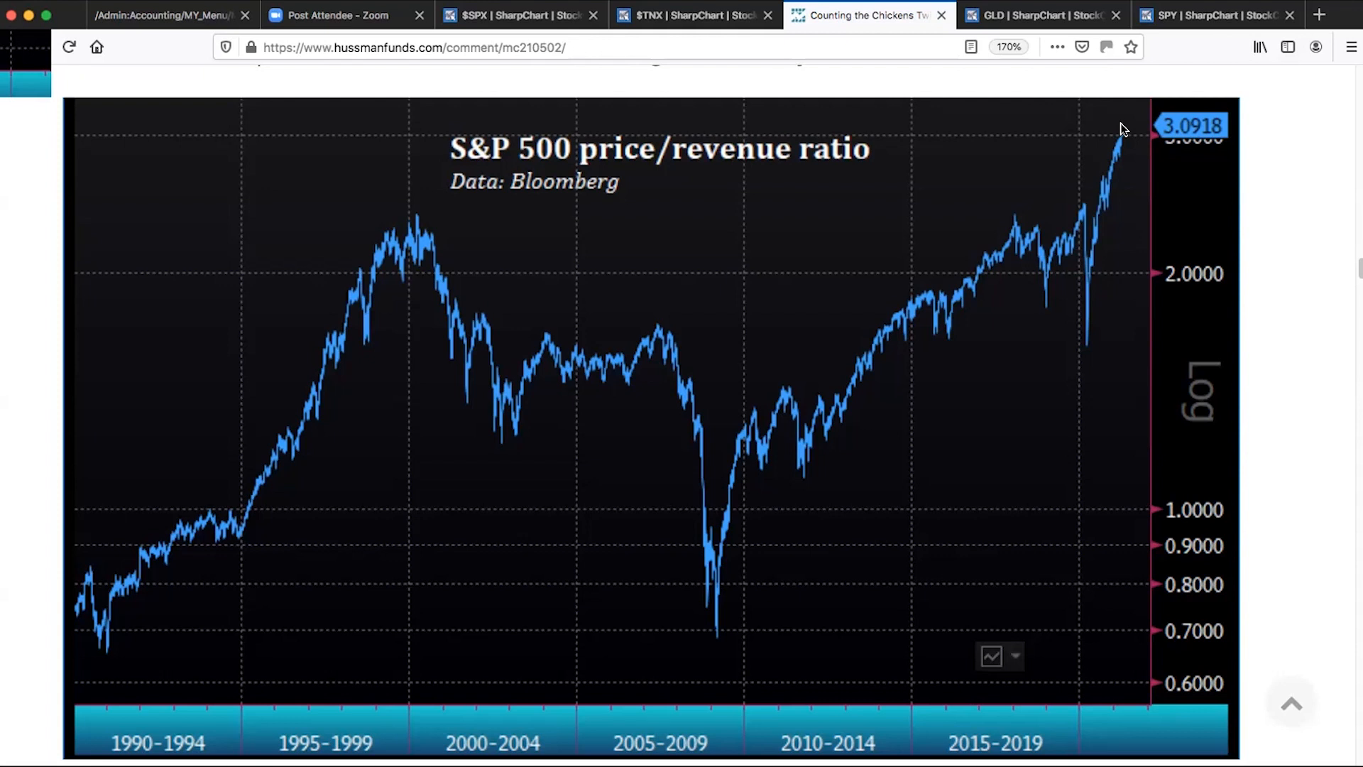
{"action": "mouse_move", "coordinate": [1123, 126]}
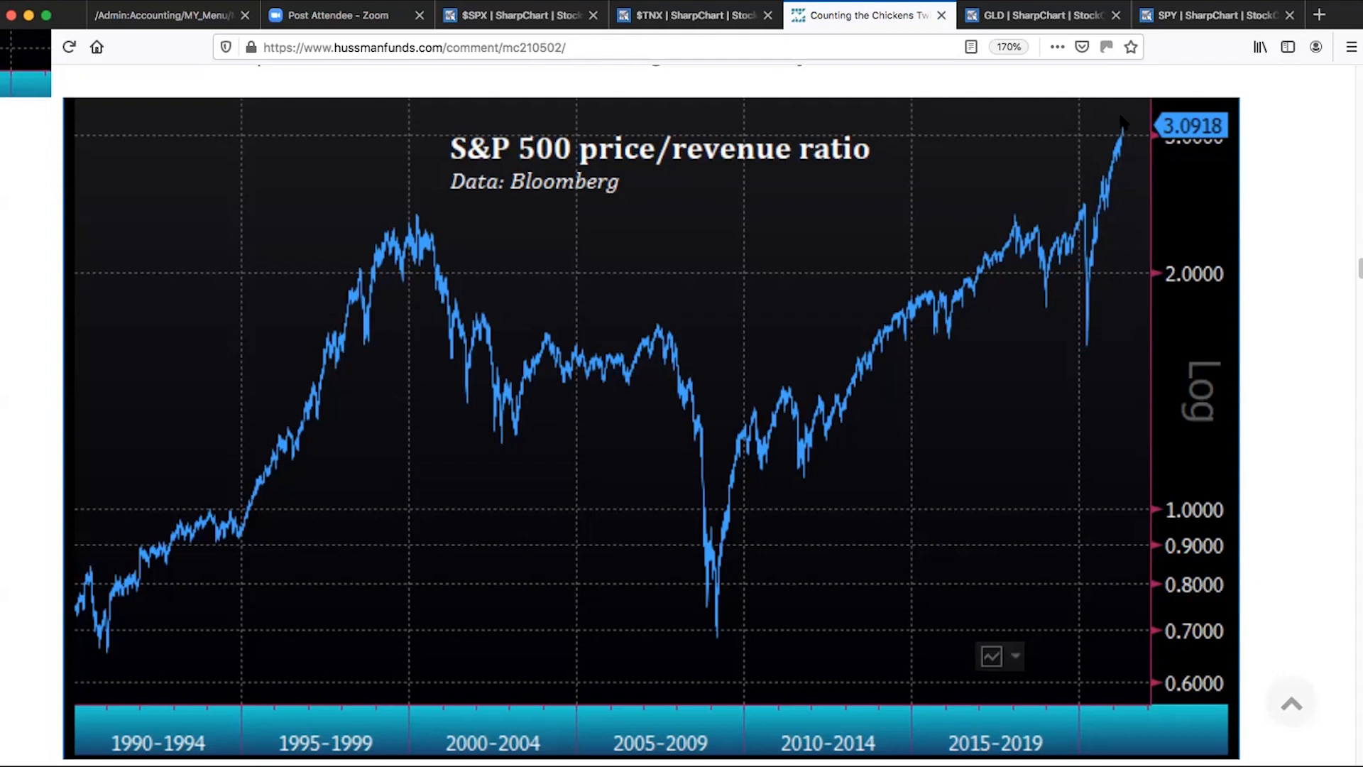
{"action": "mouse_move", "coordinate": [1120, 117]}
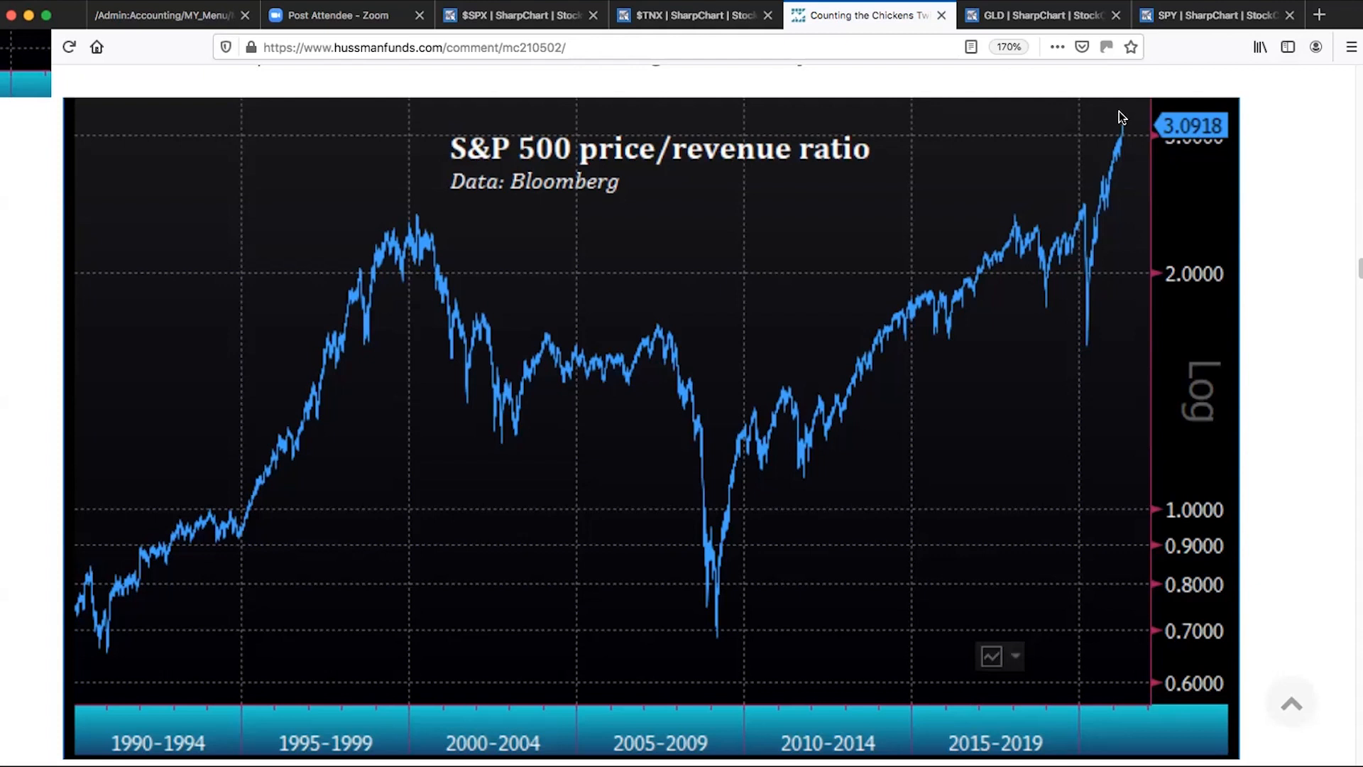
{"action": "mouse_move", "coordinate": [1121, 114]}
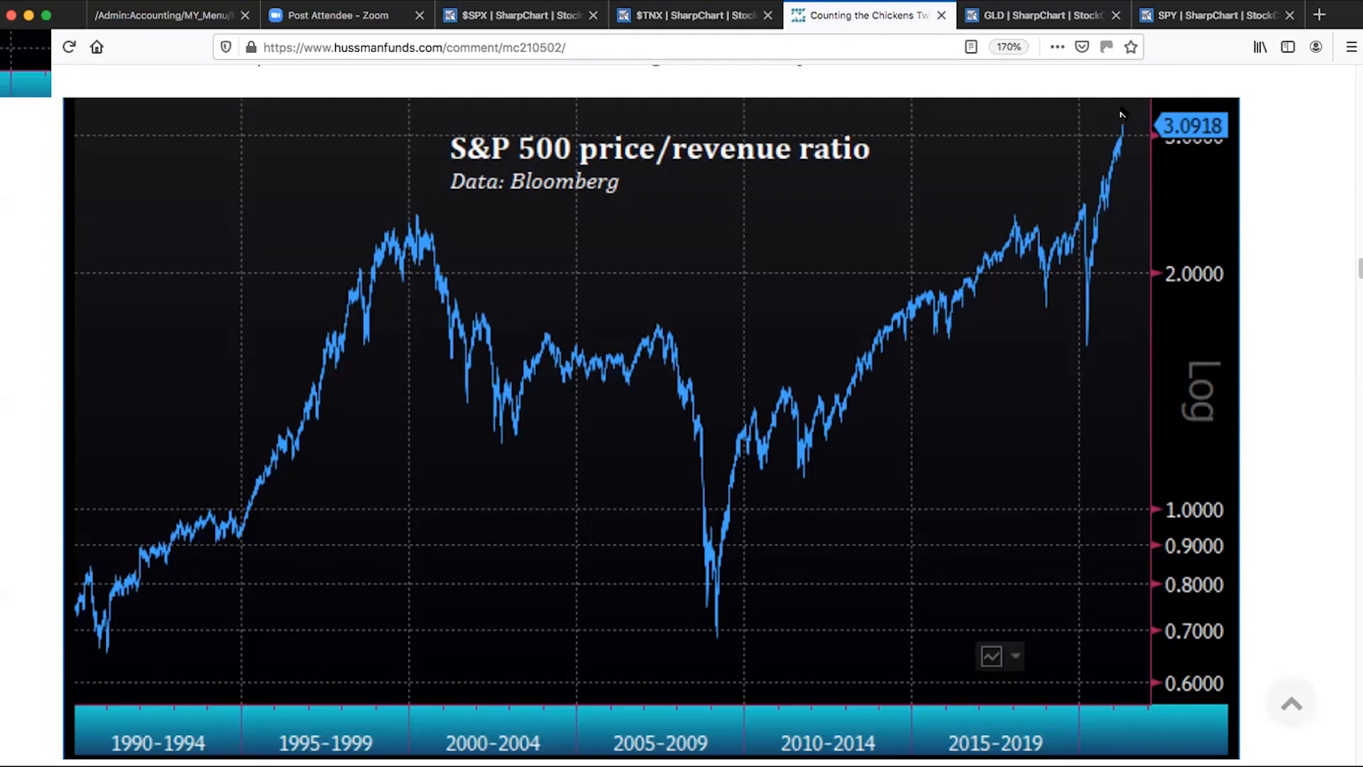
{"action": "mouse_move", "coordinate": [1126, 129]}
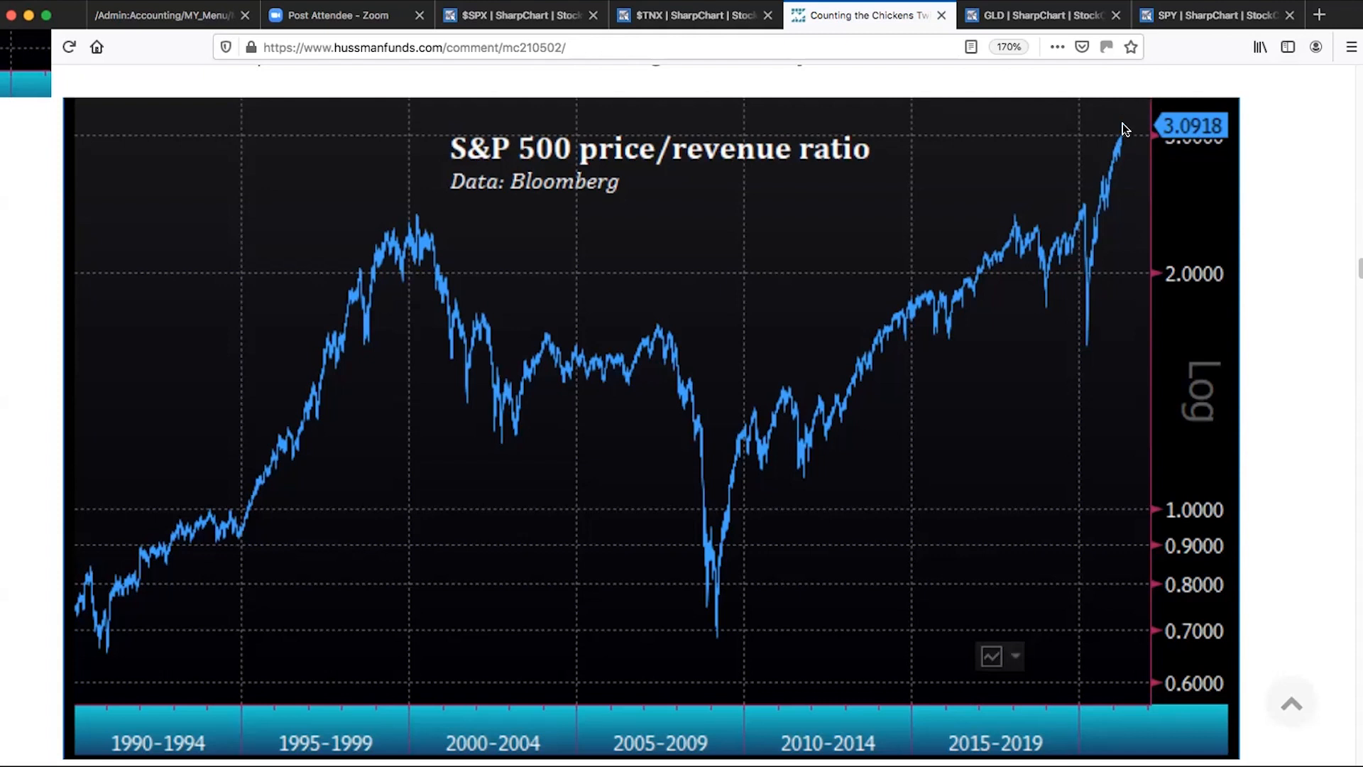
{"action": "mouse_move", "coordinate": [1125, 145]}
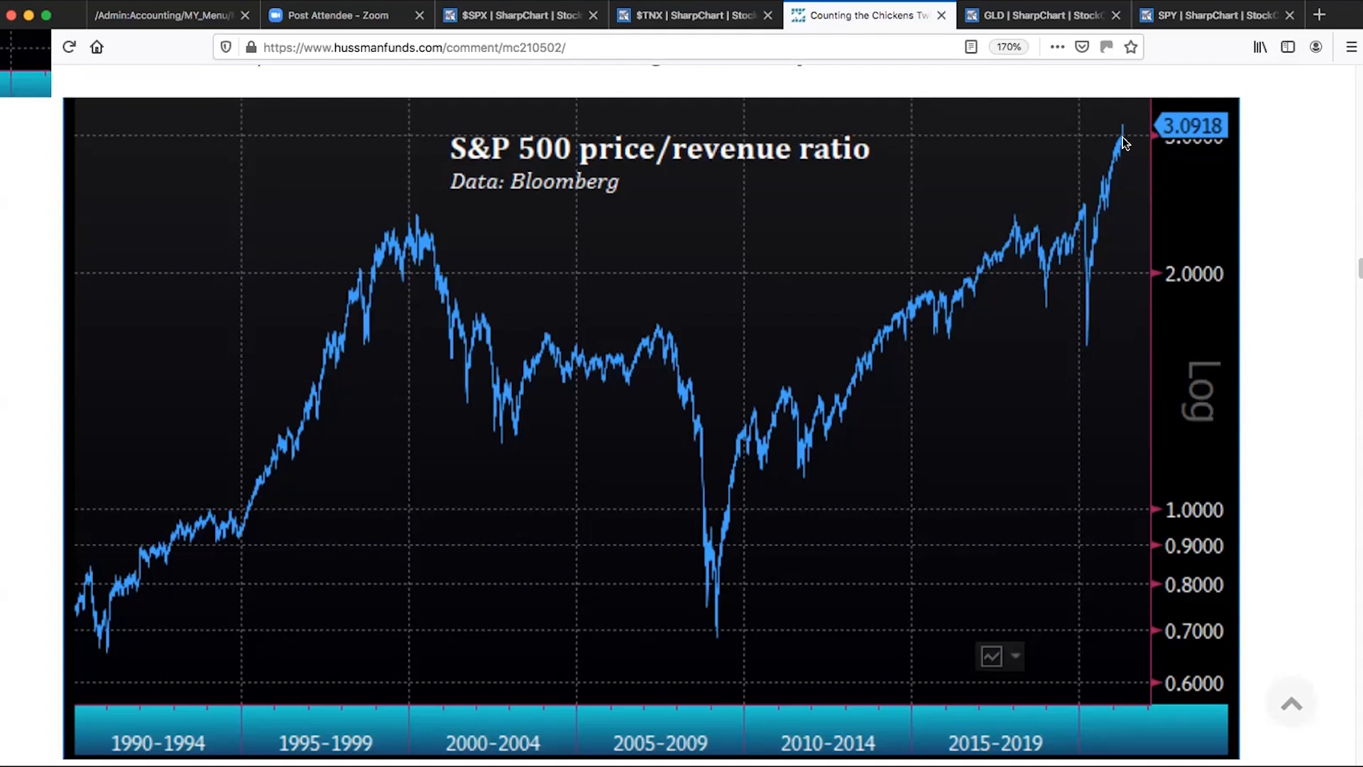
{"action": "mouse_move", "coordinate": [1098, 211]}
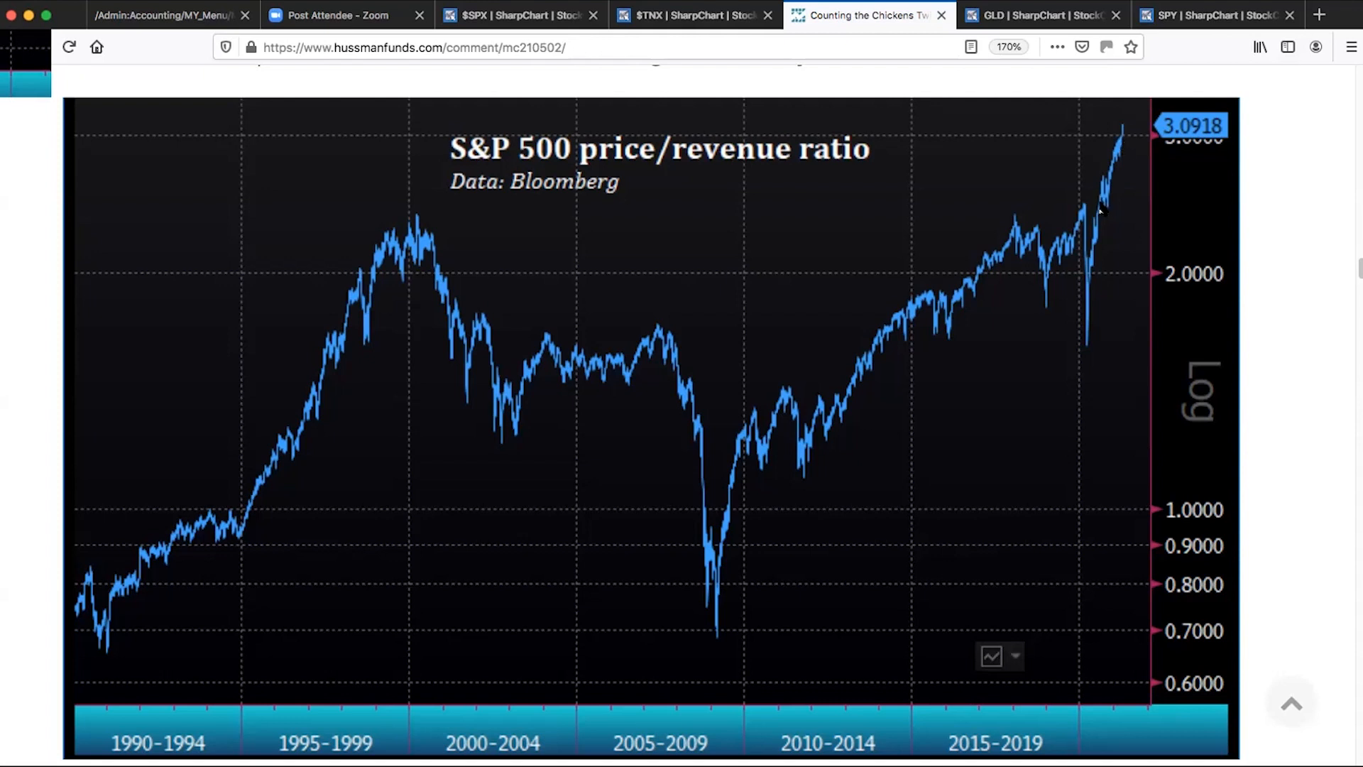
{"action": "mouse_move", "coordinate": [1105, 212]}
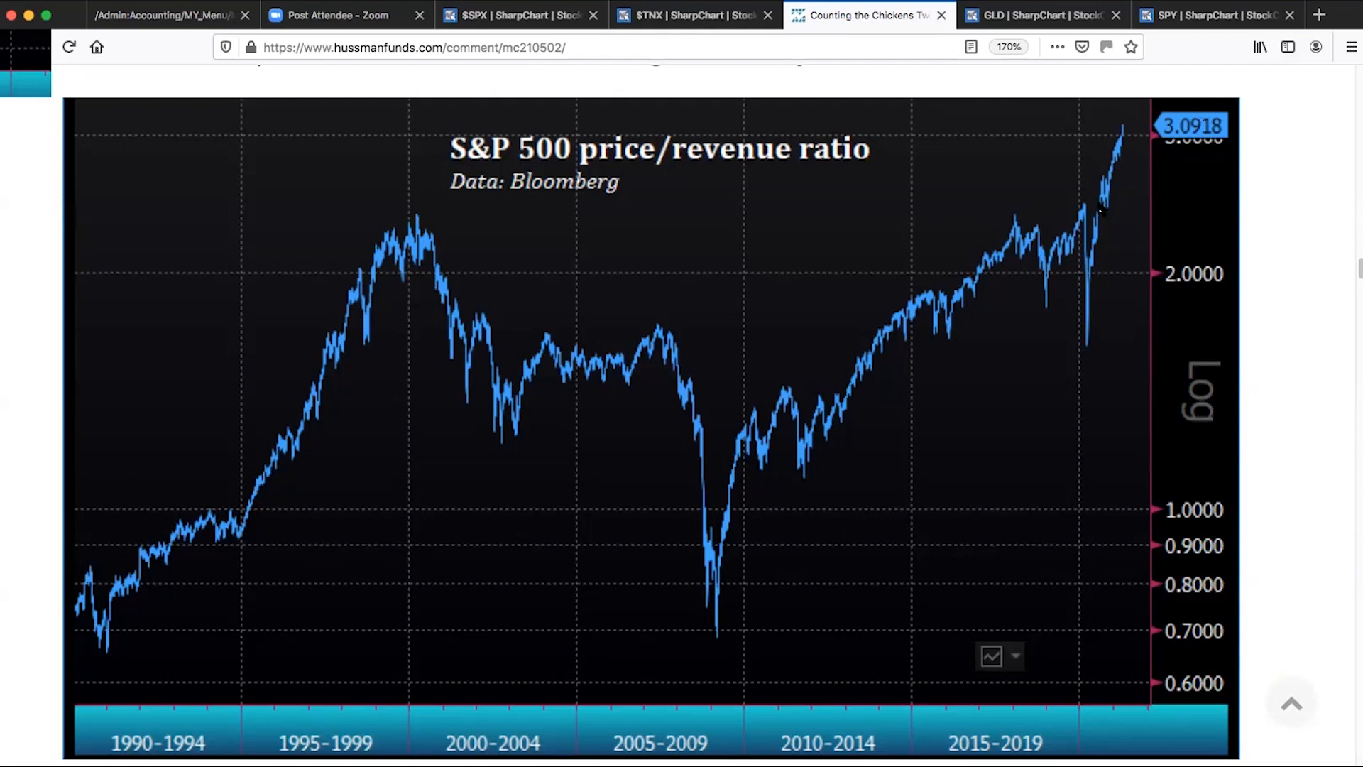
{"action": "mouse_move", "coordinate": [1099, 213]}
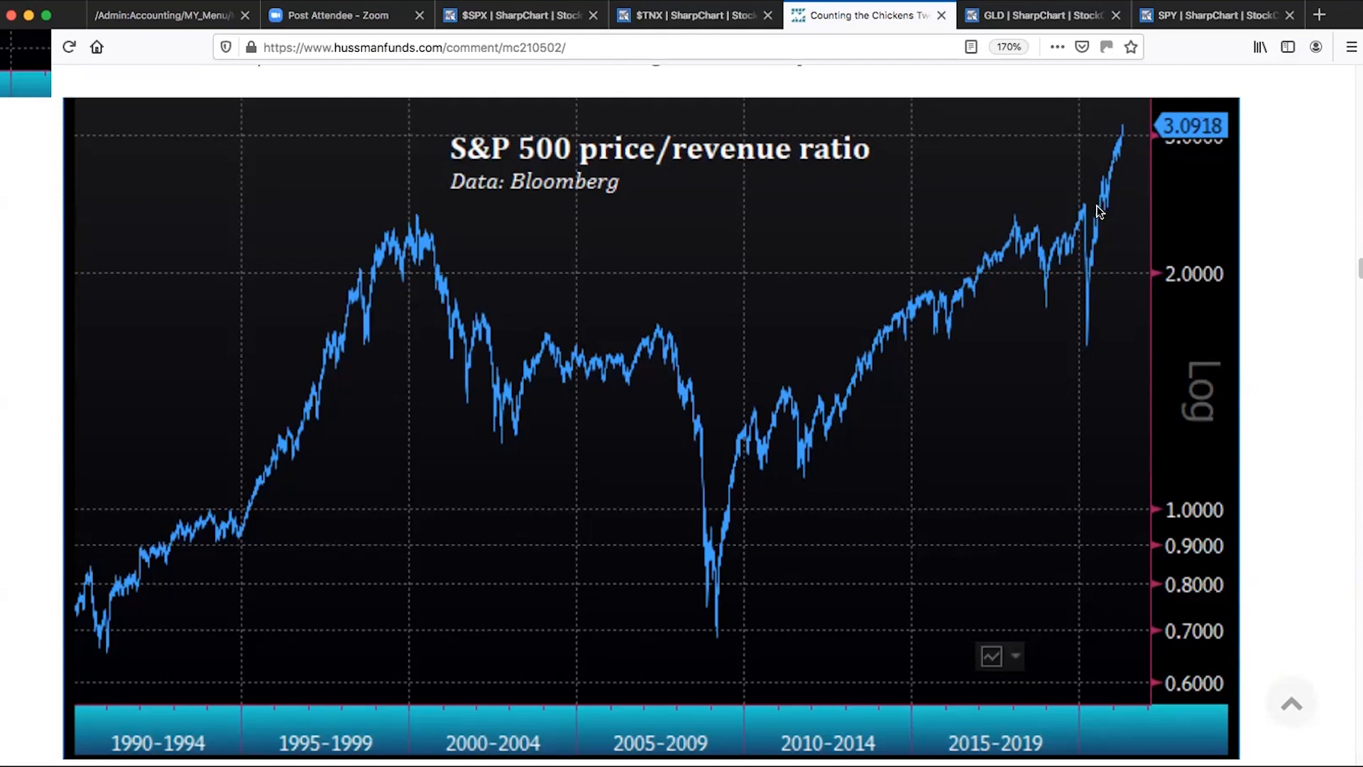
{"action": "mouse_move", "coordinate": [1100, 216]}
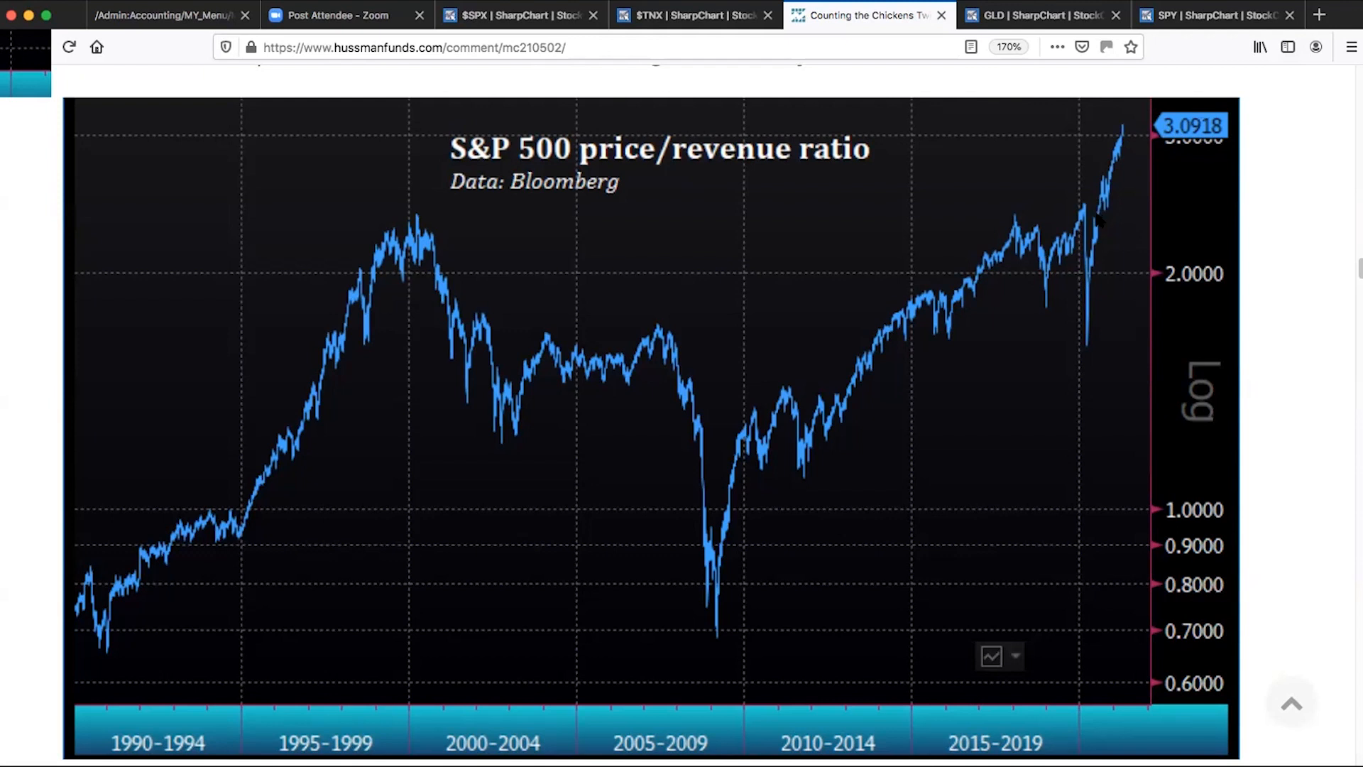
{"action": "mouse_move", "coordinate": [781, 205]}
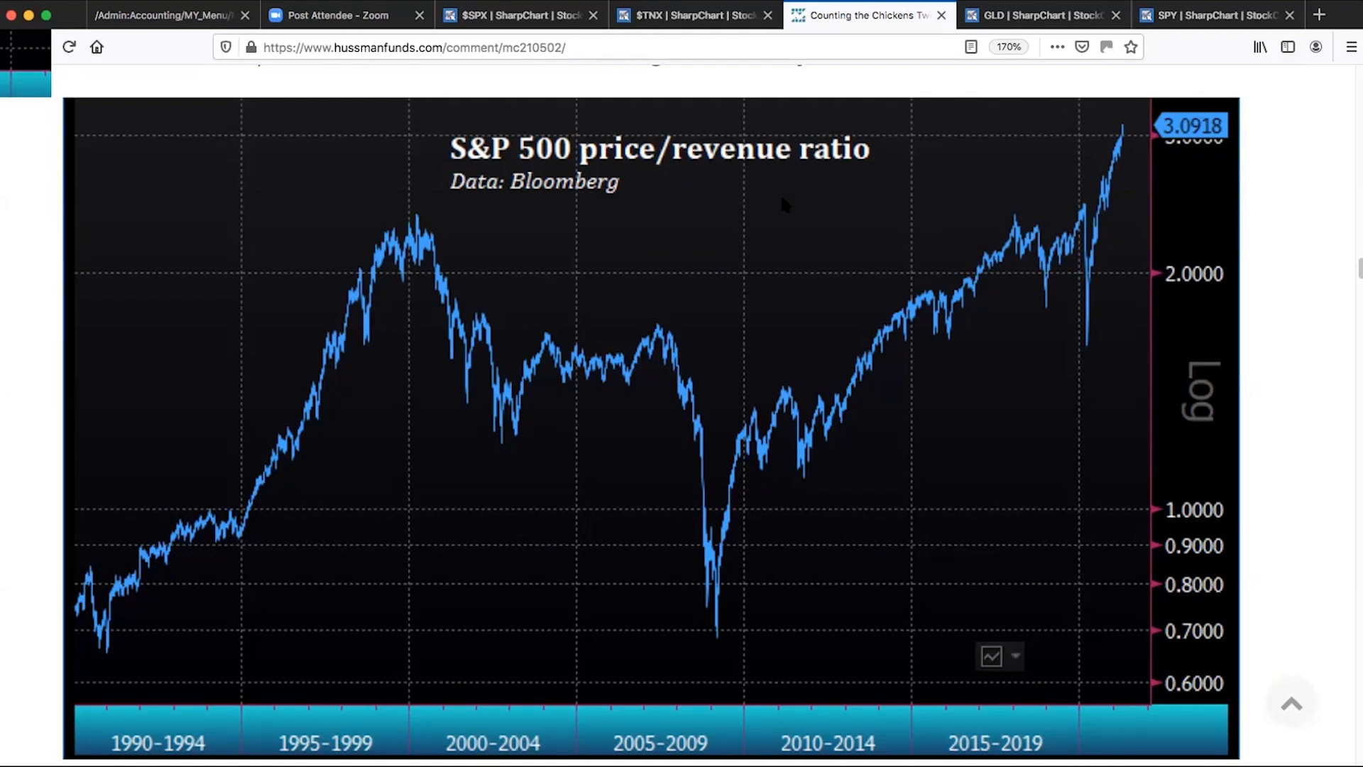
{"action": "mouse_move", "coordinate": [402, 227]}
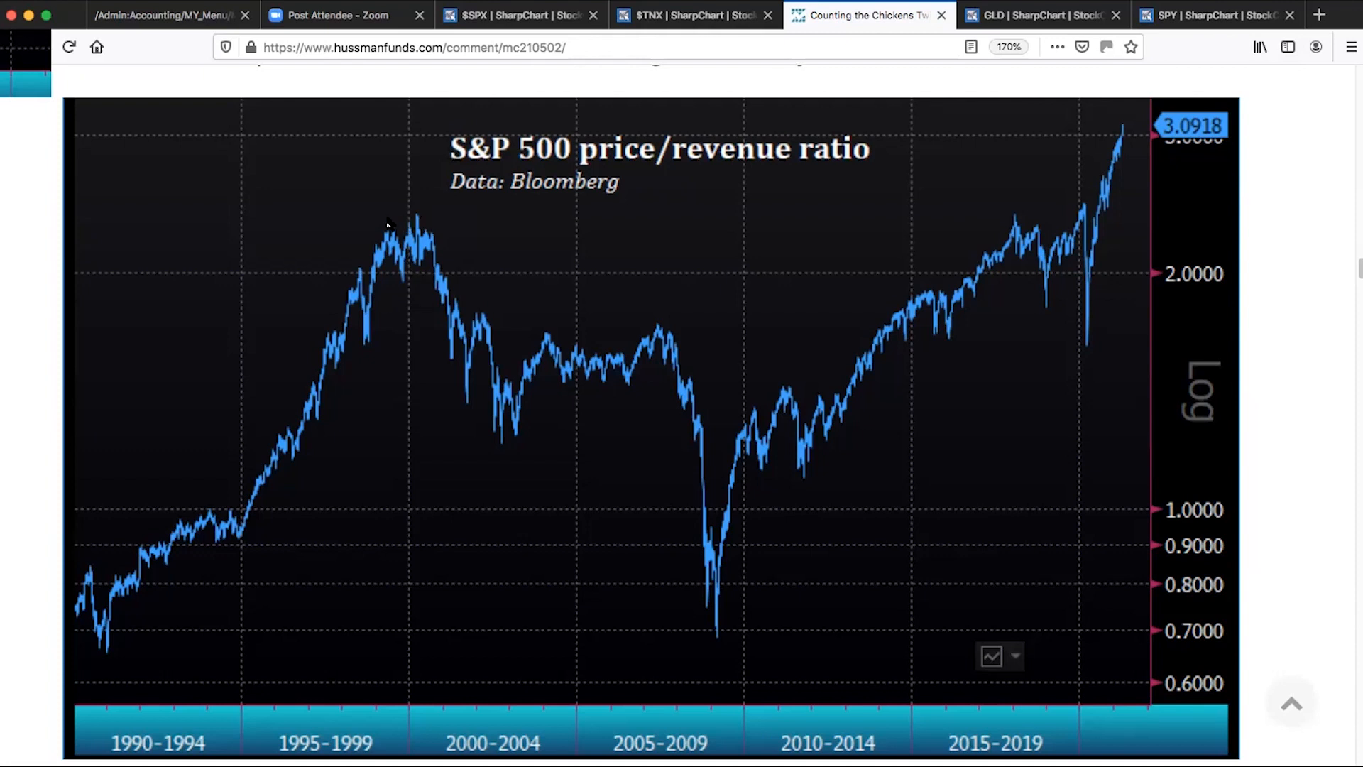
{"action": "mouse_move", "coordinate": [421, 224]}
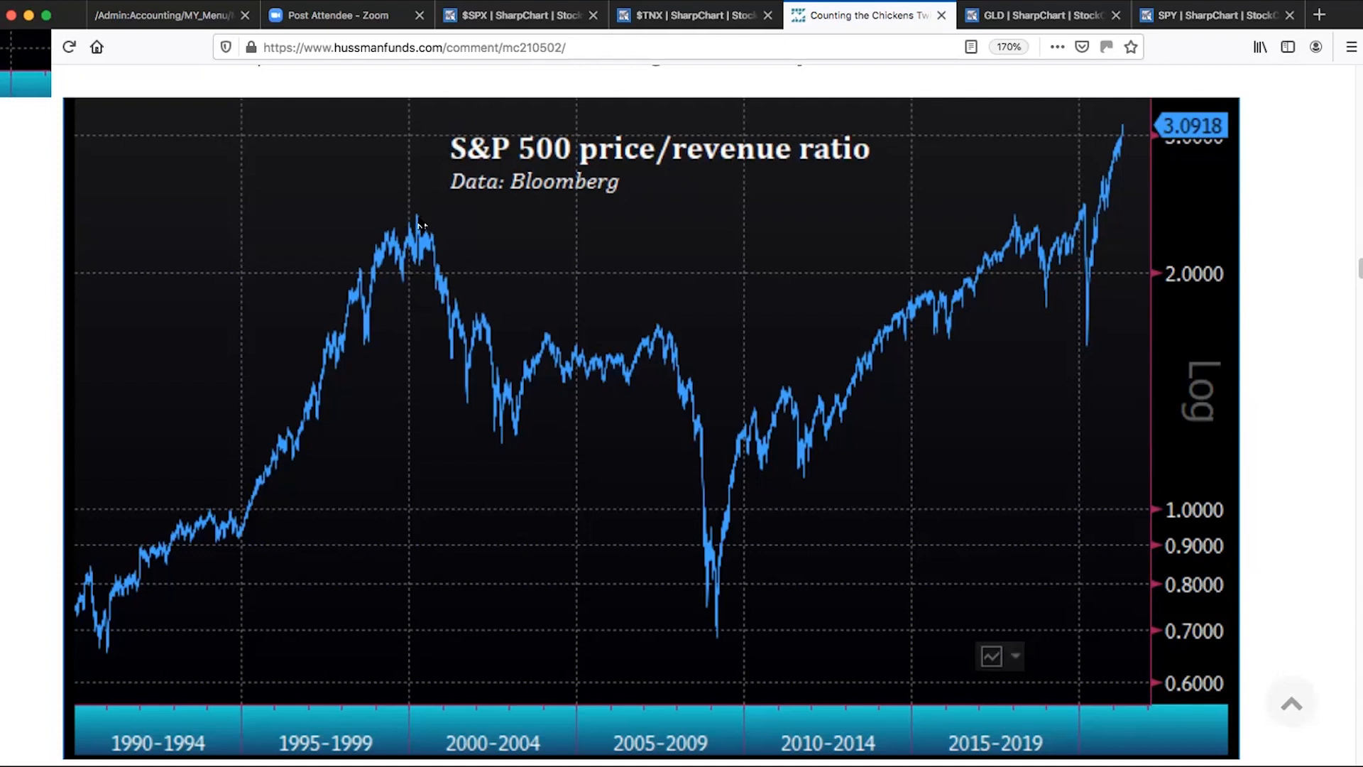
{"action": "mouse_move", "coordinate": [415, 217]}
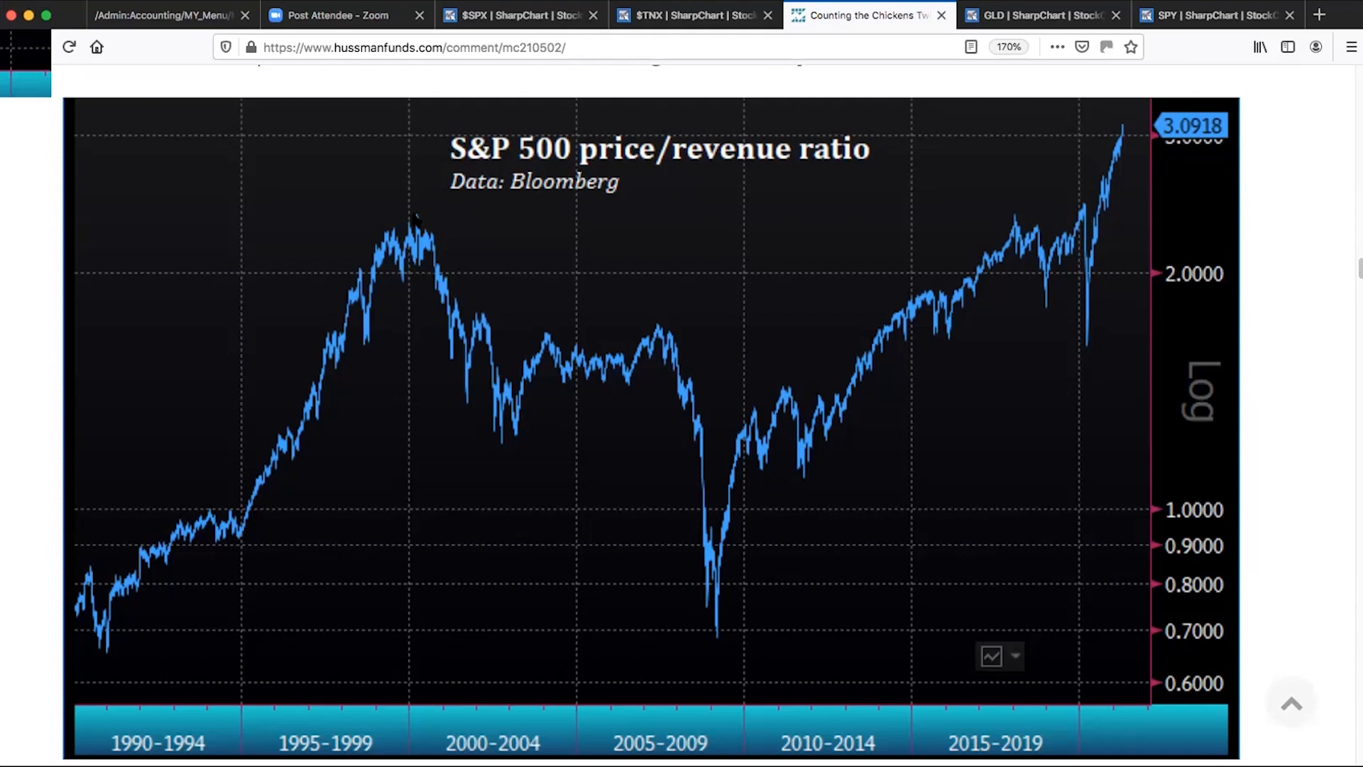
{"action": "mouse_move", "coordinate": [1067, 286]}
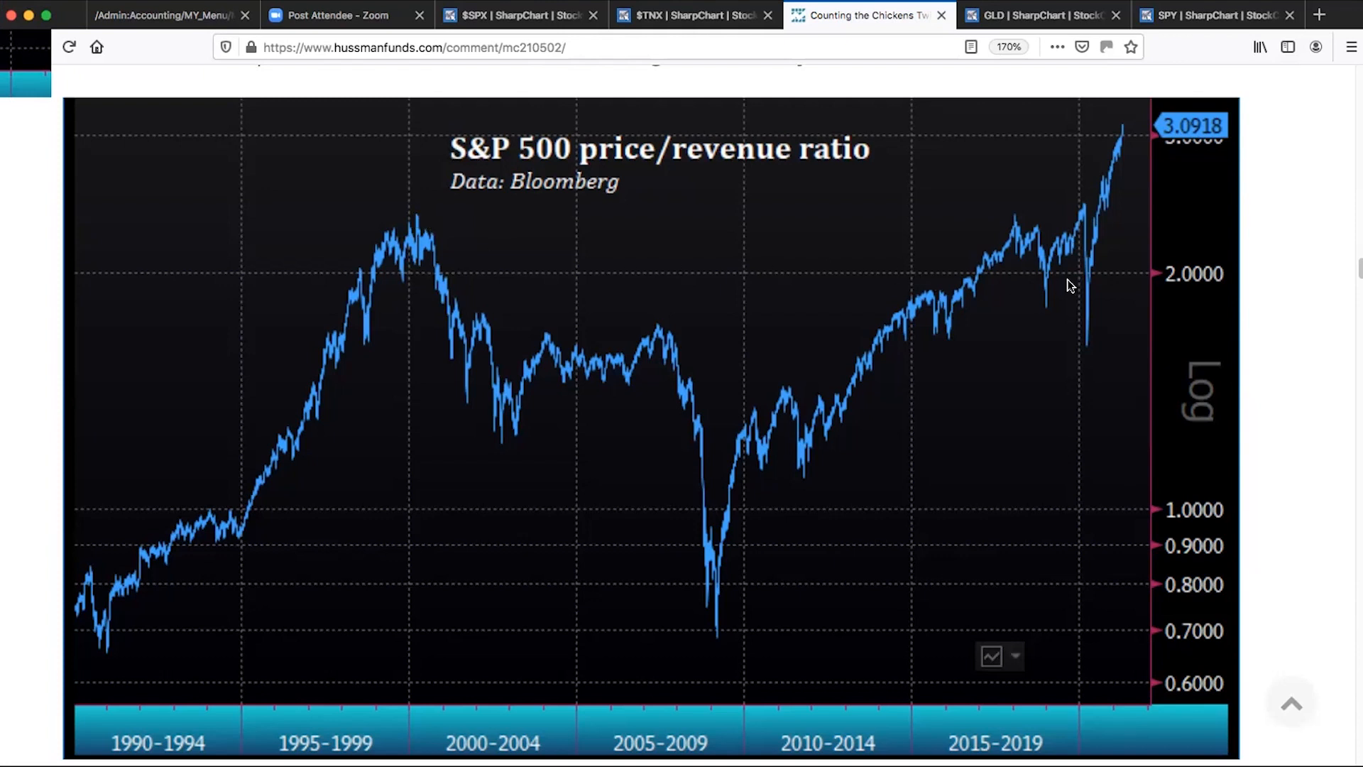
{"action": "mouse_move", "coordinate": [826, 277]}
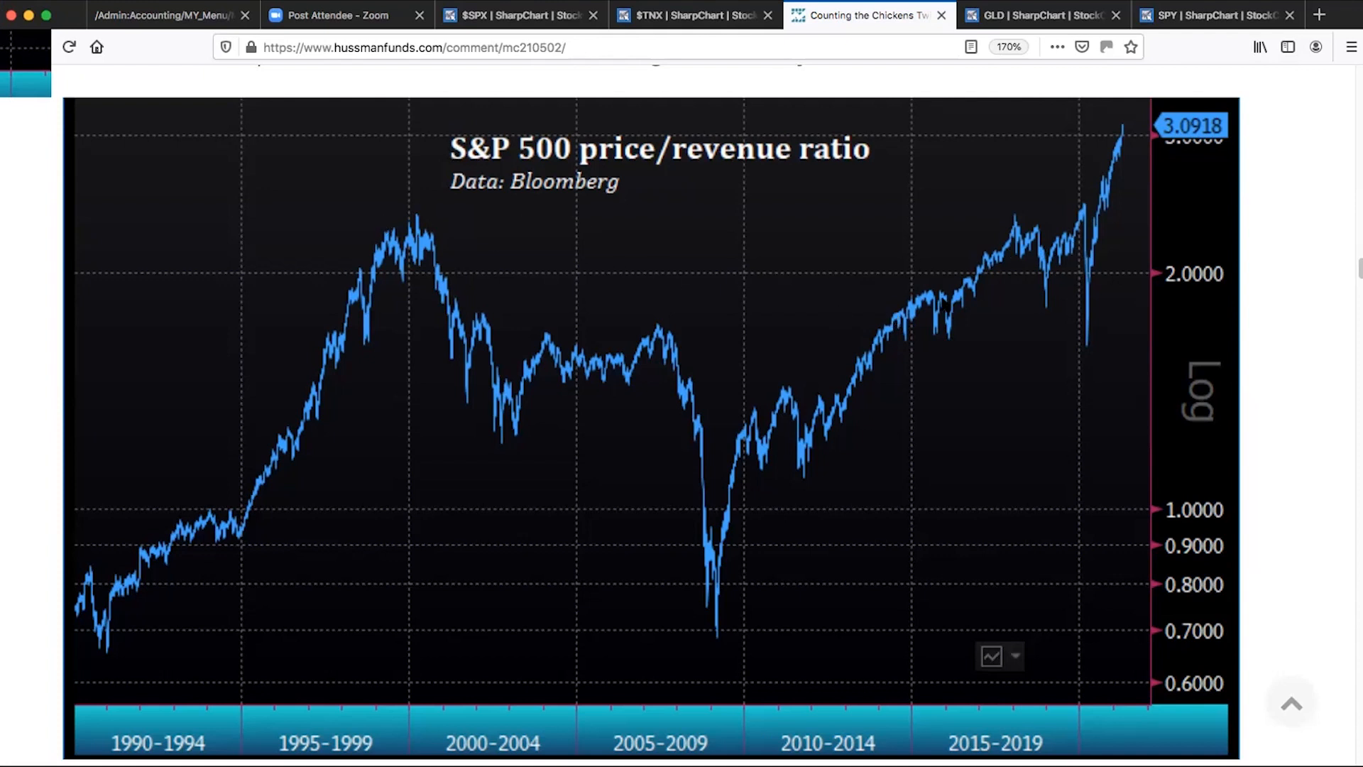
{"action": "mouse_move", "coordinate": [668, 266]}
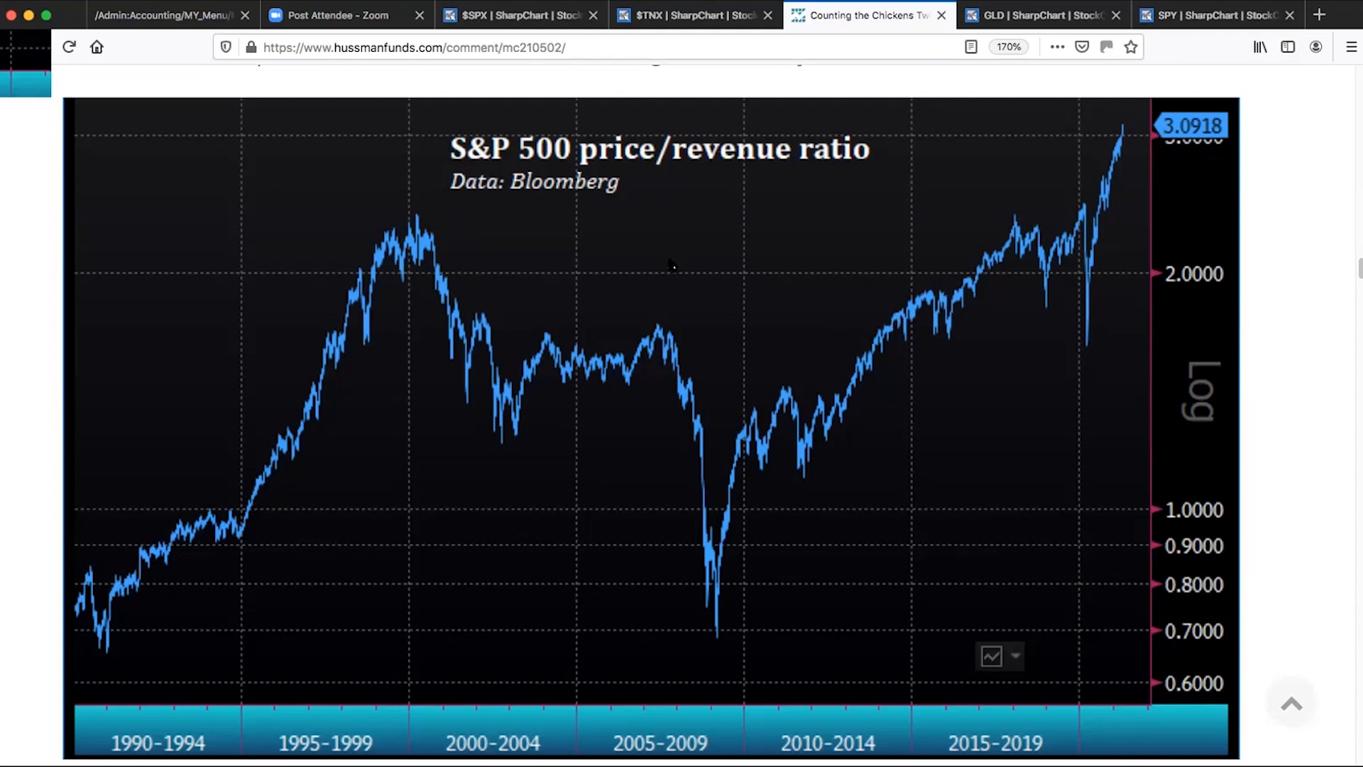
{"action": "mouse_move", "coordinate": [789, 262]}
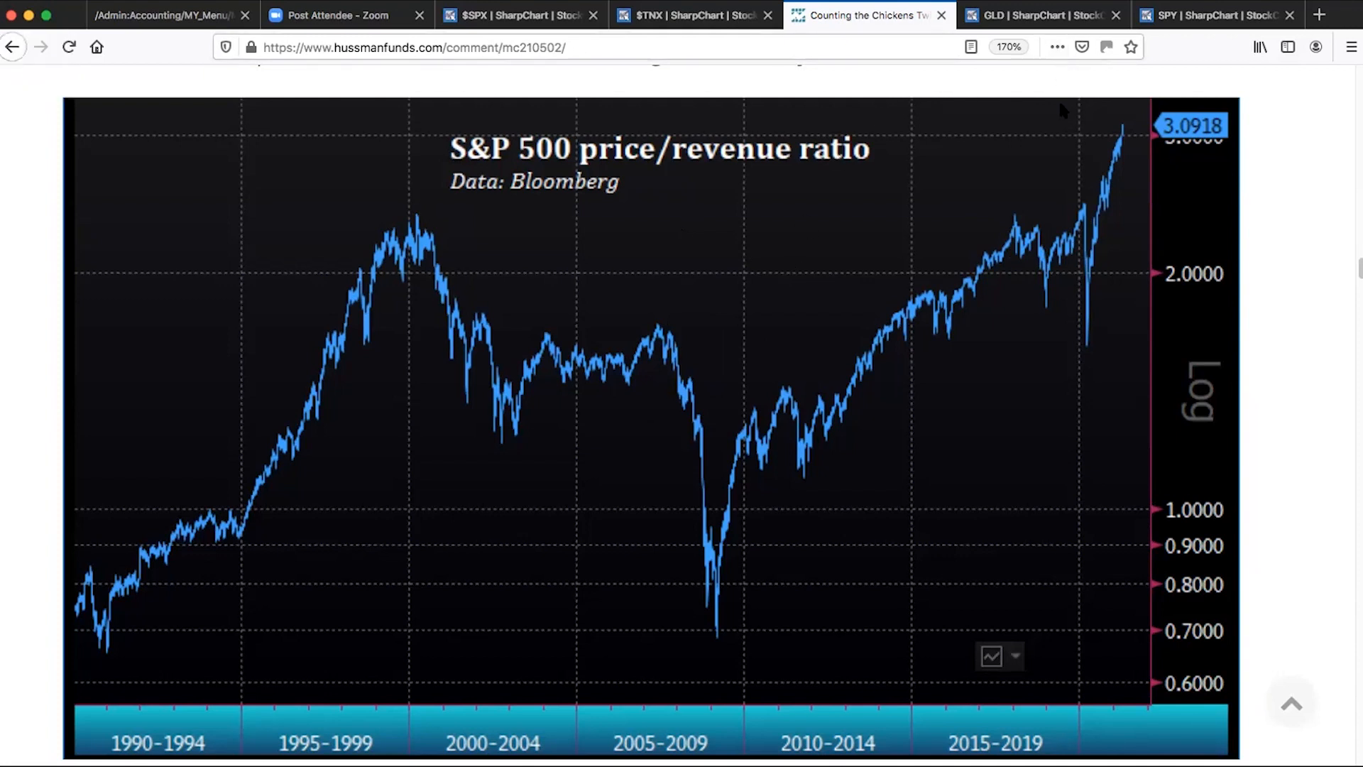
{"action": "mouse_move", "coordinate": [1191, 90]}
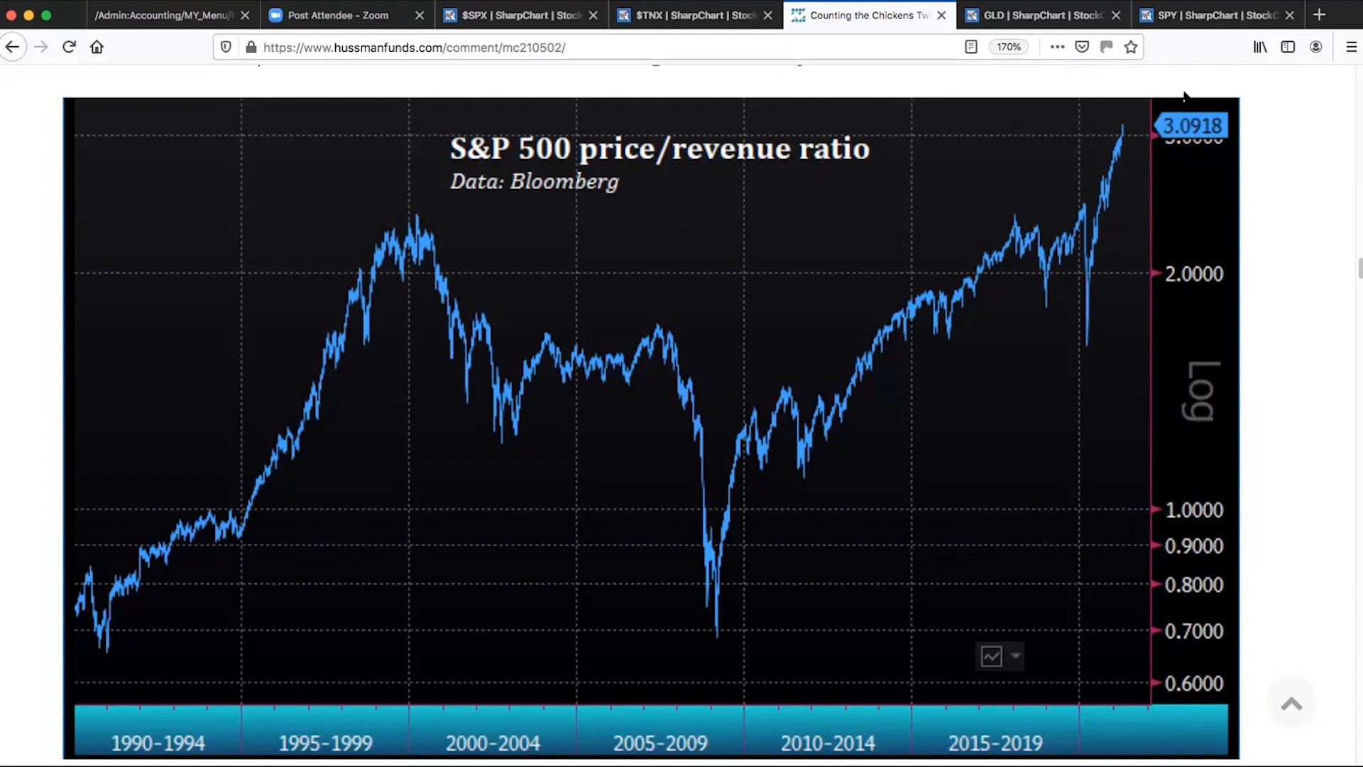
{"action": "mouse_move", "coordinate": [1182, 103]}
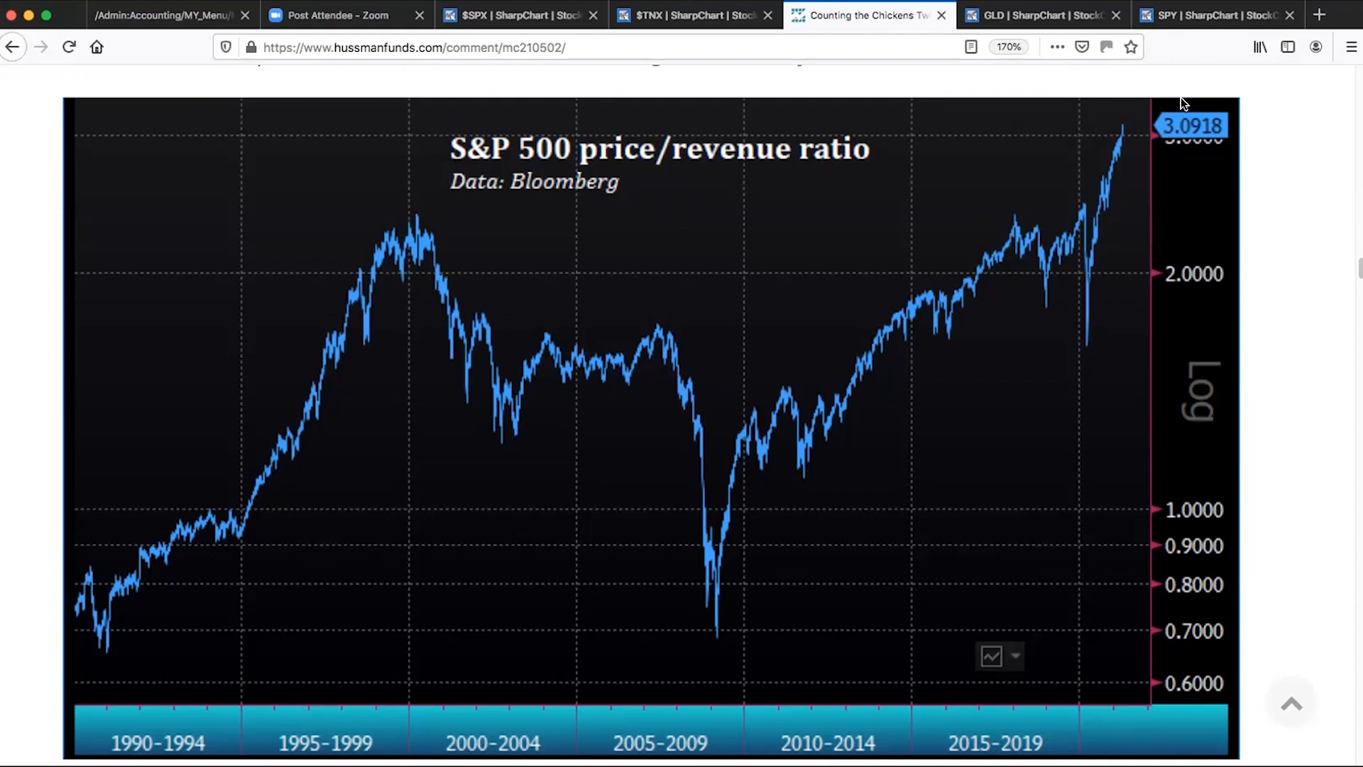
{"action": "mouse_move", "coordinate": [1201, 86]}
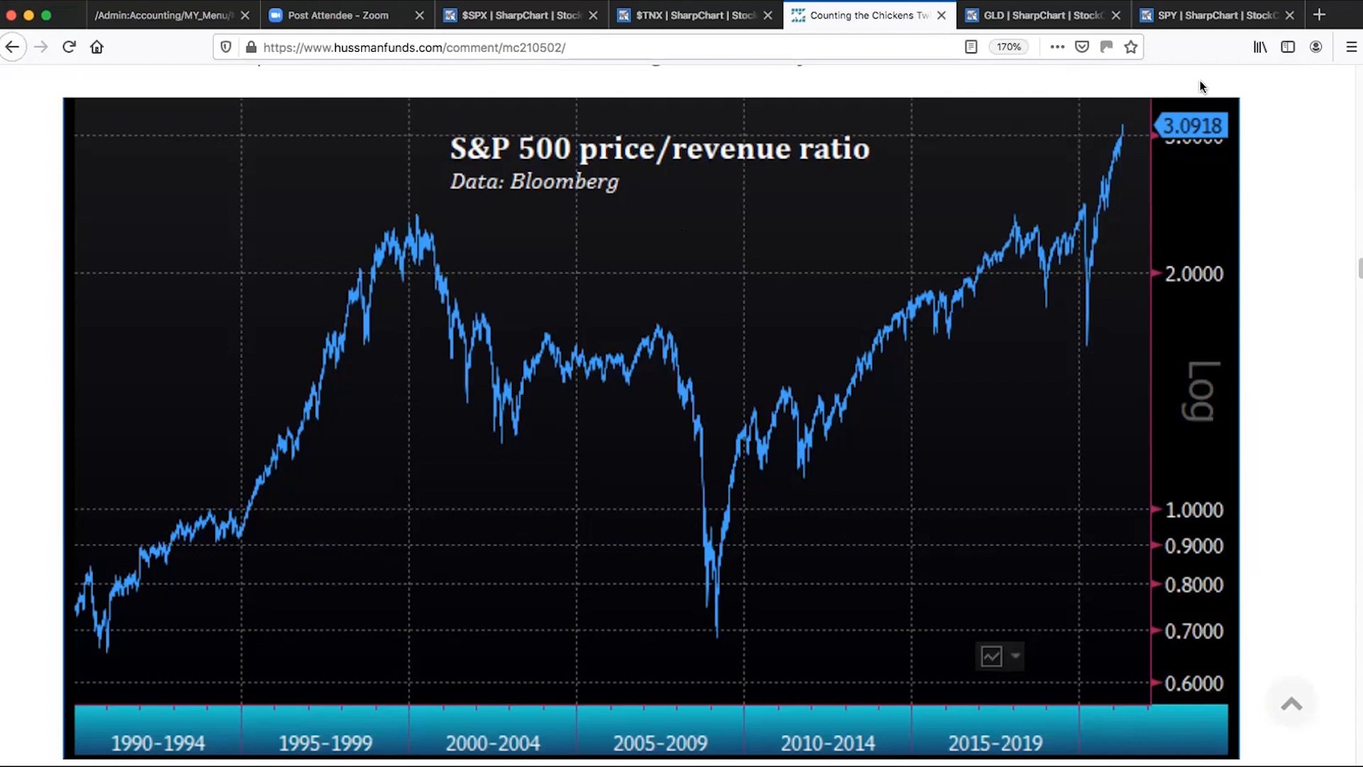
{"action": "mouse_move", "coordinate": [1206, 75]}
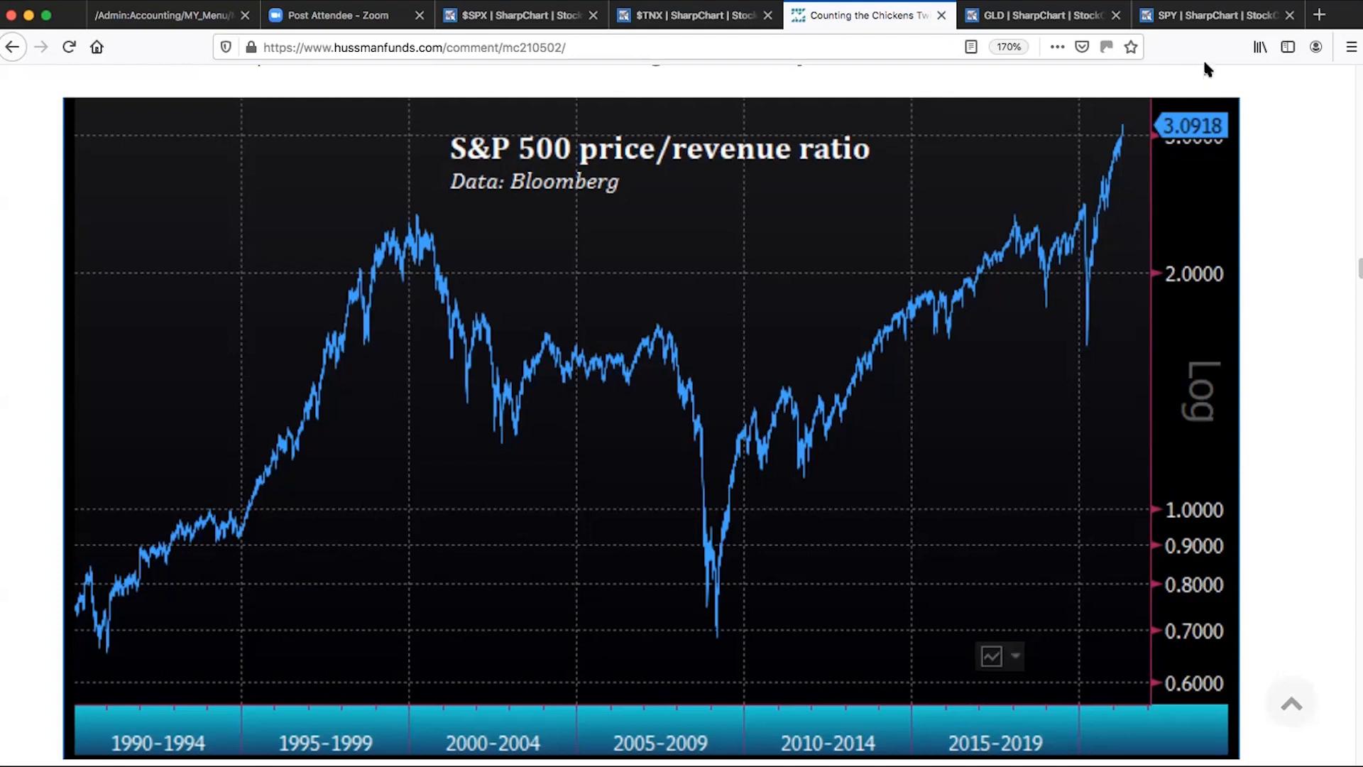
- Switch to the saved SPY SharpChart tab after reviewing the price/revenue chart
{"action": "left_click", "coordinate": [1217, 14]}
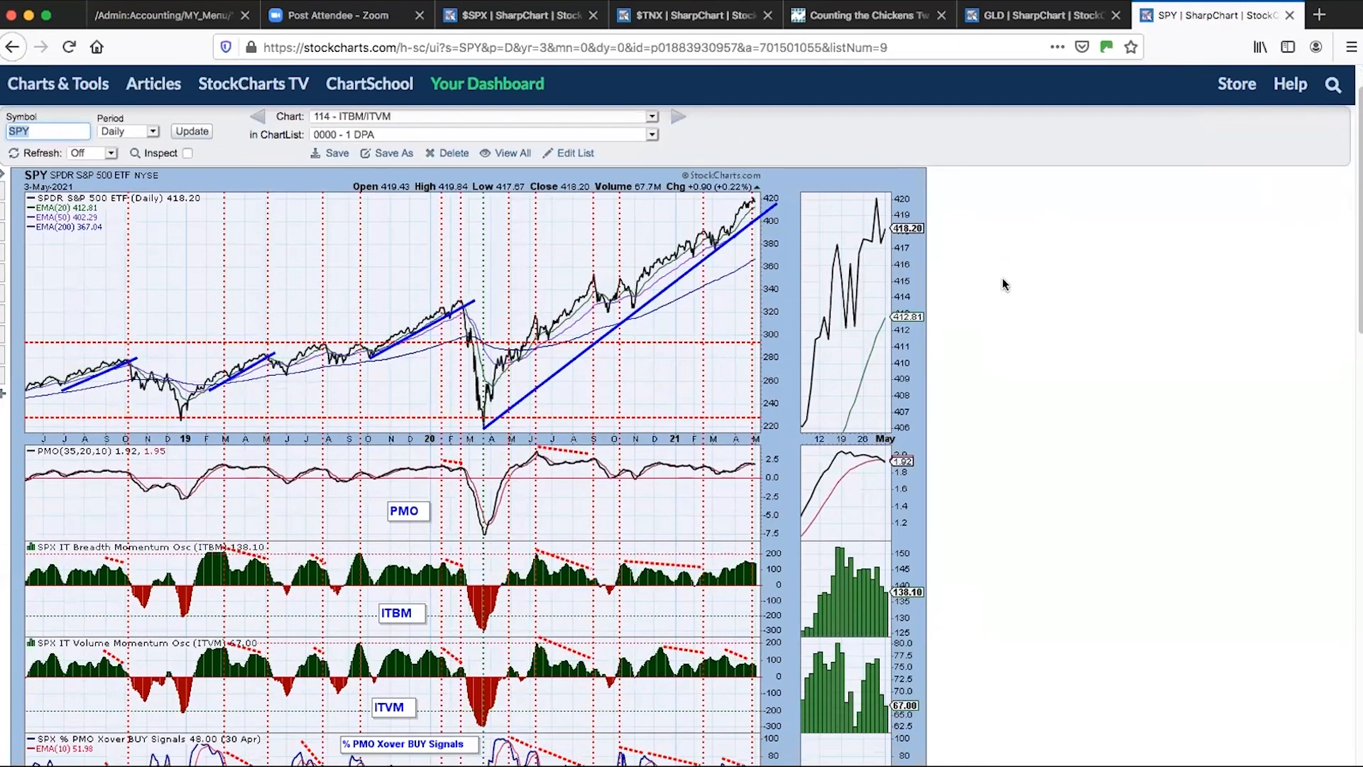
- Scroll the SPY 5-month candle chart to view its PMO, OBV and volume panels
{"action": "scroll", "scroll_direction": "down", "scroll_amount": 3}
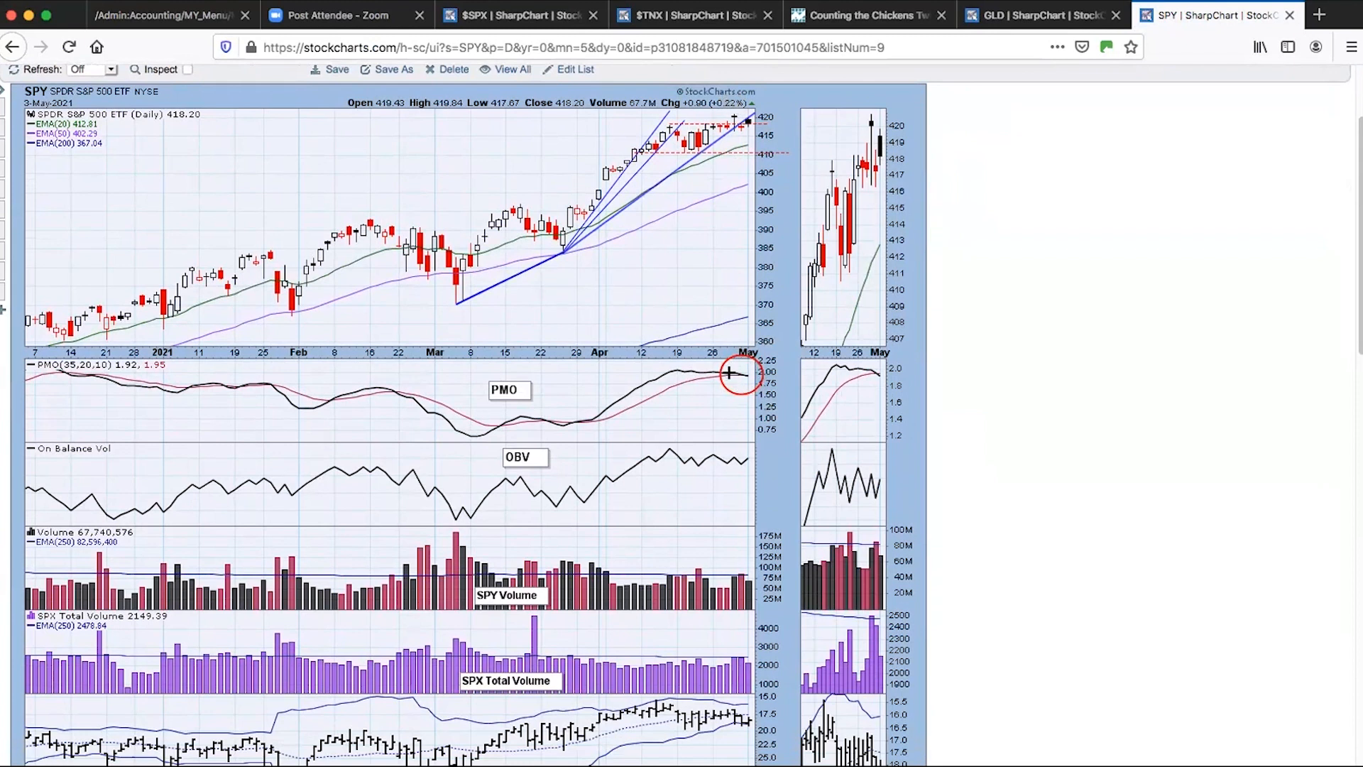
{"action": "mouse_move", "coordinate": [740, 402]}
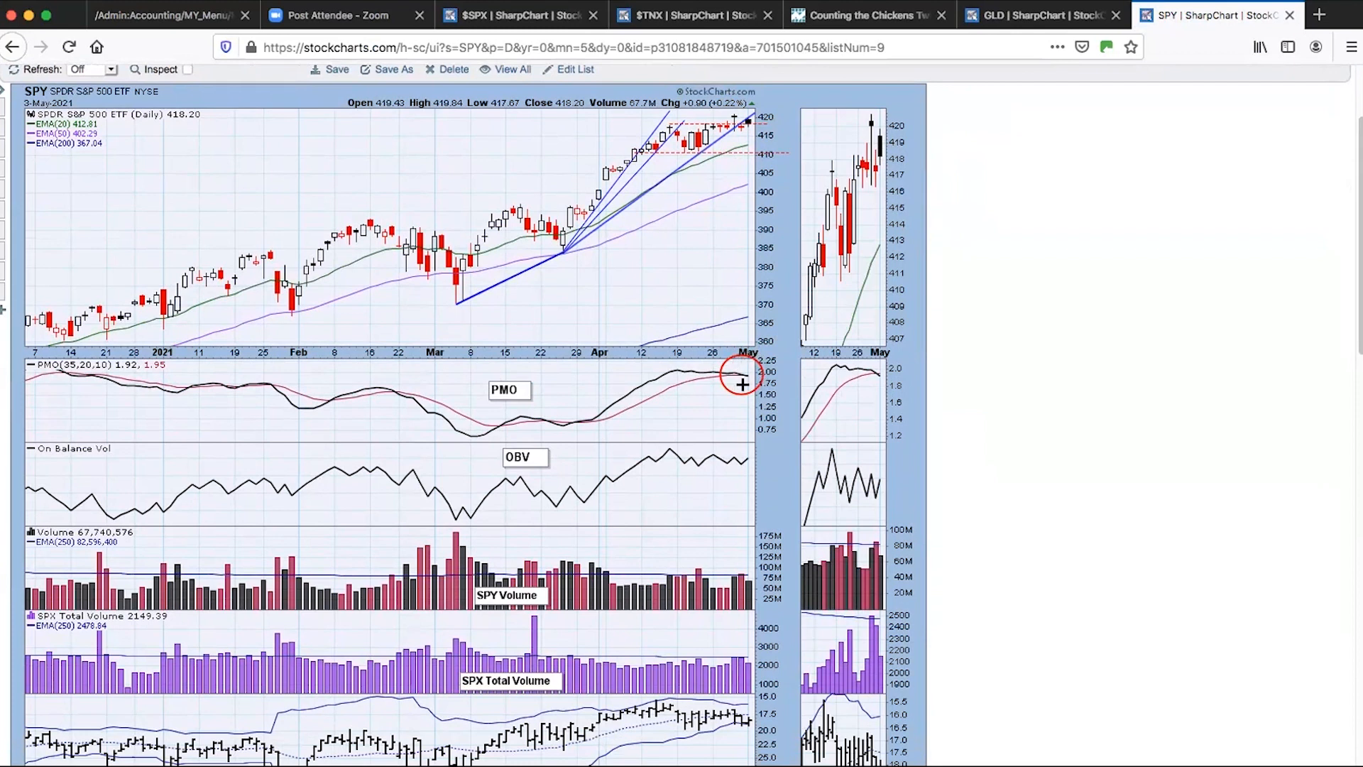
{"action": "mouse_move", "coordinate": [904, 460]}
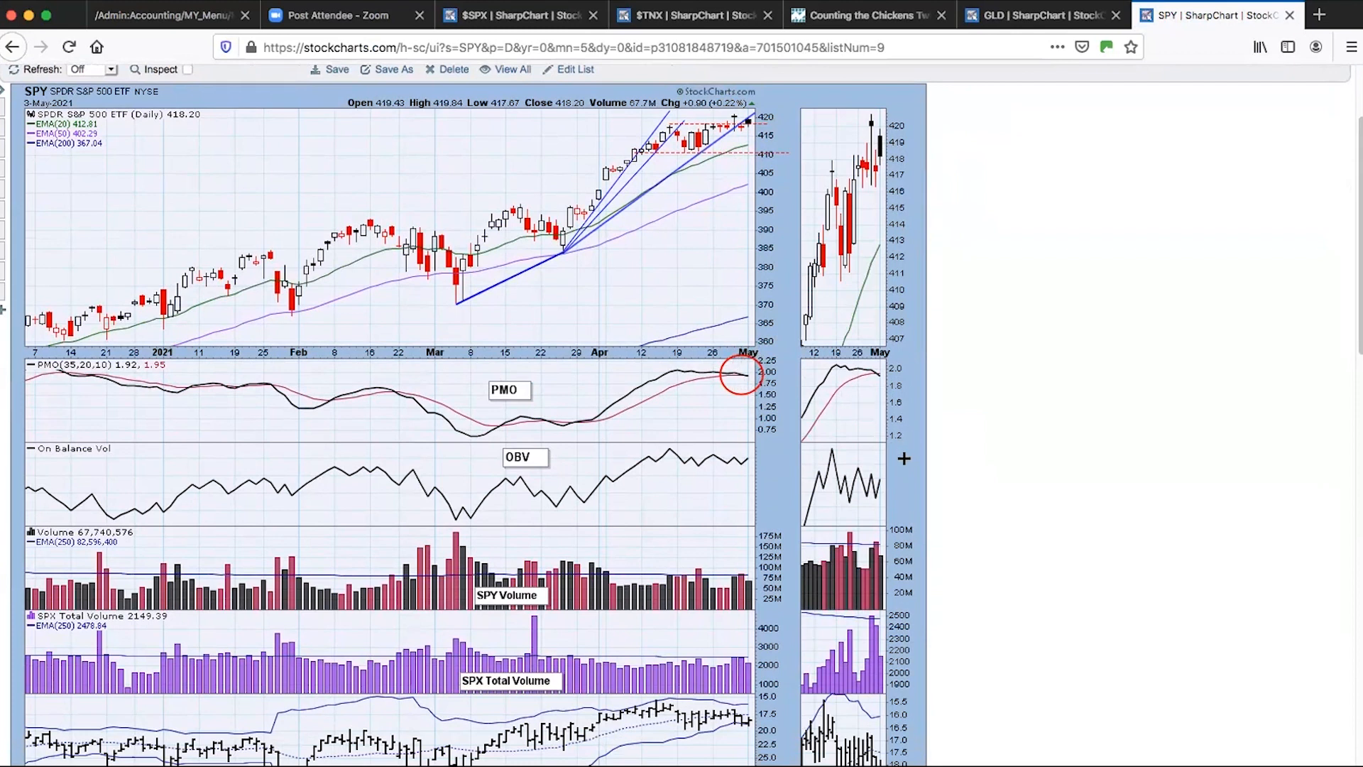
{"action": "scroll", "scroll_direction": "down", "scroll_amount": 3}
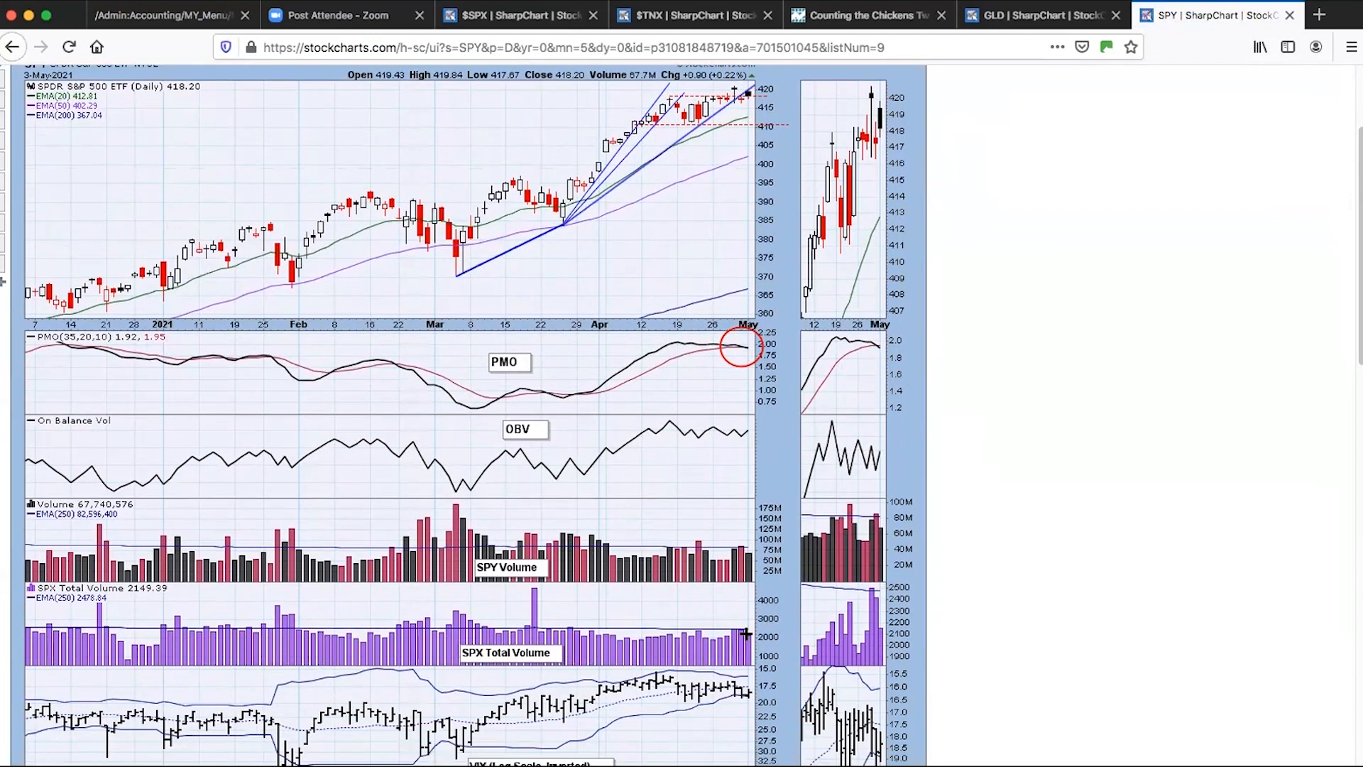
{"action": "mouse_move", "coordinate": [744, 639]}
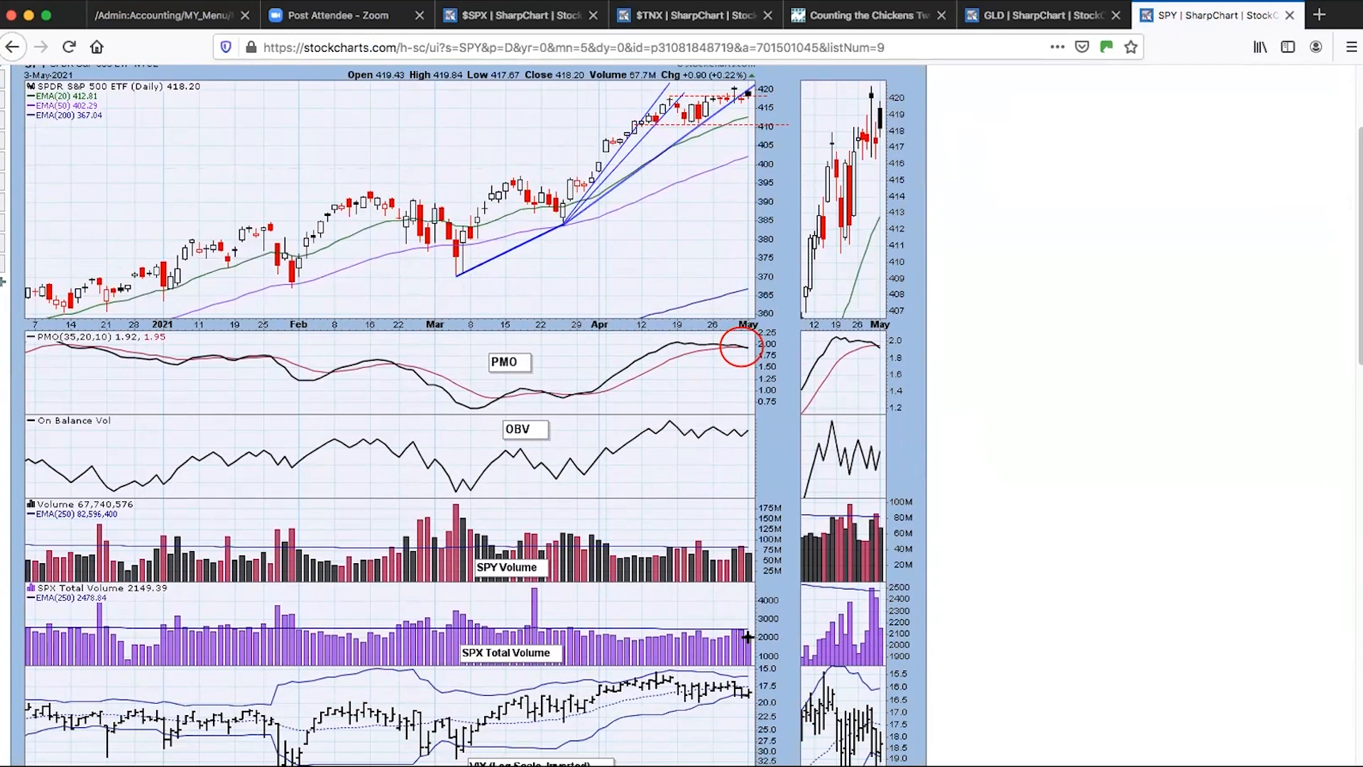
{"action": "mouse_move", "coordinate": [769, 88]}
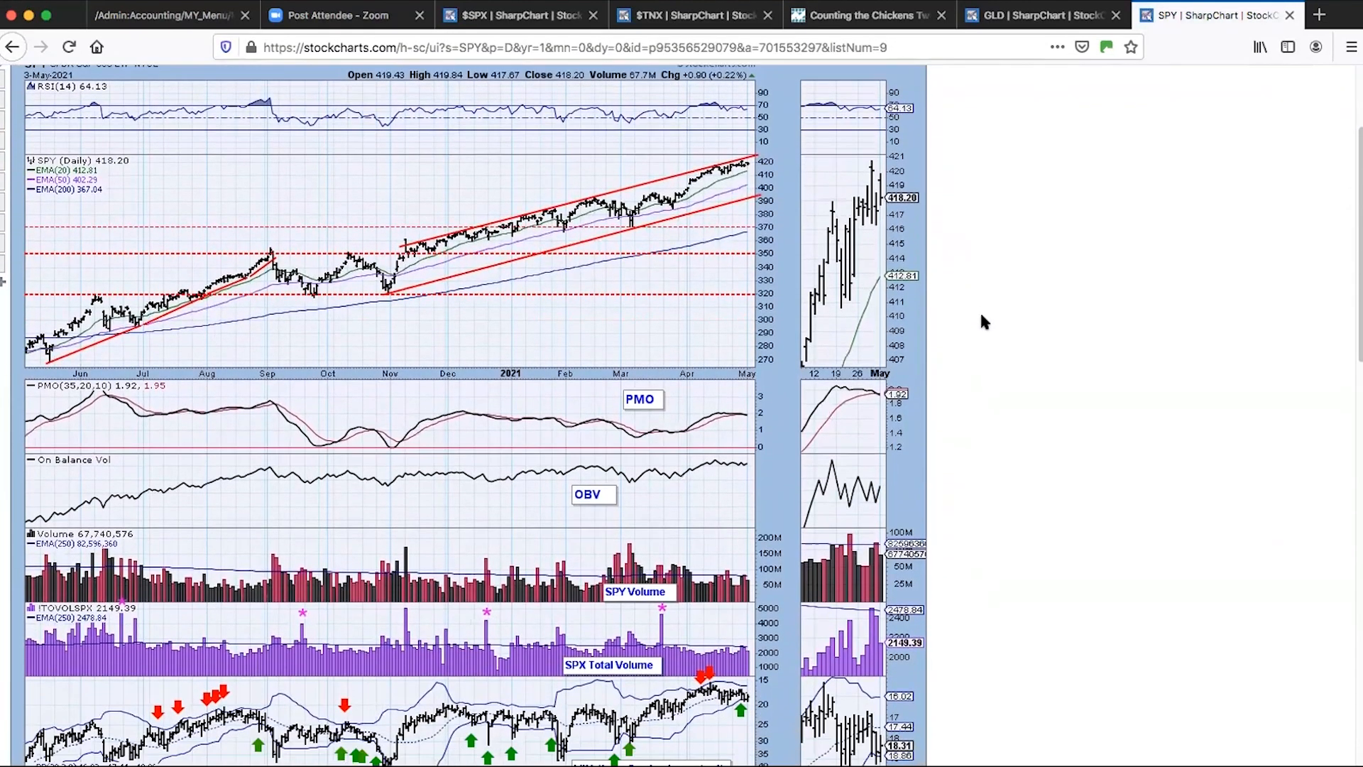
{"action": "mouse_move", "coordinate": [737, 220]}
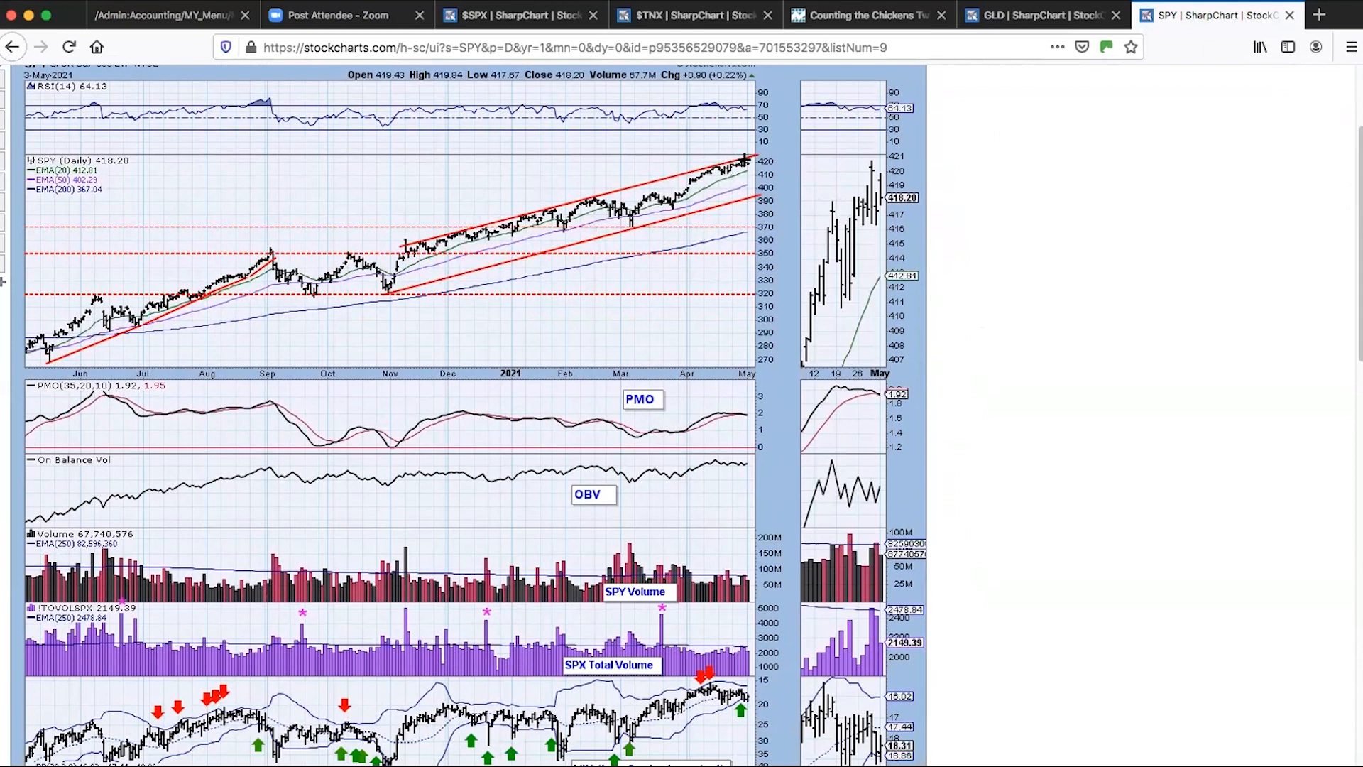
{"action": "mouse_move", "coordinate": [744, 462]}
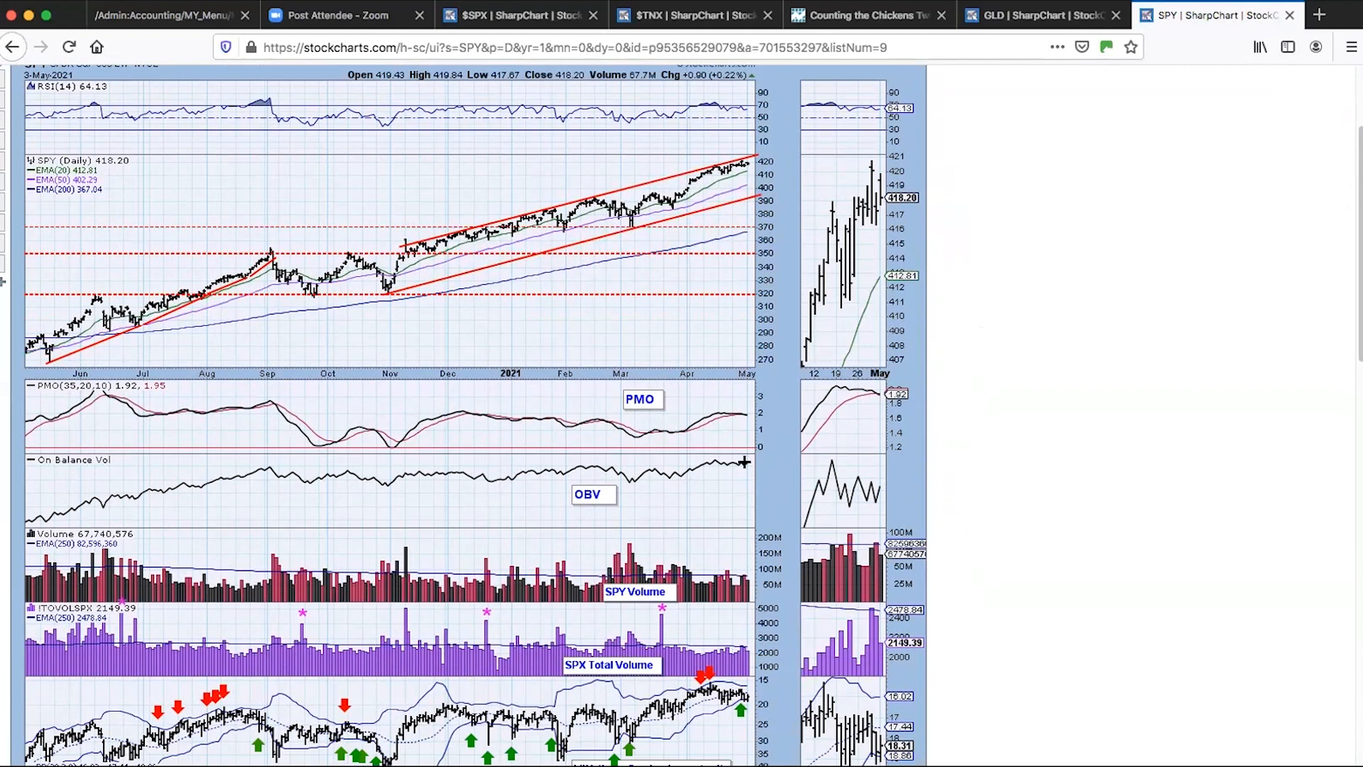
{"action": "mouse_move", "coordinate": [743, 417]}
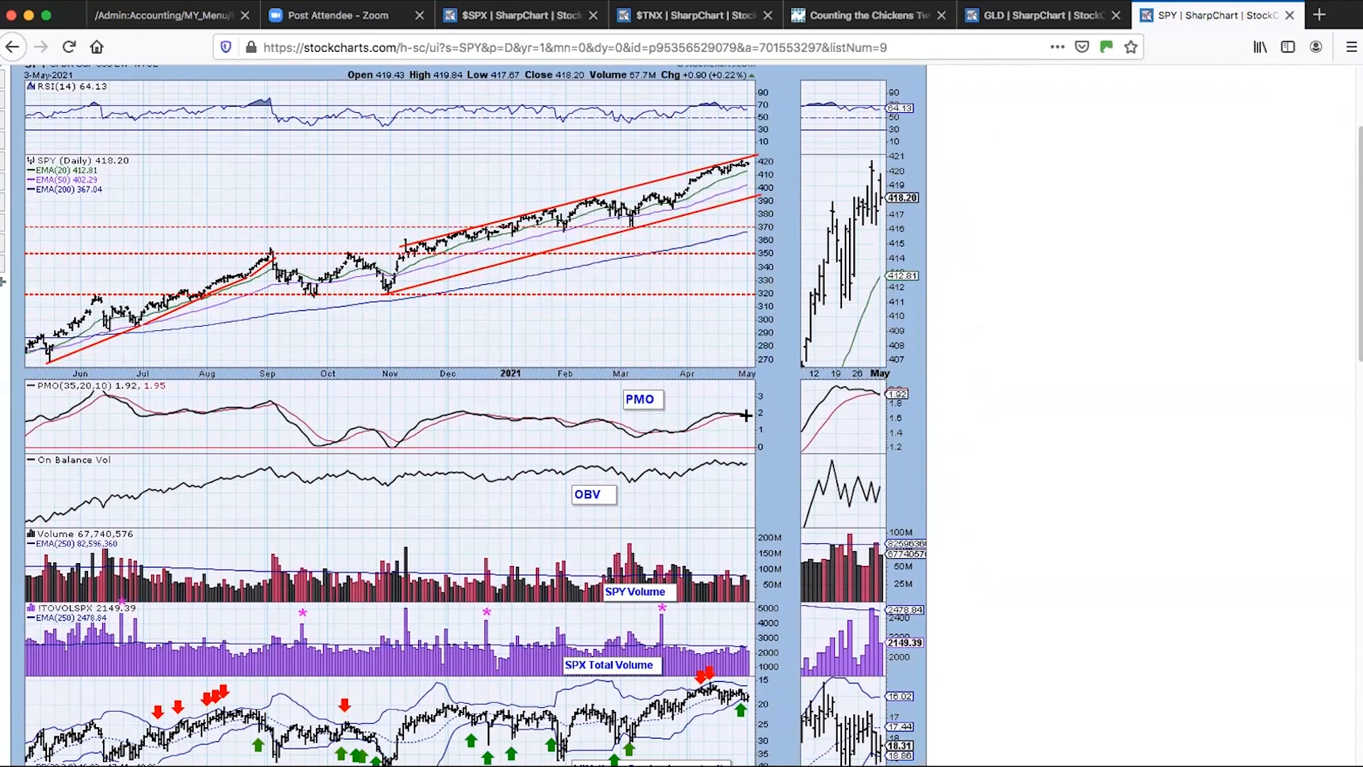
{"action": "mouse_move", "coordinate": [453, 427]}
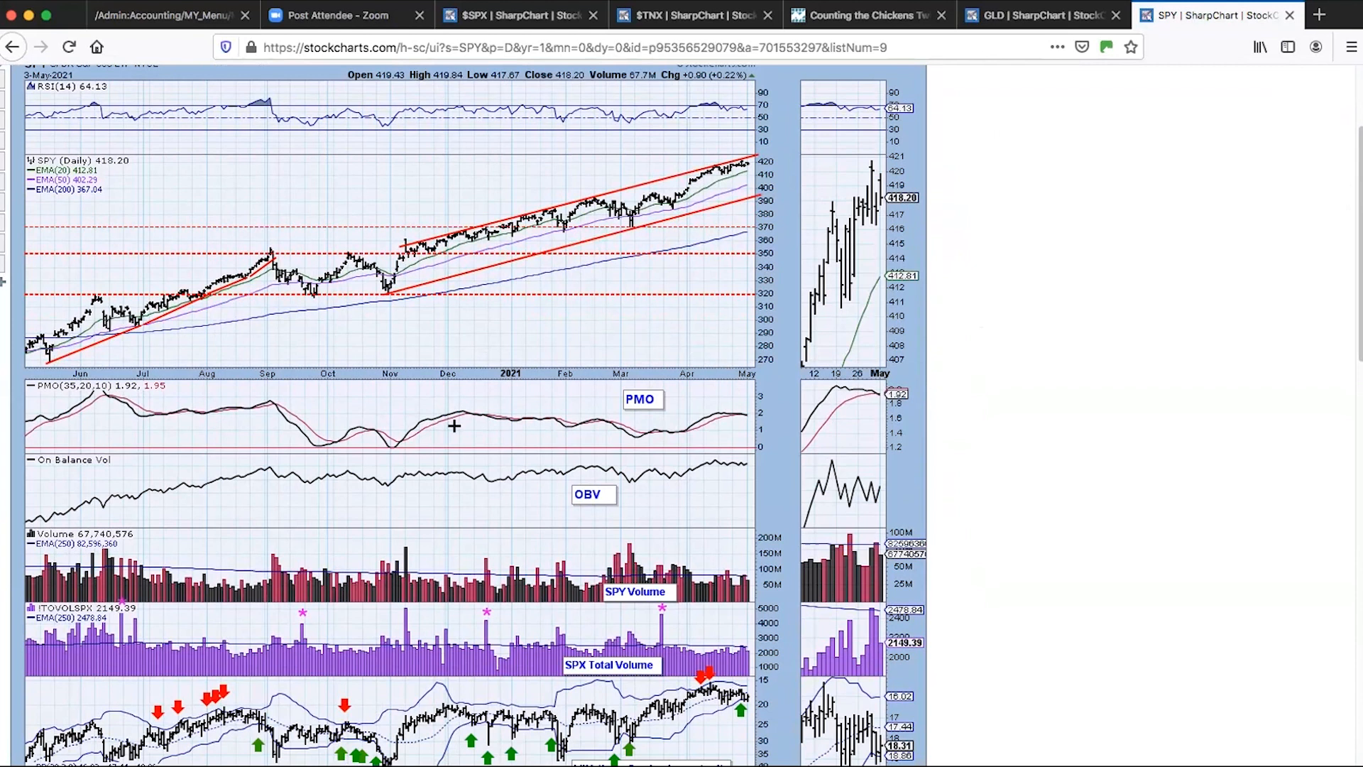
{"action": "mouse_move", "coordinate": [527, 428]}
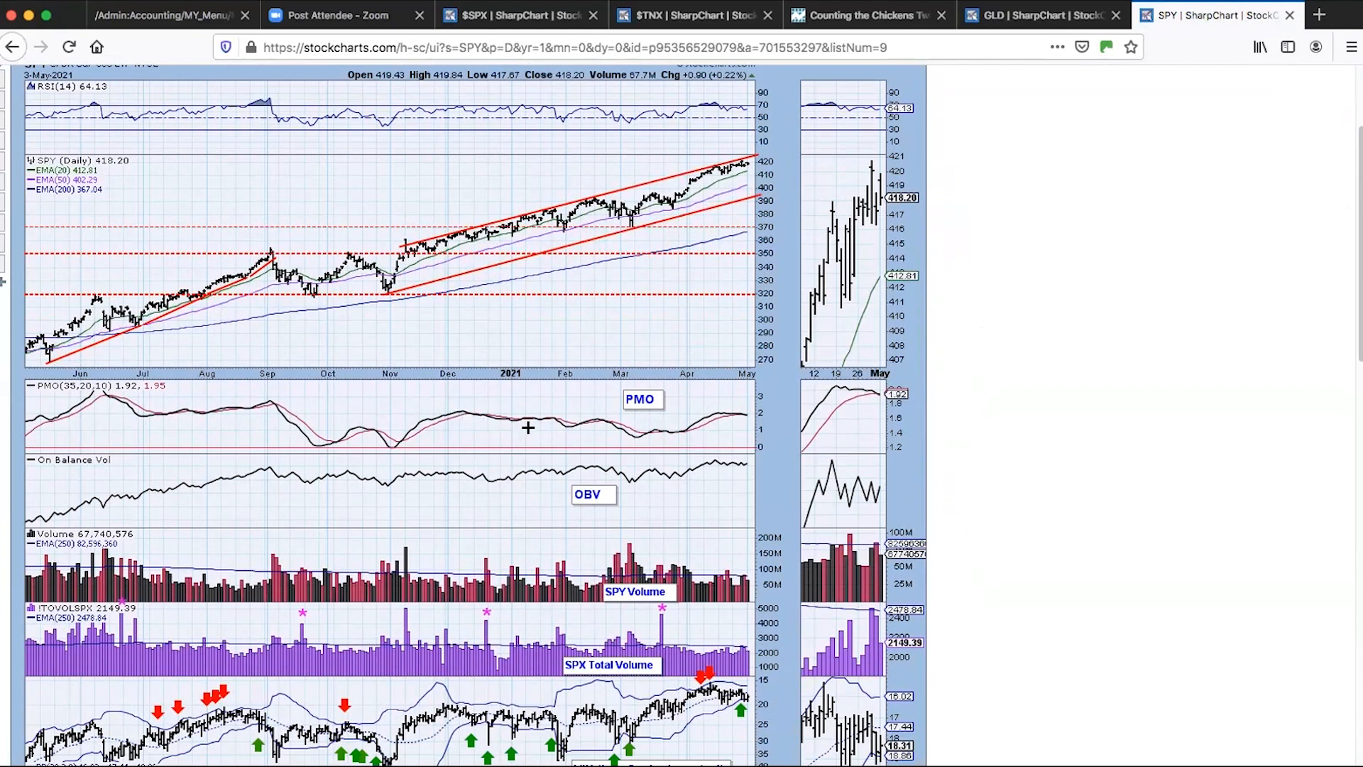
{"action": "mouse_move", "coordinate": [647, 446]}
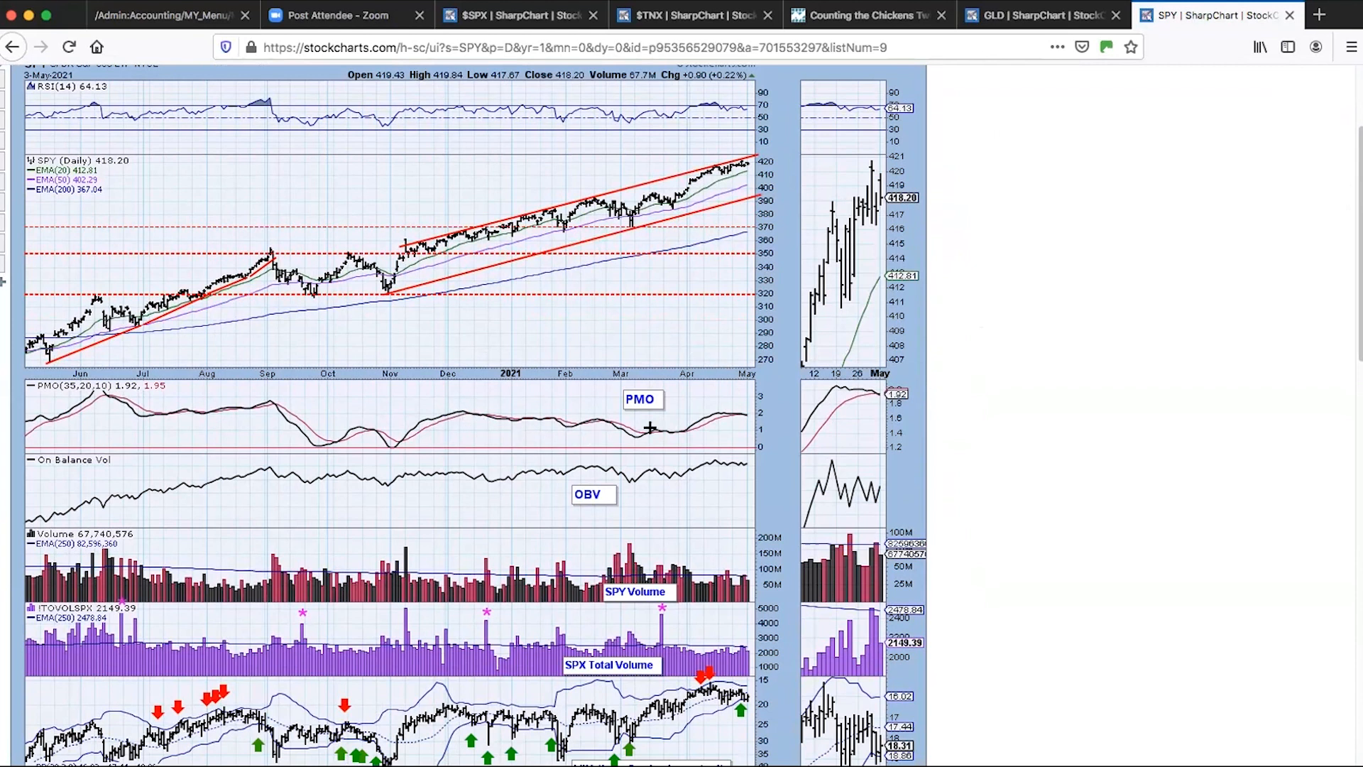
{"action": "mouse_move", "coordinate": [584, 436]}
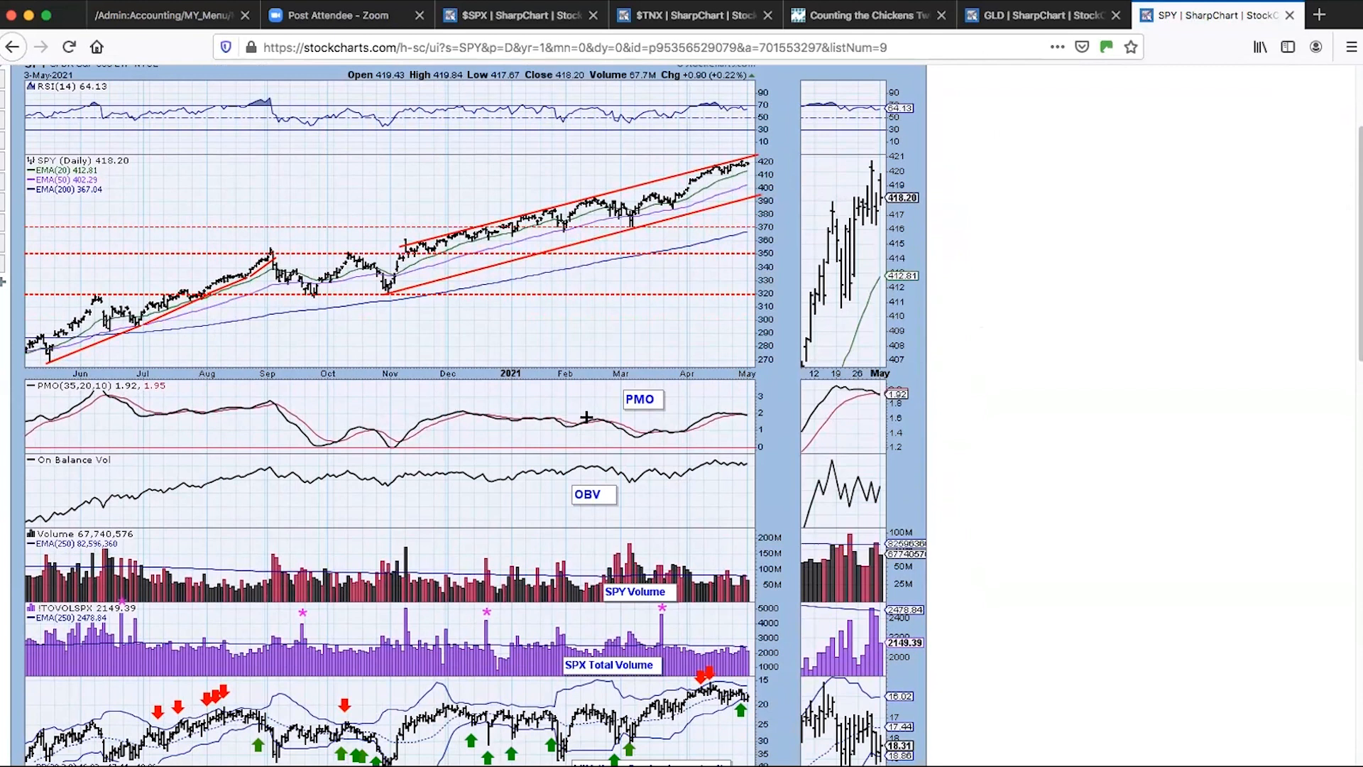
{"action": "mouse_move", "coordinate": [118, 391]}
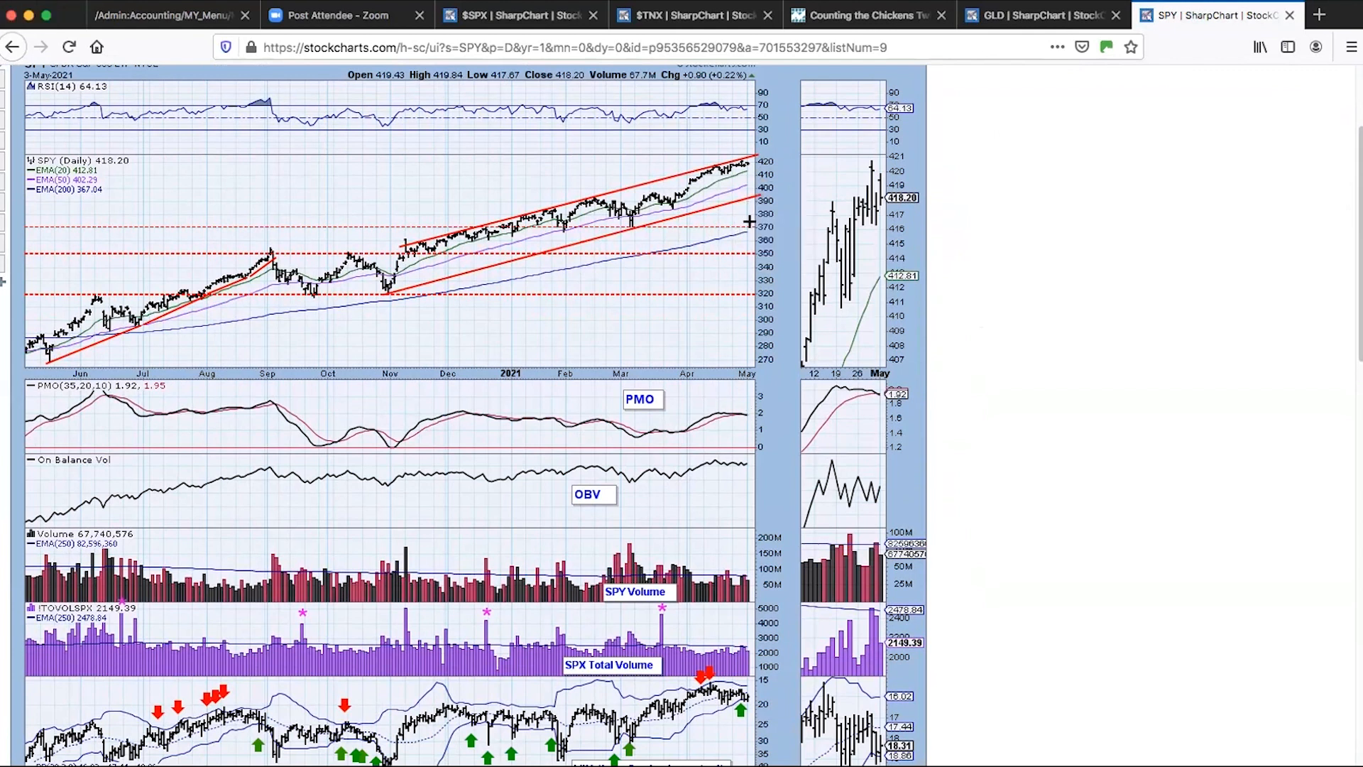
{"action": "mouse_move", "coordinate": [758, 286]}
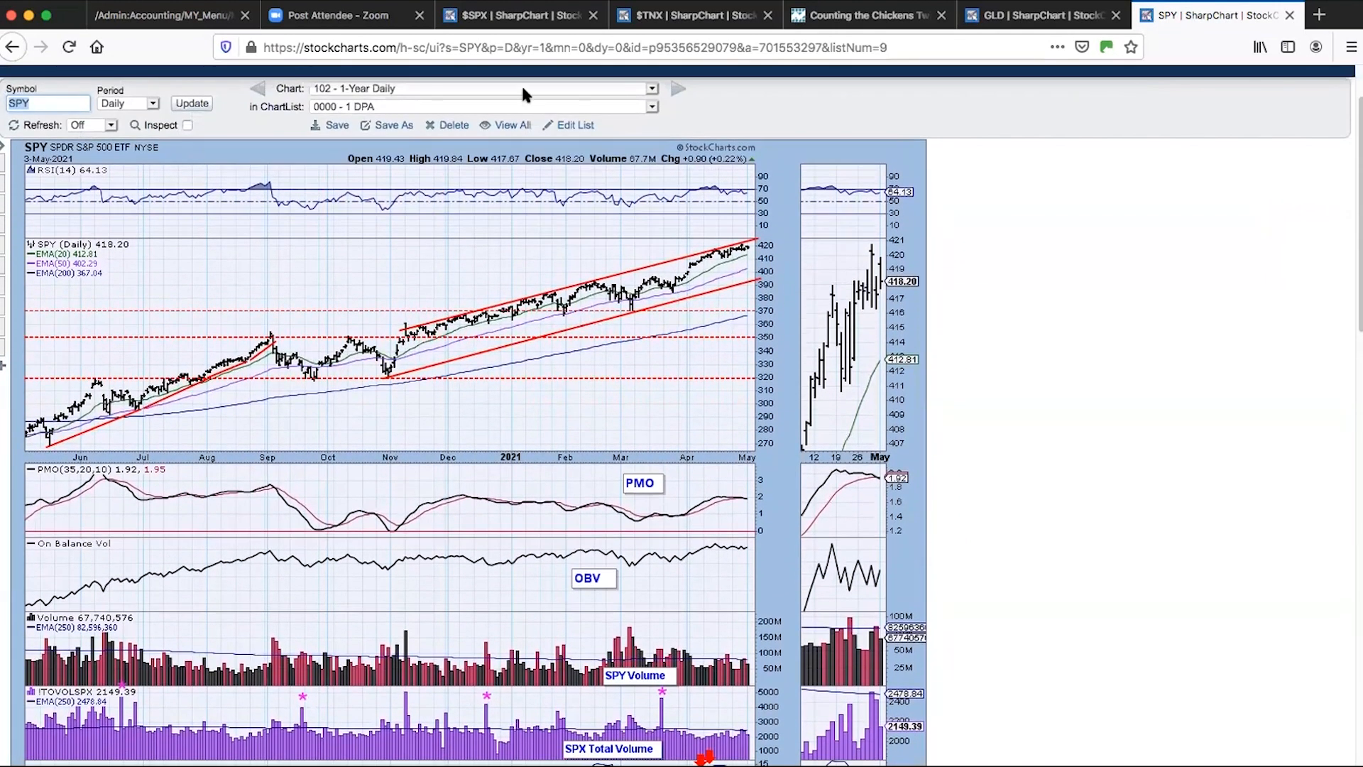
- Load the saved chart 102 - BROAD MARKET w/SCI
{"action": "left_click", "coordinate": [650, 88]}
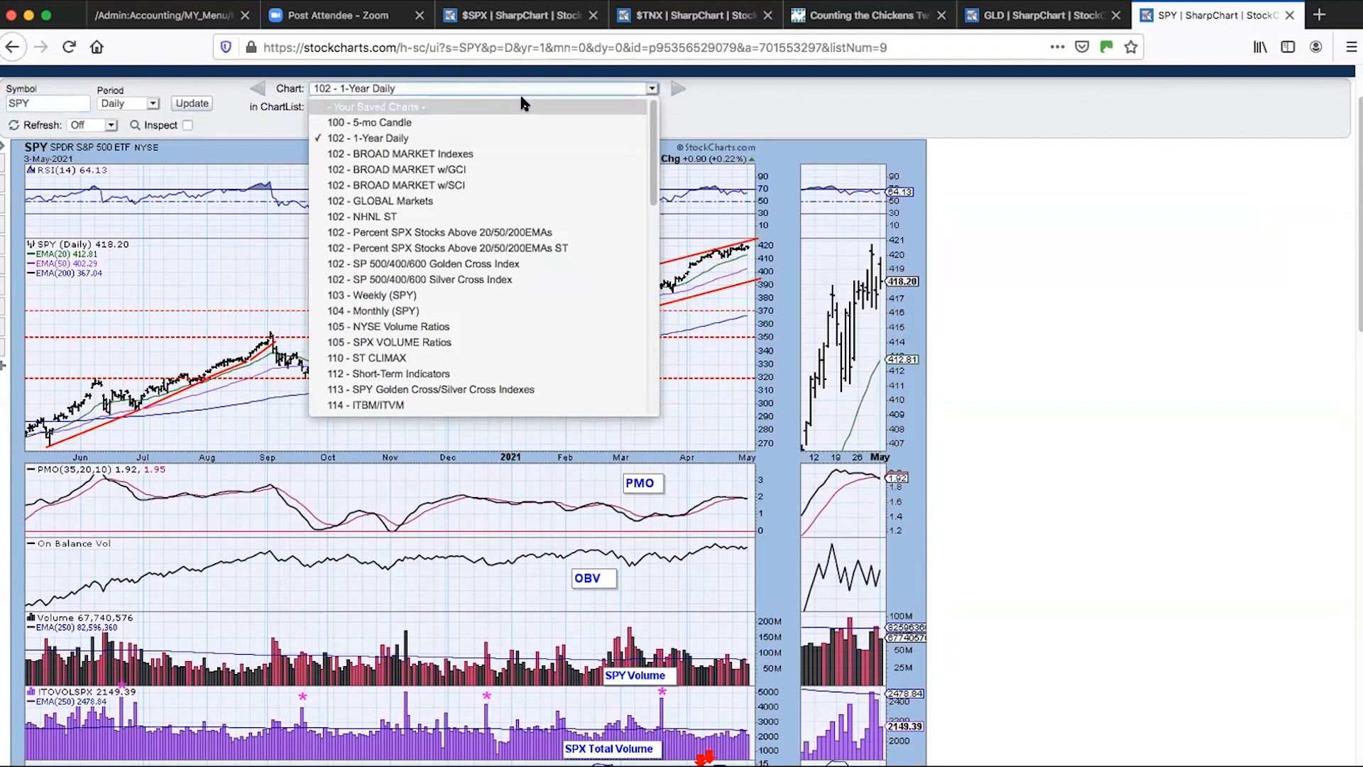
{"action": "mouse_move", "coordinate": [511, 169]}
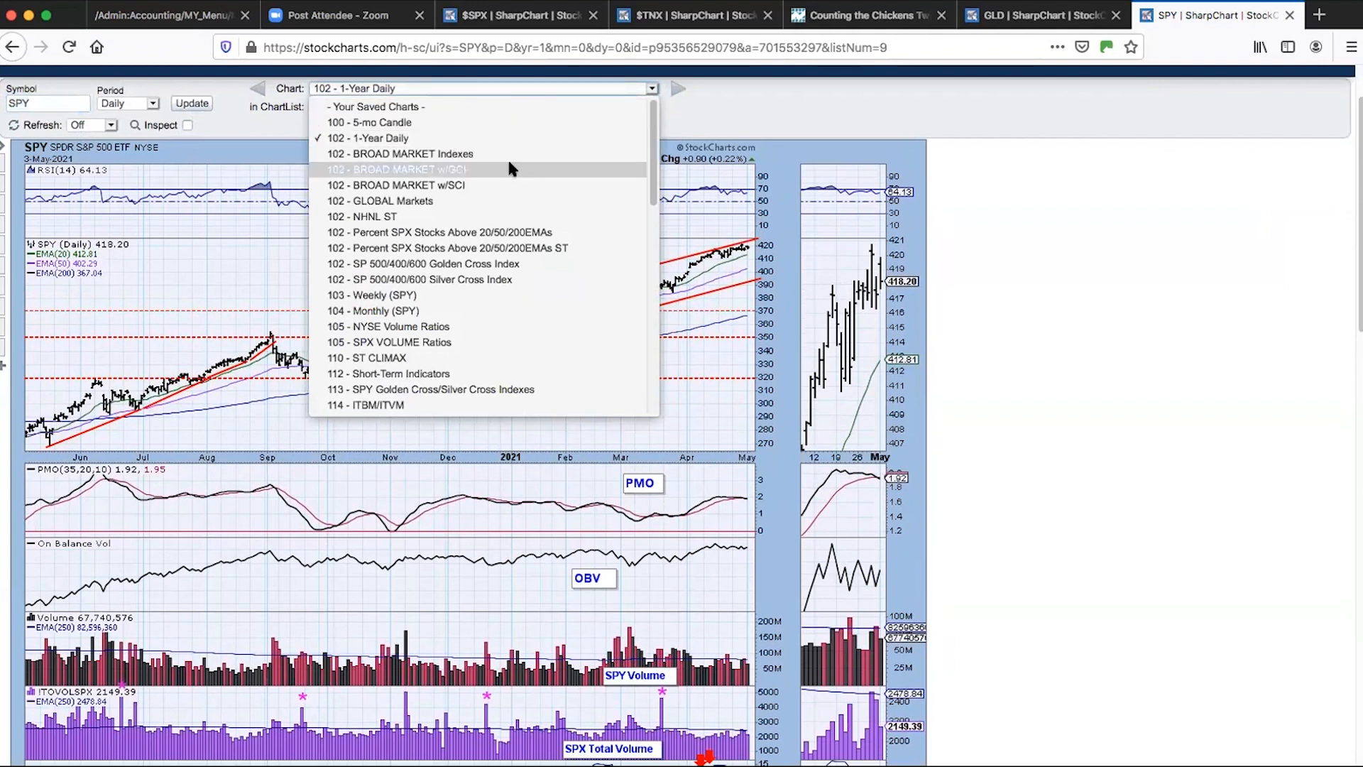
{"action": "mouse_move", "coordinate": [504, 185]}
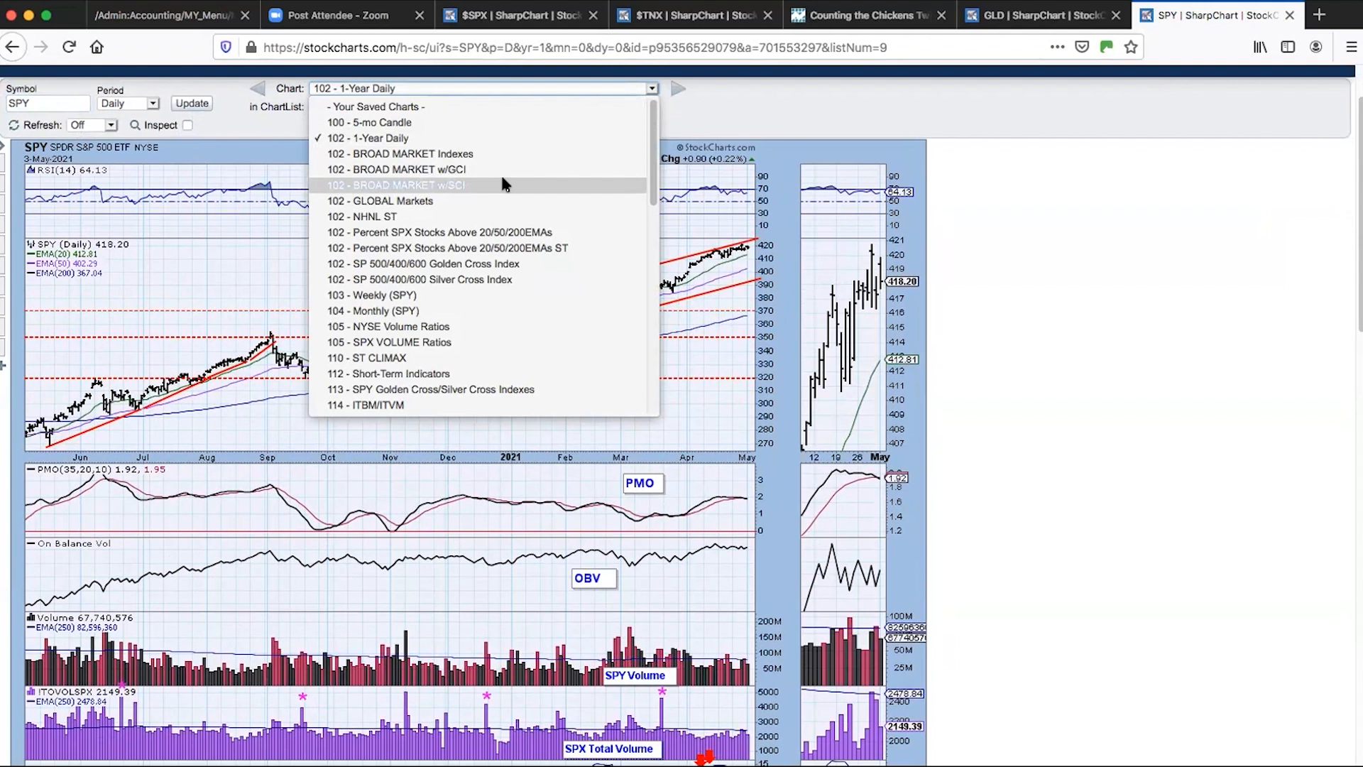
{"action": "left_click", "coordinate": [399, 185]}
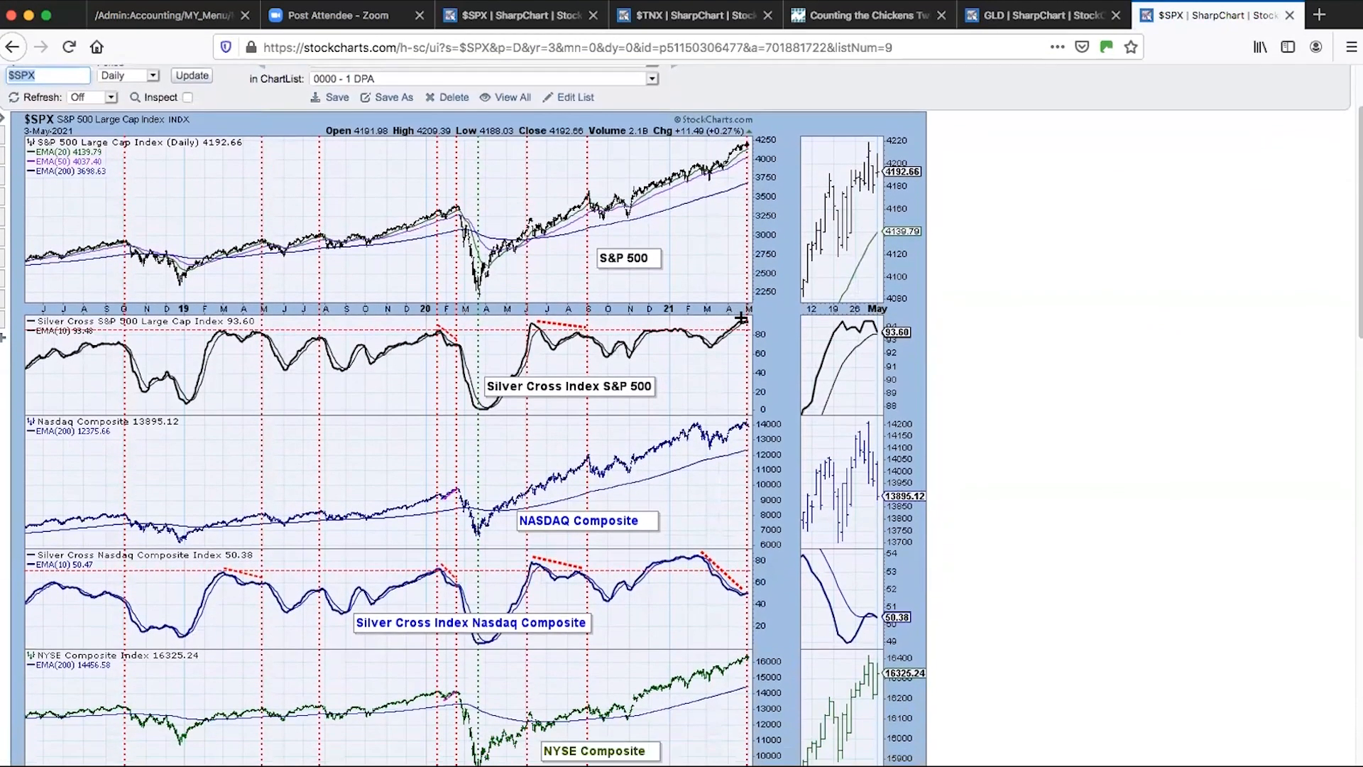
{"action": "mouse_move", "coordinate": [694, 565]}
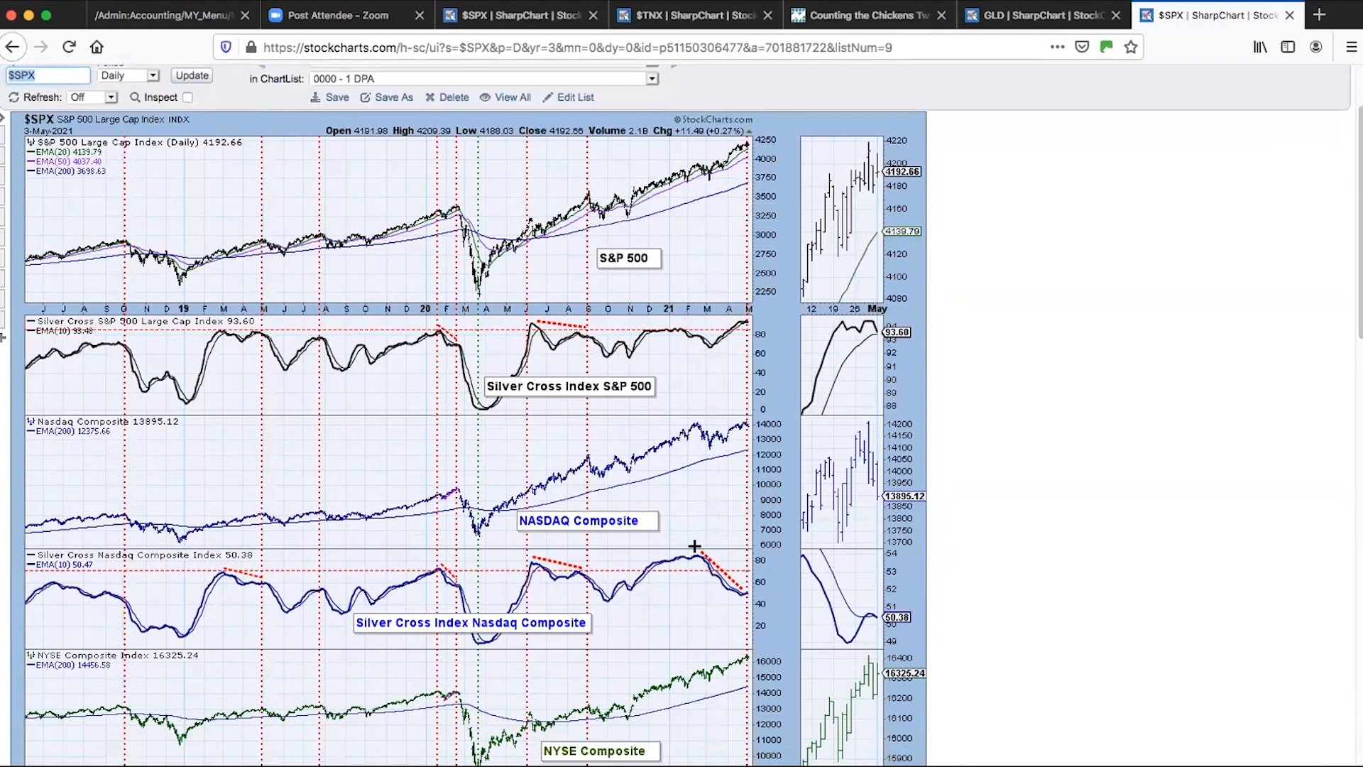
{"action": "mouse_move", "coordinate": [734, 575]}
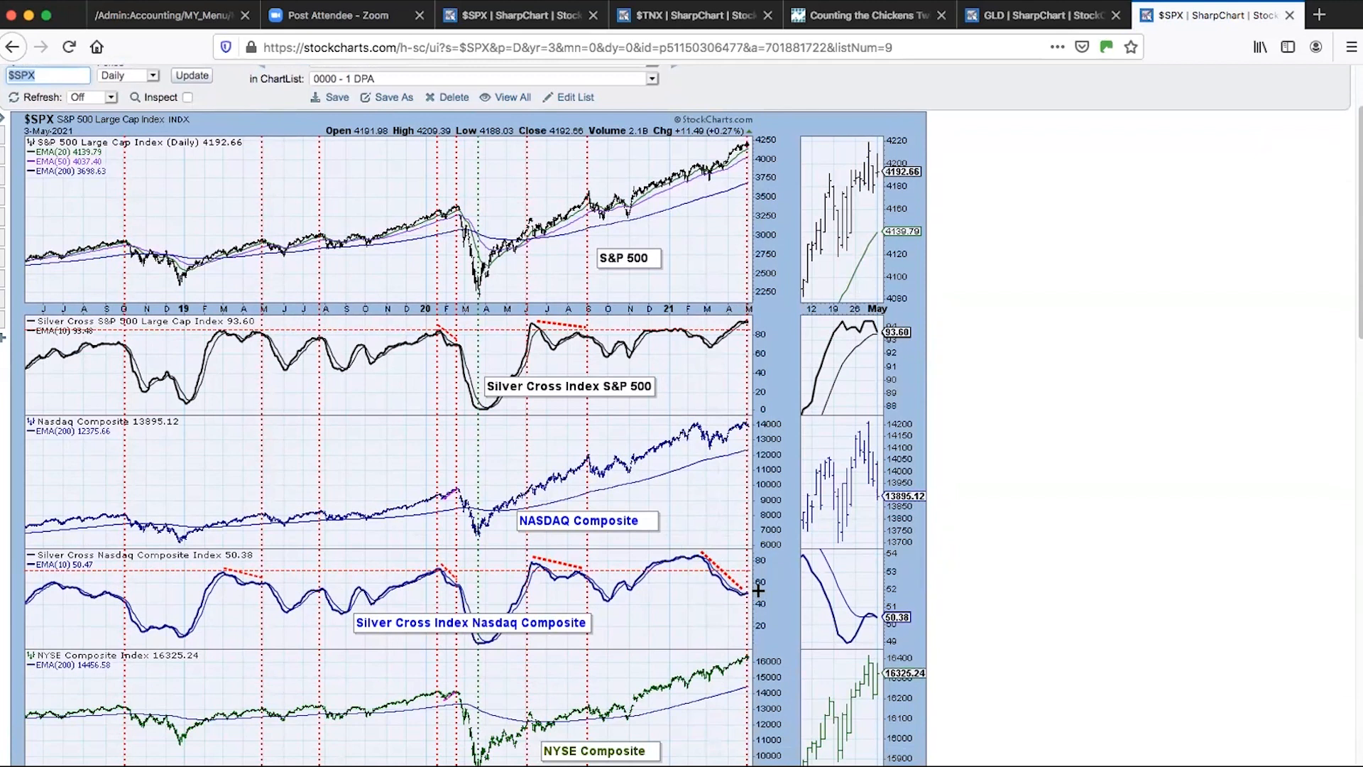
{"action": "mouse_move", "coordinate": [897, 618]}
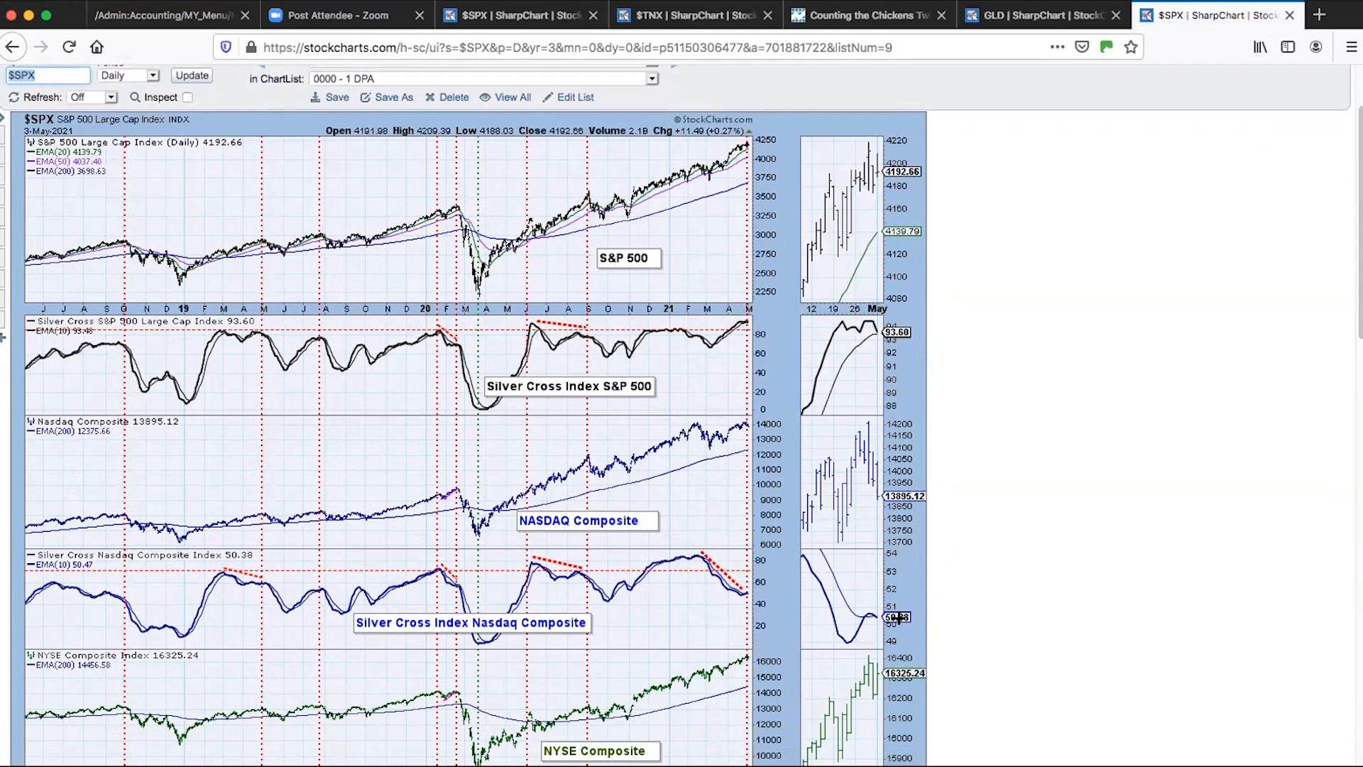
{"action": "mouse_move", "coordinate": [777, 599]}
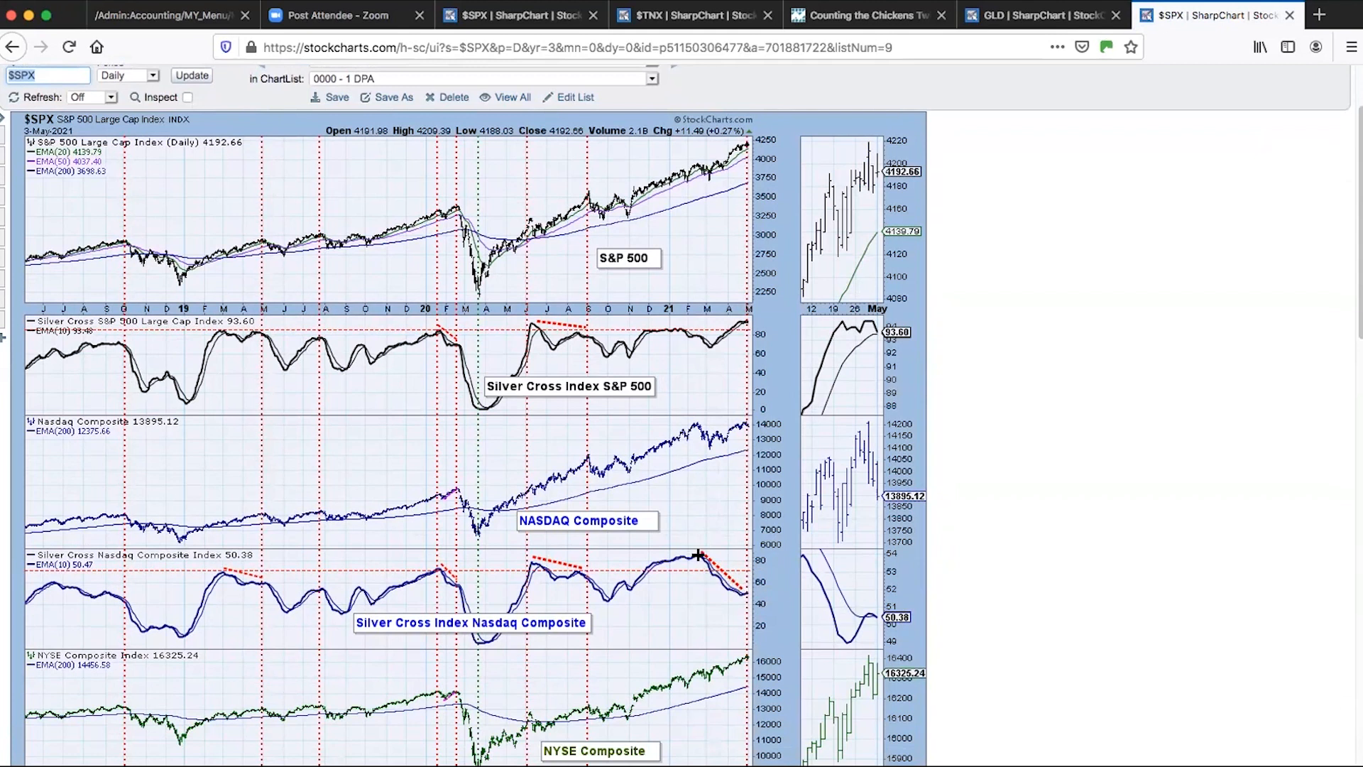
{"action": "mouse_move", "coordinate": [700, 565]}
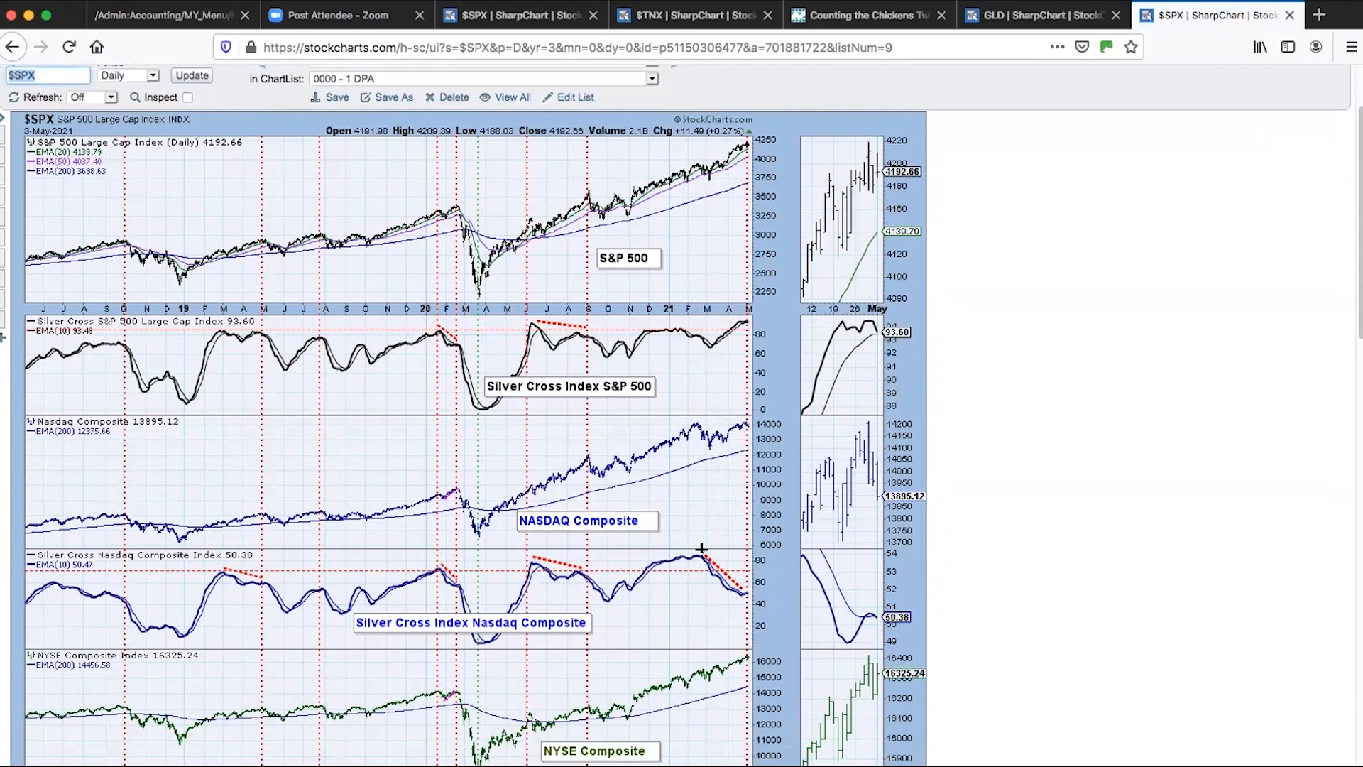
{"action": "mouse_move", "coordinate": [721, 493]}
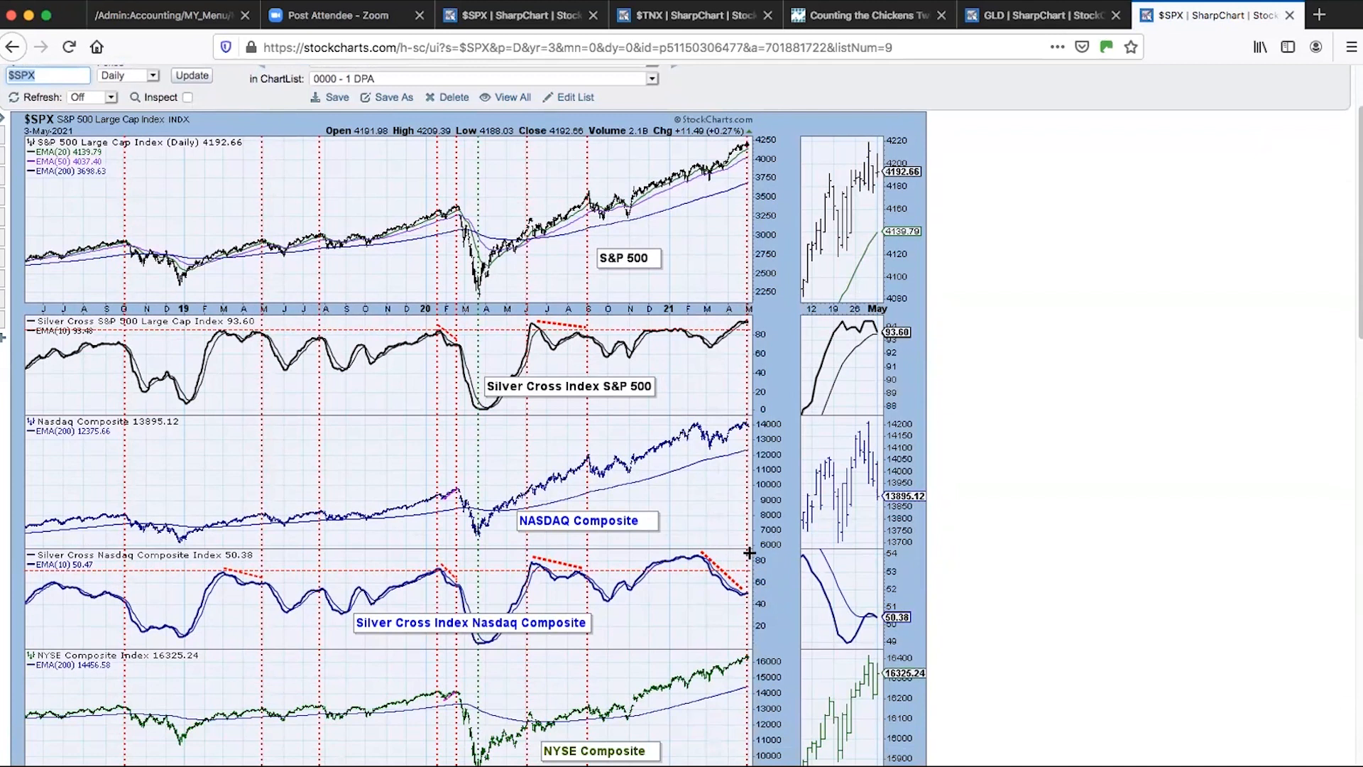
- Scroll down to the NYSE Composite Silver Cross Index panel
{"action": "scroll", "scroll_direction": "down", "scroll_amount": 3}
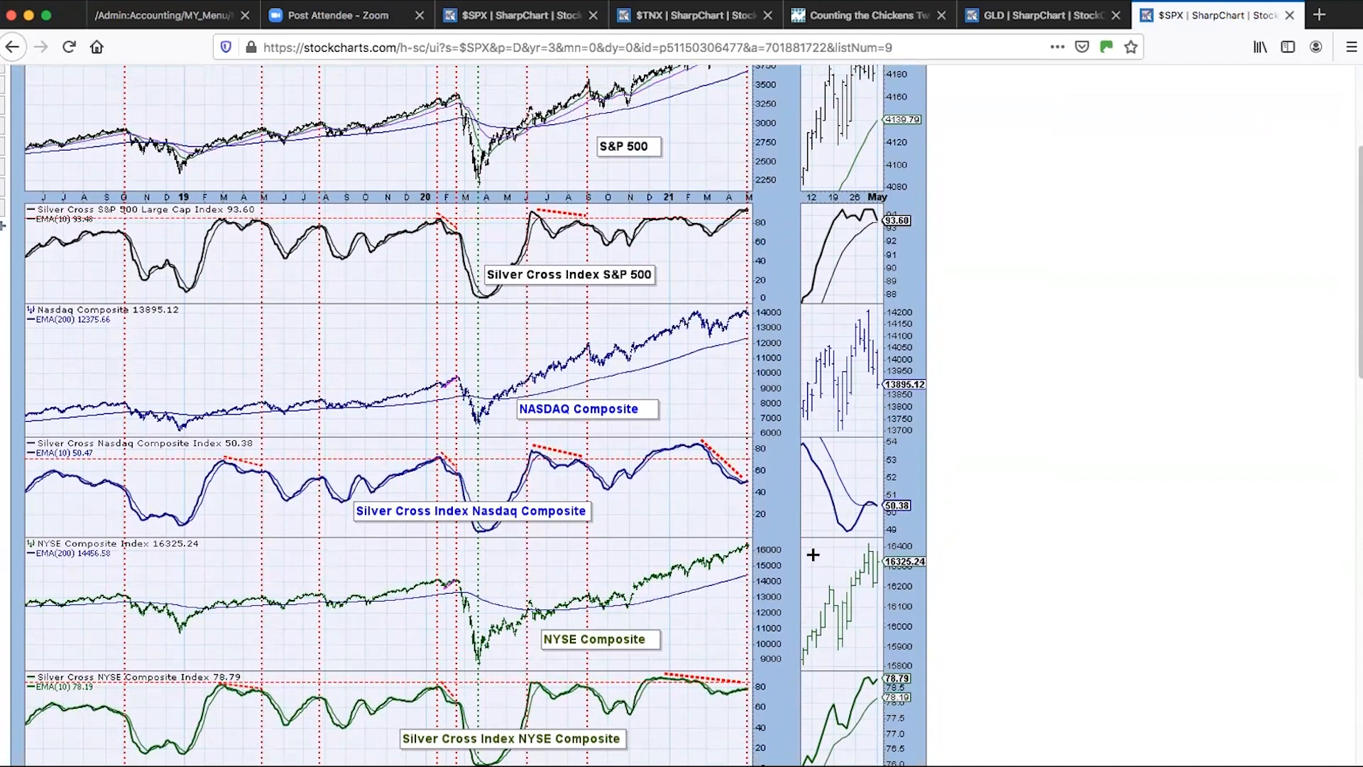
{"action": "mouse_move", "coordinate": [848, 564]}
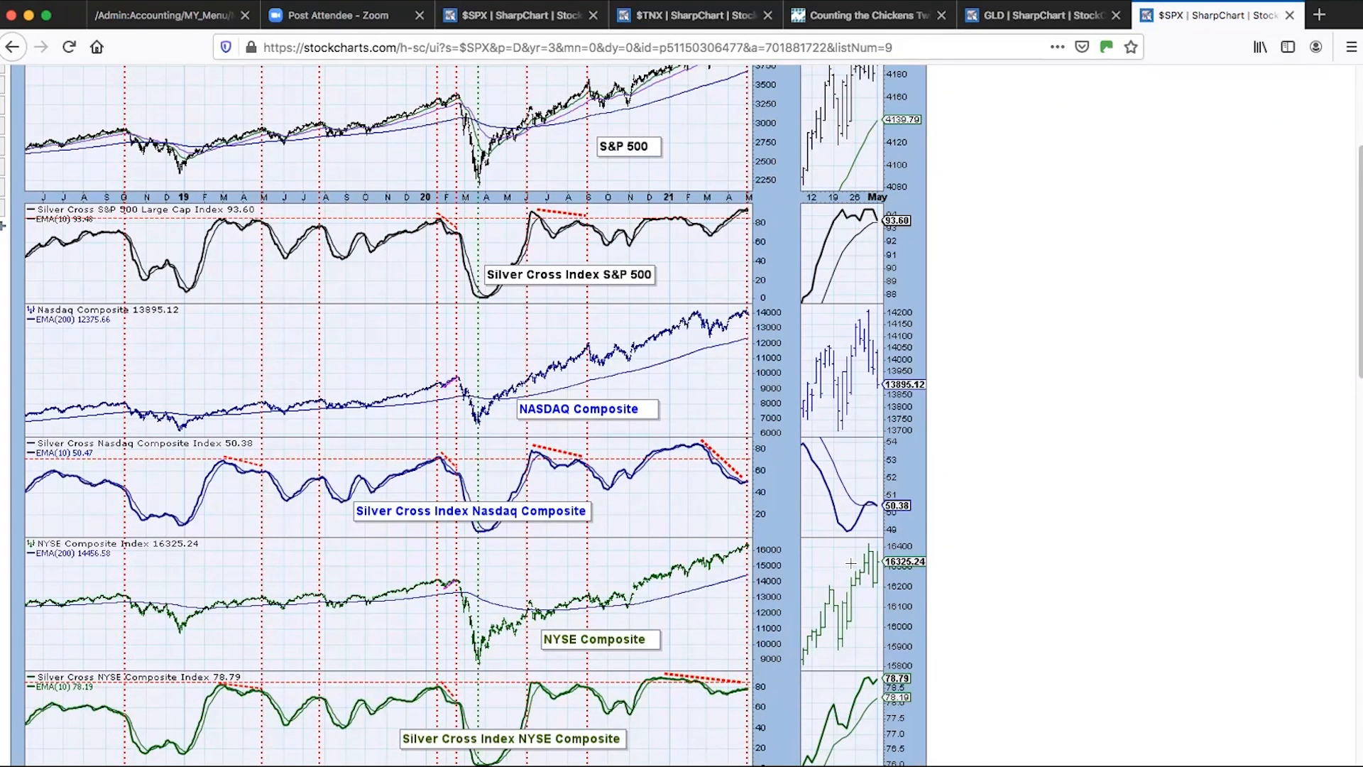
{"action": "mouse_move", "coordinate": [752, 405]}
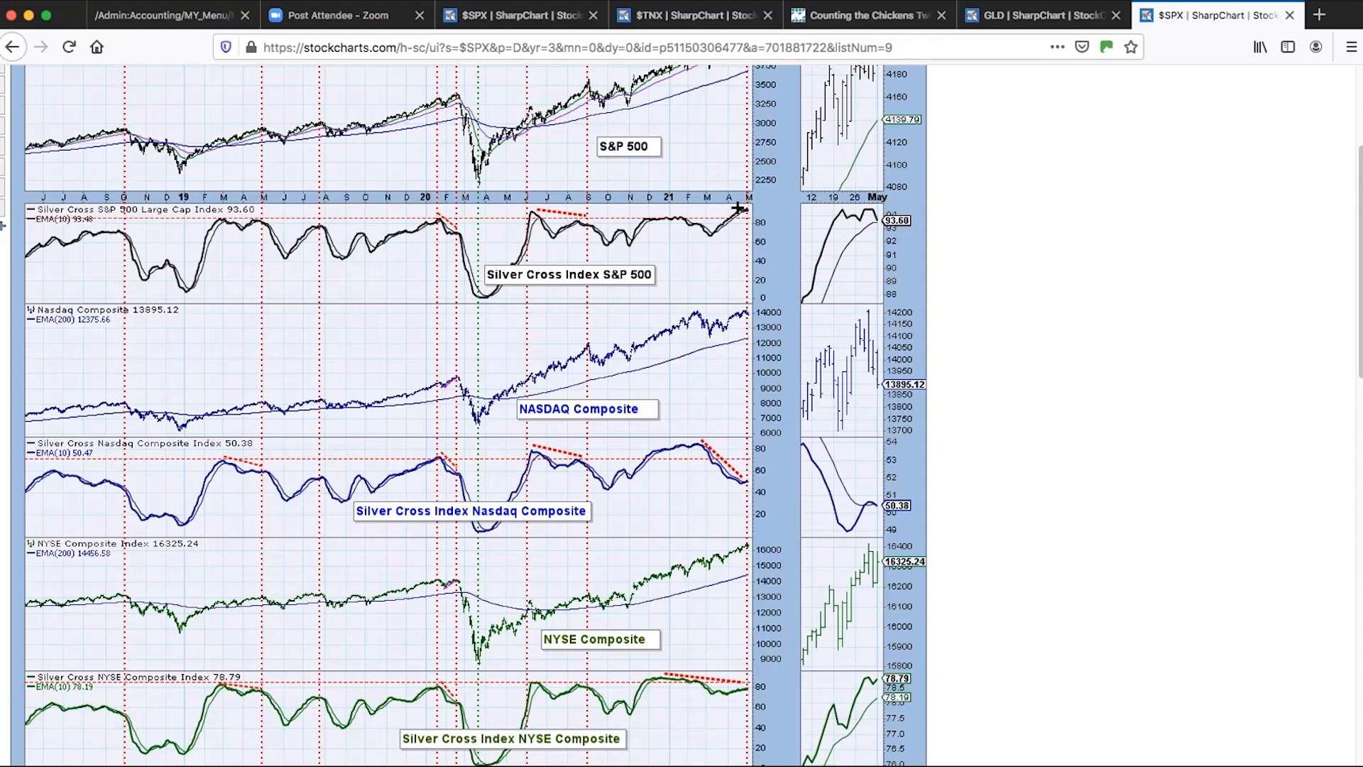
{"action": "mouse_move", "coordinate": [751, 207]}
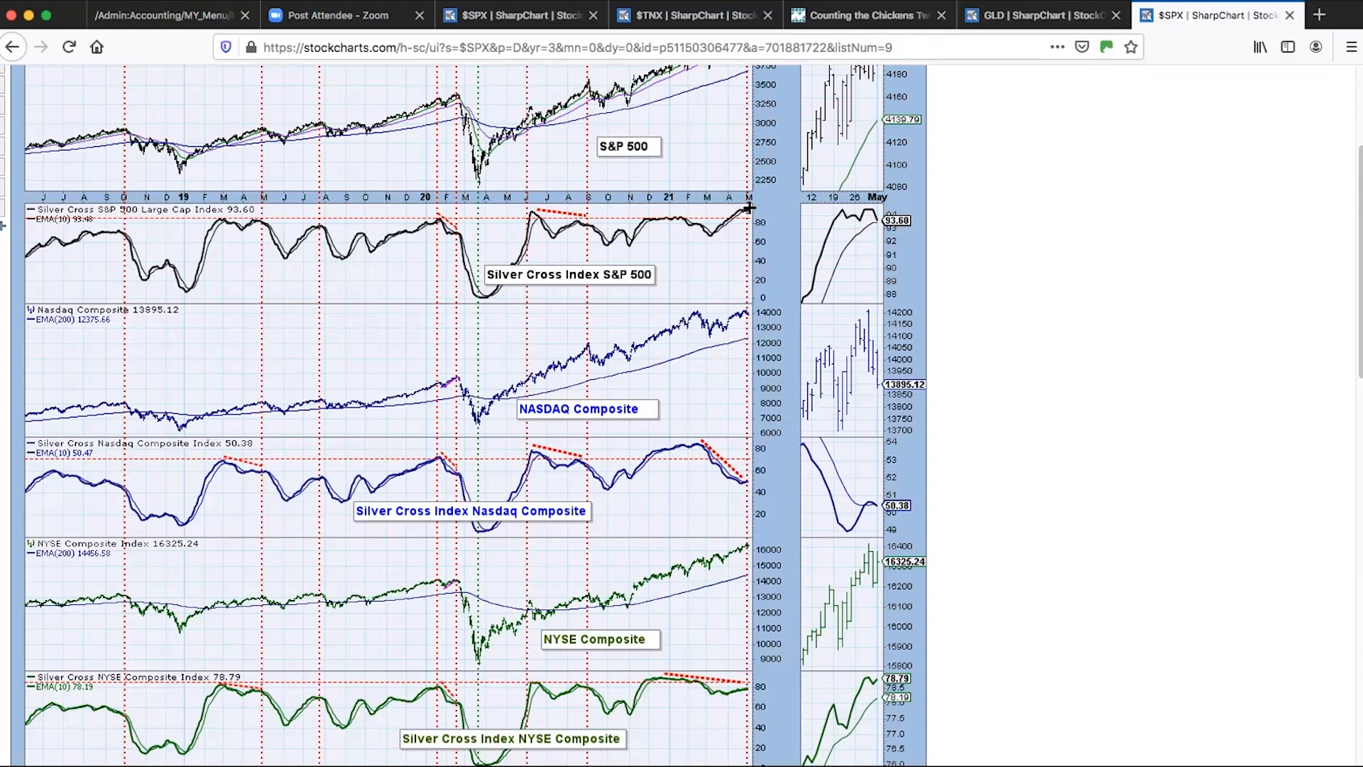
{"action": "mouse_move", "coordinate": [603, 225]}
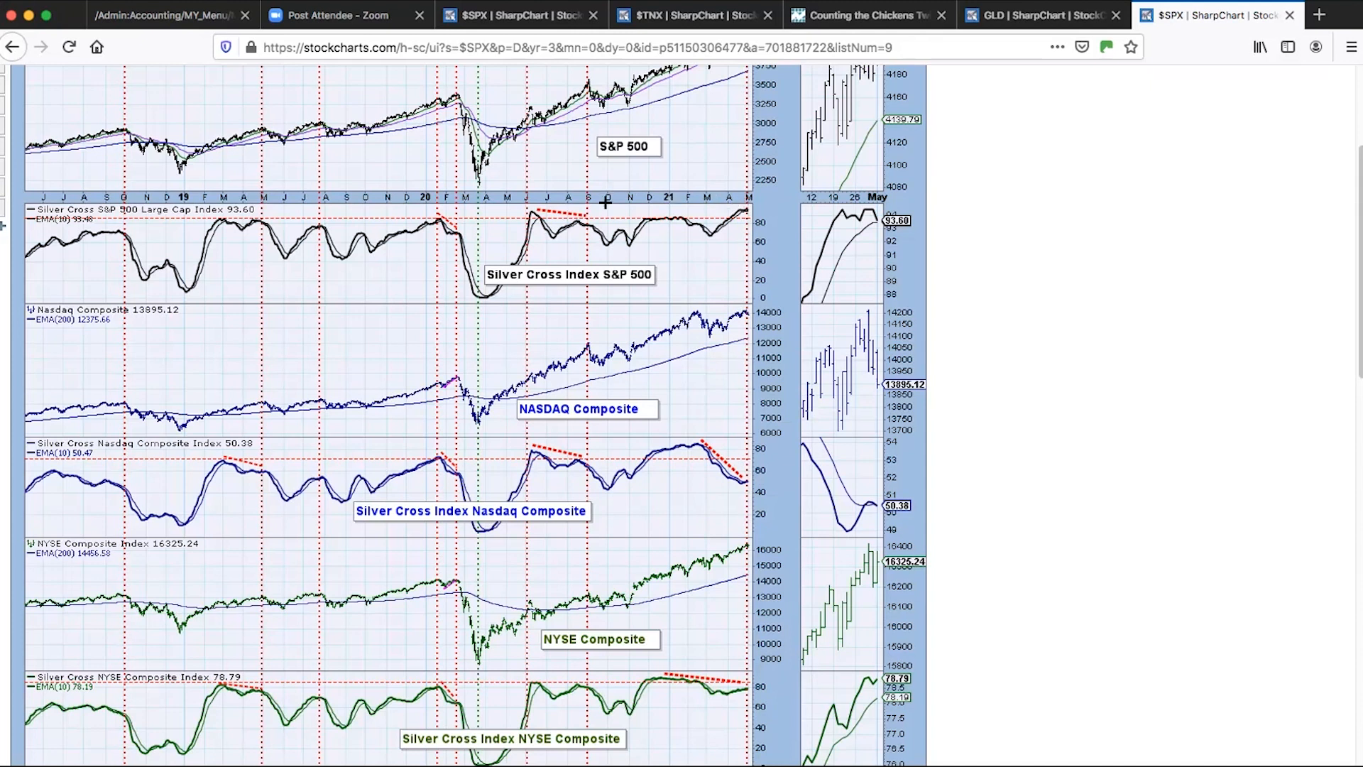
{"action": "mouse_move", "coordinate": [536, 208]}
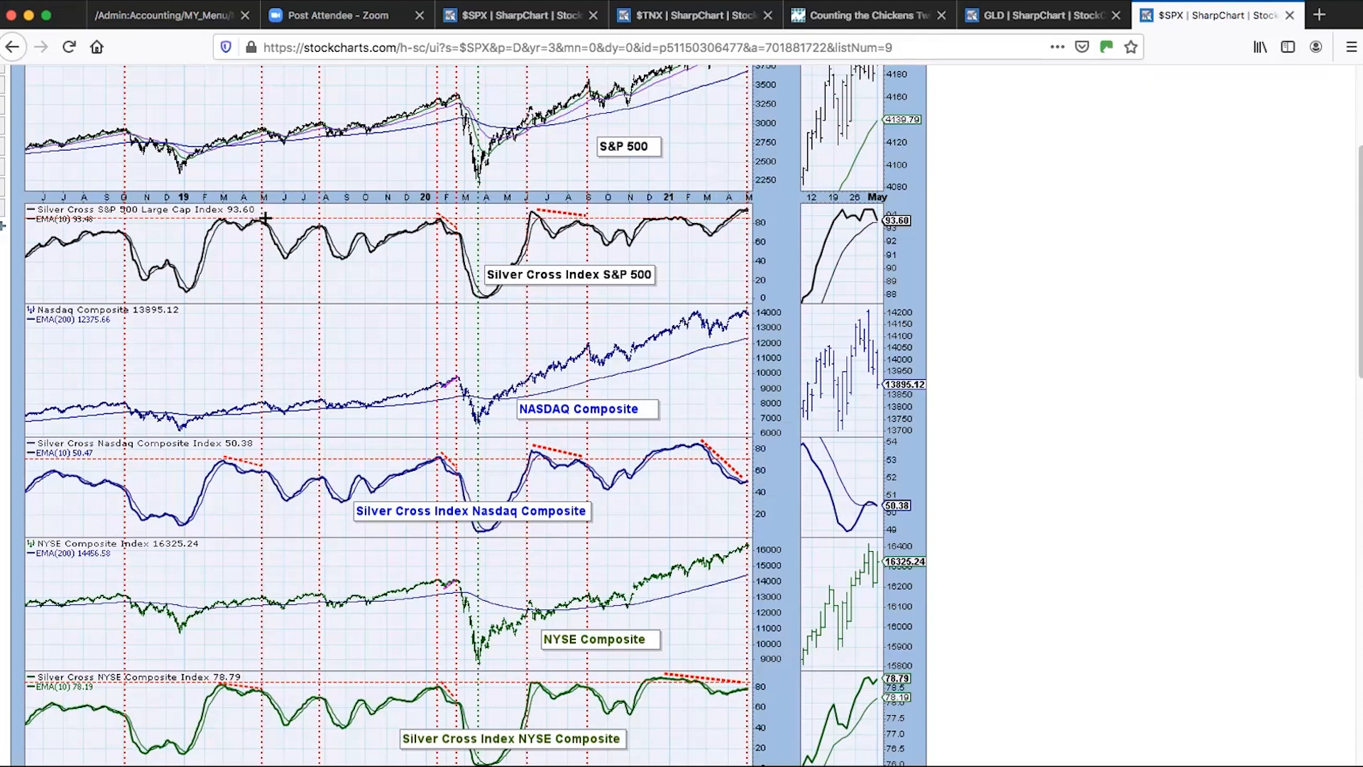
{"action": "mouse_move", "coordinate": [451, 241]}
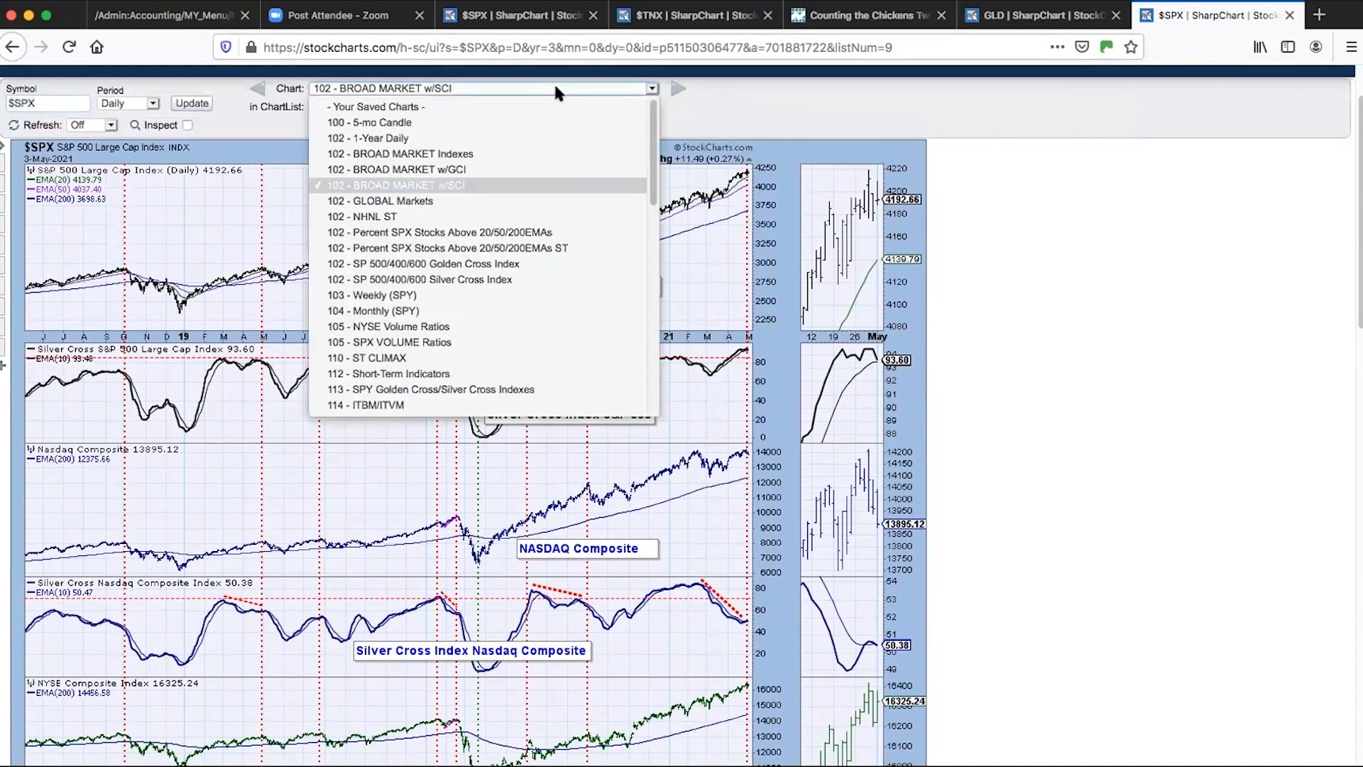
- Load the 102 - NHNL ST new highs and new lows chart for SPY
{"action": "left_click", "coordinate": [363, 215]}
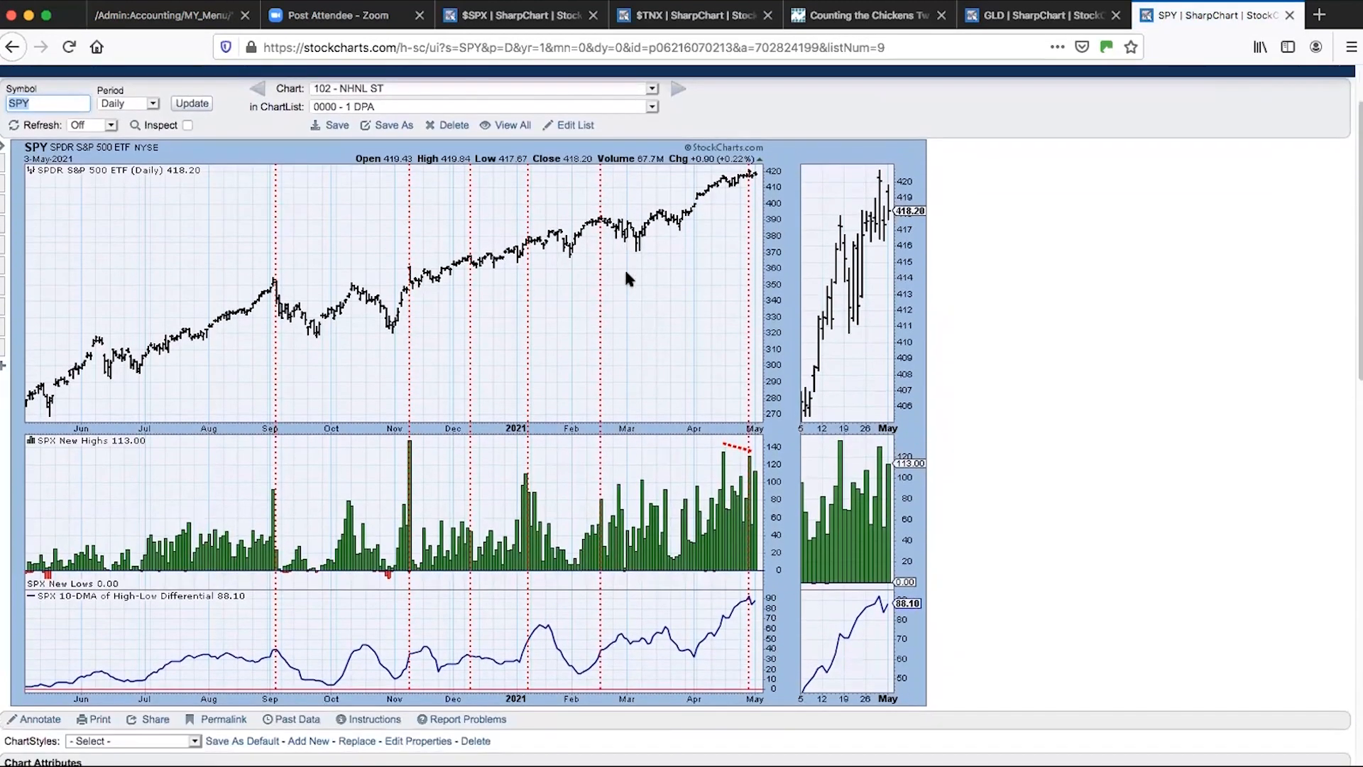
{"action": "mouse_move", "coordinate": [755, 468]}
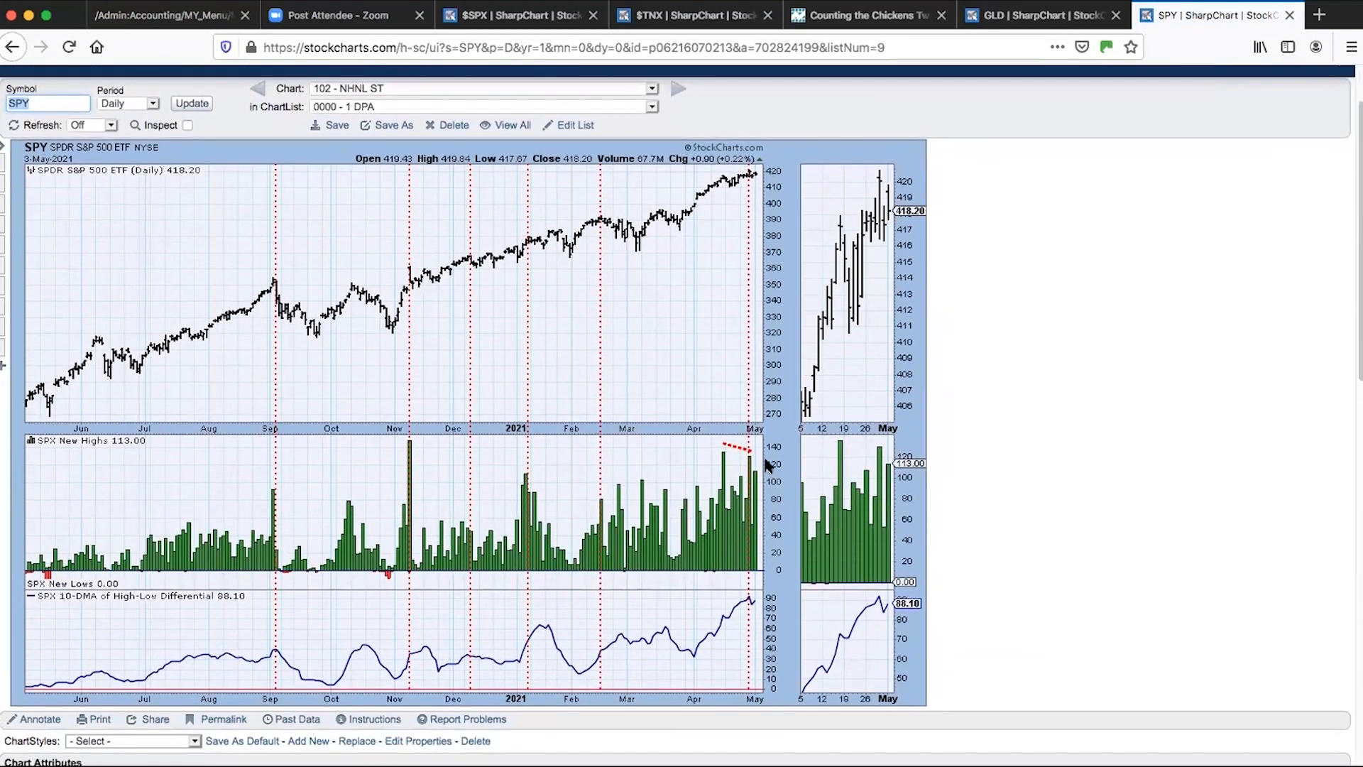
{"action": "mouse_move", "coordinate": [754, 475]}
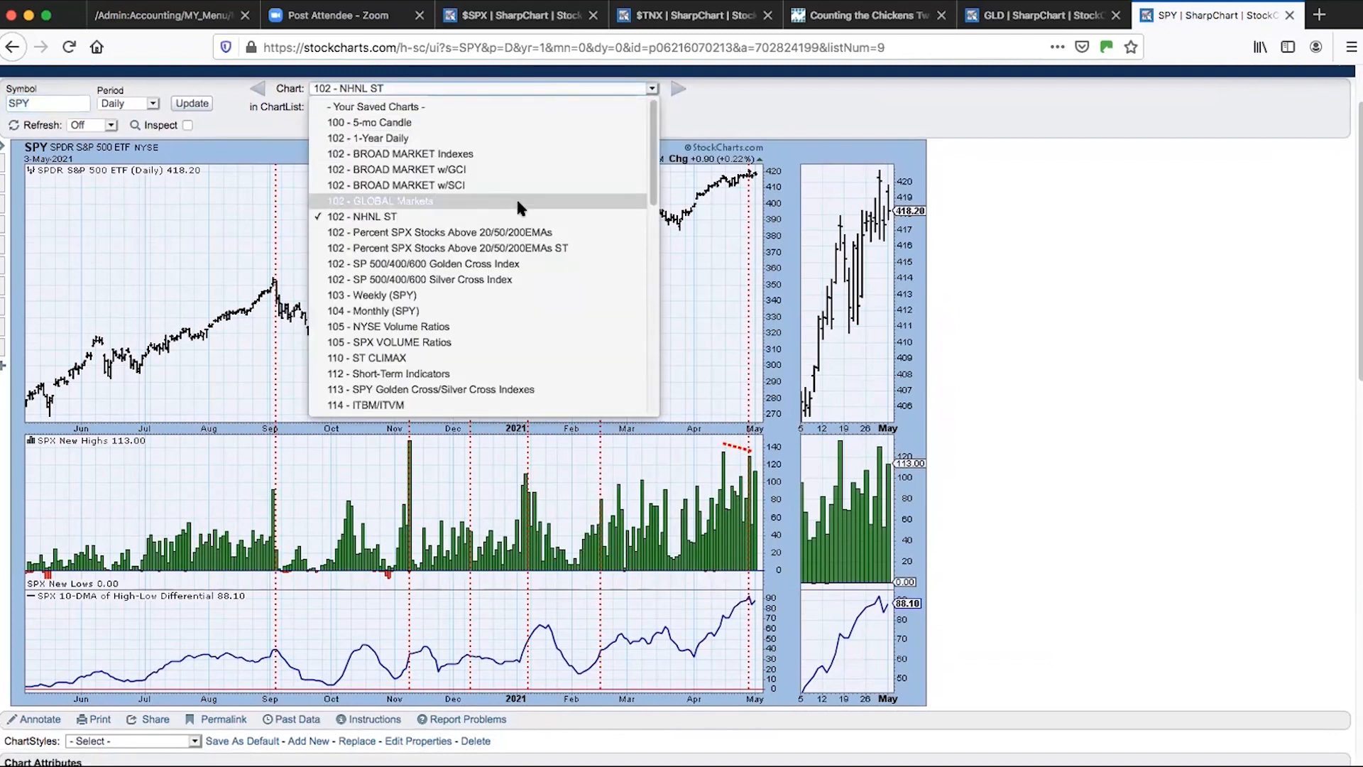
{"action": "mouse_move", "coordinate": [509, 263]}
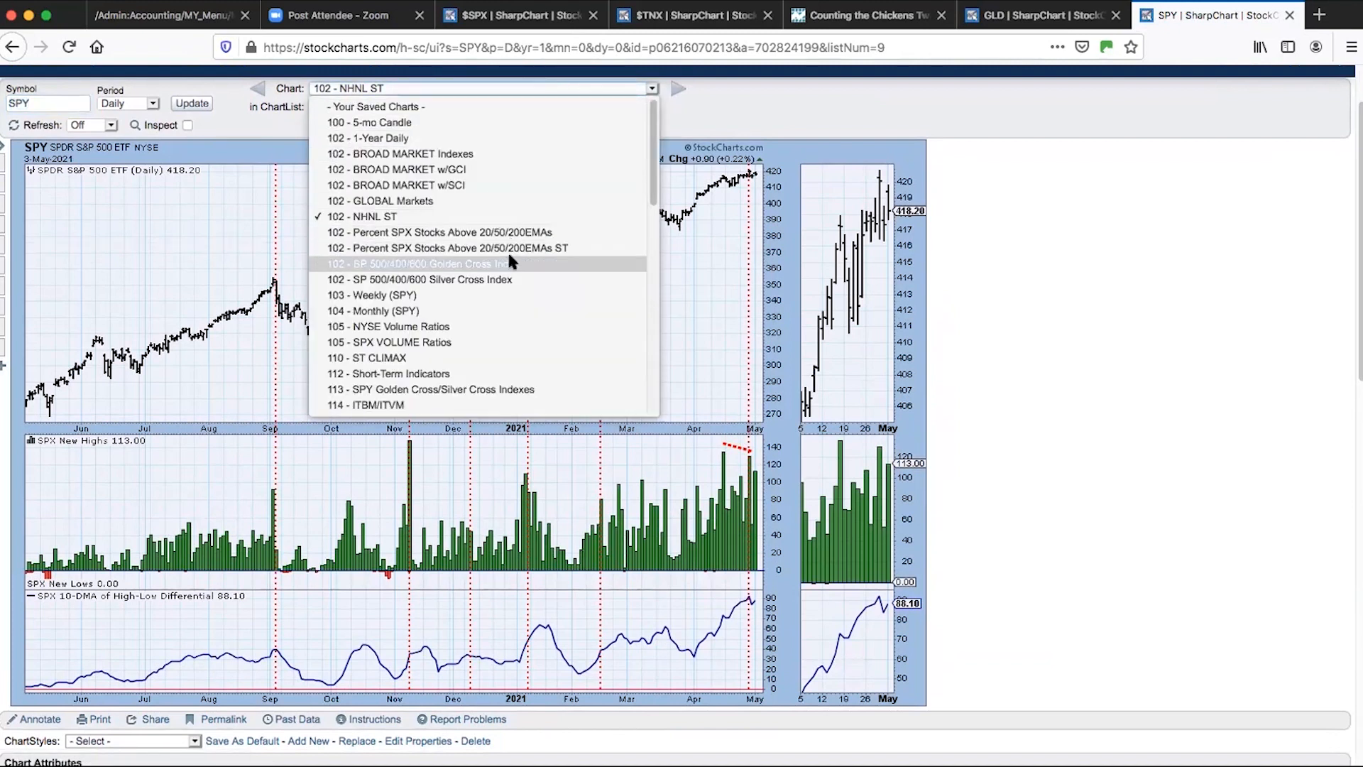
- Load 102 - SP 500/400/600 Silver Cross Index and scroll through its panels
{"action": "left_click", "coordinate": [420, 263]}
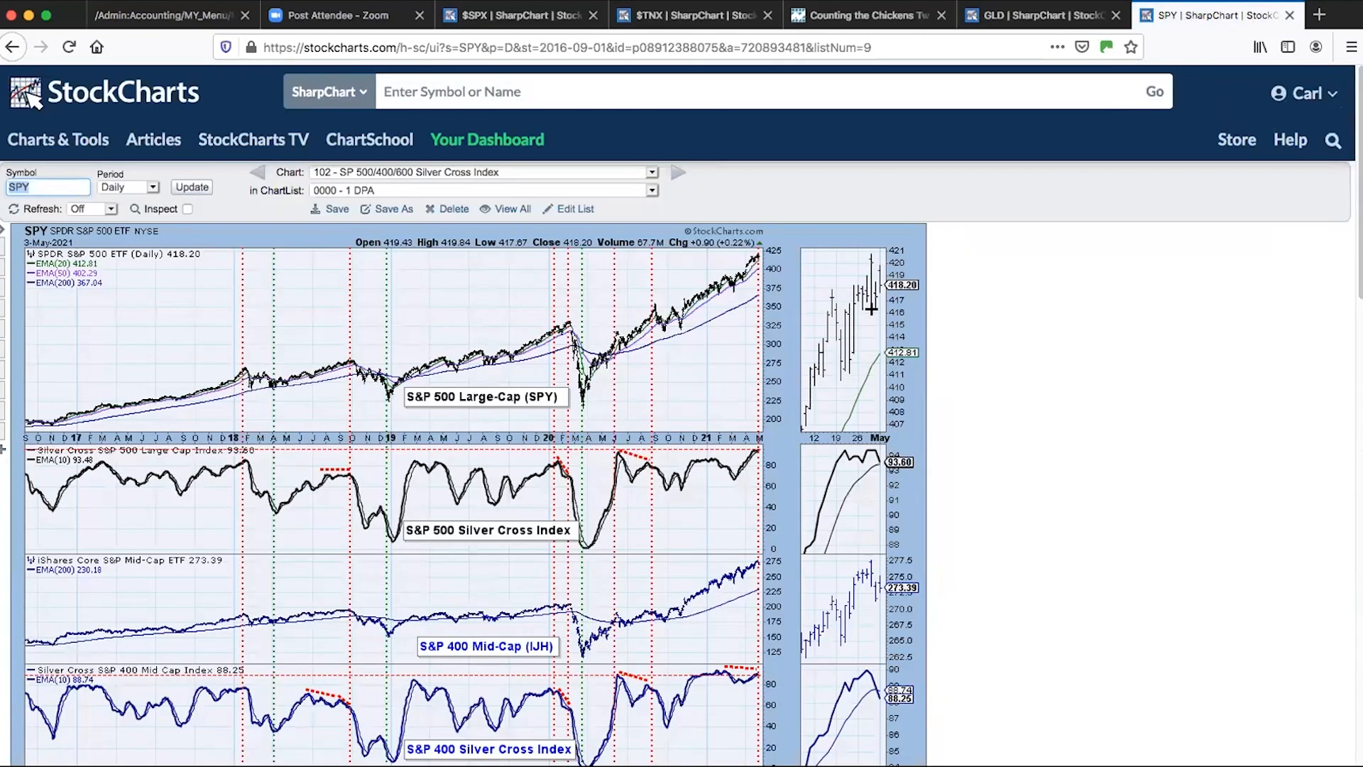
{"action": "scroll", "scroll_direction": "down", "scroll_amount": 3}
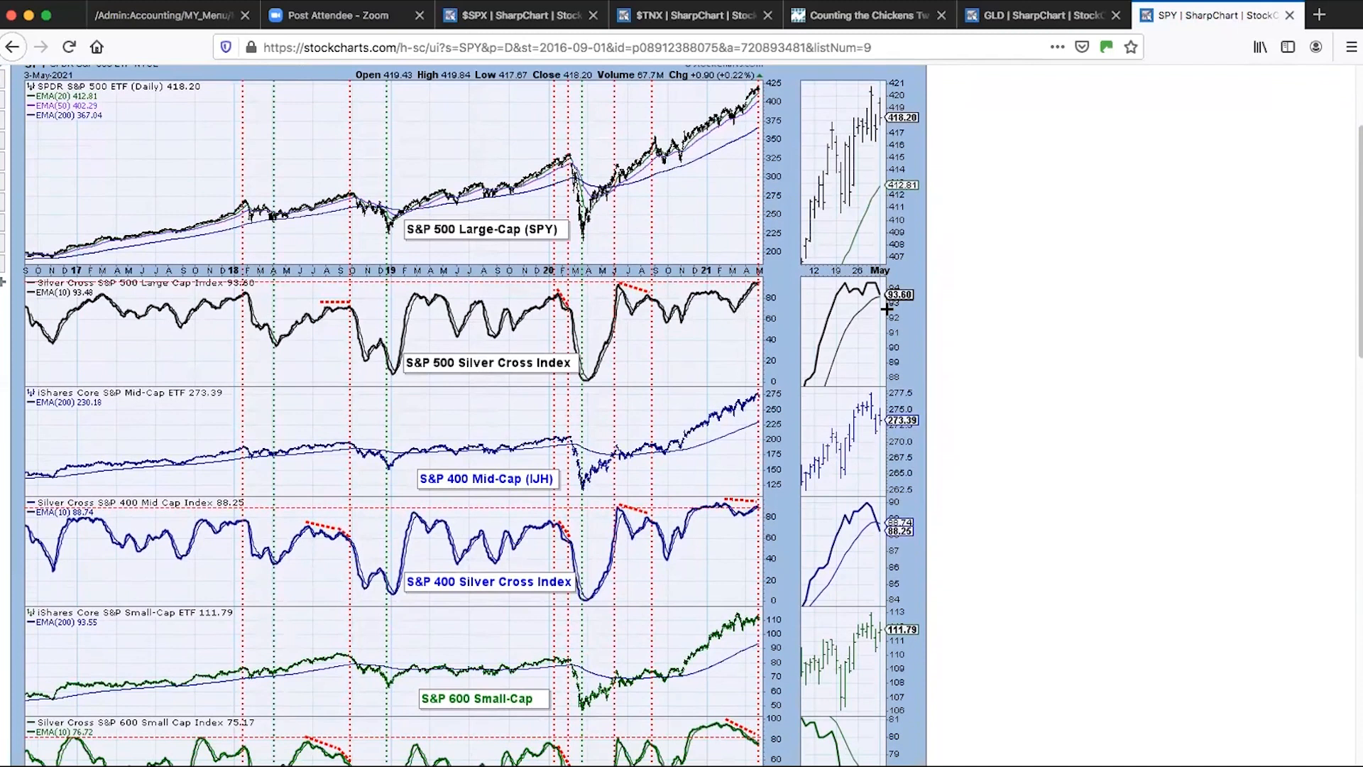
{"action": "mouse_move", "coordinate": [664, 217]}
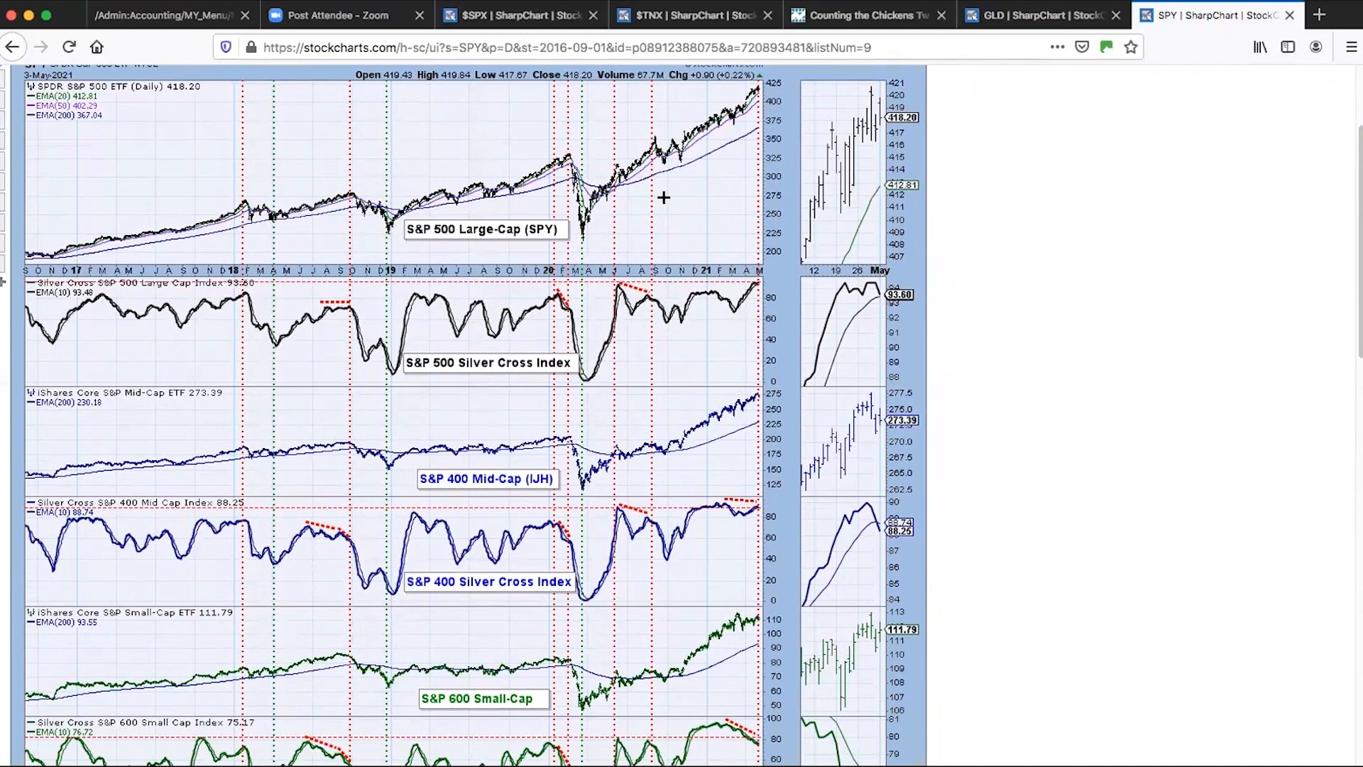
{"action": "mouse_move", "coordinate": [485, 686]}
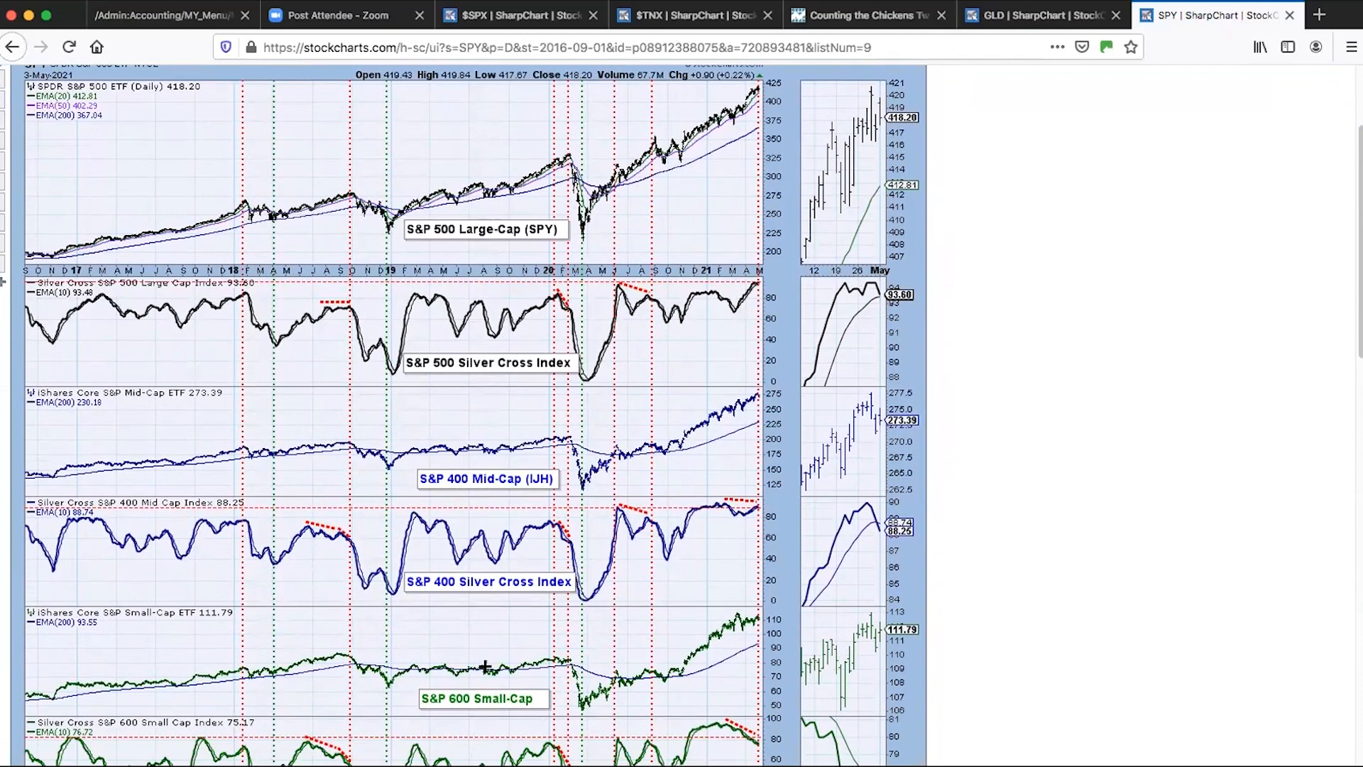
{"action": "mouse_move", "coordinate": [766, 524]}
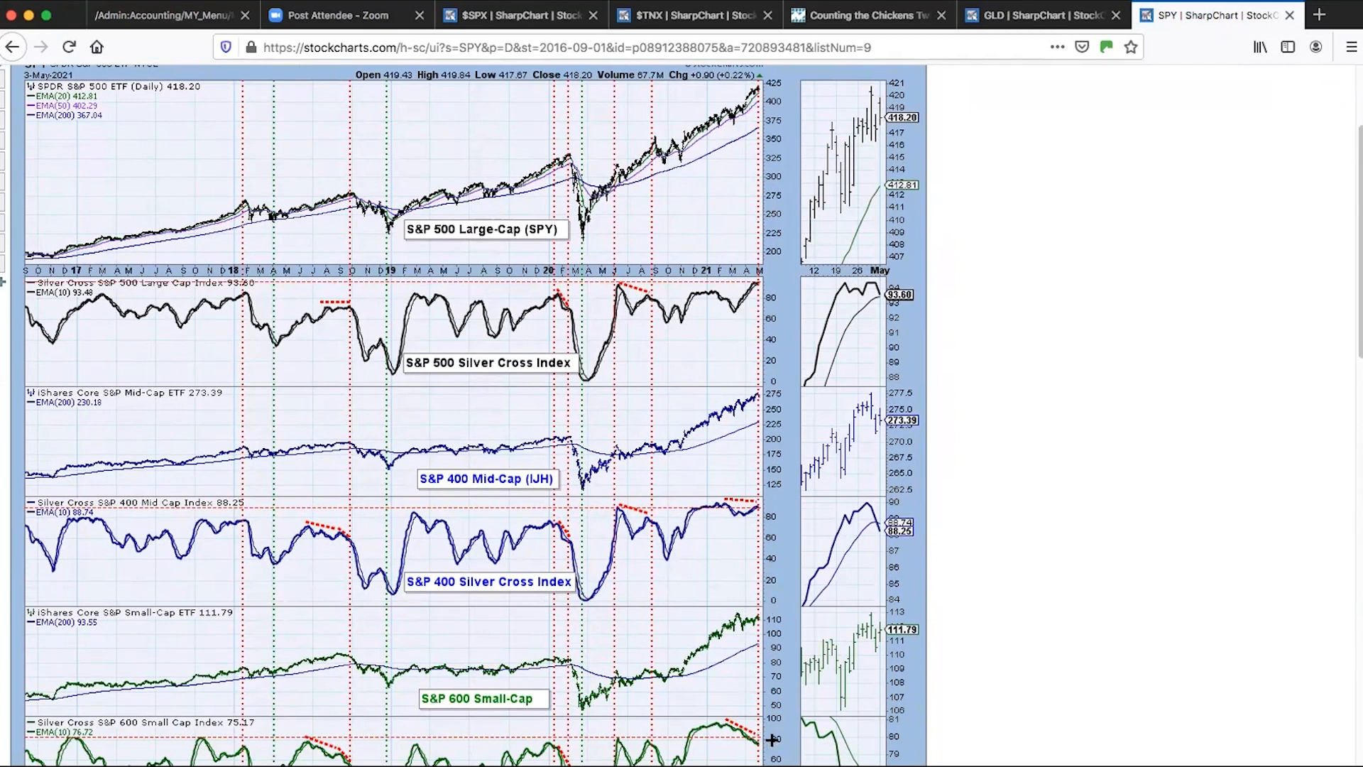
{"action": "scroll", "scroll_direction": "down", "scroll_amount": 3}
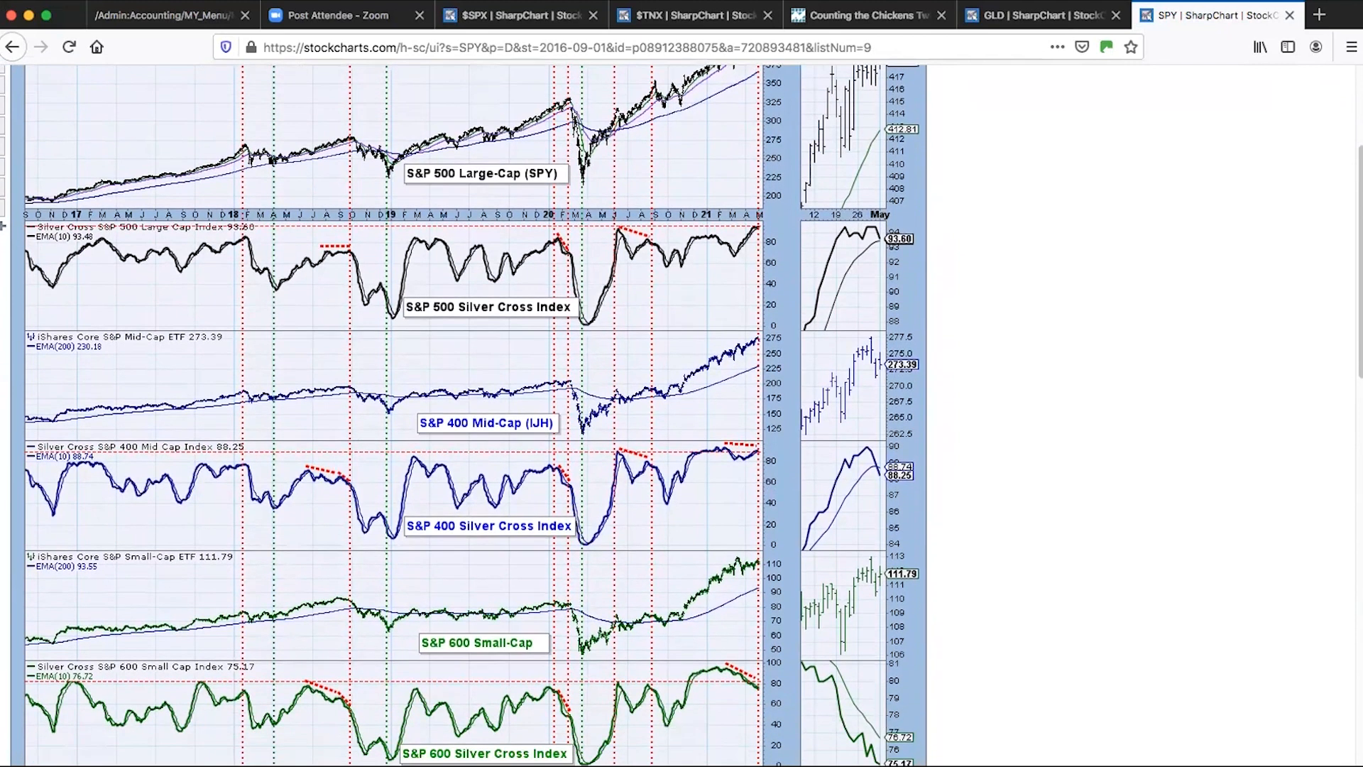
{"action": "mouse_move", "coordinate": [736, 649]}
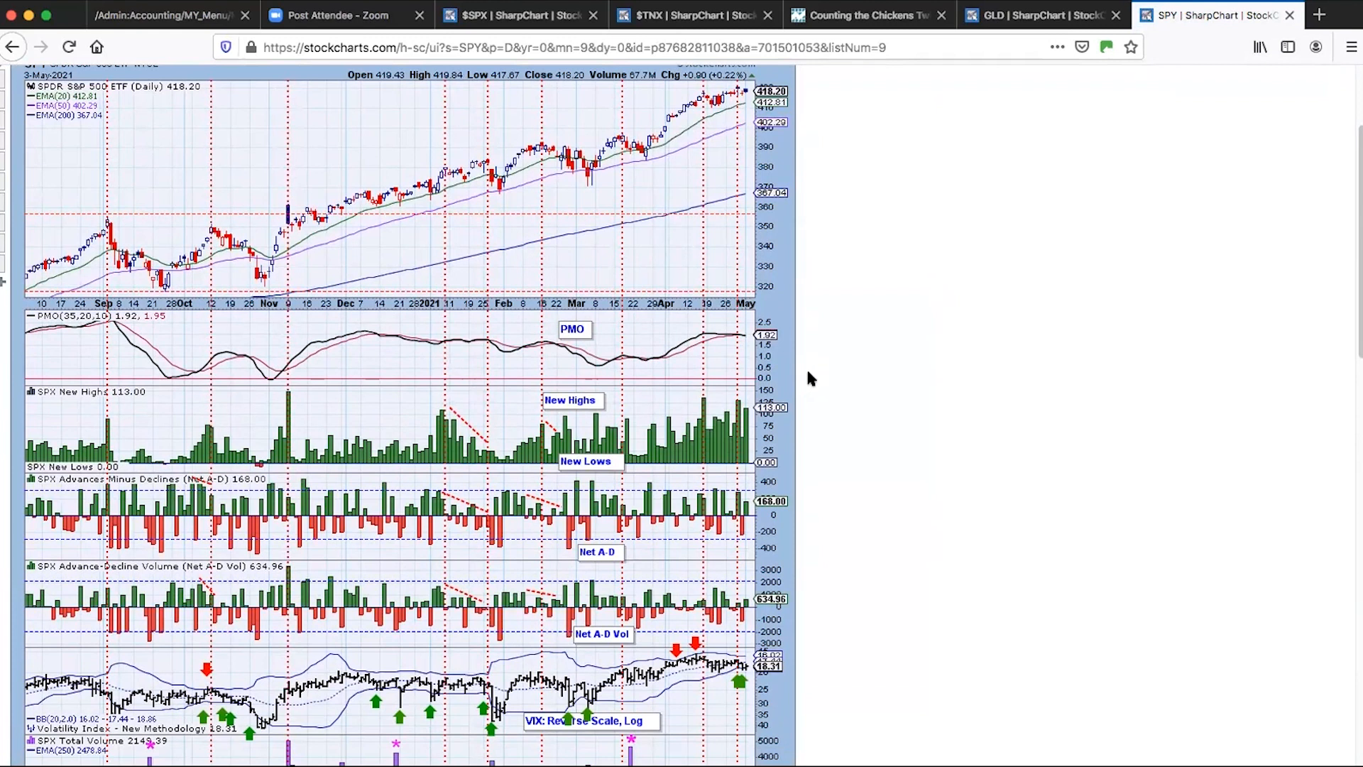
{"action": "mouse_move", "coordinate": [755, 564]}
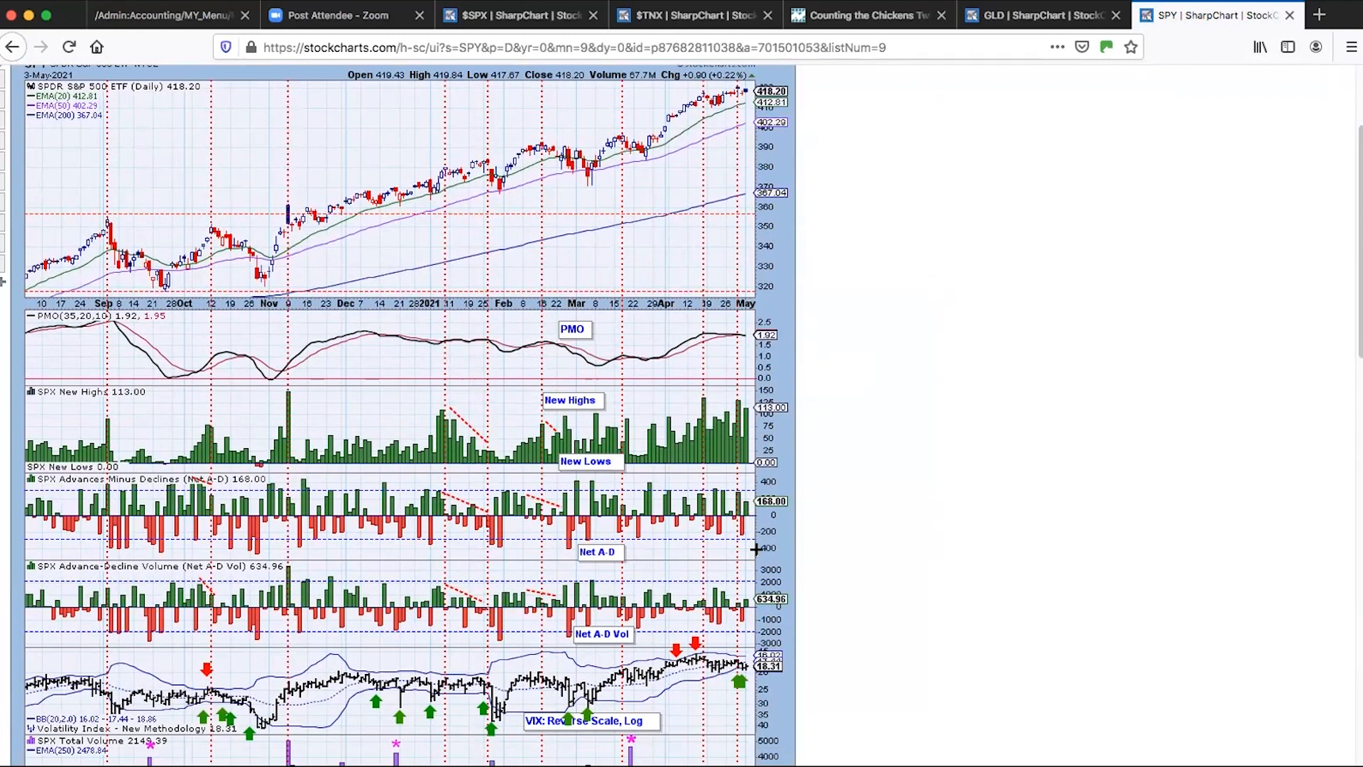
{"action": "mouse_move", "coordinate": [788, 557]}
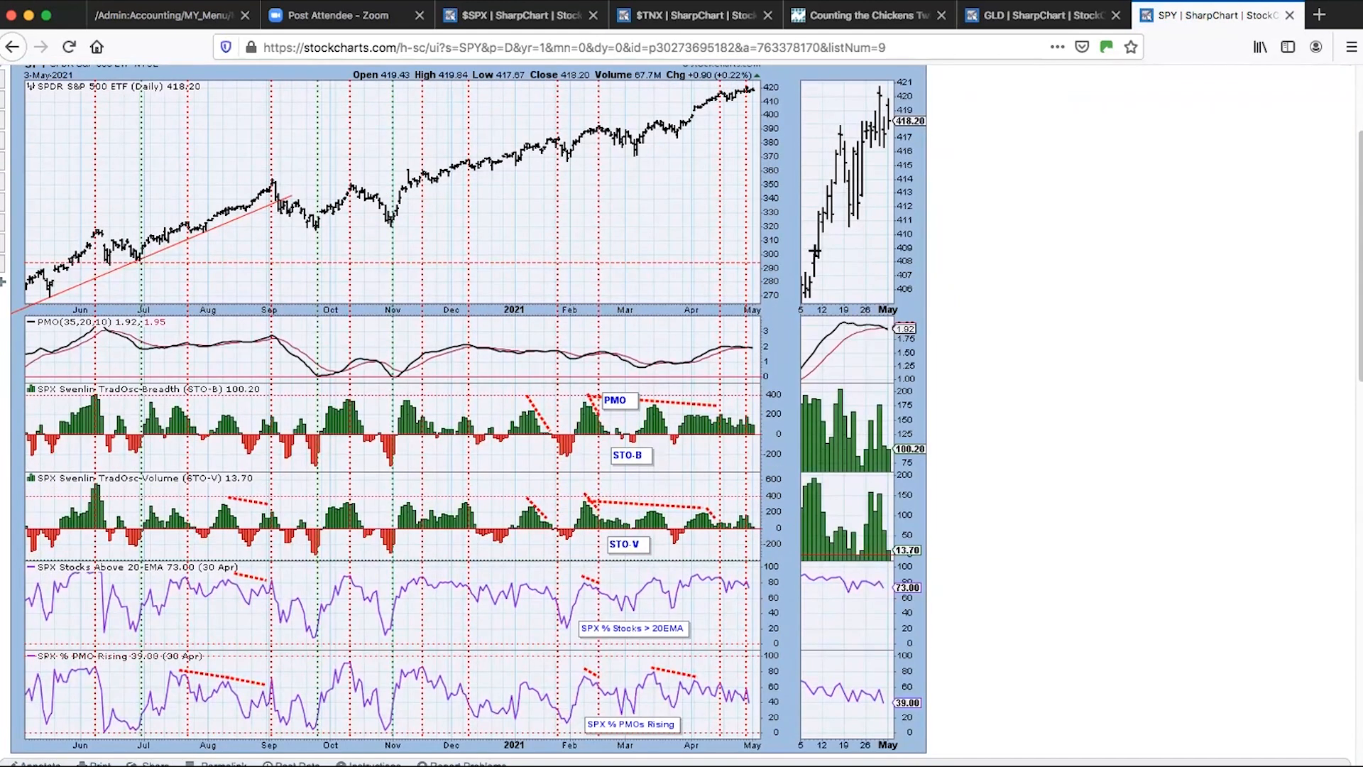
{"action": "mouse_move", "coordinate": [748, 431]}
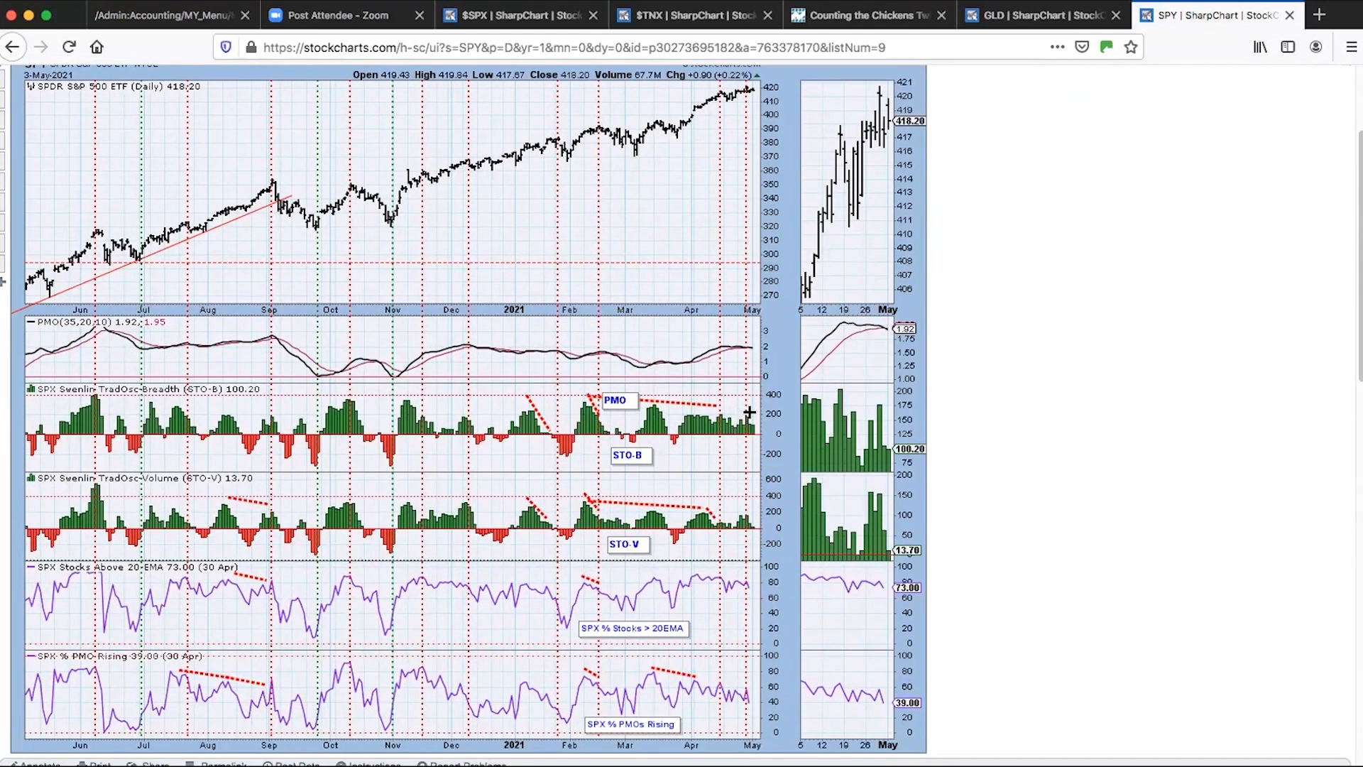
{"action": "mouse_move", "coordinate": [744, 421]}
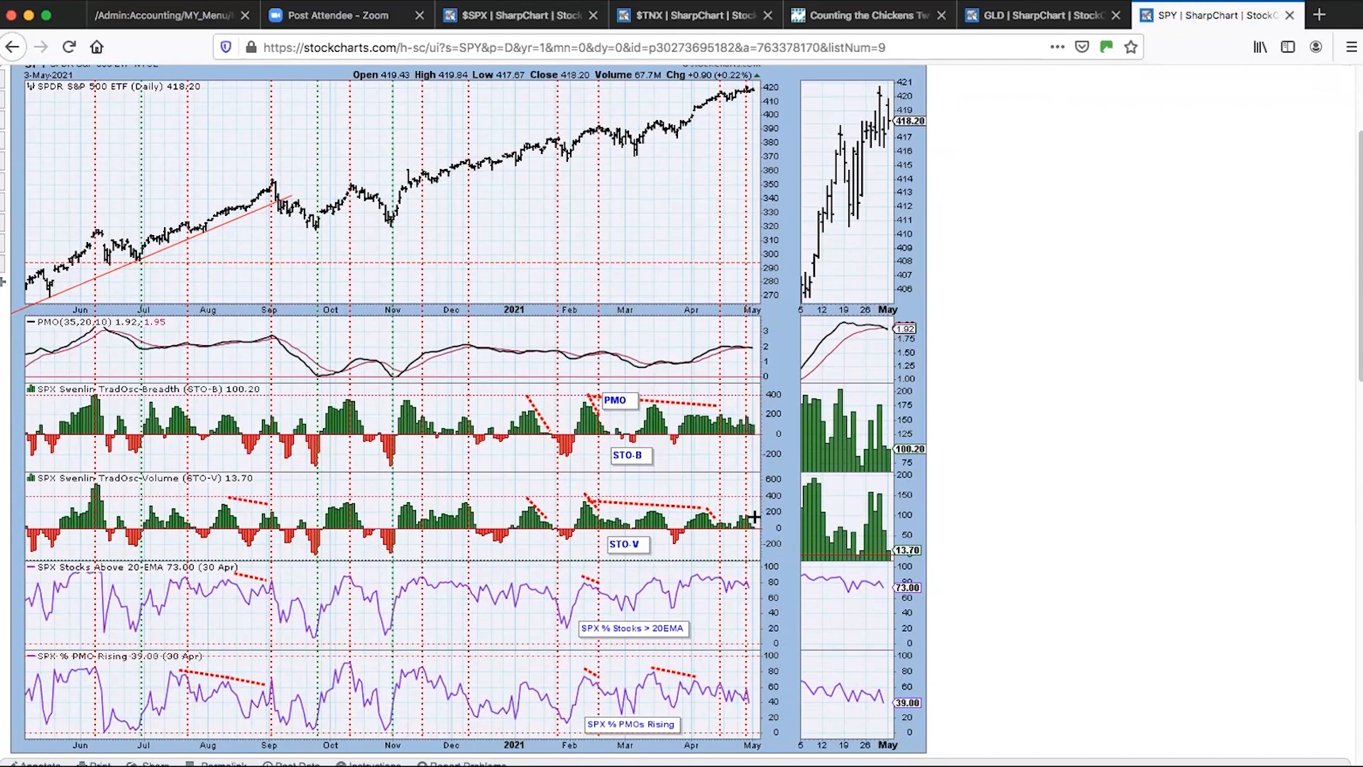
{"action": "mouse_move", "coordinate": [741, 477]}
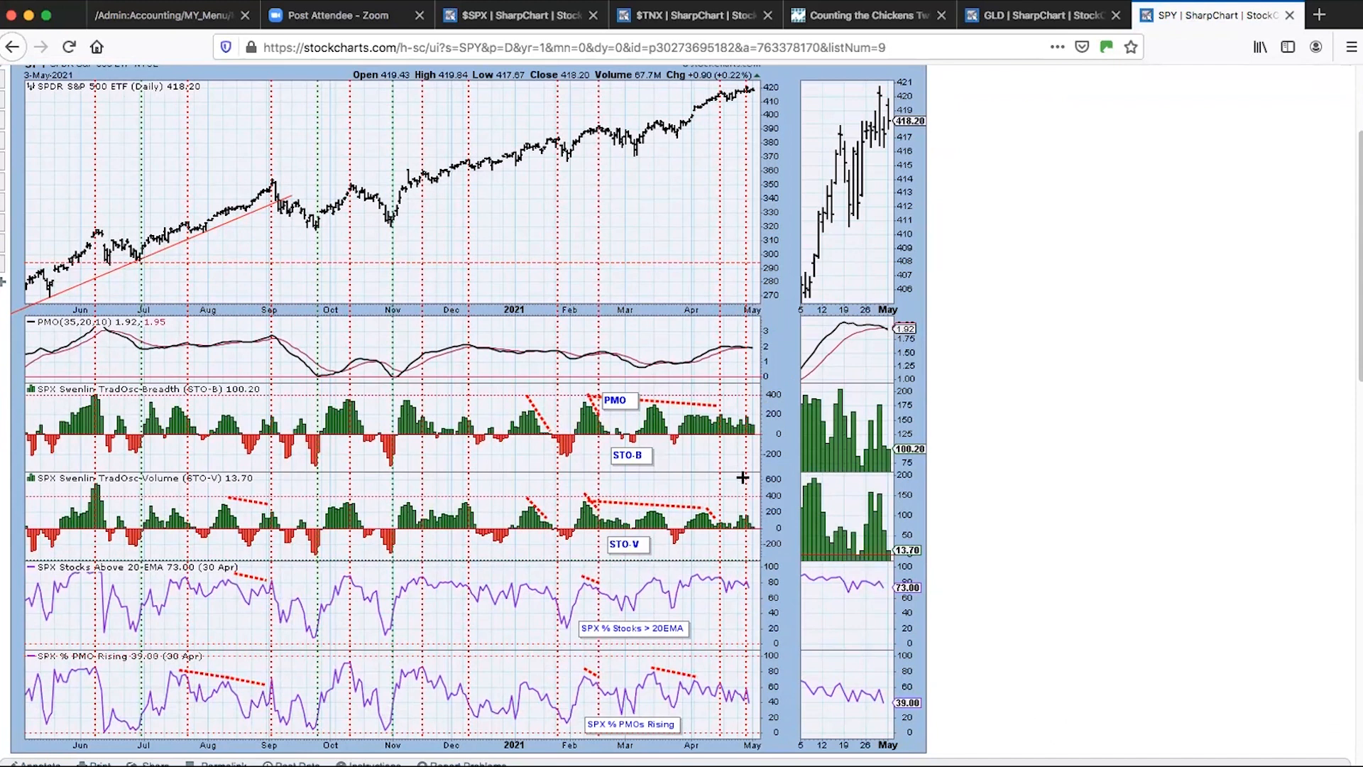
{"action": "mouse_move", "coordinate": [730, 489]}
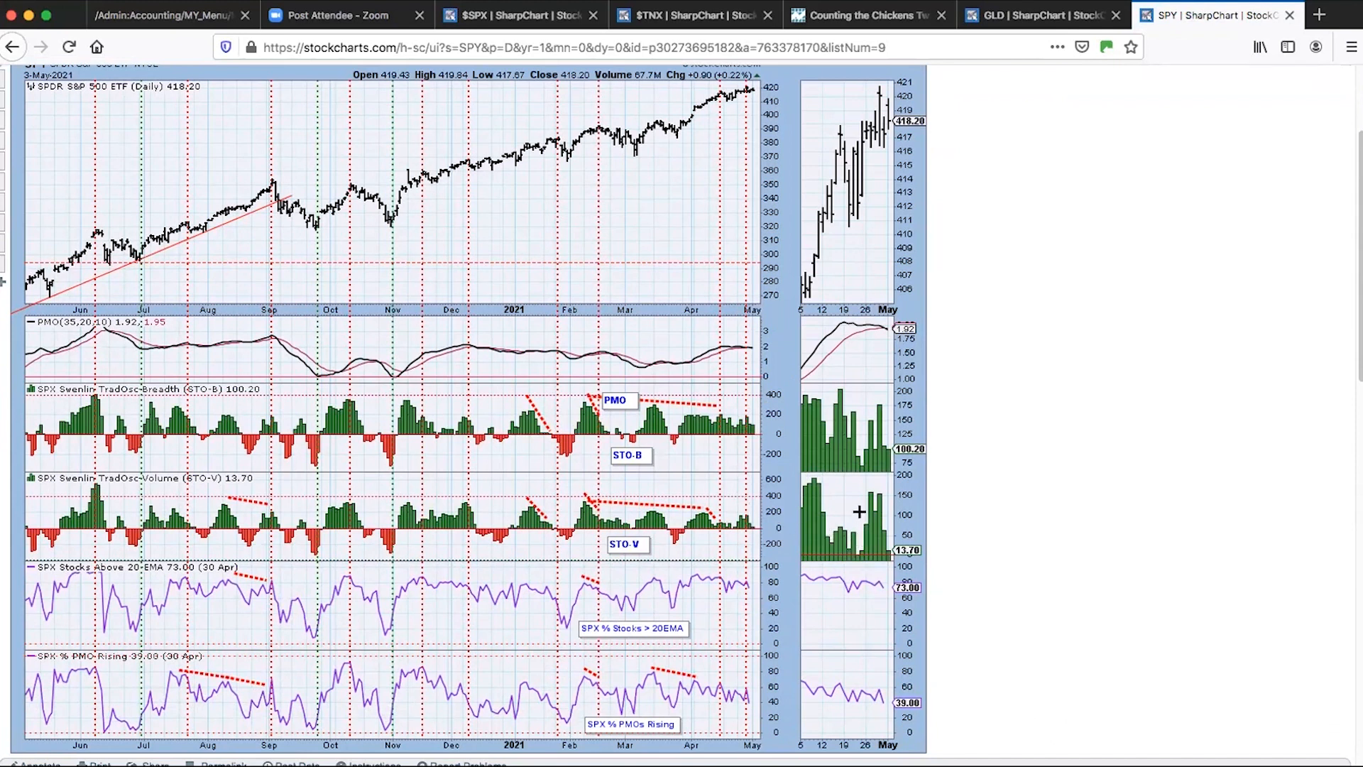
{"action": "mouse_move", "coordinate": [744, 87]}
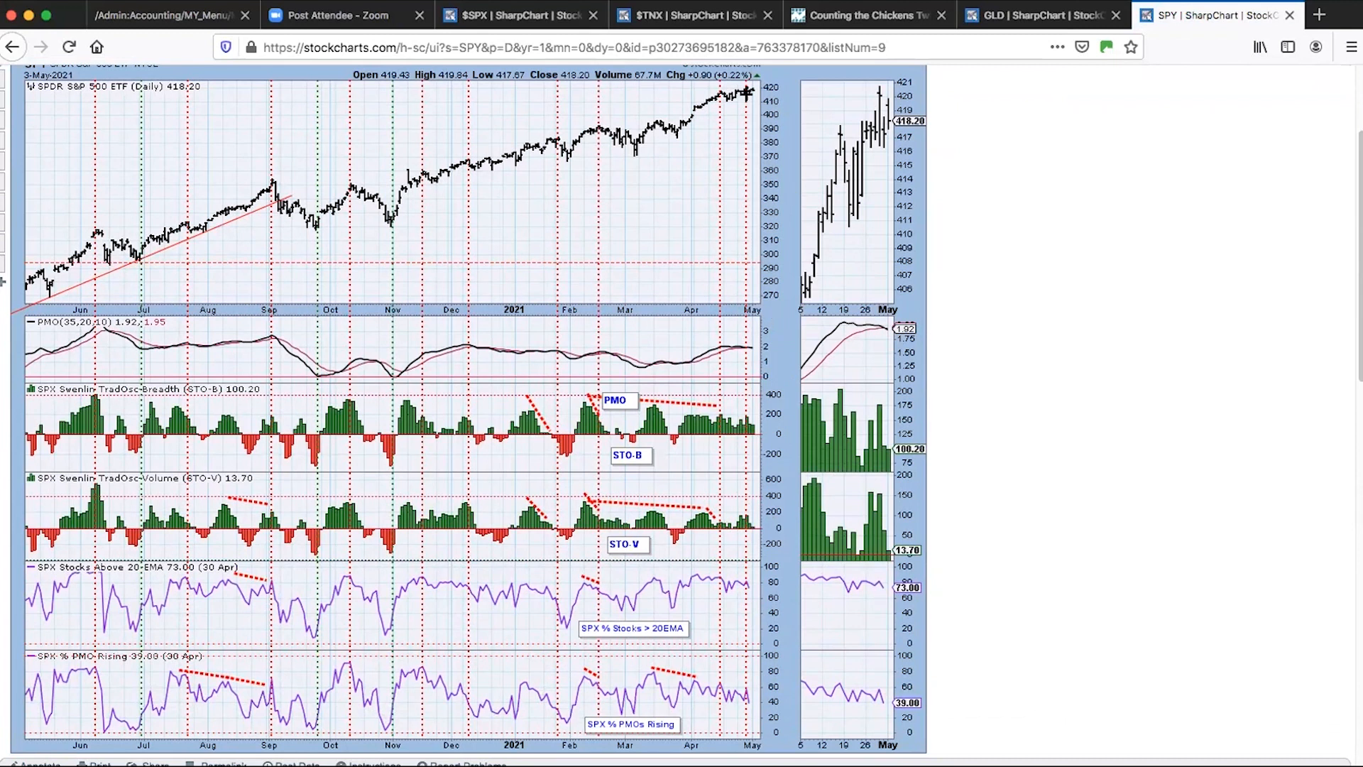
{"action": "mouse_move", "coordinate": [793, 253]}
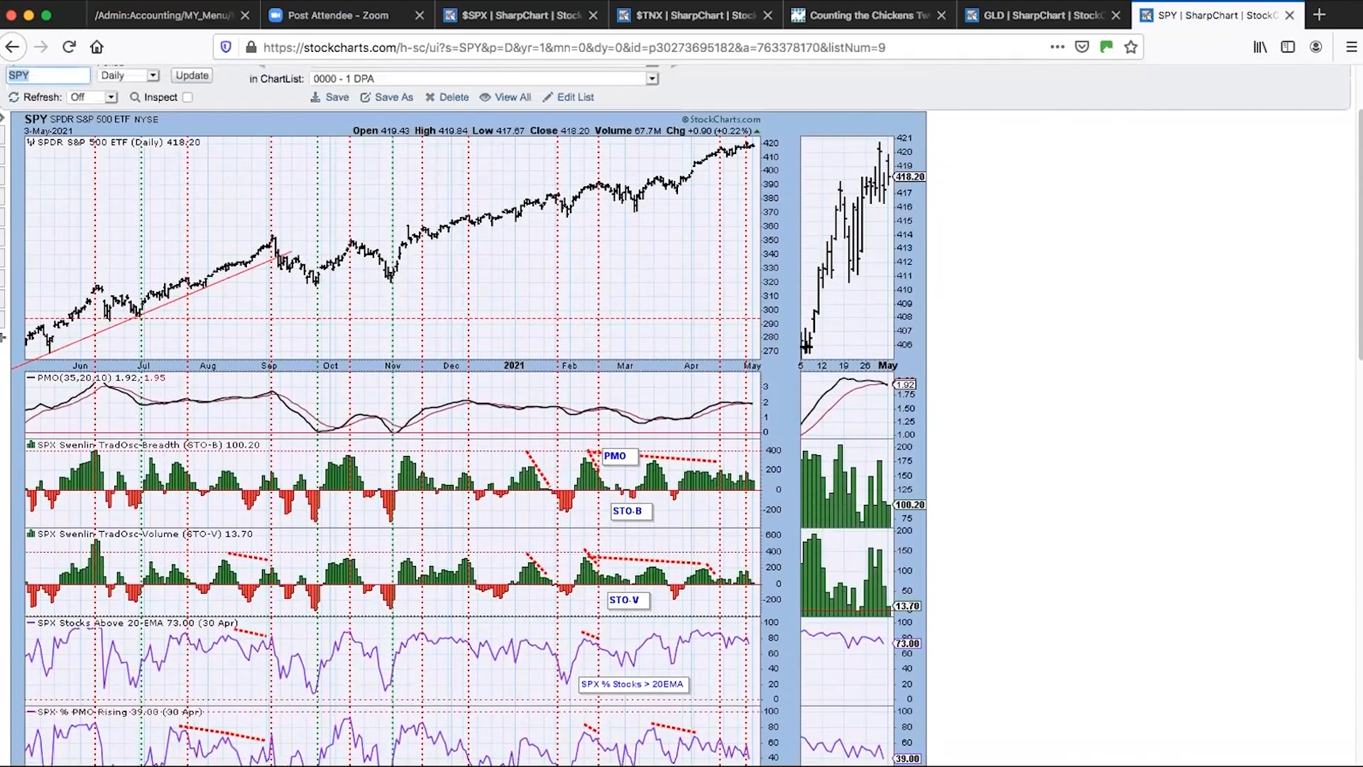
- Reopen the saved charts list from the 112 - Short-Term Indicators chart
{"action": "left_click", "coordinate": [482, 116]}
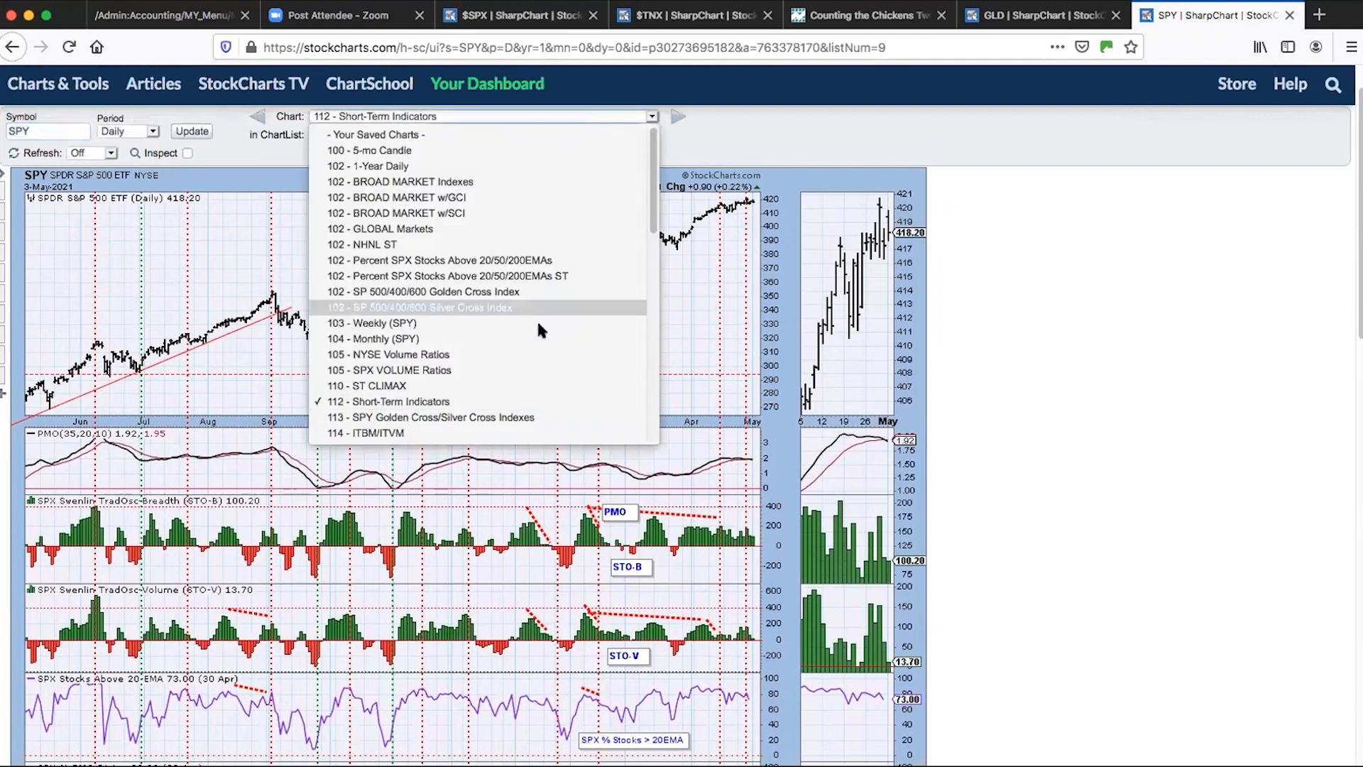
{"action": "mouse_move", "coordinate": [531, 417]}
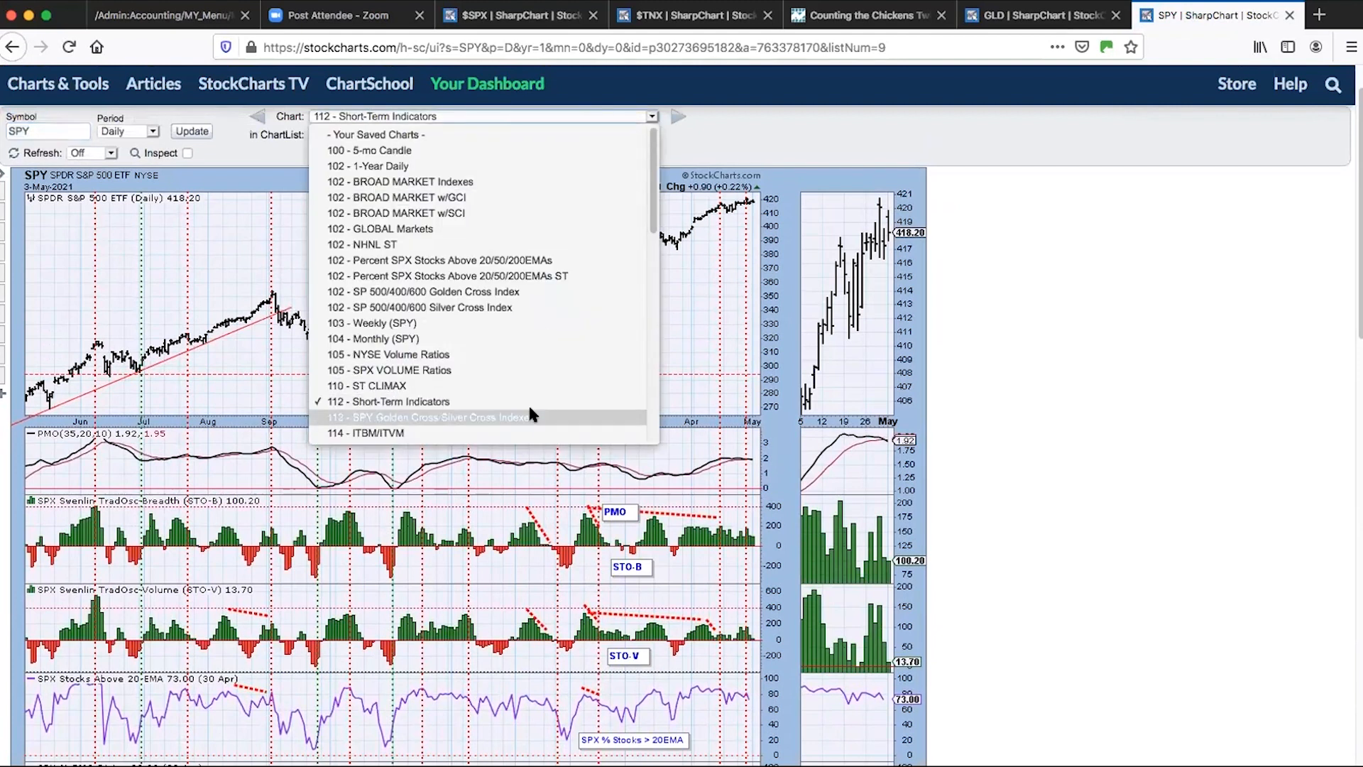
{"action": "mouse_move", "coordinate": [535, 417]}
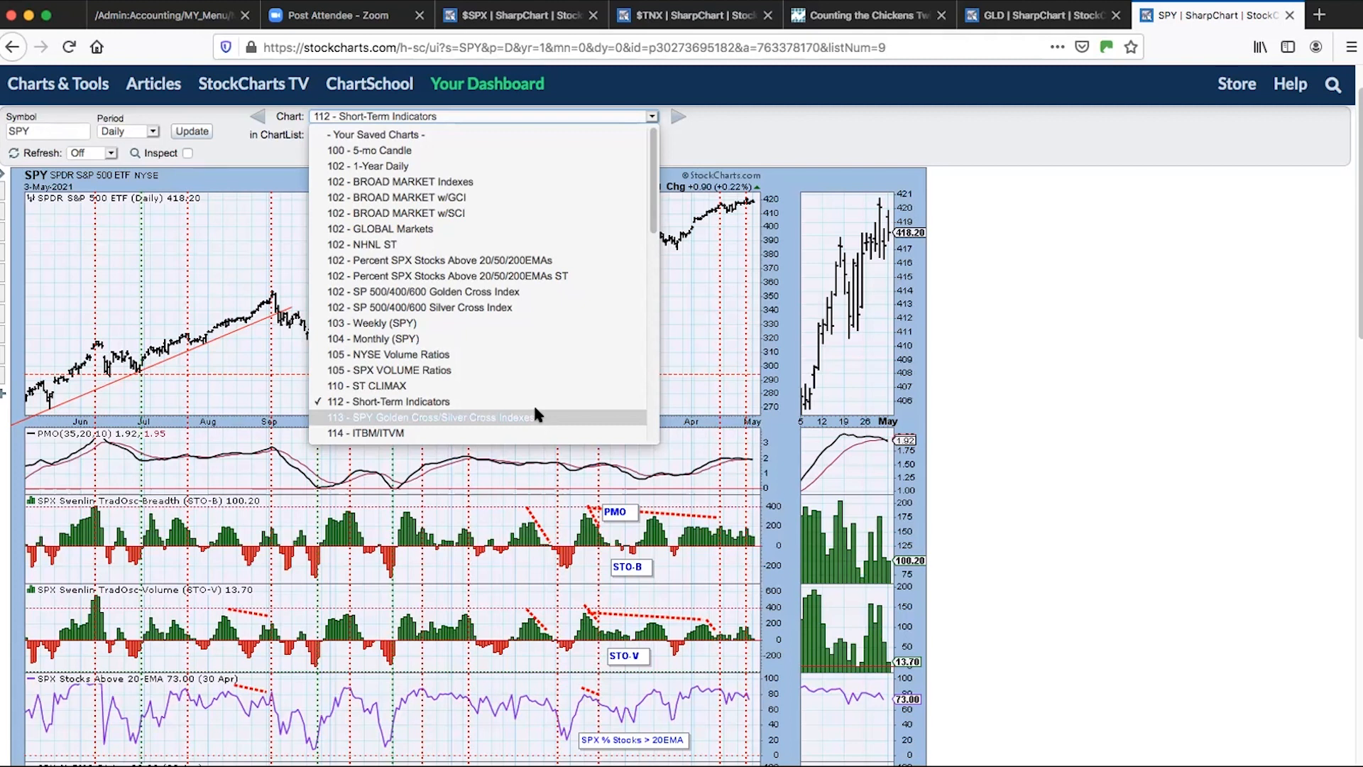
{"action": "mouse_move", "coordinate": [541, 415]}
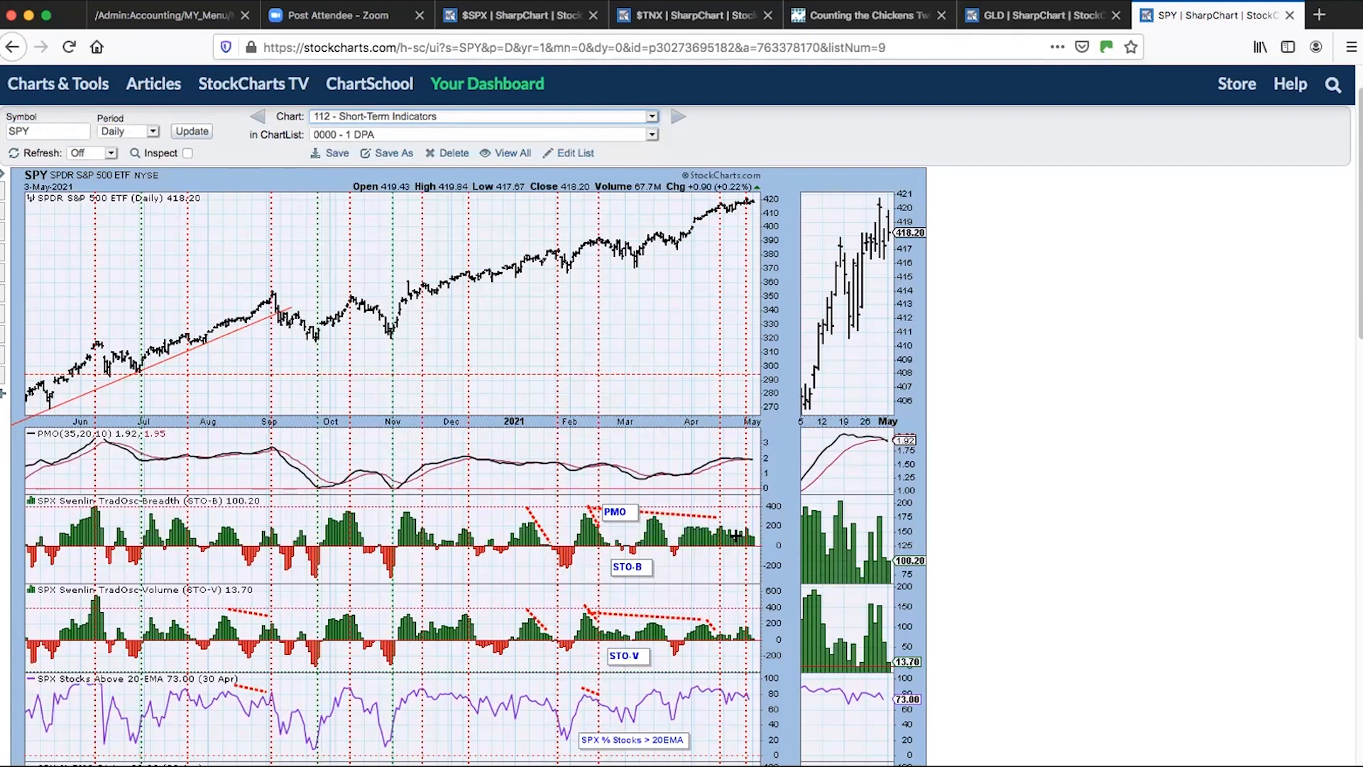
- Load 113 - SPY Golden Cross/Silver Cross Indexes and scroll to its panels
{"action": "left_click", "coordinate": [652, 115]}
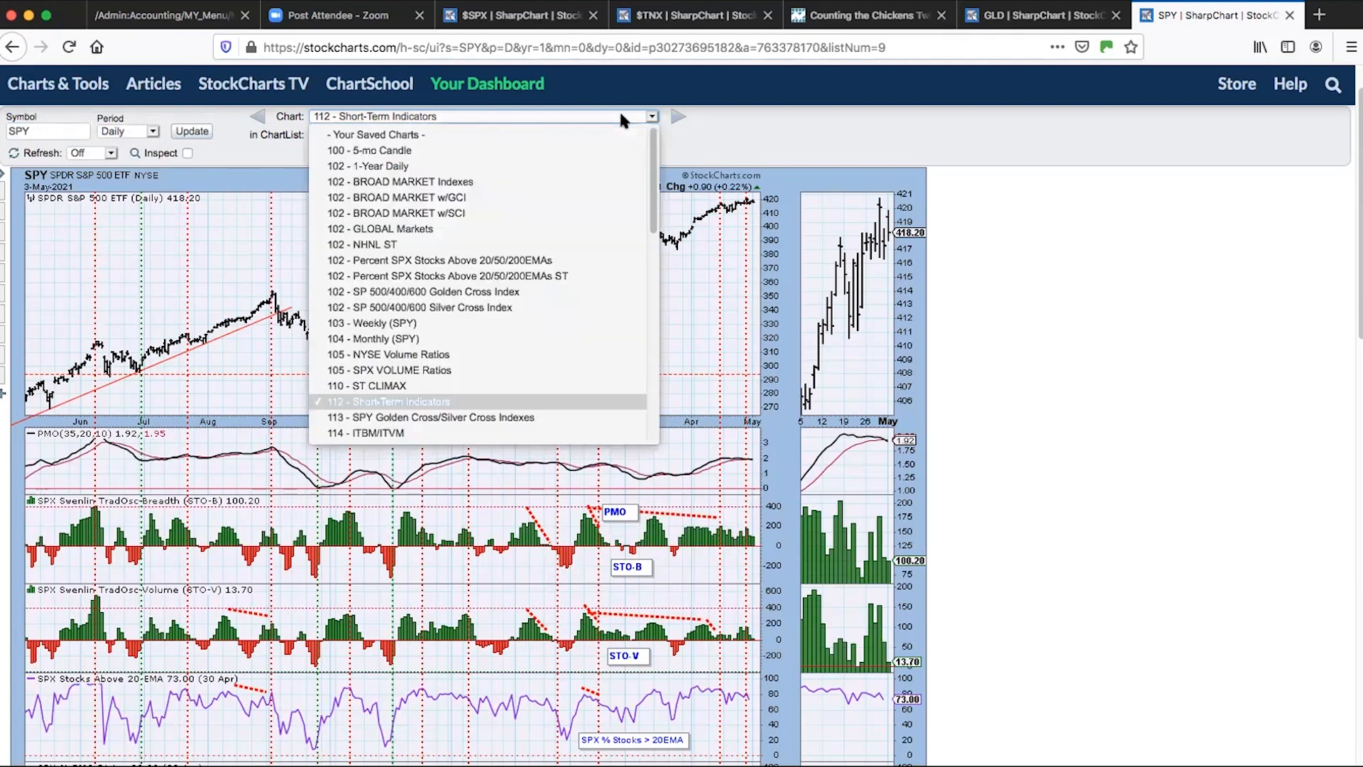
{"action": "left_click", "coordinate": [427, 418]}
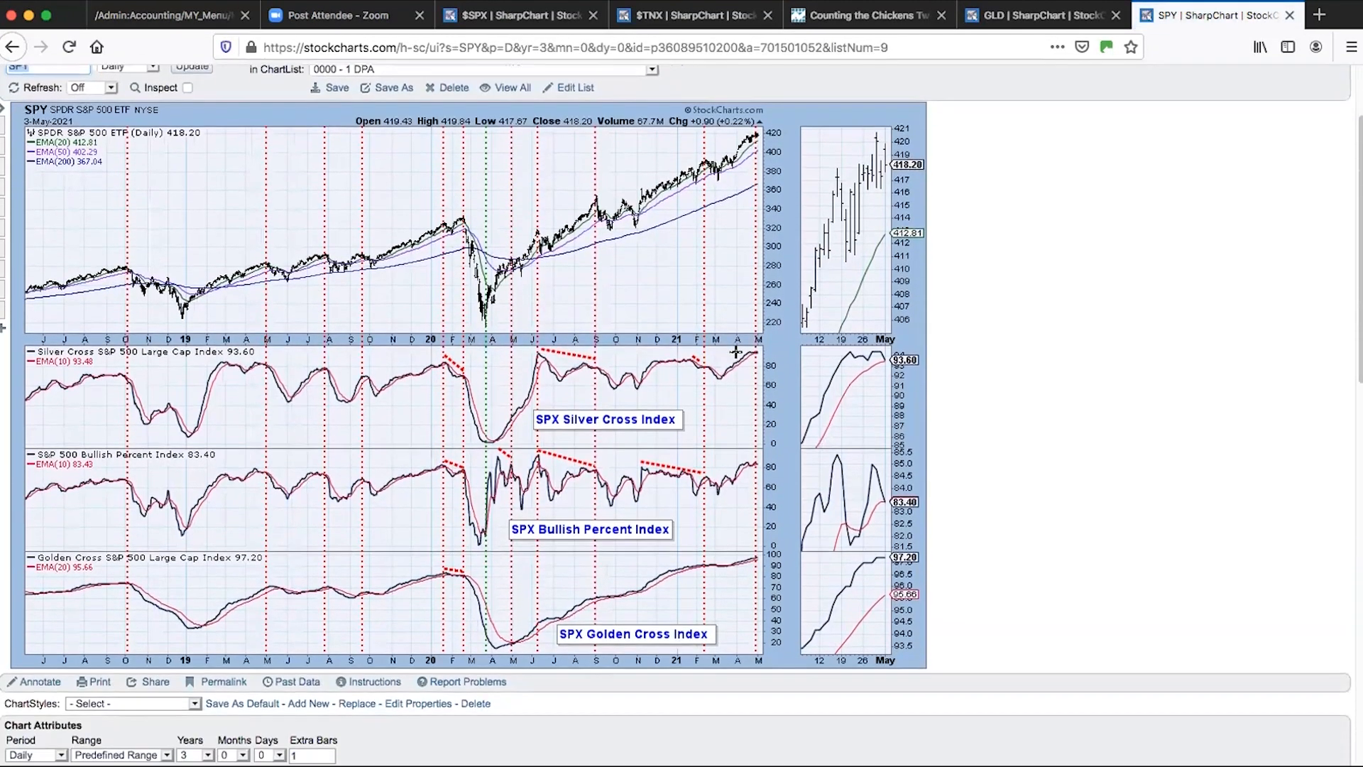
{"action": "scroll", "scroll_direction": "down", "scroll_amount": 3}
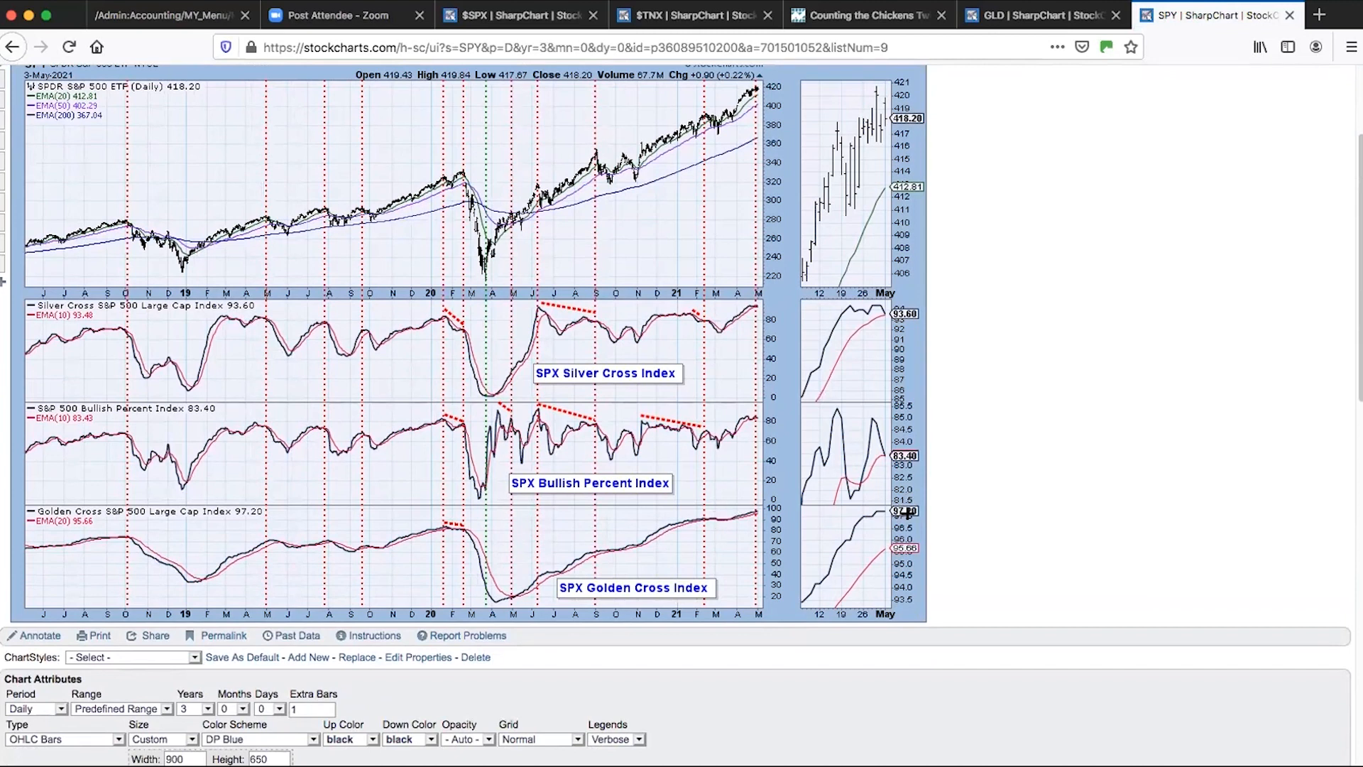
{"action": "mouse_move", "coordinate": [725, 513]}
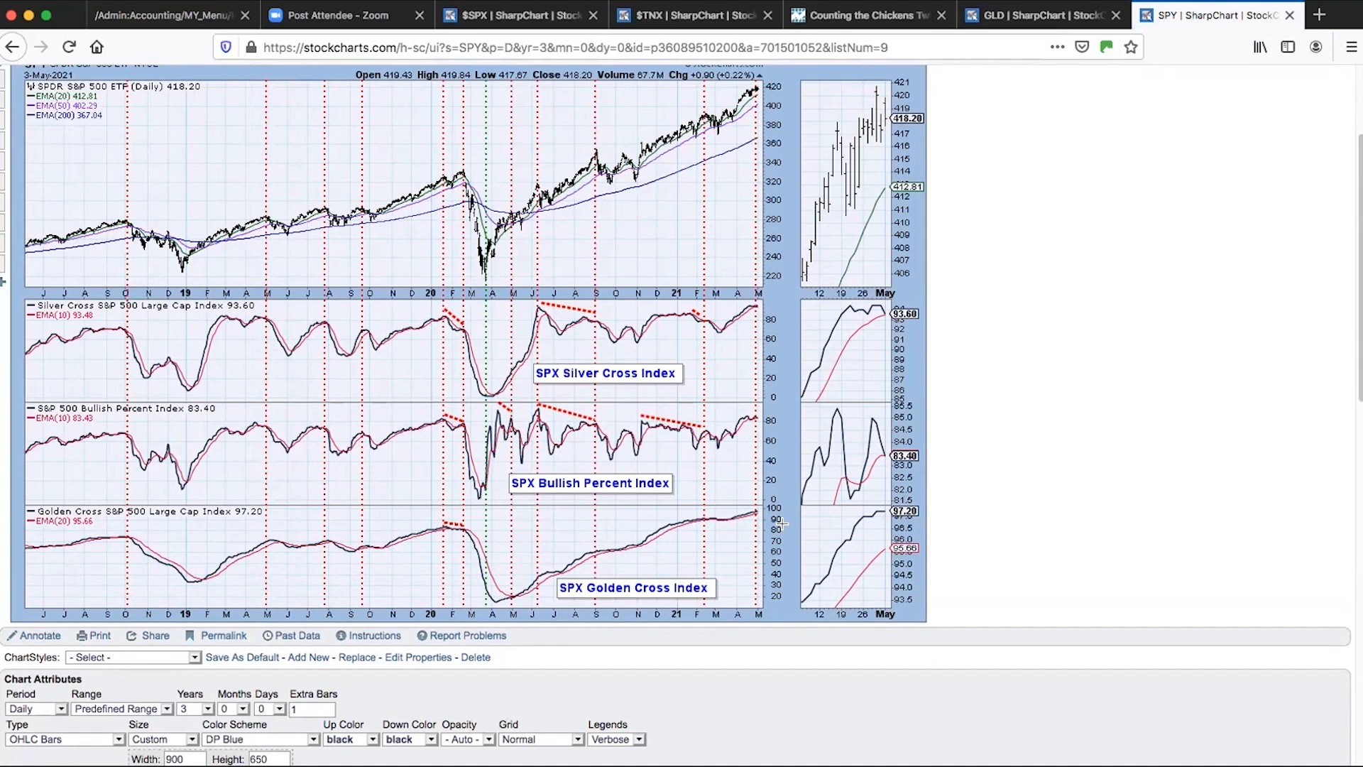
{"action": "mouse_move", "coordinate": [961, 400]}
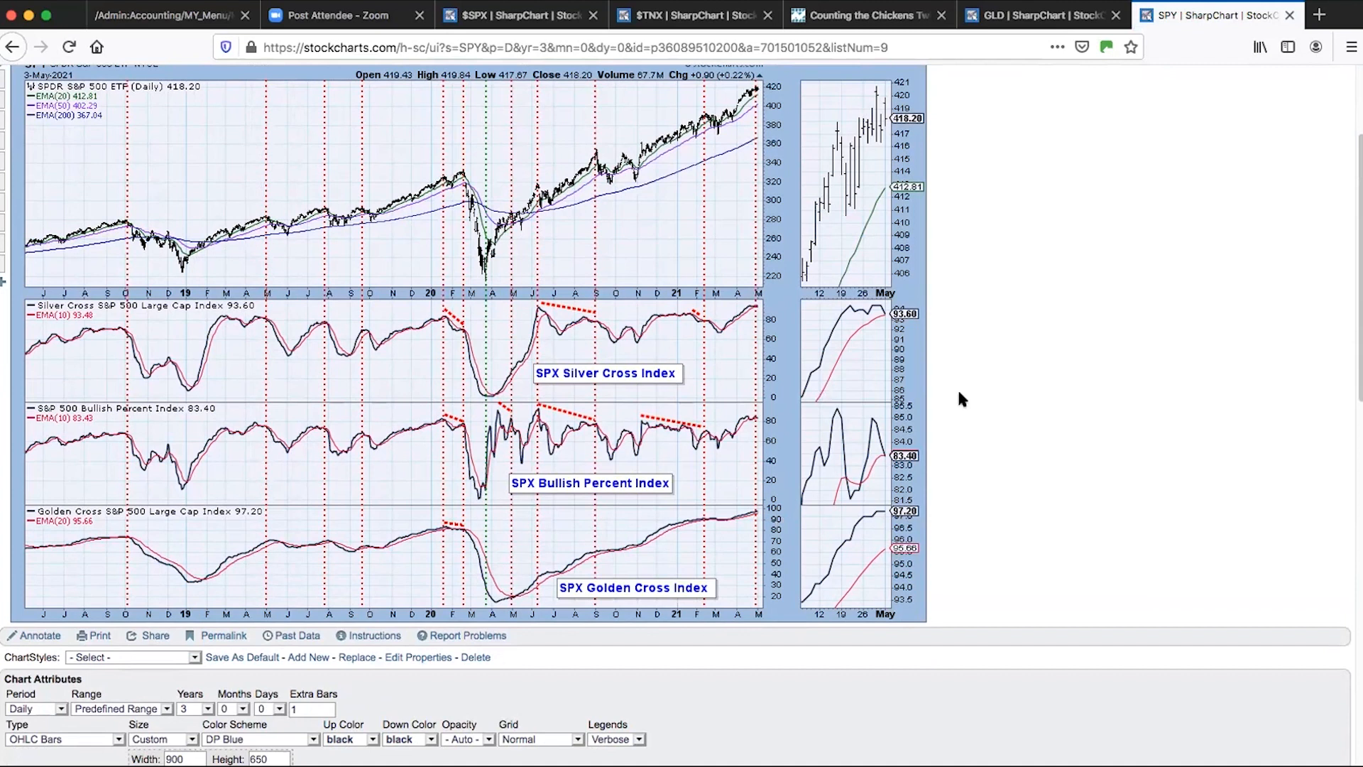
{"action": "mouse_move", "coordinate": [760, 517]}
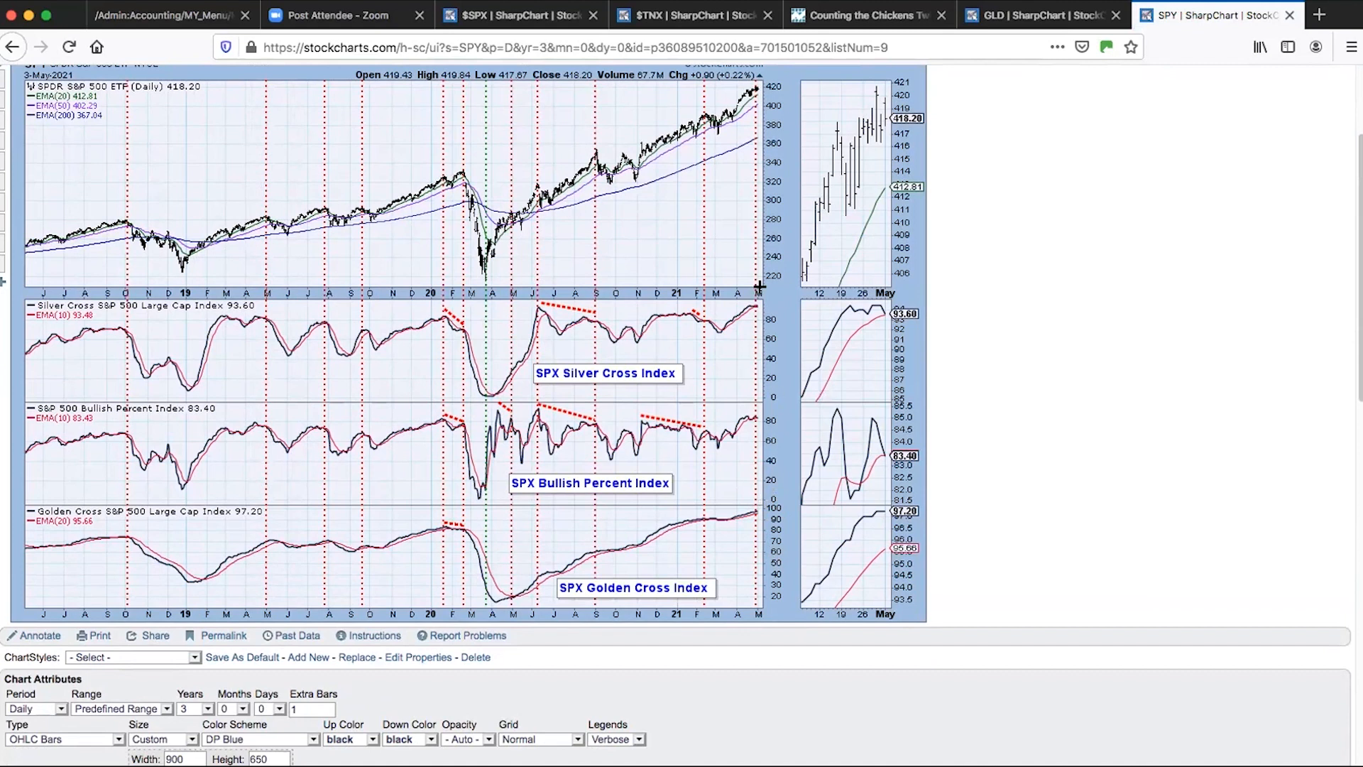
{"action": "mouse_move", "coordinate": [764, 395]}
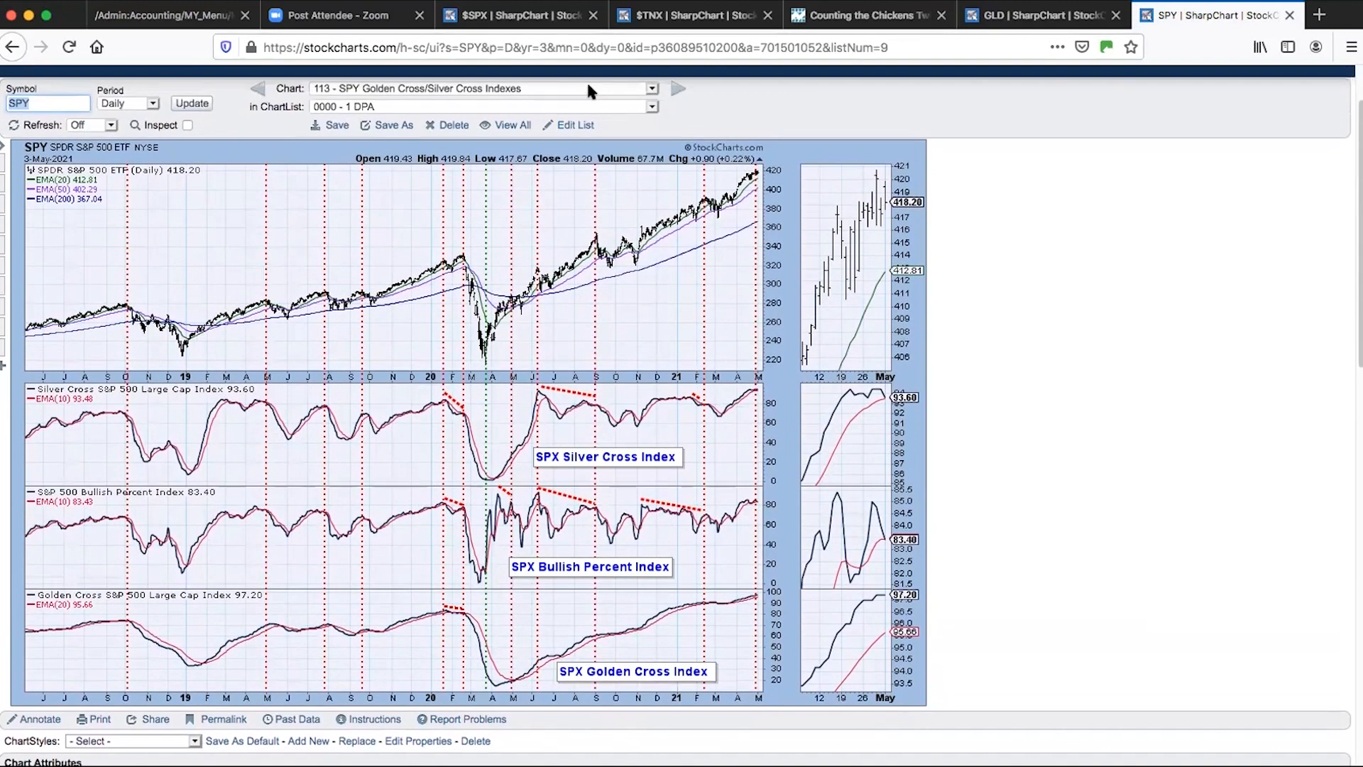
{"action": "left_click", "coordinate": [697, 89]}
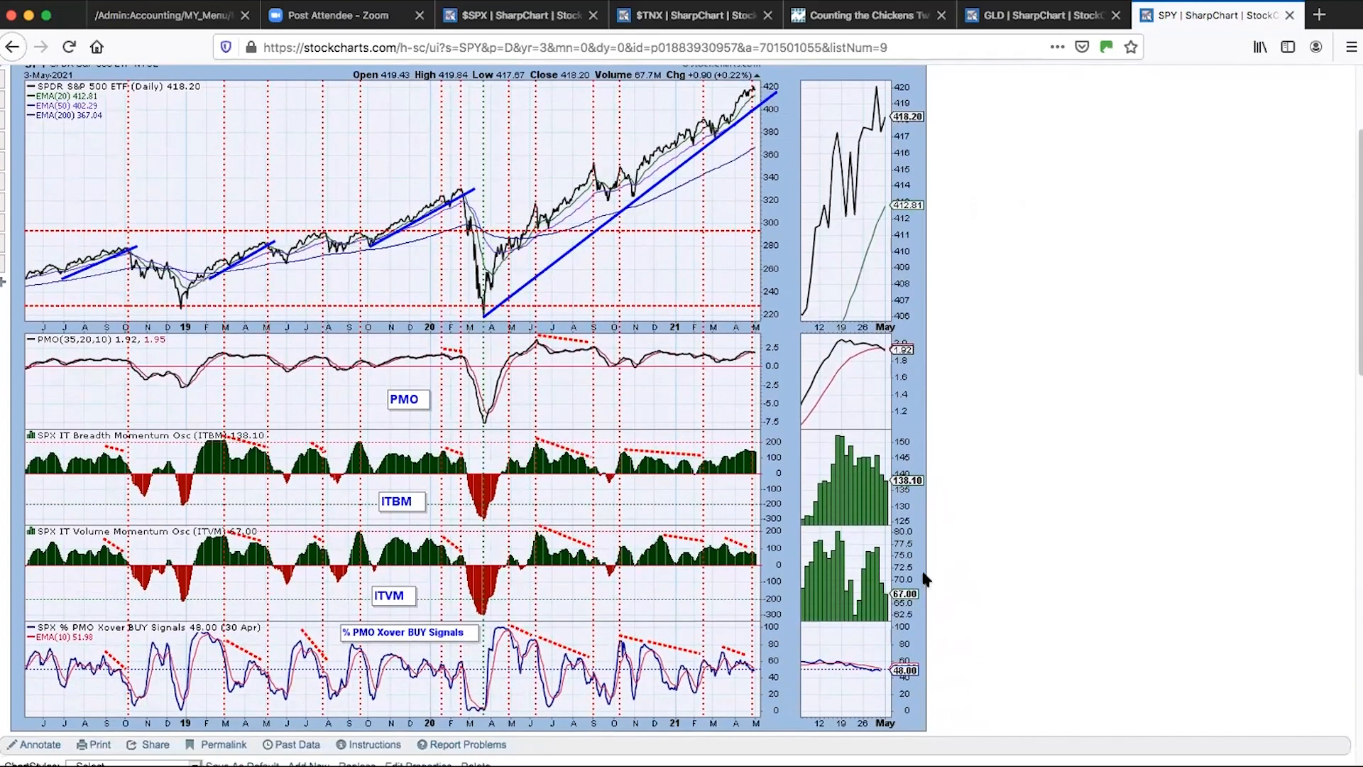
{"action": "mouse_move", "coordinate": [910, 594]}
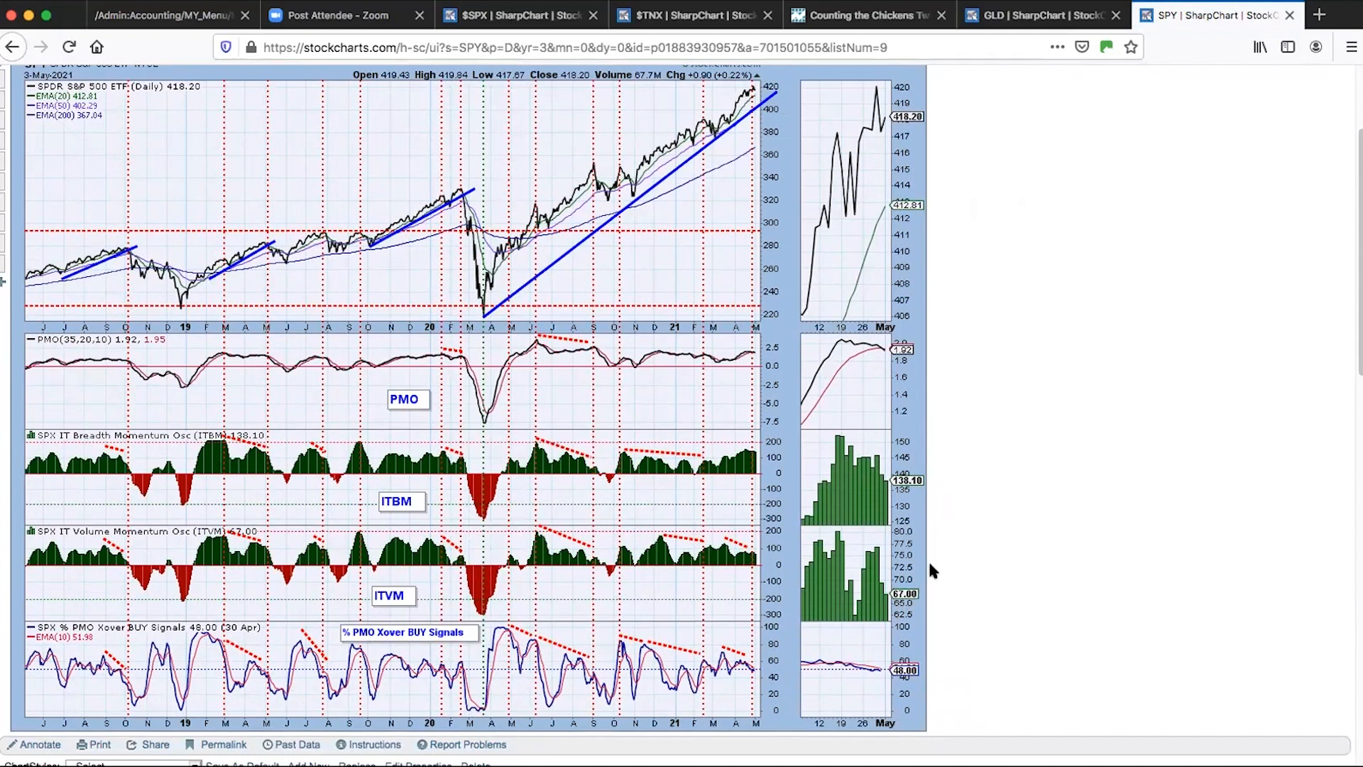
{"action": "mouse_move", "coordinate": [738, 444]}
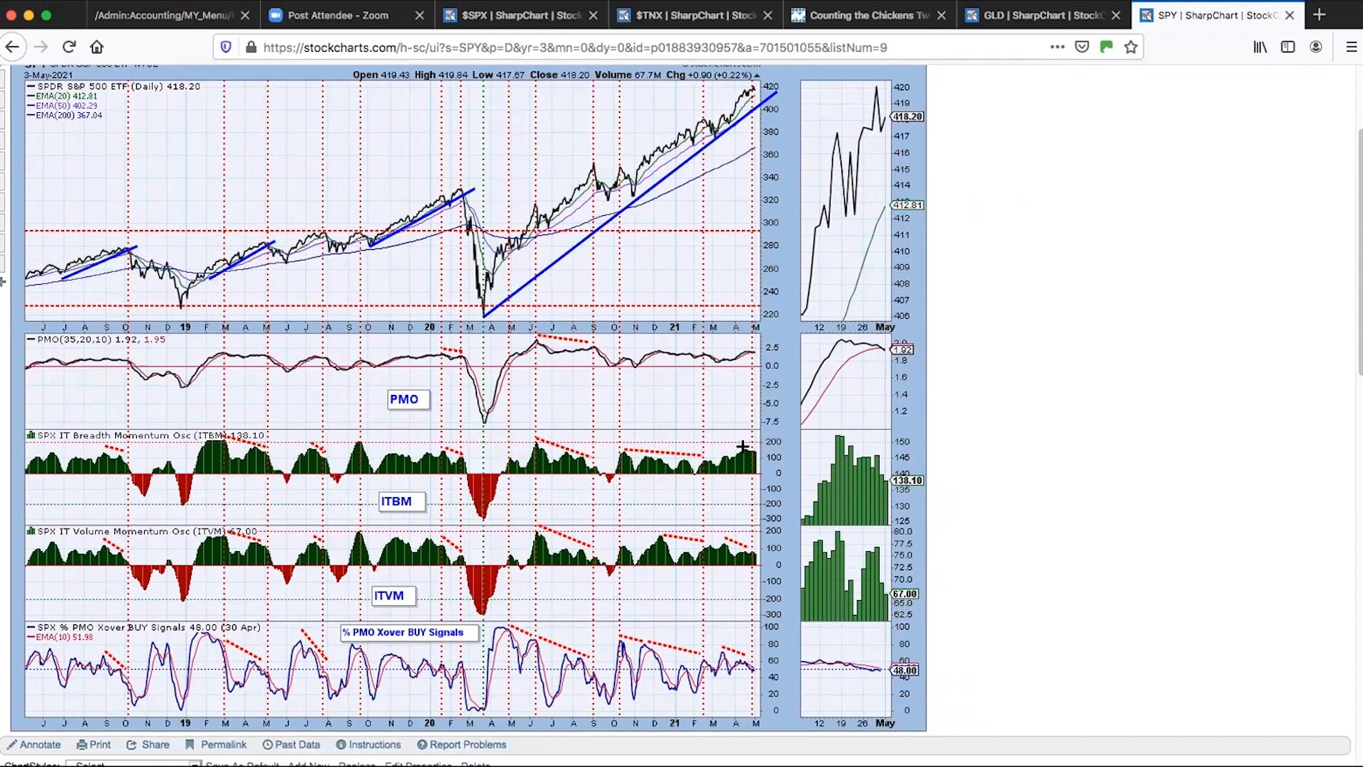
{"action": "mouse_move", "coordinate": [843, 185]}
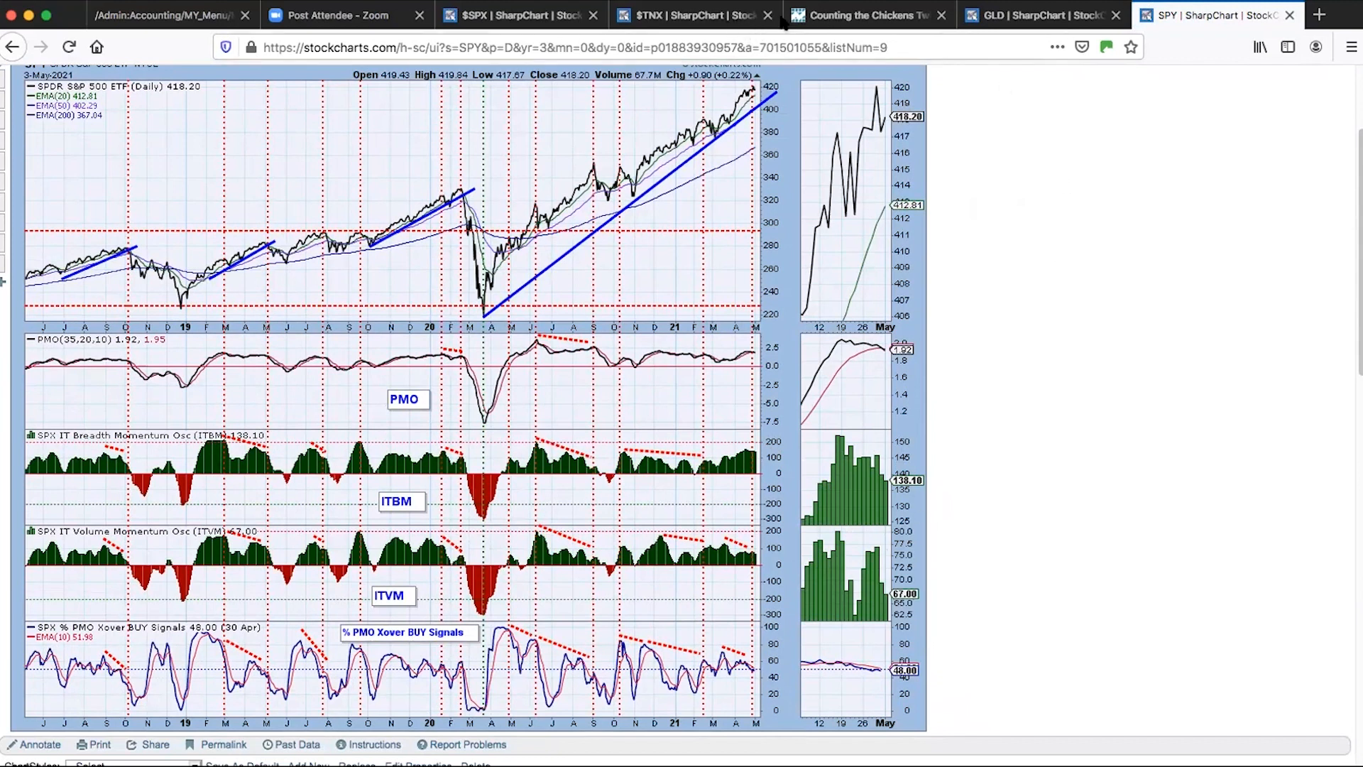
{"action": "mouse_move", "coordinate": [864, 85]}
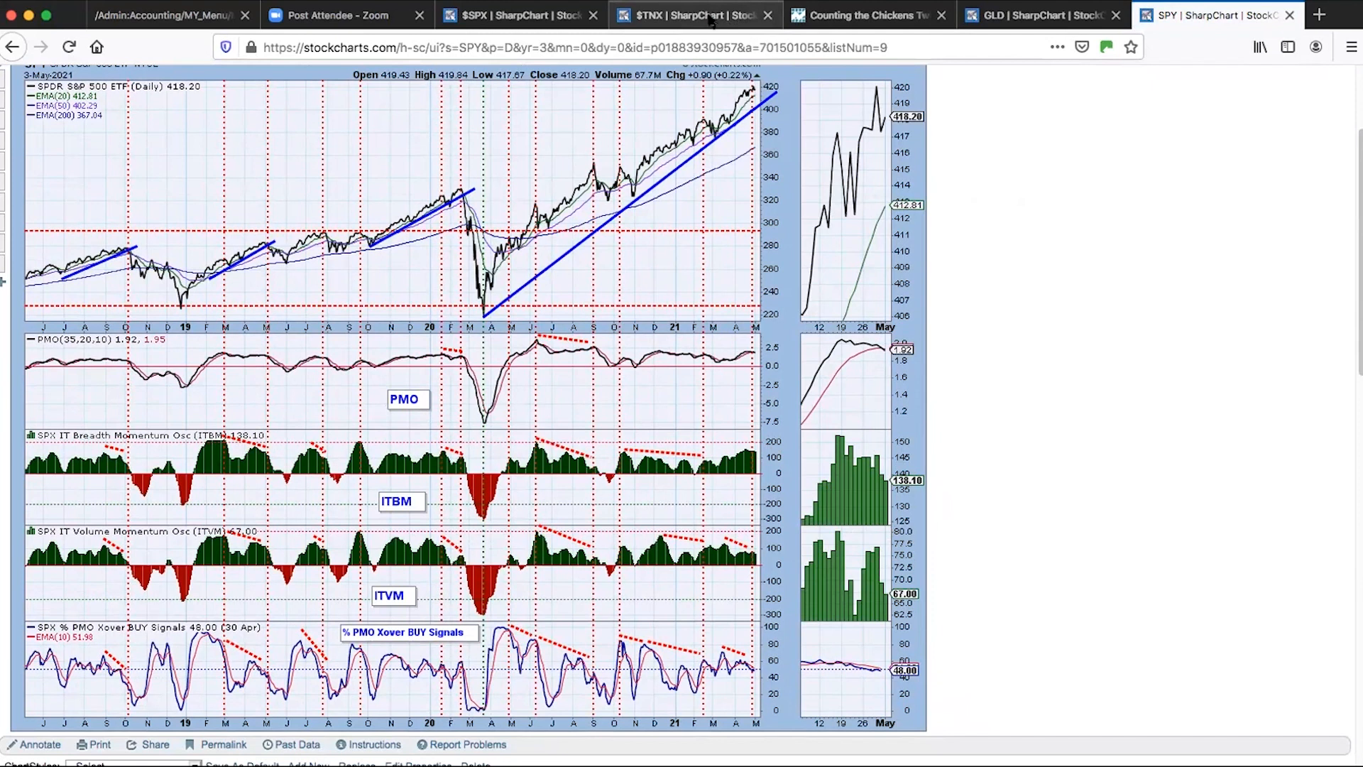
- Switch to the $TNX 10-year Treasury yield chart tab
{"action": "left_click", "coordinate": [697, 14]}
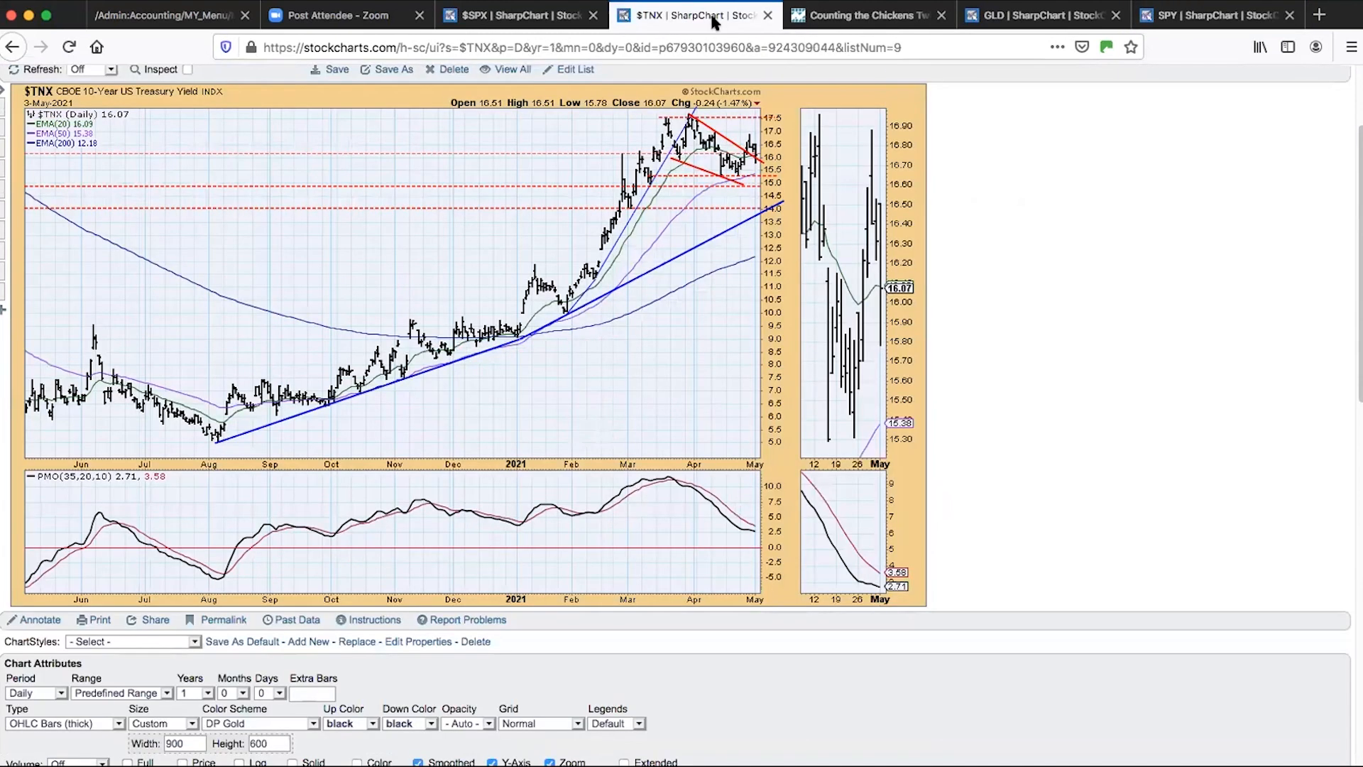
{"action": "mouse_move", "coordinate": [743, 146]}
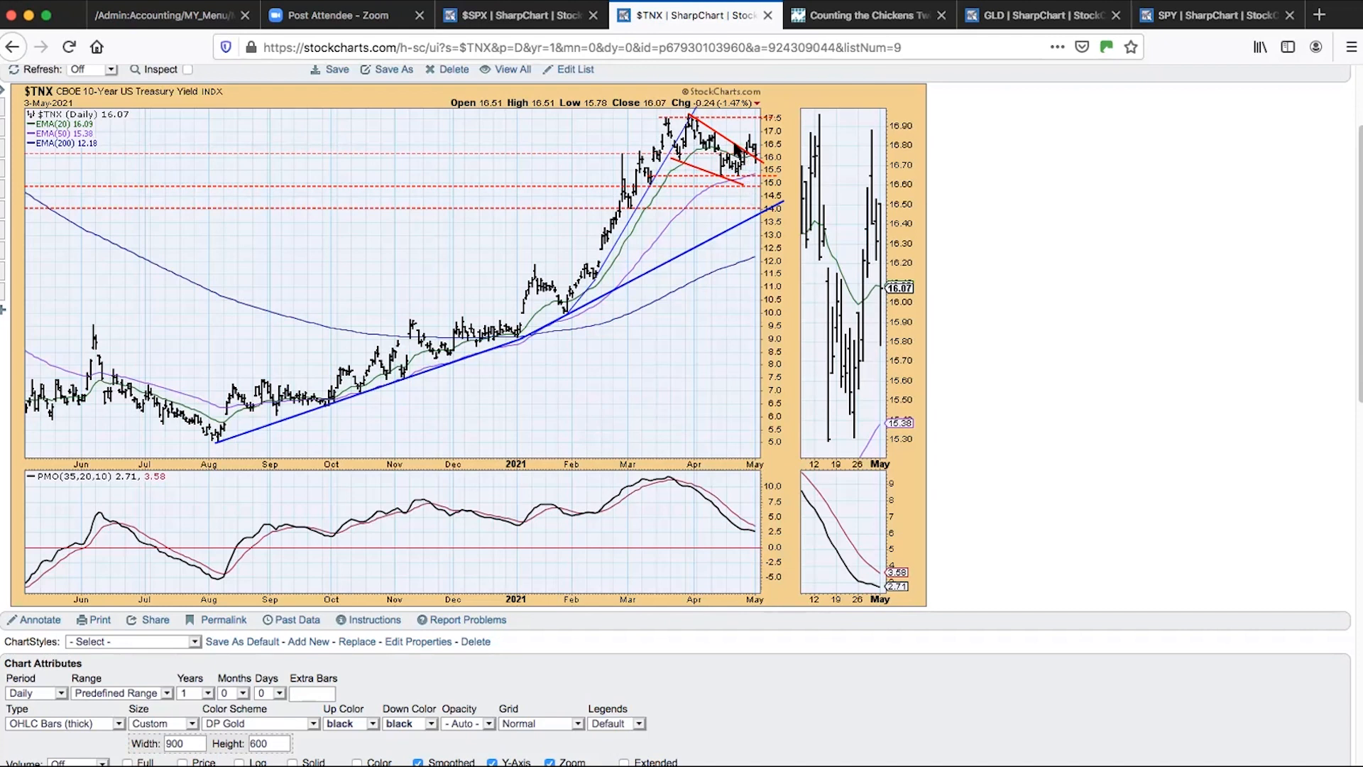
{"action": "mouse_move", "coordinate": [673, 88]}
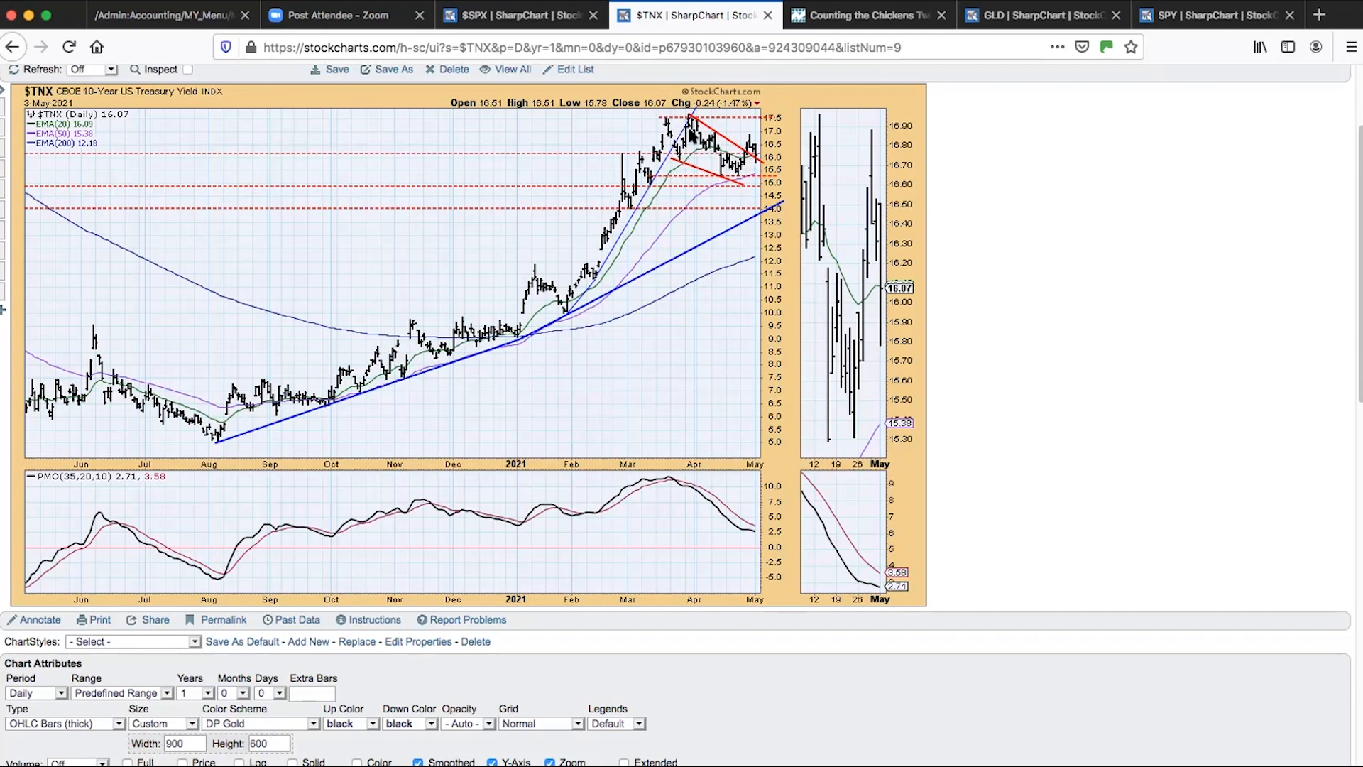
{"action": "mouse_move", "coordinate": [747, 183]}
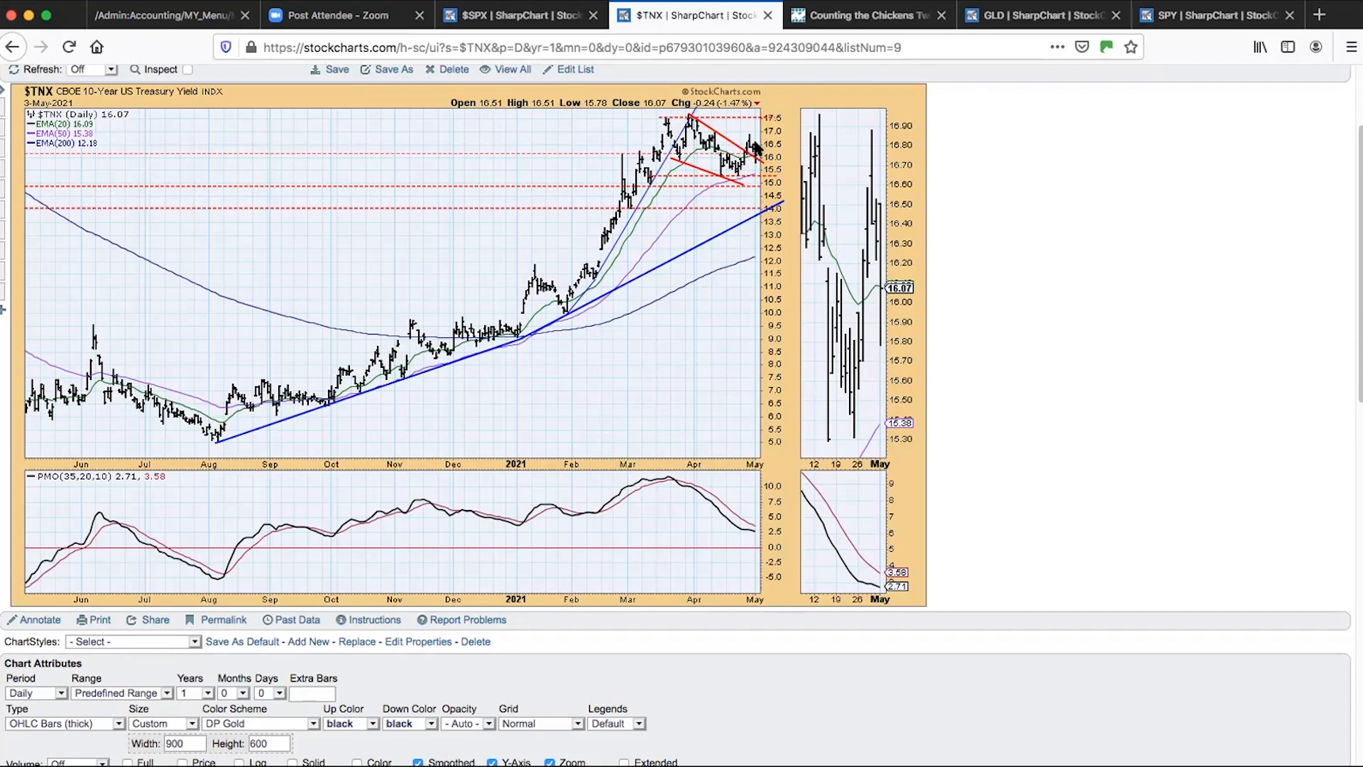
{"action": "mouse_move", "coordinate": [750, 165]}
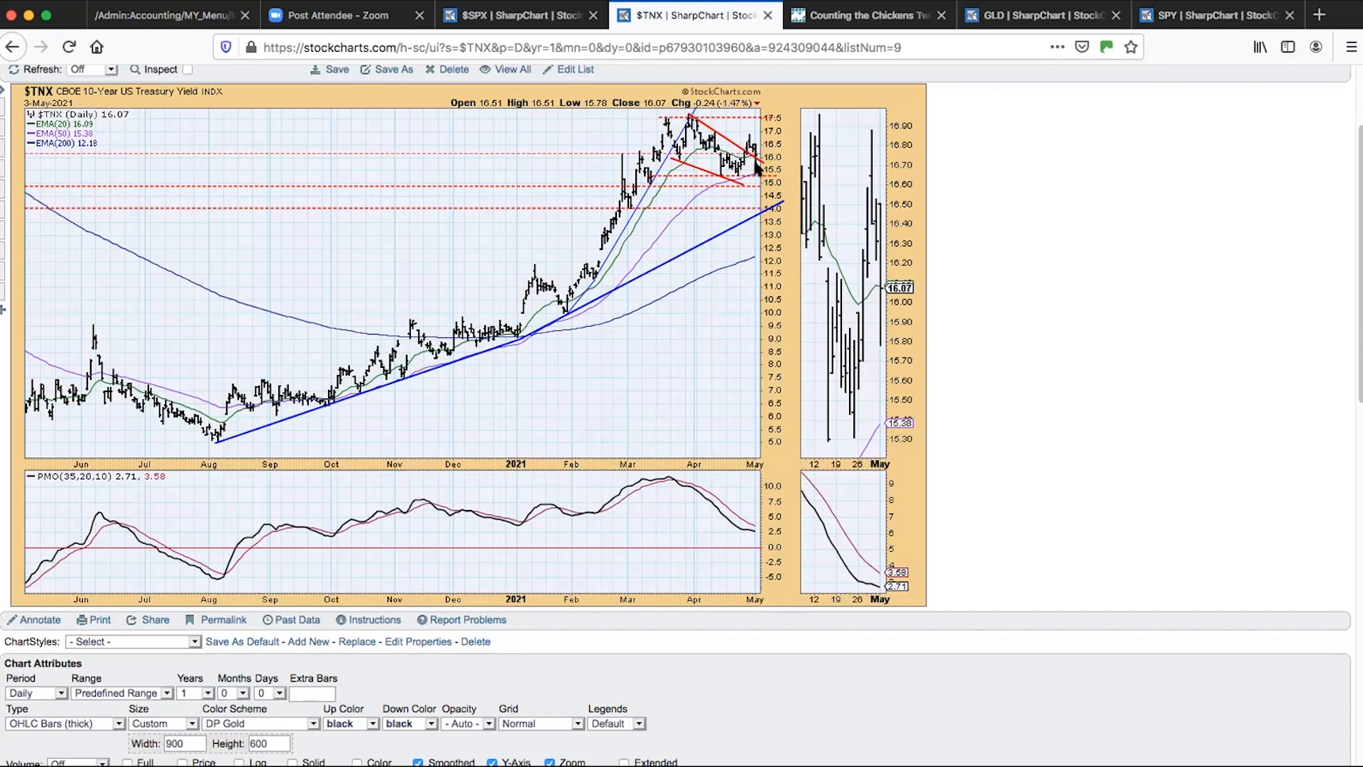
{"action": "mouse_move", "coordinate": [770, 169]}
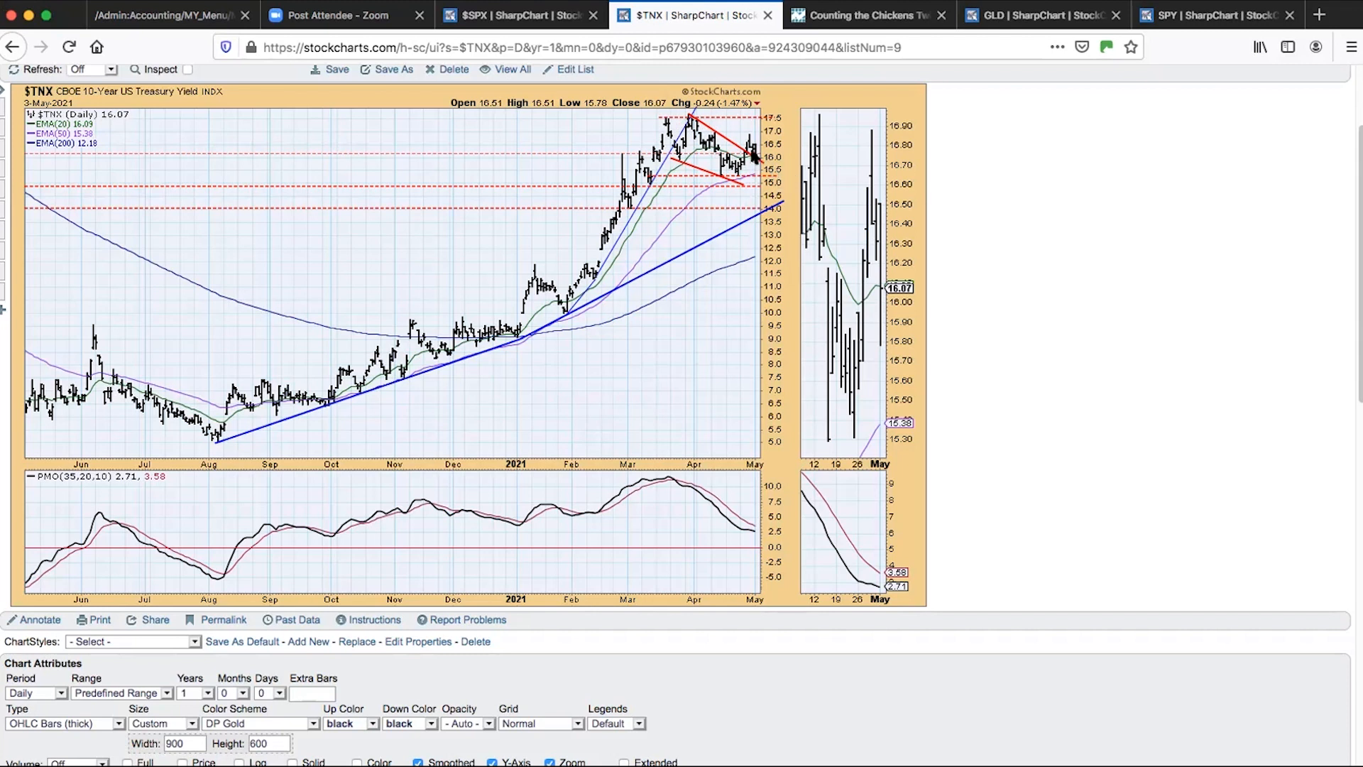
{"action": "mouse_move", "coordinate": [767, 163]}
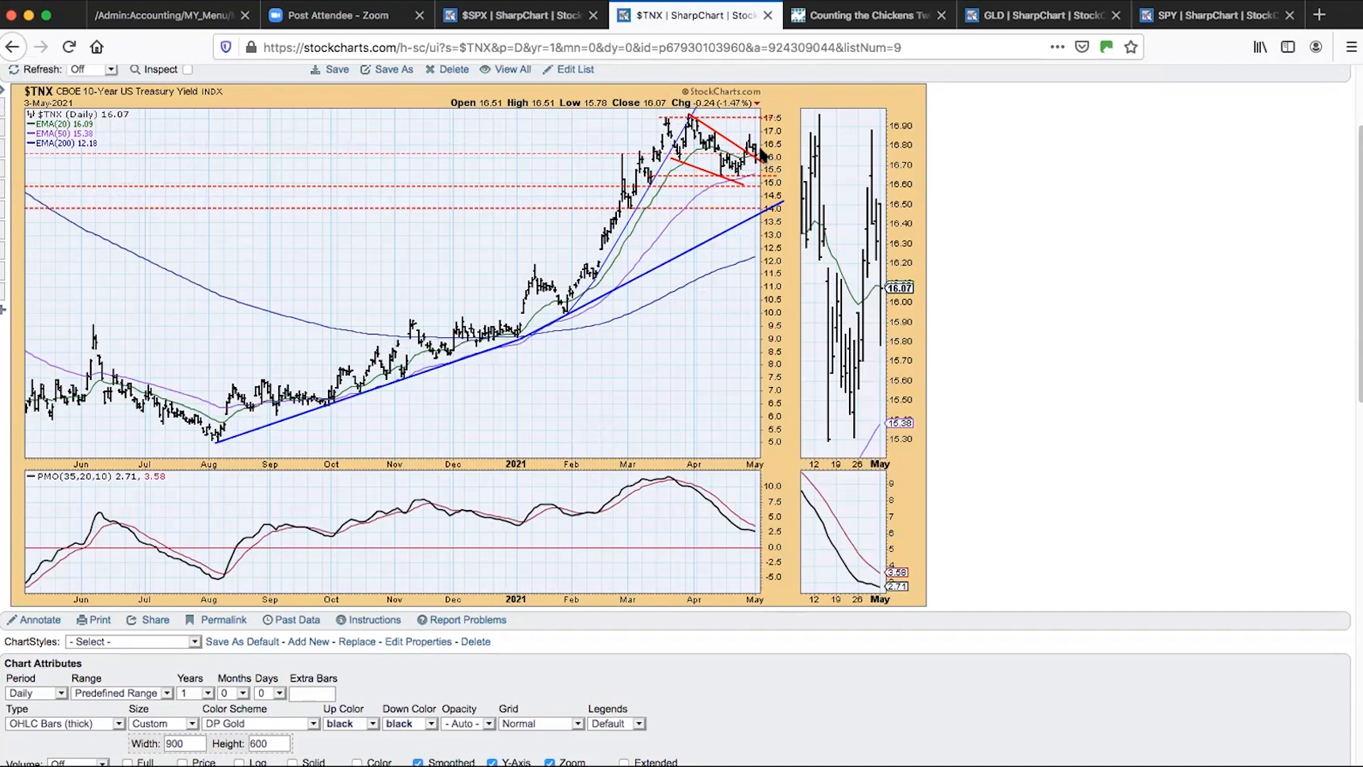
{"action": "mouse_move", "coordinate": [756, 132]}
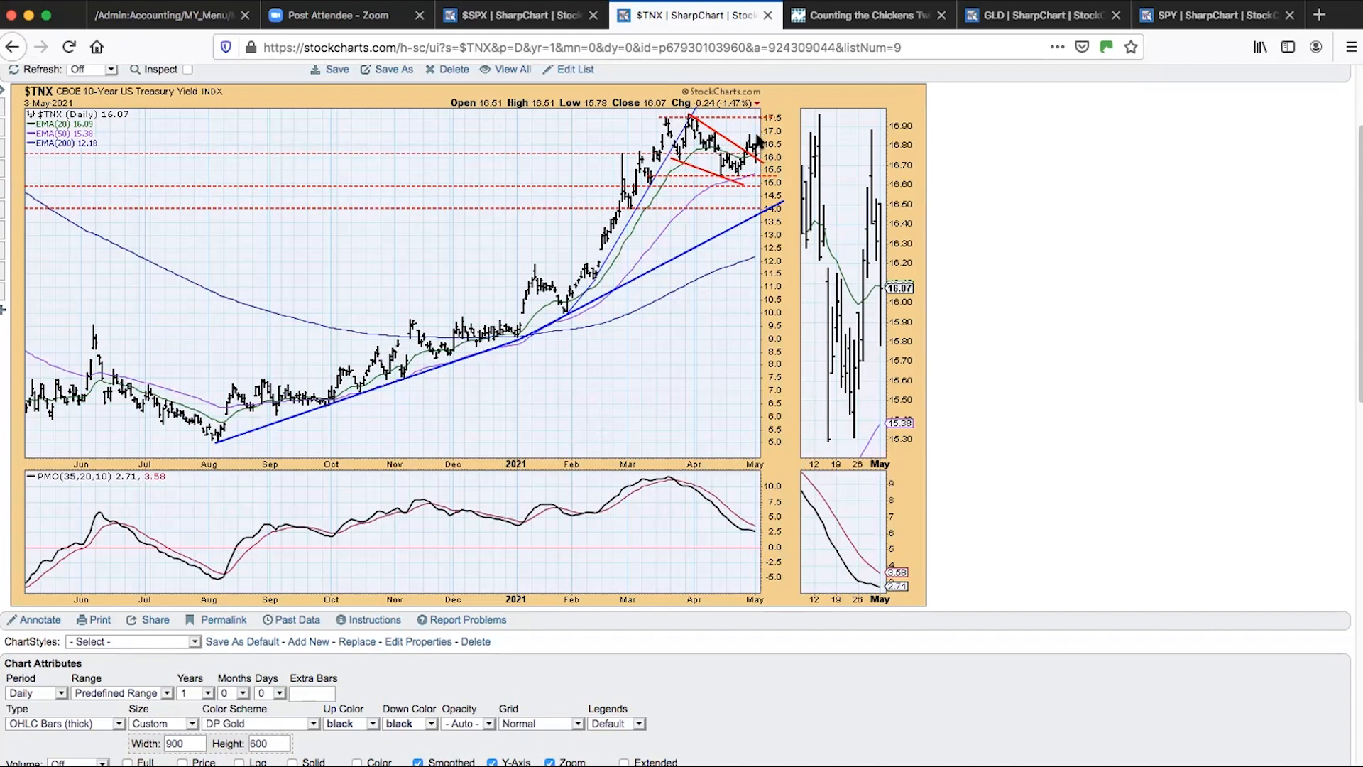
{"action": "mouse_move", "coordinate": [759, 151]}
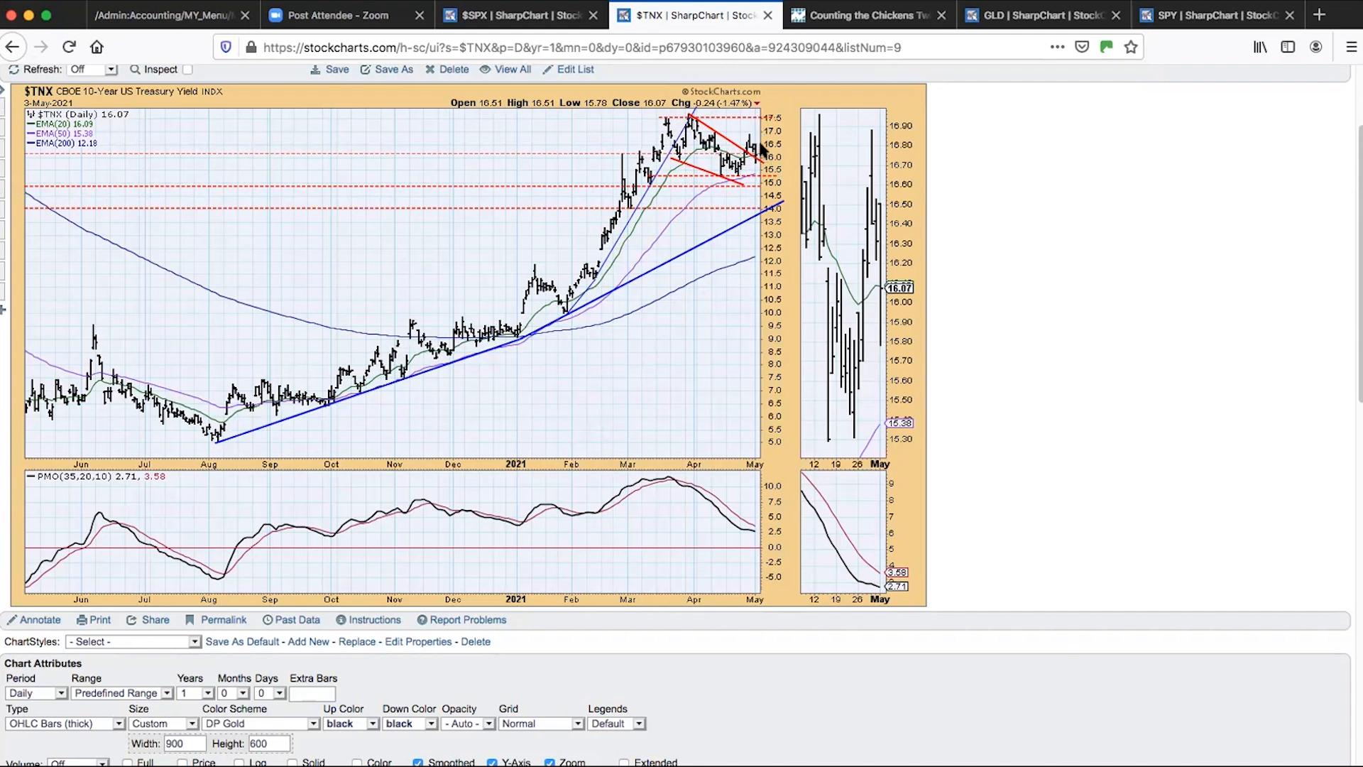
{"action": "mouse_move", "coordinate": [782, 133]}
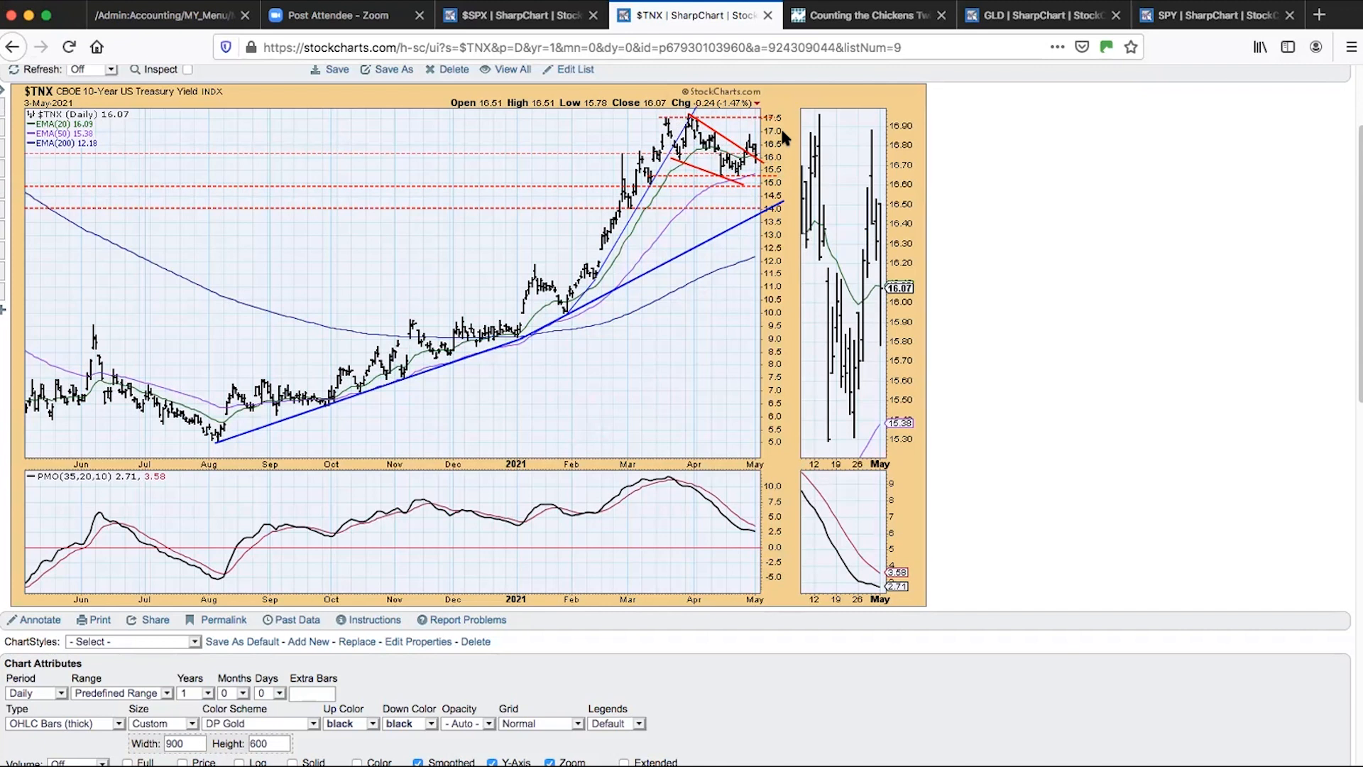
{"action": "mouse_move", "coordinate": [783, 150]}
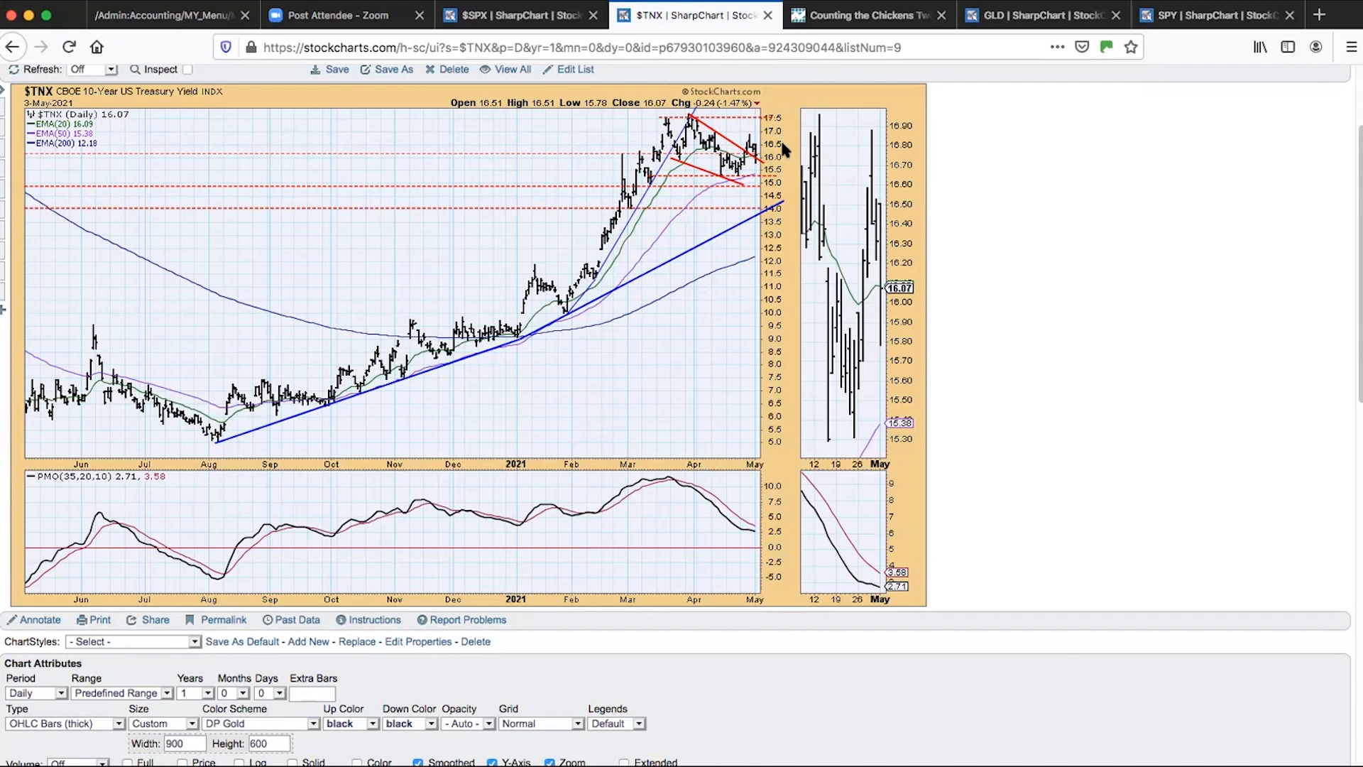
{"action": "mouse_move", "coordinate": [778, 105]}
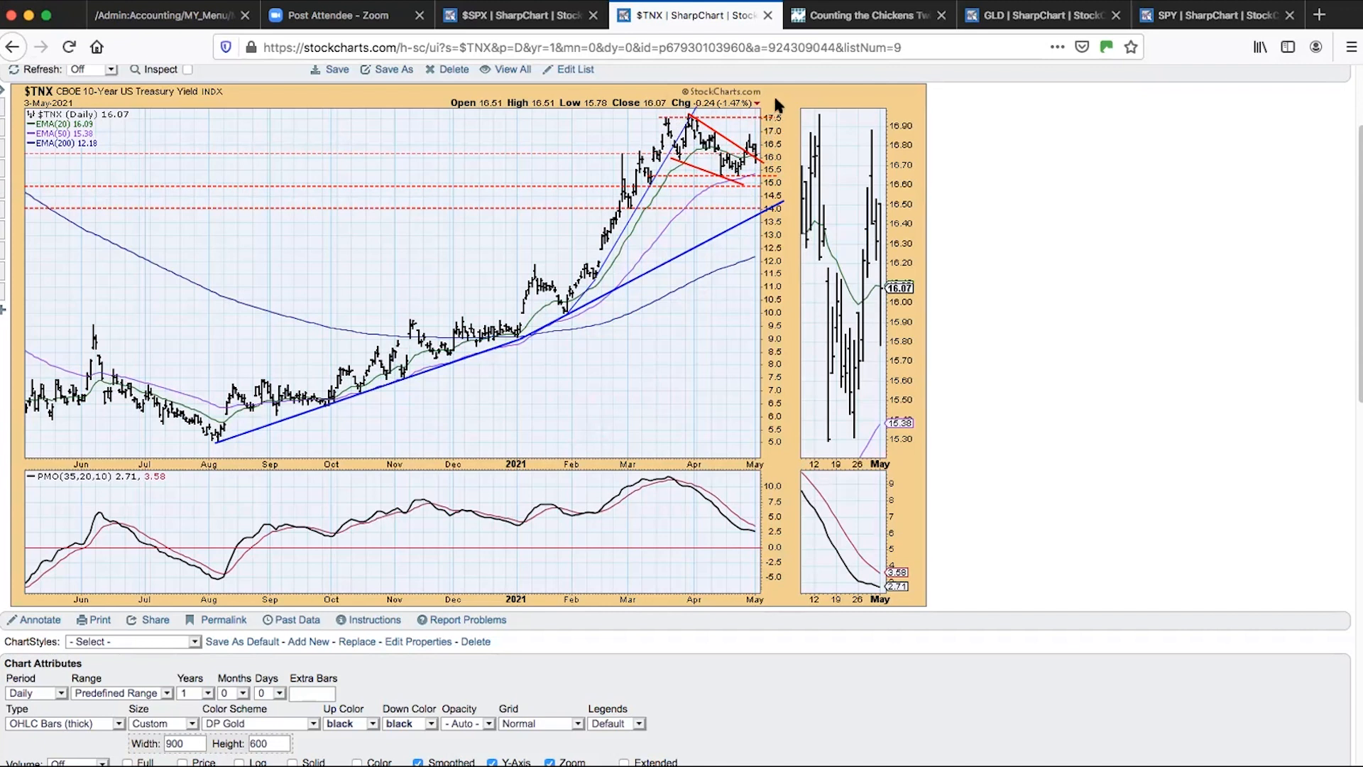
{"action": "mouse_move", "coordinate": [781, 124]}
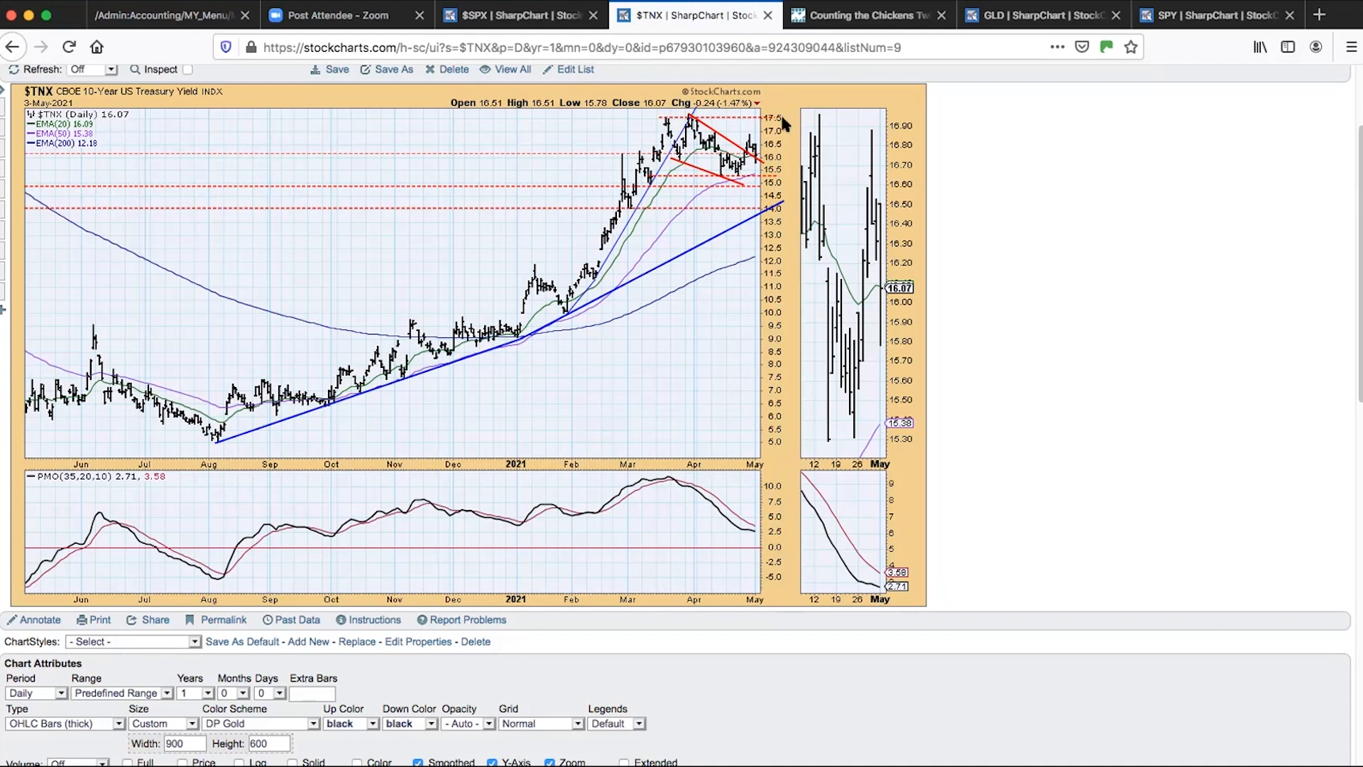
{"action": "mouse_move", "coordinate": [926, 72]}
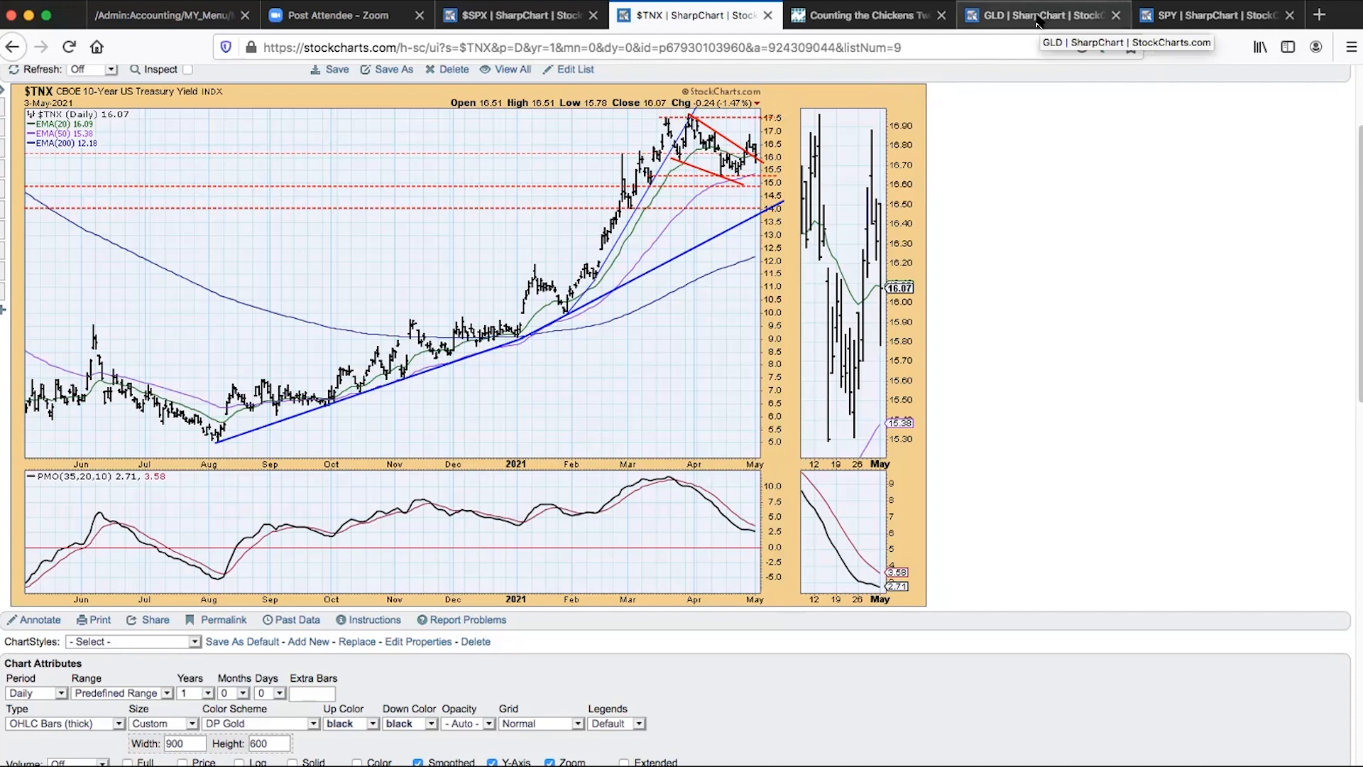
- Switch to the GLD gold shares chart tab and scroll the chart page
{"action": "left_click", "coordinate": [1037, 14]}
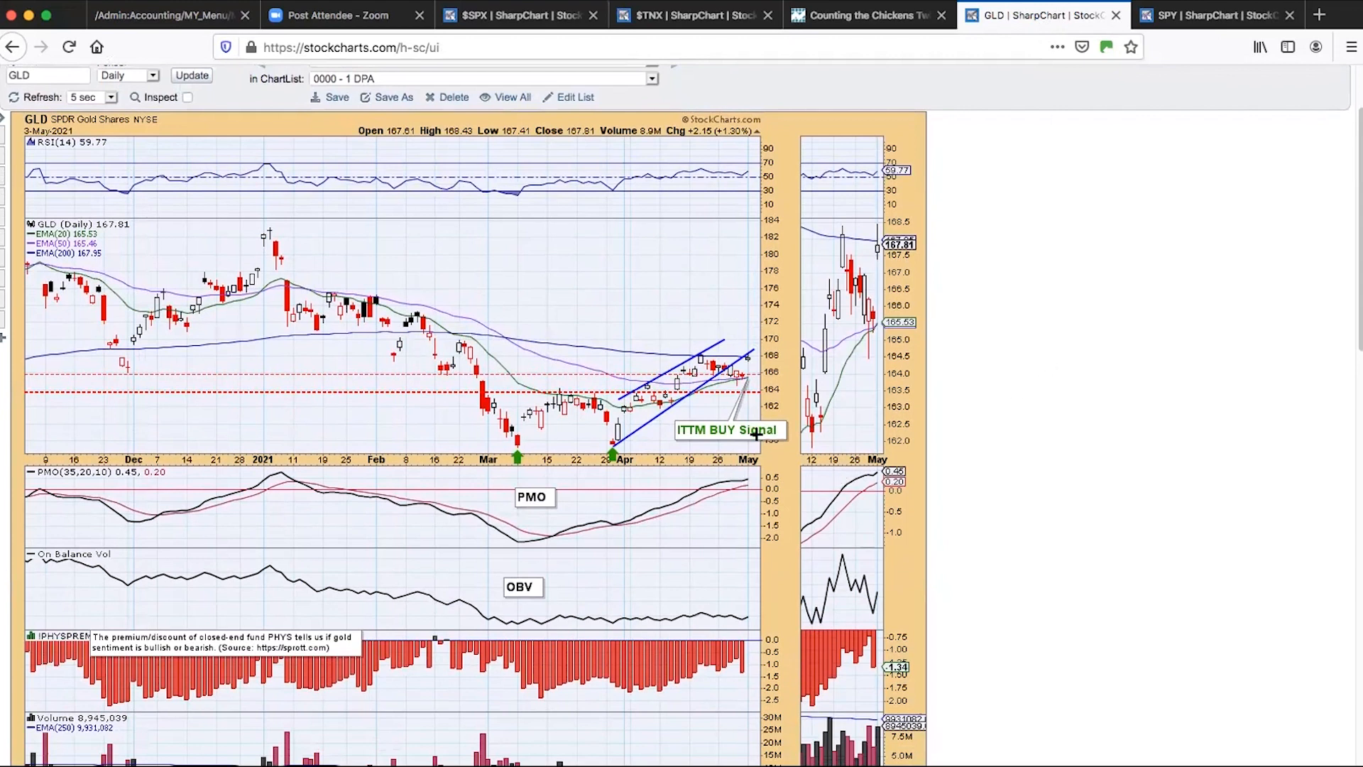
{"action": "mouse_move", "coordinate": [1067, 341]}
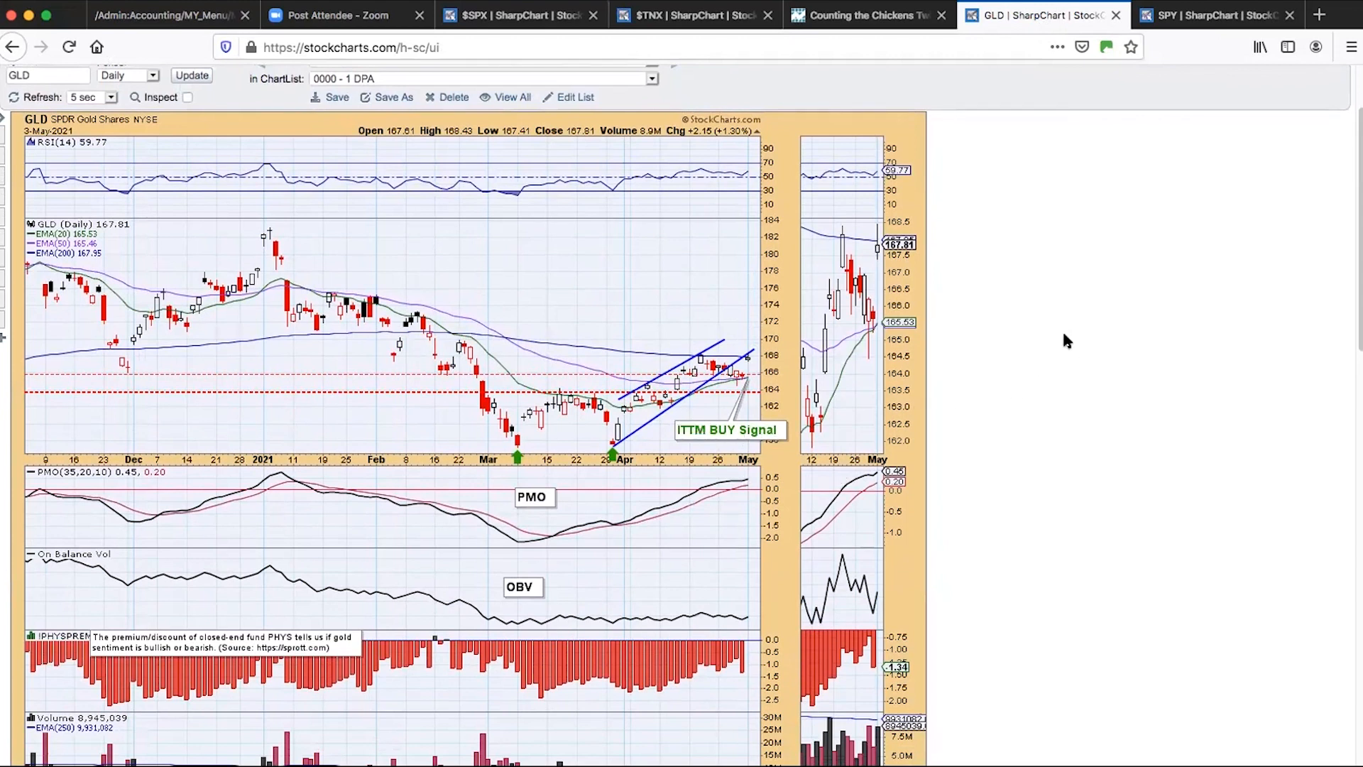
{"action": "mouse_move", "coordinate": [1116, 121]}
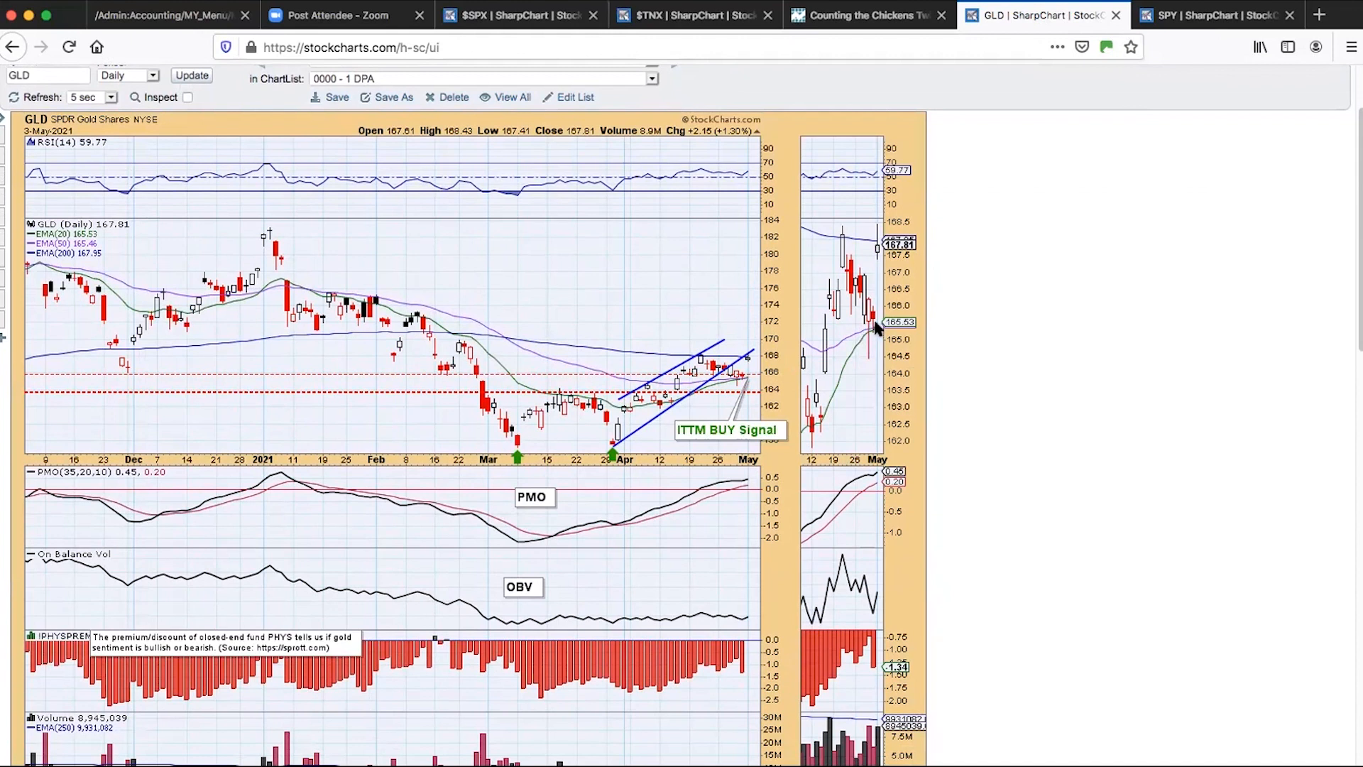
{"action": "mouse_move", "coordinate": [878, 318]}
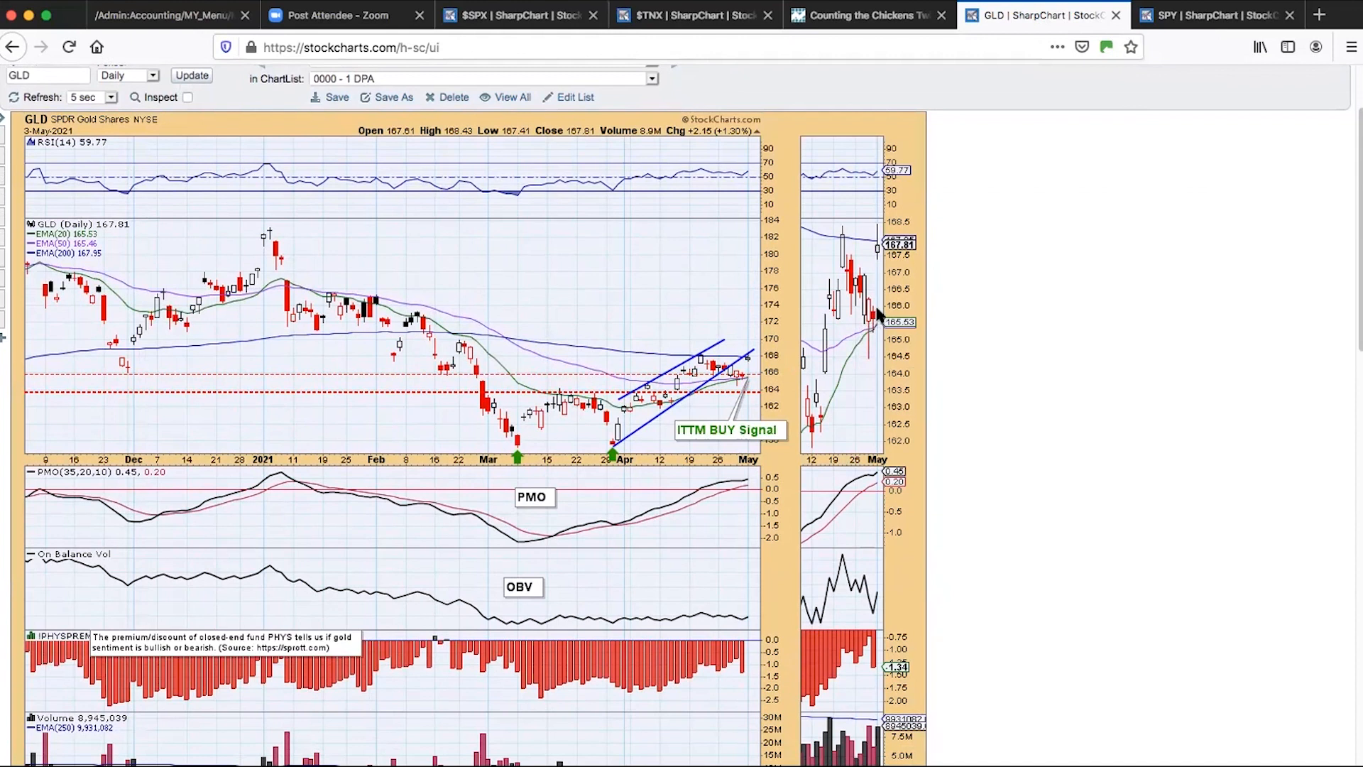
{"action": "mouse_move", "coordinate": [869, 329]}
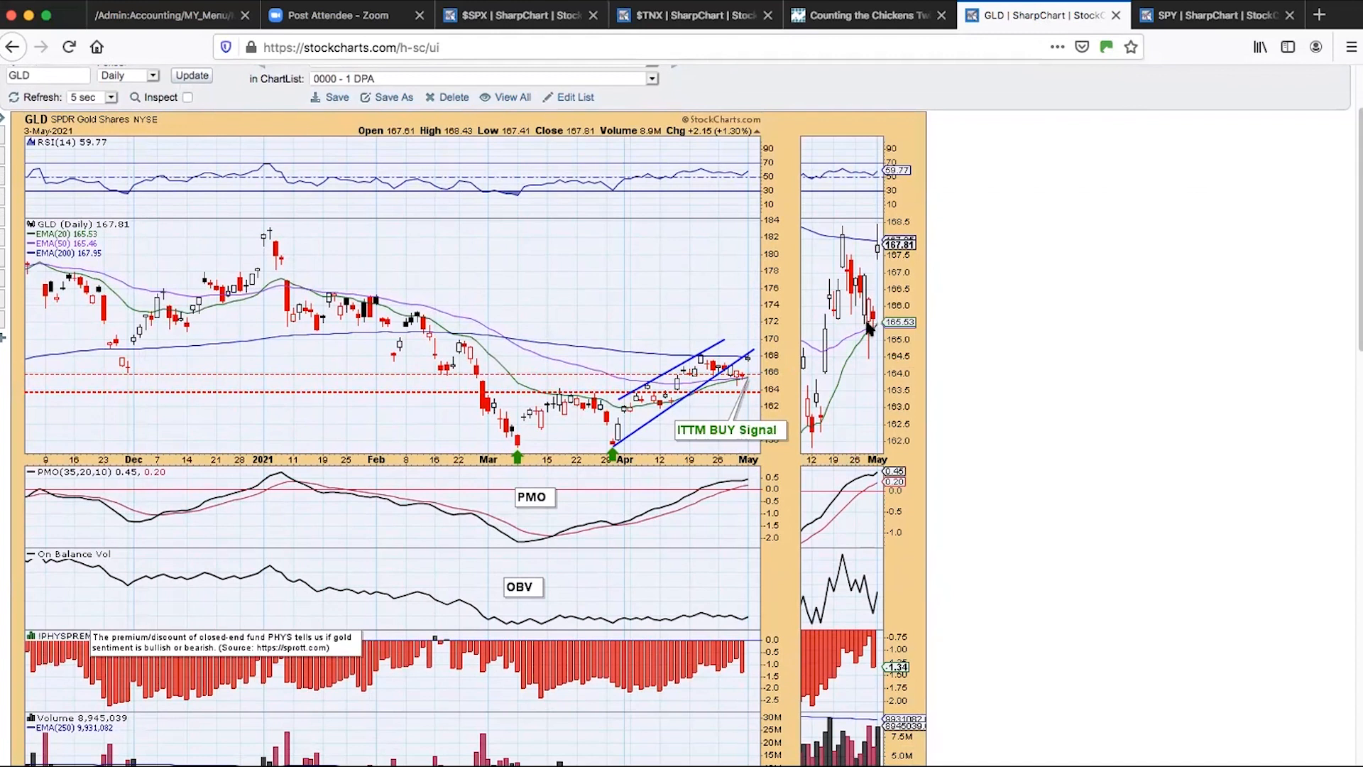
{"action": "scroll", "scroll_direction": "down", "scroll_amount": 3}
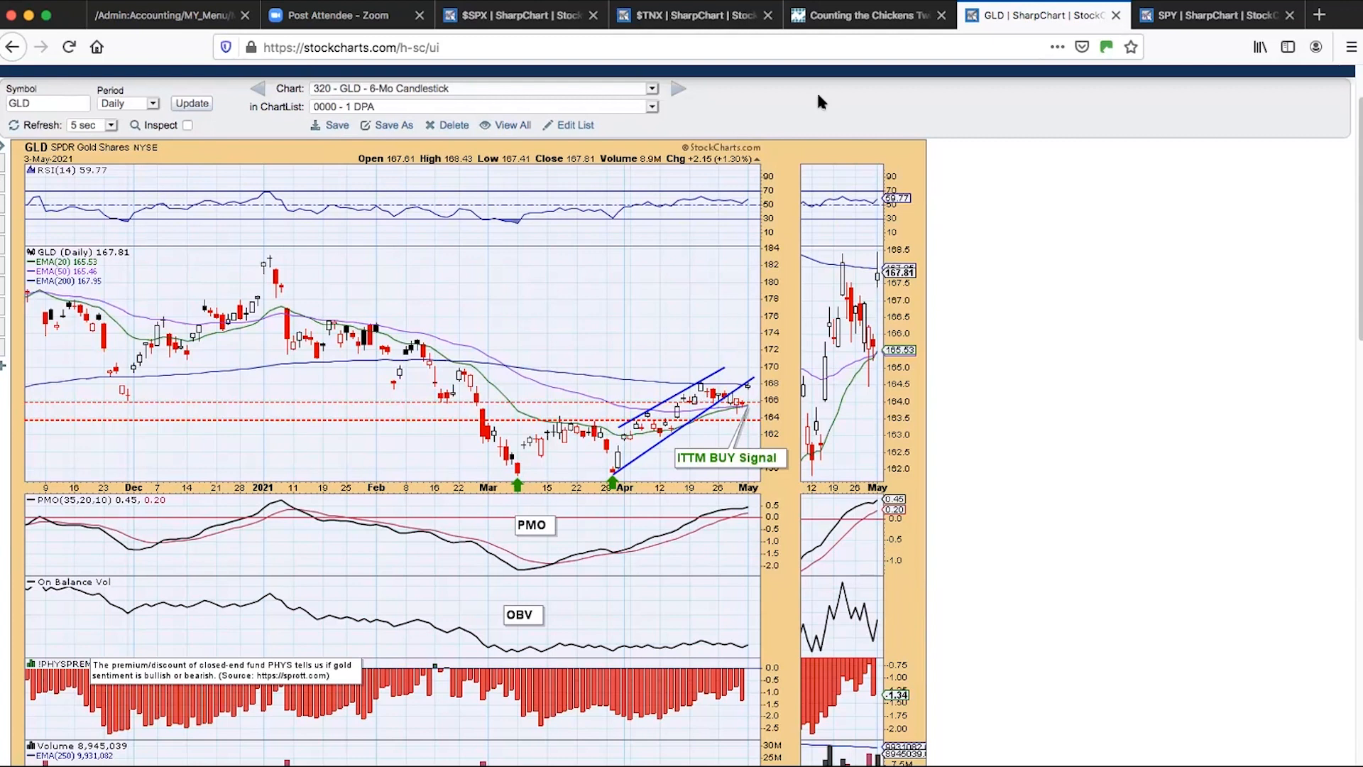
{"action": "mouse_move", "coordinate": [733, 507]}
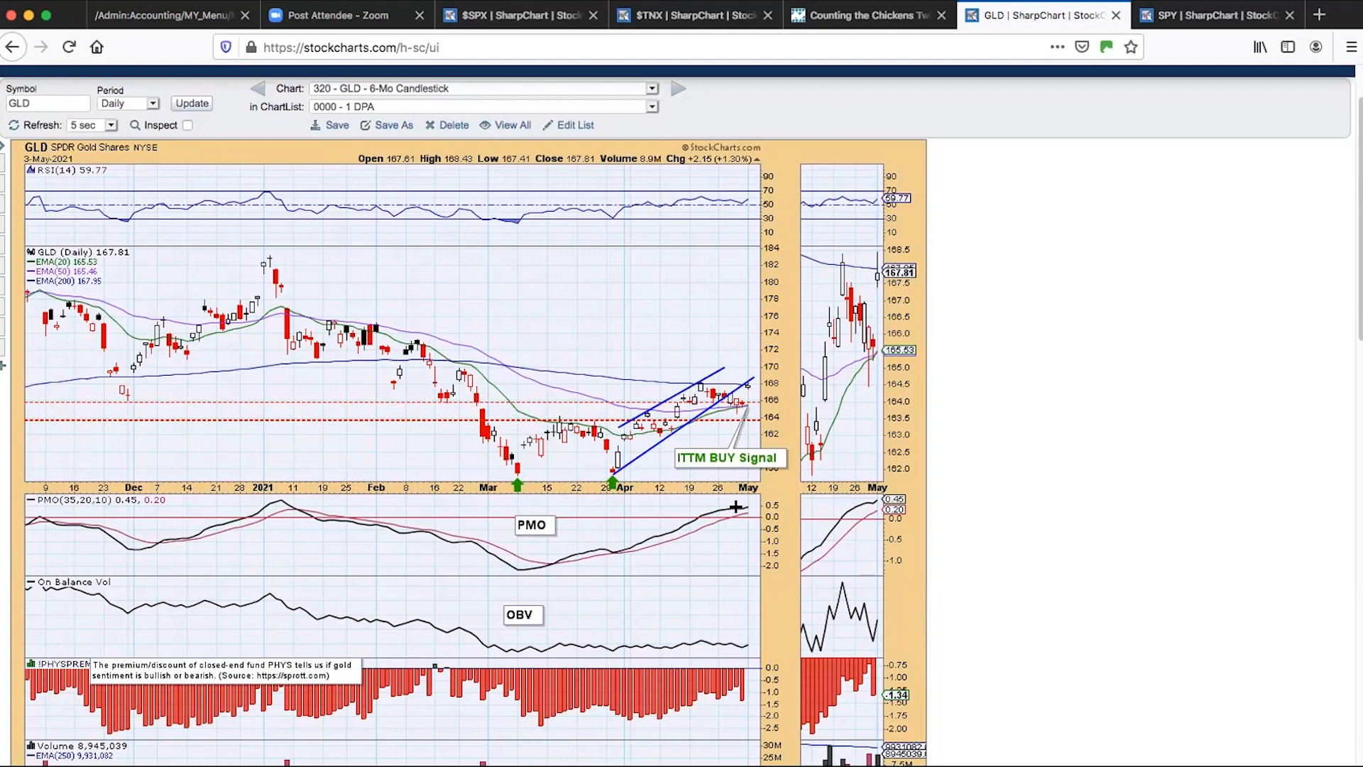
{"action": "mouse_move", "coordinate": [758, 521]}
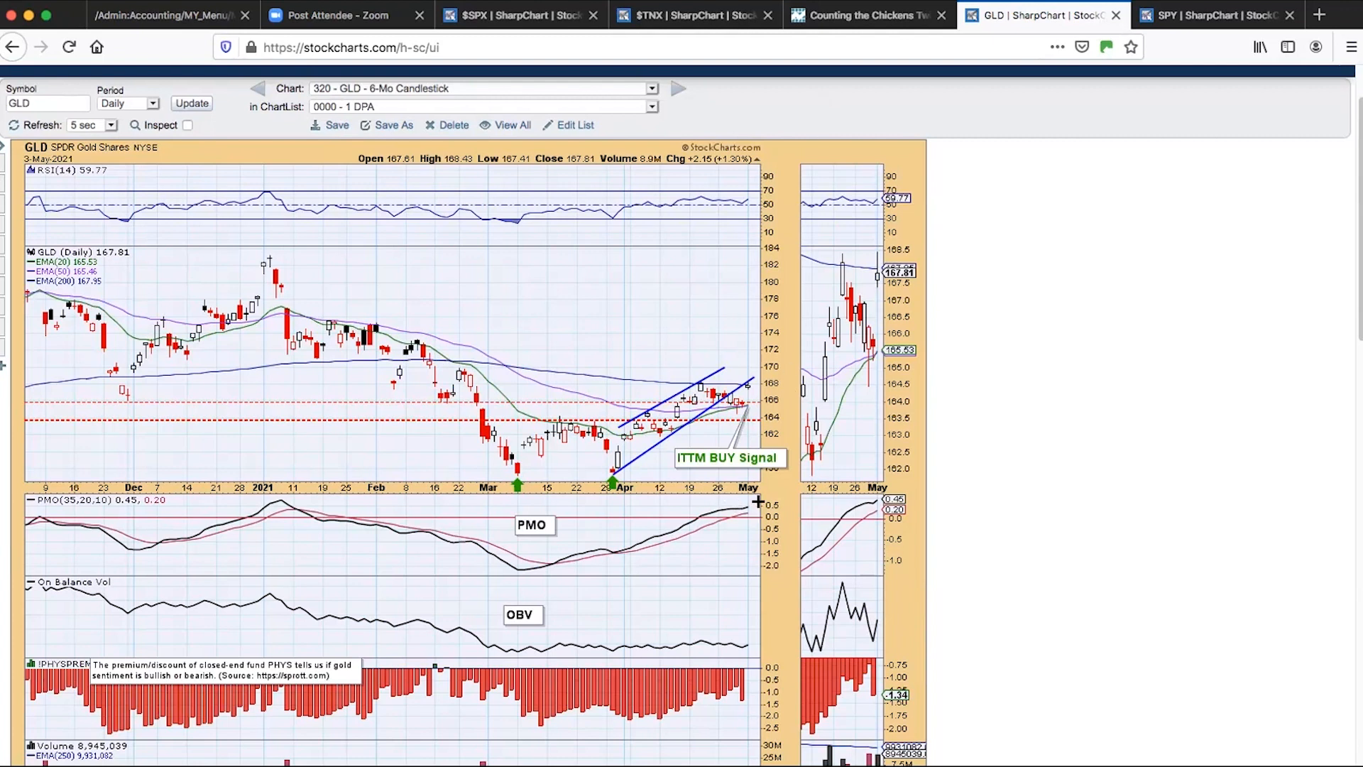
{"action": "mouse_move", "coordinate": [284, 520]}
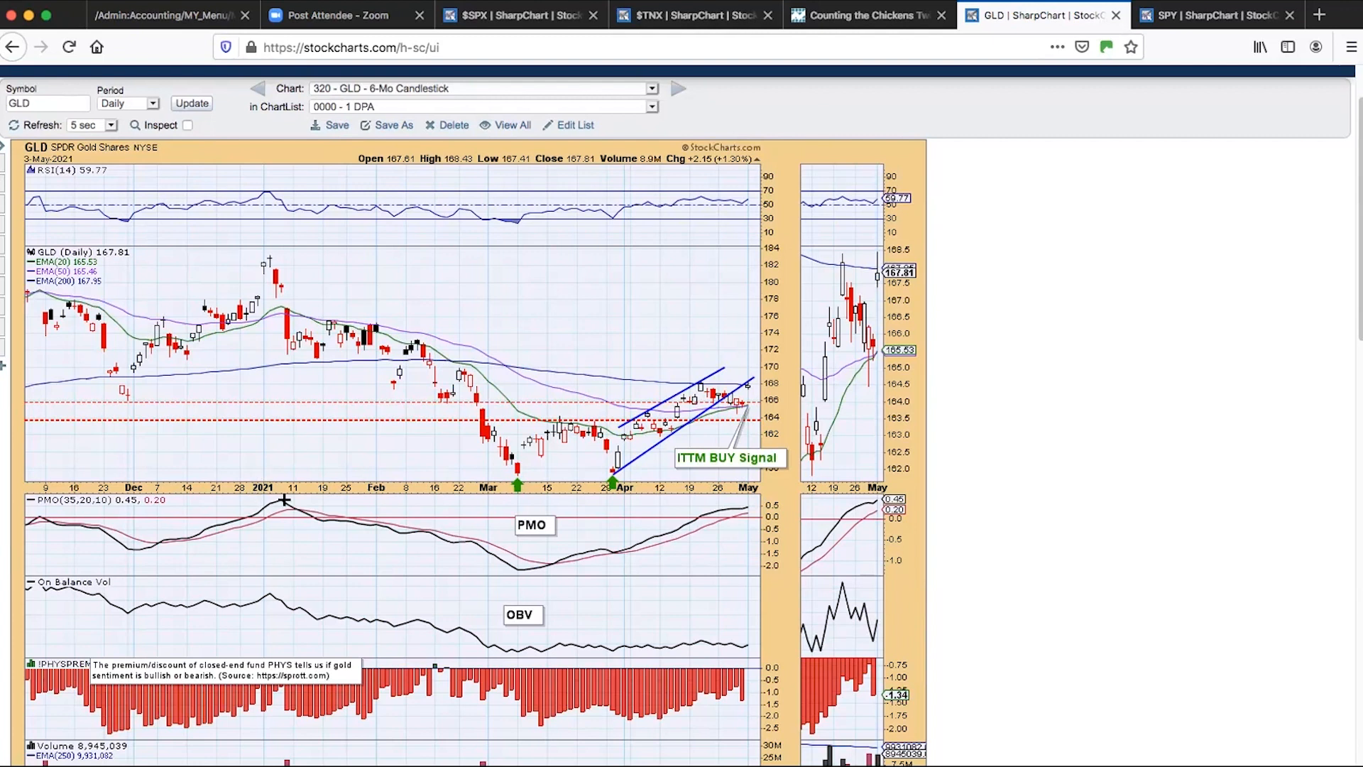
{"action": "mouse_move", "coordinate": [282, 237]}
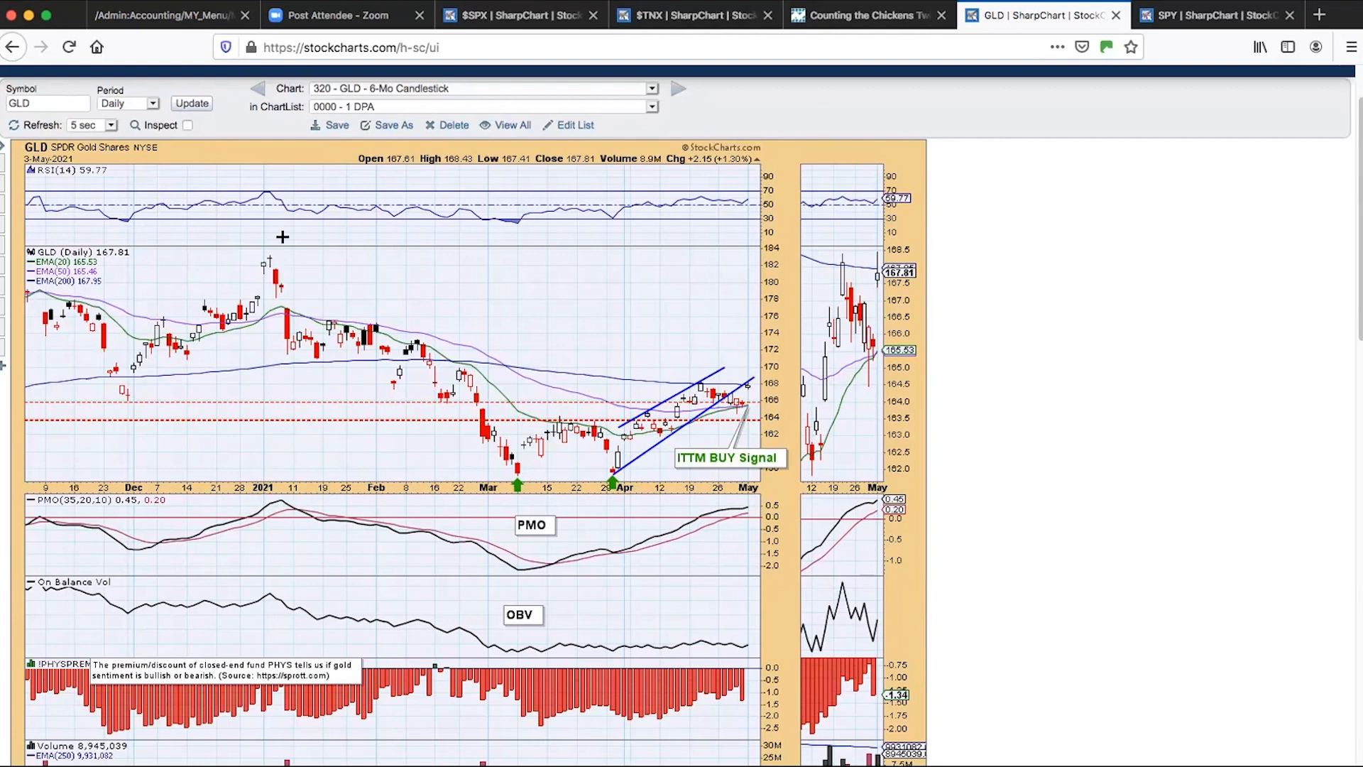
{"action": "mouse_move", "coordinate": [270, 247]}
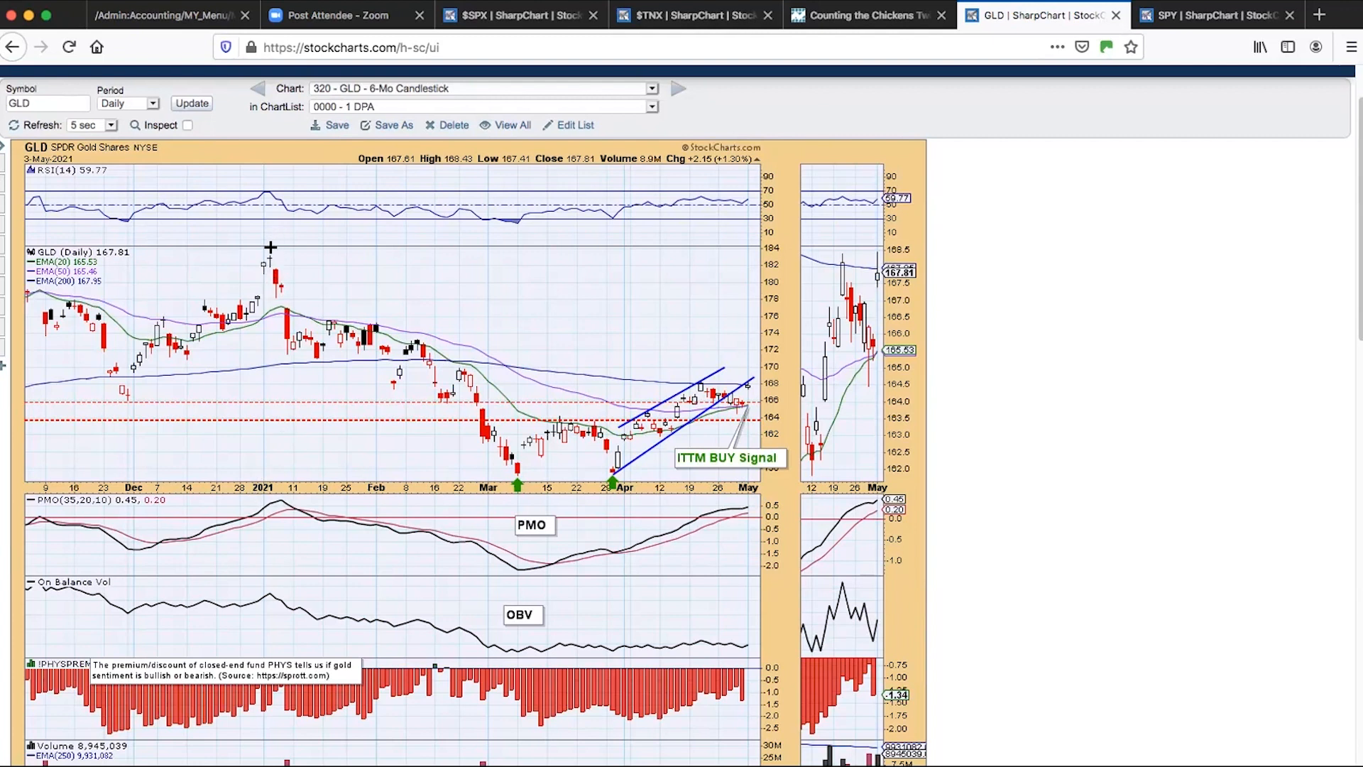
{"action": "mouse_move", "coordinate": [756, 320]}
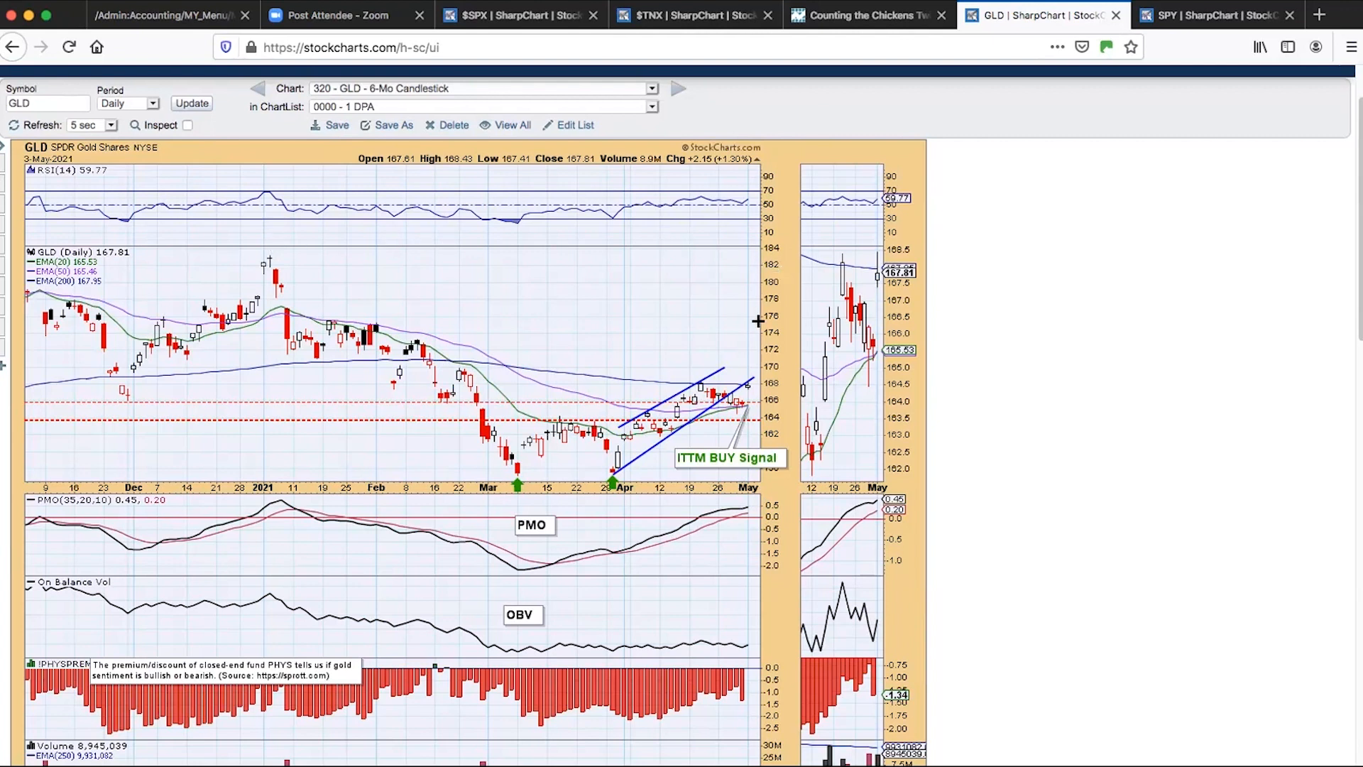
{"action": "mouse_move", "coordinate": [641, 446]}
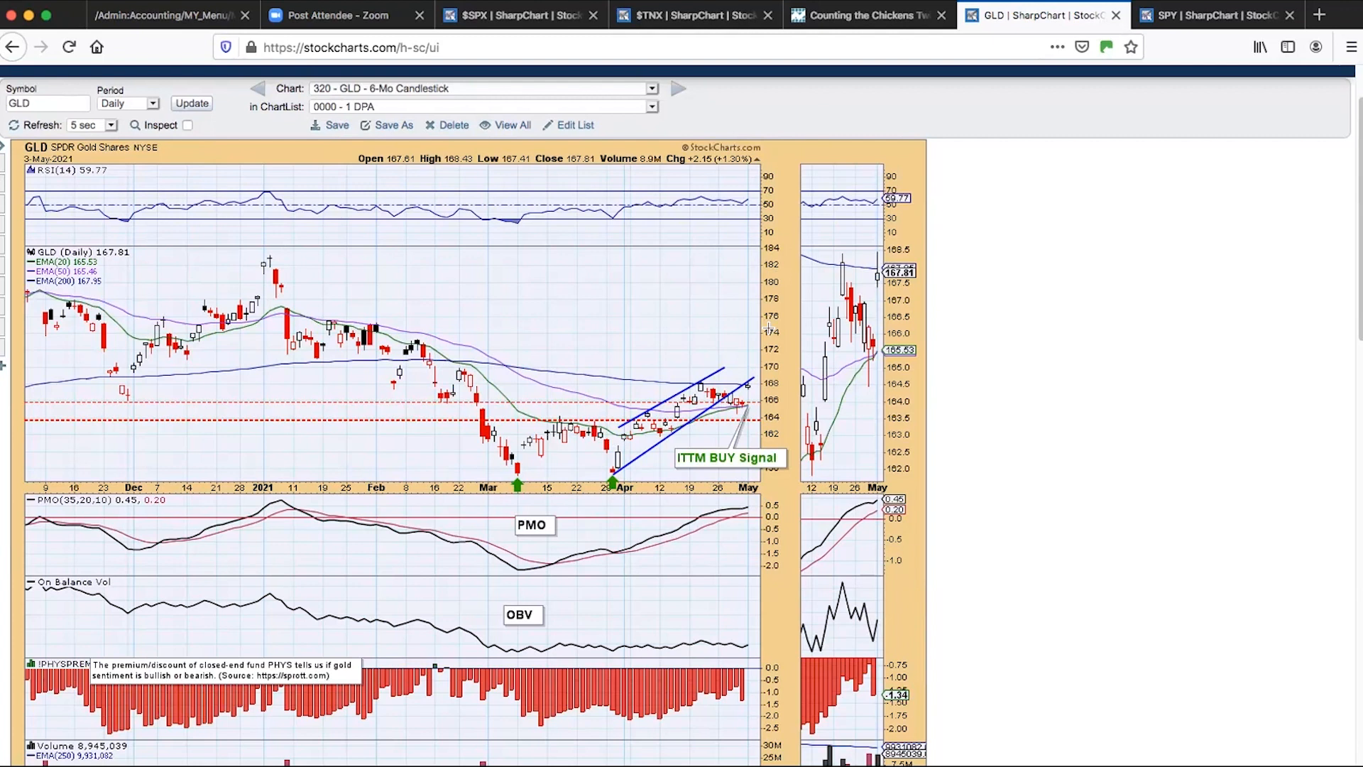
- Pick chart 321 - $GOLD - 1-Yr Premium from the saved chart list
{"action": "left_click", "coordinate": [651, 88]}
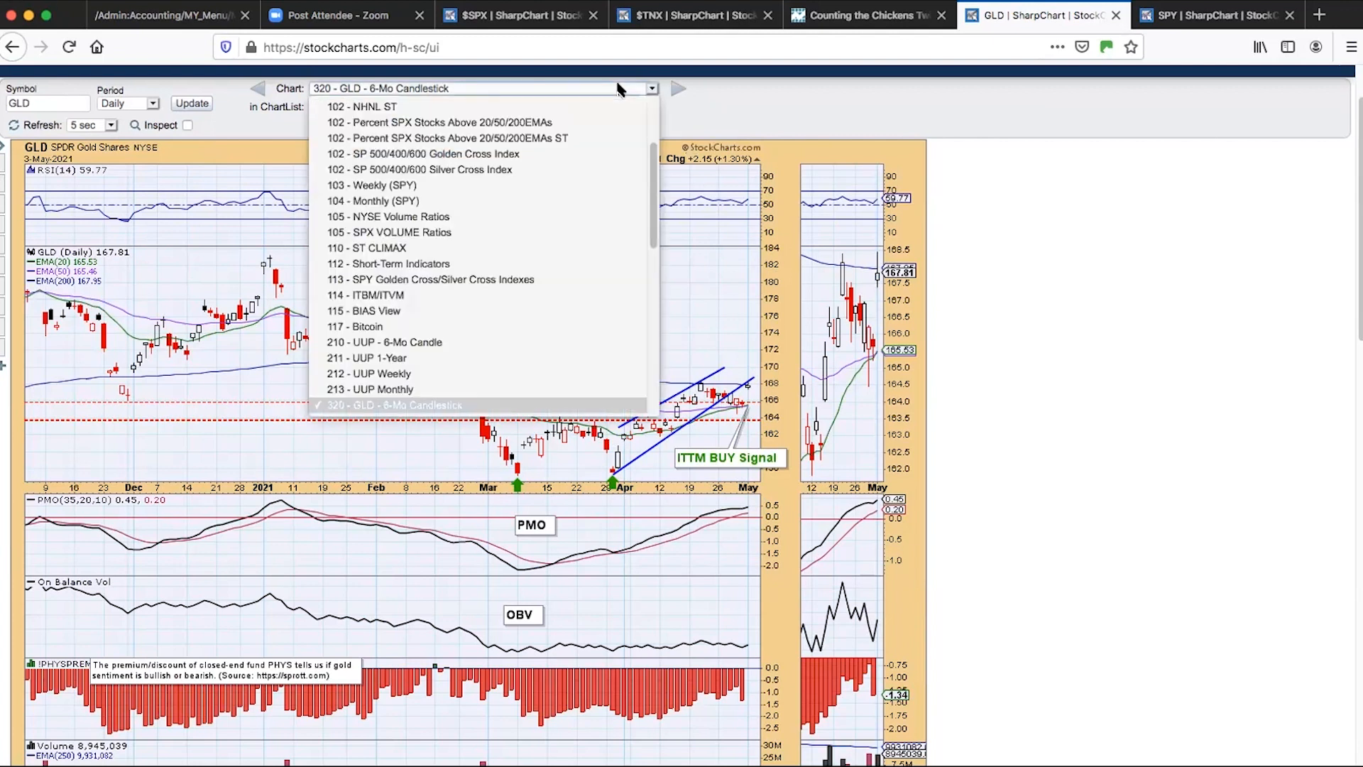
{"action": "scroll", "scroll_direction": "down", "scroll_amount": 3}
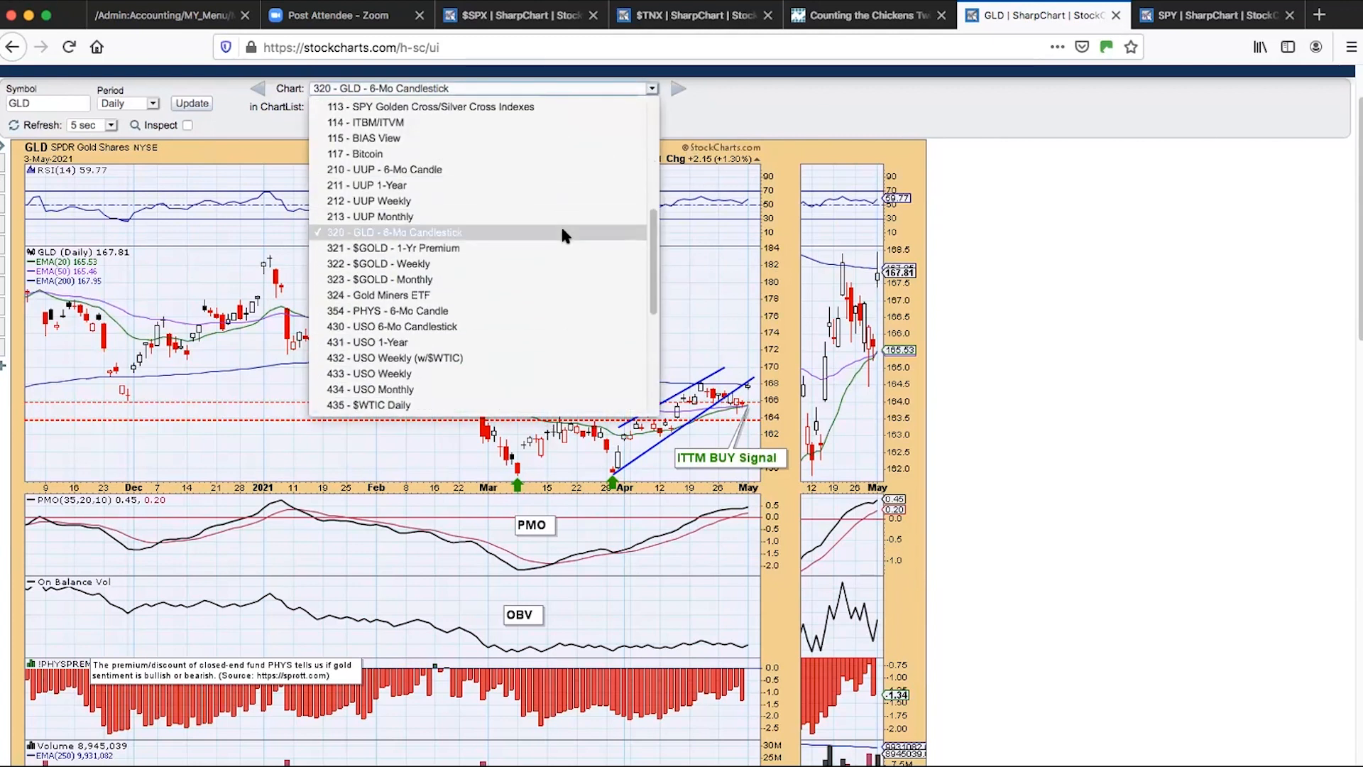
{"action": "left_click", "coordinate": [396, 247]}
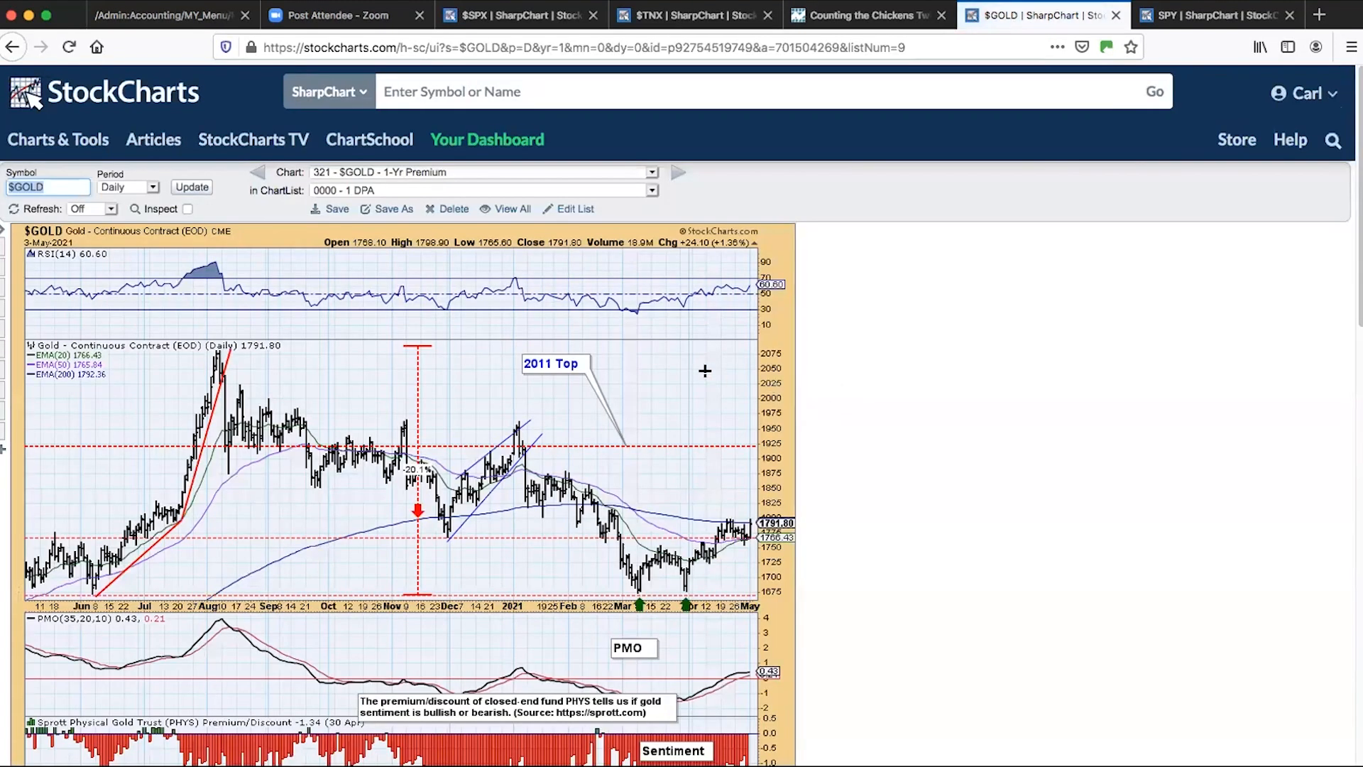
{"action": "mouse_move", "coordinate": [205, 316]}
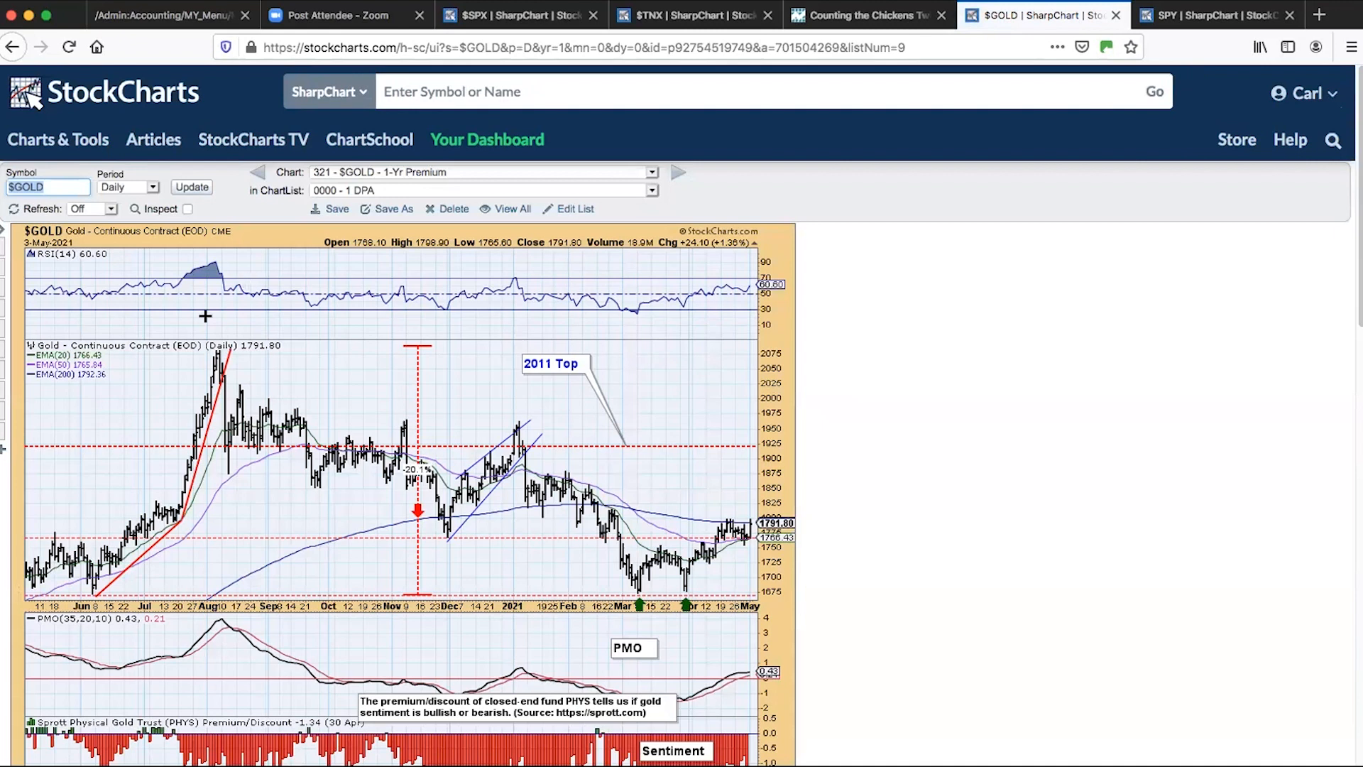
{"action": "mouse_move", "coordinate": [100, 363]}
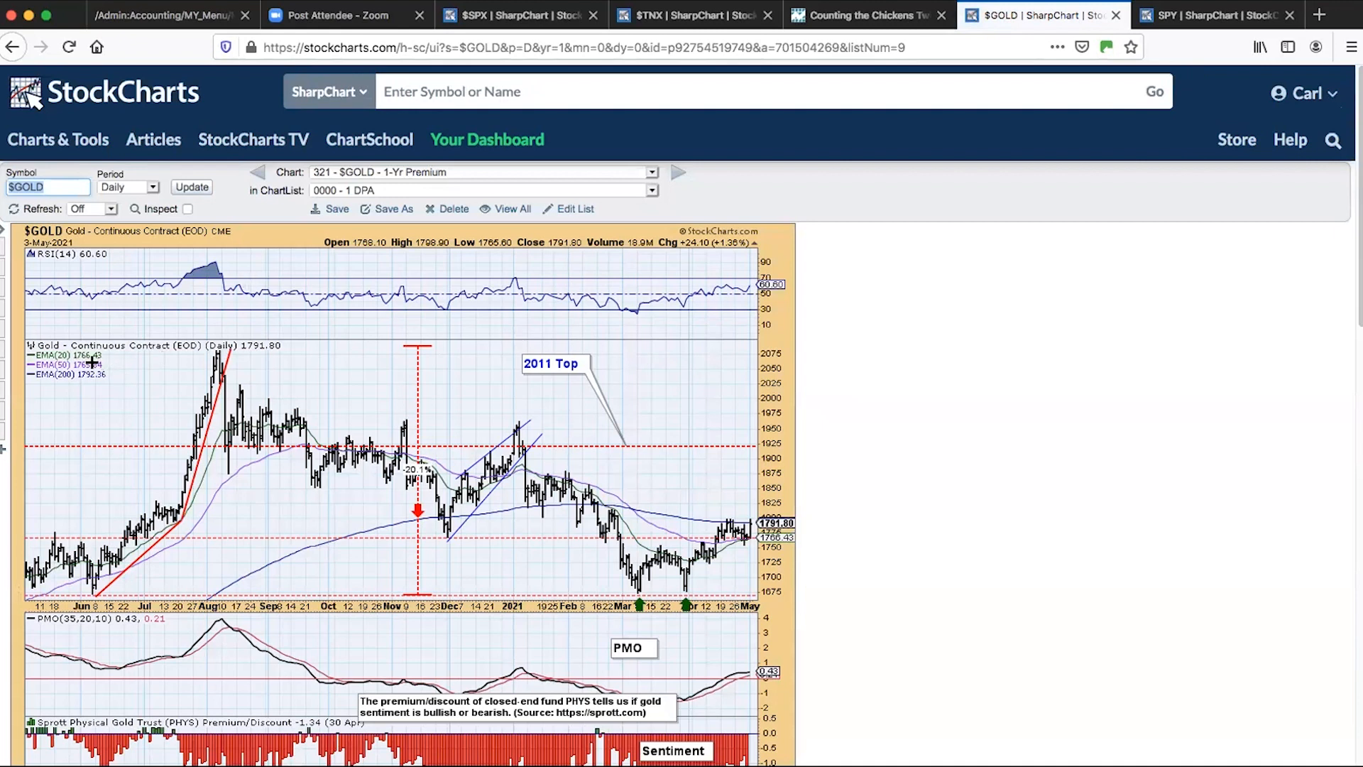
{"action": "mouse_move", "coordinate": [170, 375]}
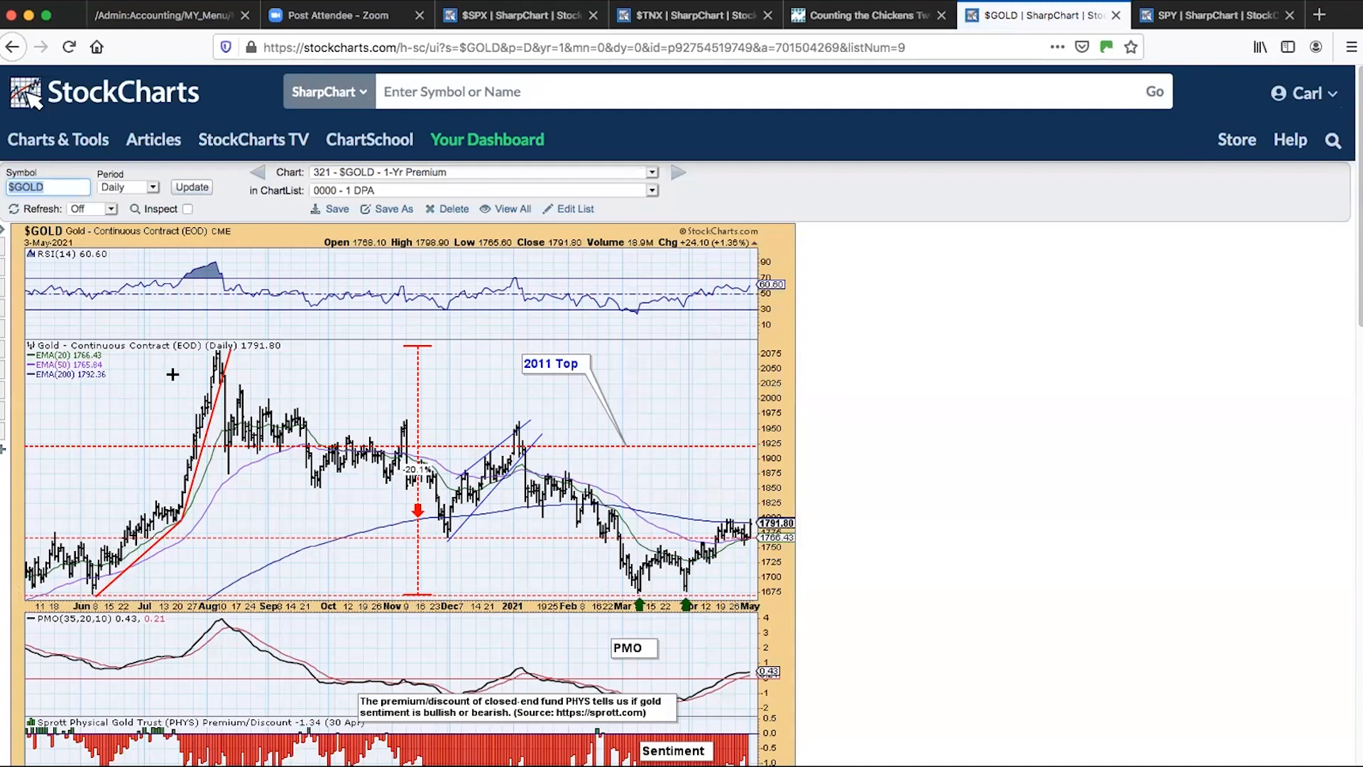
{"action": "mouse_move", "coordinate": [98, 361]}
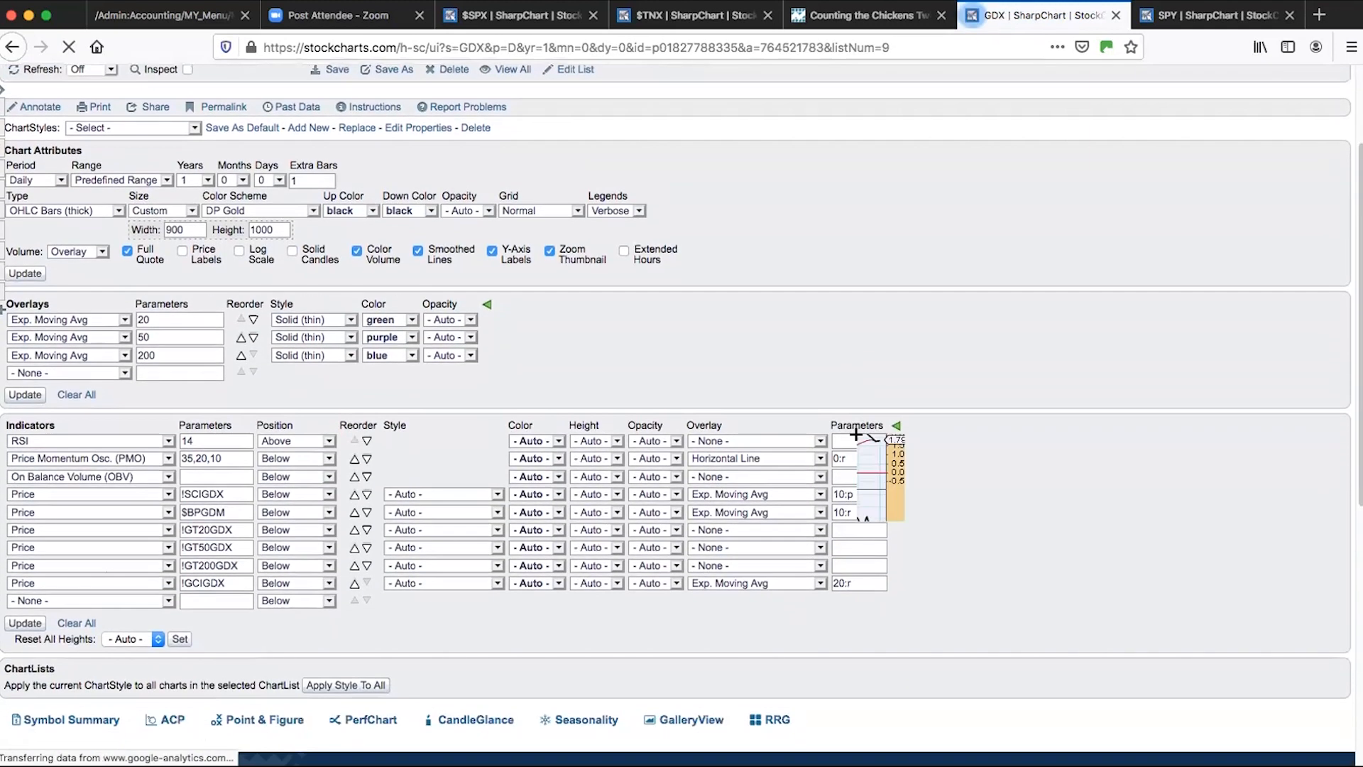
- Scroll down through the GDX gold miners chart's breadth indicator panels
{"action": "left_click", "coordinate": [24, 273]}
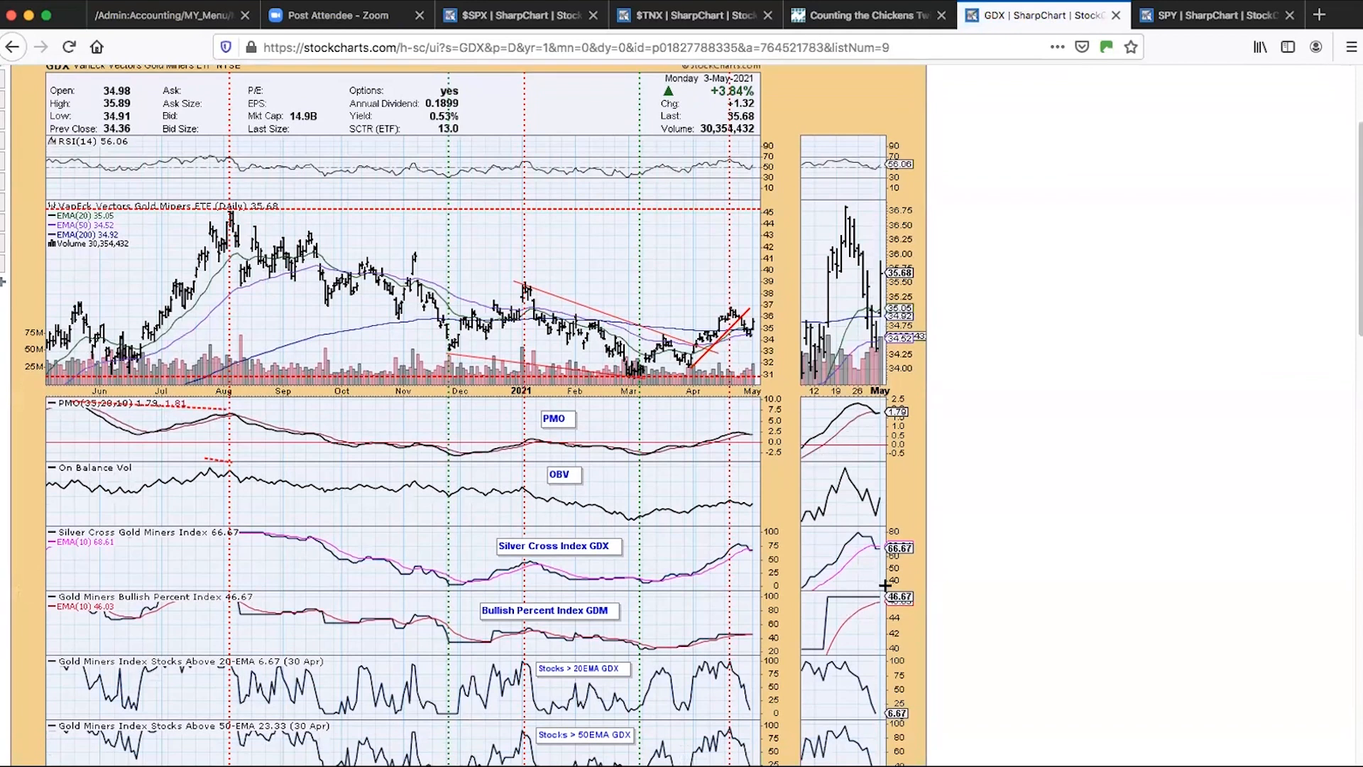
{"action": "scroll", "scroll_direction": "down", "scroll_amount": 3}
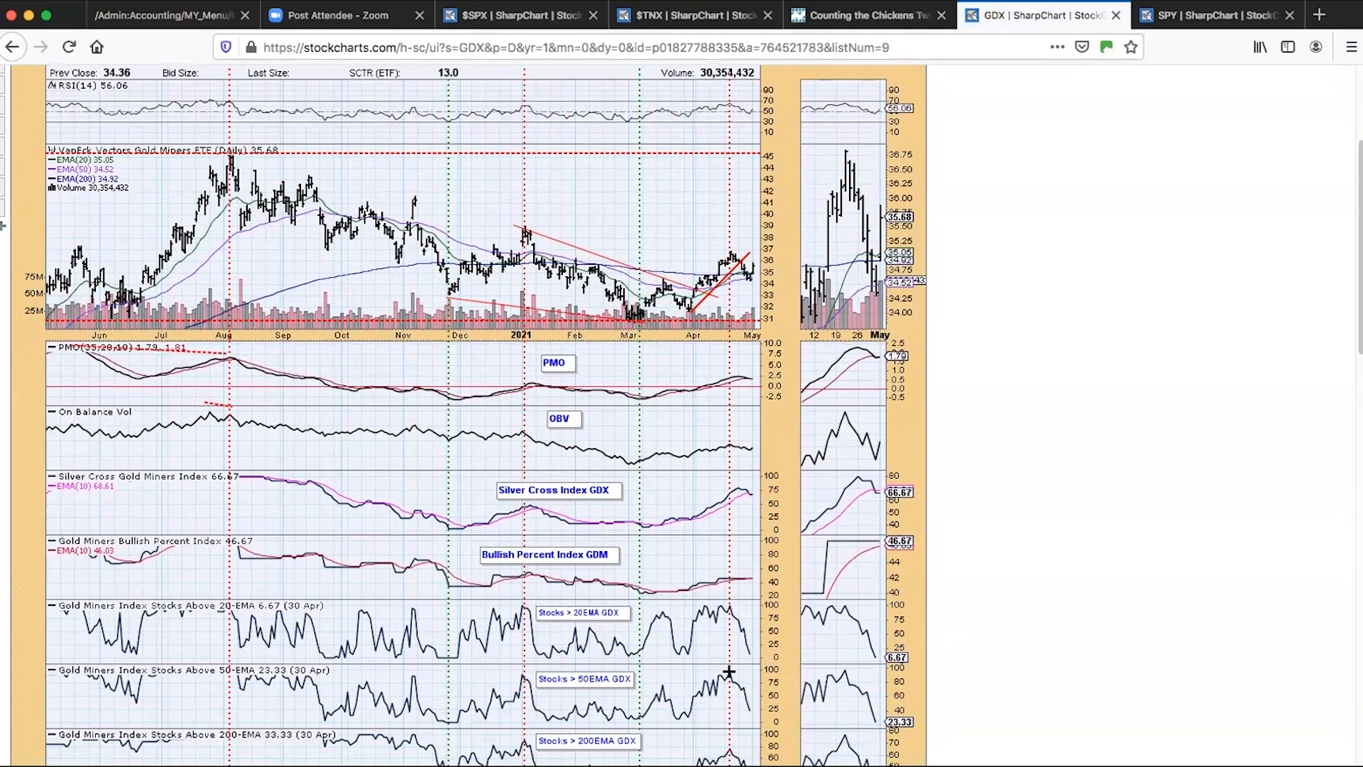
{"action": "mouse_move", "coordinate": [758, 649]}
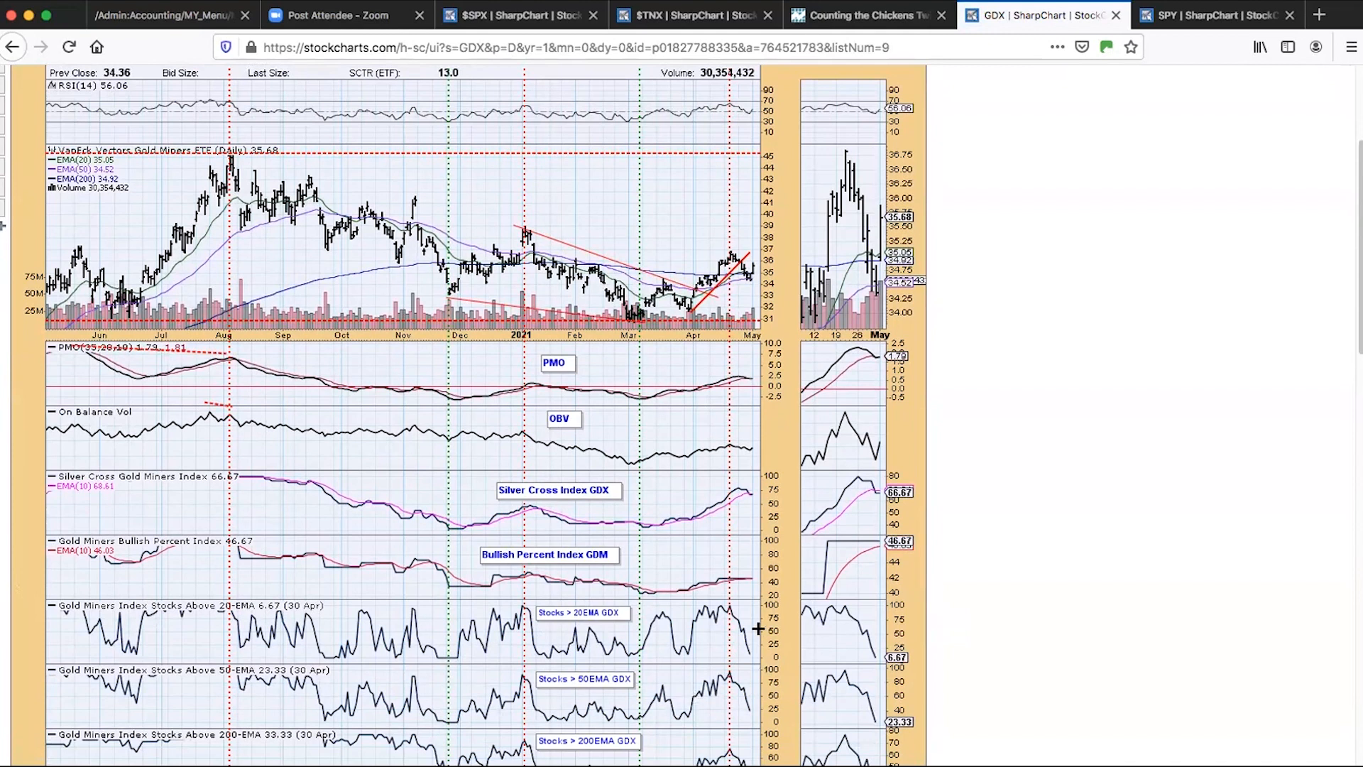
{"action": "mouse_move", "coordinate": [749, 650]}
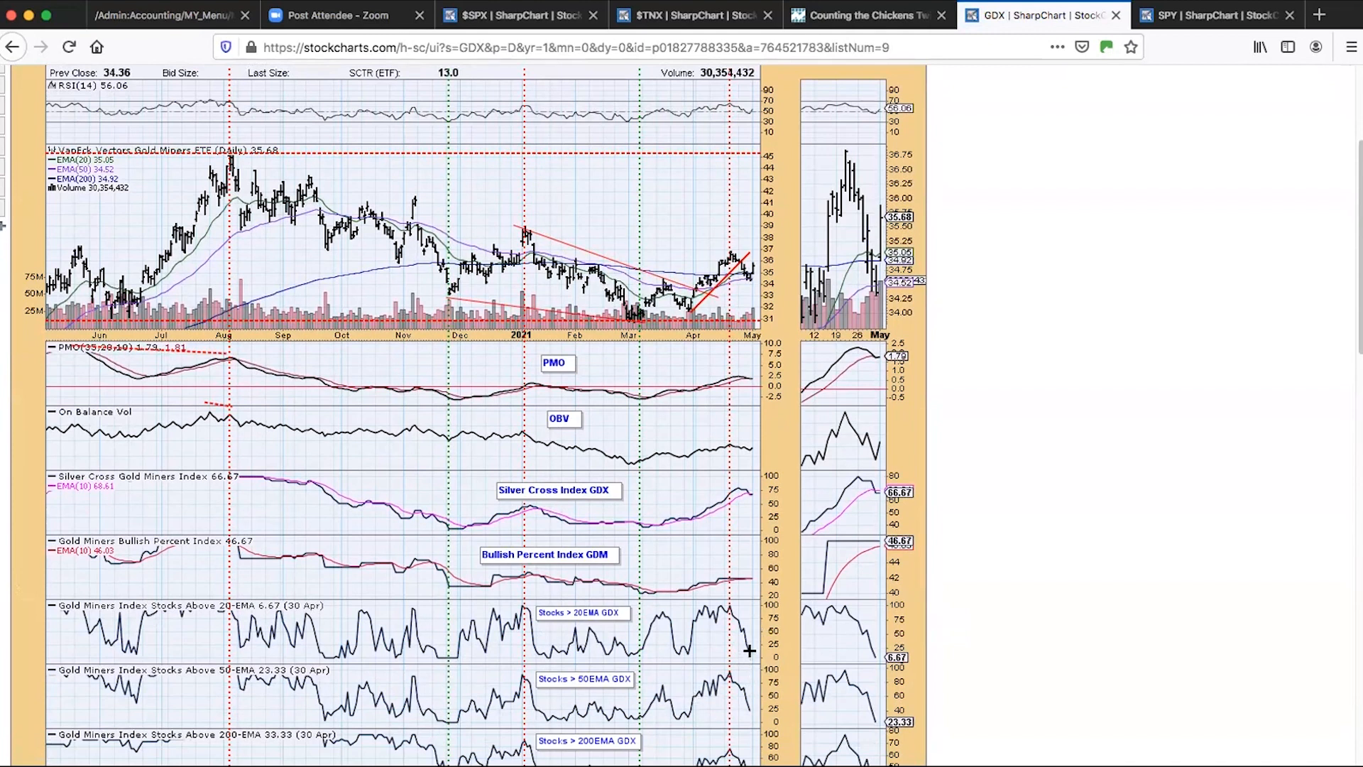
{"action": "scroll", "scroll_direction": "down", "scroll_amount": 3}
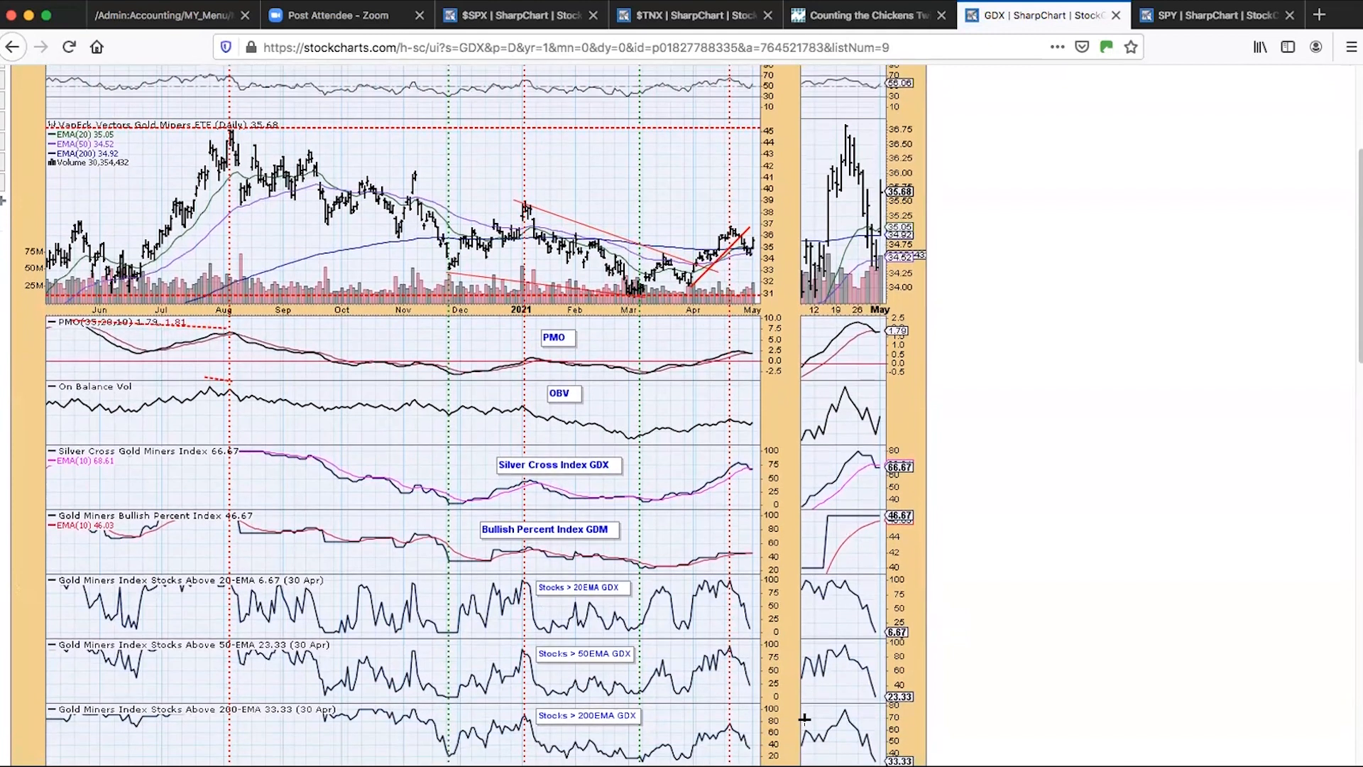
{"action": "scroll", "scroll_direction": "down", "scroll_amount": 3}
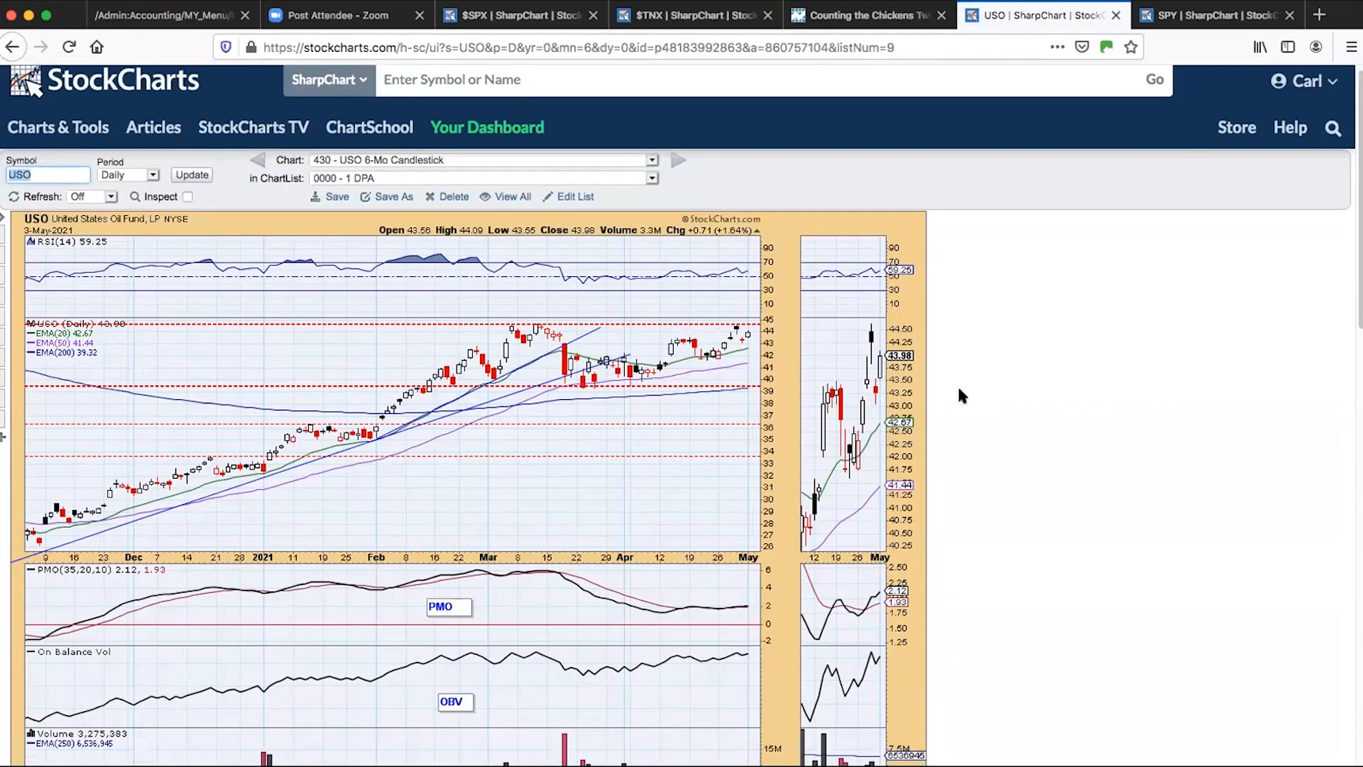
{"action": "scroll", "scroll_direction": "down", "scroll_amount": 3}
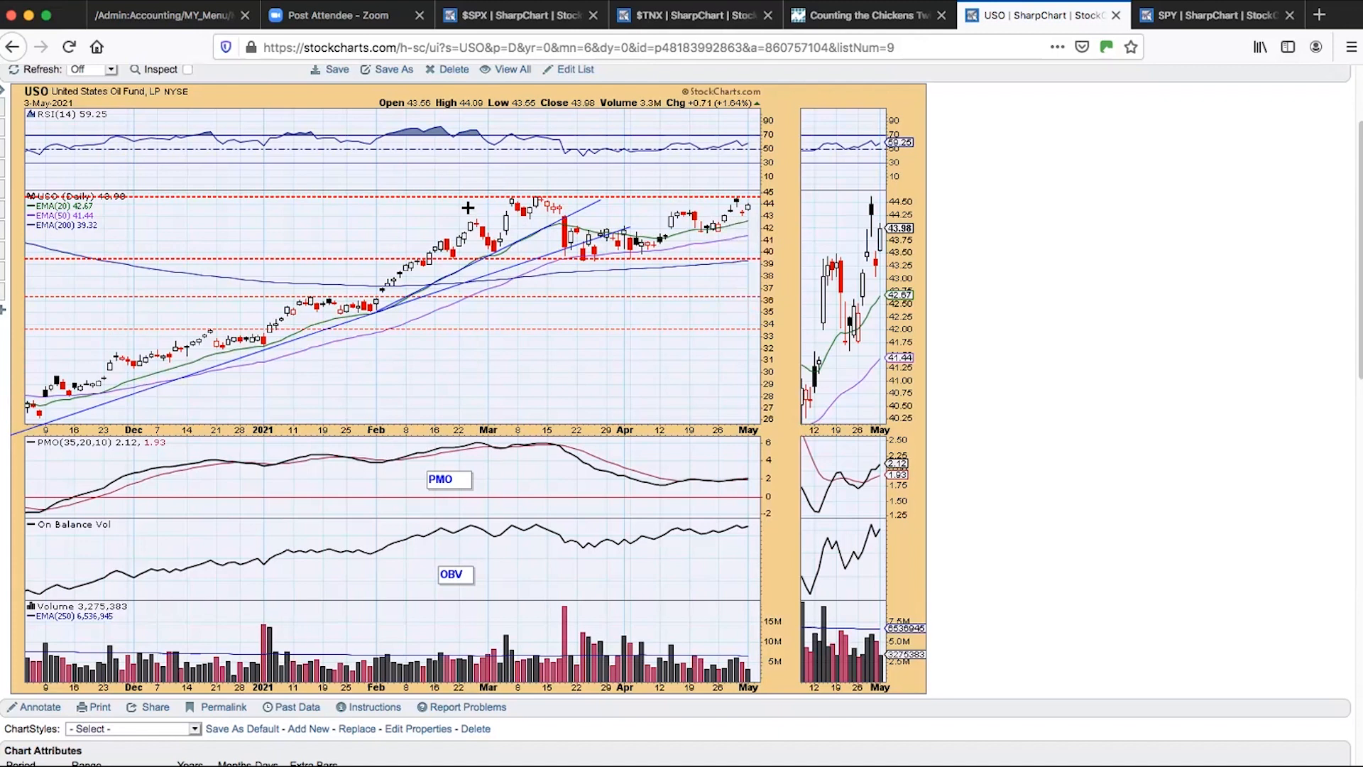
{"action": "mouse_move", "coordinate": [901, 272]}
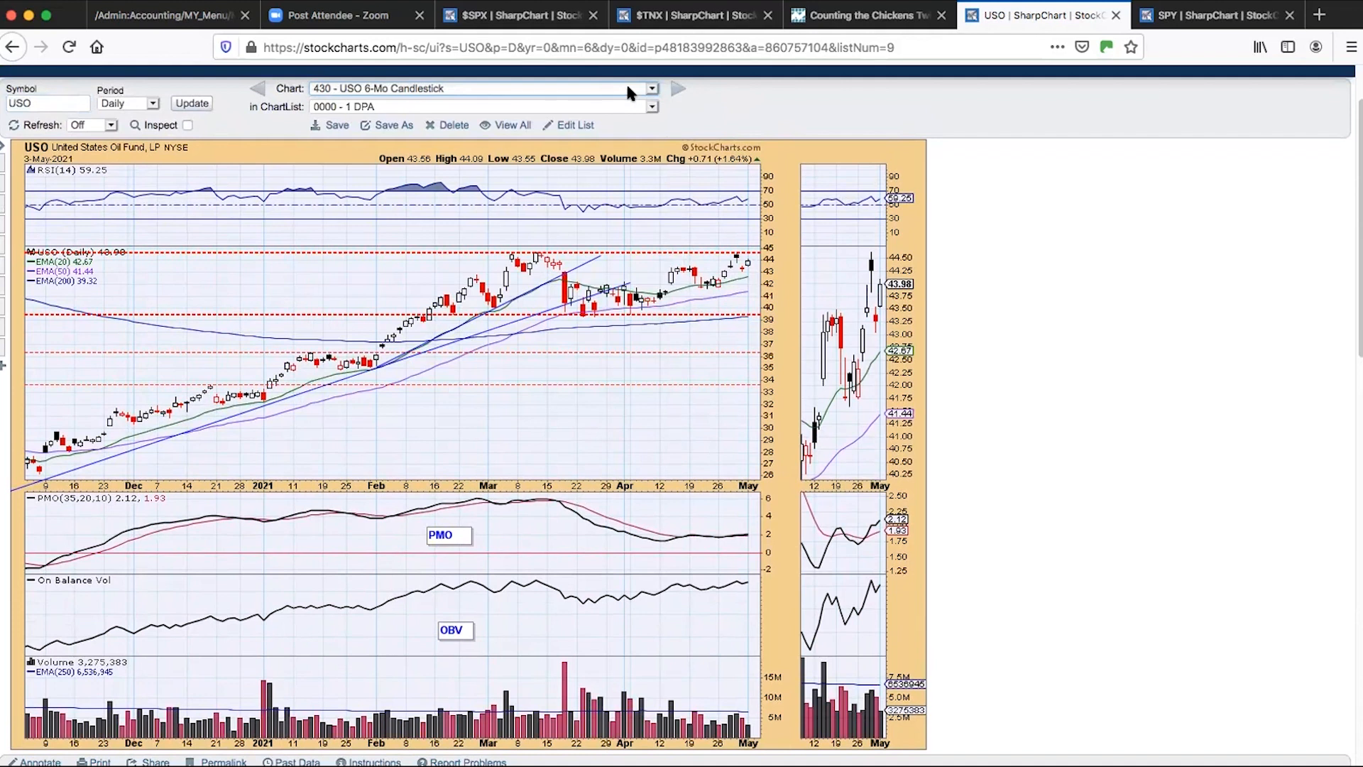
{"action": "left_click", "coordinate": [651, 88]}
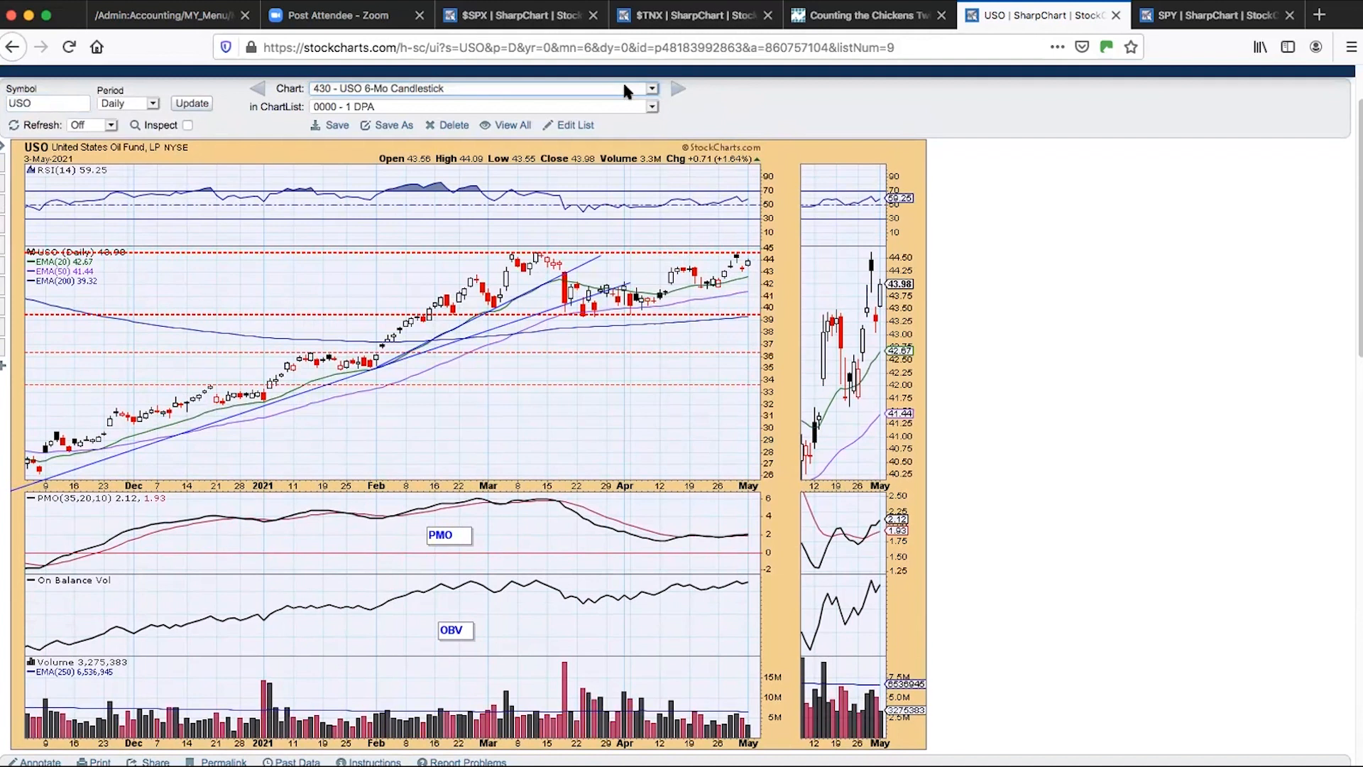
- Choose 210 - UUP - 6-Mo Candle and scroll down through its RSI, PMO and OBV panels
{"action": "left_click", "coordinate": [651, 88]}
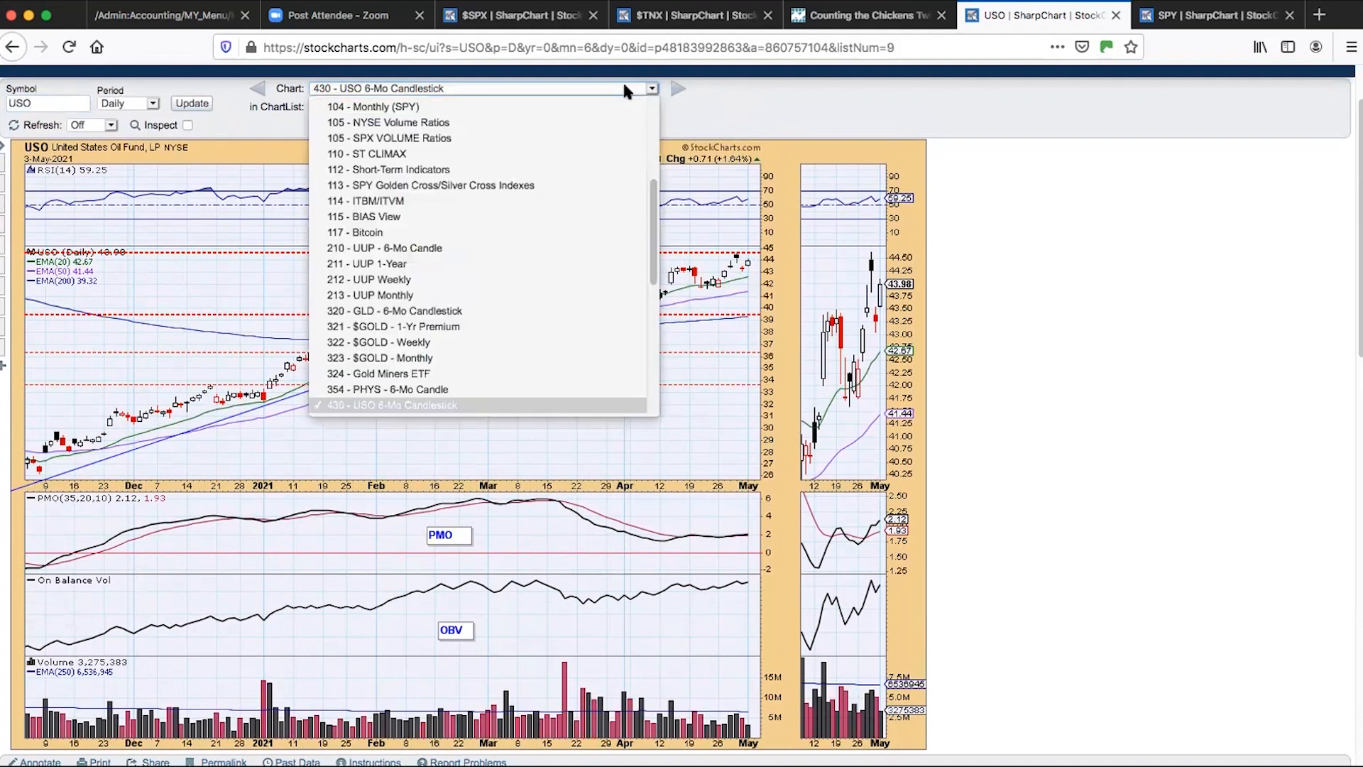
{"action": "mouse_move", "coordinate": [574, 265]}
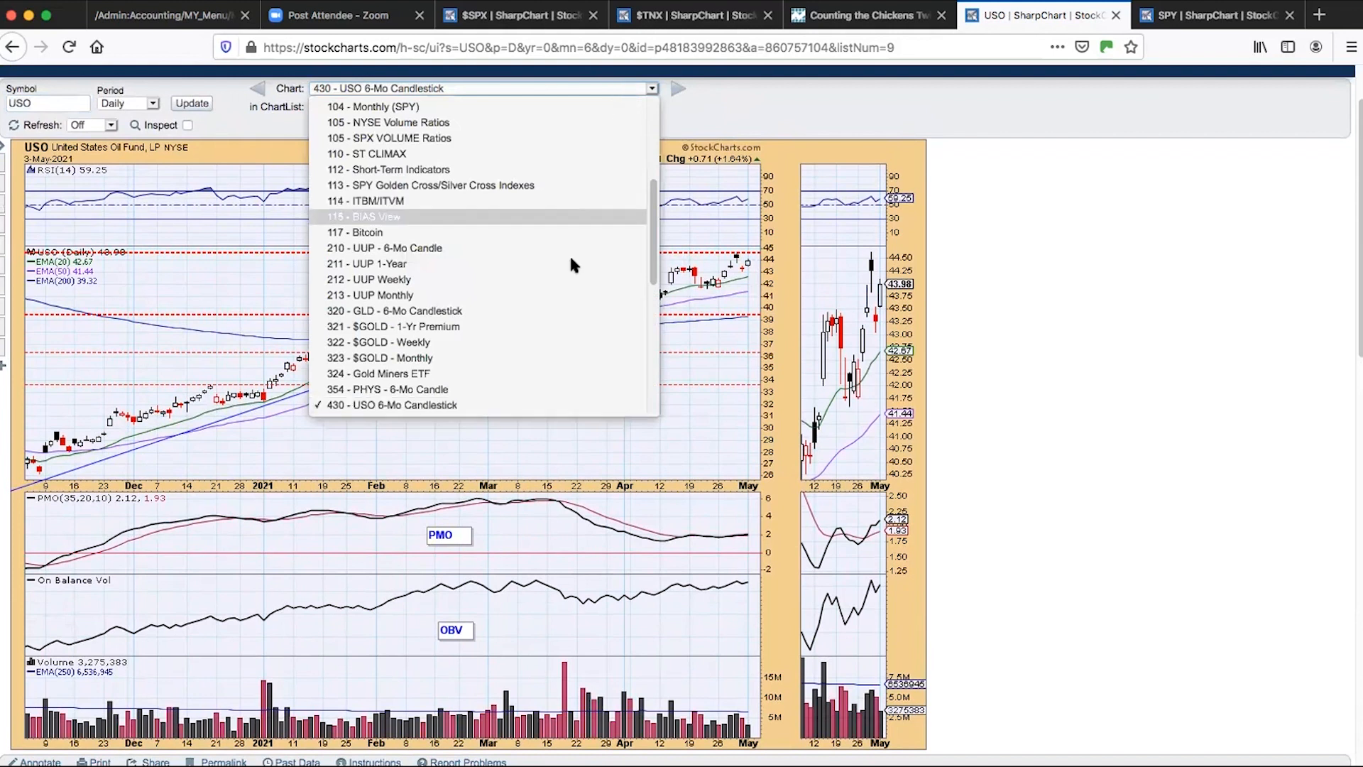
{"action": "left_click", "coordinate": [383, 247]}
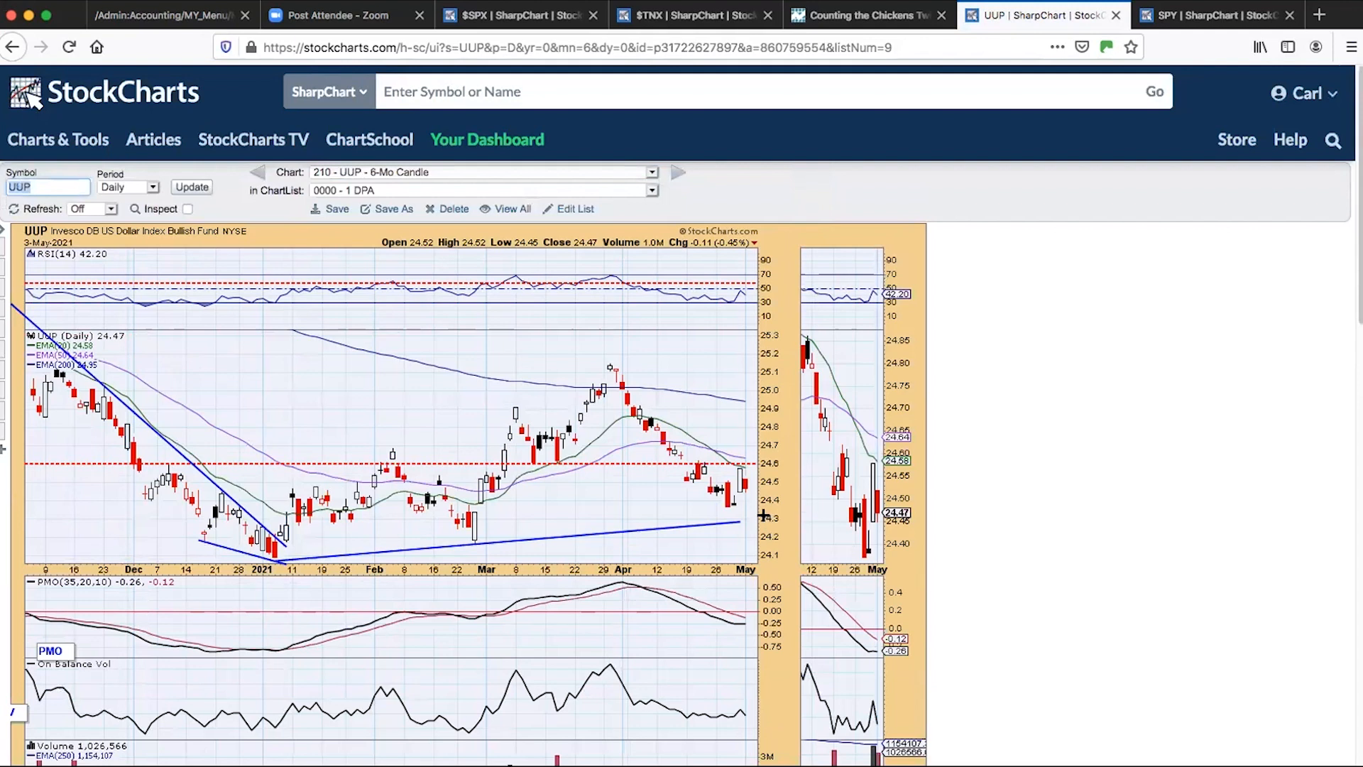
{"action": "mouse_move", "coordinate": [390, 531]}
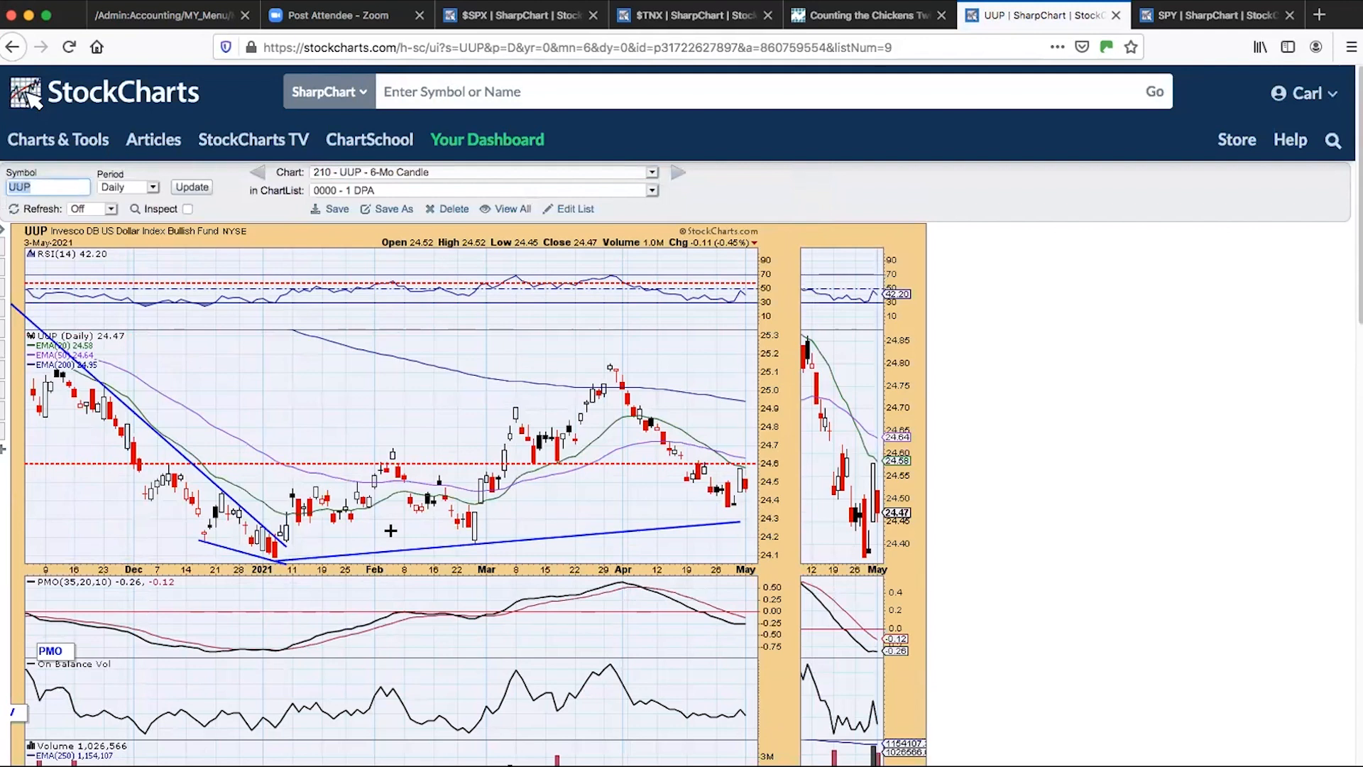
{"action": "scroll", "scroll_direction": "down", "scroll_amount": 3}
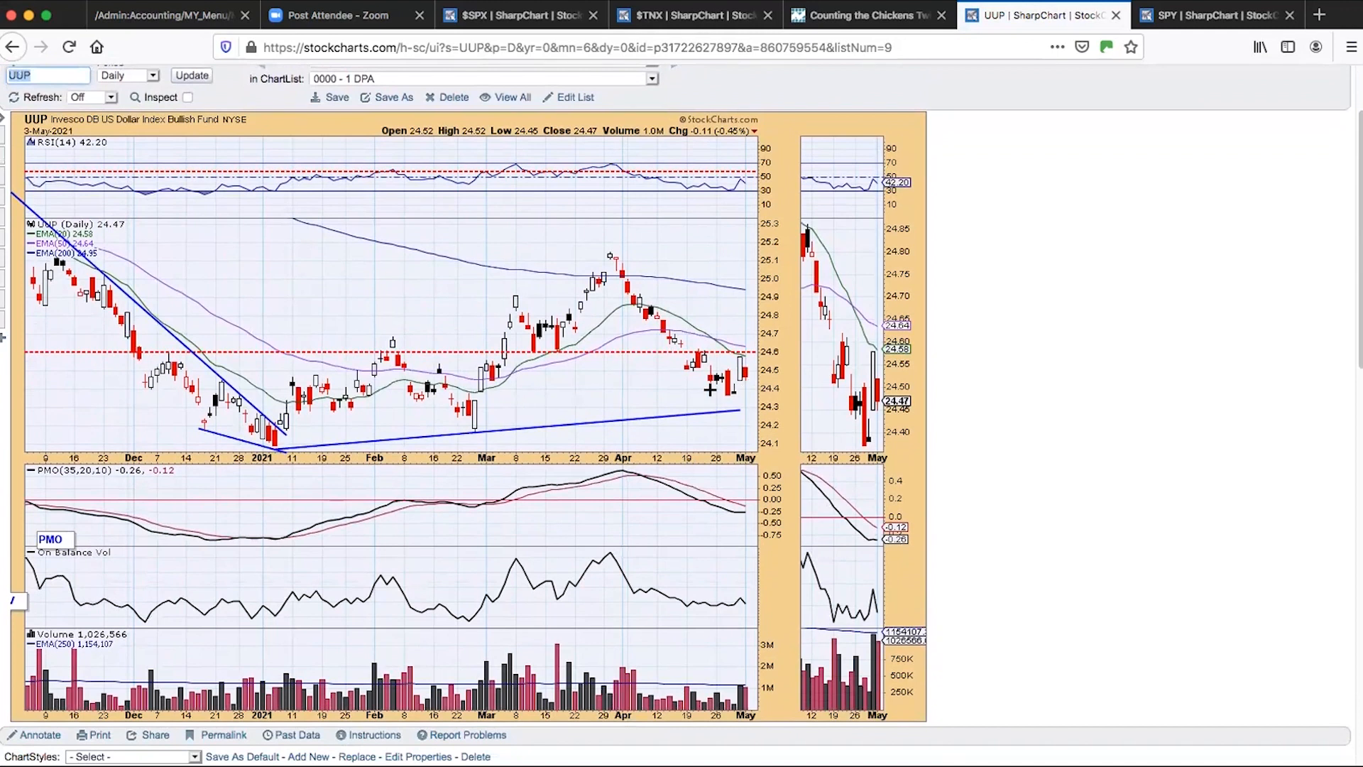
{"action": "mouse_move", "coordinate": [688, 385]}
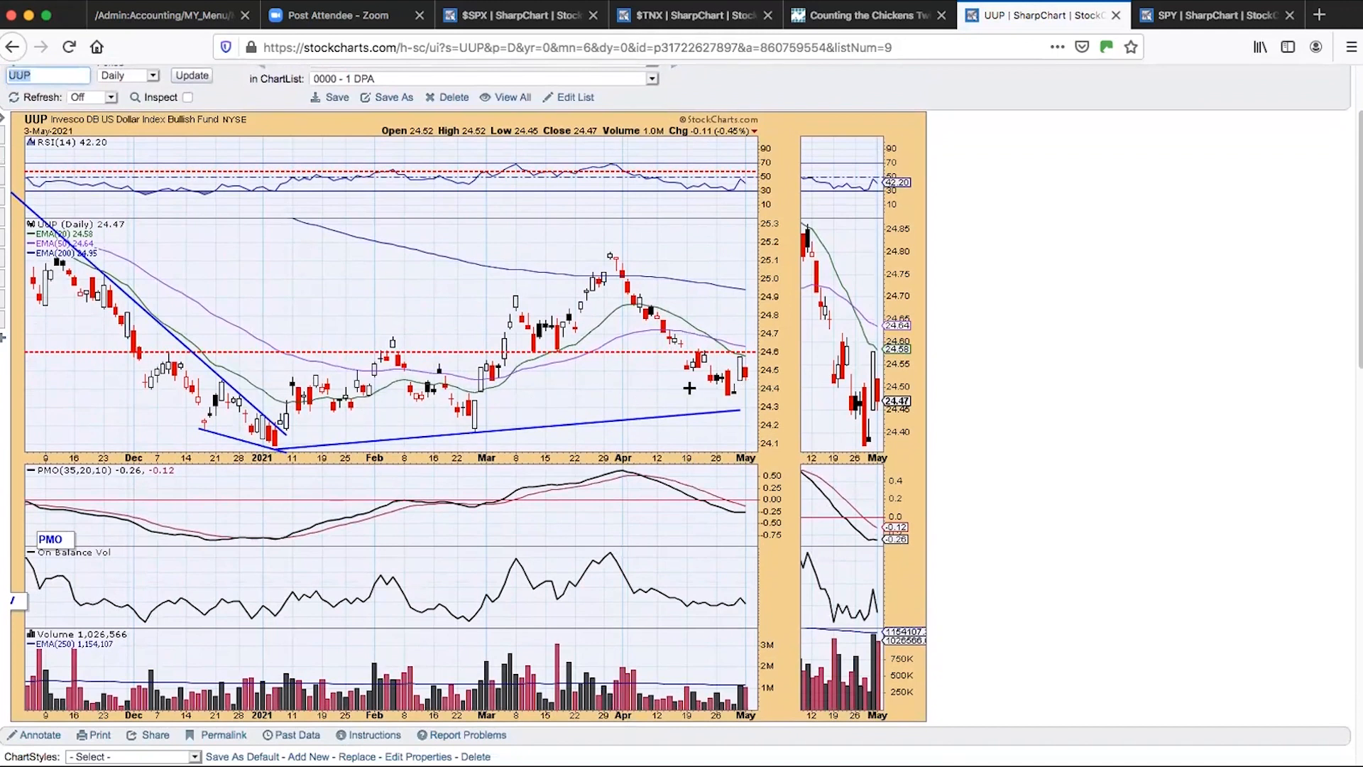
{"action": "mouse_move", "coordinate": [755, 361]}
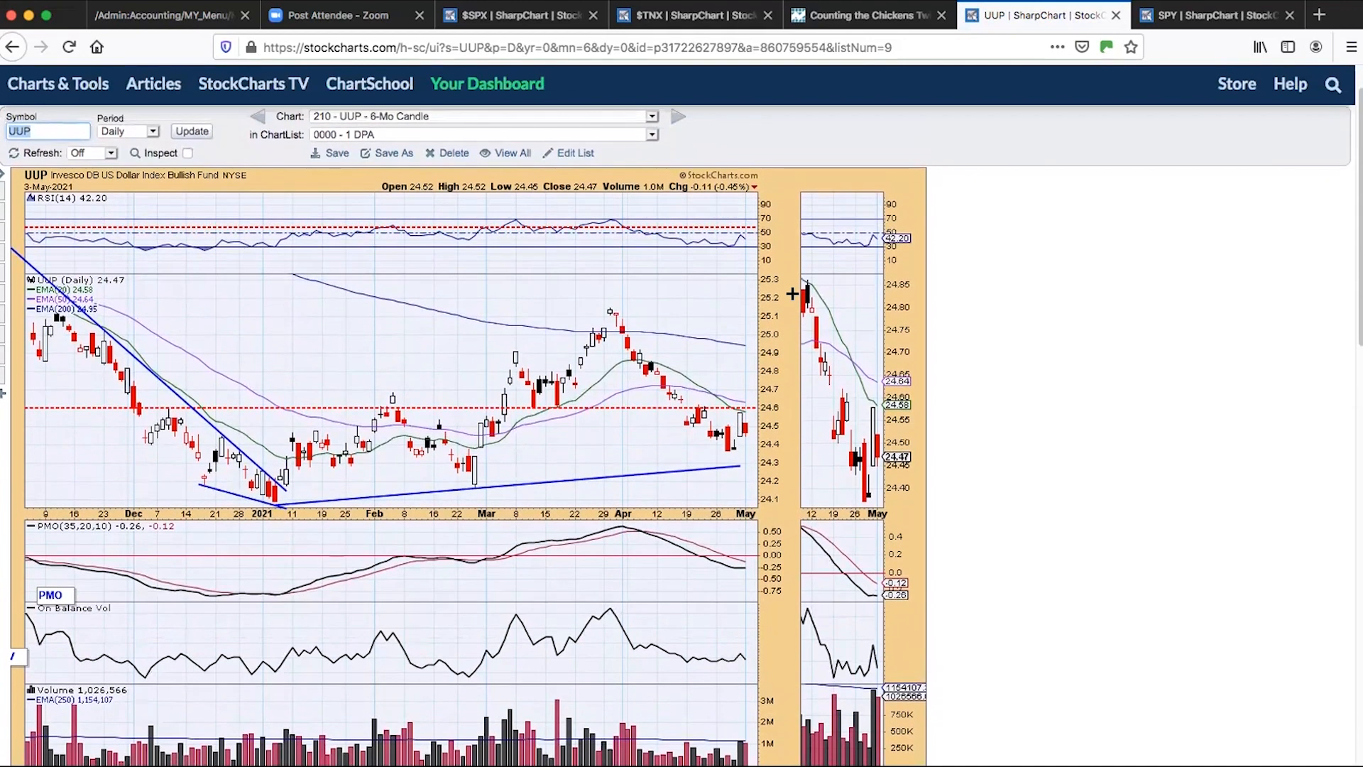
{"action": "mouse_move", "coordinate": [788, 288]}
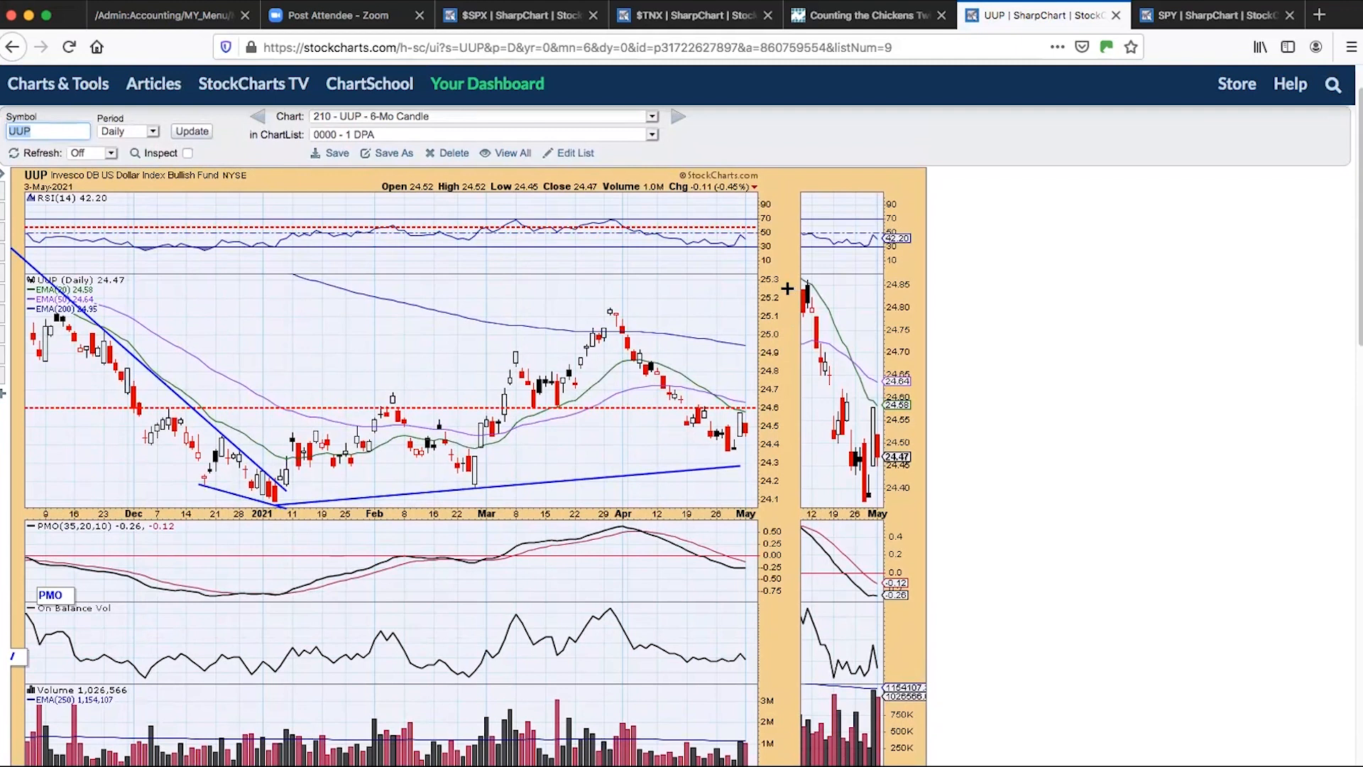
{"action": "mouse_move", "coordinate": [179, 148]}
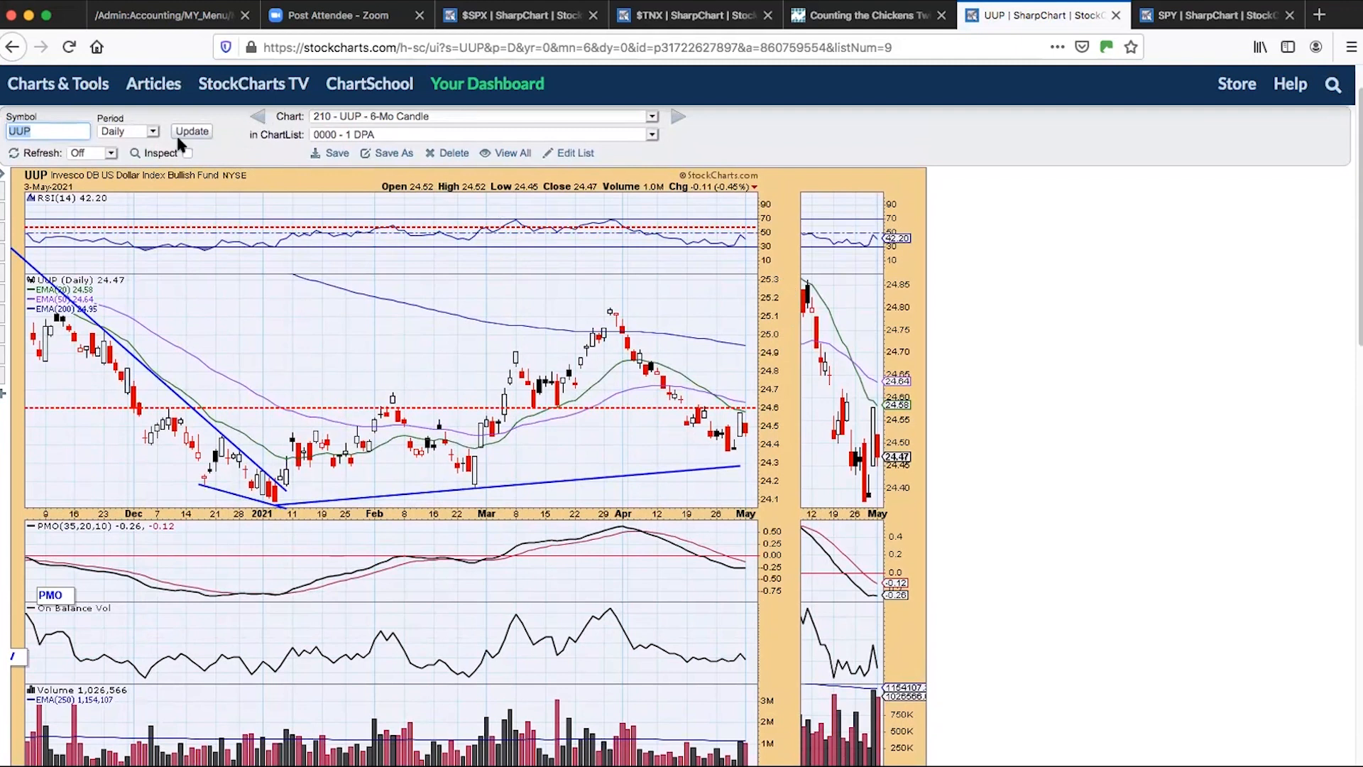
{"action": "mouse_move", "coordinate": [678, 136]}
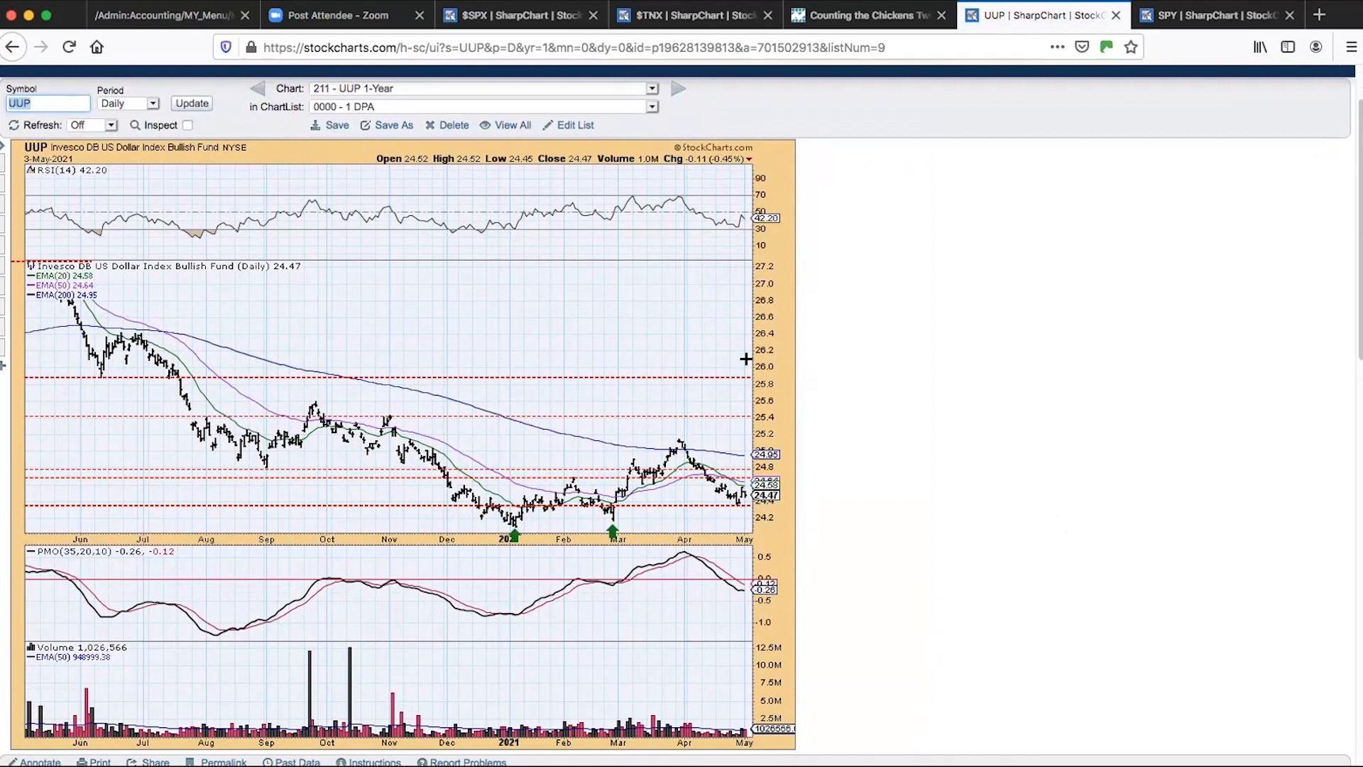
{"action": "mouse_move", "coordinate": [592, 90]}
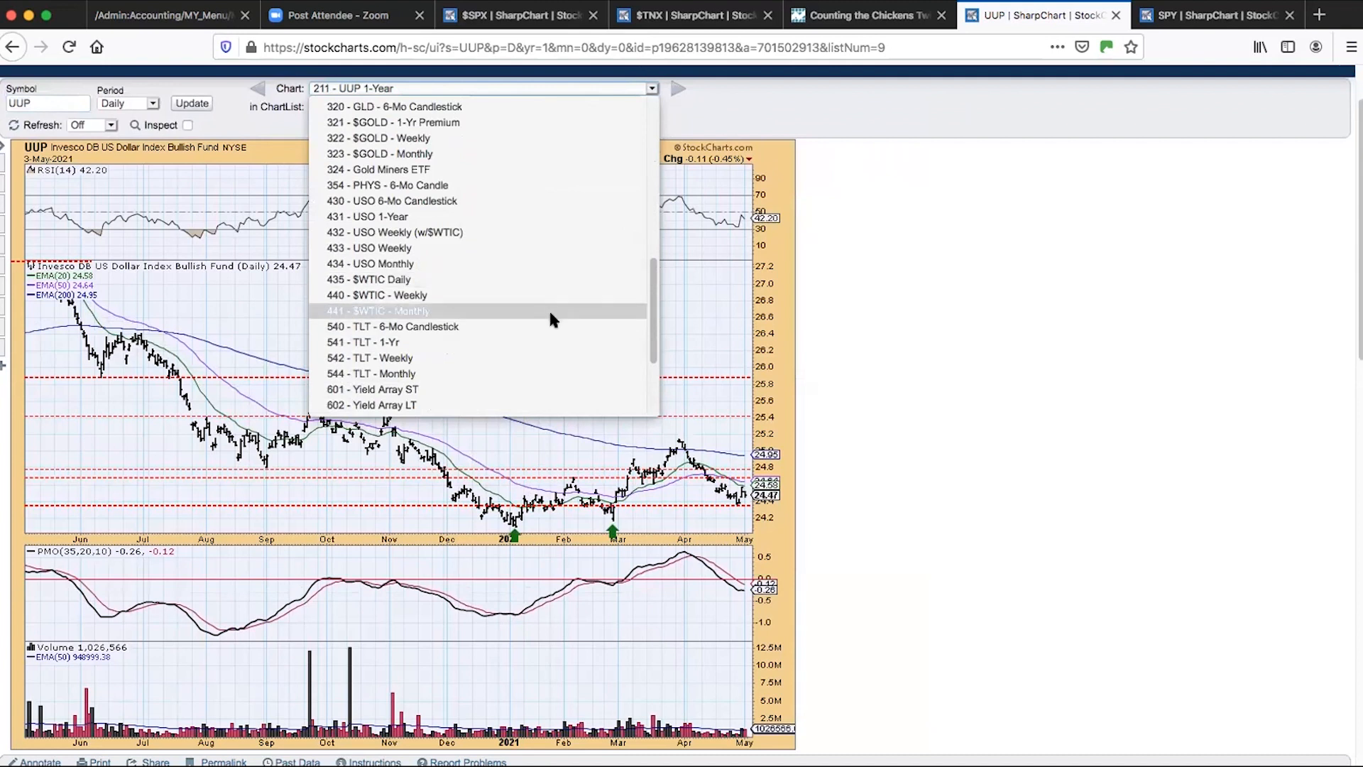
- Select 540 - TLT - 6-Mo Candlestick and scroll down to the T-Bond yield panel
{"action": "left_click", "coordinate": [392, 326]}
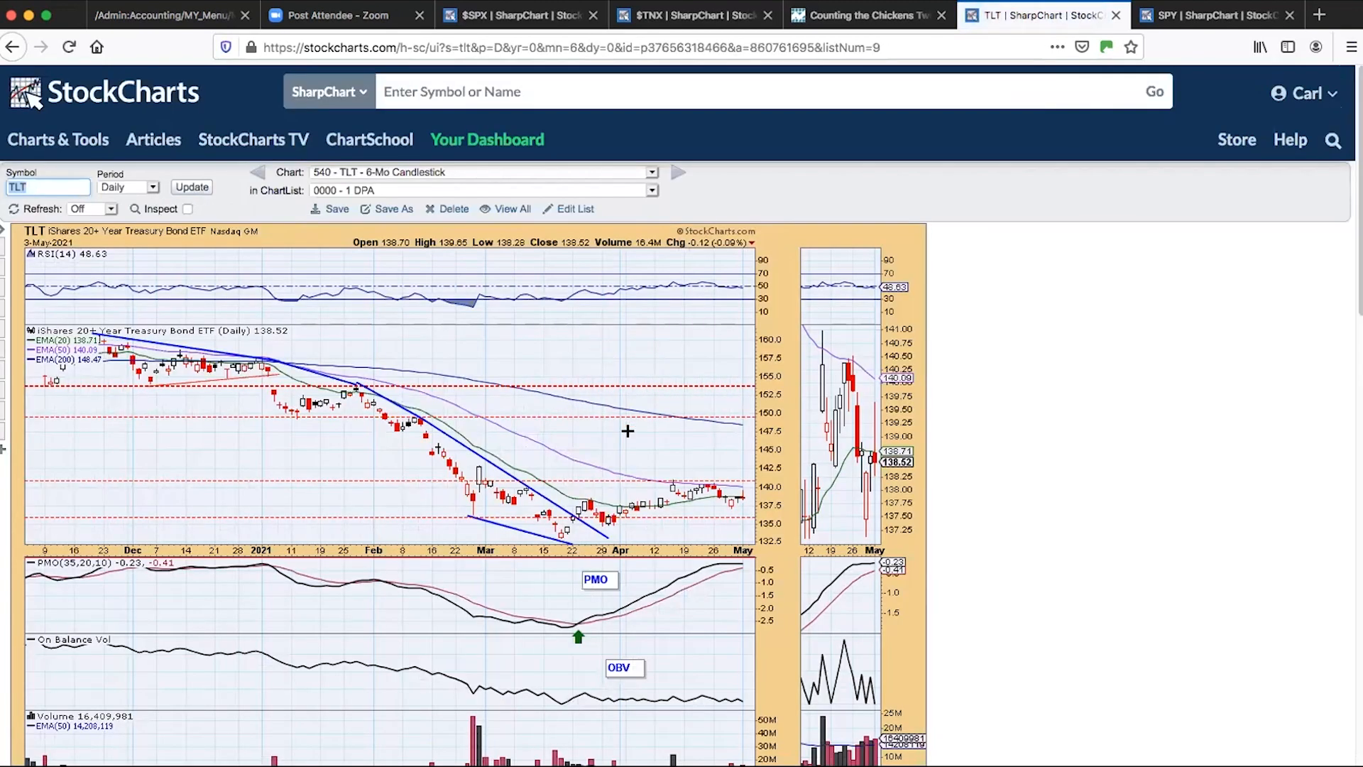
{"action": "scroll", "scroll_direction": "down", "scroll_amount": 3}
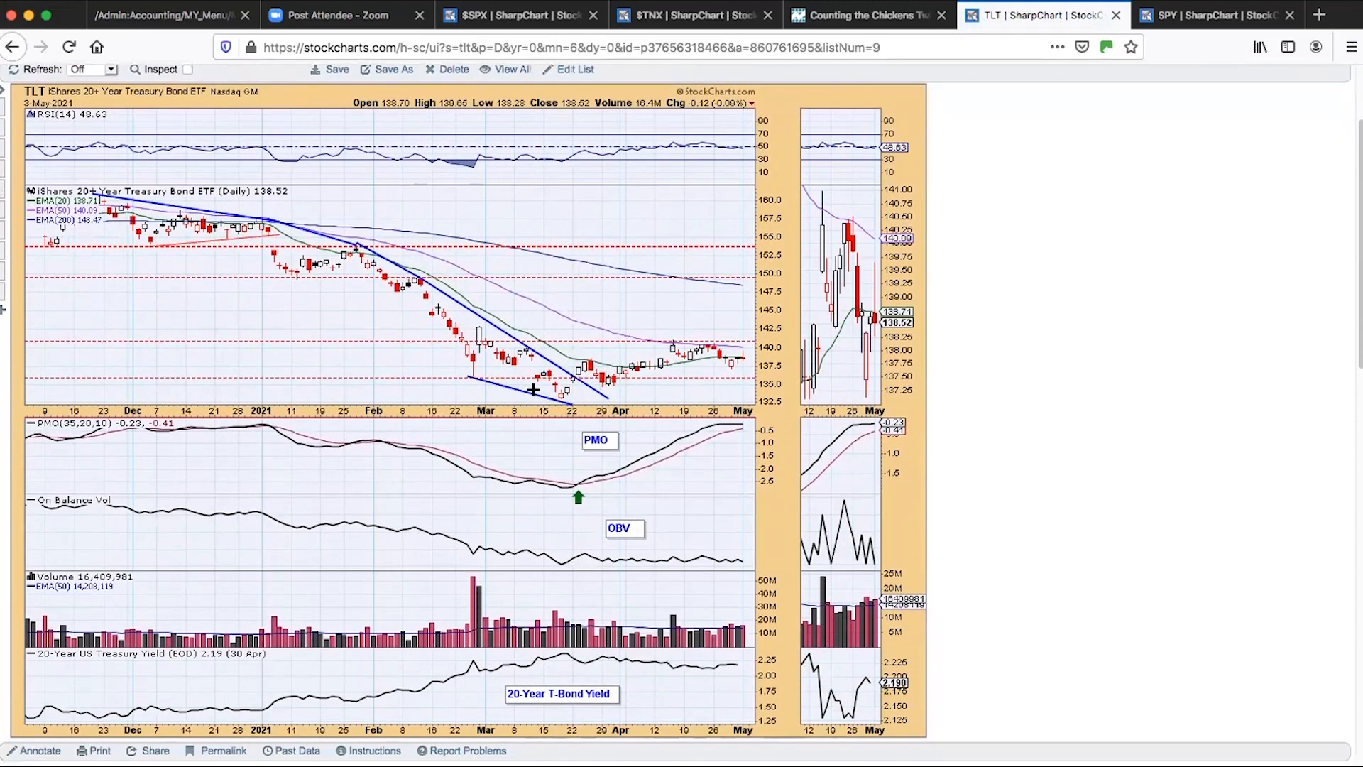
{"action": "mouse_move", "coordinate": [758, 382]}
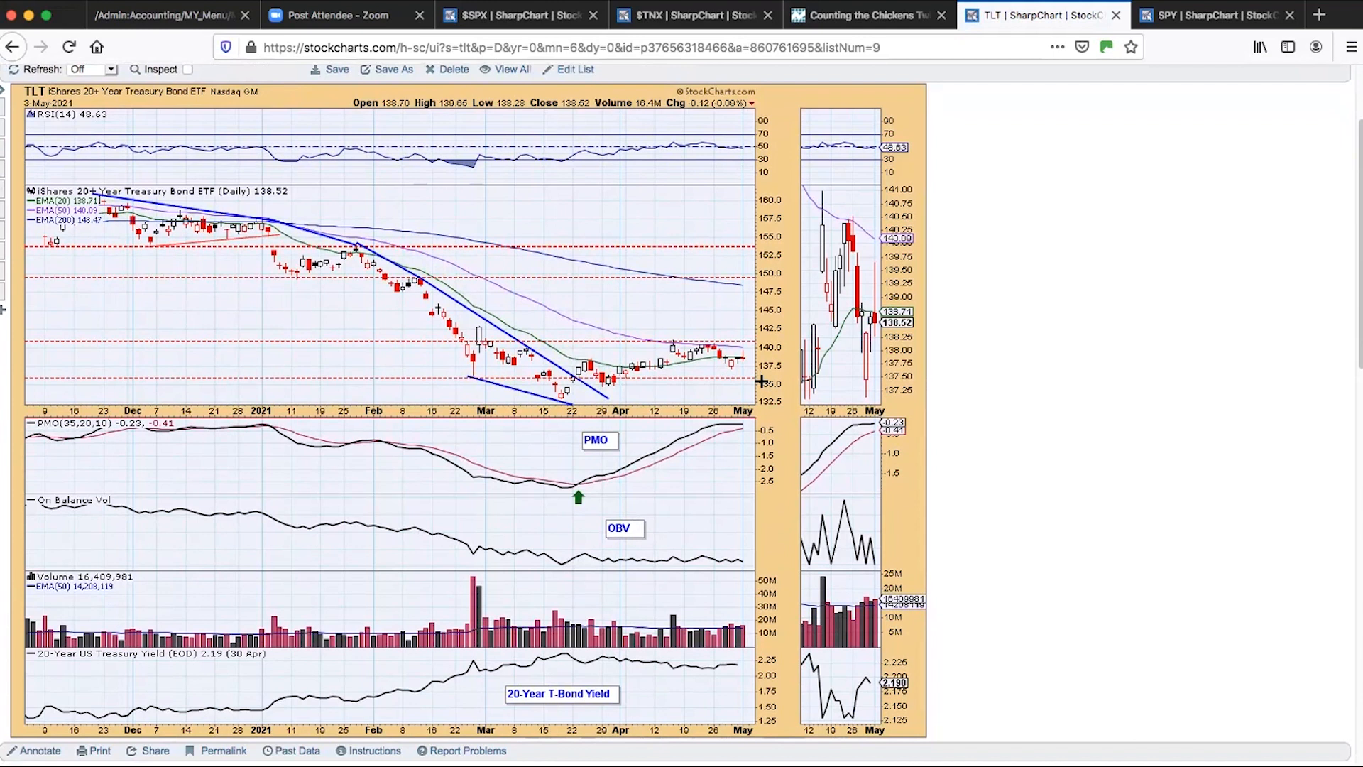
{"action": "mouse_move", "coordinate": [757, 173]}
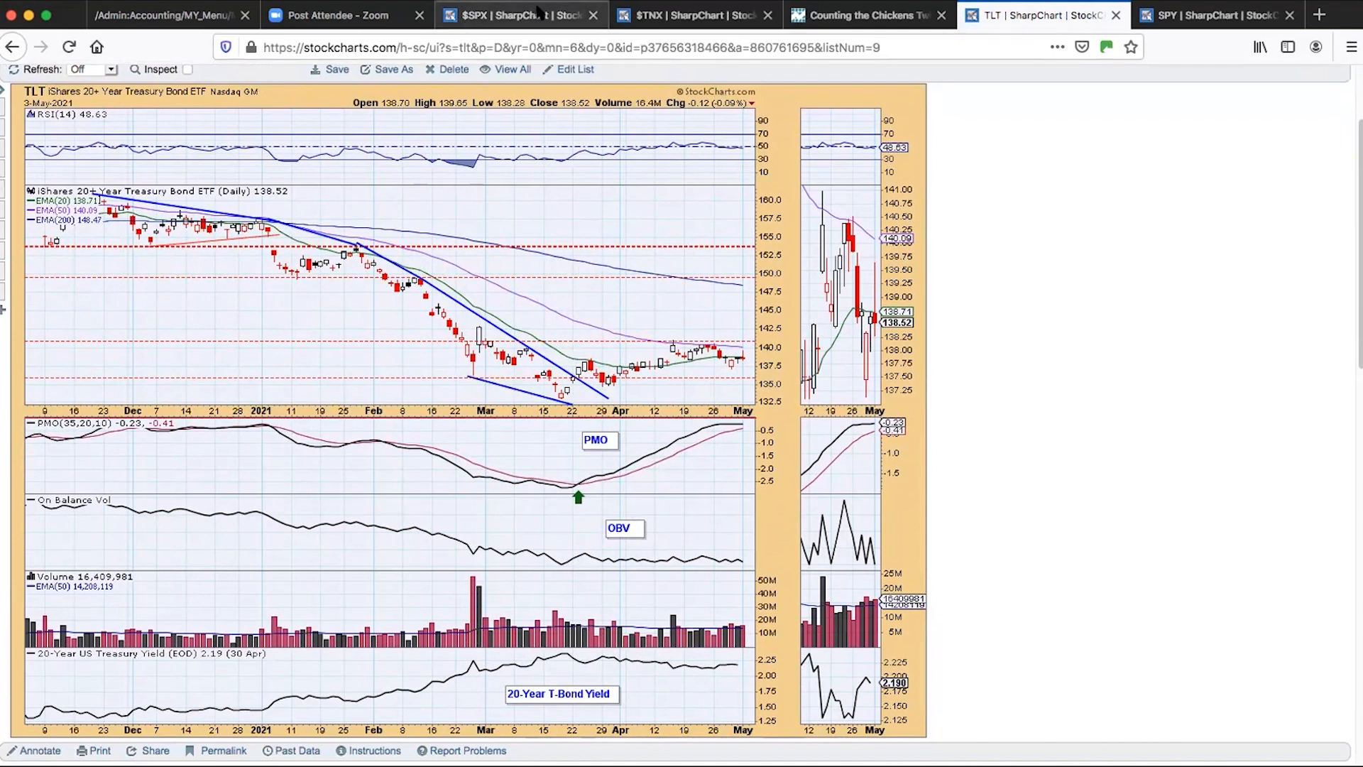
{"action": "mouse_move", "coordinate": [538, 13]}
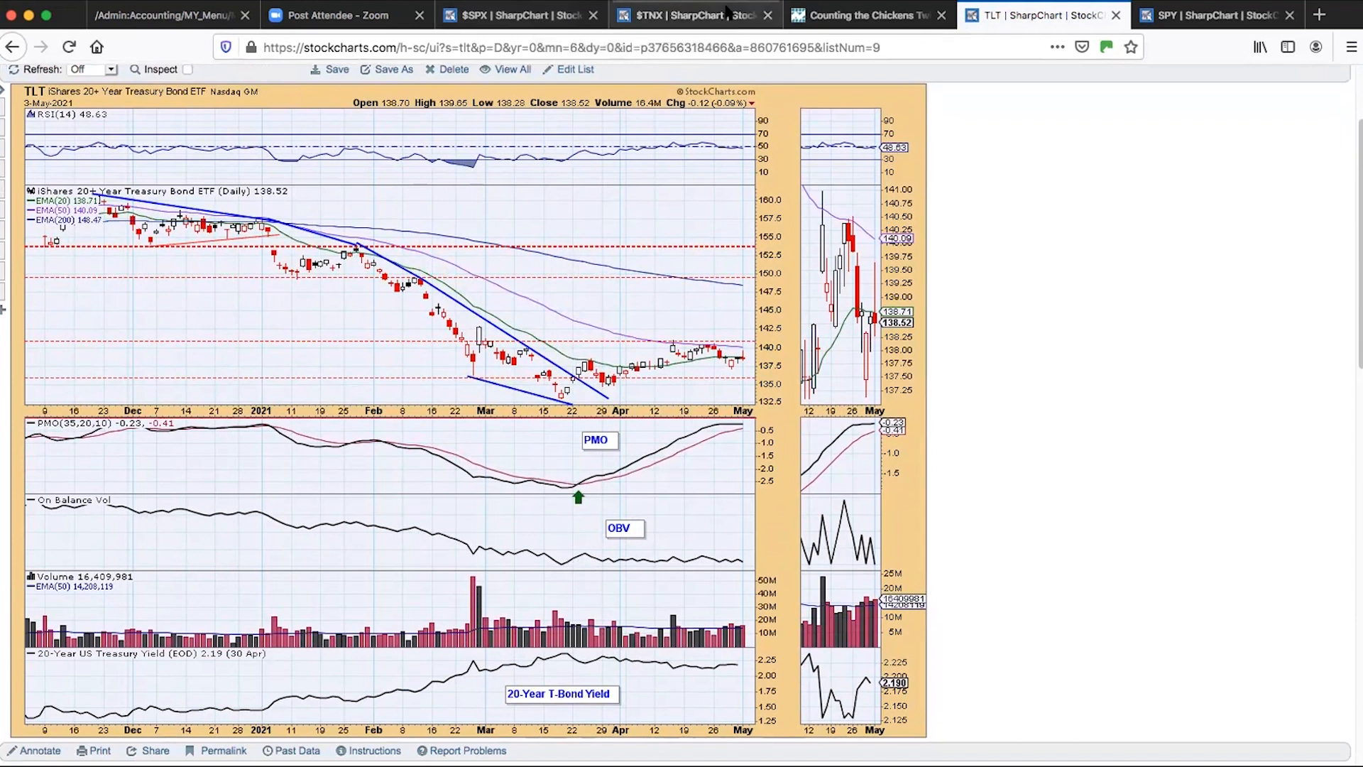
{"action": "left_click", "coordinate": [517, 14]}
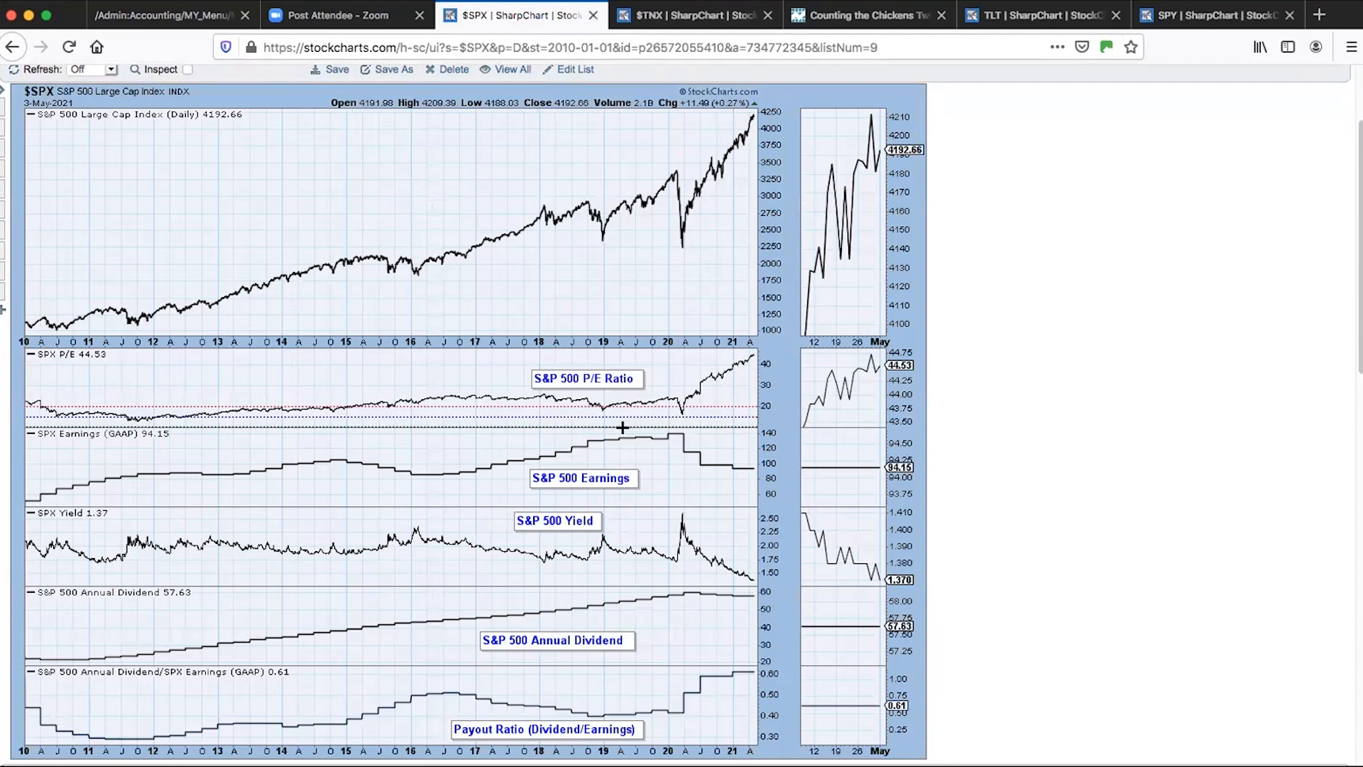
{"action": "mouse_move", "coordinate": [896, 379]}
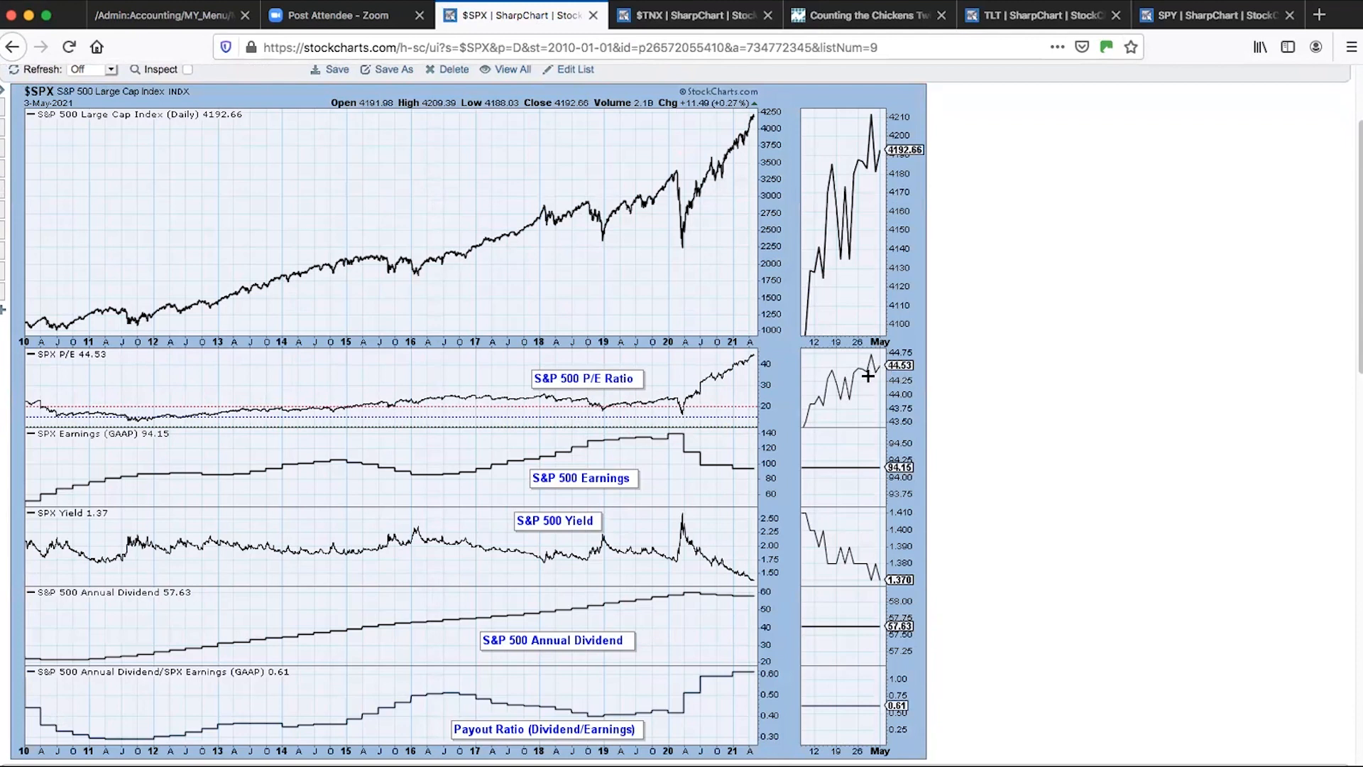
{"action": "mouse_move", "coordinate": [709, 382]}
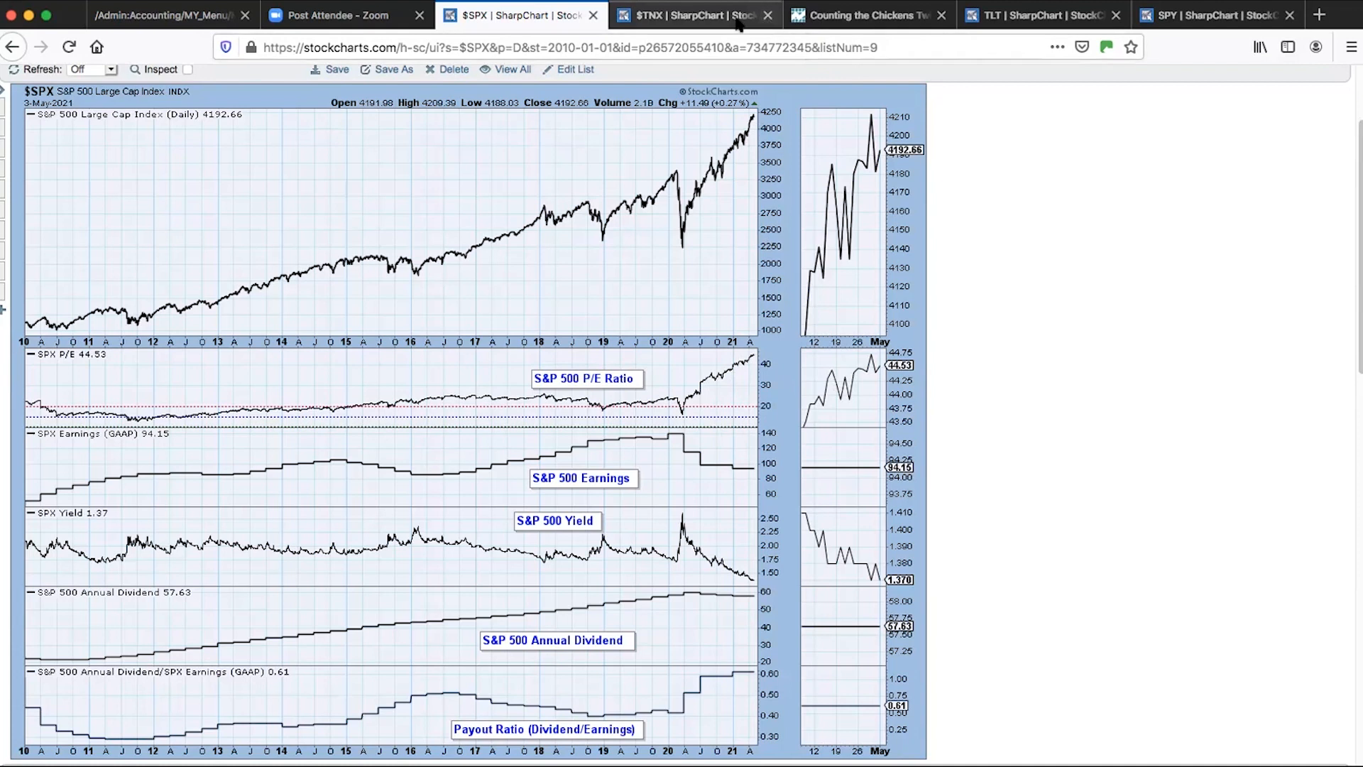
{"action": "mouse_move", "coordinate": [677, 15]}
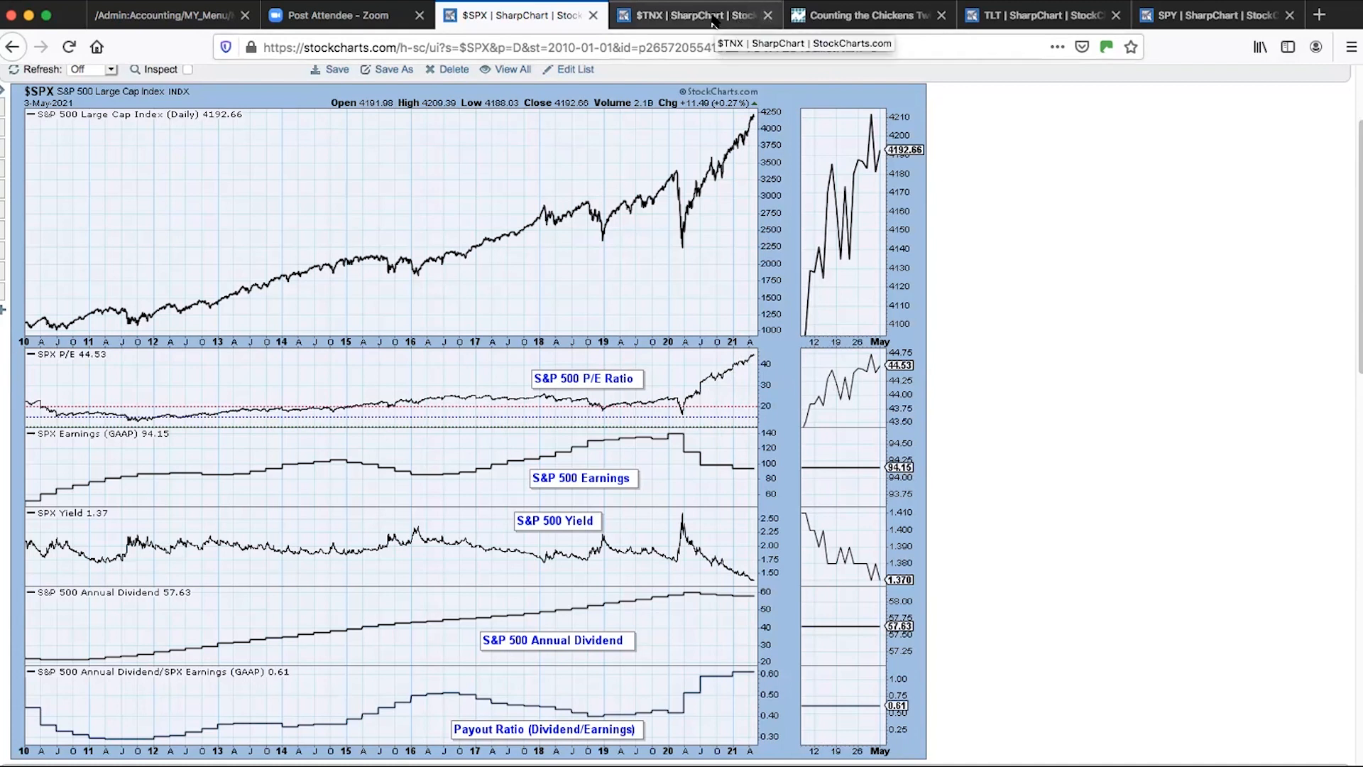
- Switch to the browser tab holding the $TYX 30-year Treasury yield chart
{"action": "left_click", "coordinate": [690, 13]}
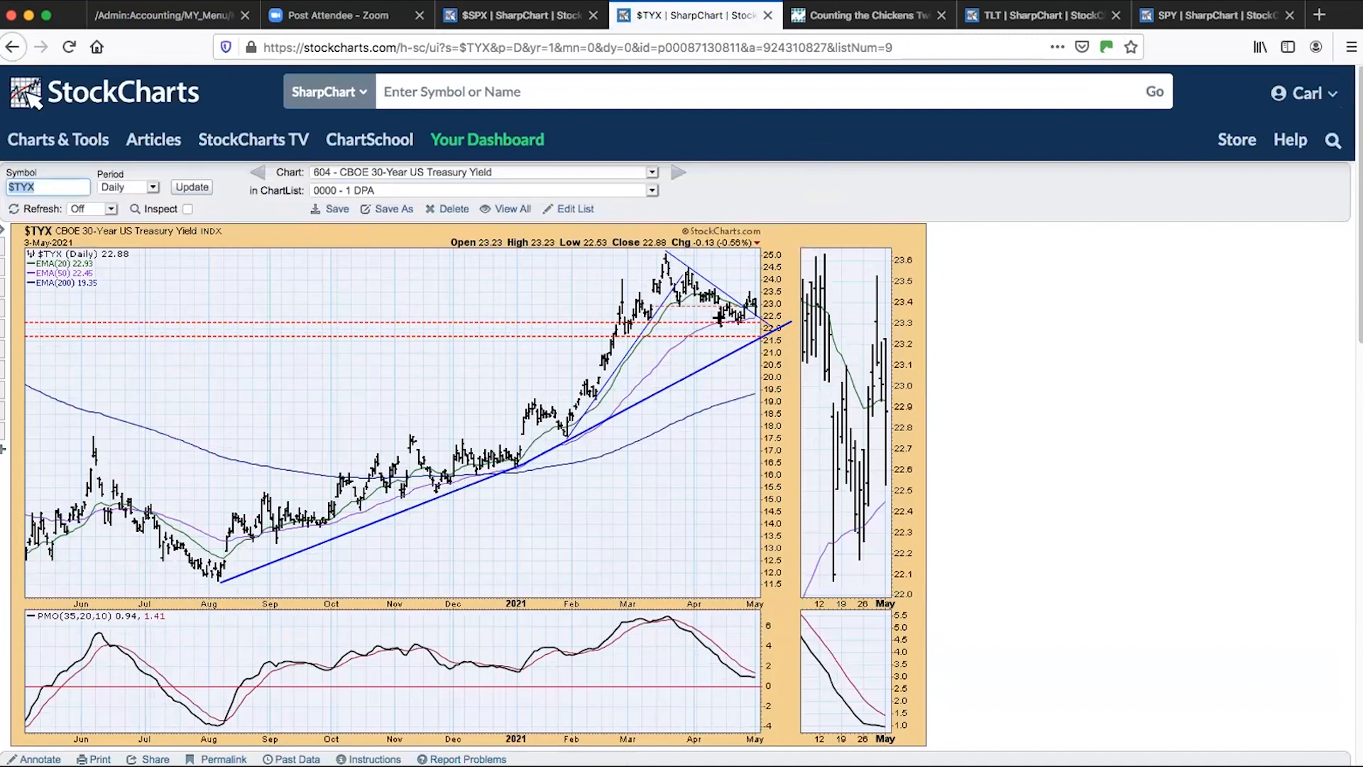
{"action": "mouse_move", "coordinate": [745, 324]}
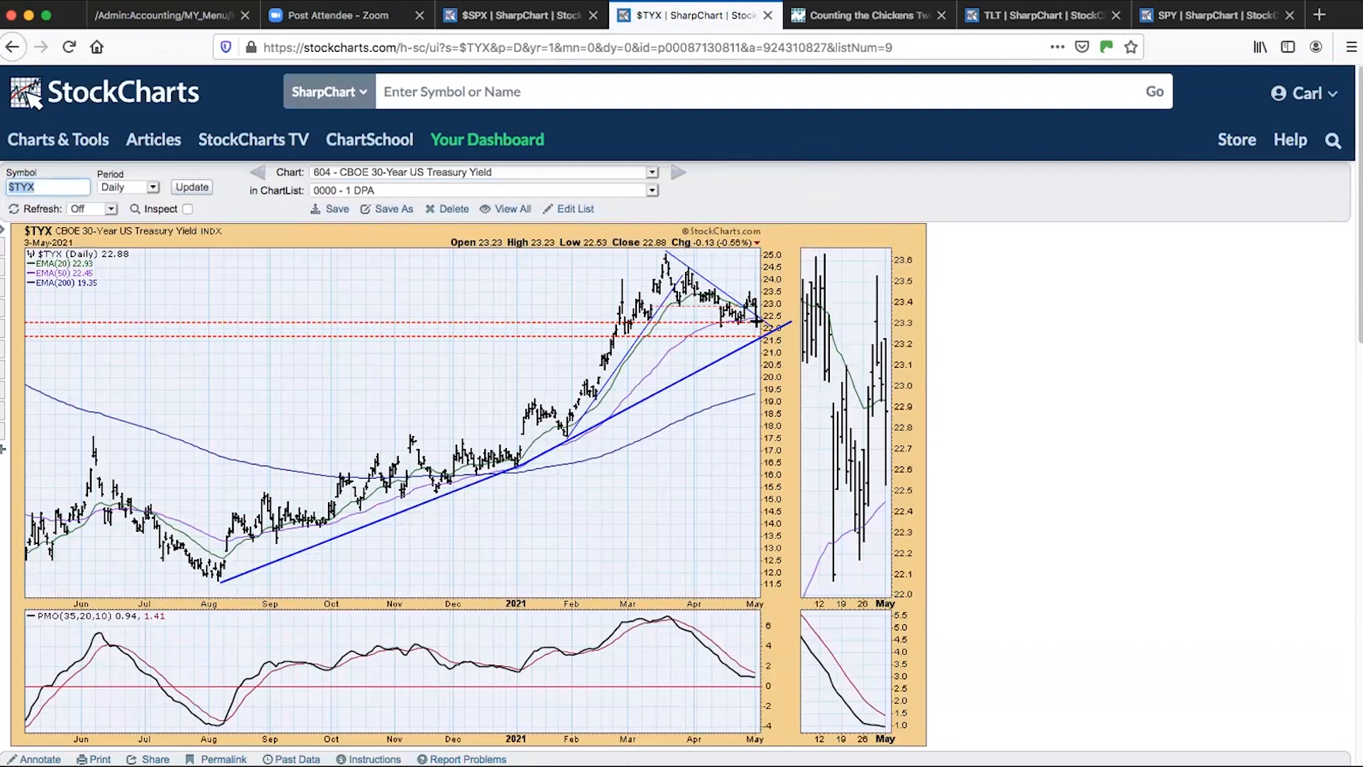
{"action": "mouse_move", "coordinate": [756, 326]}
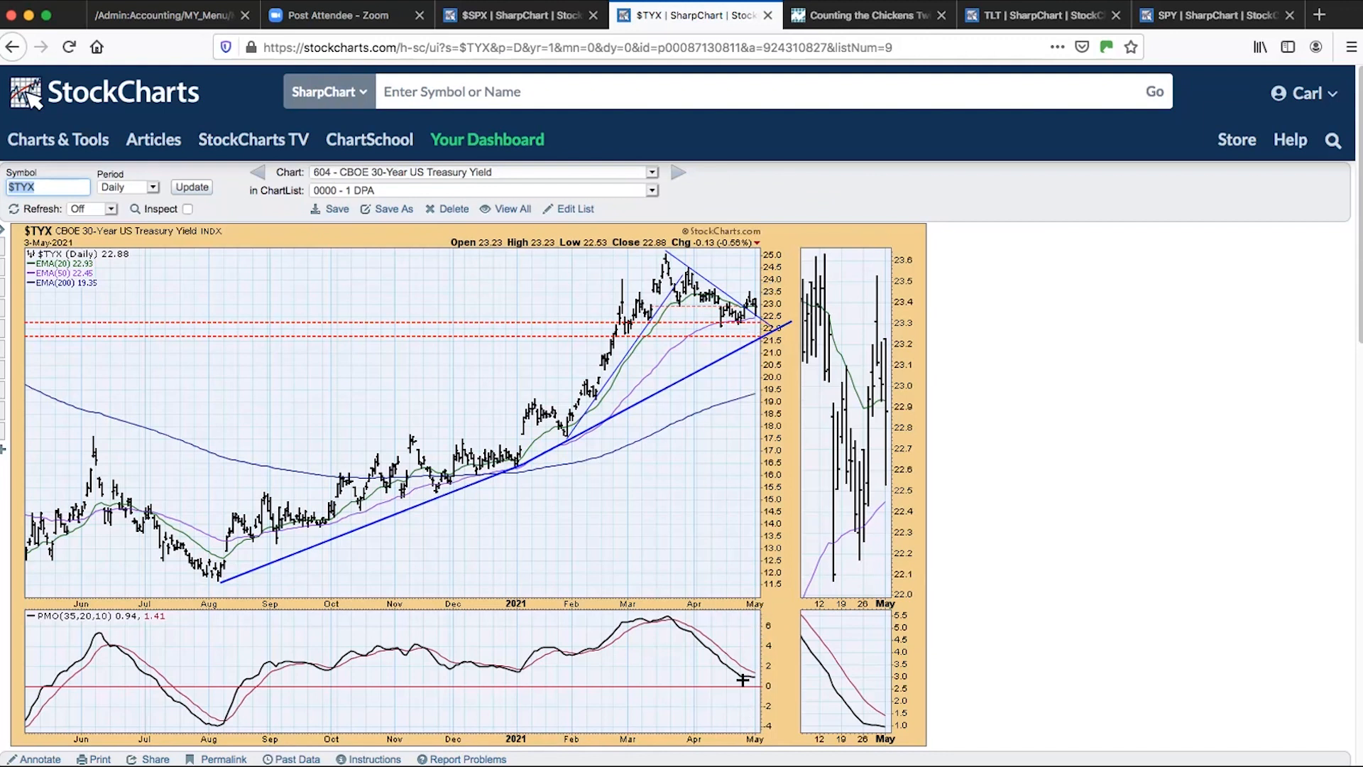
{"action": "mouse_move", "coordinate": [816, 740]}
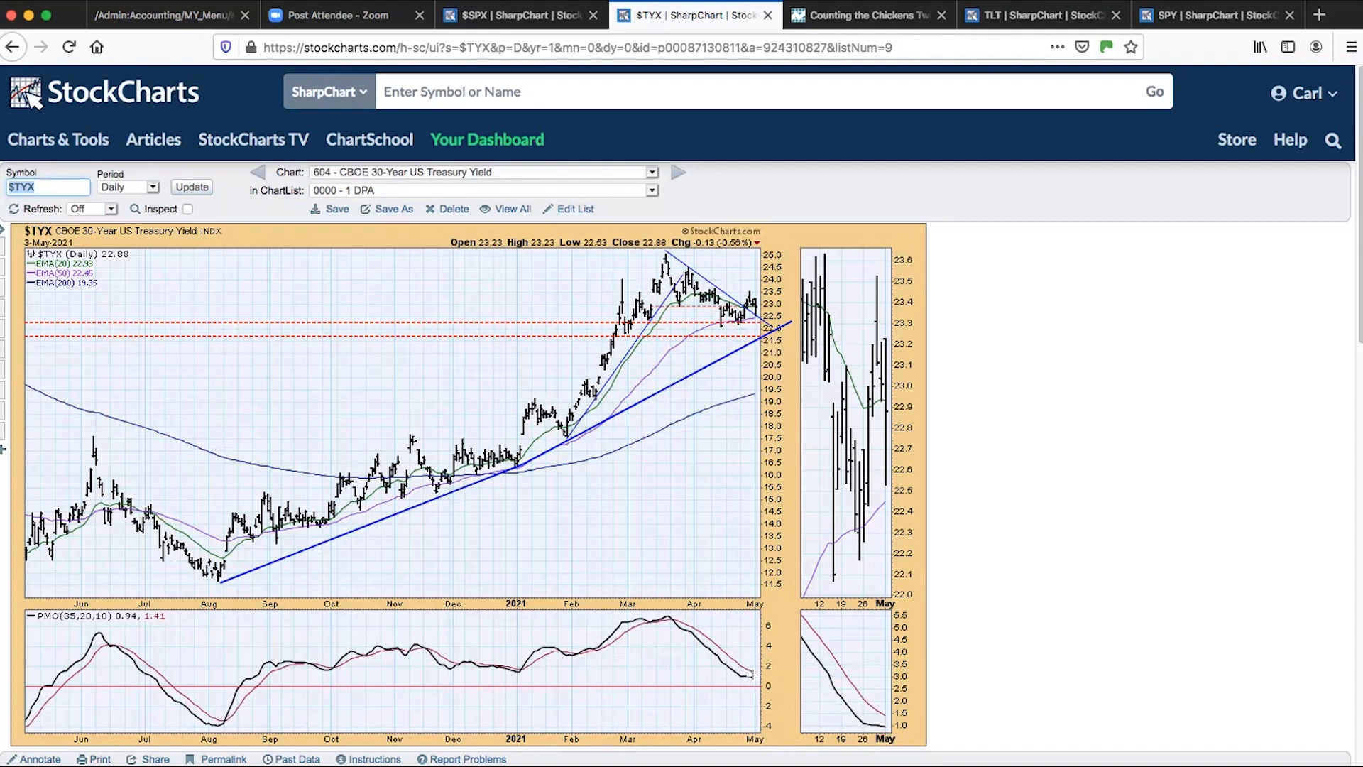
{"action": "mouse_move", "coordinate": [763, 342]}
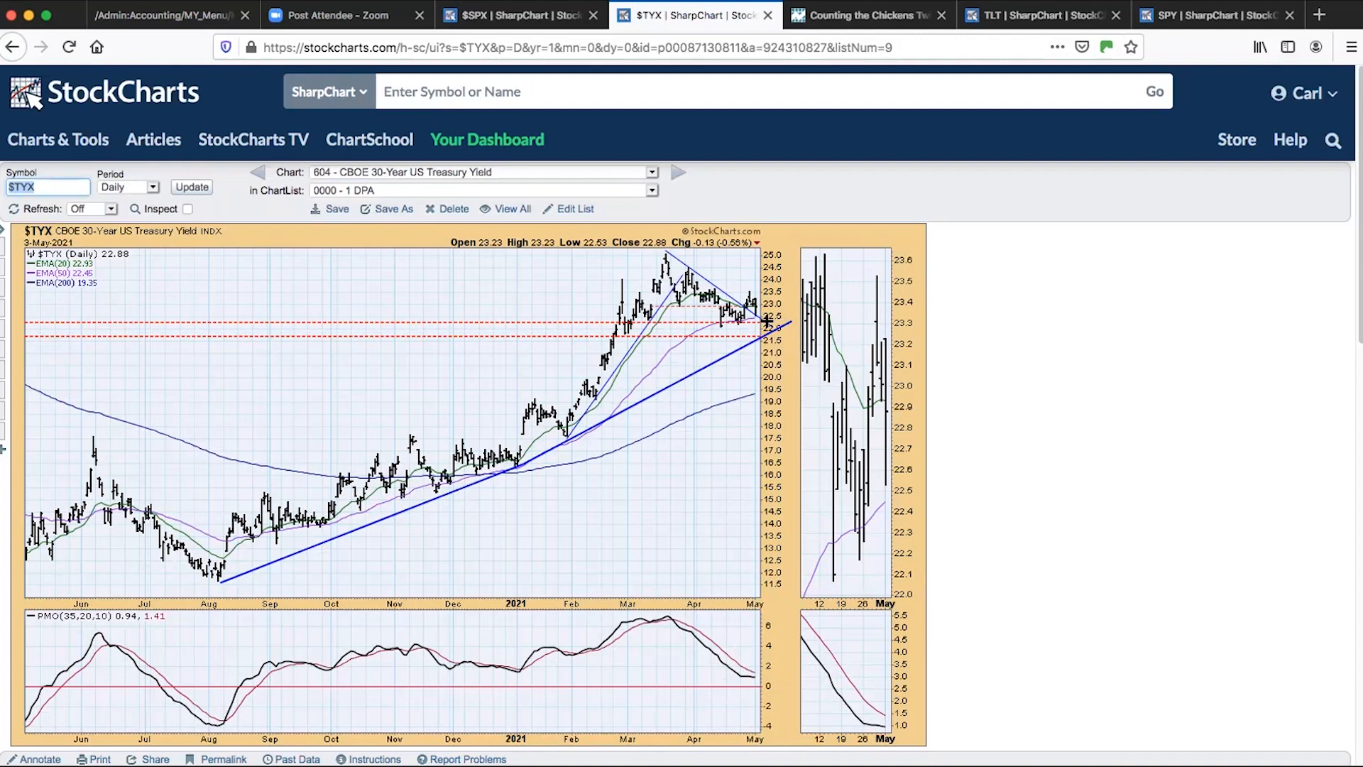
{"action": "mouse_move", "coordinate": [788, 272]}
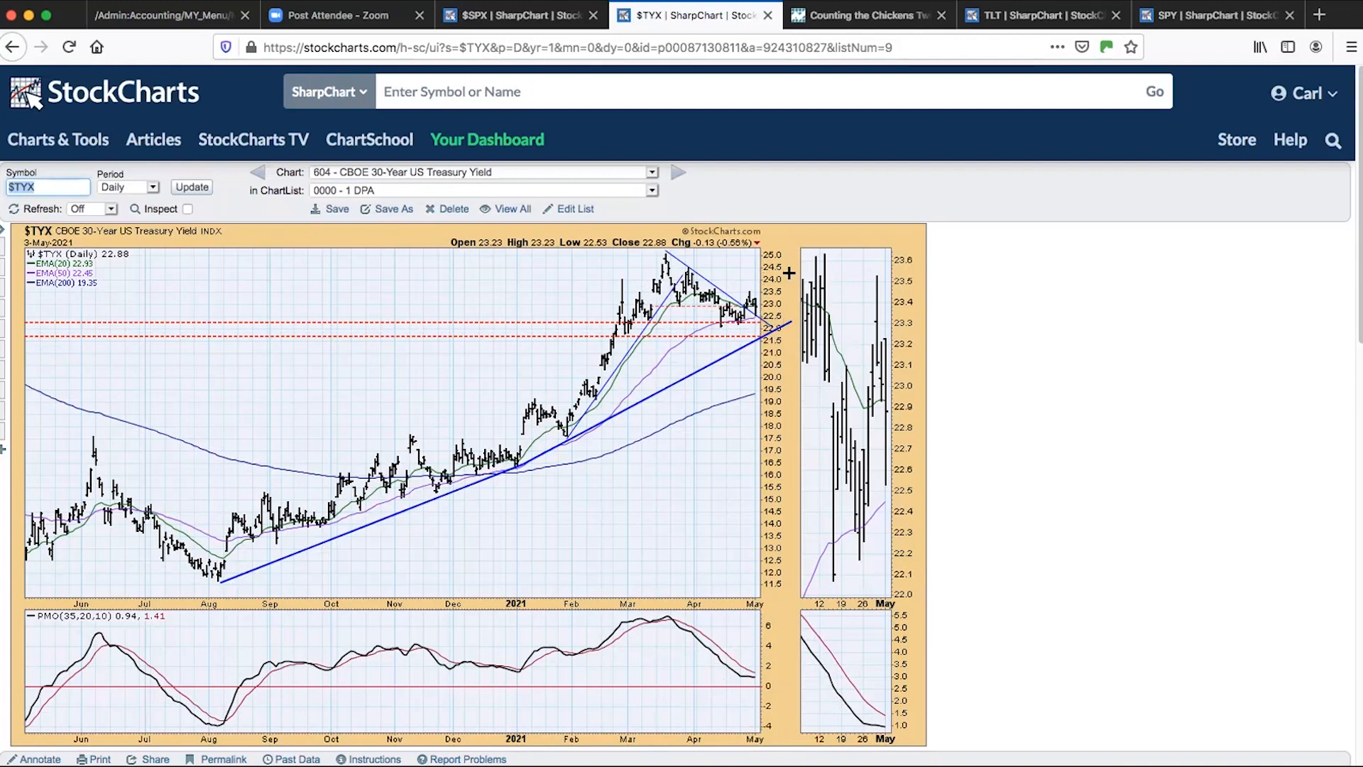
{"action": "mouse_move", "coordinate": [782, 206]}
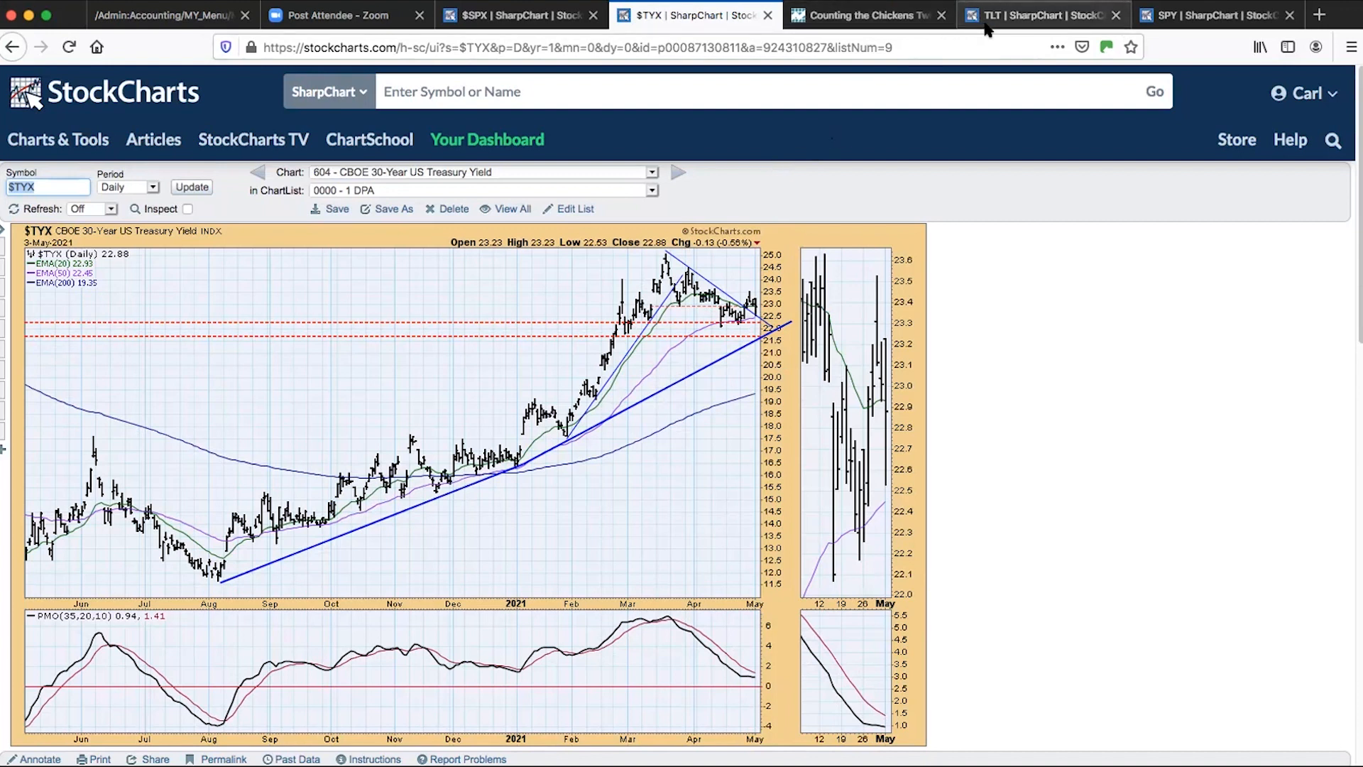
{"action": "mouse_move", "coordinate": [765, 217]}
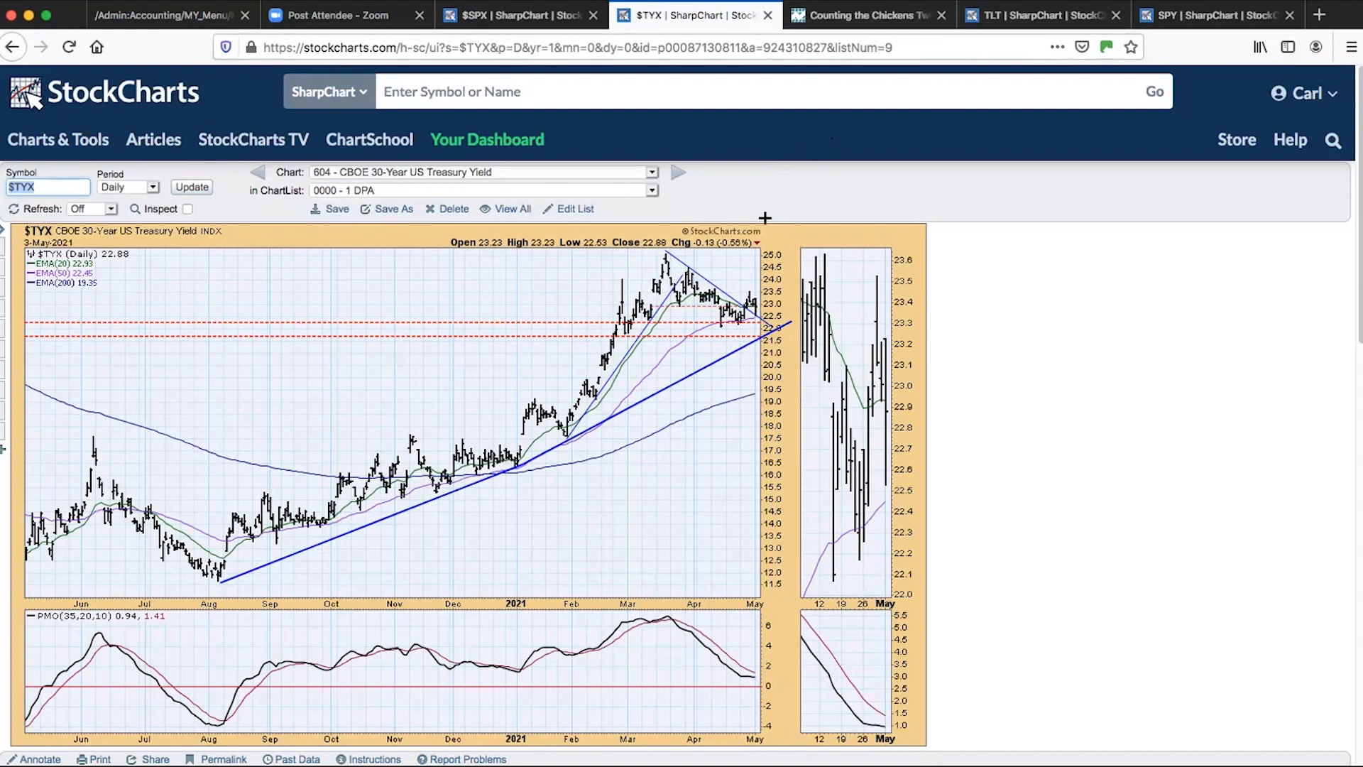
{"action": "mouse_move", "coordinate": [918, 279]}
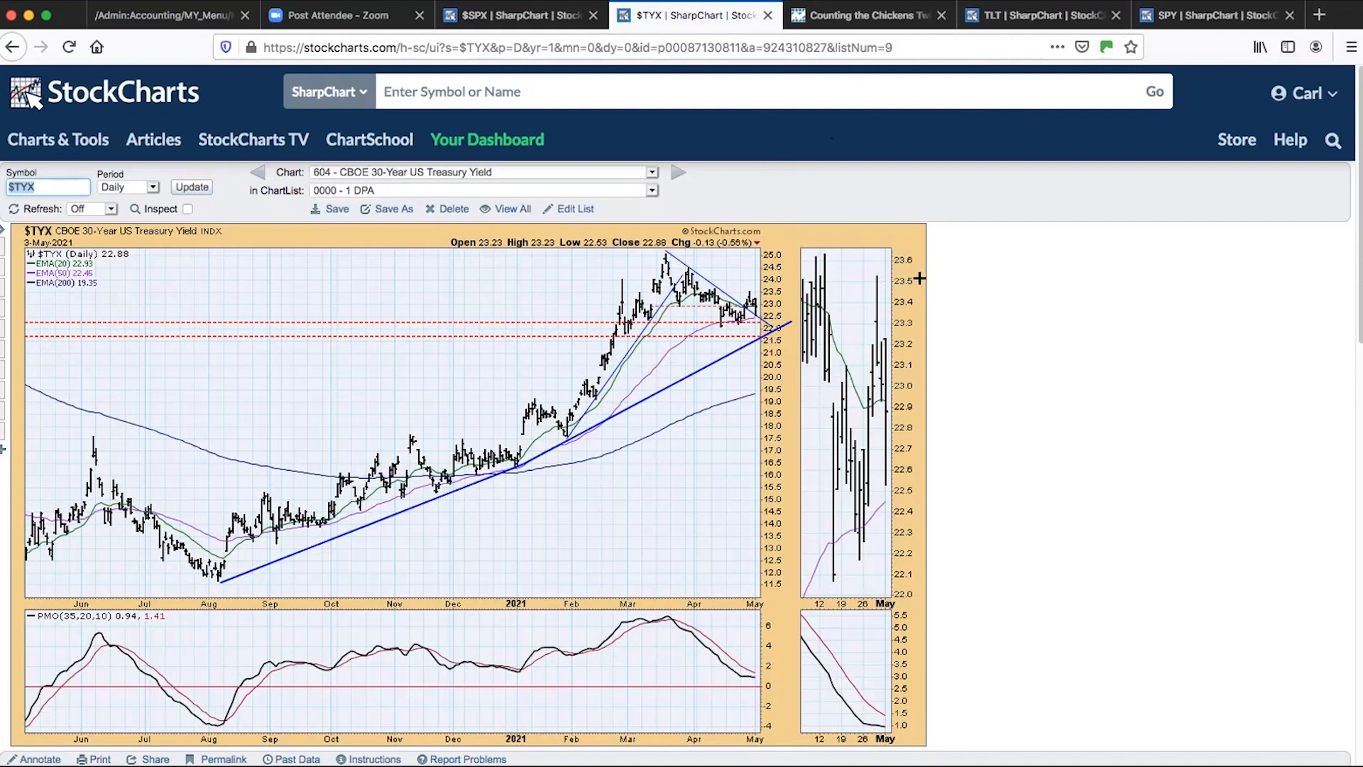
{"action": "mouse_move", "coordinate": [933, 281]}
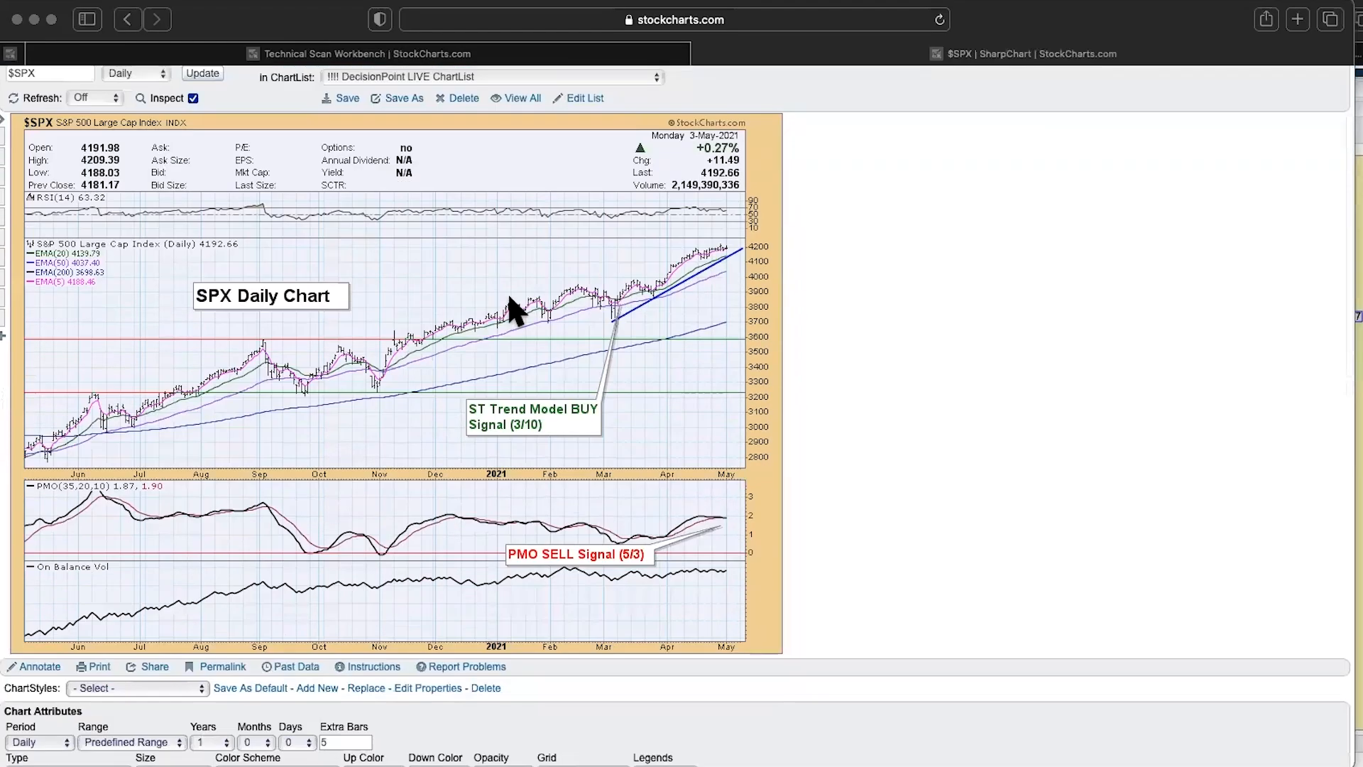
{"action": "mouse_move", "coordinate": [767, 563]}
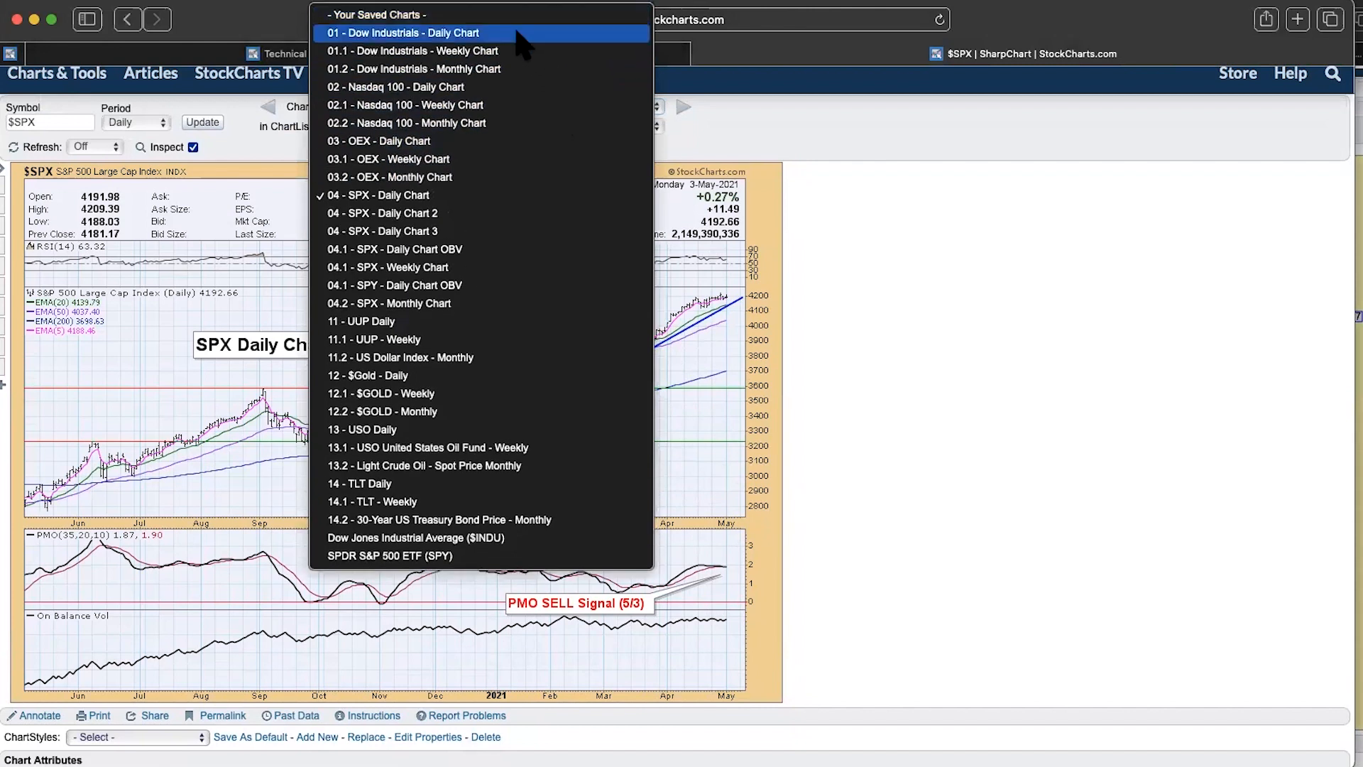
- Choose '01 - Dow Industries - Daily Chart' to show the $INDU chart
{"action": "left_click", "coordinate": [413, 33]}
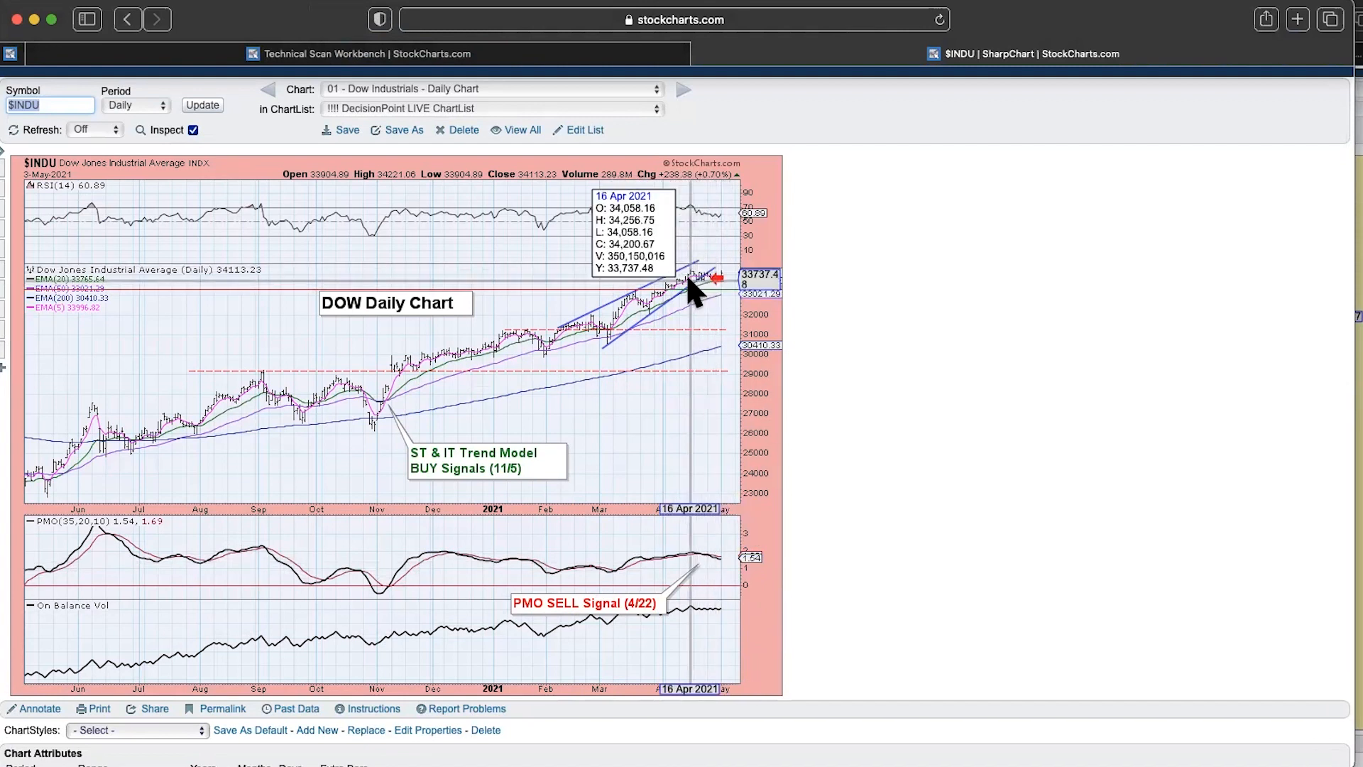
{"action": "mouse_move", "coordinate": [734, 274]}
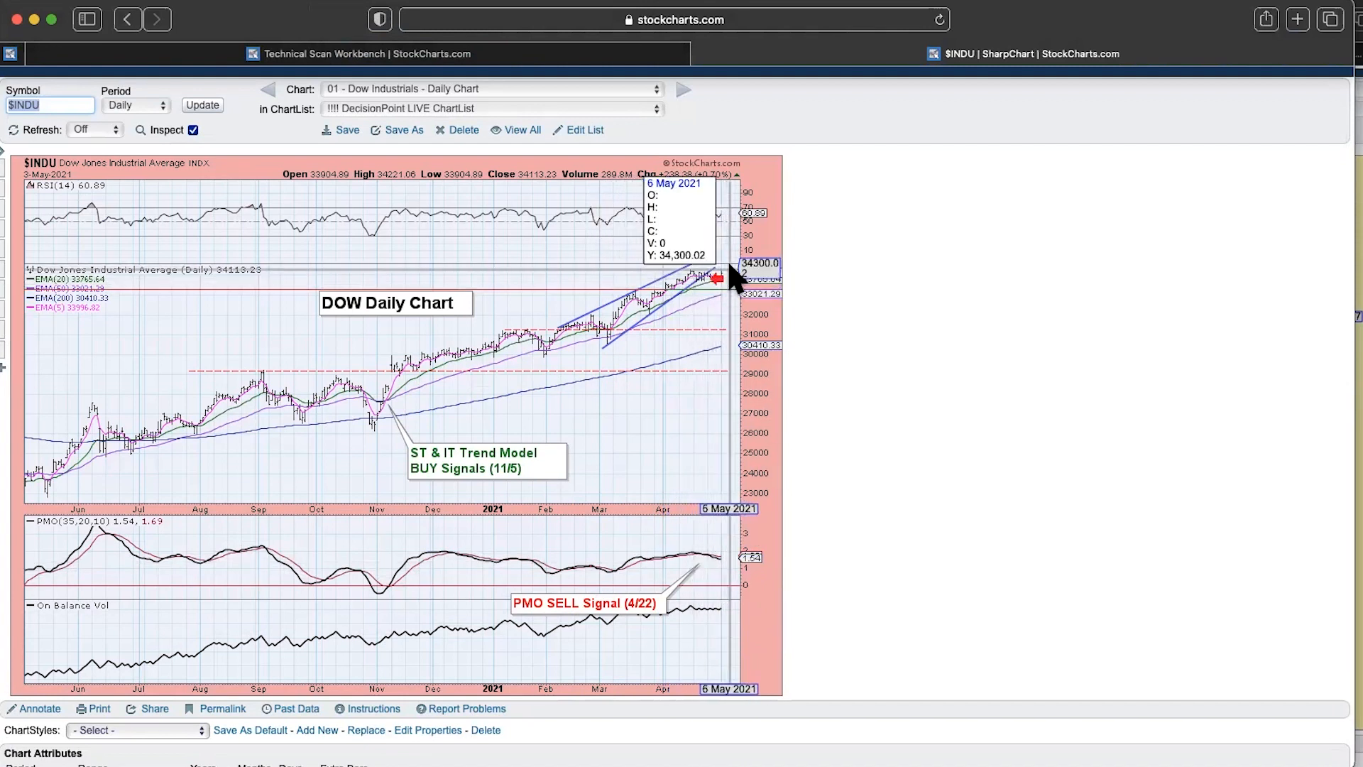
{"action": "mouse_move", "coordinate": [754, 302]}
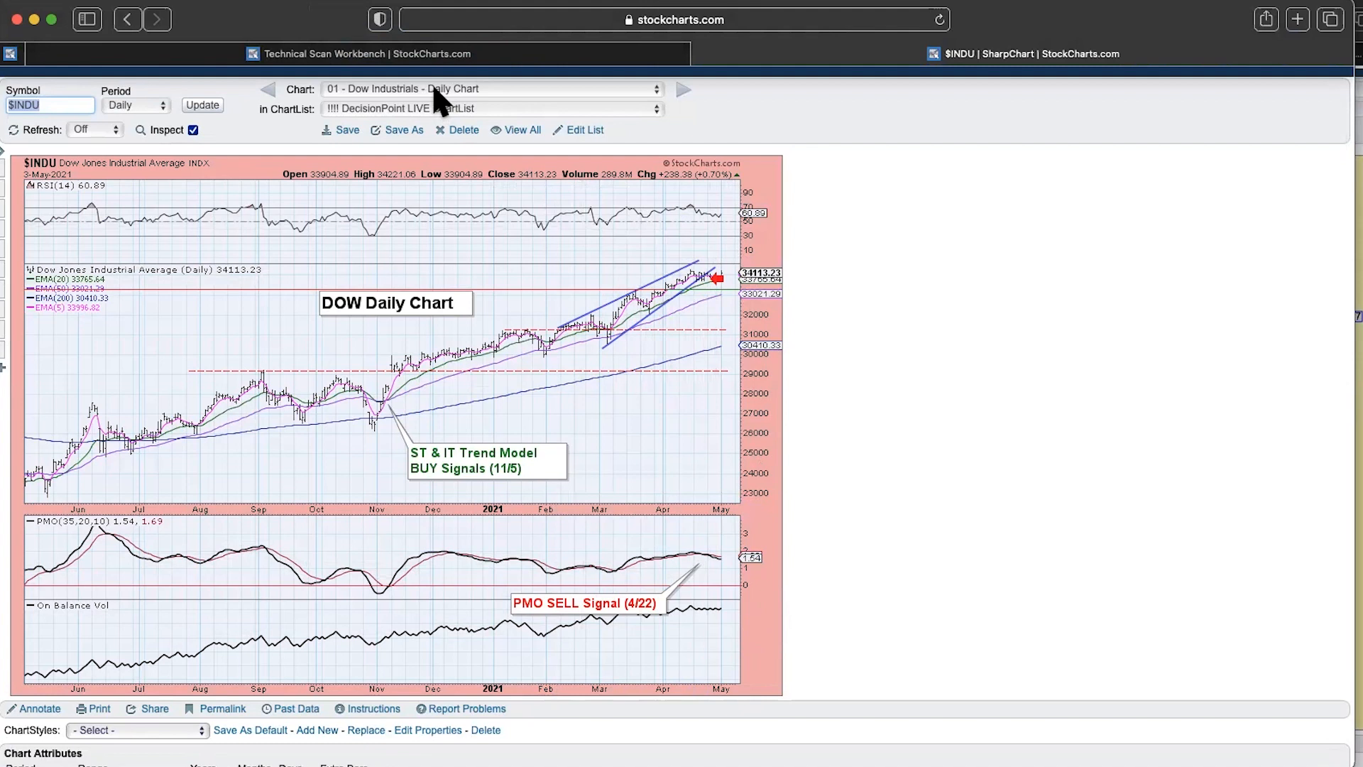
- Pick '02 - Nasdaq 100 - Daily Chart' from the saved chart list
{"action": "left_click", "coordinate": [489, 88]}
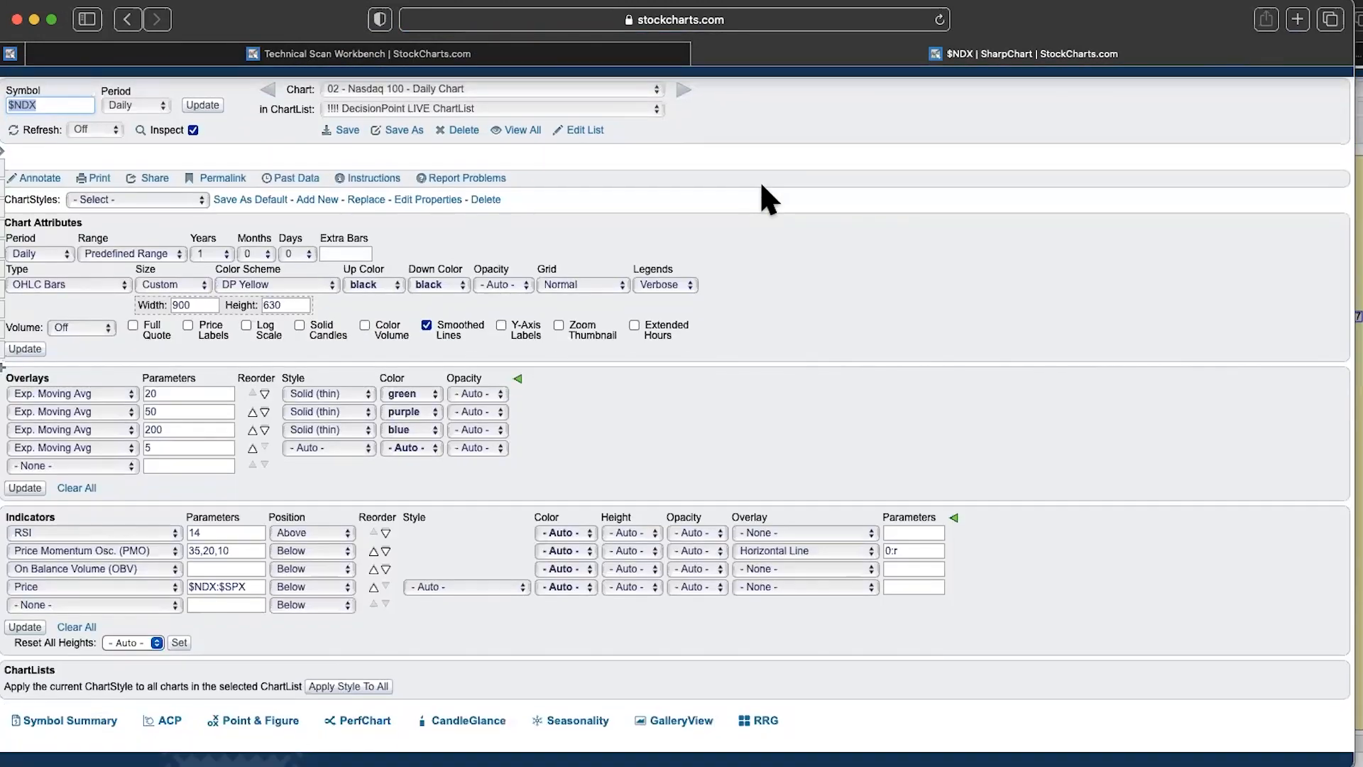
{"action": "left_click", "coordinate": [202, 105]}
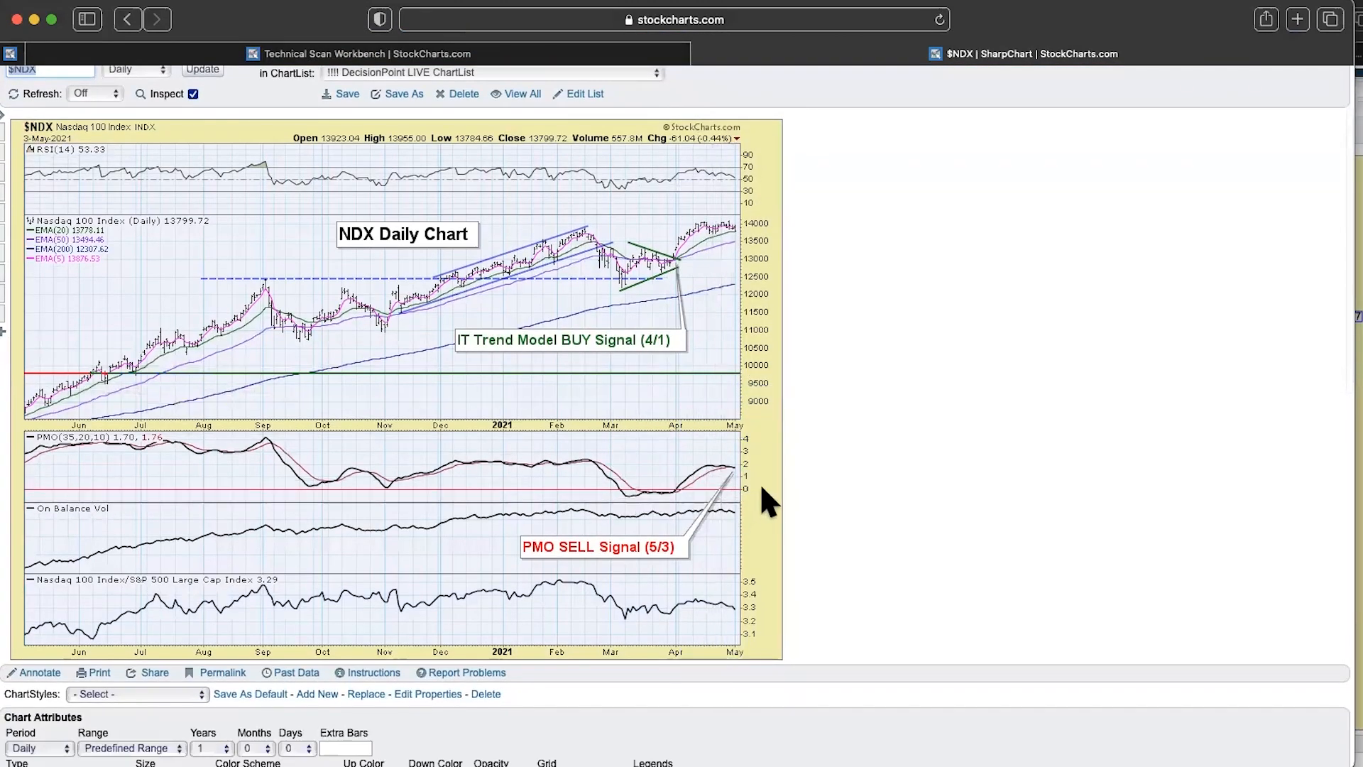
{"action": "mouse_move", "coordinate": [748, 245]}
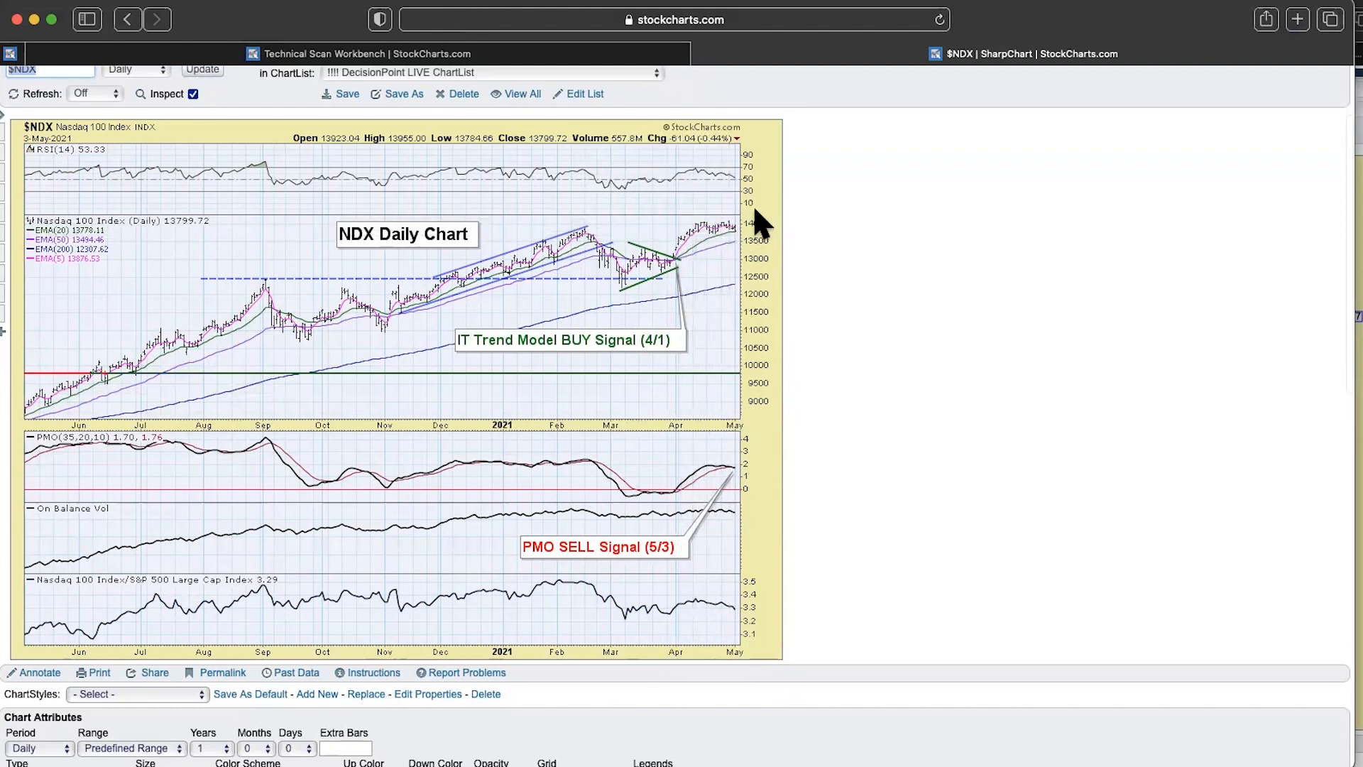
{"action": "mouse_move", "coordinate": [762, 213]}
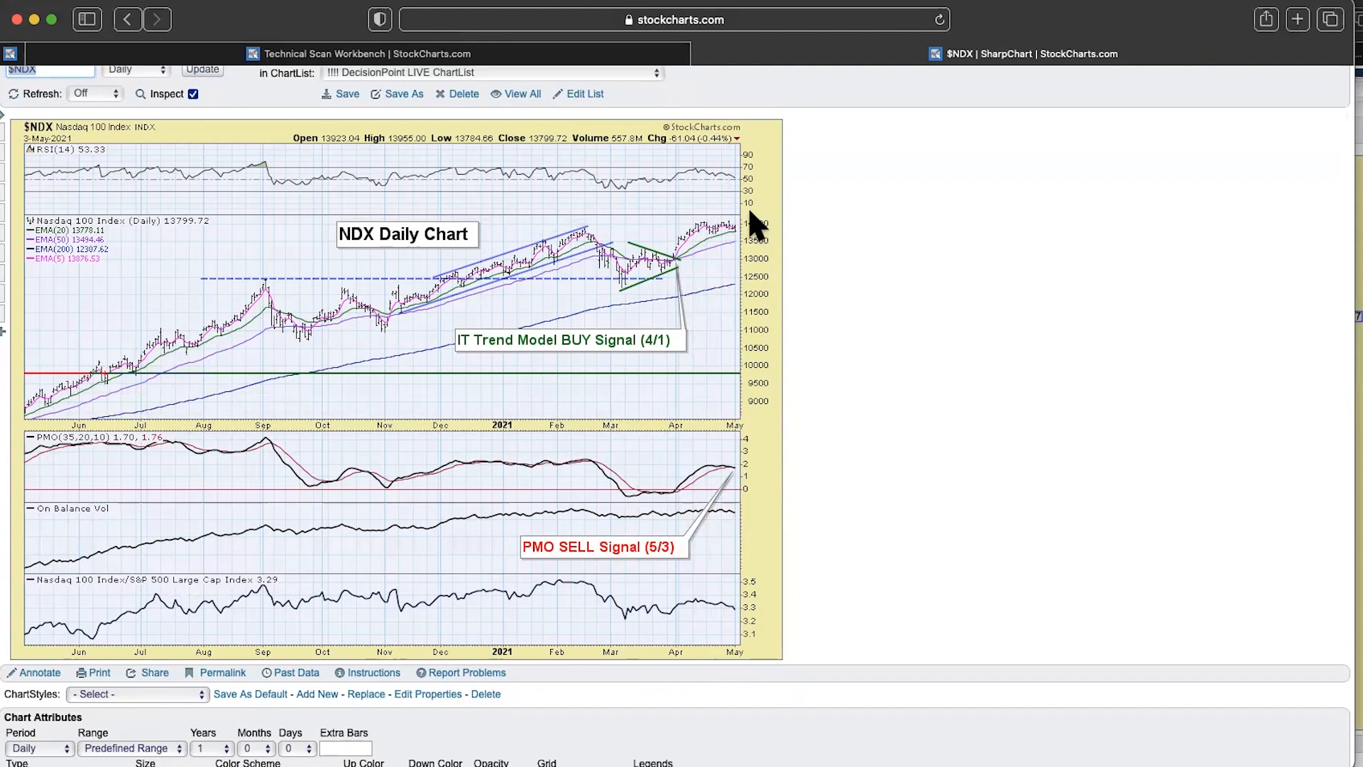
{"action": "mouse_move", "coordinate": [721, 221]}
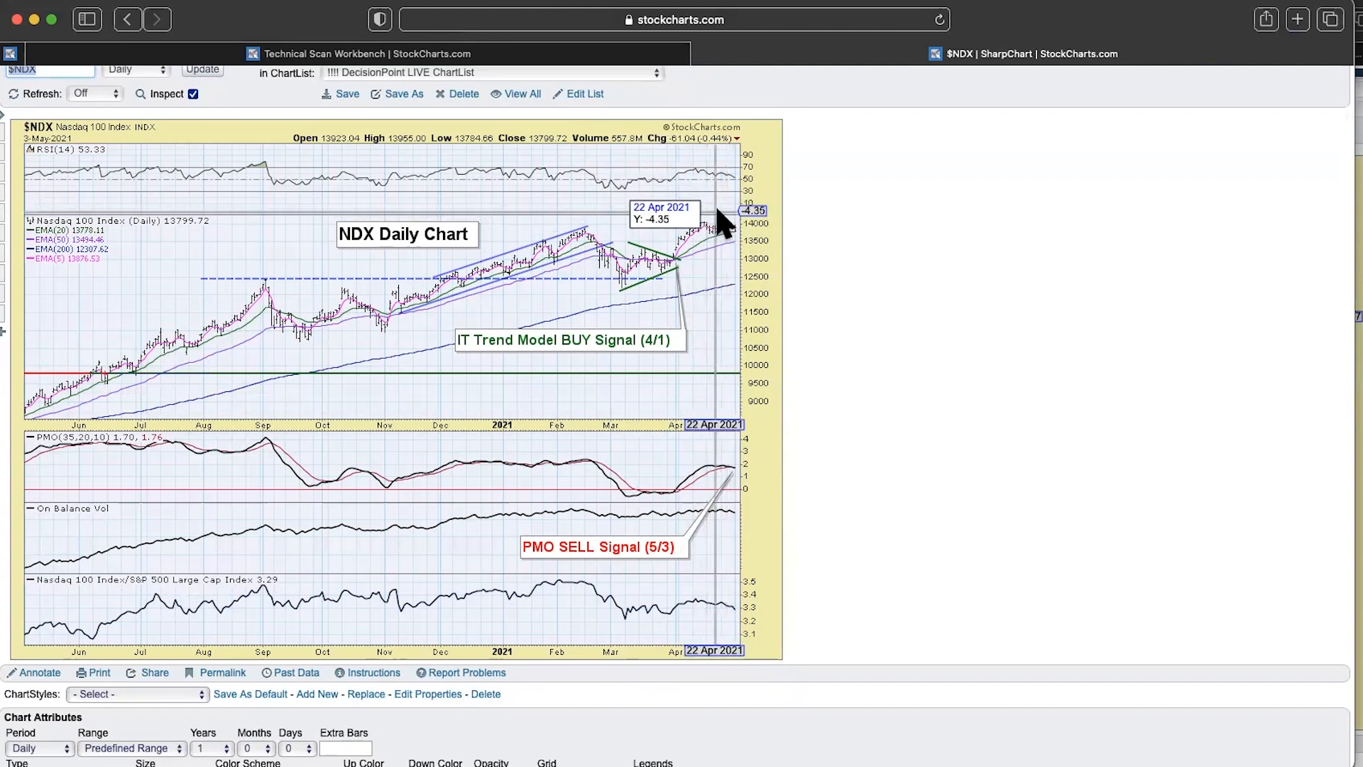
{"action": "mouse_move", "coordinate": [717, 224]}
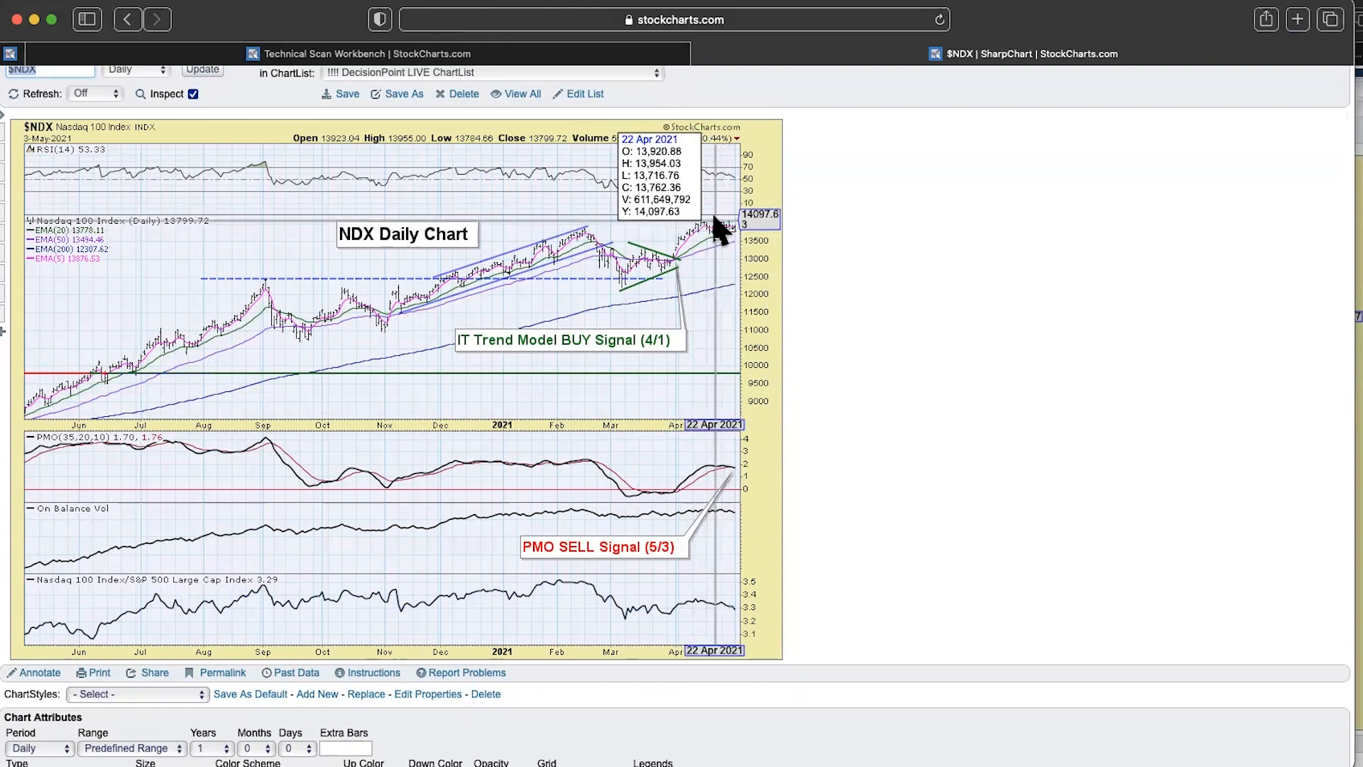
{"action": "mouse_move", "coordinate": [719, 213]}
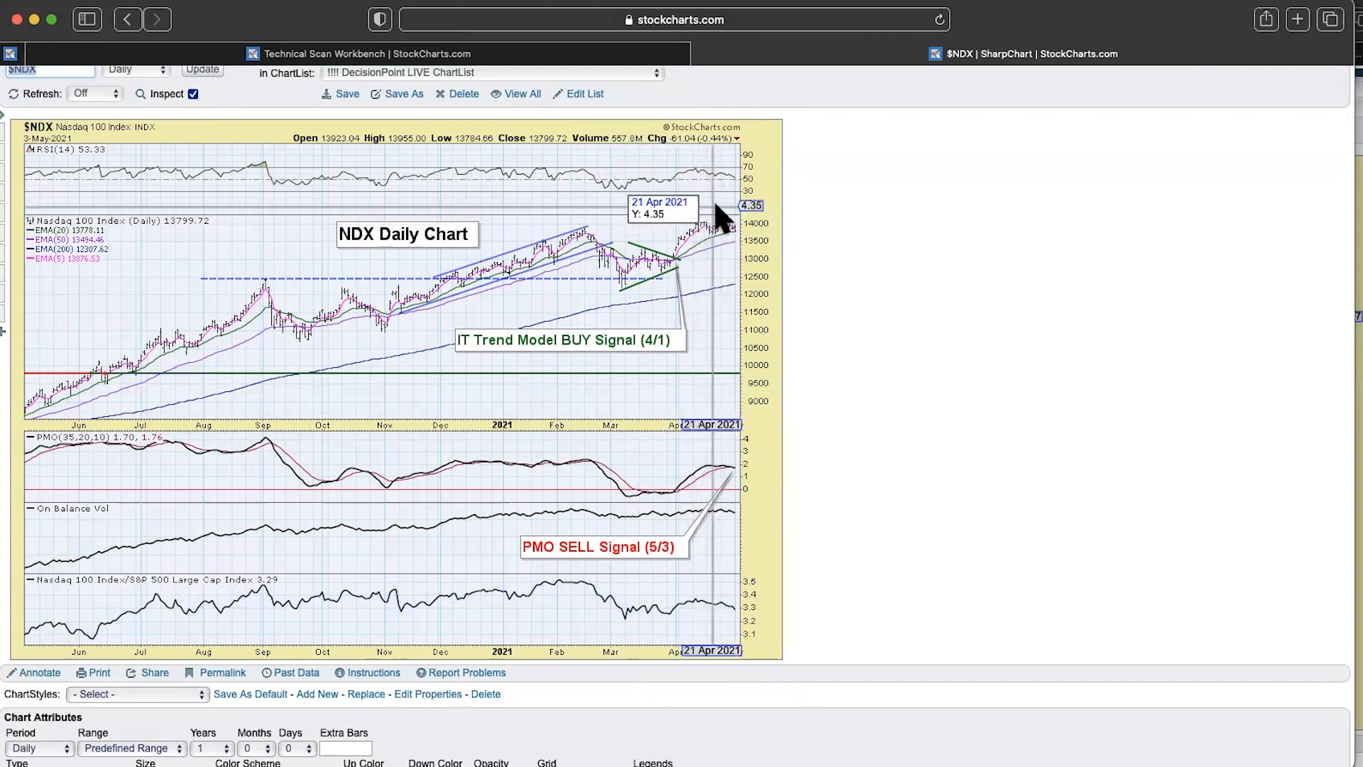
{"action": "mouse_move", "coordinate": [848, 216]}
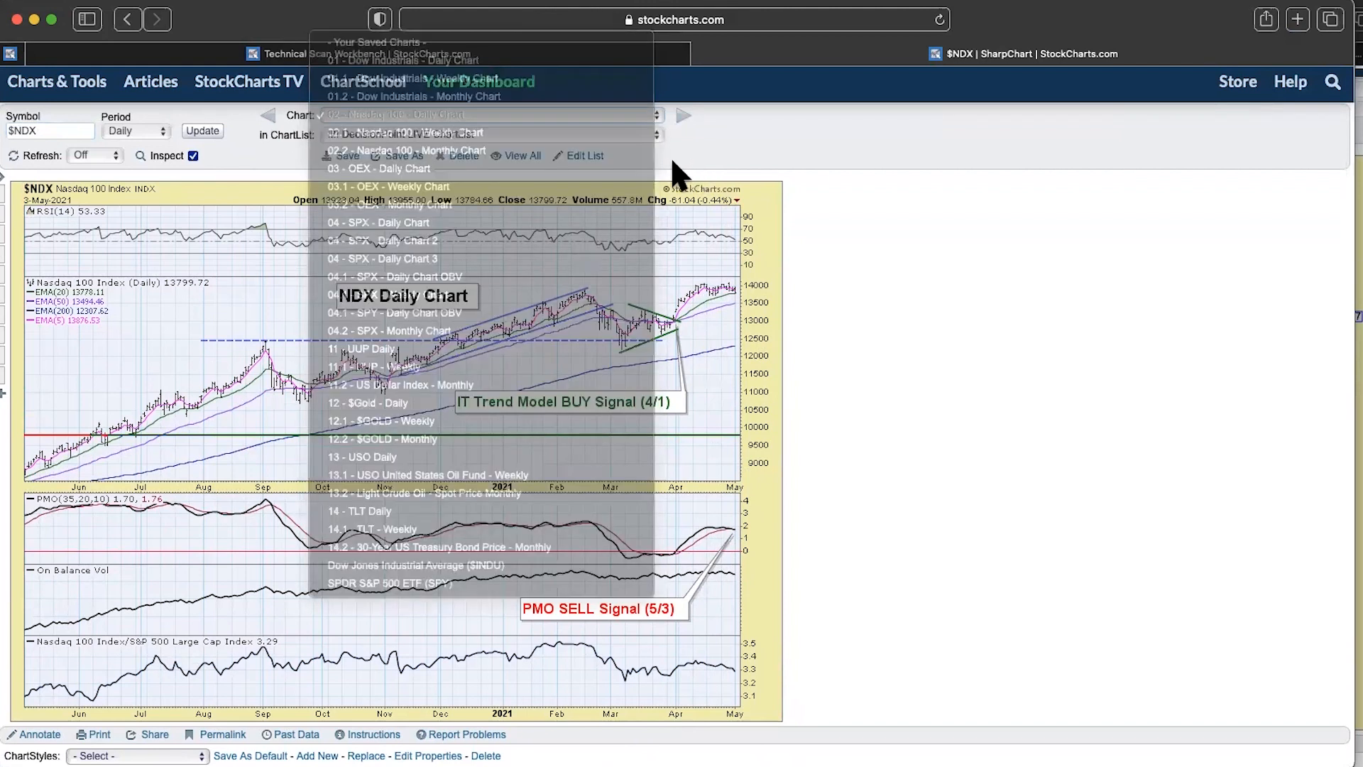
- Select '03 - OEX - Daily Chart' from the saved chart list
{"action": "left_click", "coordinate": [408, 115]}
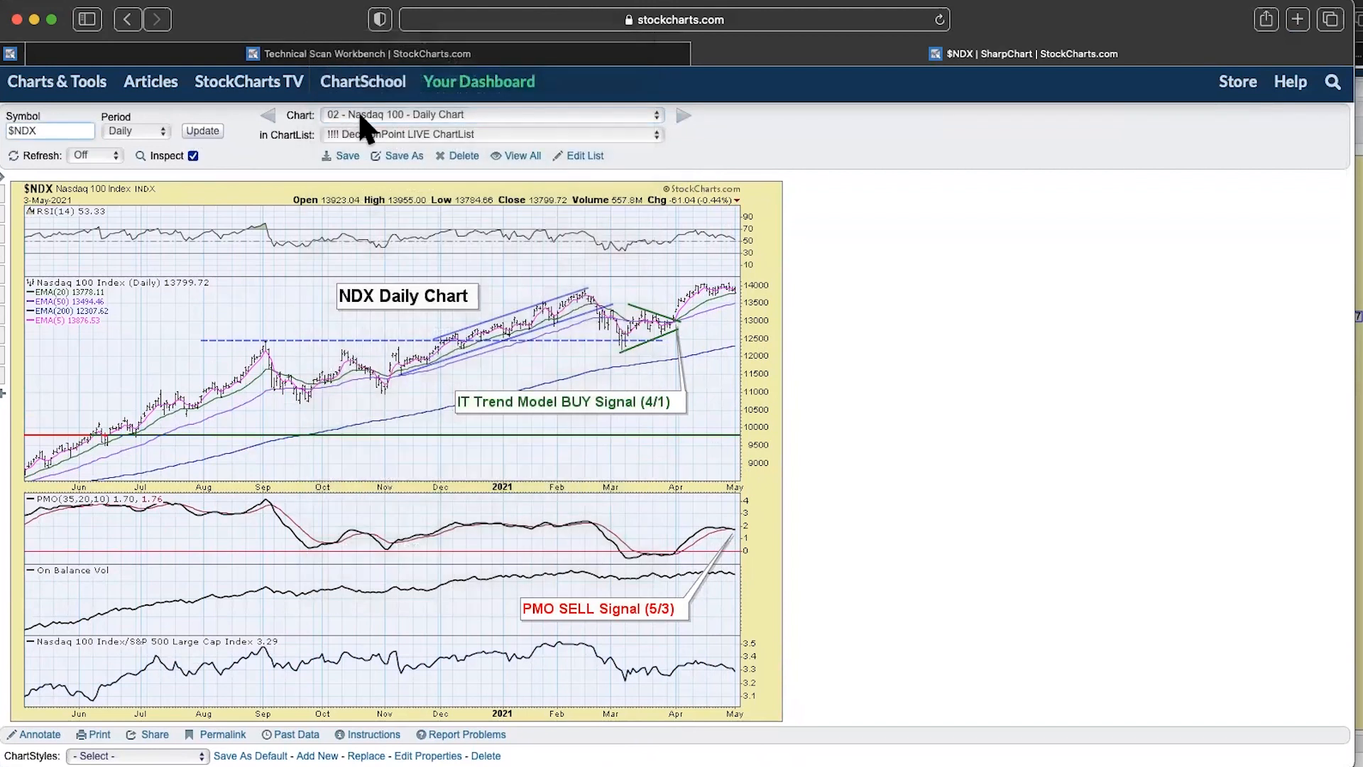
{"action": "left_click", "coordinate": [491, 114]}
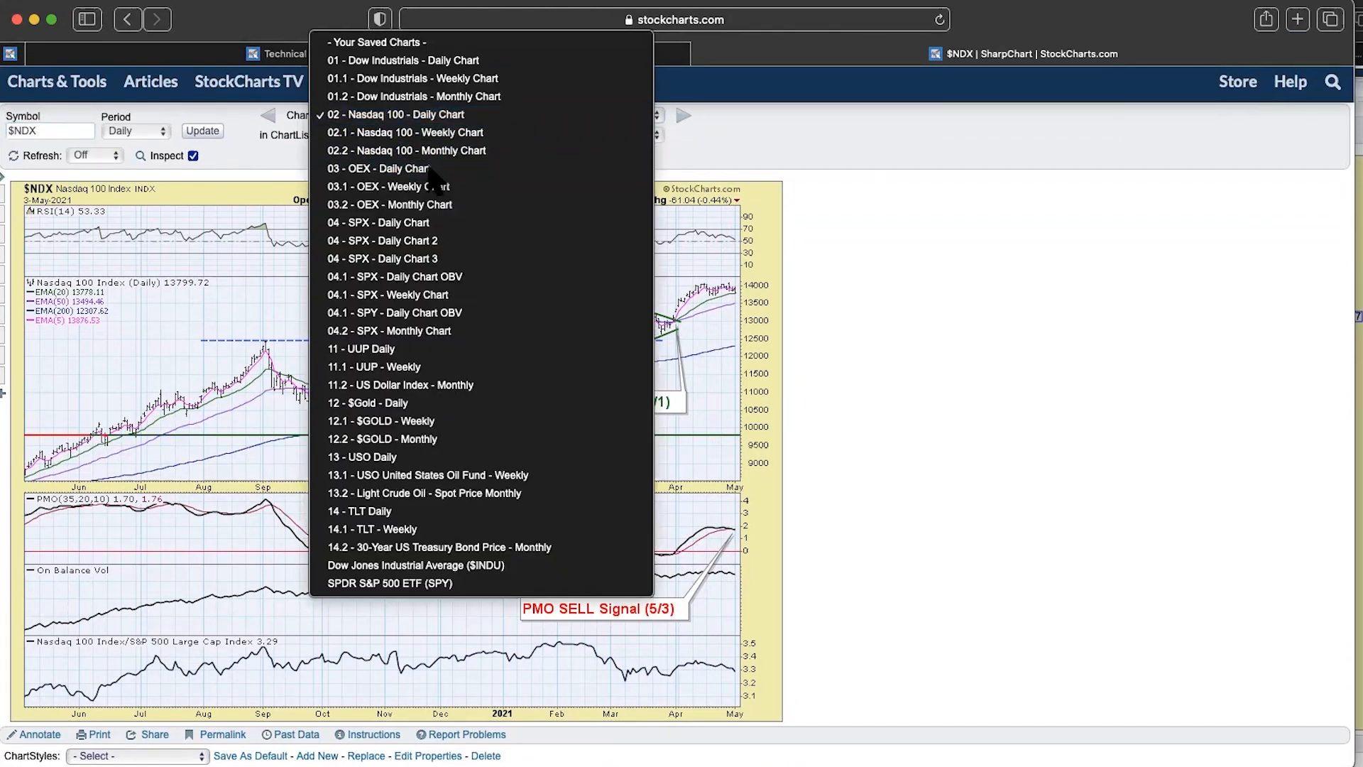
{"action": "left_click", "coordinate": [375, 168]}
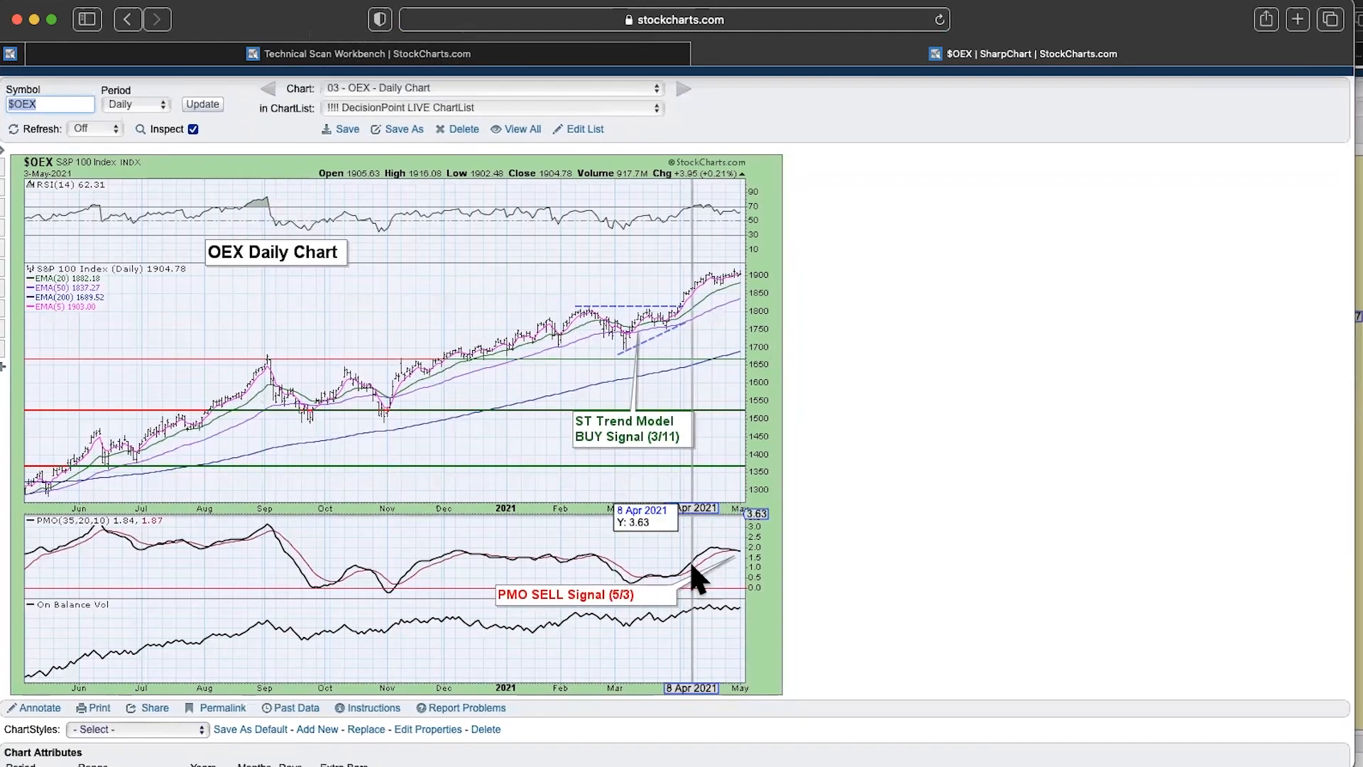
{"action": "mouse_move", "coordinate": [786, 549]}
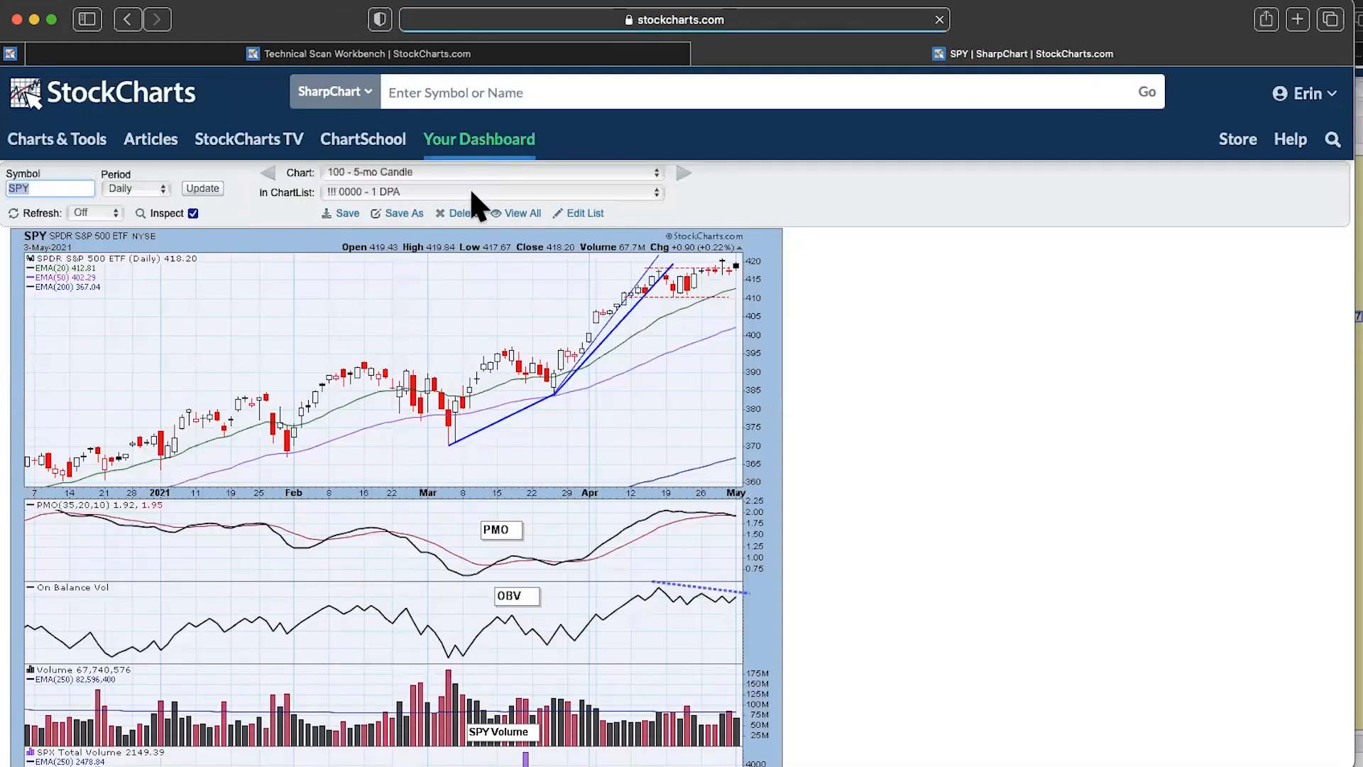
- Choose 110 - NDX Golden Cross/Silver Cross Indexes for QQQ from the saved charts
{"action": "left_click", "coordinate": [490, 193]}
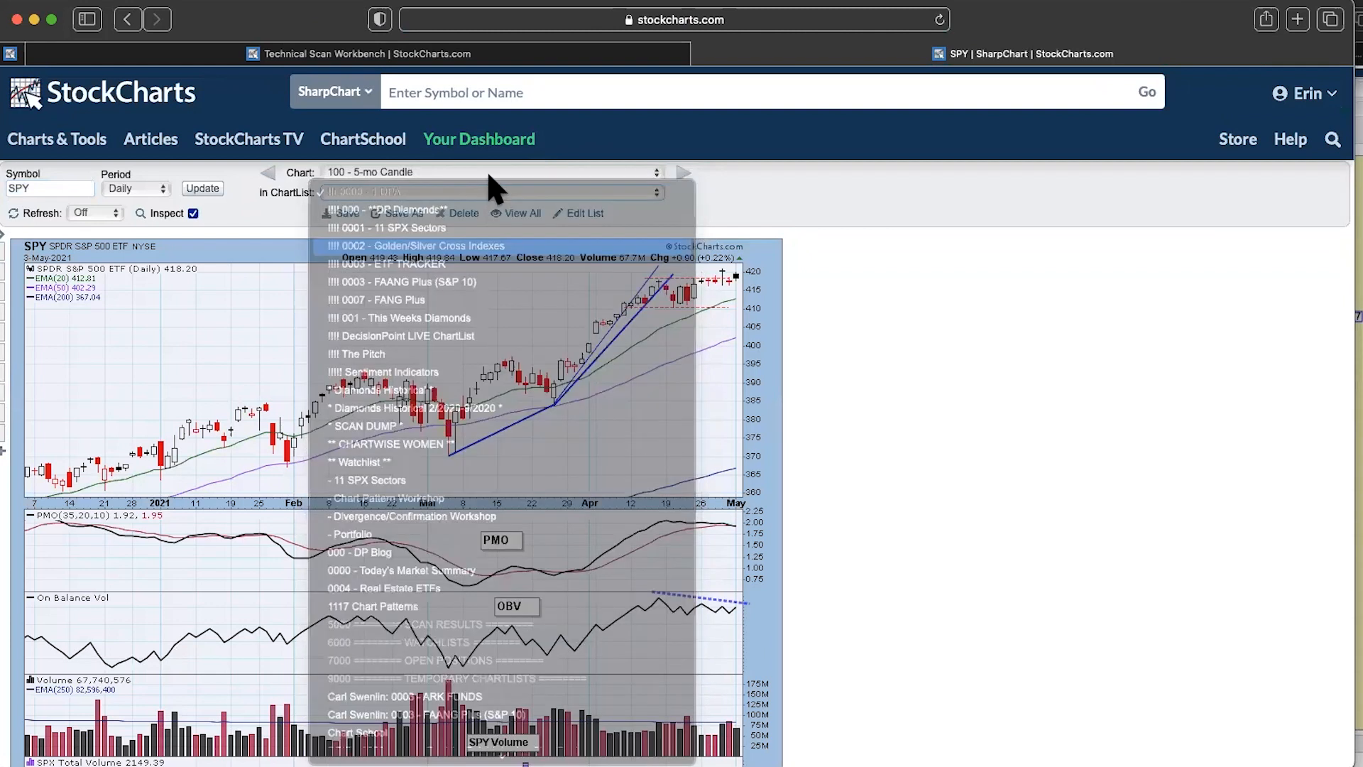
{"action": "left_click", "coordinate": [421, 245]}
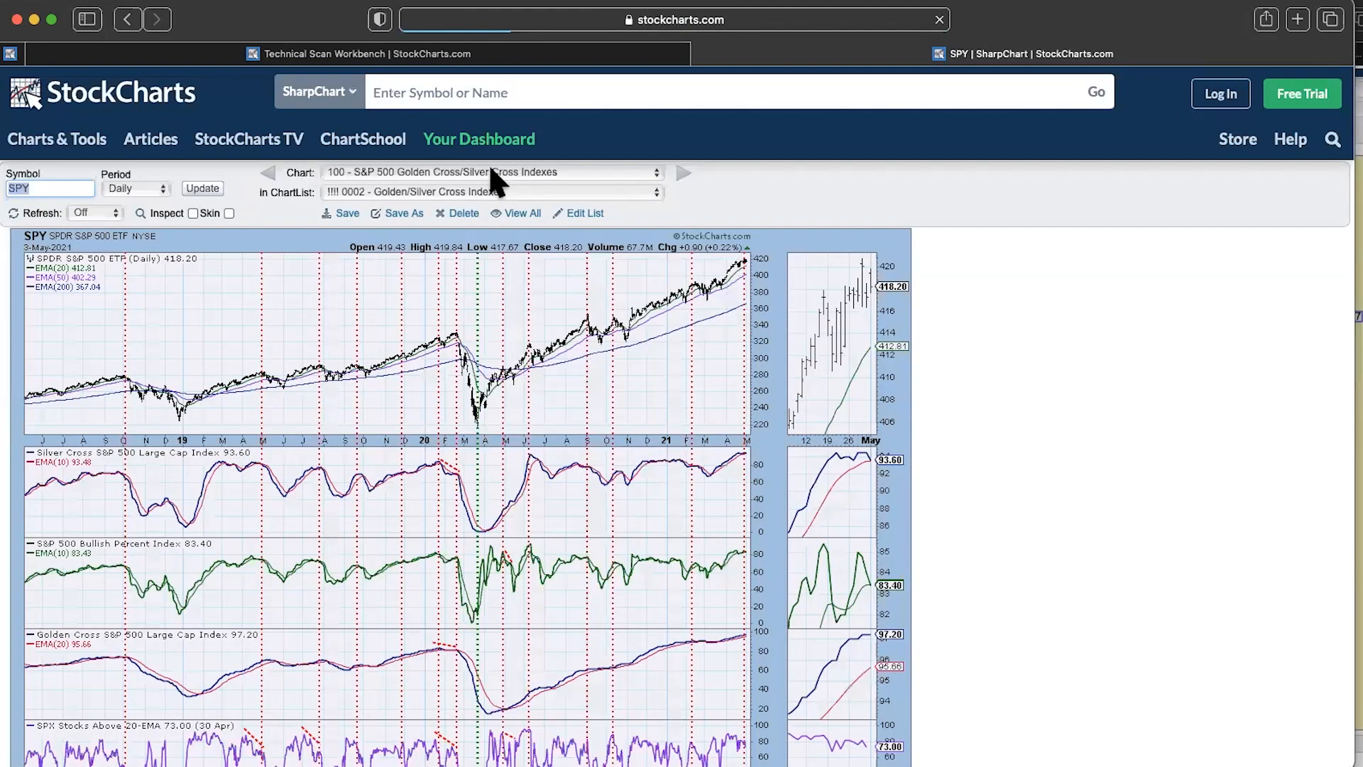
{"action": "left_click", "coordinate": [491, 171]}
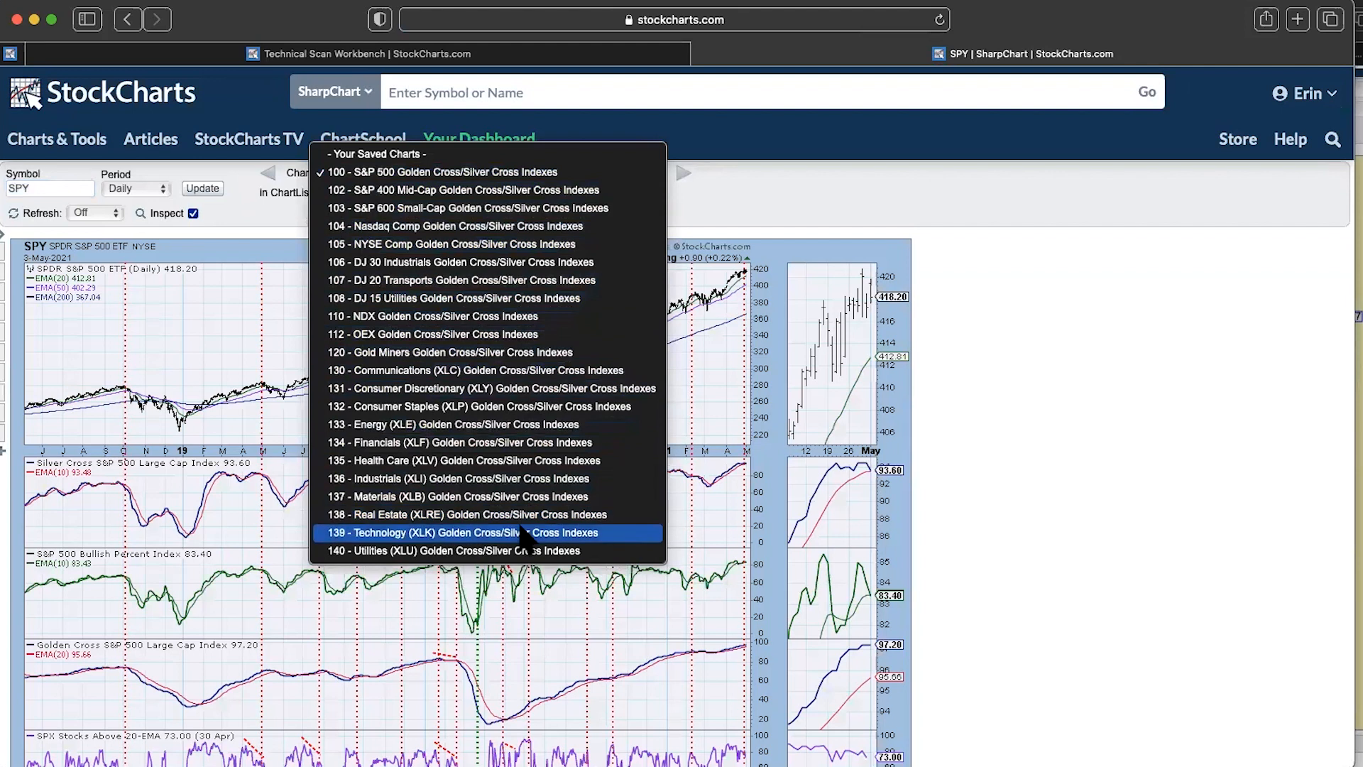
{"action": "mouse_move", "coordinate": [502, 295]}
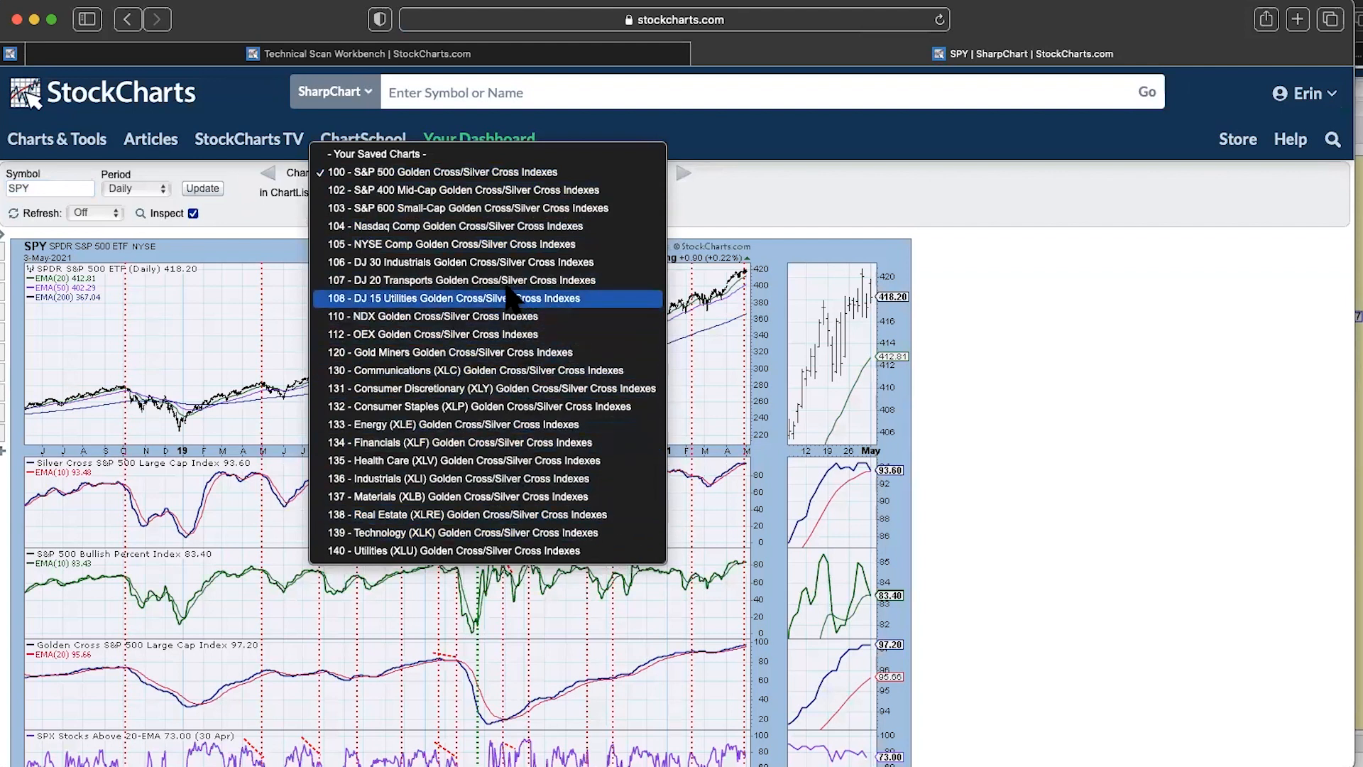
{"action": "mouse_move", "coordinate": [500, 244]}
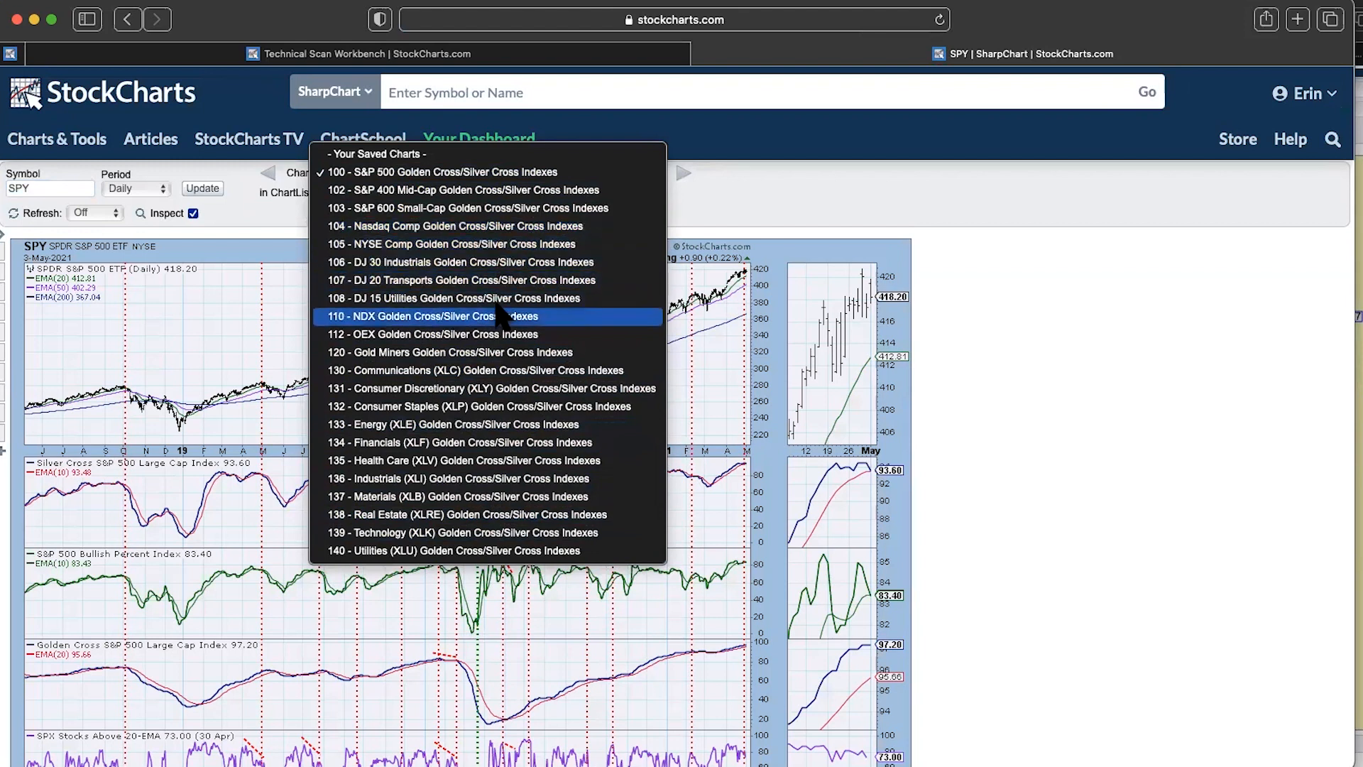
{"action": "left_click", "coordinate": [431, 315]}
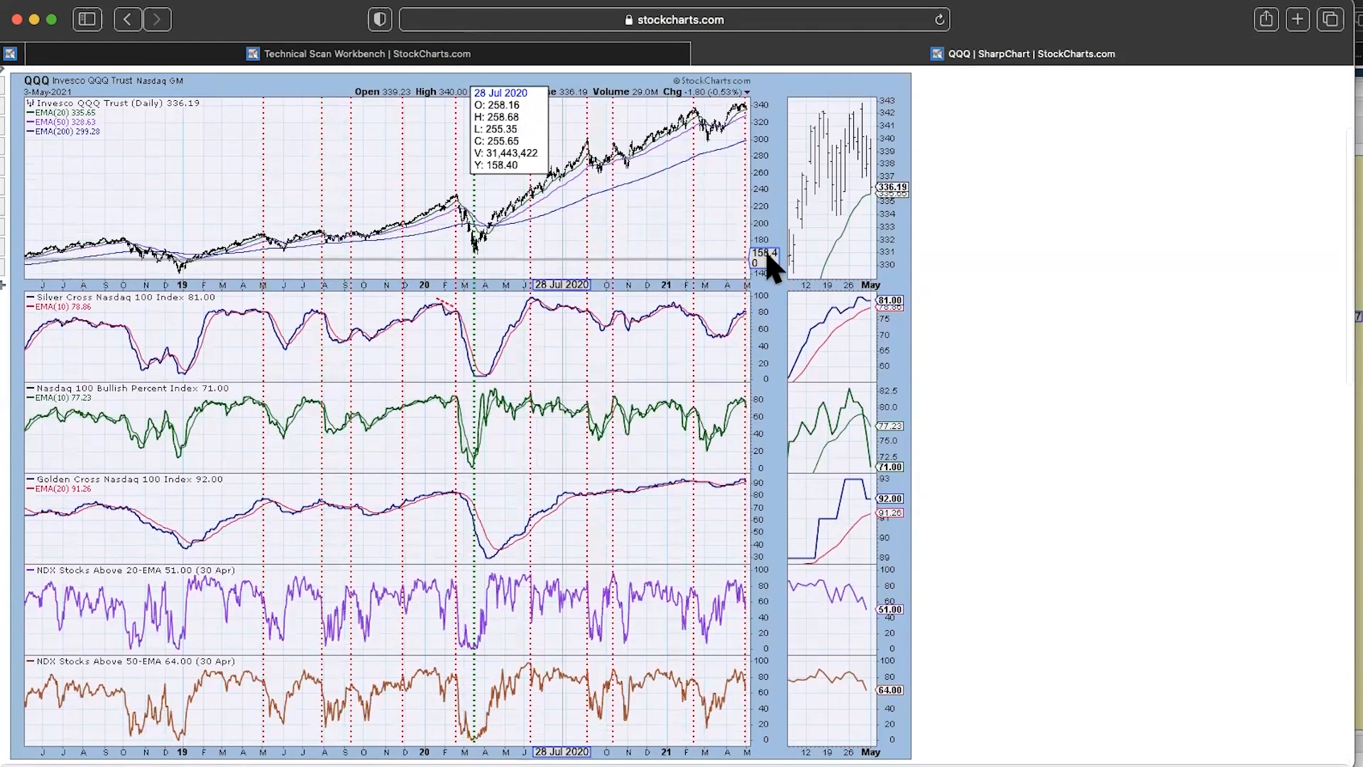
{"action": "mouse_move", "coordinate": [921, 362]}
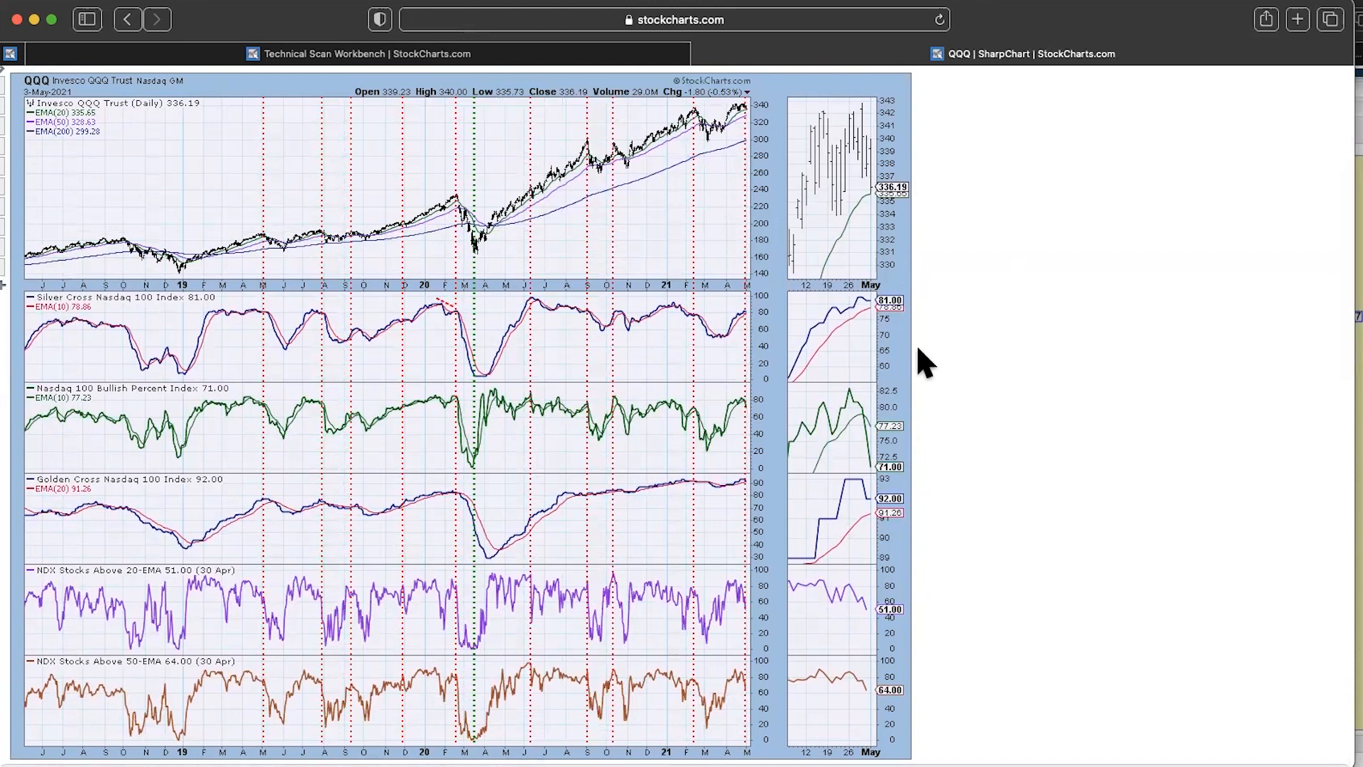
{"action": "mouse_move", "coordinate": [881, 462]}
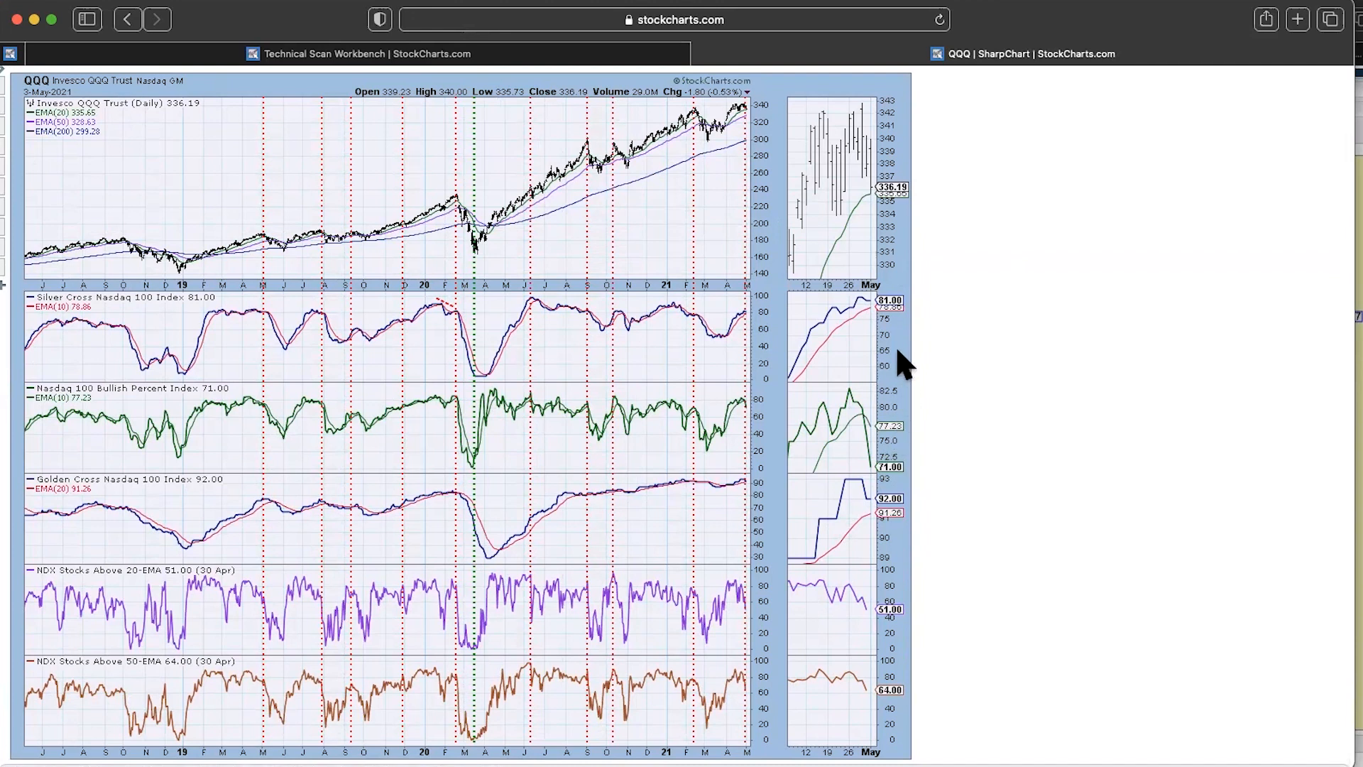
{"action": "mouse_move", "coordinate": [244, 598]}
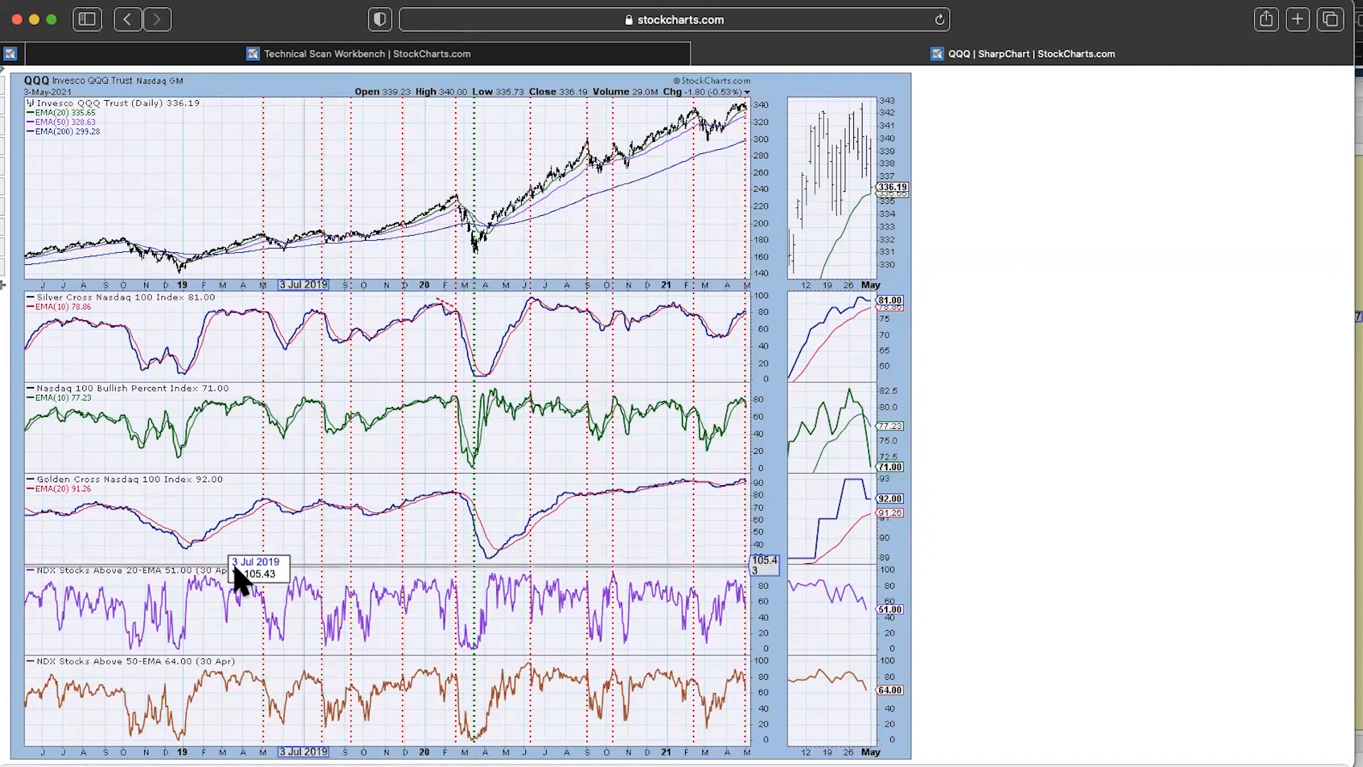
{"action": "mouse_move", "coordinate": [248, 603]}
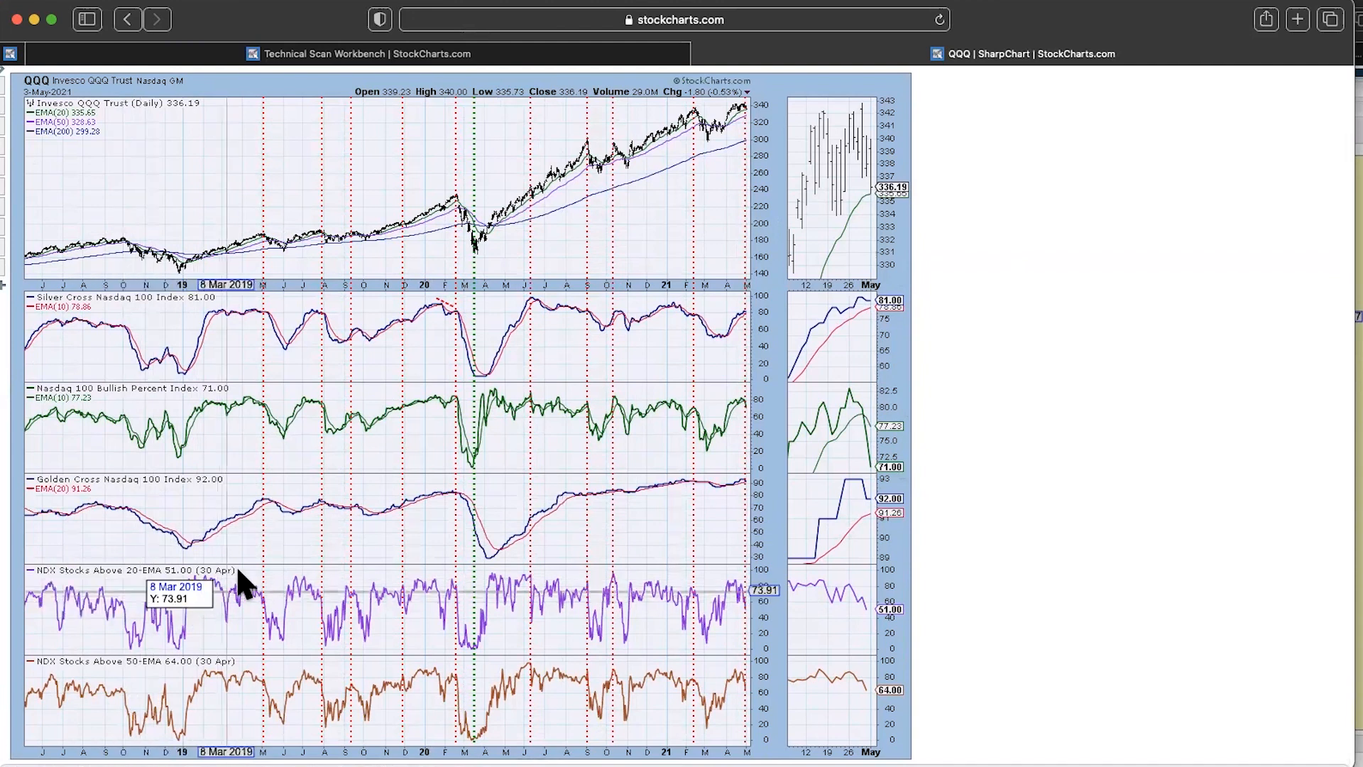
{"action": "mouse_move", "coordinate": [819, 573]}
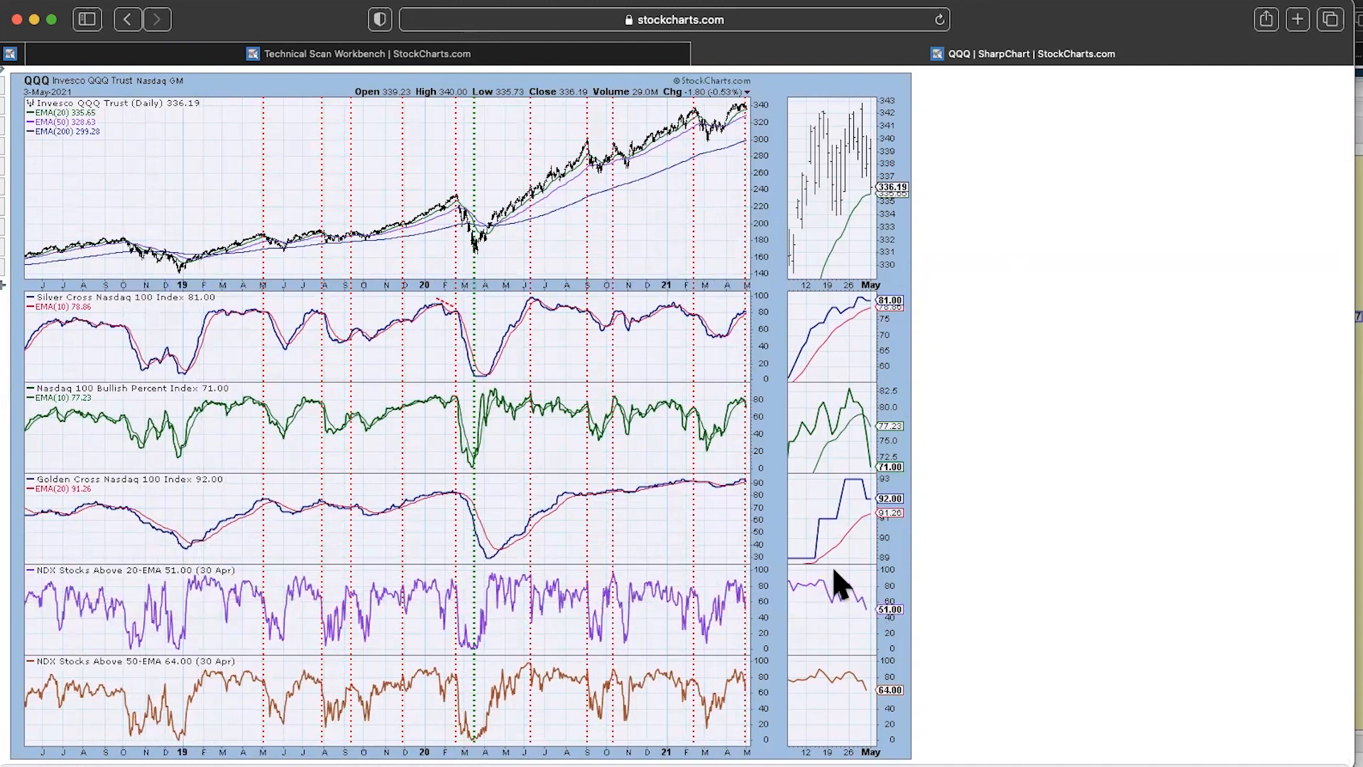
{"action": "mouse_move", "coordinate": [882, 625]}
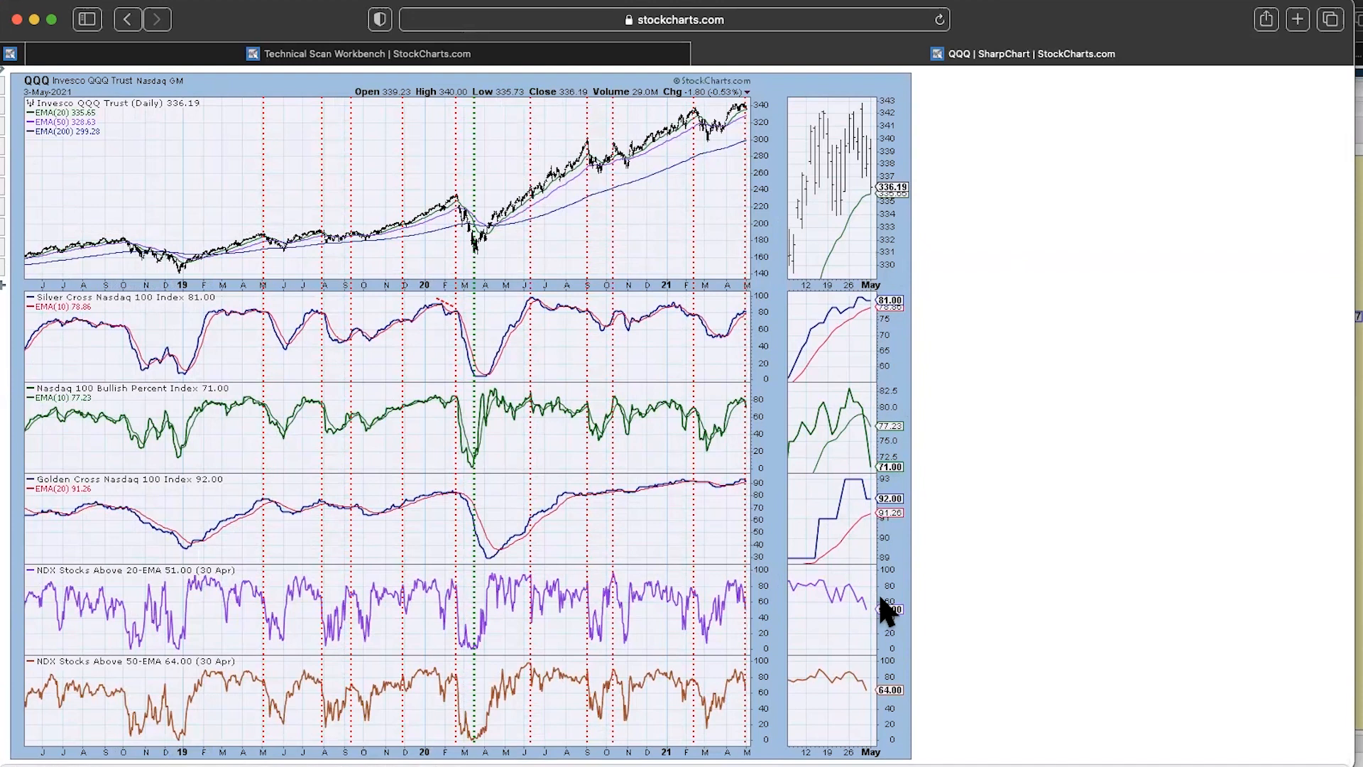
{"action": "mouse_move", "coordinate": [900, 652]}
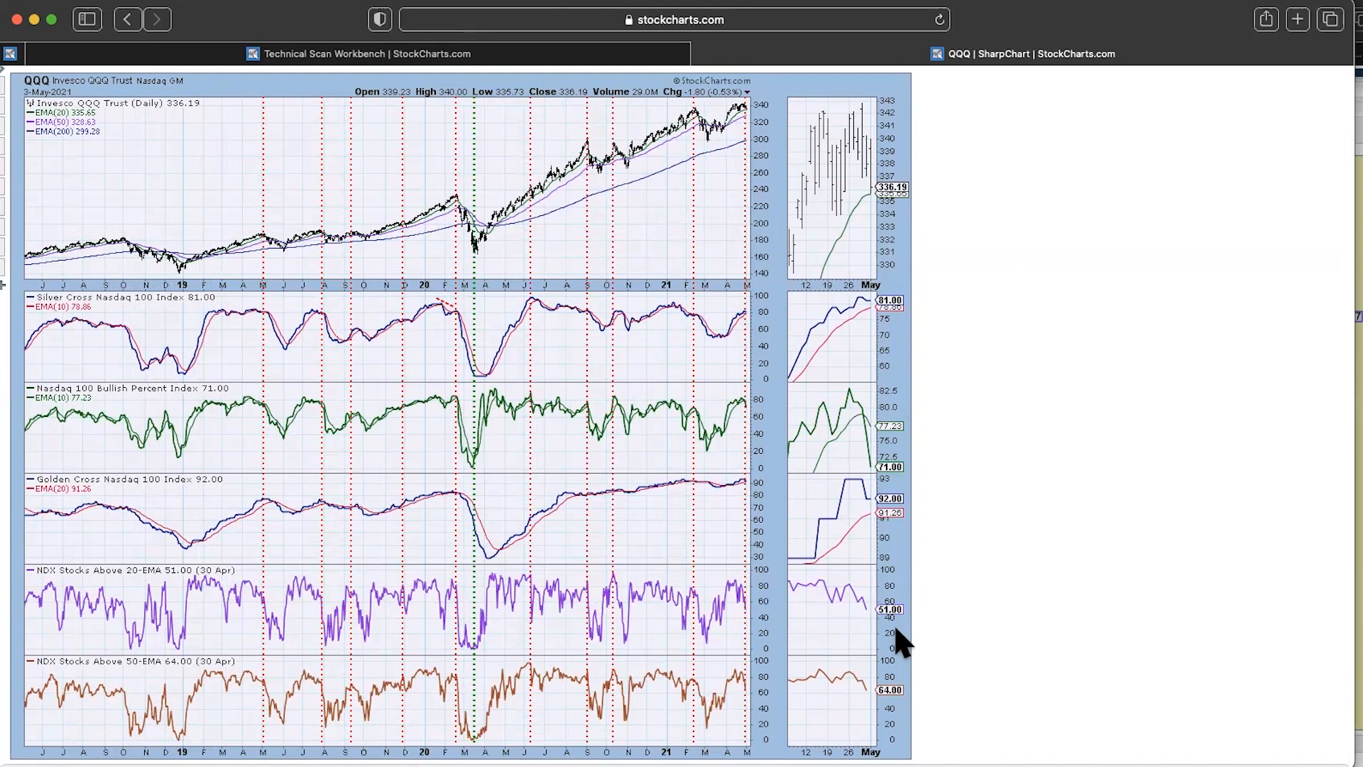
{"action": "mouse_move", "coordinate": [912, 647]}
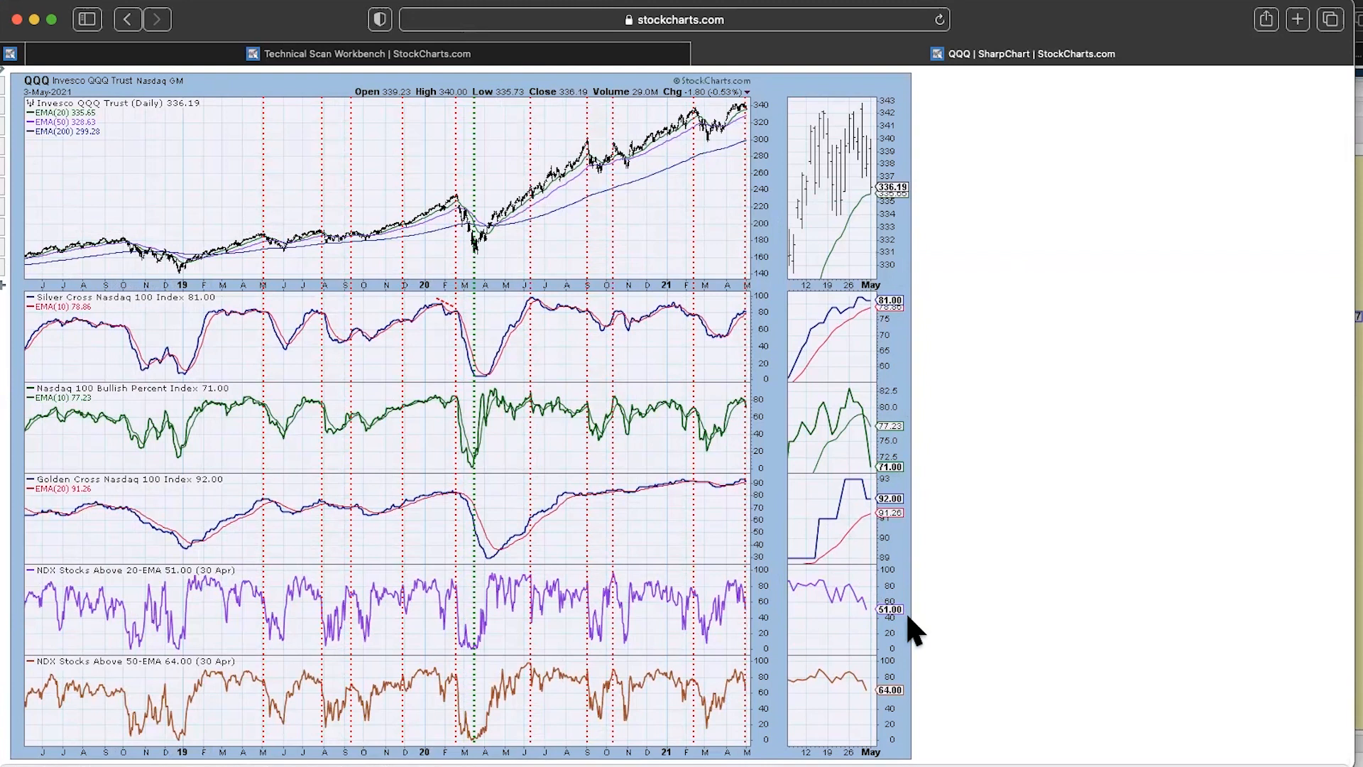
{"action": "mouse_move", "coordinate": [887, 639]}
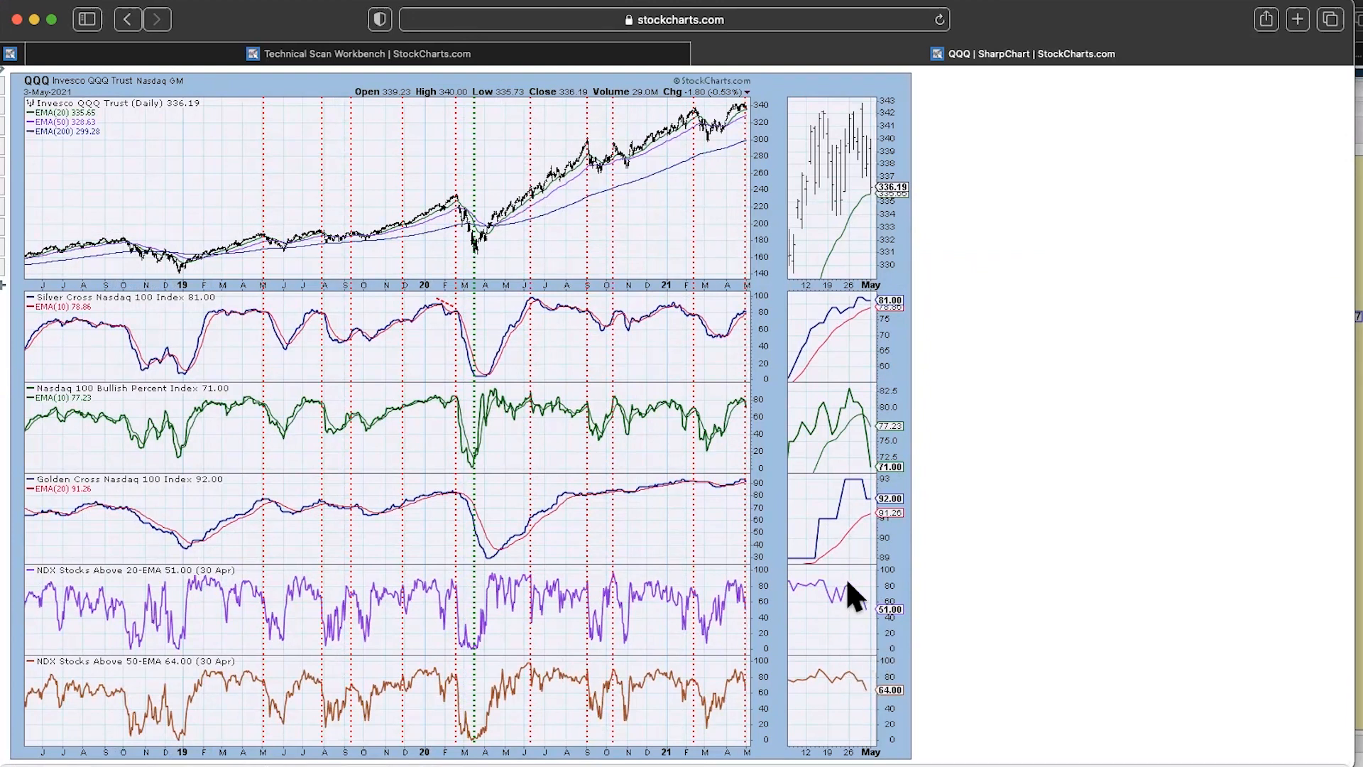
{"action": "mouse_move", "coordinate": [877, 129]}
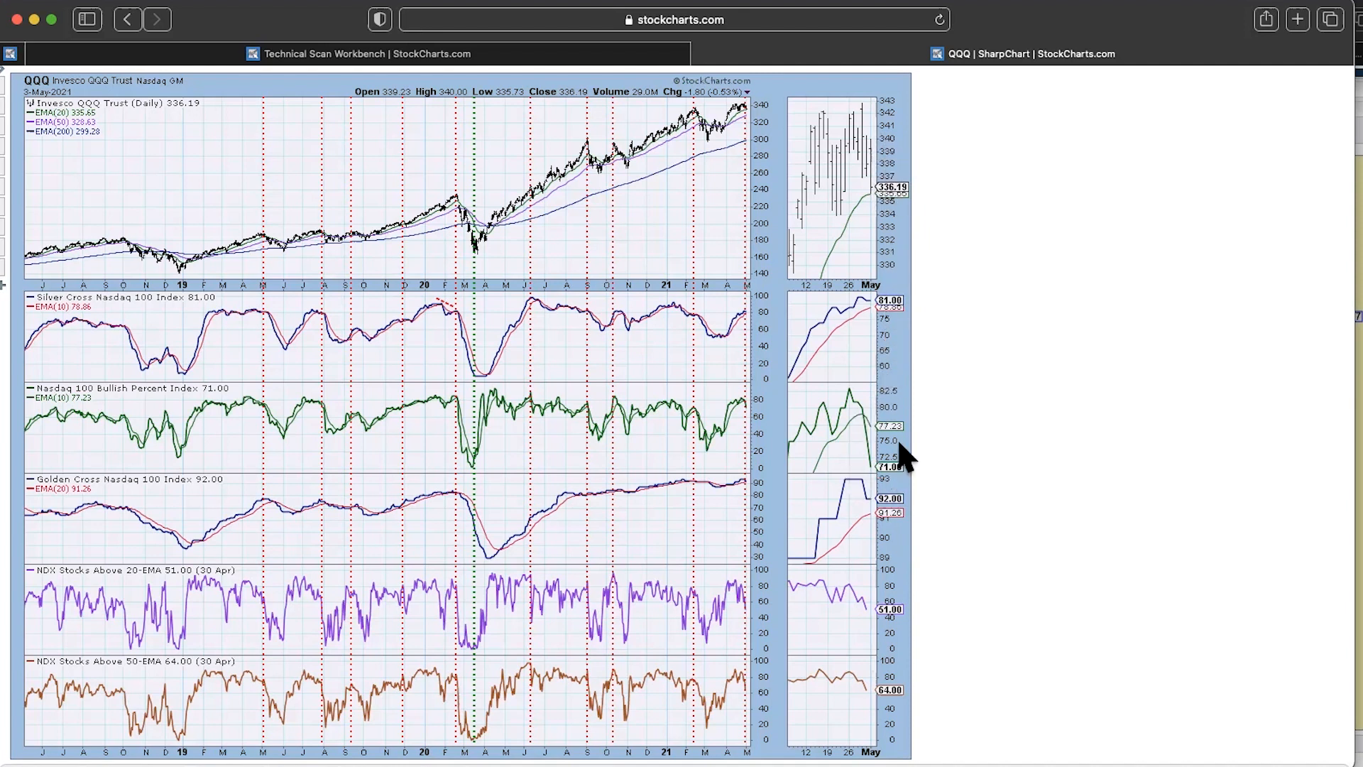
{"action": "mouse_move", "coordinate": [844, 612]}
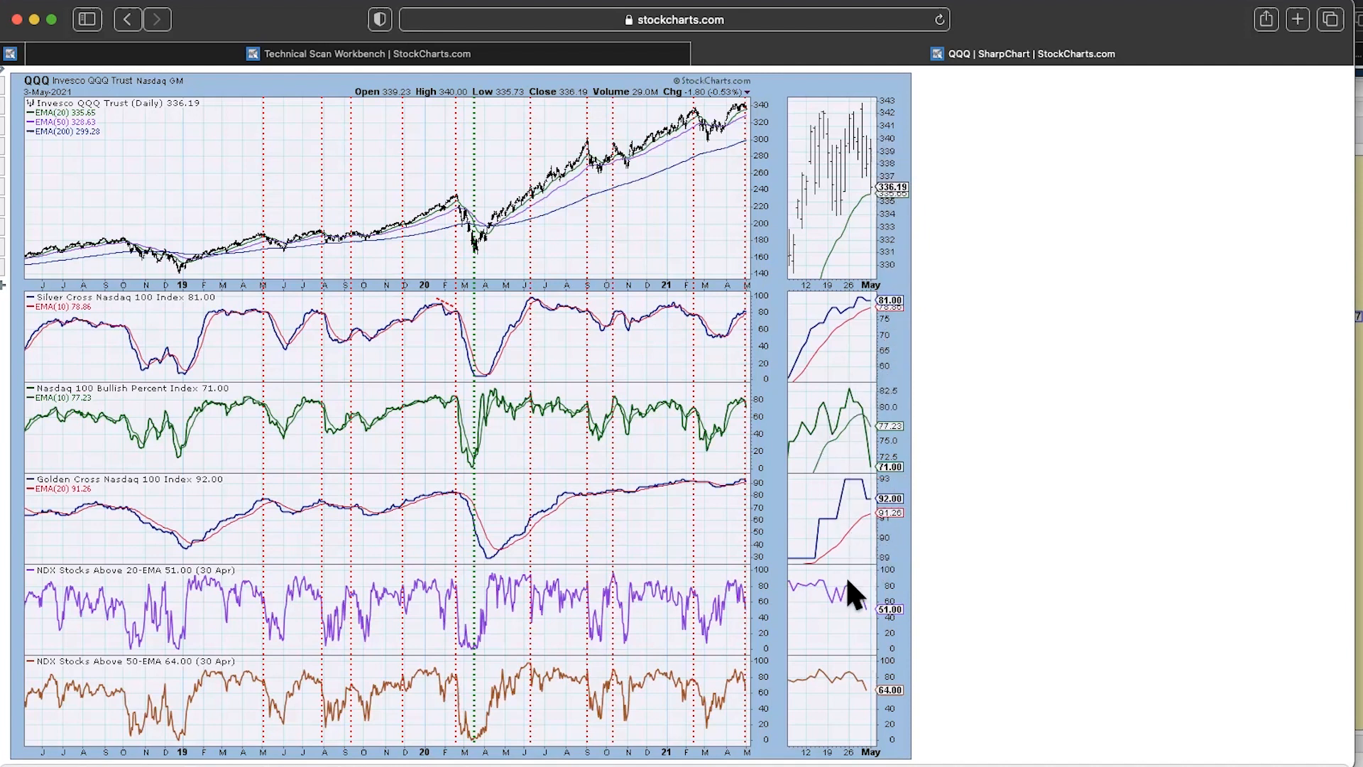
{"action": "mouse_move", "coordinate": [870, 693]}
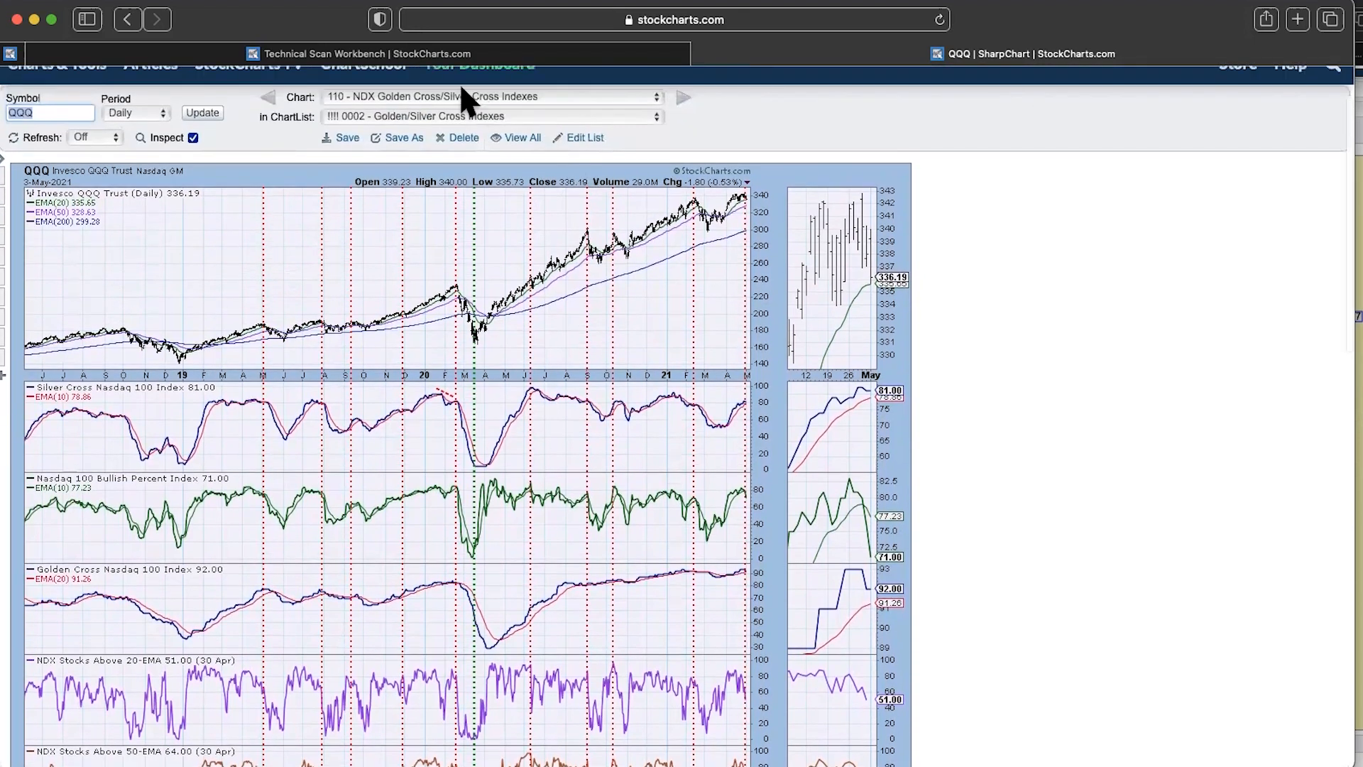
- Select 112 - OEX Golden Cross/Silver Cross Indexes and scroll through its breadth panels
{"action": "left_click", "coordinate": [494, 96]}
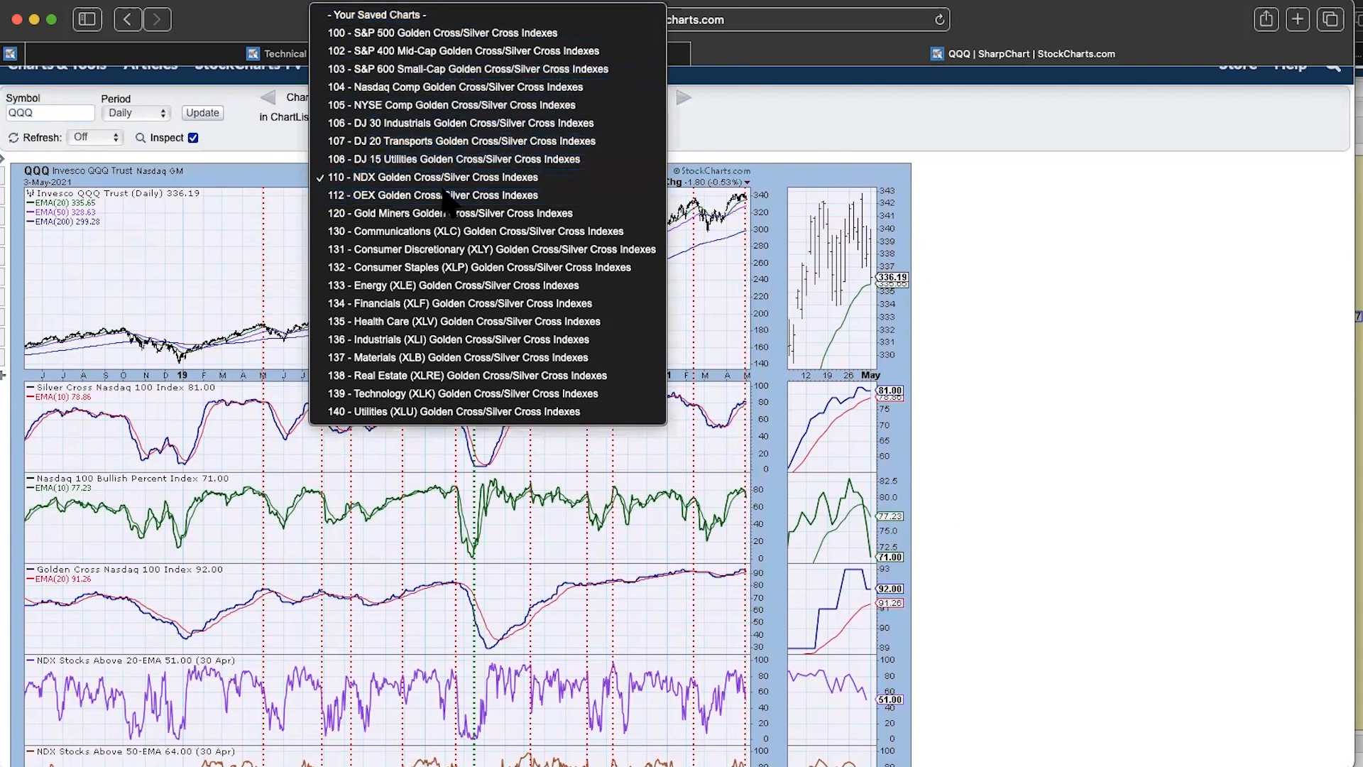
{"action": "left_click", "coordinate": [432, 195]}
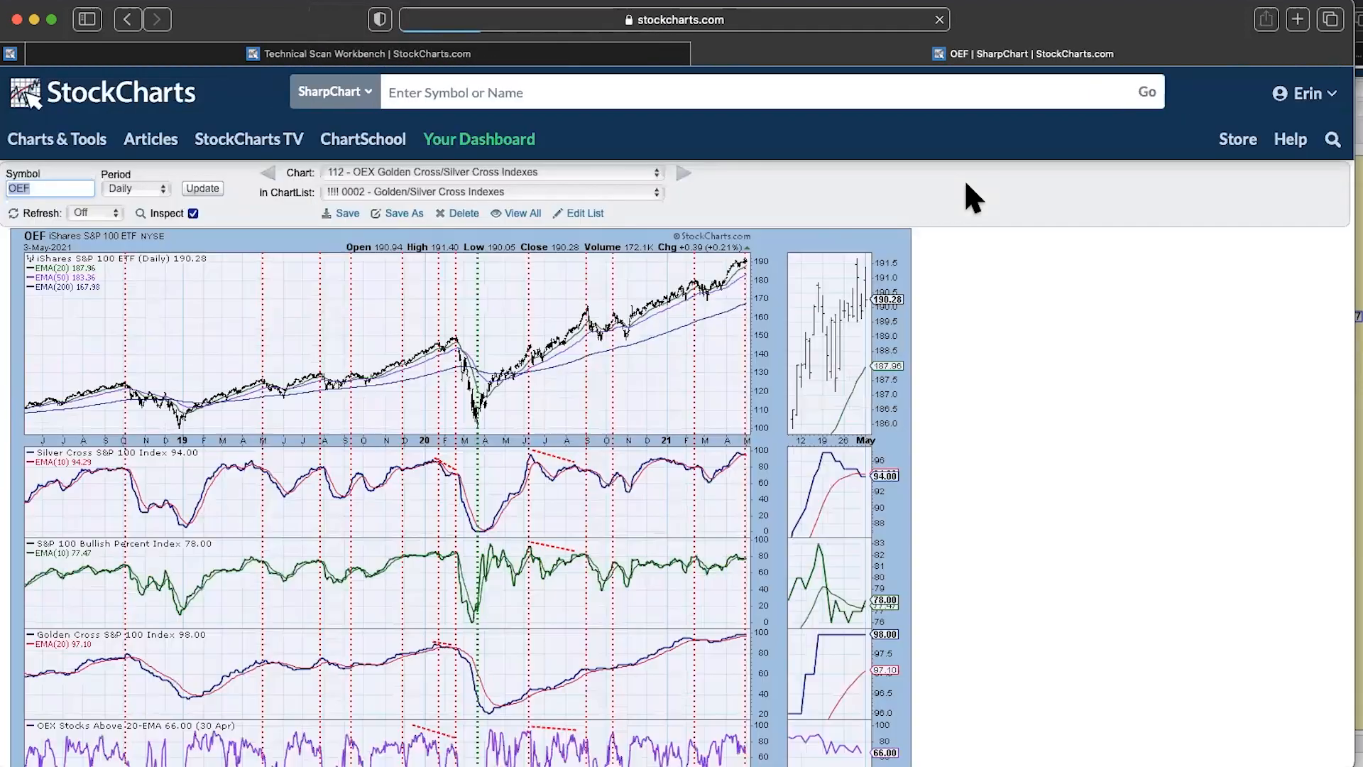
{"action": "scroll", "scroll_direction": "down", "scroll_amount": 3}
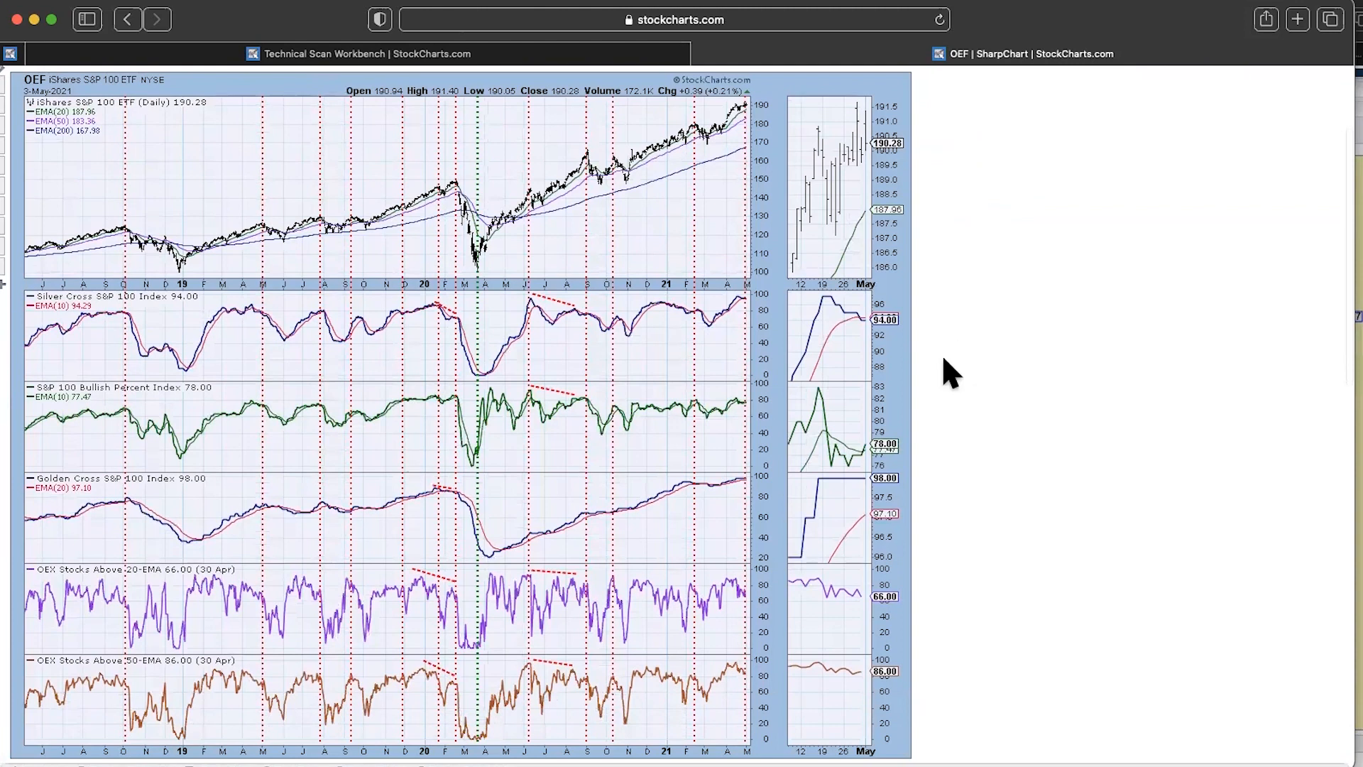
{"action": "mouse_move", "coordinate": [895, 479]}
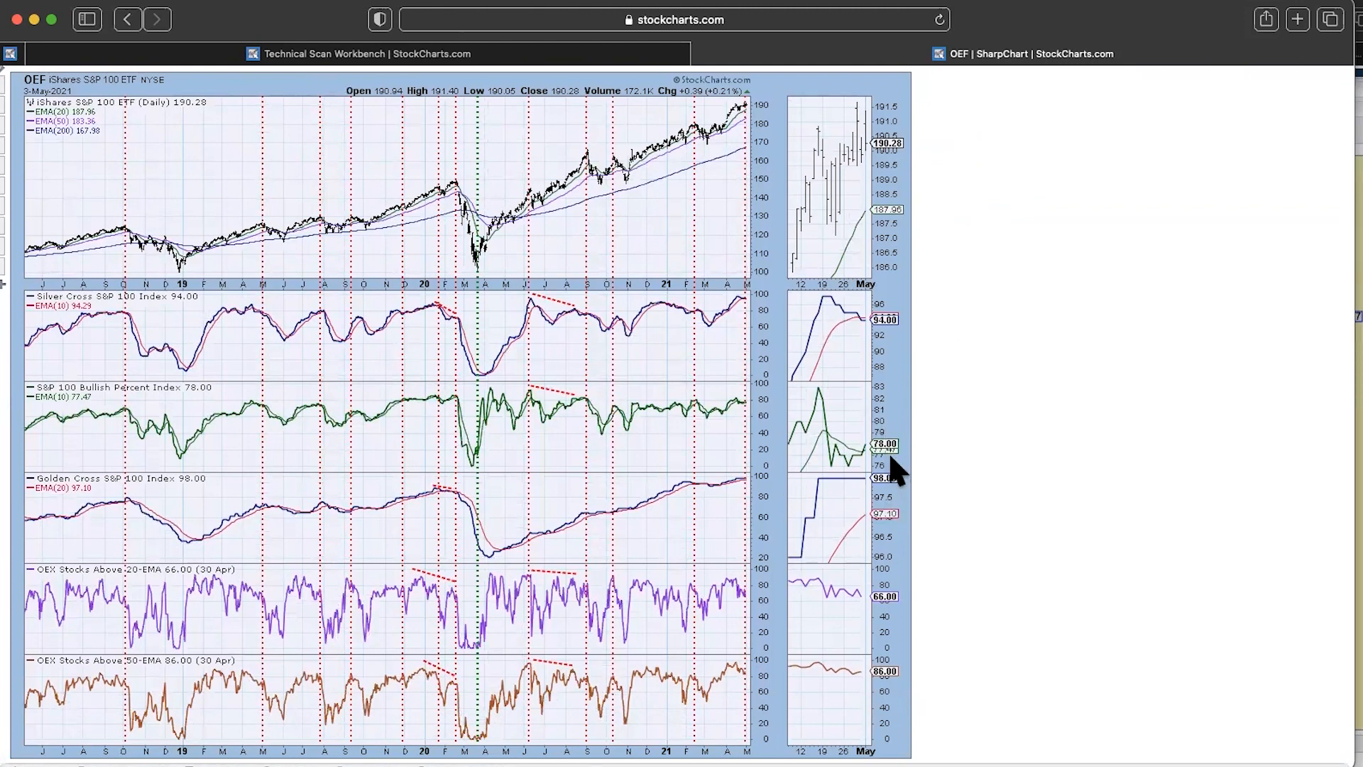
{"action": "mouse_move", "coordinate": [912, 512]}
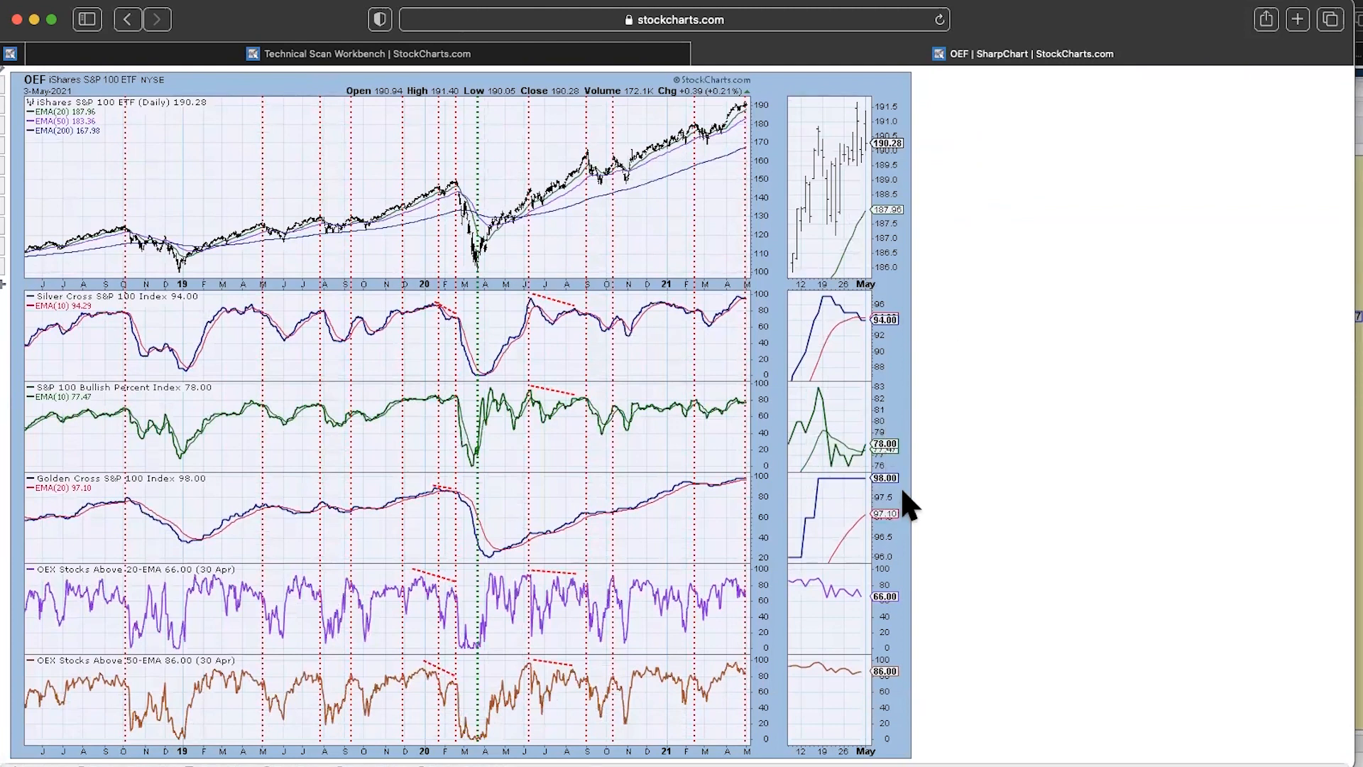
{"action": "mouse_move", "coordinate": [900, 579]}
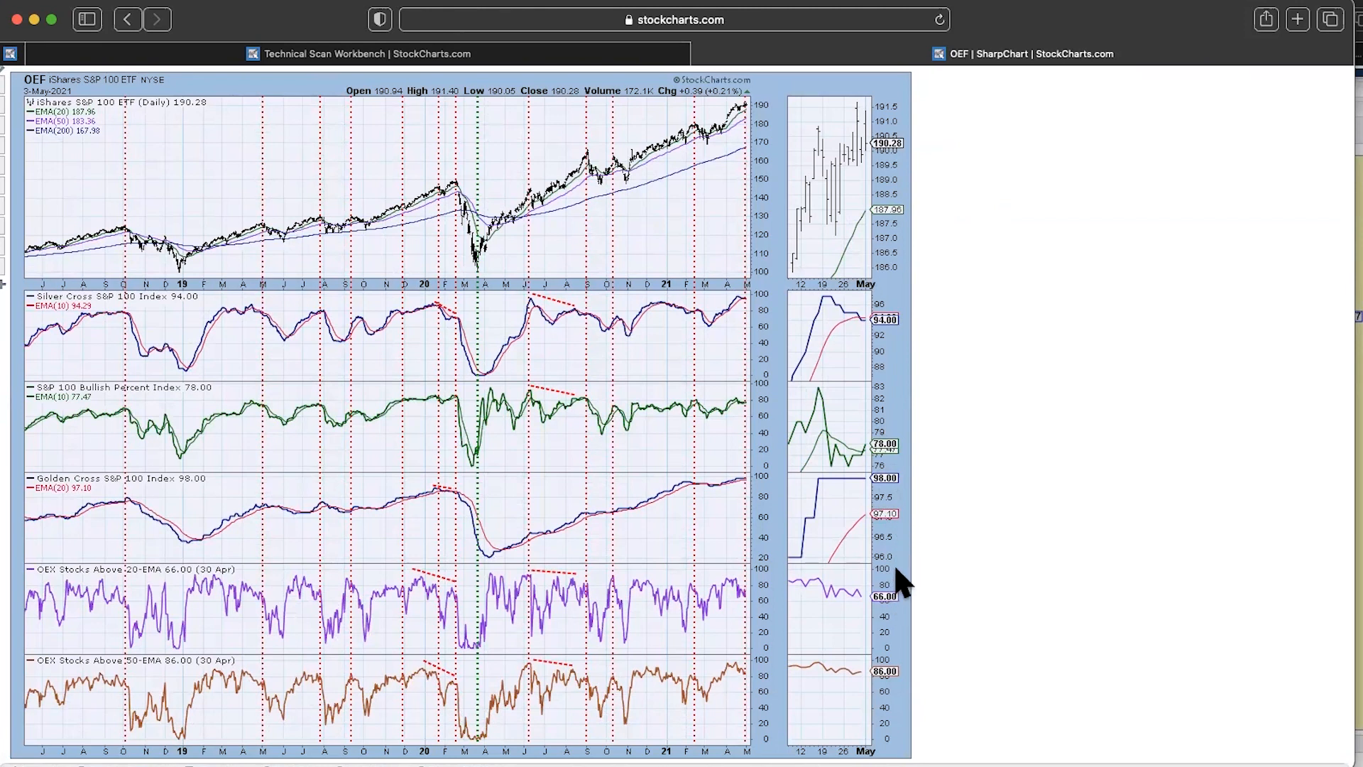
{"action": "mouse_move", "coordinate": [902, 508]}
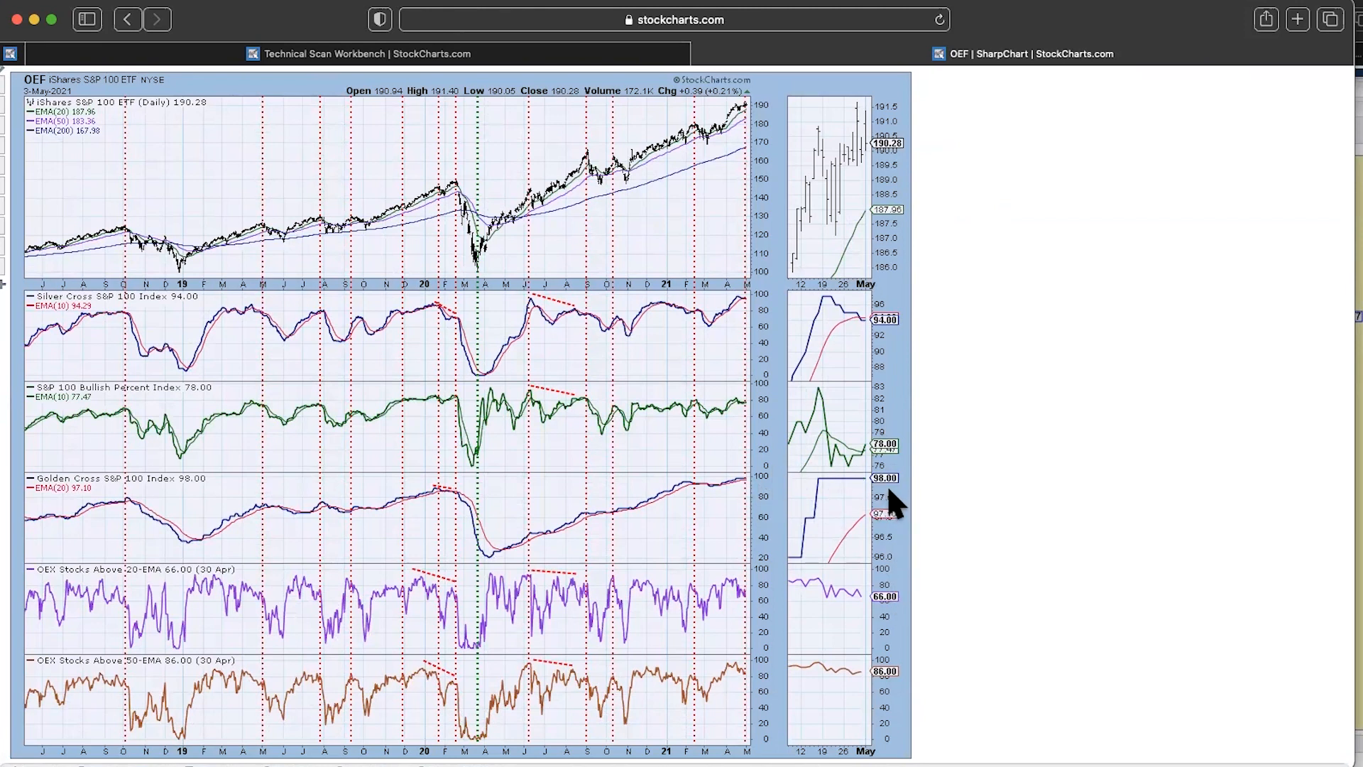
{"action": "mouse_move", "coordinate": [962, 490]}
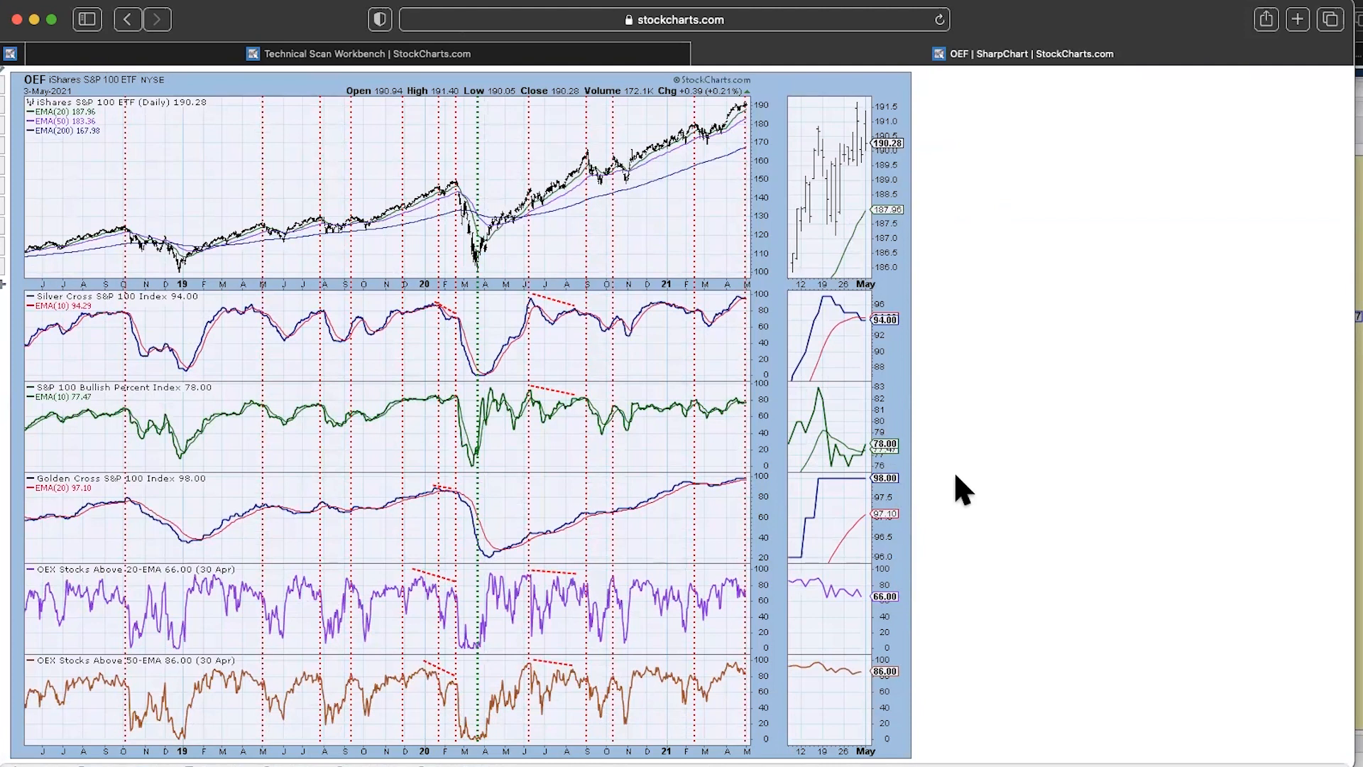
{"action": "mouse_move", "coordinate": [951, 503]}
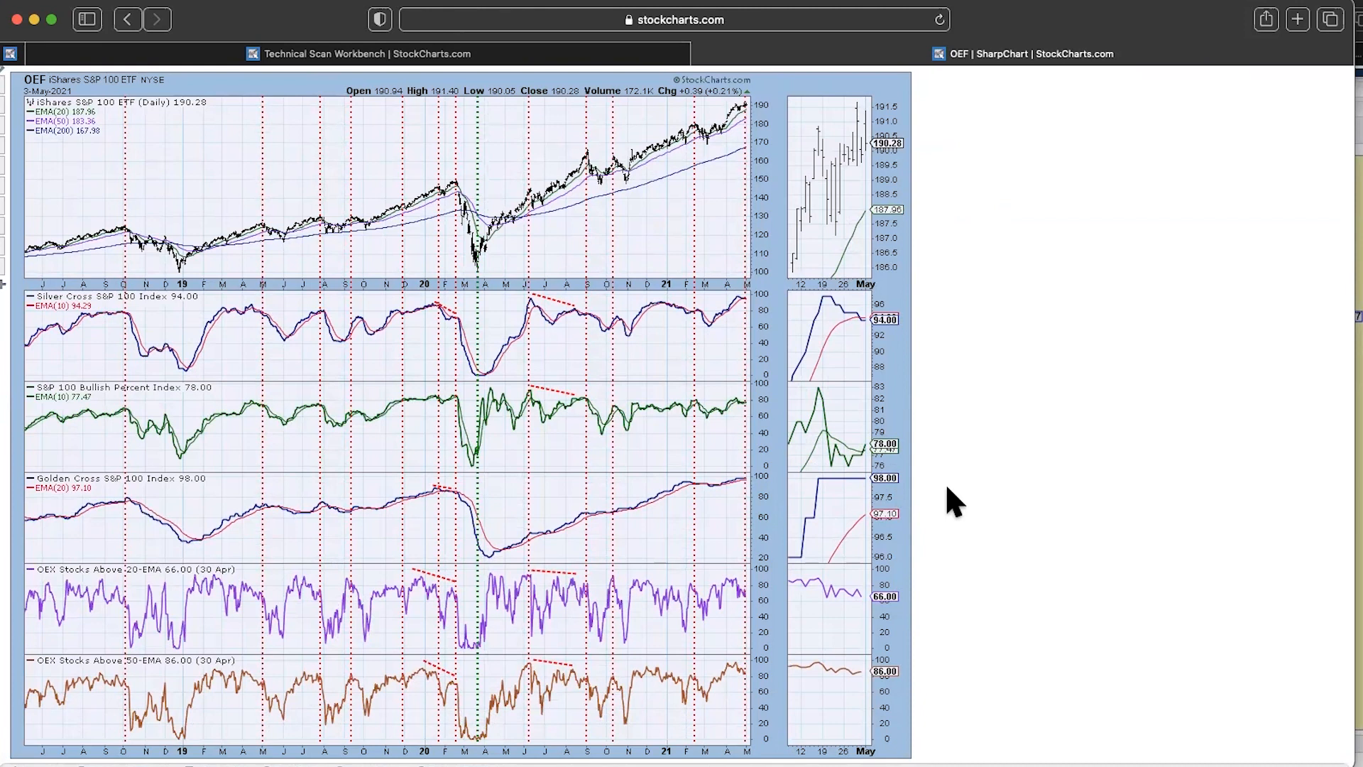
{"action": "mouse_move", "coordinate": [257, 569]}
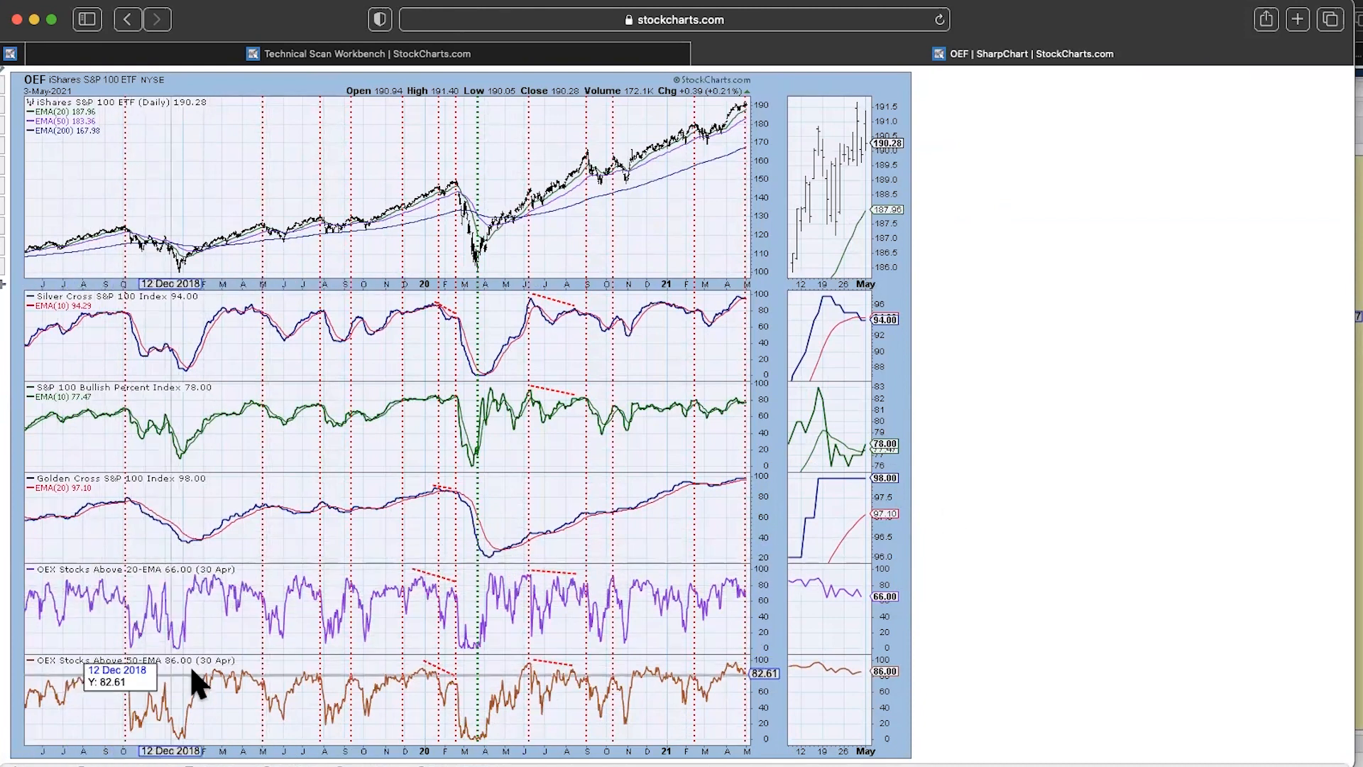
{"action": "mouse_move", "coordinate": [113, 622]}
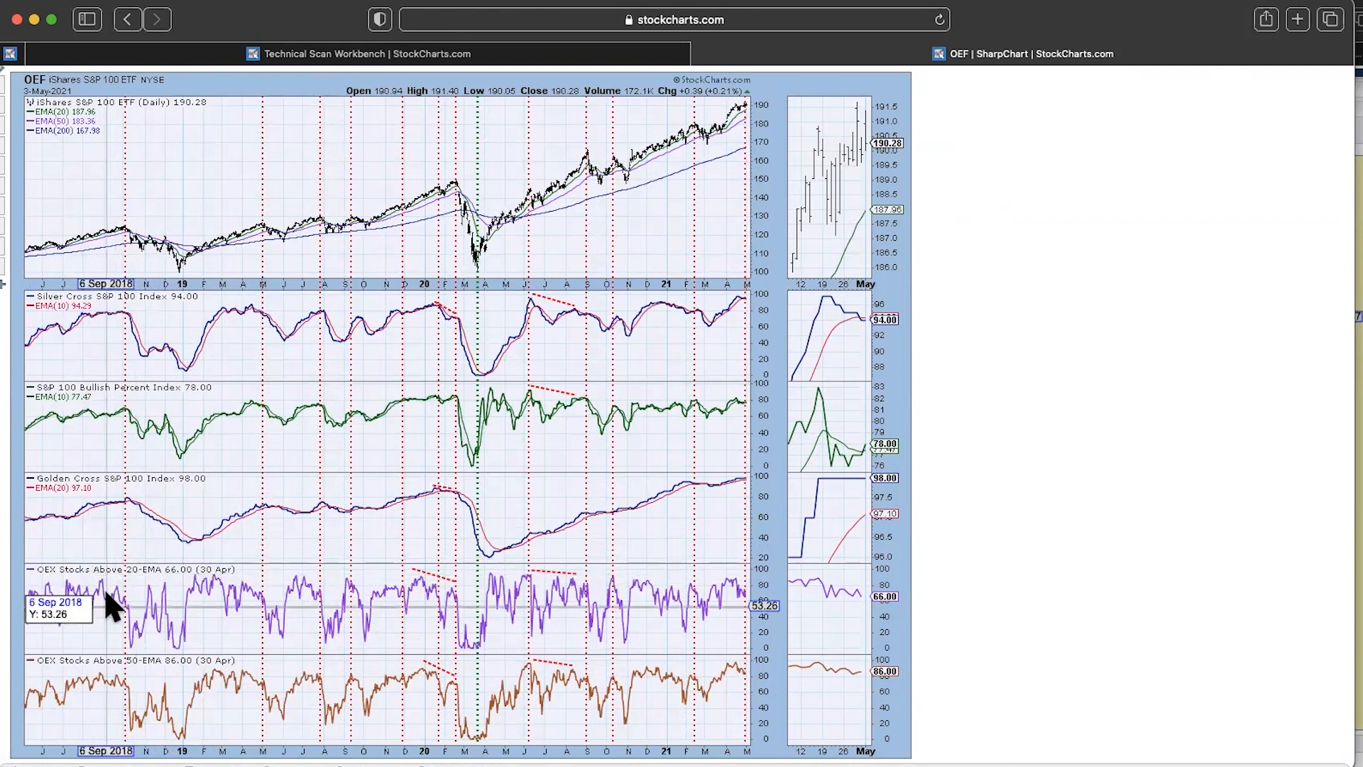
{"action": "mouse_move", "coordinate": [1019, 391]}
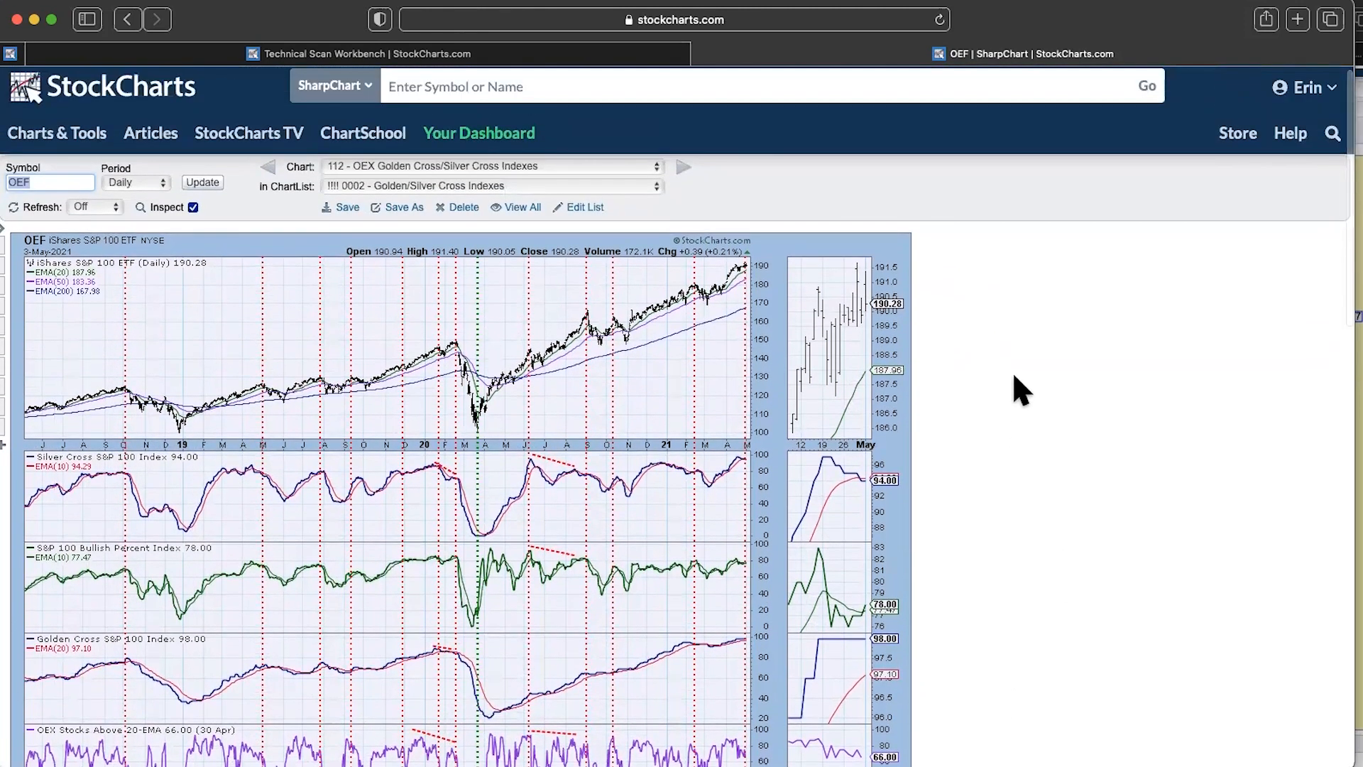
{"action": "scroll", "scroll_direction": "down", "scroll_amount": 3}
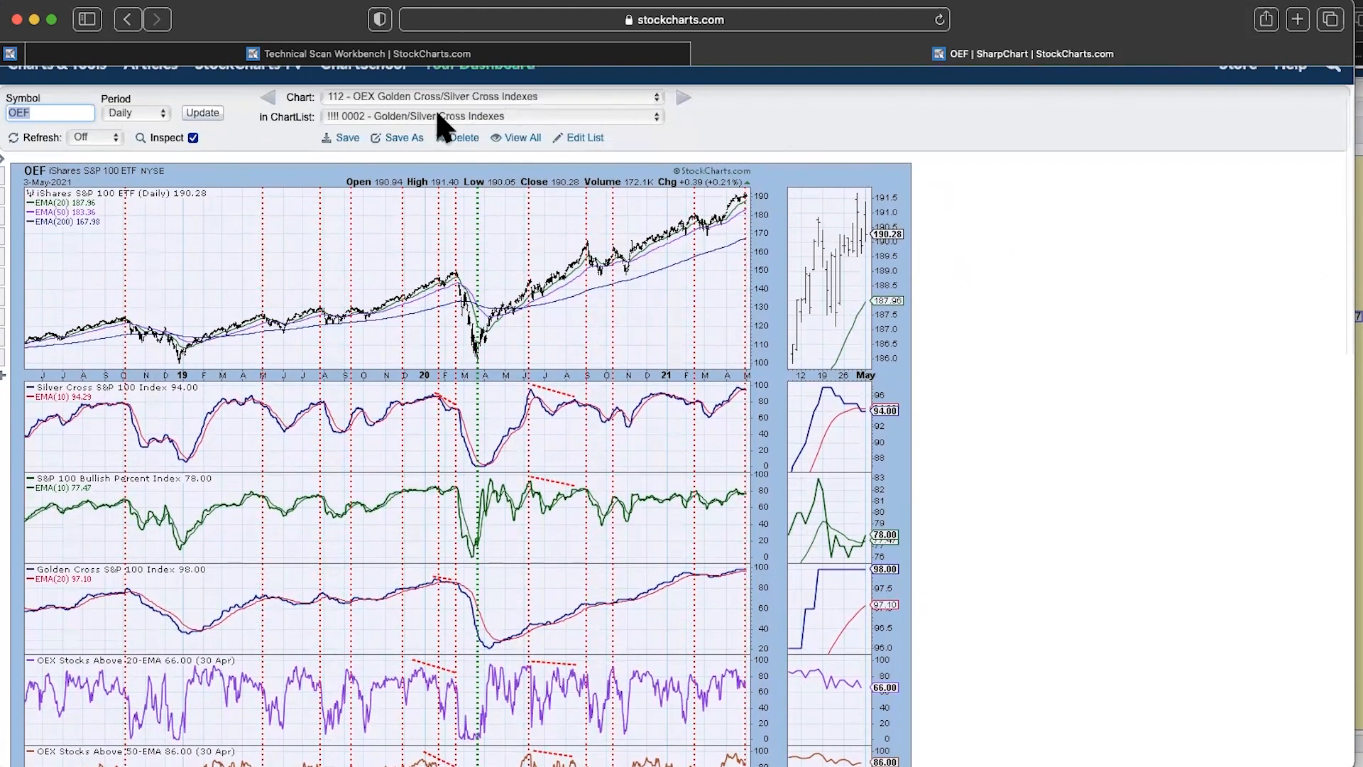
- Load the Communication Services XLC chart from the '!!!! 0001 - 11 SPX Sectors' ChartList
{"action": "left_click", "coordinate": [490, 116]}
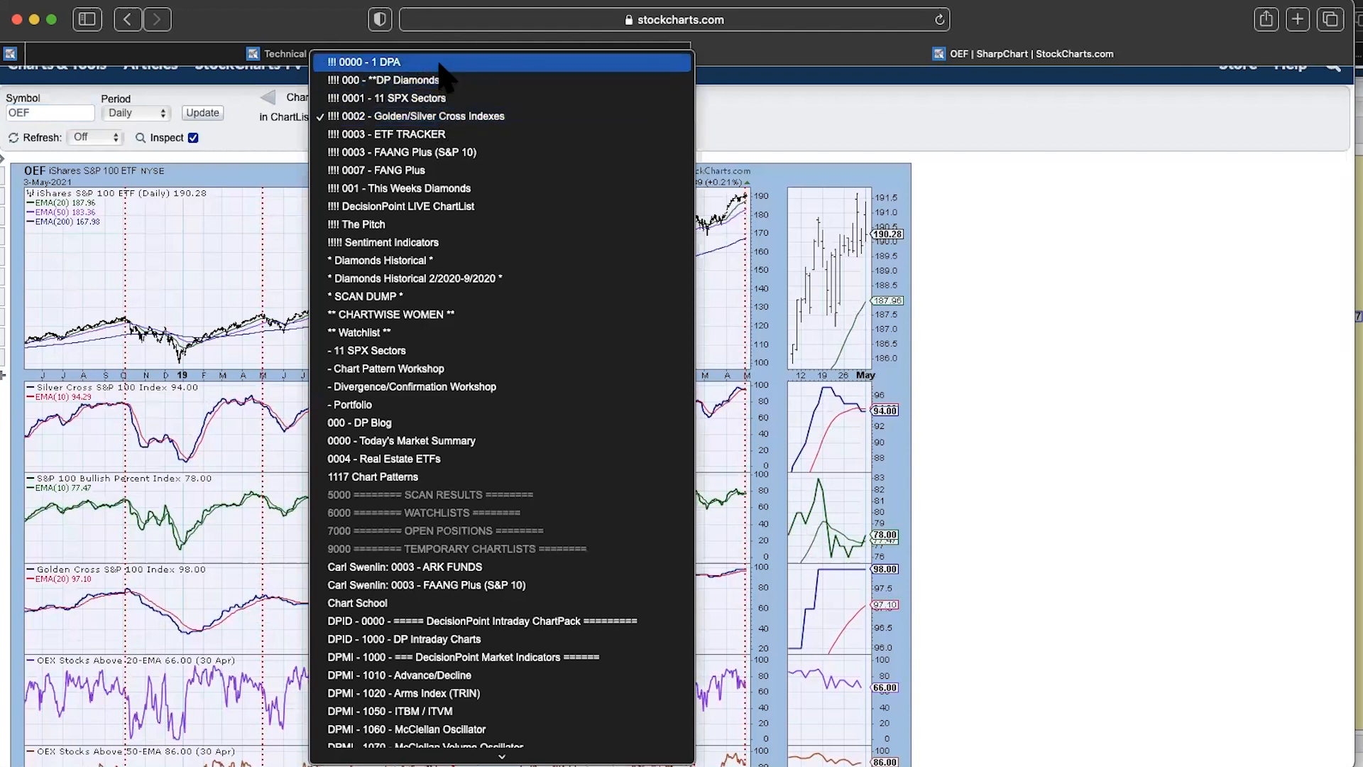
{"action": "mouse_move", "coordinate": [514, 78]}
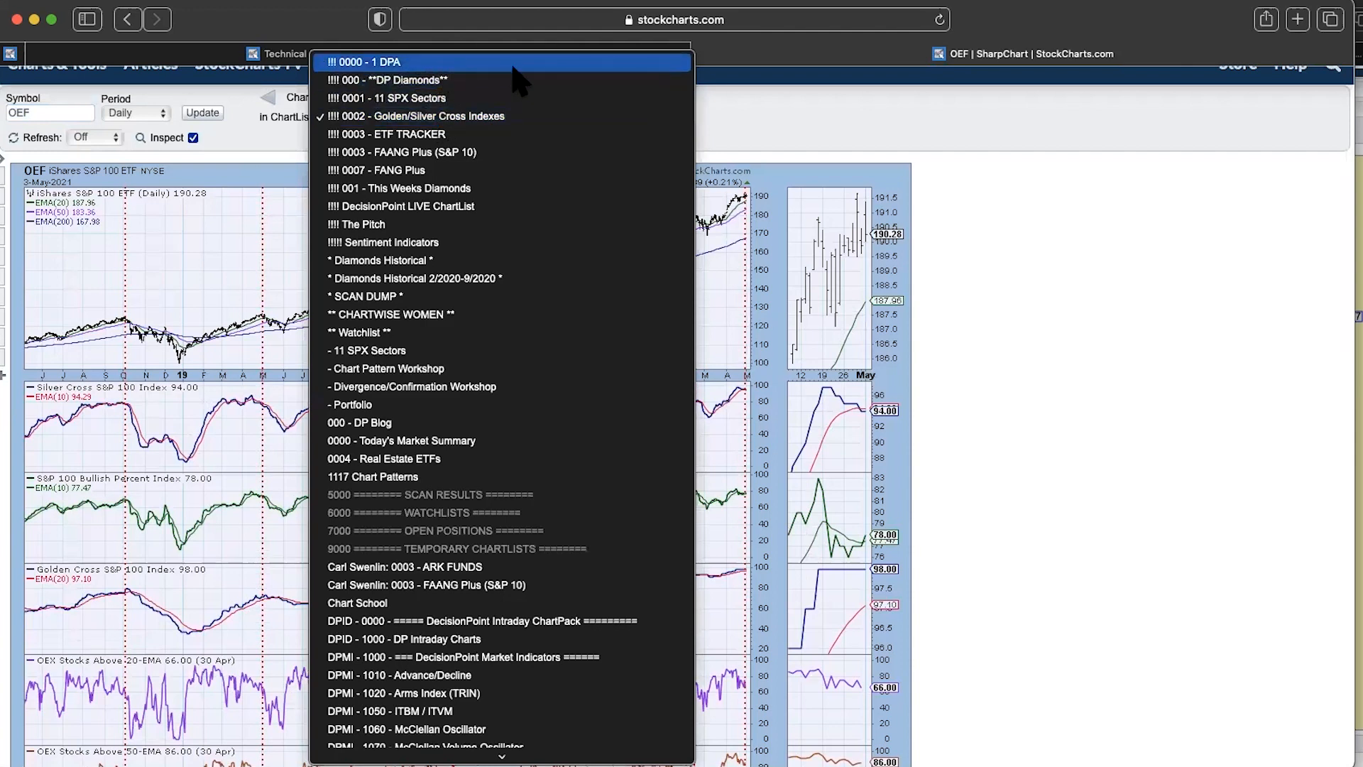
{"action": "mouse_move", "coordinate": [660, 112]}
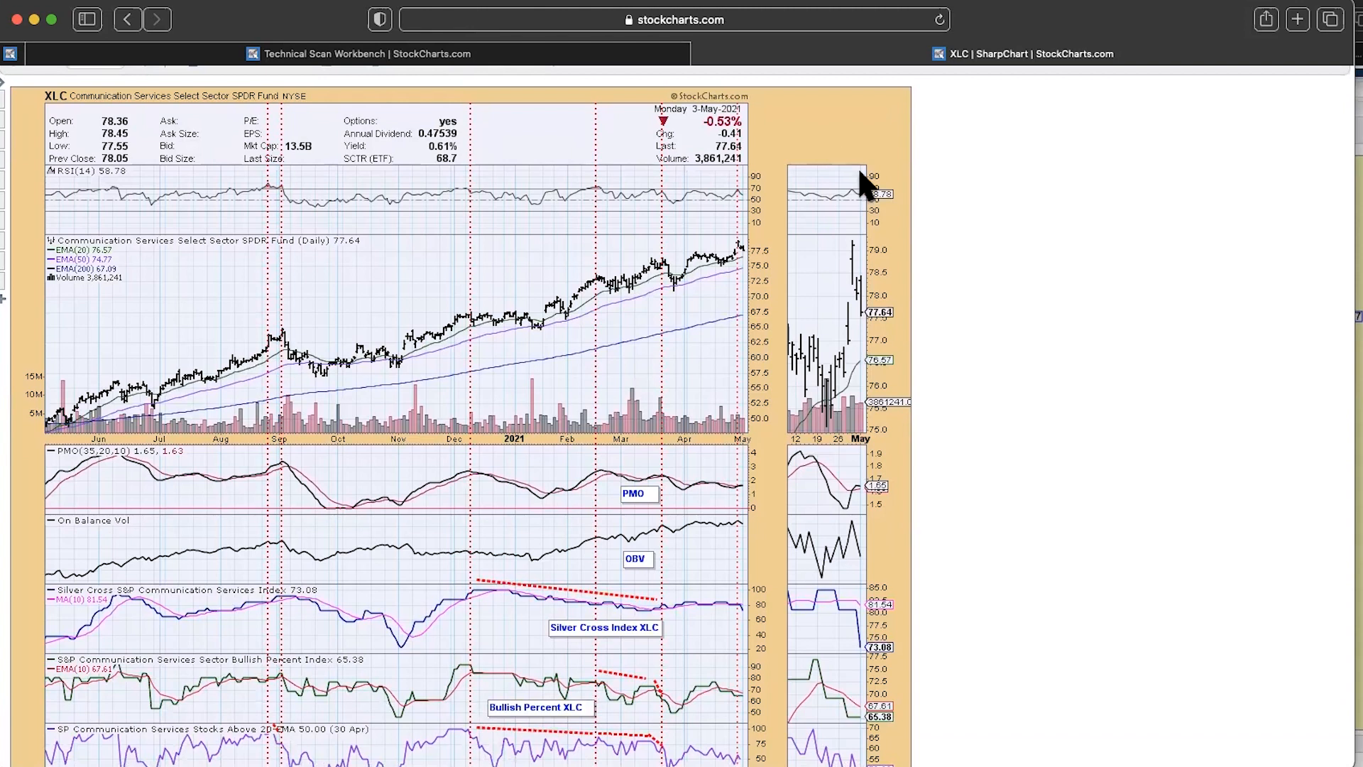
{"action": "mouse_move", "coordinate": [932, 210]}
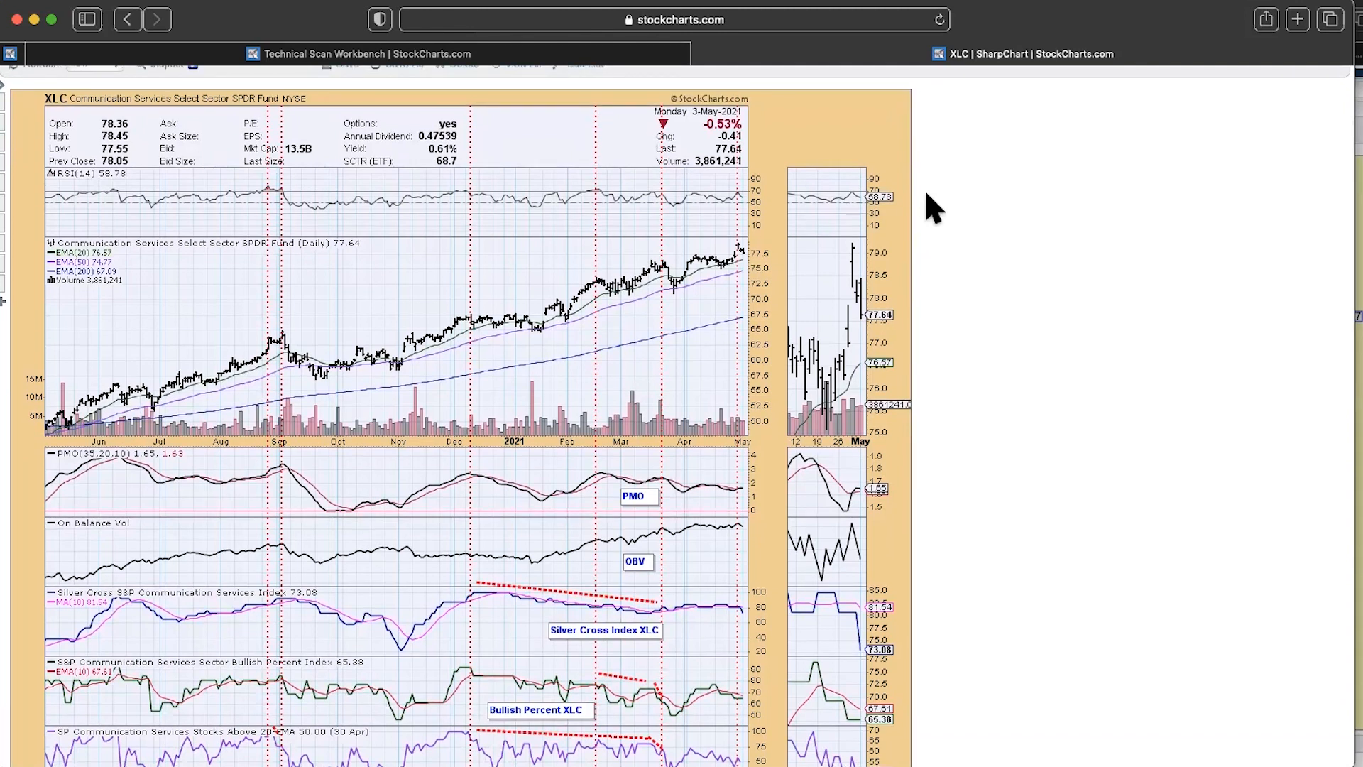
{"action": "mouse_move", "coordinate": [946, 227]}
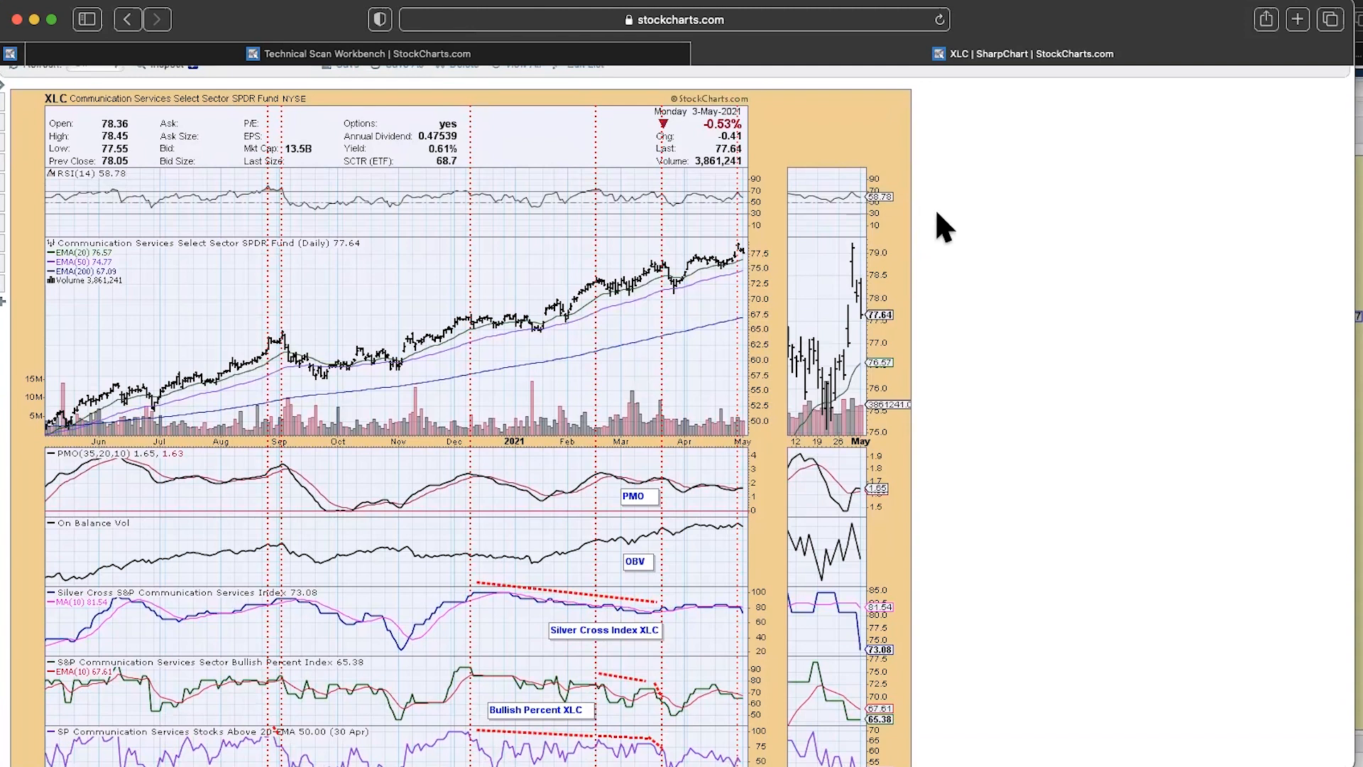
{"action": "mouse_move", "coordinate": [930, 128]}
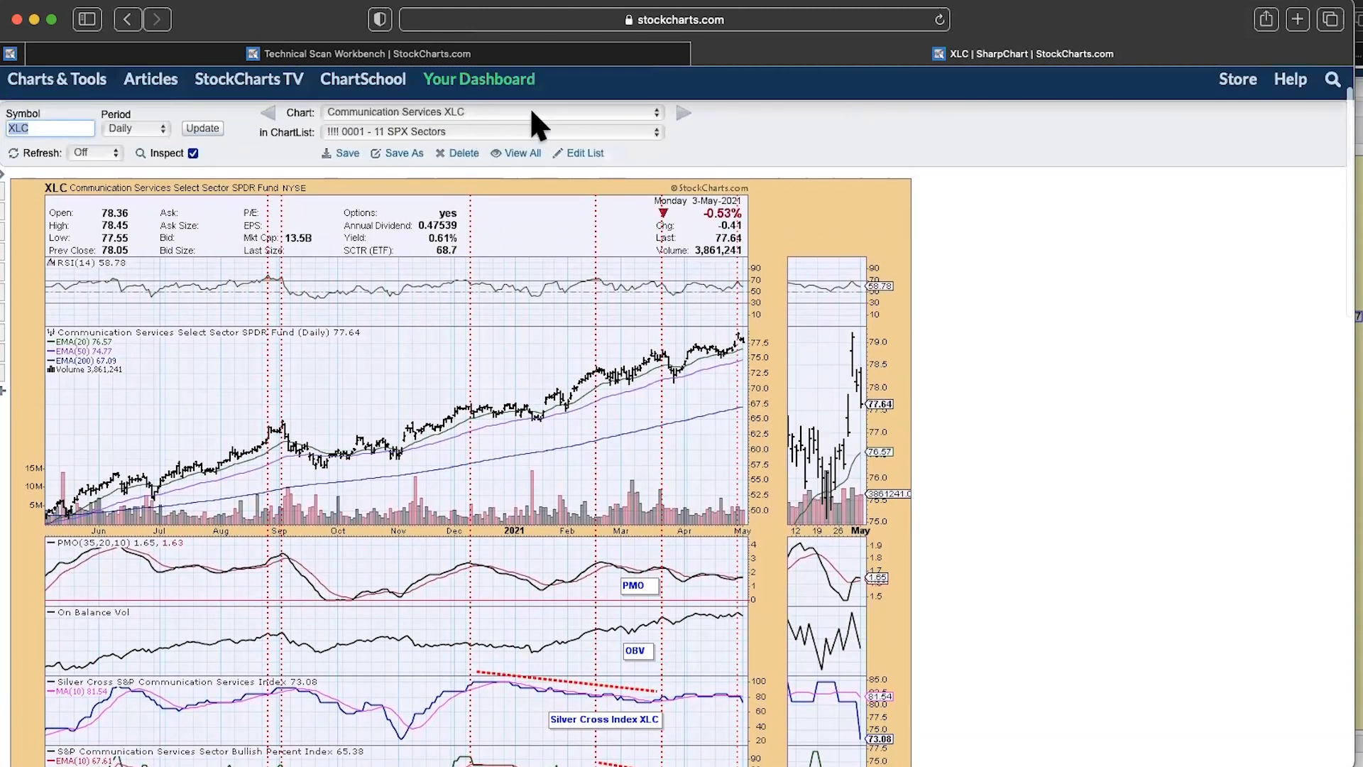
{"action": "mouse_move", "coordinate": [127, 214]}
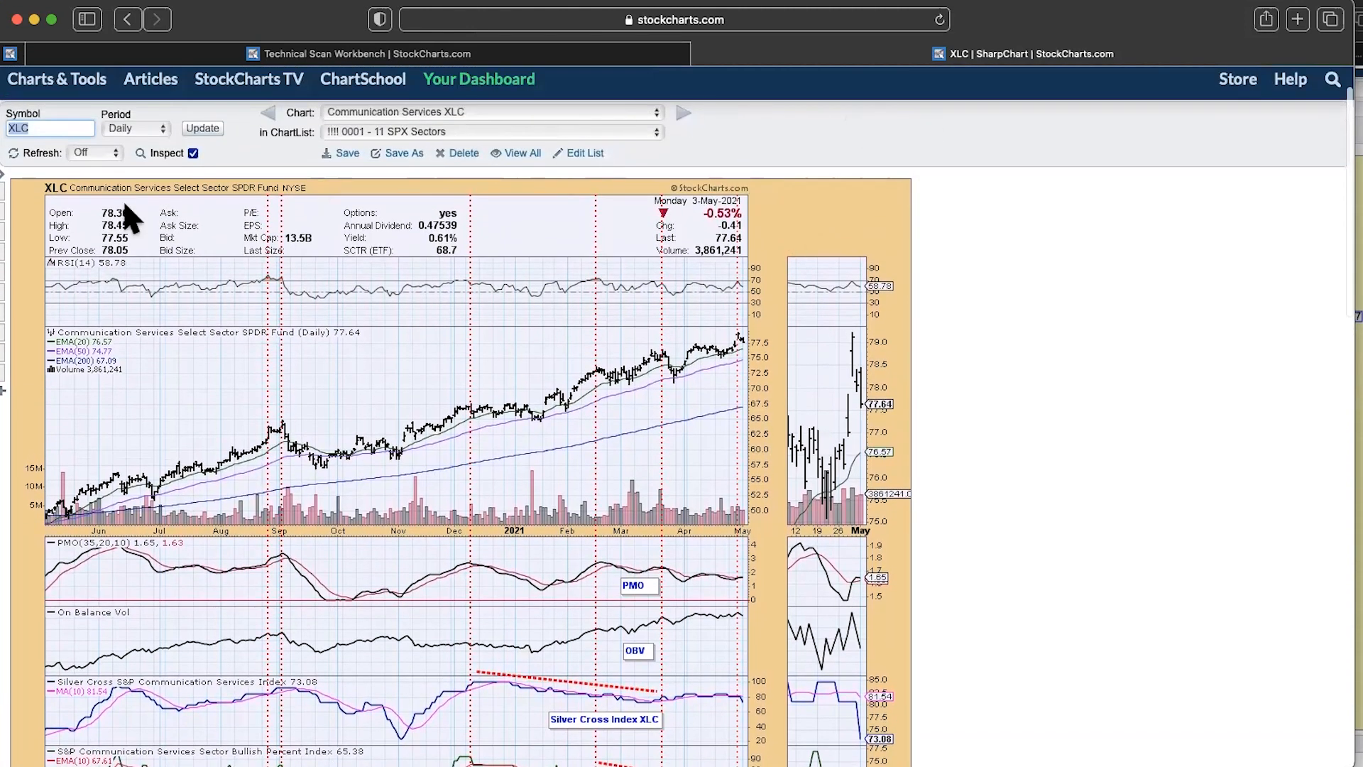
{"action": "mouse_move", "coordinate": [716, 135]}
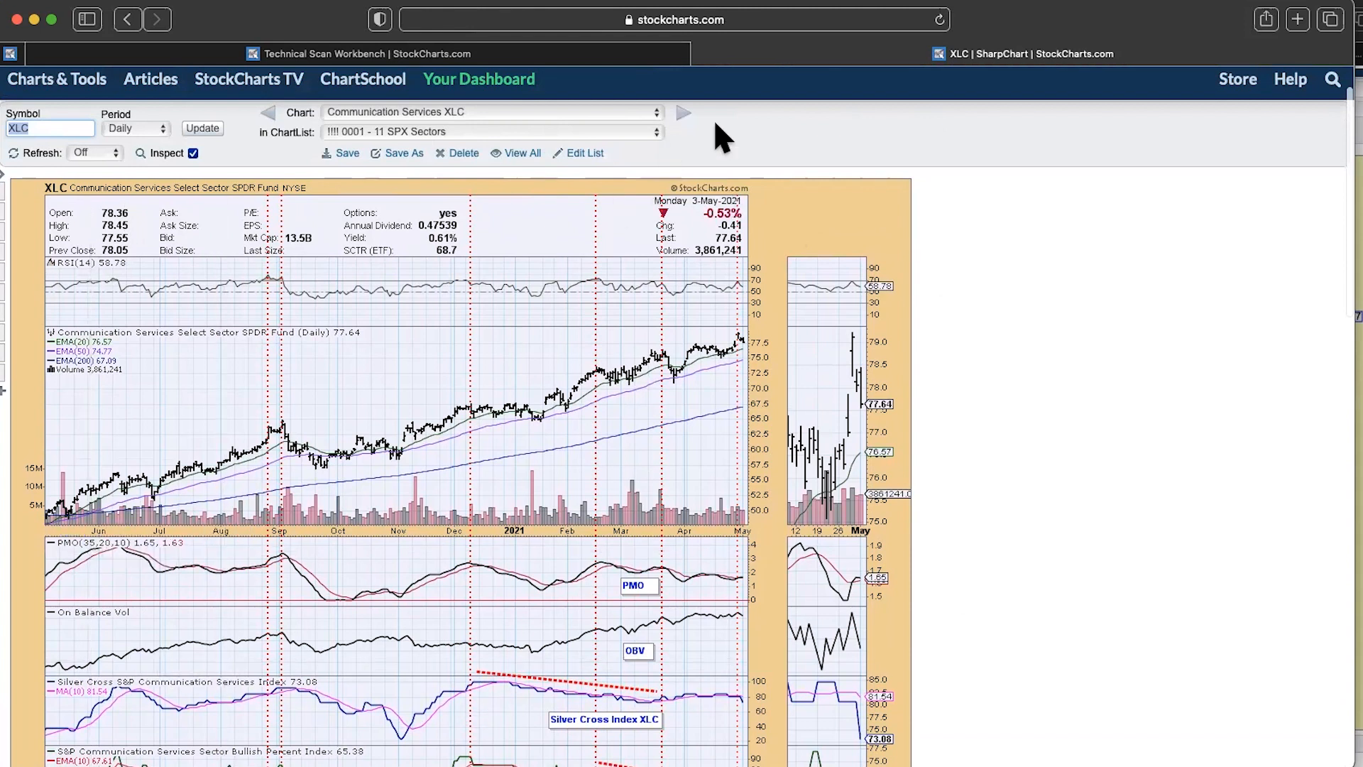
{"action": "scroll", "scroll_direction": "down", "scroll_amount": 3}
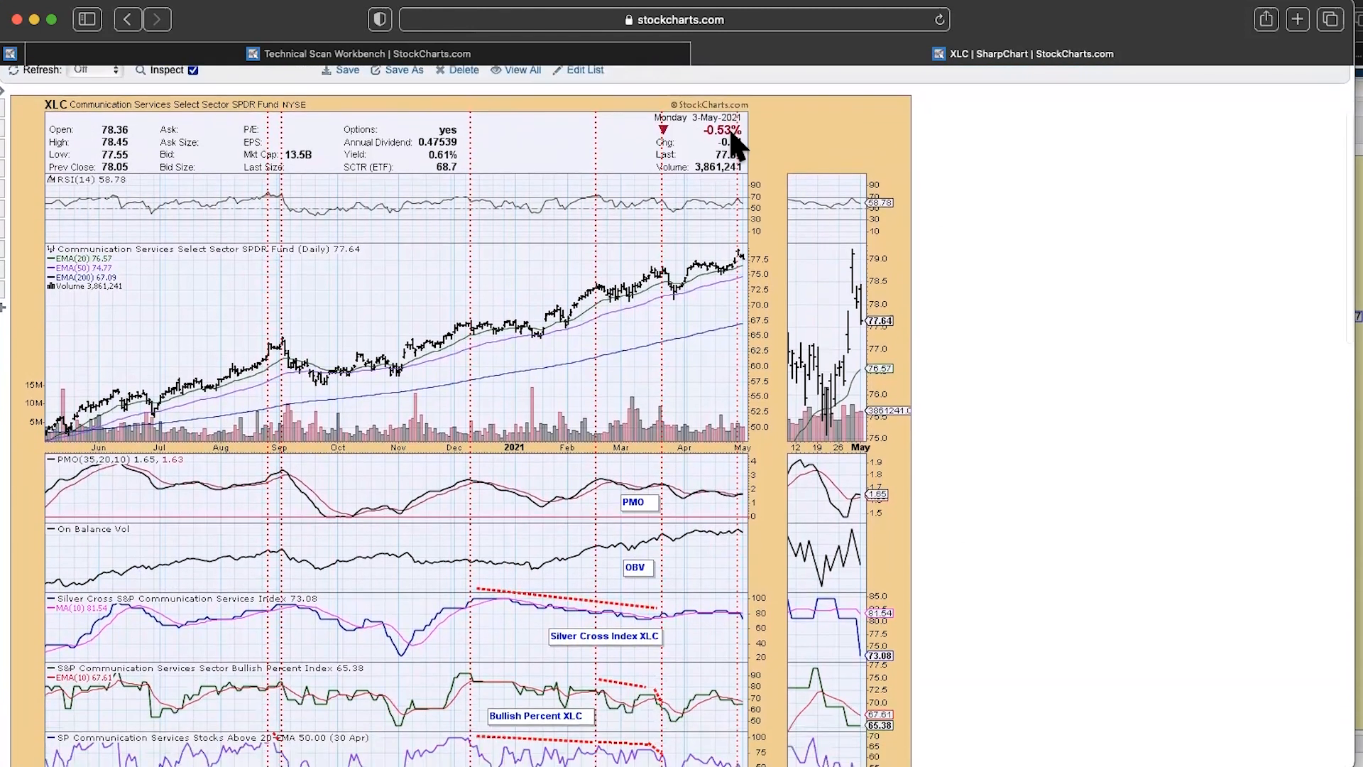
{"action": "left_click", "coordinate": [1297, 19]}
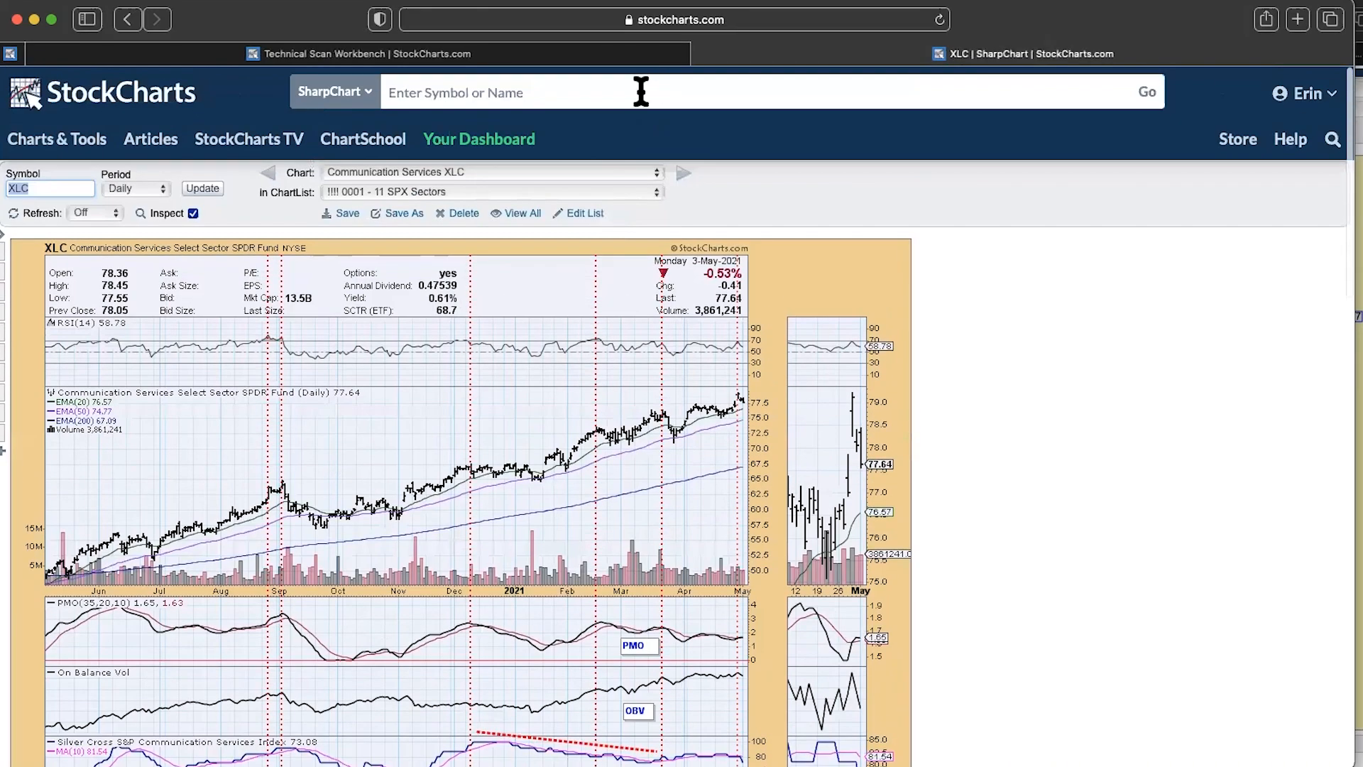
- Look up SOXX and review its RSI, PMO, OBV, SCTR and SOXX:$SPX panels
{"action": "type", "text": "sox"}
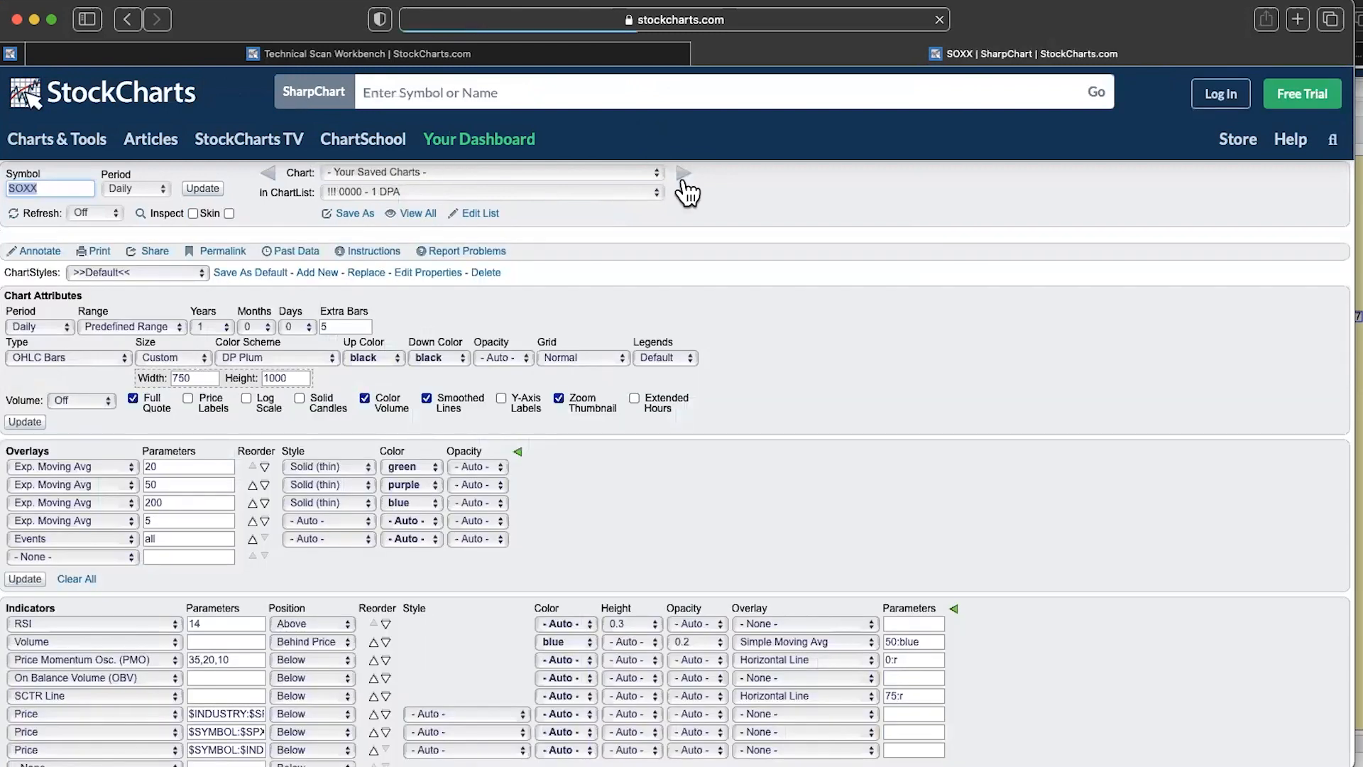
{"action": "left_click", "coordinate": [684, 172]}
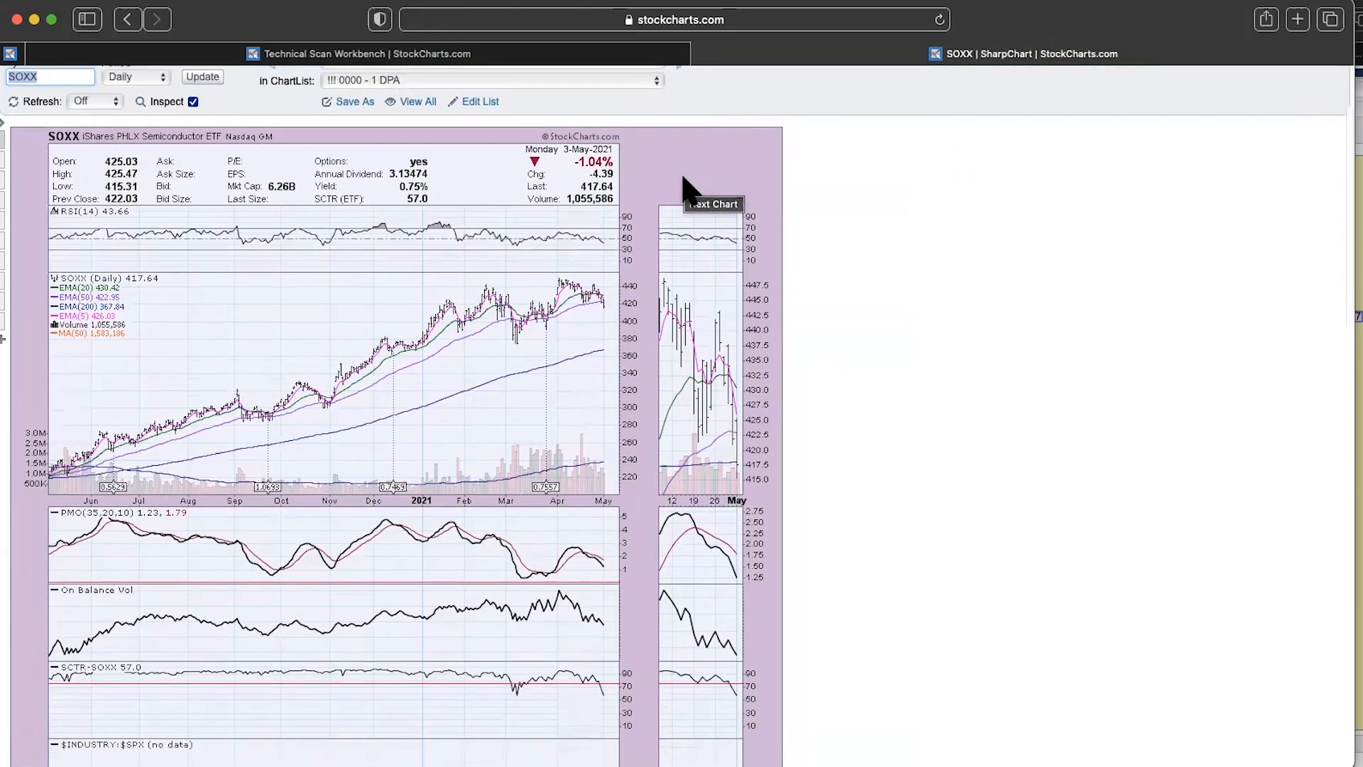
{"action": "scroll", "scroll_direction": "down", "scroll_amount": 3}
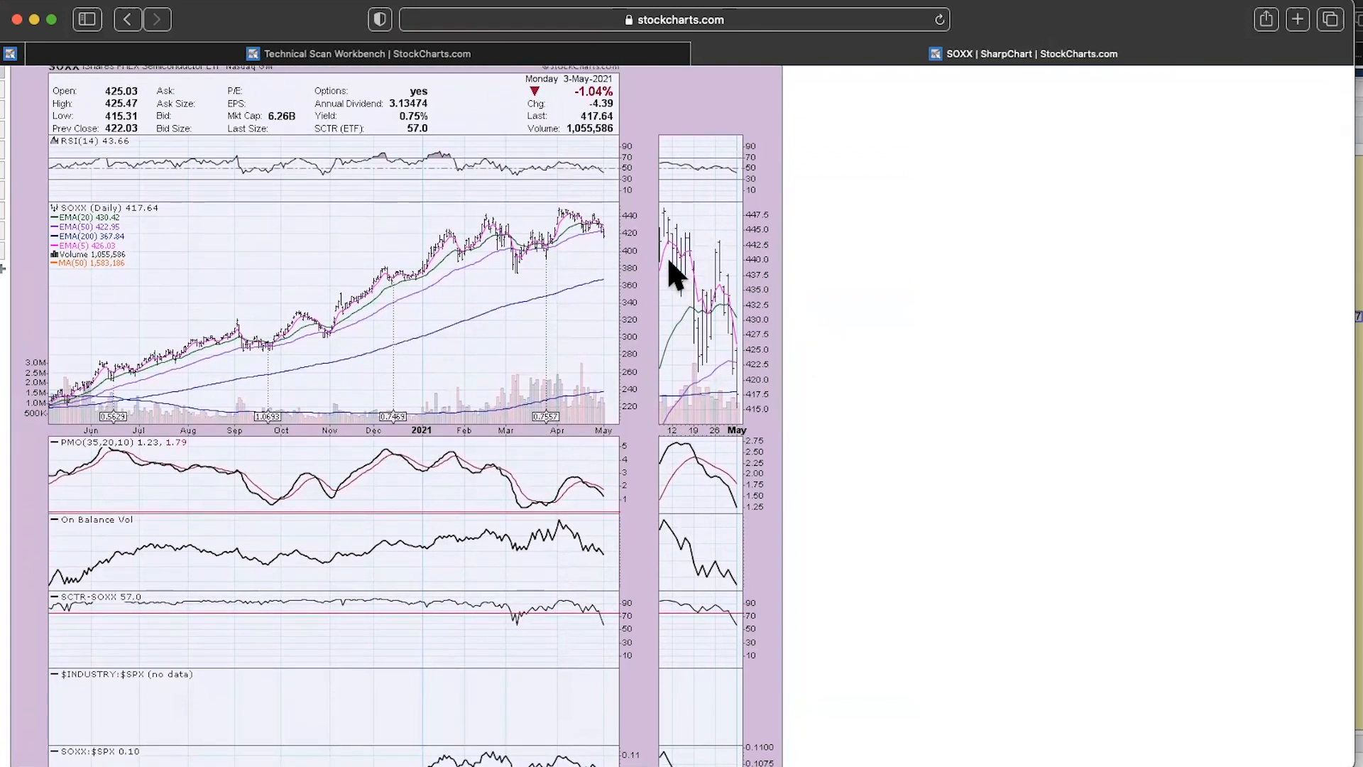
{"action": "mouse_move", "coordinate": [643, 223]}
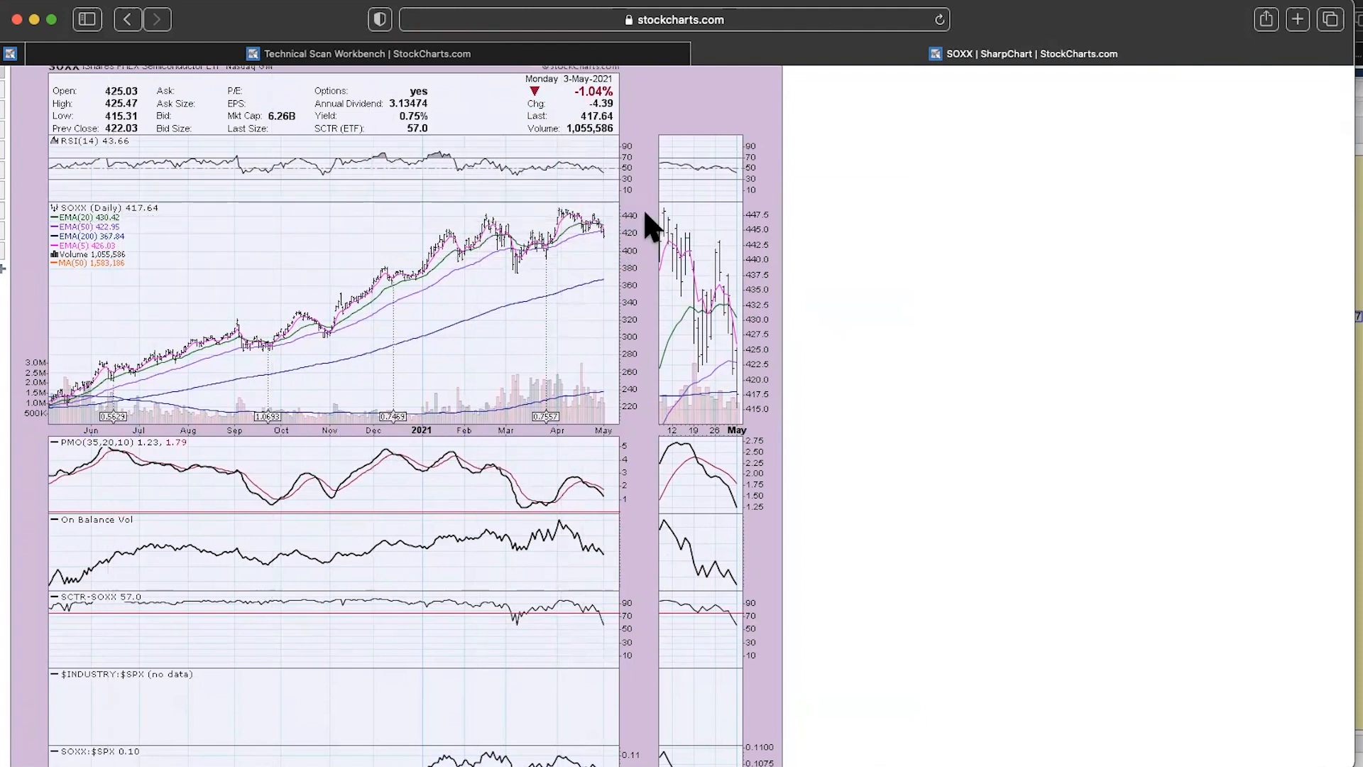
{"action": "mouse_move", "coordinate": [584, 206]}
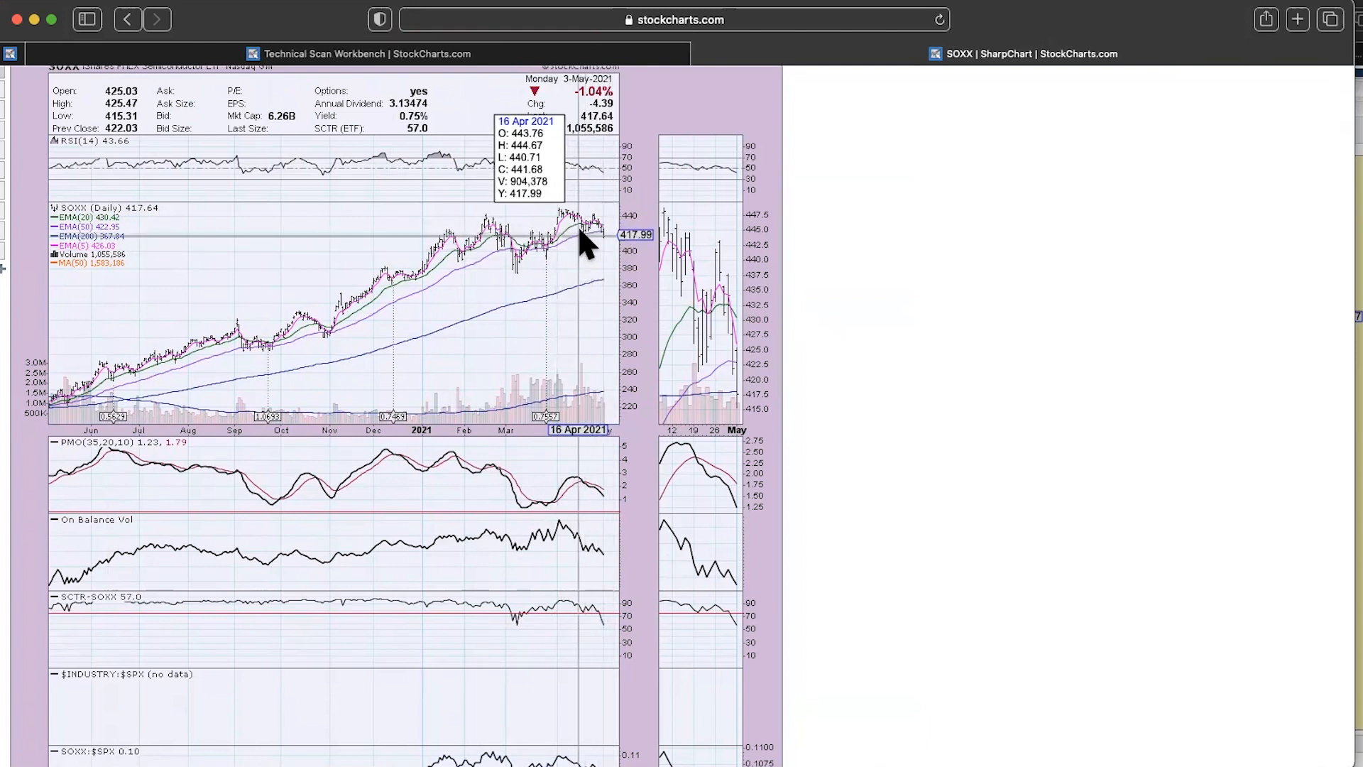
{"action": "mouse_move", "coordinate": [451, 245]}
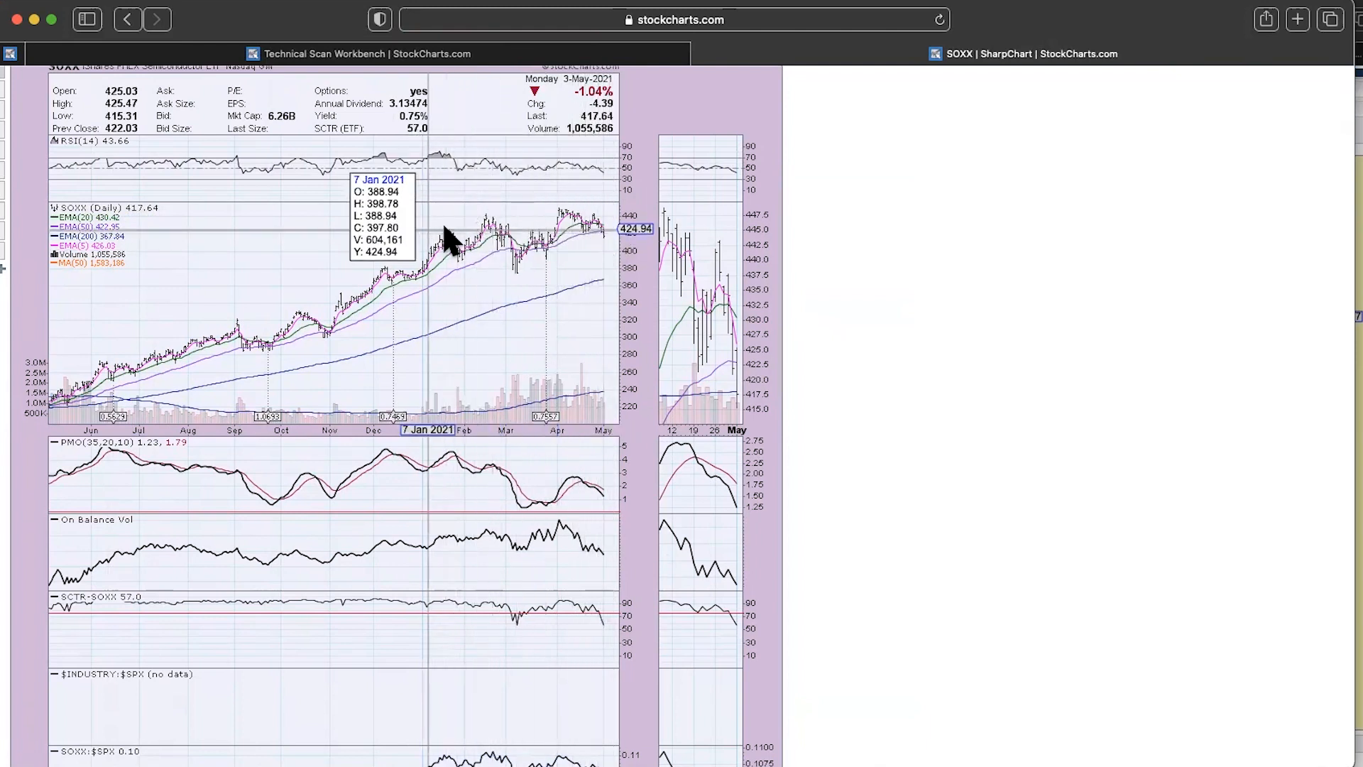
{"action": "mouse_move", "coordinate": [615, 244]}
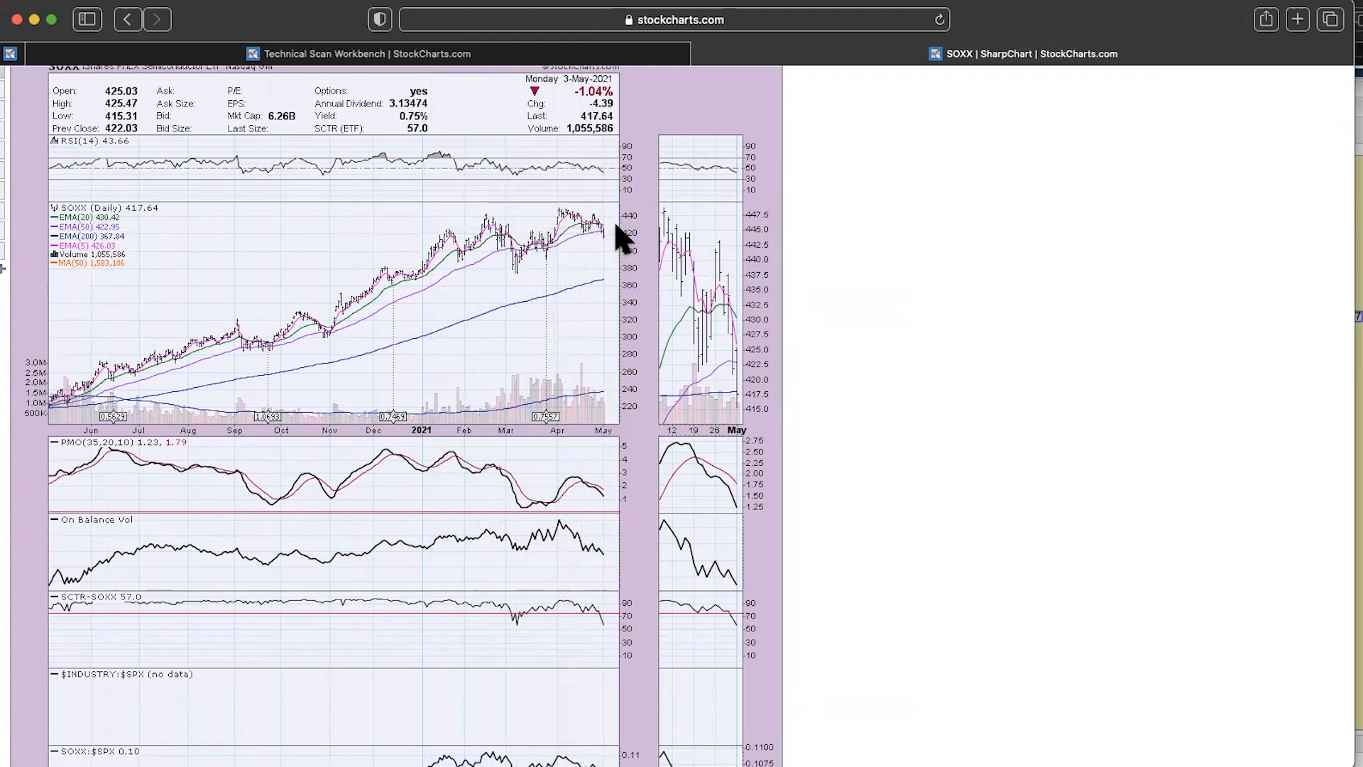
{"action": "mouse_move", "coordinate": [611, 238]}
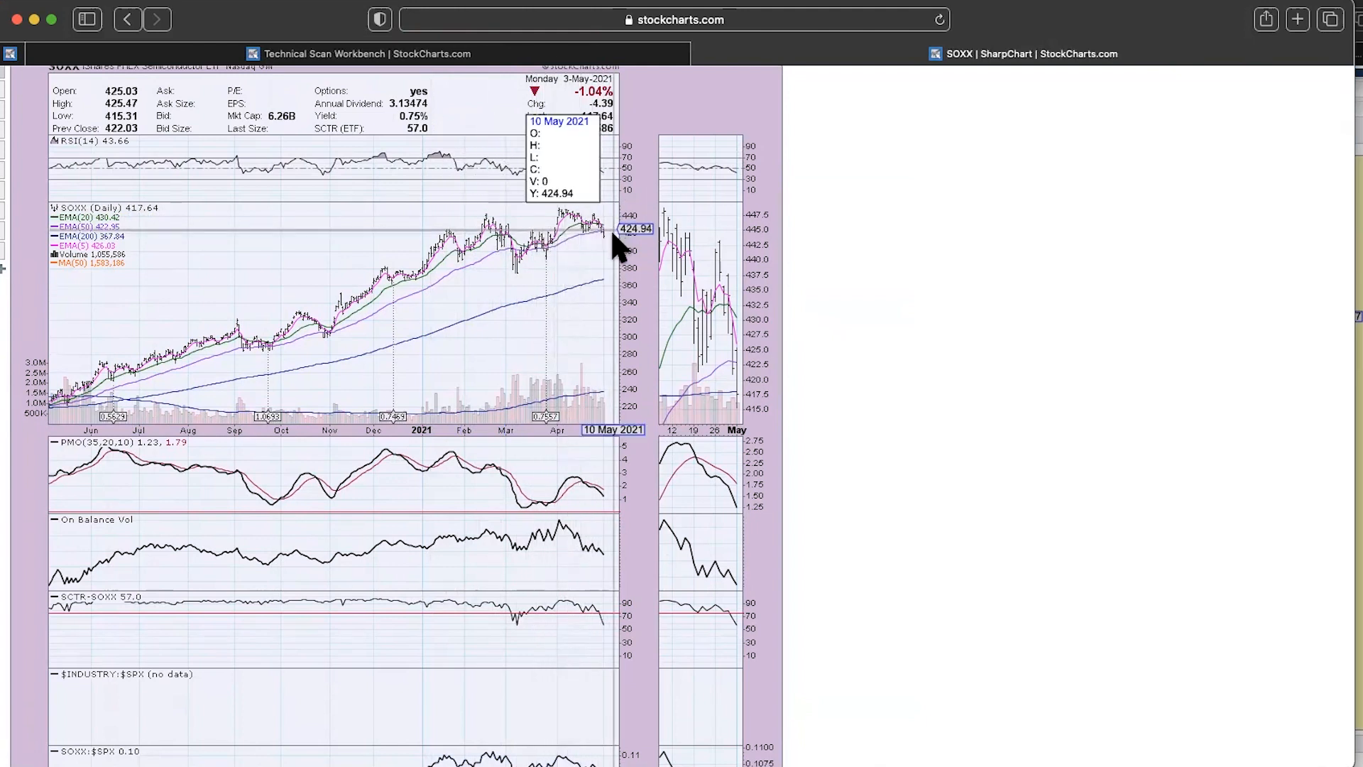
{"action": "mouse_move", "coordinate": [642, 513]}
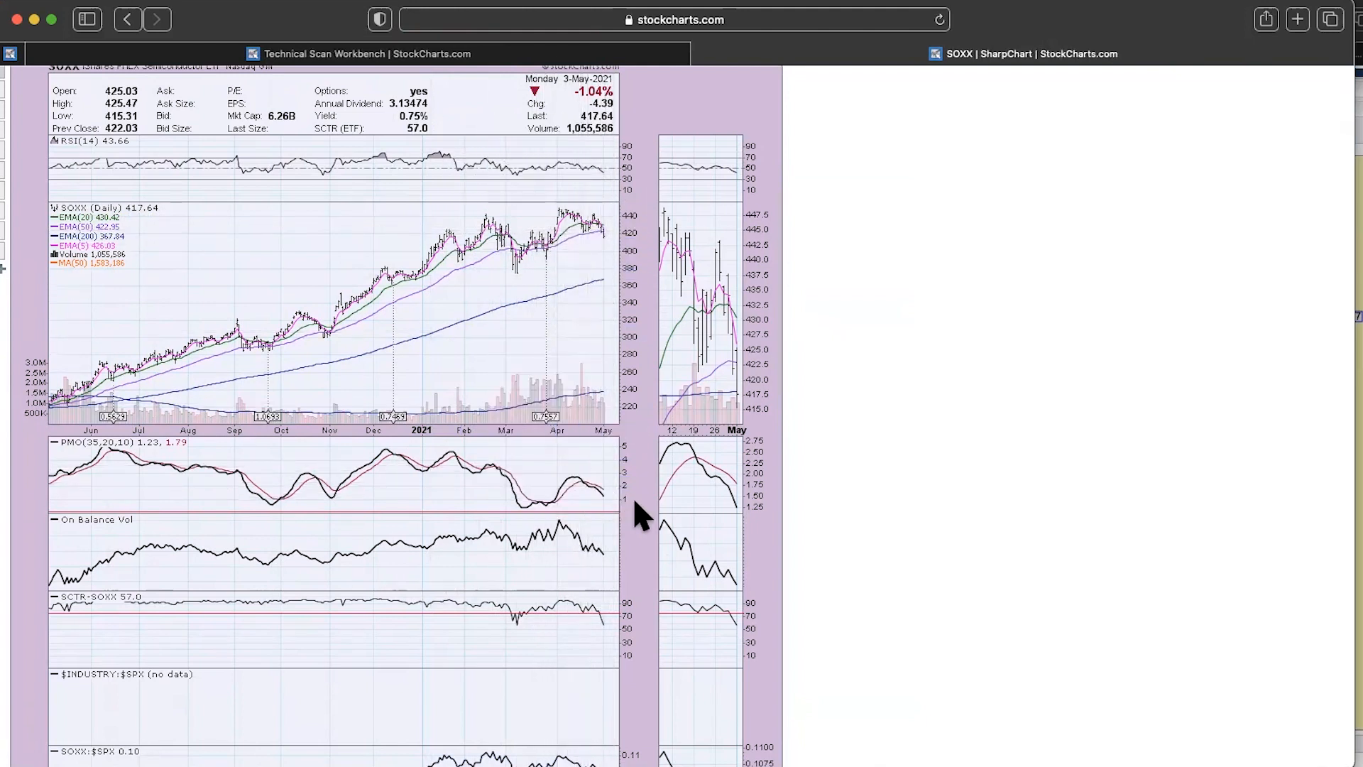
{"action": "scroll", "scroll_direction": "down", "scroll_amount": 3}
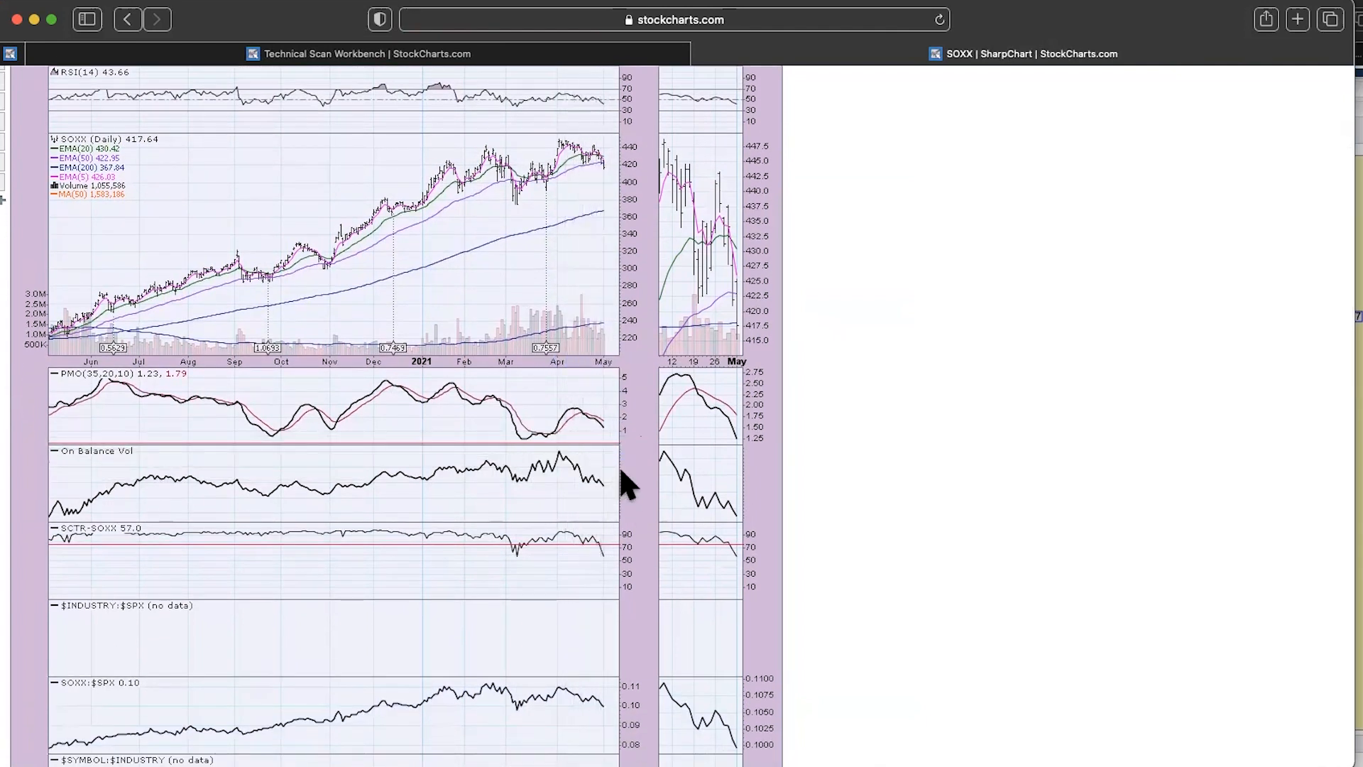
{"action": "scroll", "scroll_direction": "down", "scroll_amount": 3}
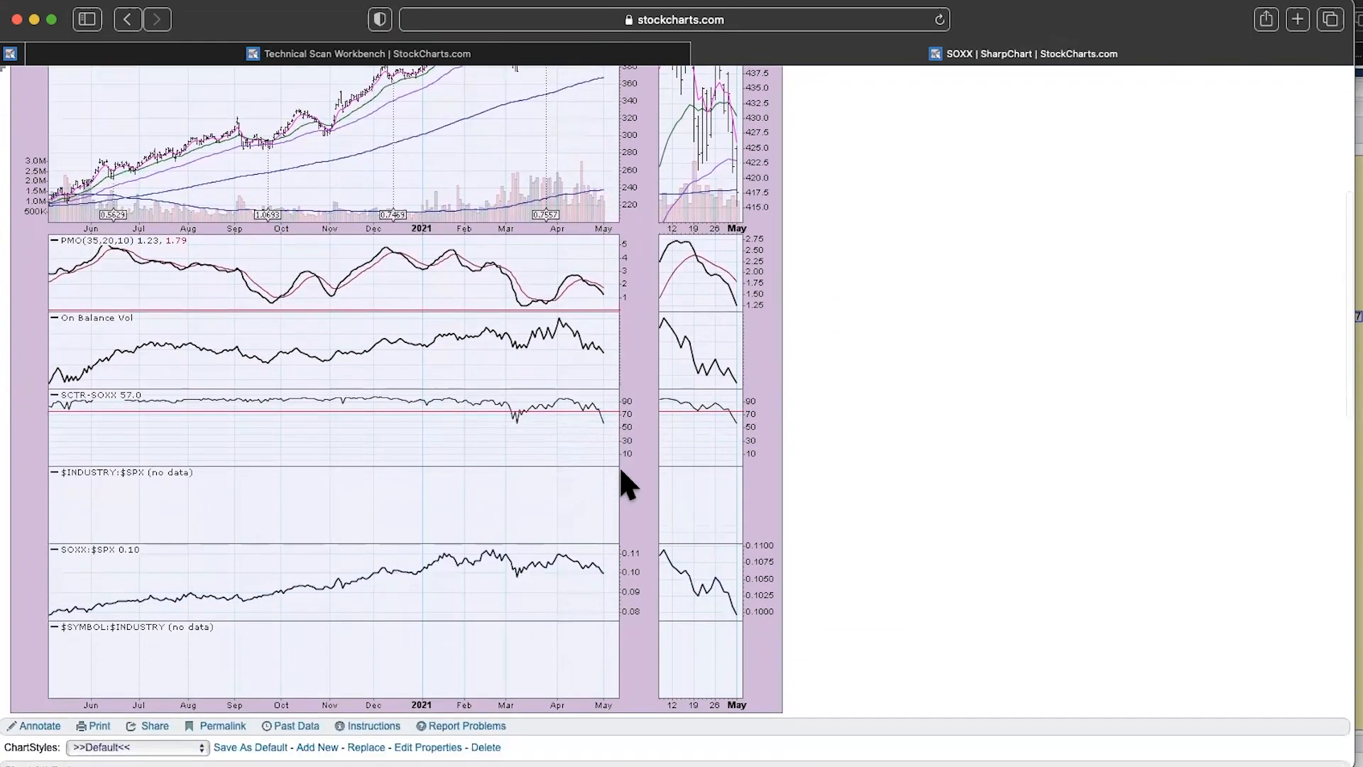
{"action": "mouse_move", "coordinate": [638, 393]}
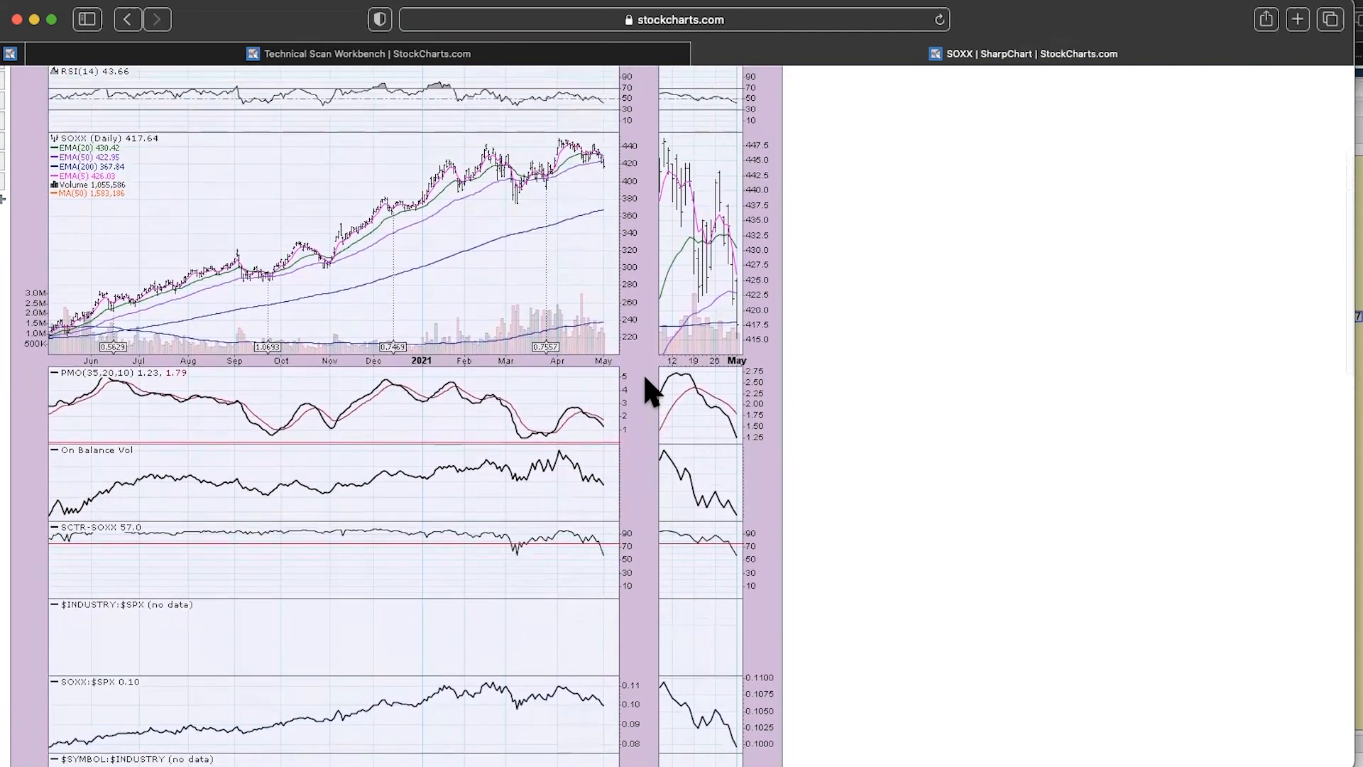
{"action": "scroll", "scroll_direction": "down", "scroll_amount": 3}
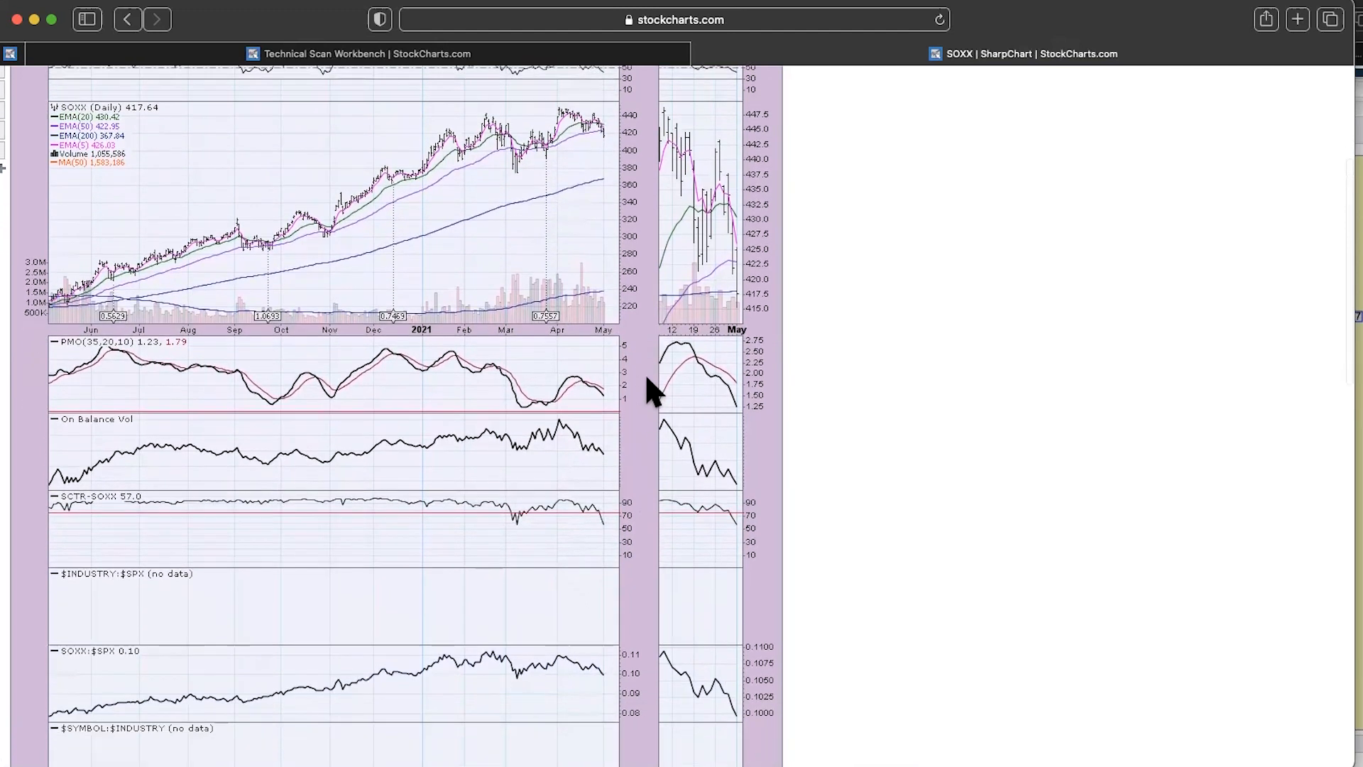
{"action": "scroll", "scroll_direction": "down", "scroll_amount": 3}
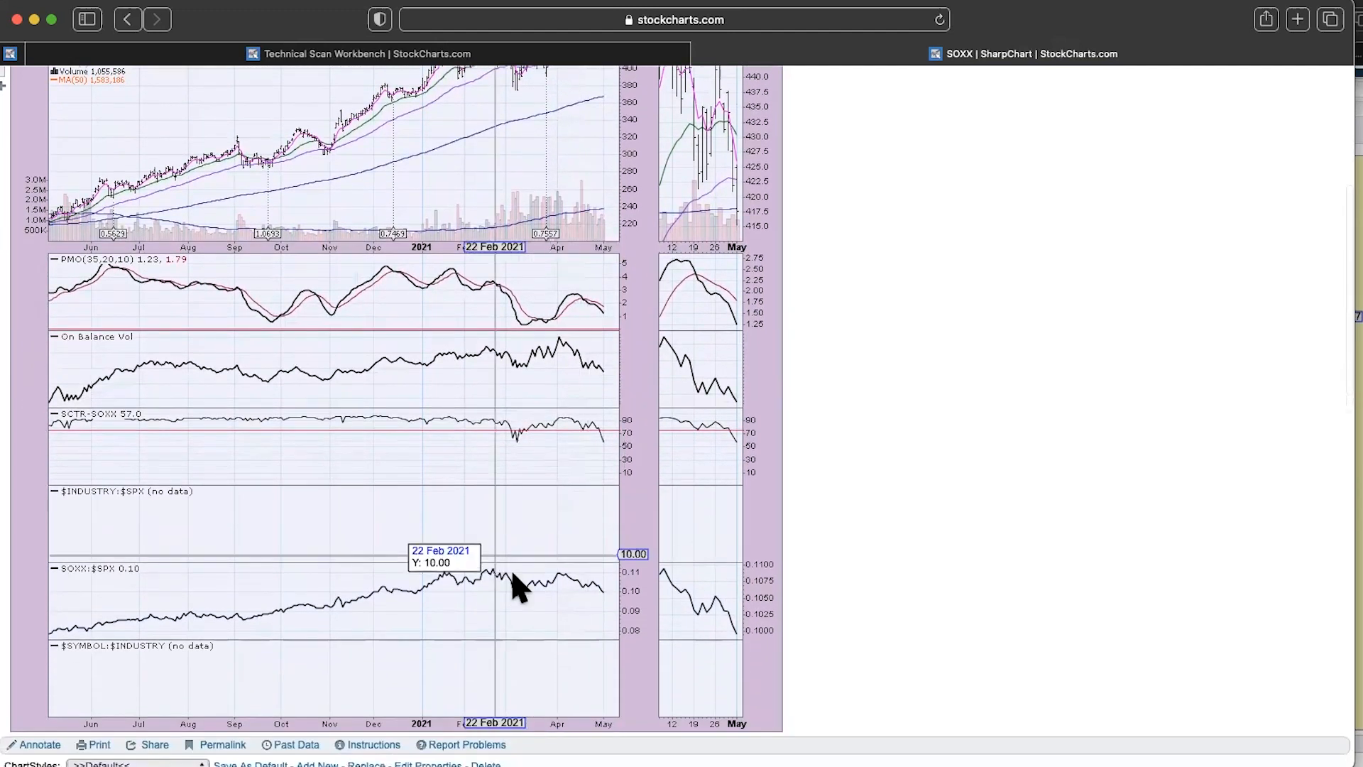
{"action": "mouse_move", "coordinate": [601, 439]}
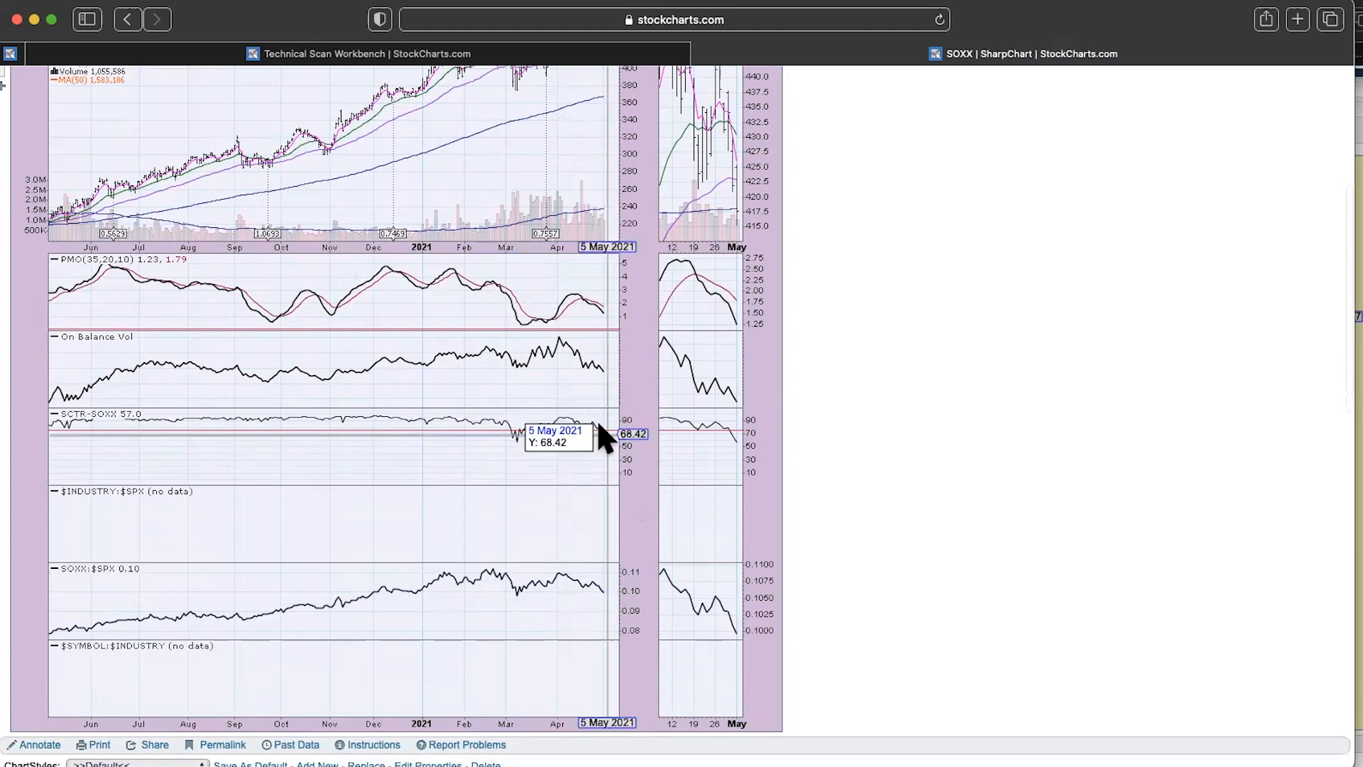
{"action": "mouse_move", "coordinate": [600, 455]}
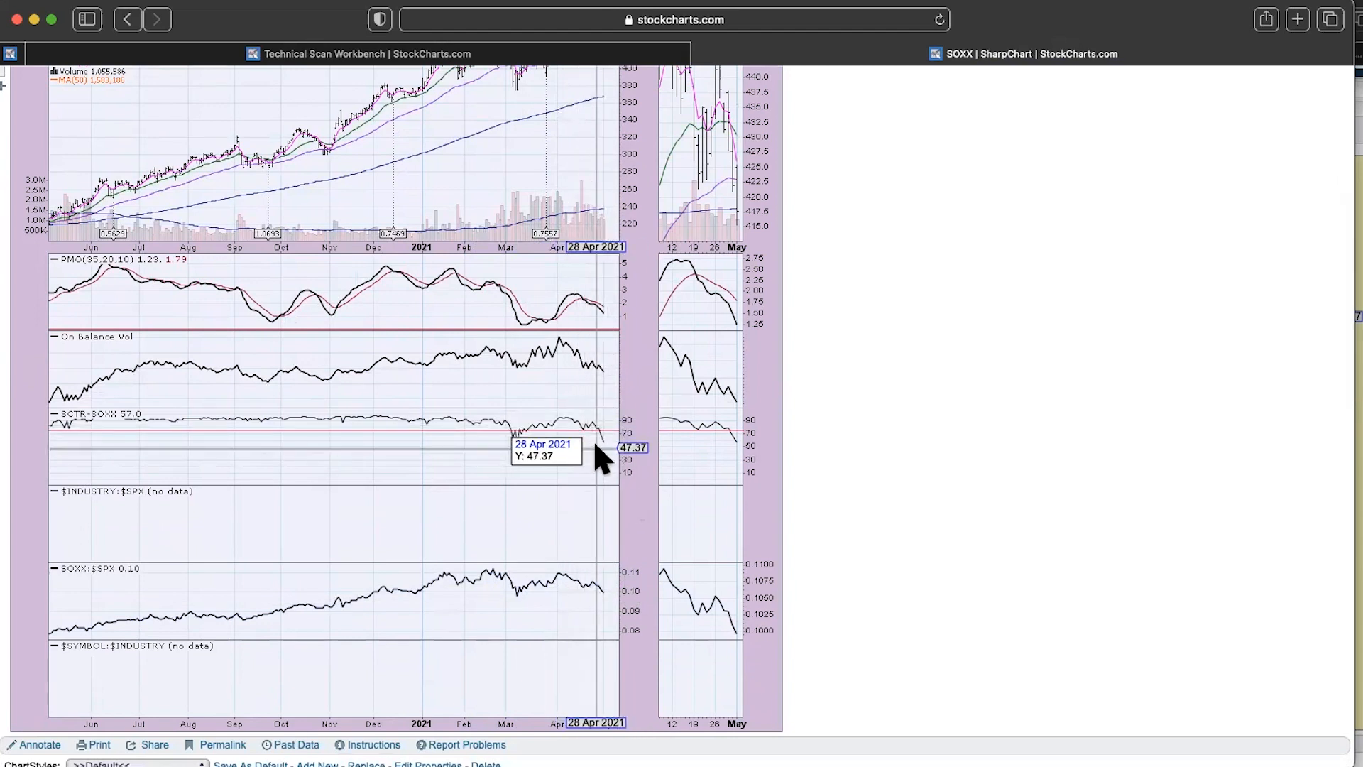
{"action": "mouse_move", "coordinate": [829, 443]}
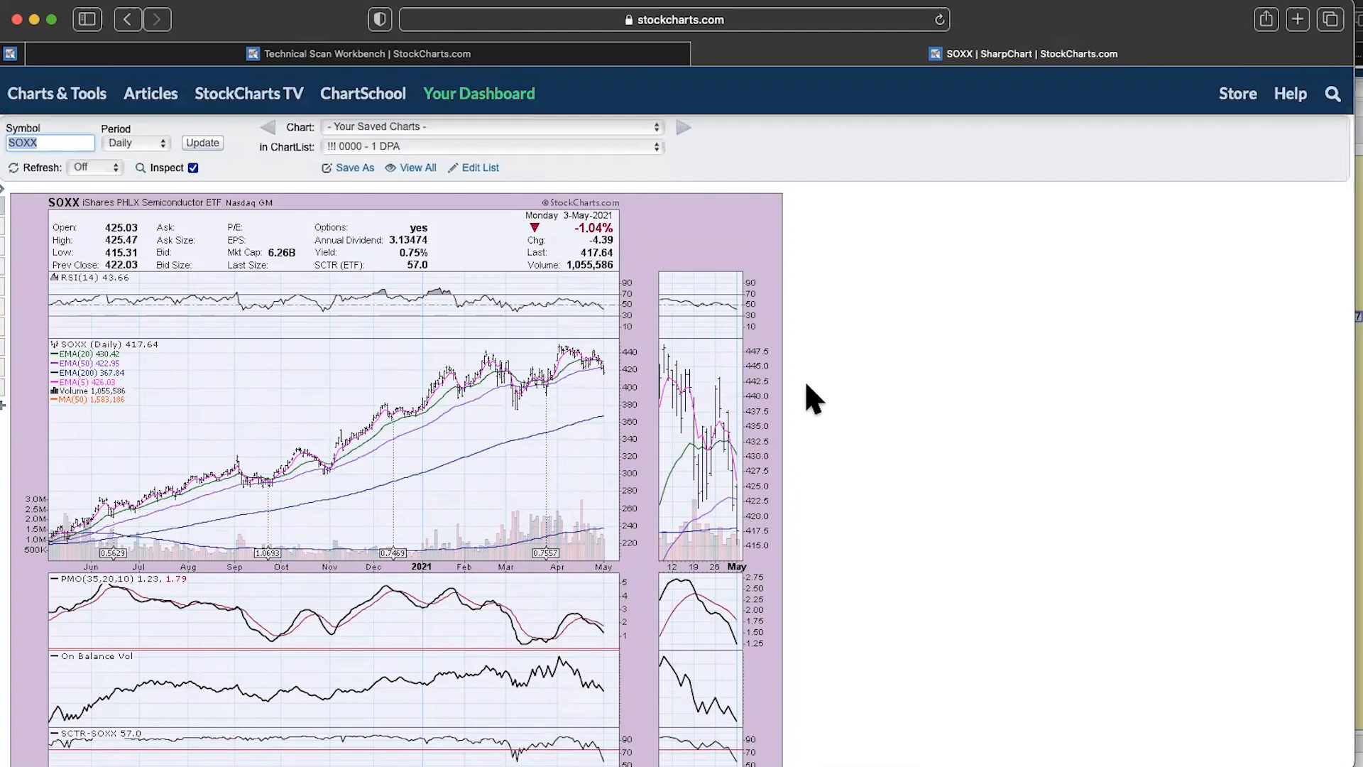
{"action": "type", "text": "mu"}
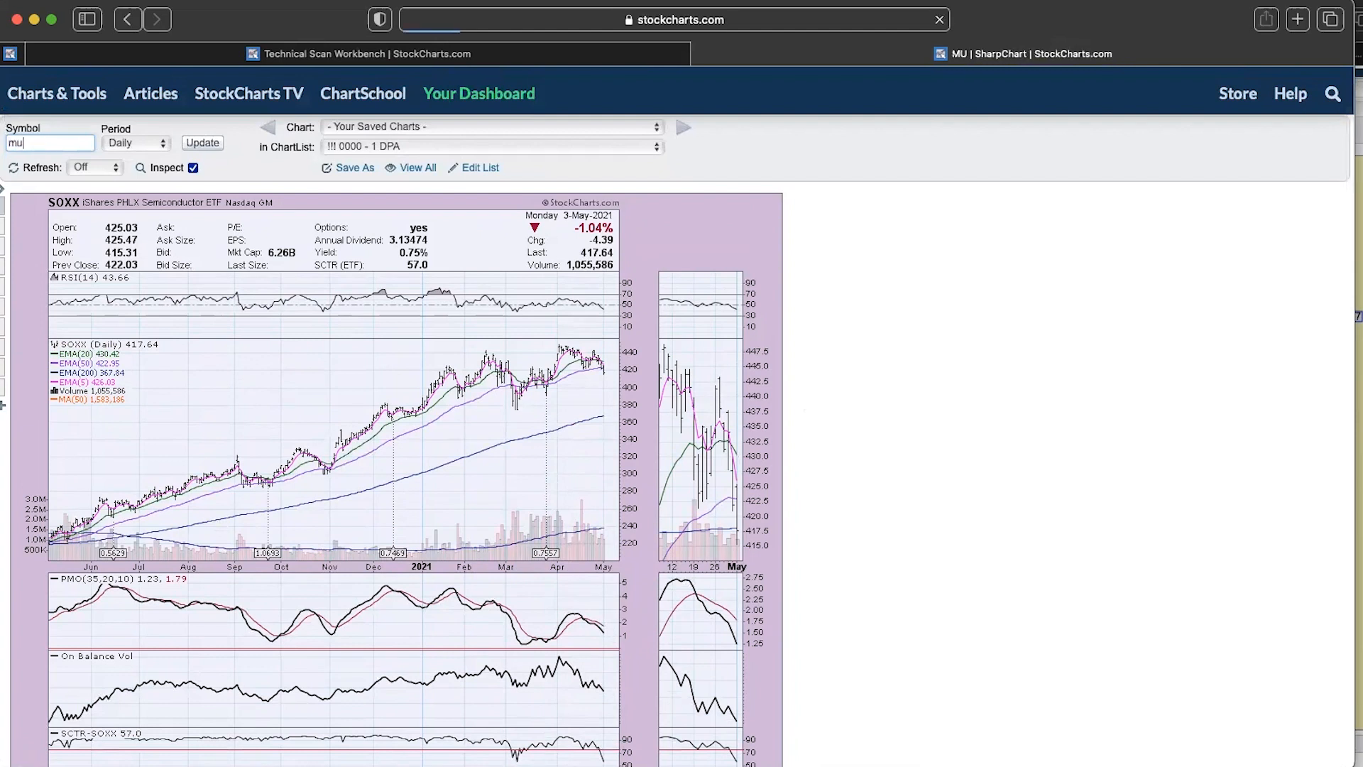
{"action": "left_click", "coordinate": [201, 142]}
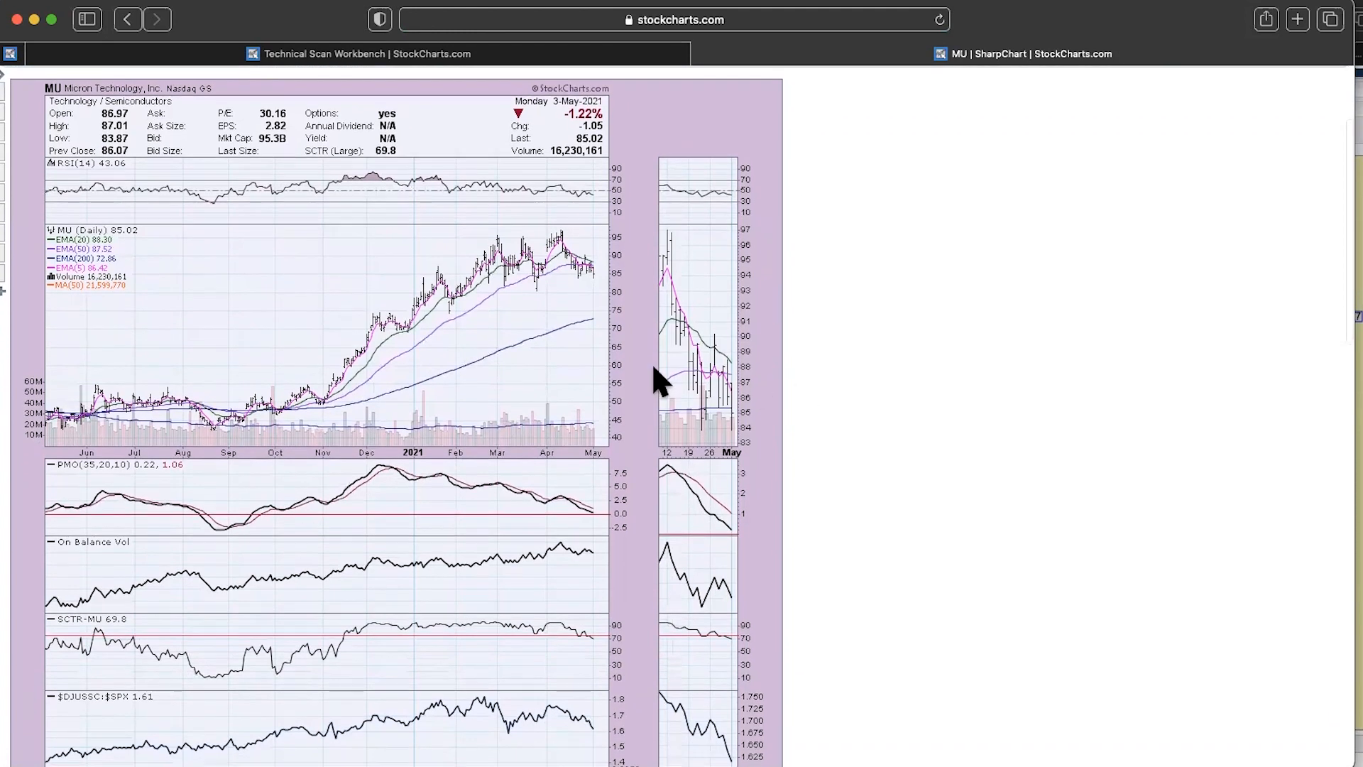
{"action": "mouse_move", "coordinate": [602, 269]}
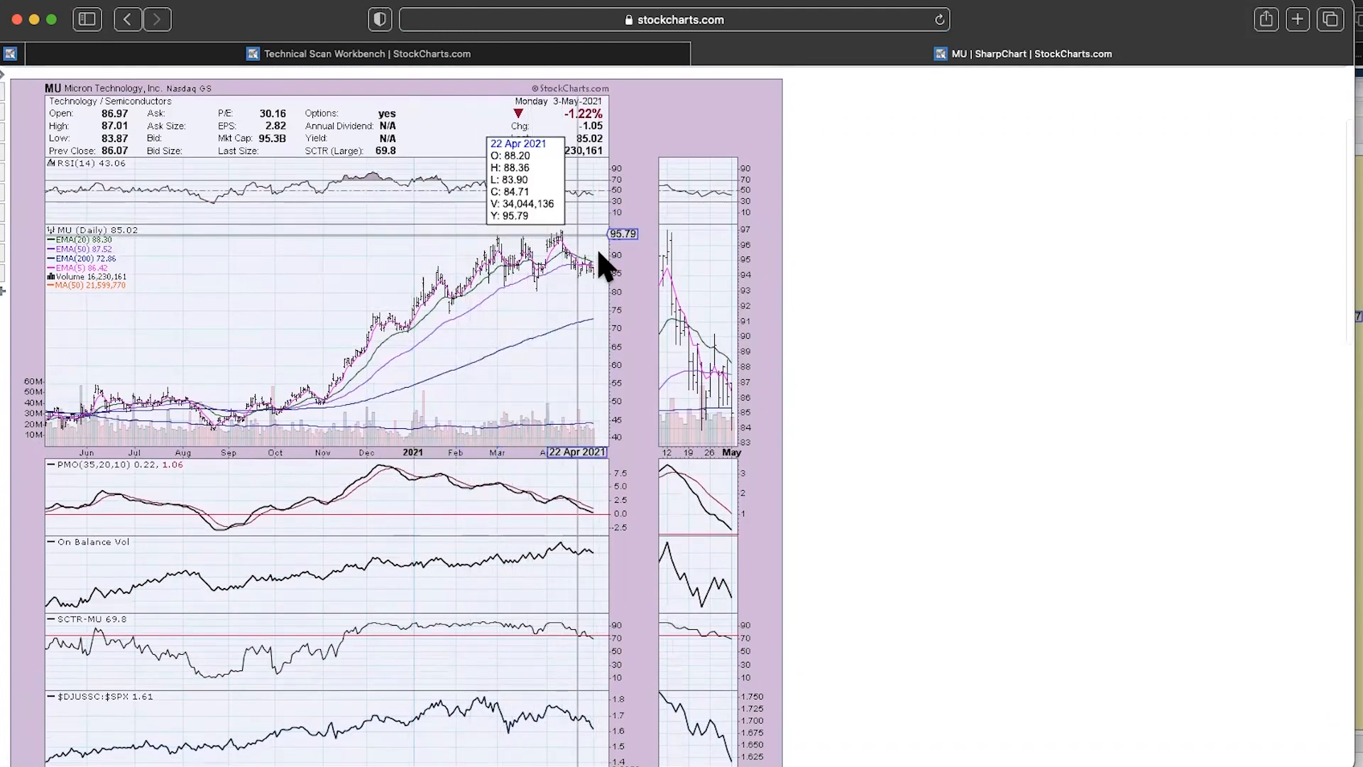
{"action": "mouse_move", "coordinate": [572, 247]}
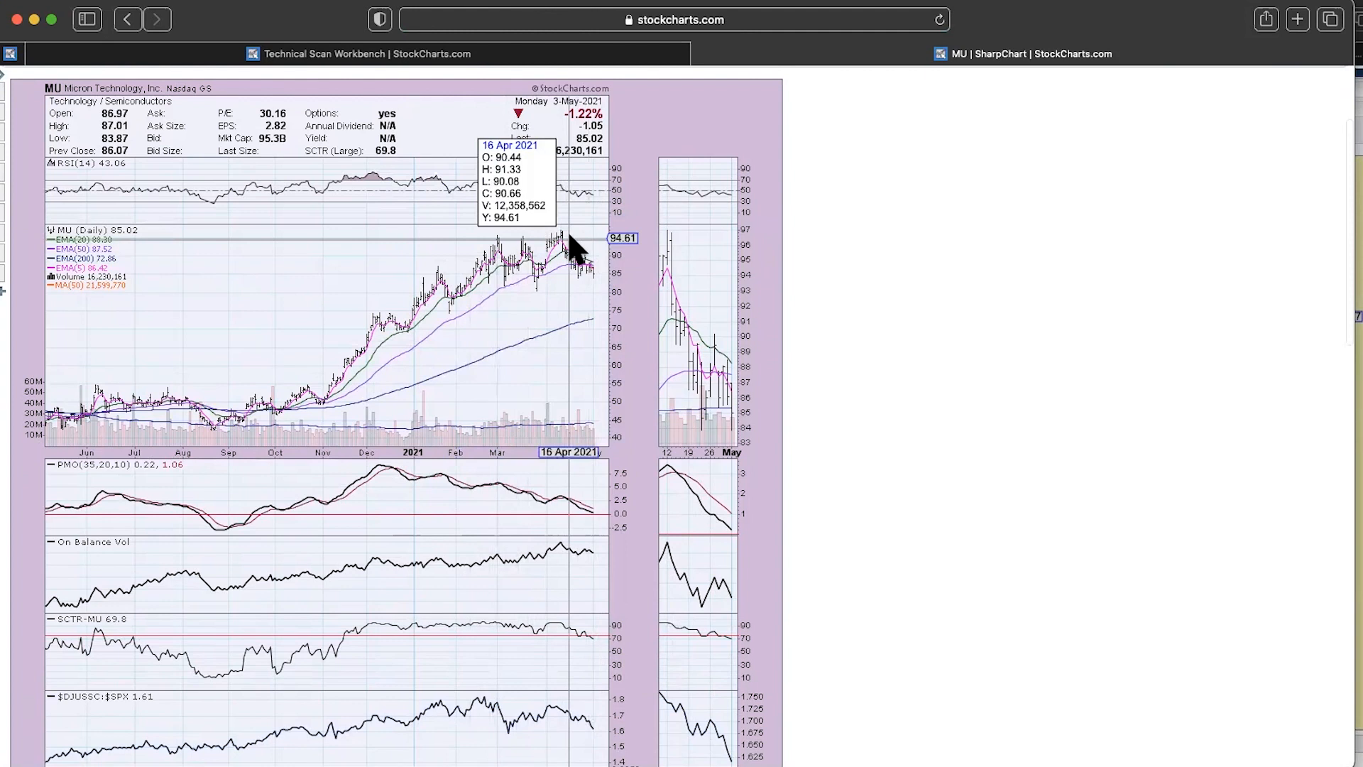
{"action": "mouse_move", "coordinate": [491, 293]}
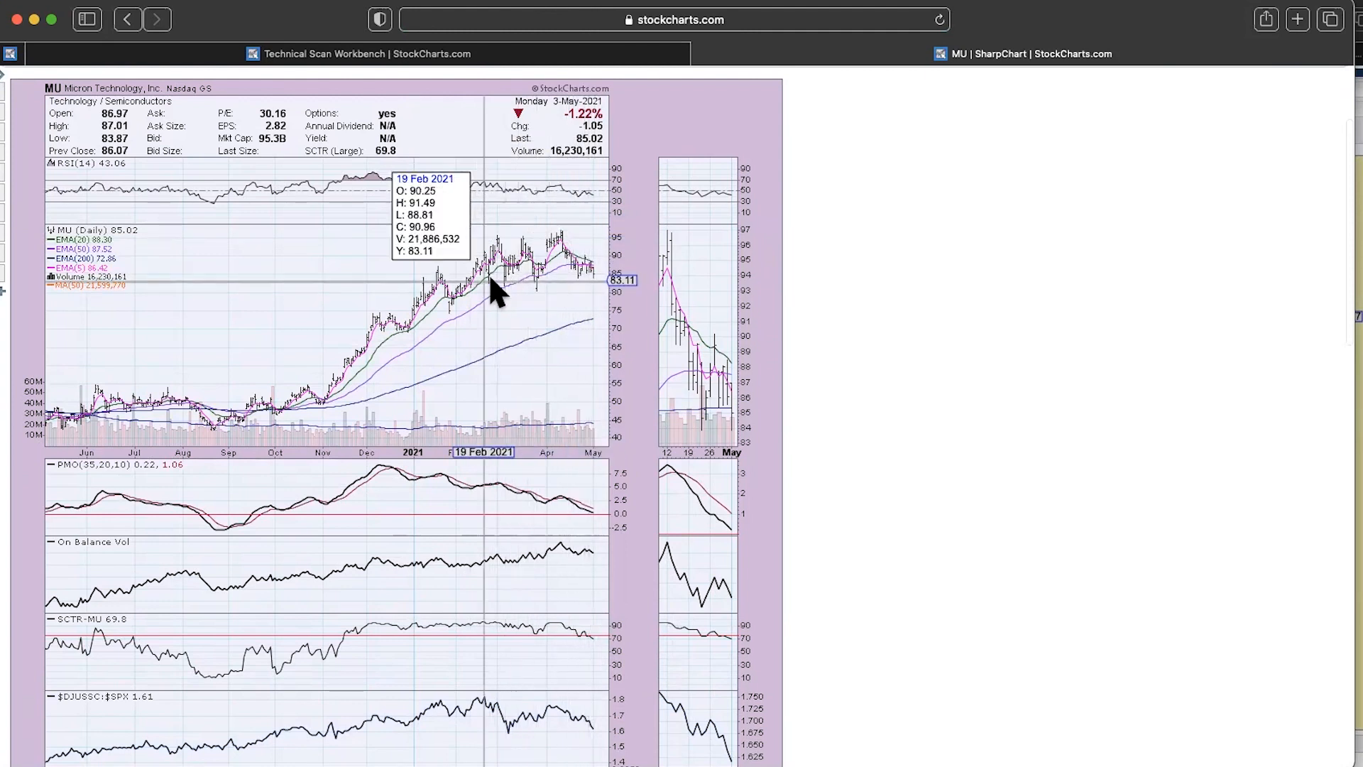
{"action": "mouse_move", "coordinate": [473, 291]}
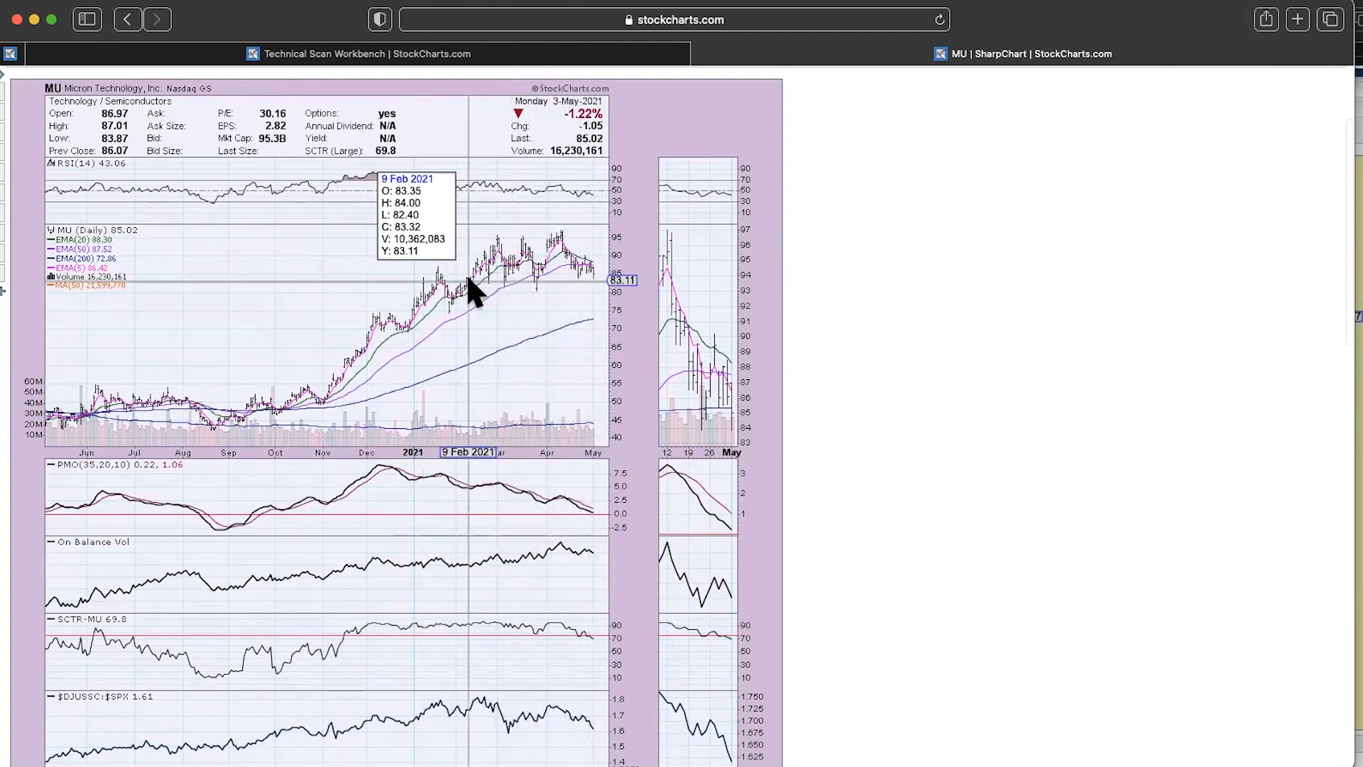
{"action": "mouse_move", "coordinate": [671, 365]}
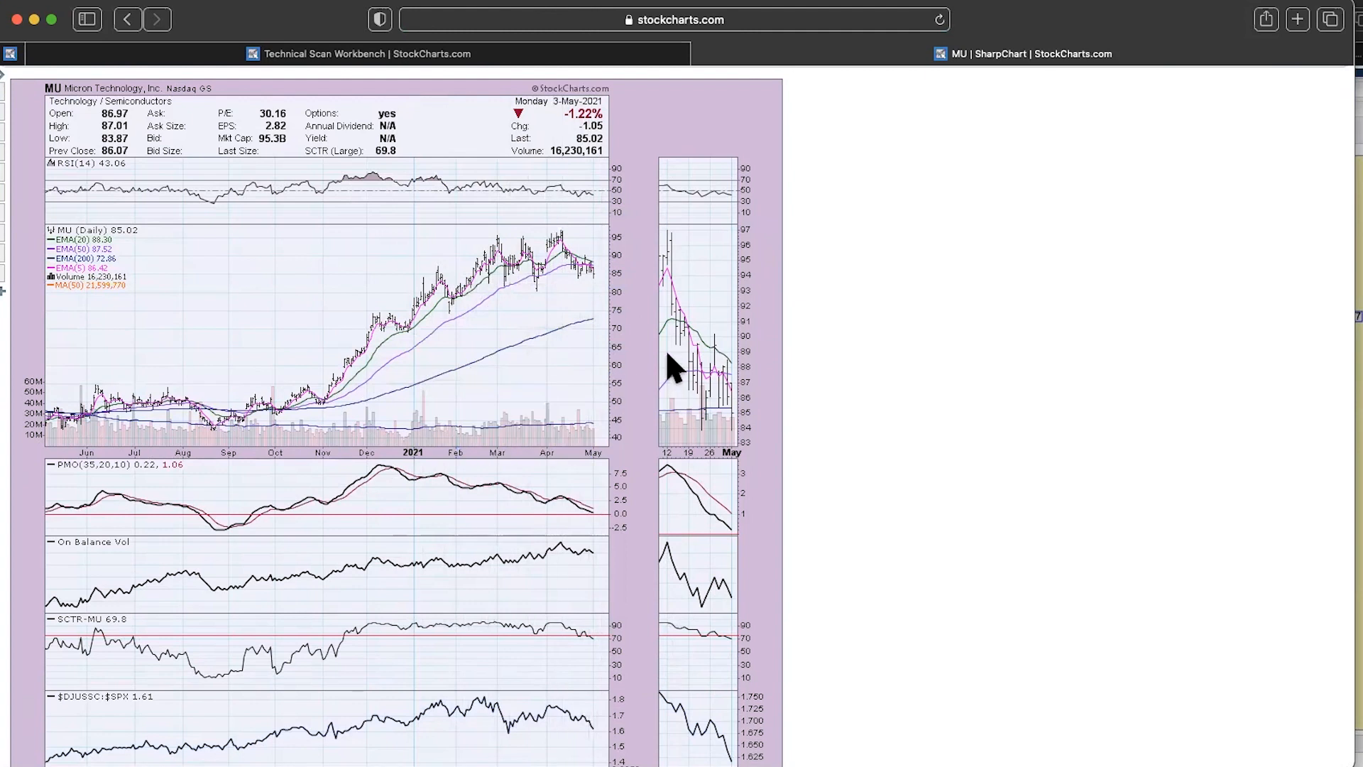
{"action": "scroll", "scroll_direction": "down", "scroll_amount": 3}
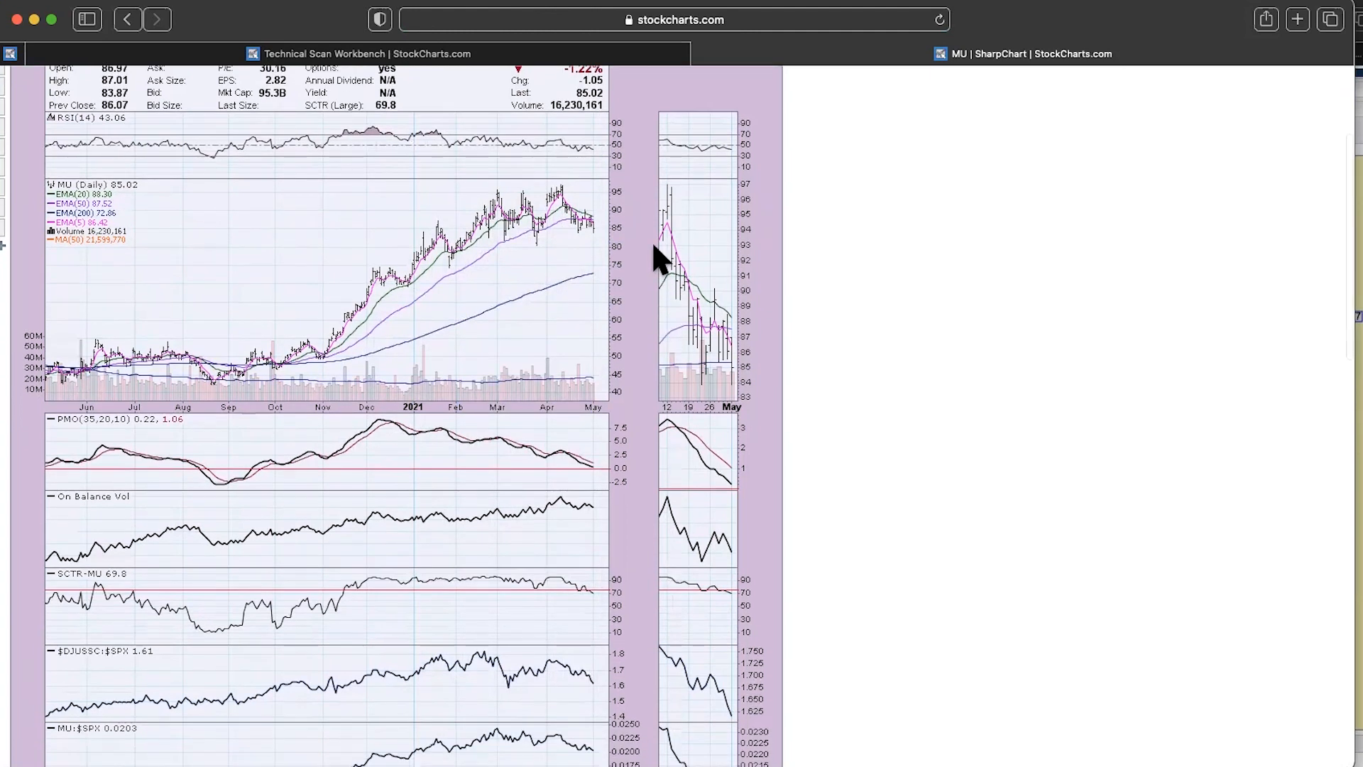
{"action": "mouse_move", "coordinate": [511, 264]}
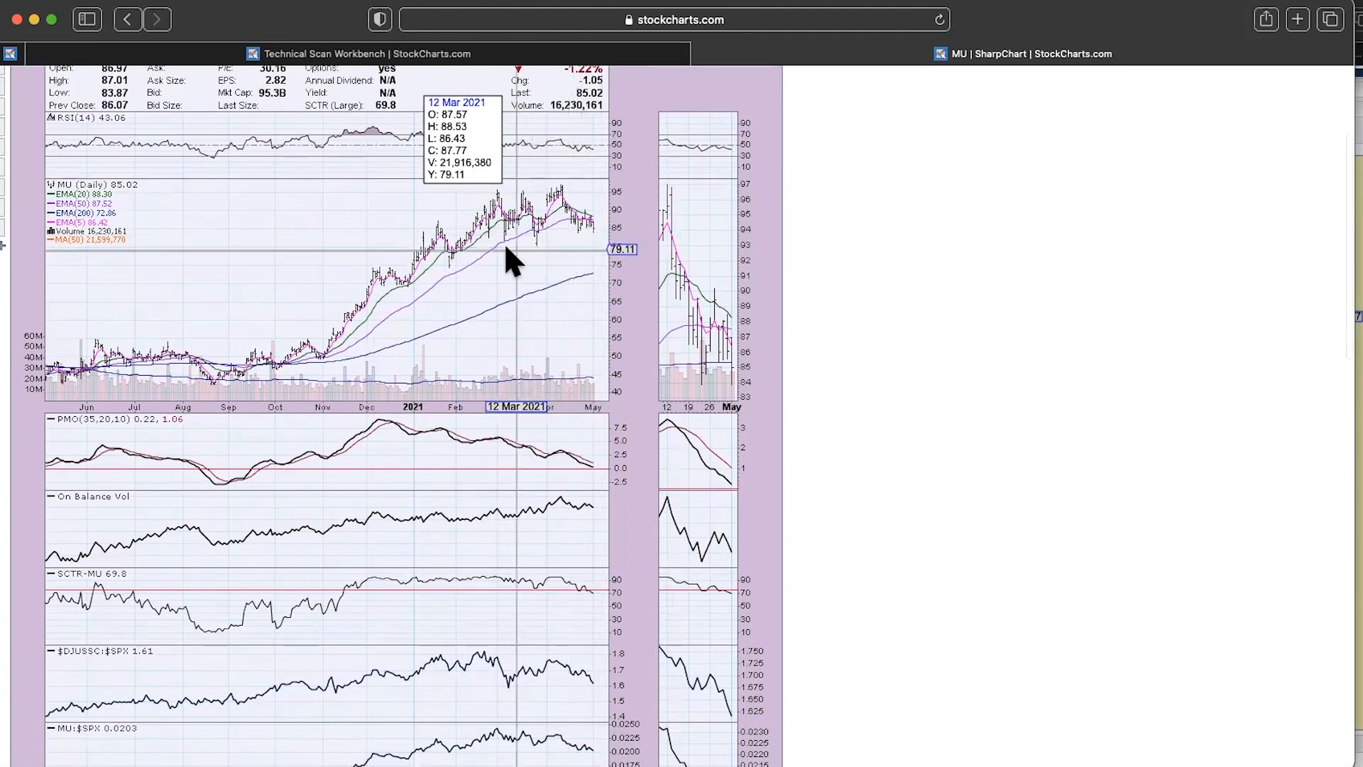
{"action": "mouse_move", "coordinate": [496, 261]}
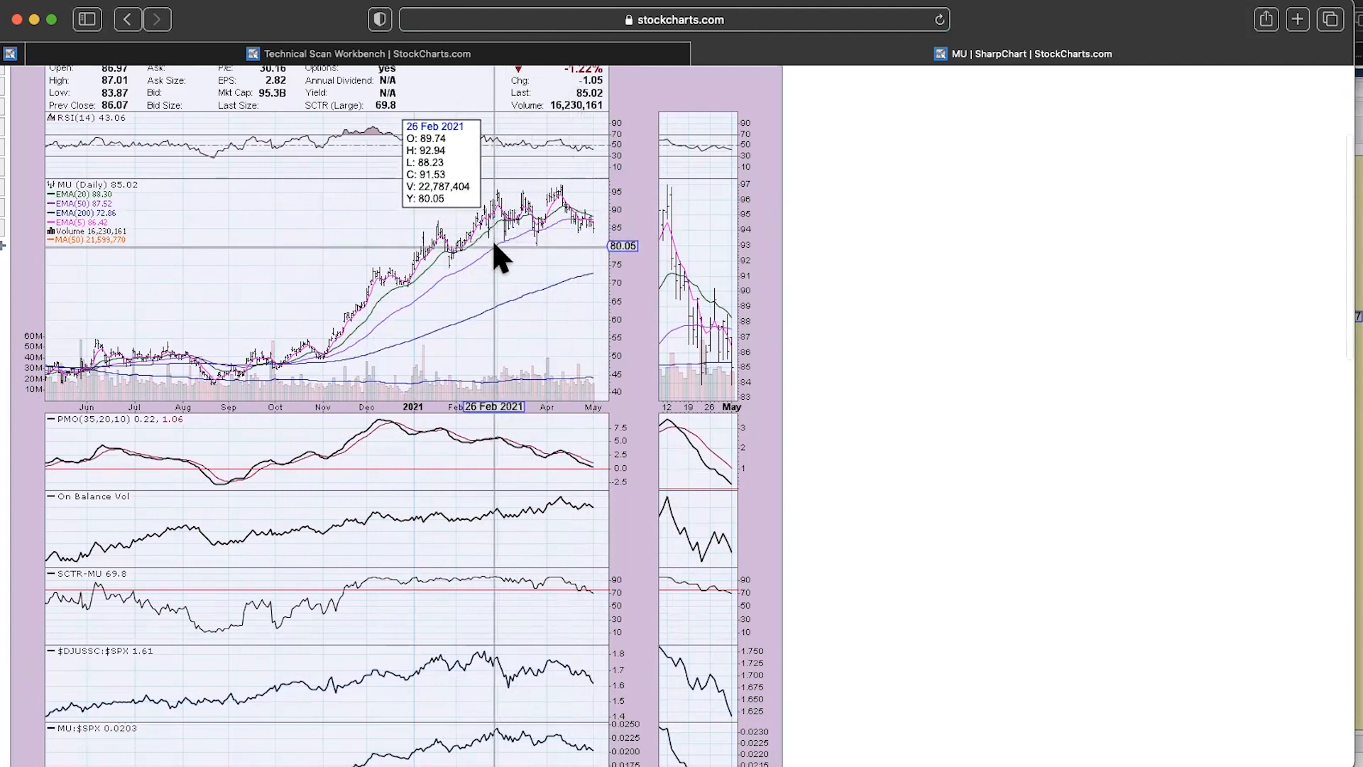
{"action": "mouse_move", "coordinate": [419, 252]}
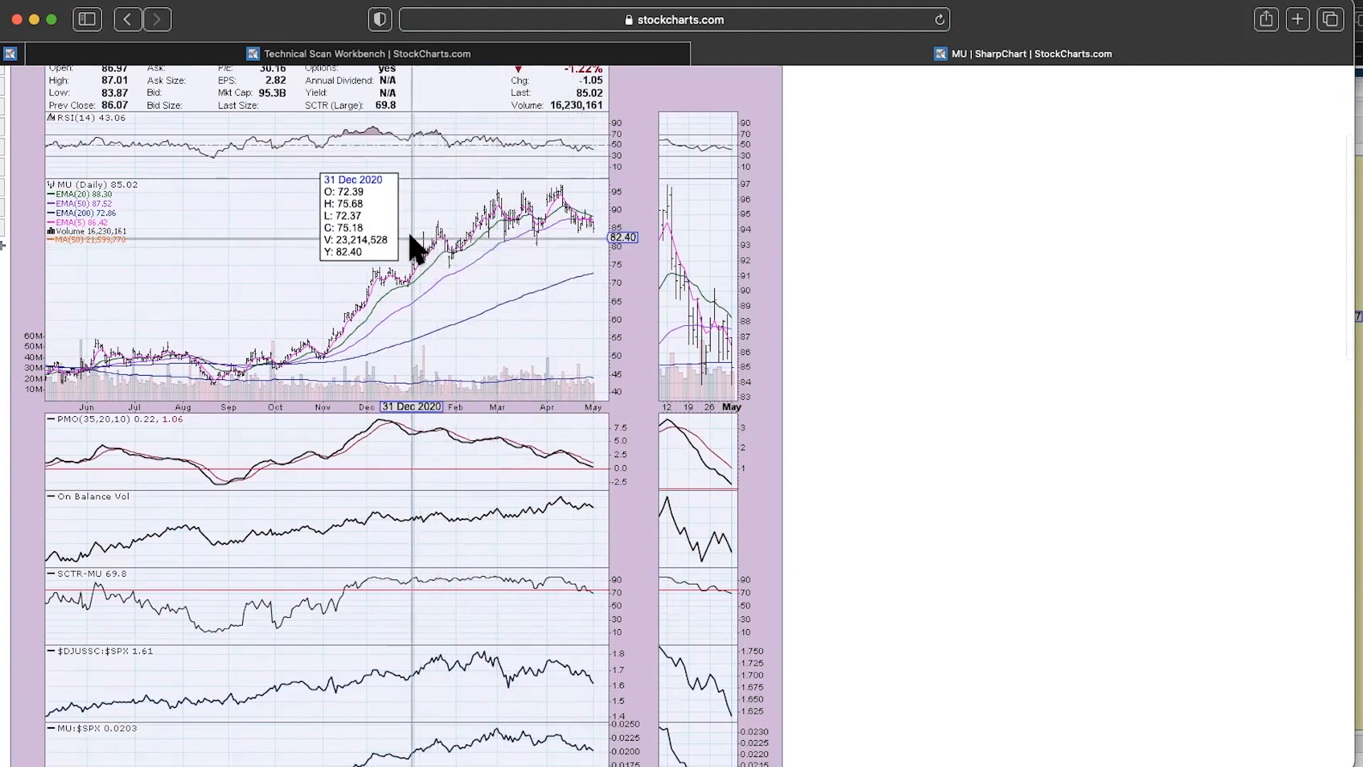
{"action": "mouse_move", "coordinate": [475, 275]}
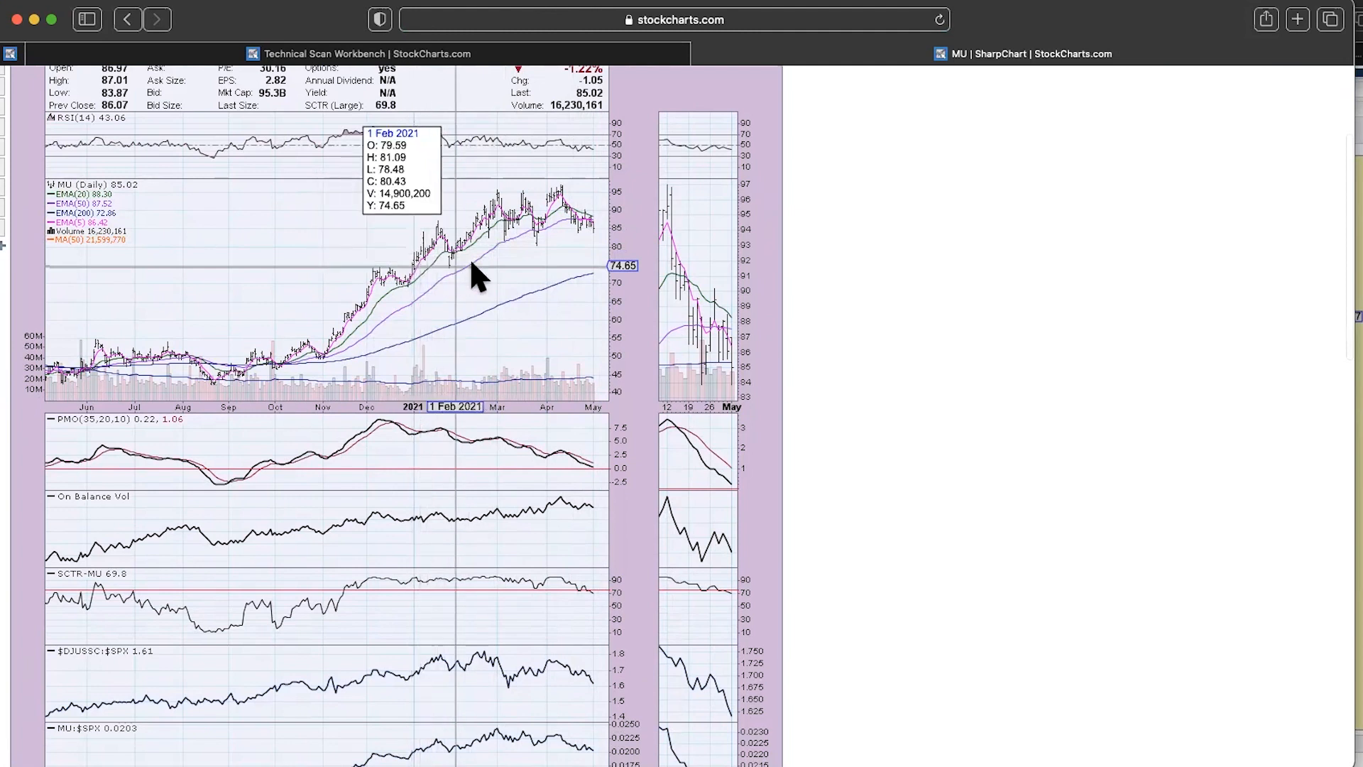
{"action": "mouse_move", "coordinate": [631, 275]}
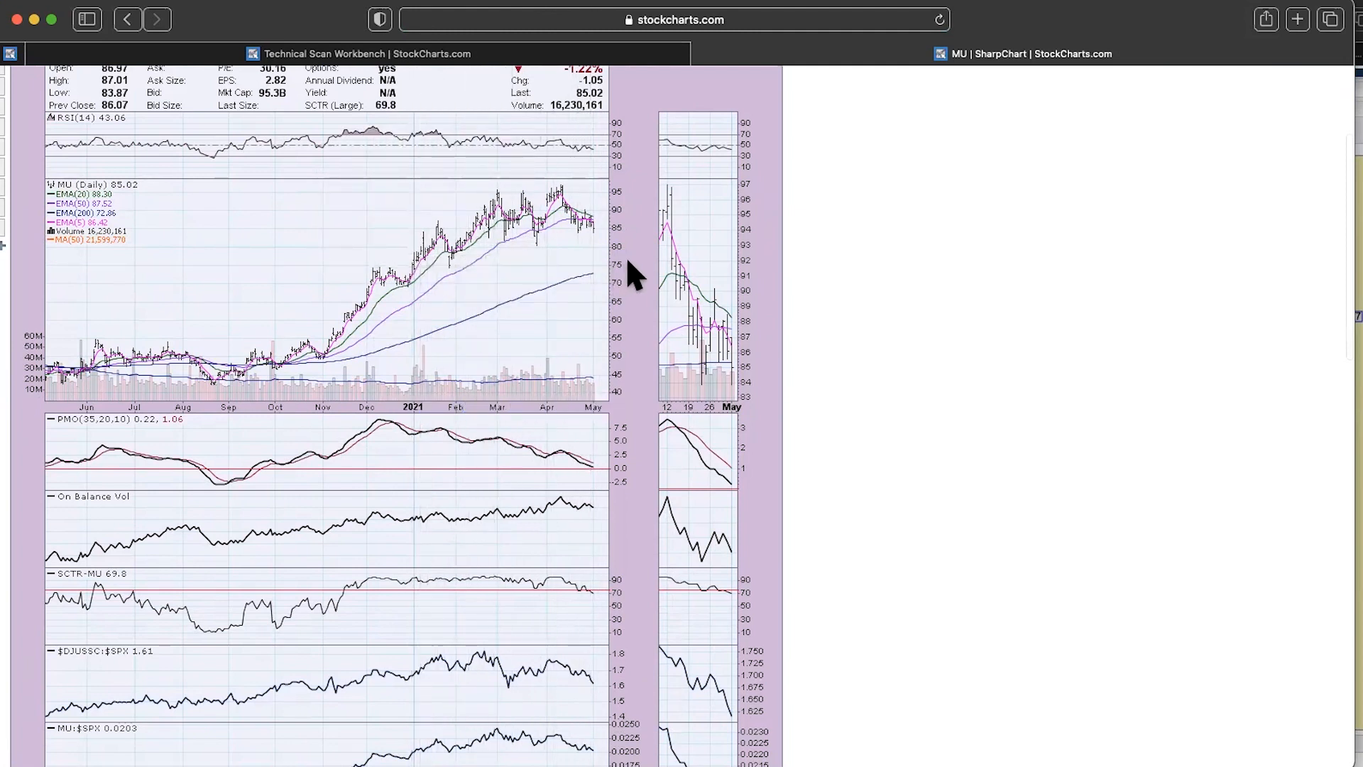
{"action": "mouse_move", "coordinate": [653, 436]}
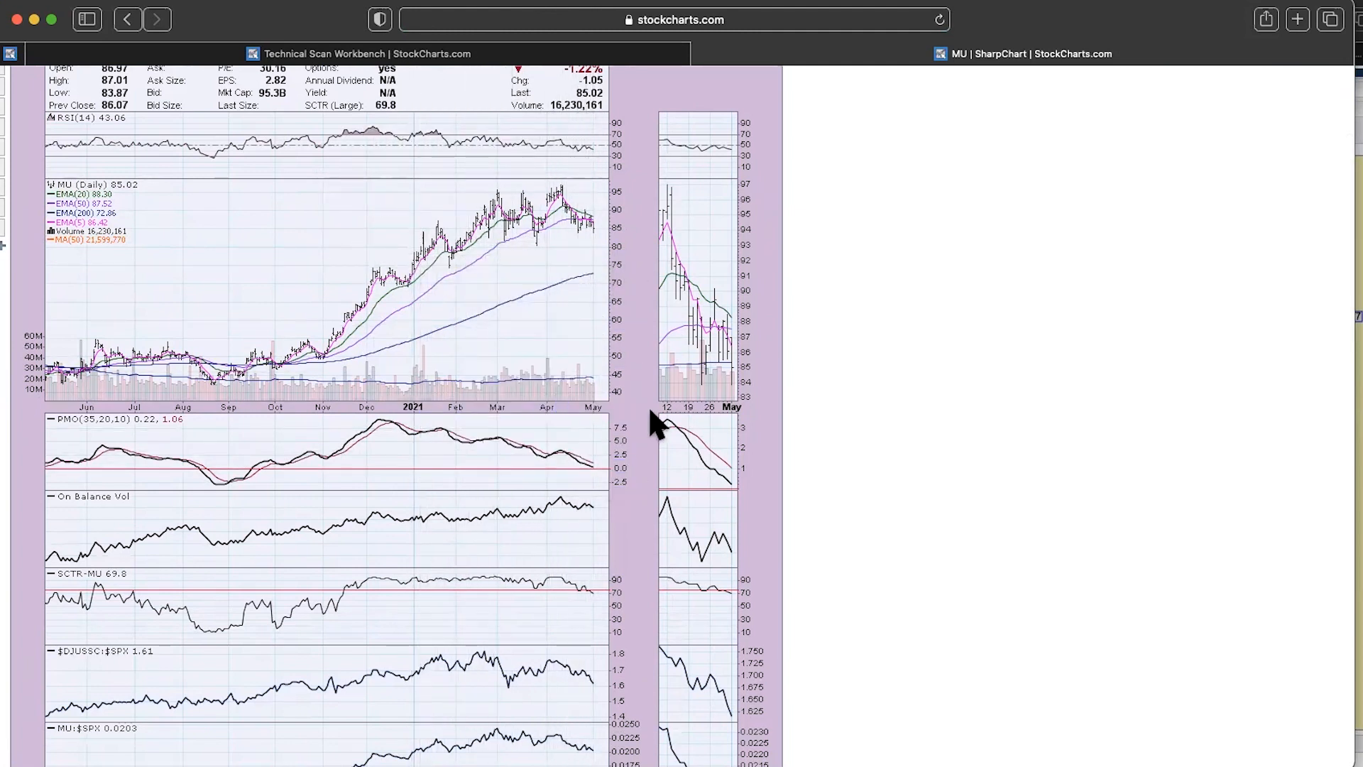
{"action": "scroll", "scroll_direction": "down", "scroll_amount": 3}
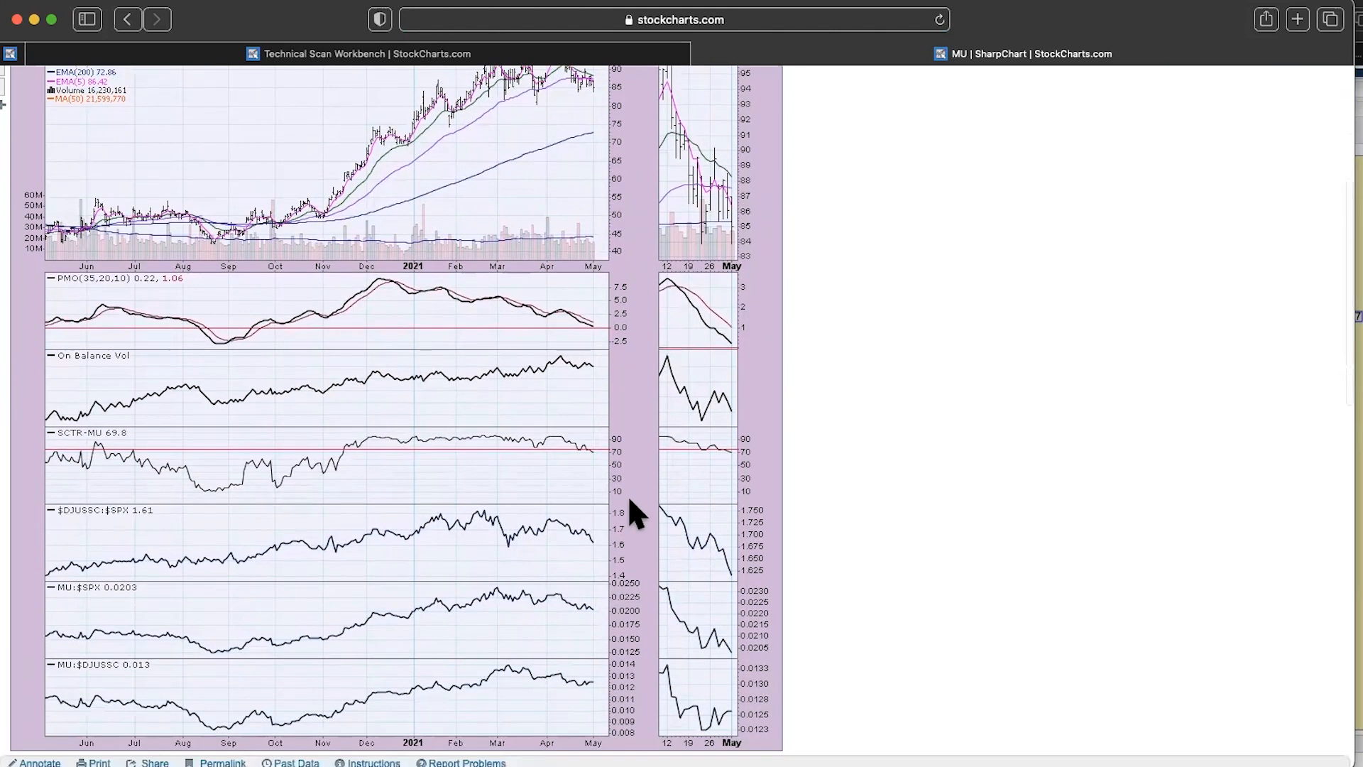
{"action": "mouse_move", "coordinate": [548, 535]}
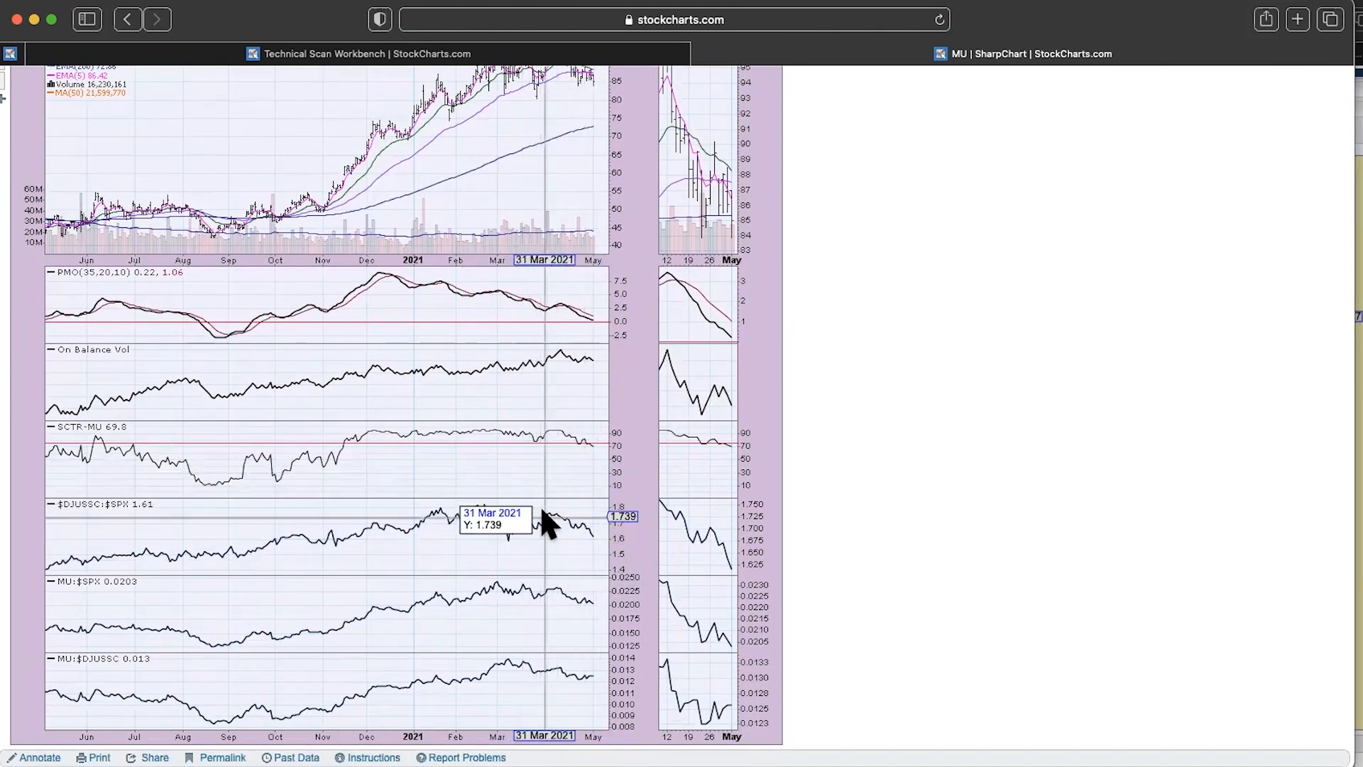
{"action": "mouse_move", "coordinate": [617, 616]}
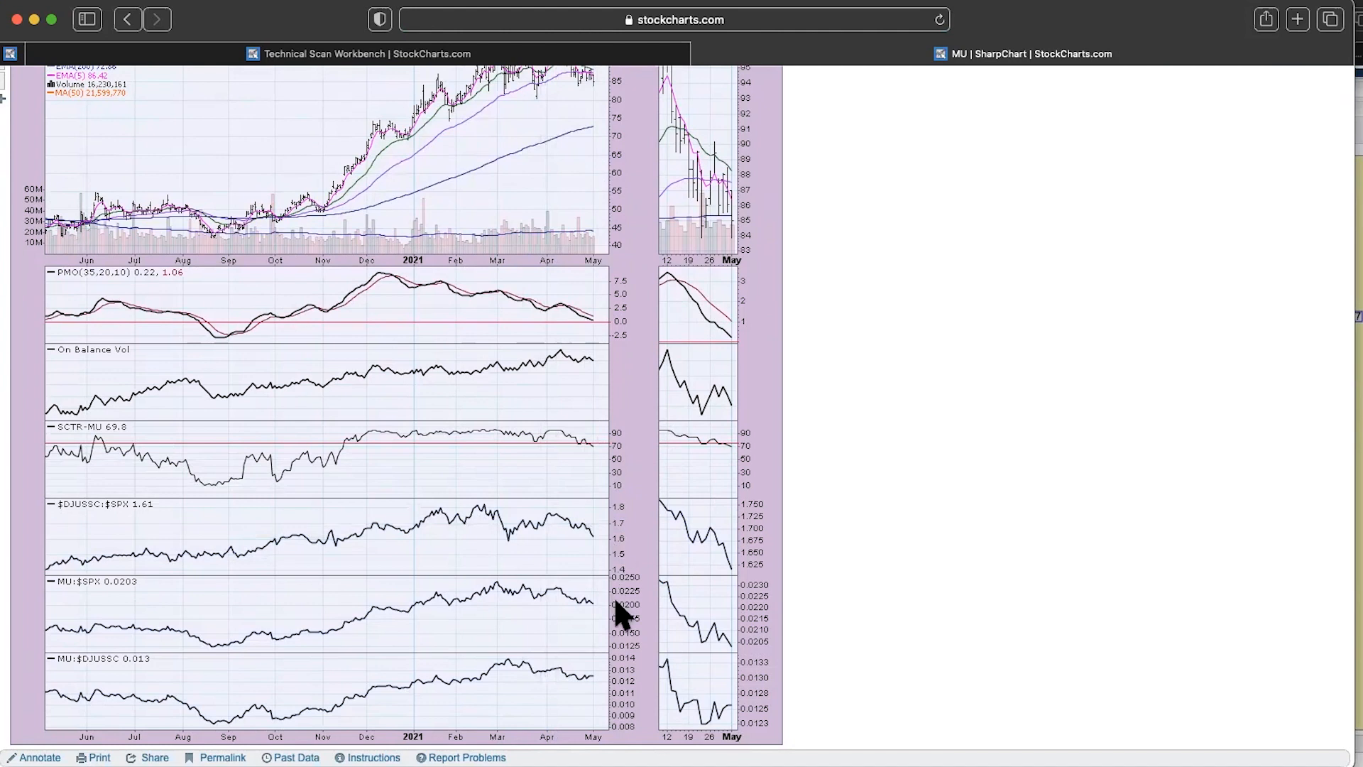
{"action": "mouse_move", "coordinate": [574, 626]}
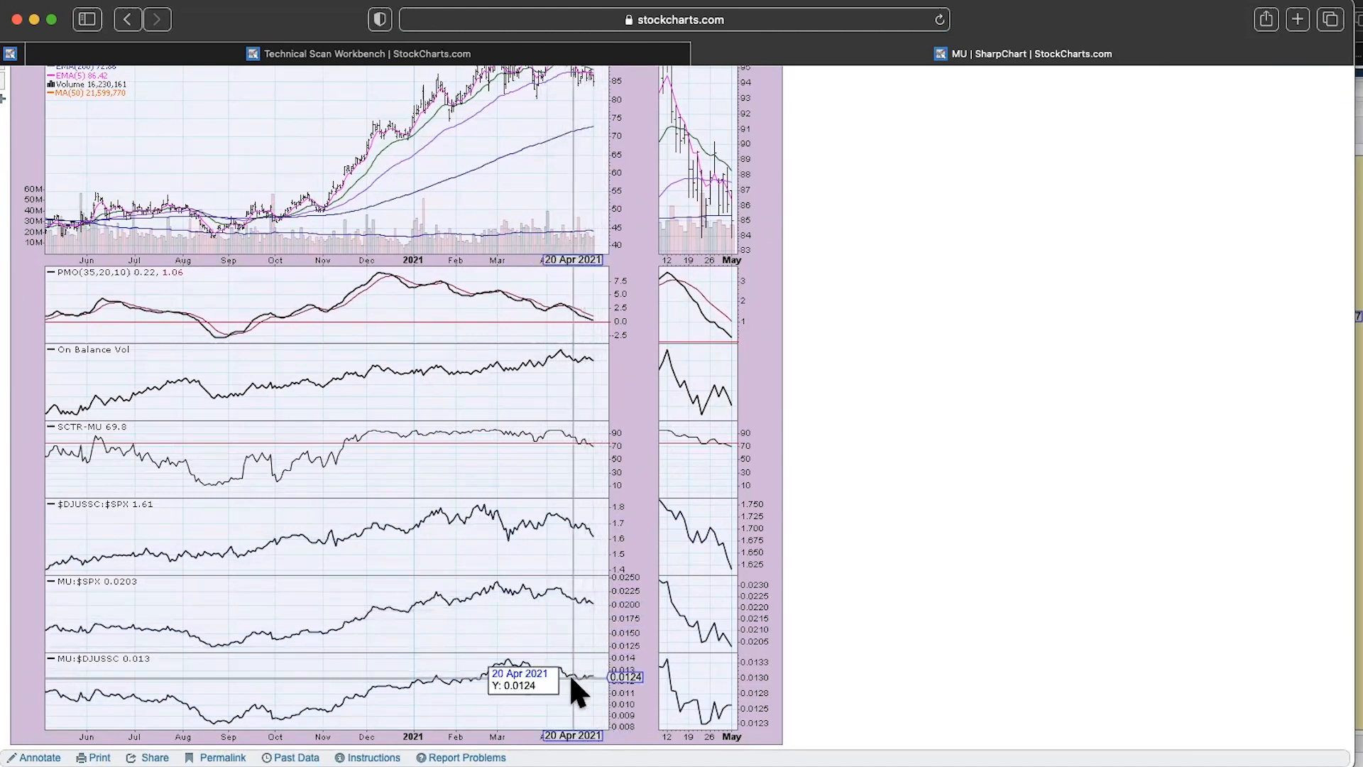
{"action": "mouse_move", "coordinate": [570, 529]}
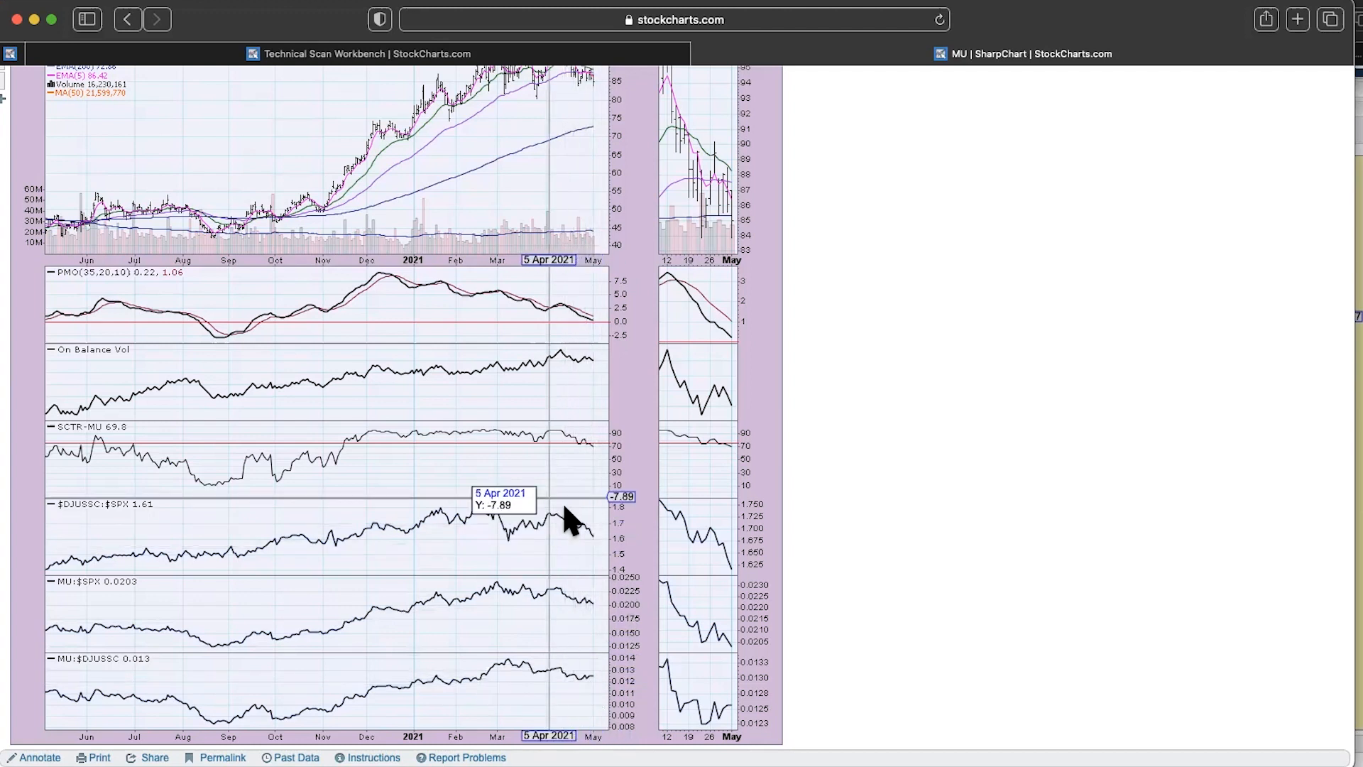
{"action": "mouse_move", "coordinate": [576, 694]}
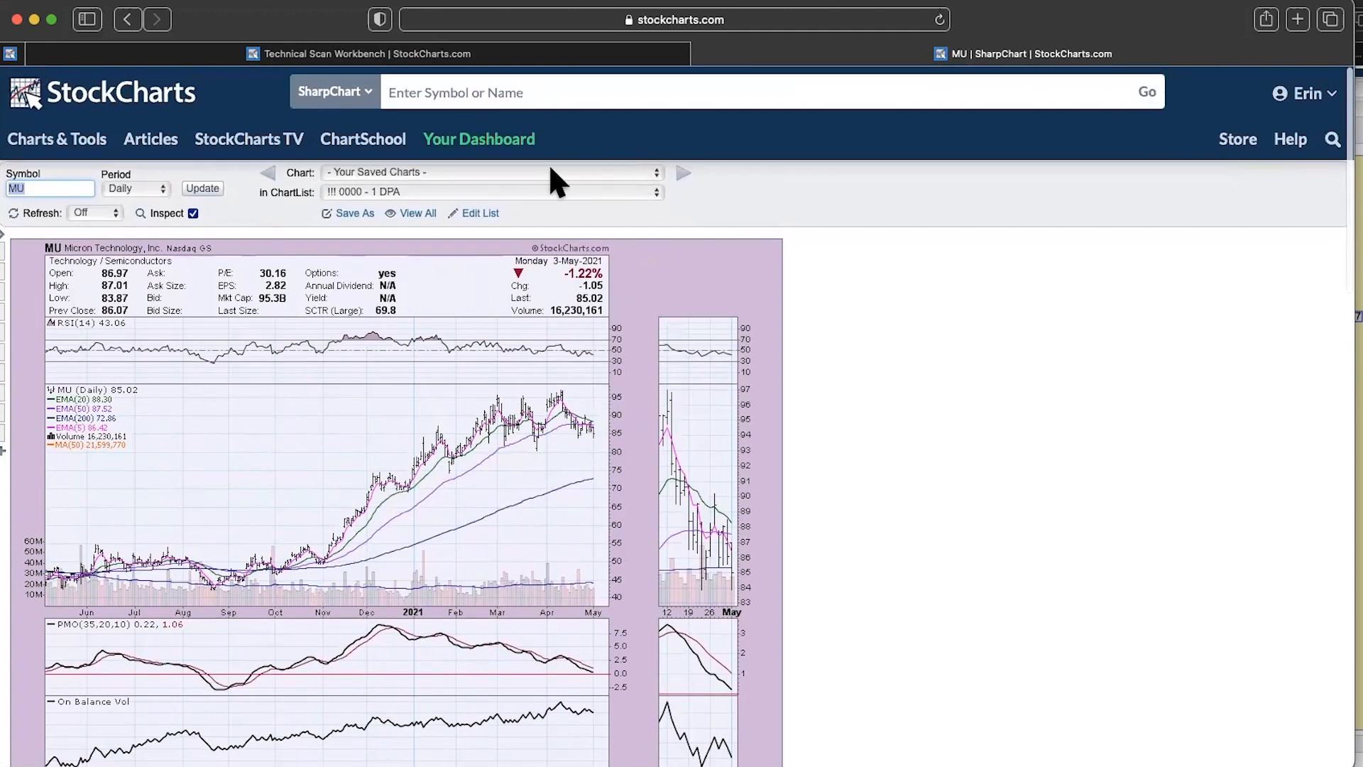
{"action": "mouse_move", "coordinate": [545, 206]}
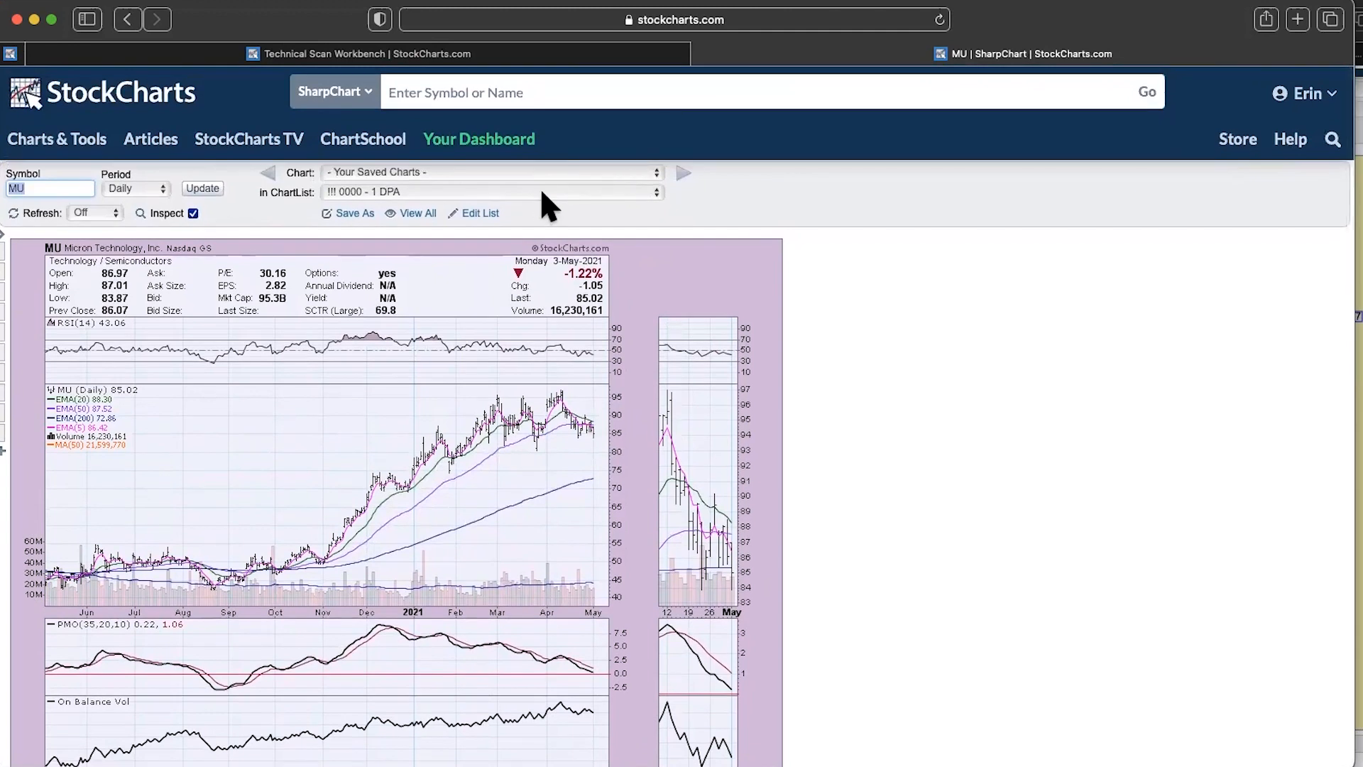
{"action": "mouse_move", "coordinate": [573, 202]}
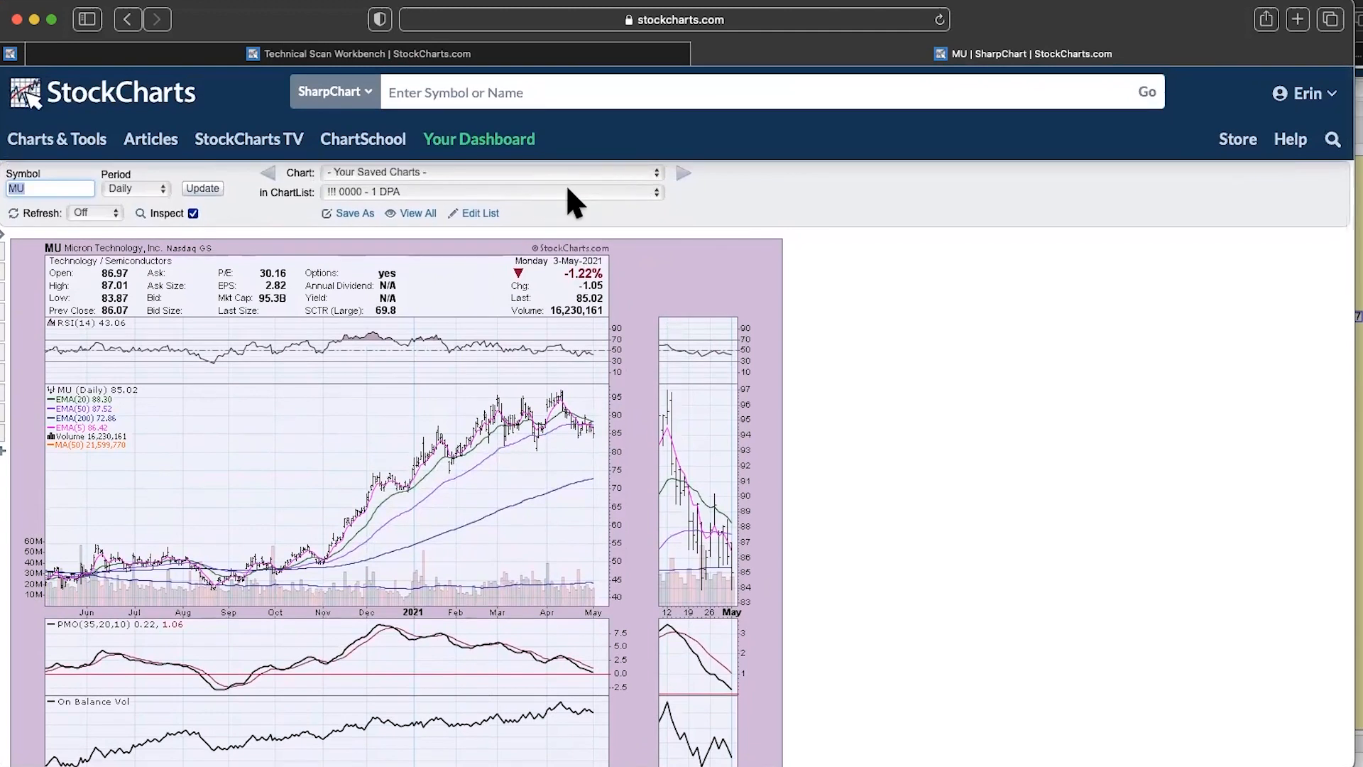
- Open the ChartList dropdown to pick the '* Diamonds Historical *' list
{"action": "left_click", "coordinate": [491, 191]}
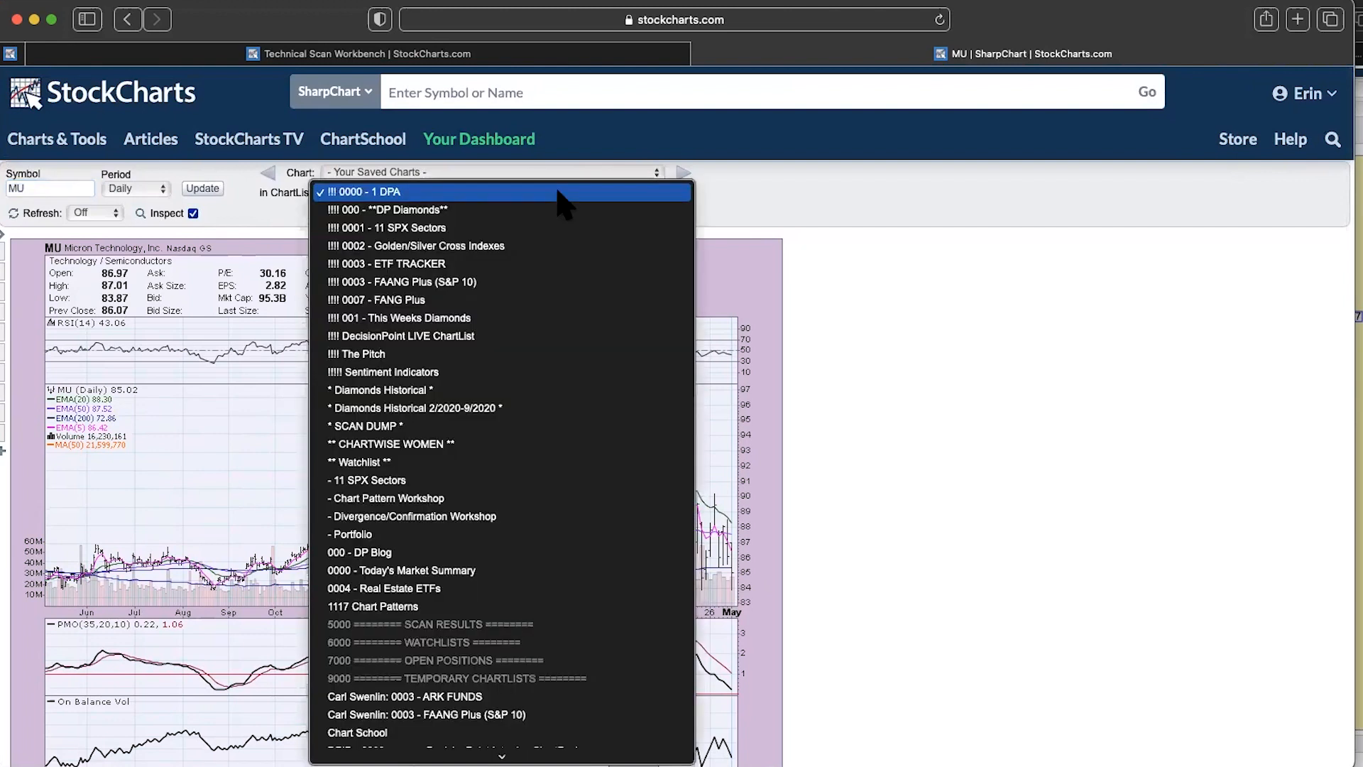
{"action": "mouse_move", "coordinate": [547, 271]}
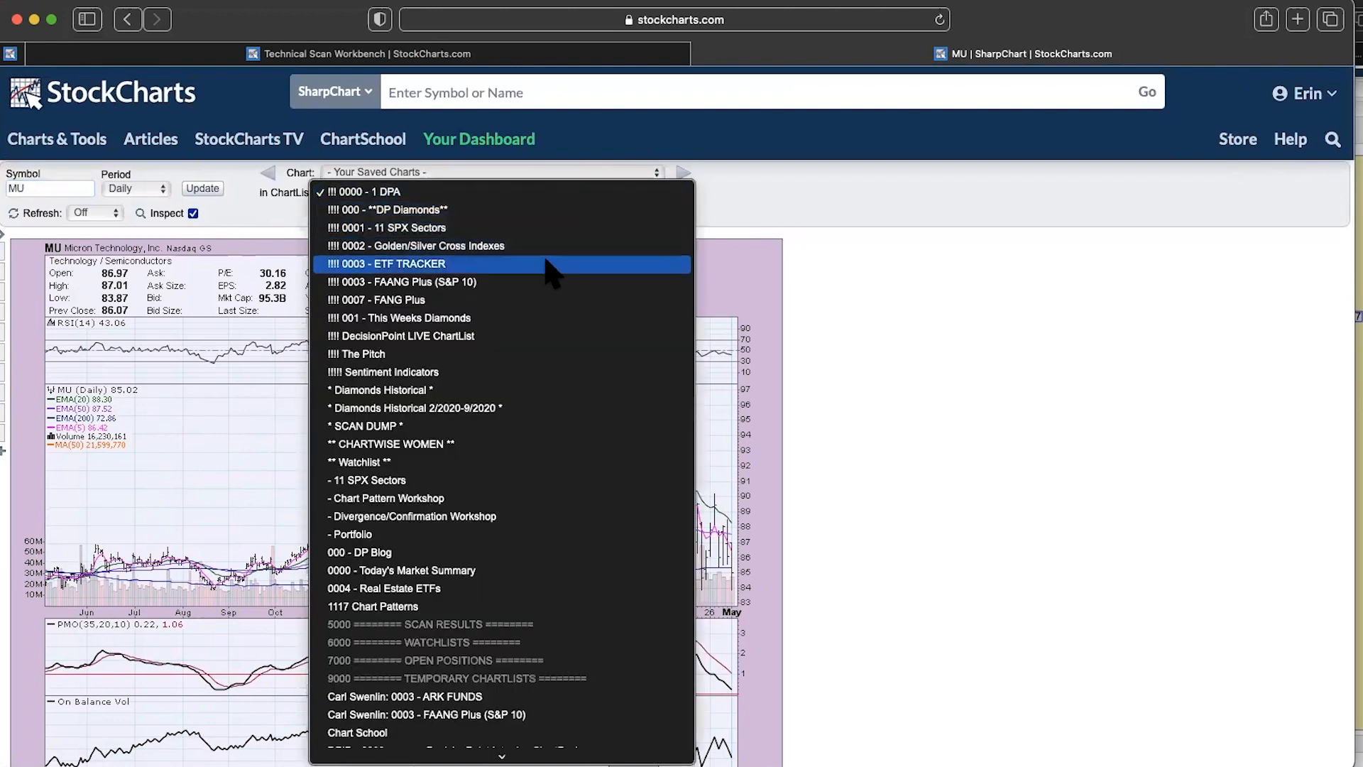
{"action": "mouse_move", "coordinate": [547, 327]}
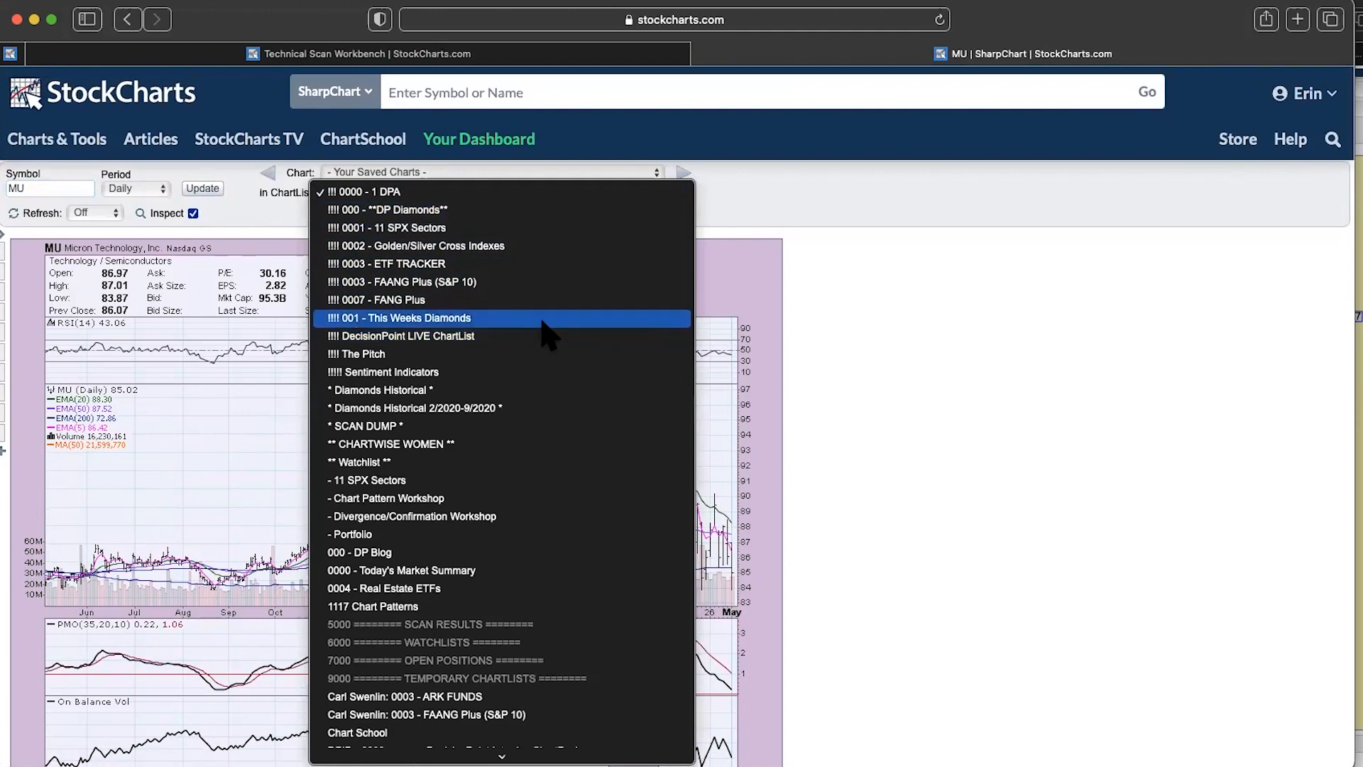
{"action": "mouse_move", "coordinate": [535, 408]}
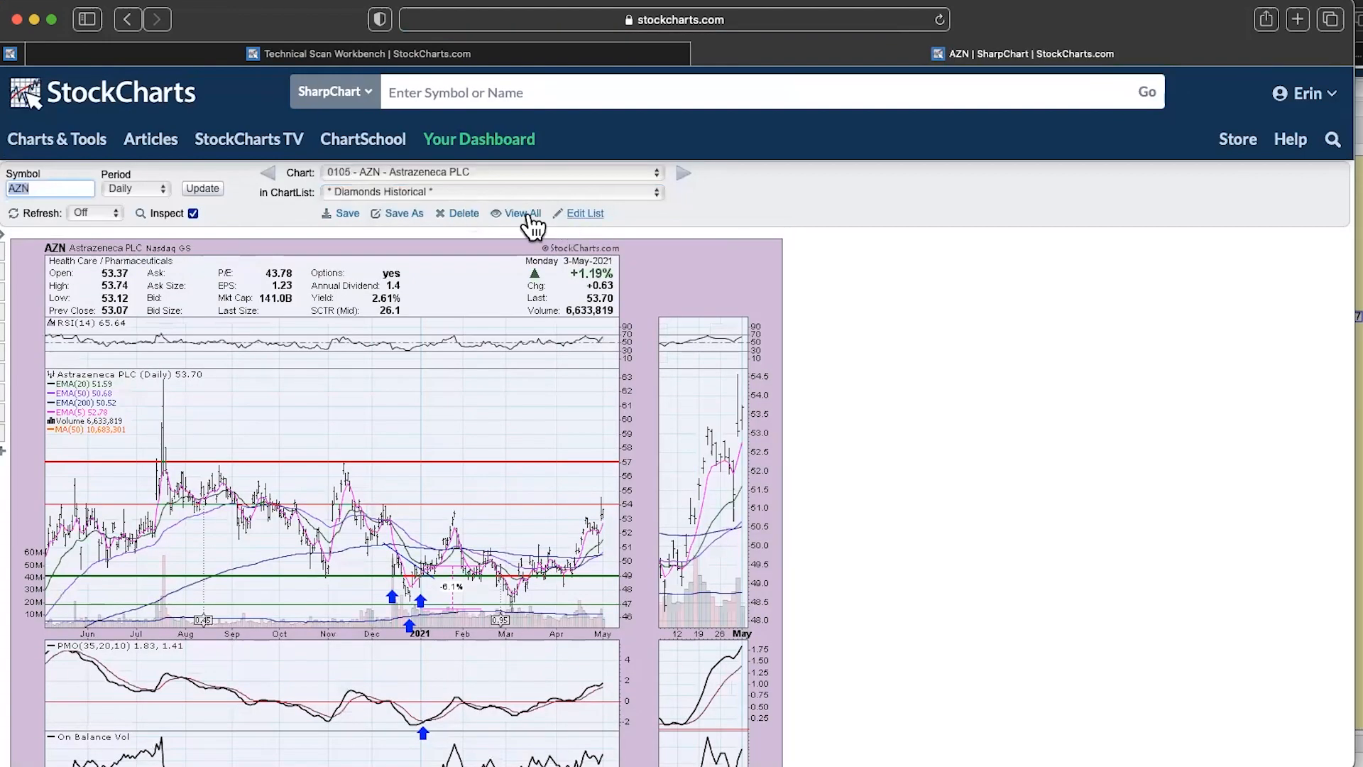
- Show all Diamonds Historical charts and filter the summary table to 'UNG'
{"action": "left_click", "coordinate": [521, 213]}
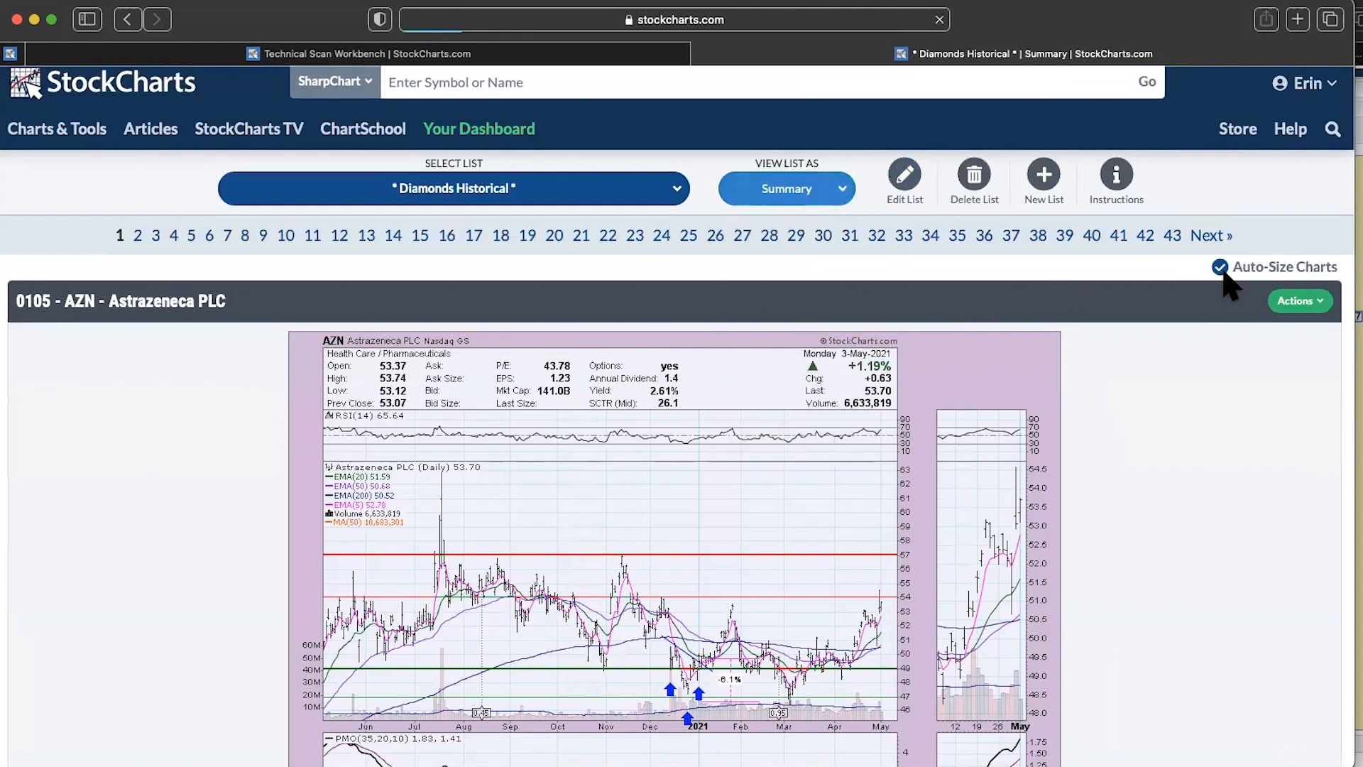
{"action": "left_click", "coordinate": [786, 188]}
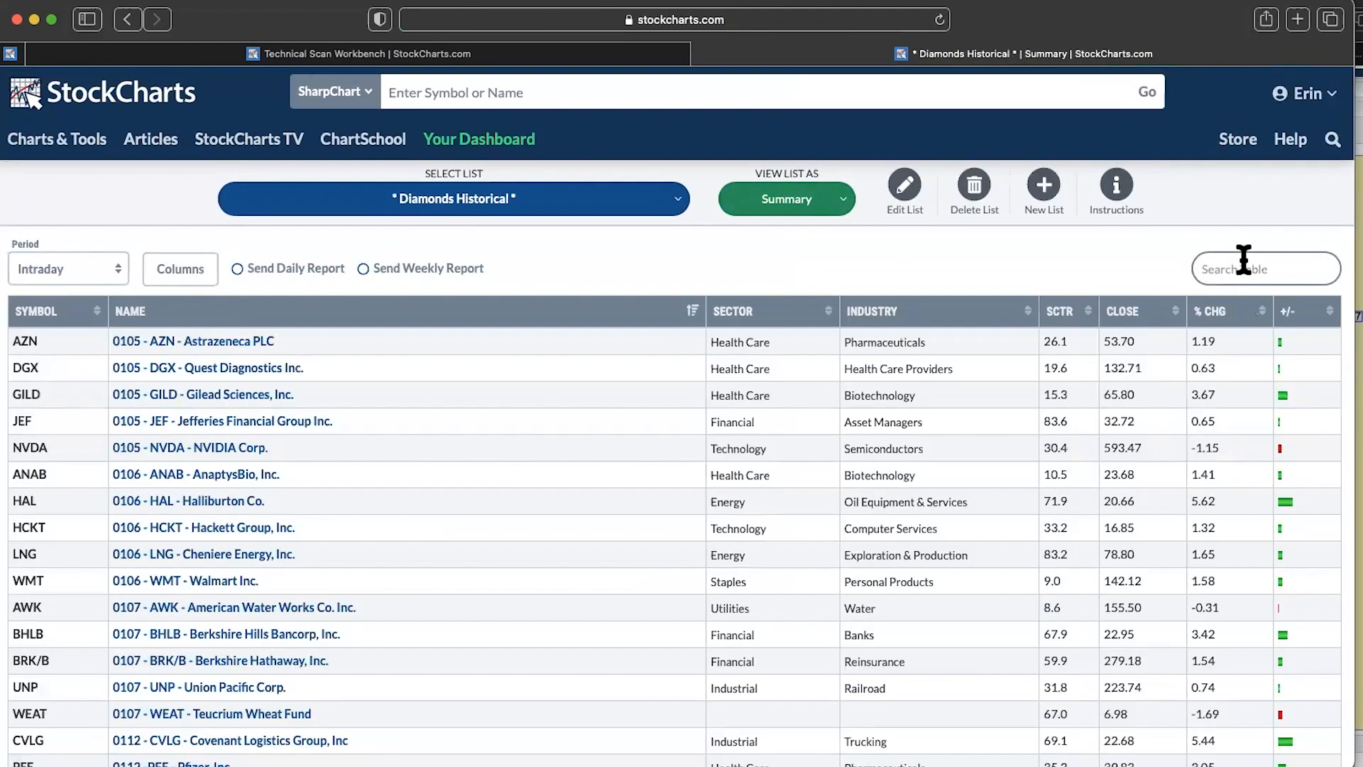
{"action": "type", "text": "ung"}
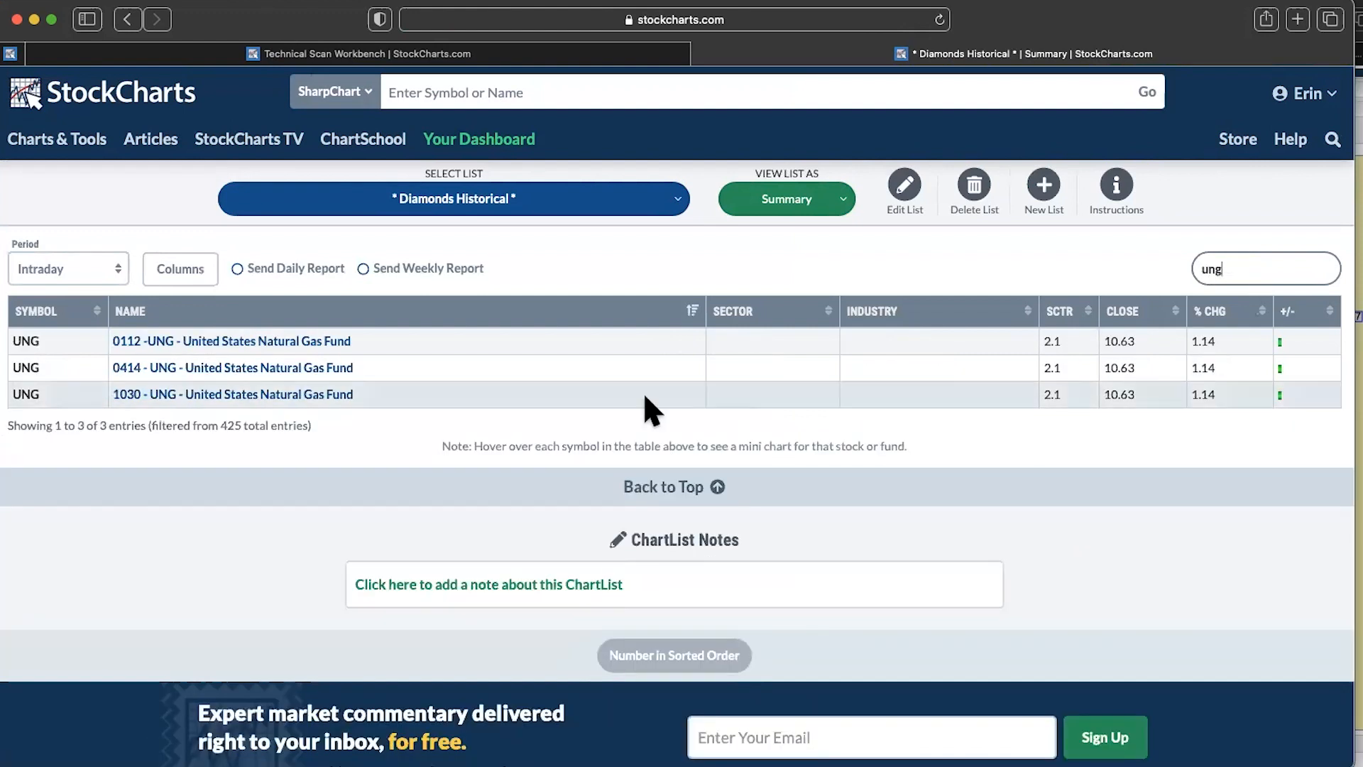
{"action": "mouse_move", "coordinate": [92, 391]}
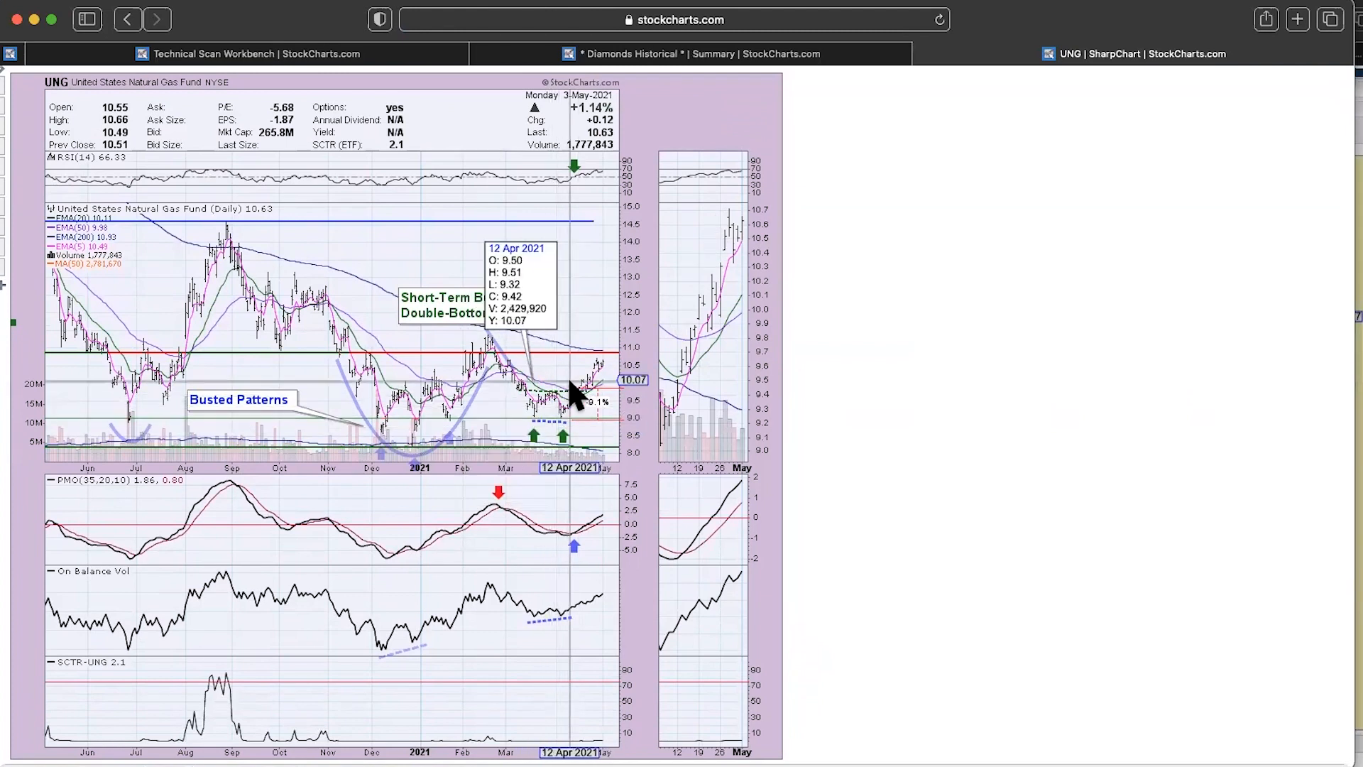
{"action": "mouse_move", "coordinate": [579, 396]}
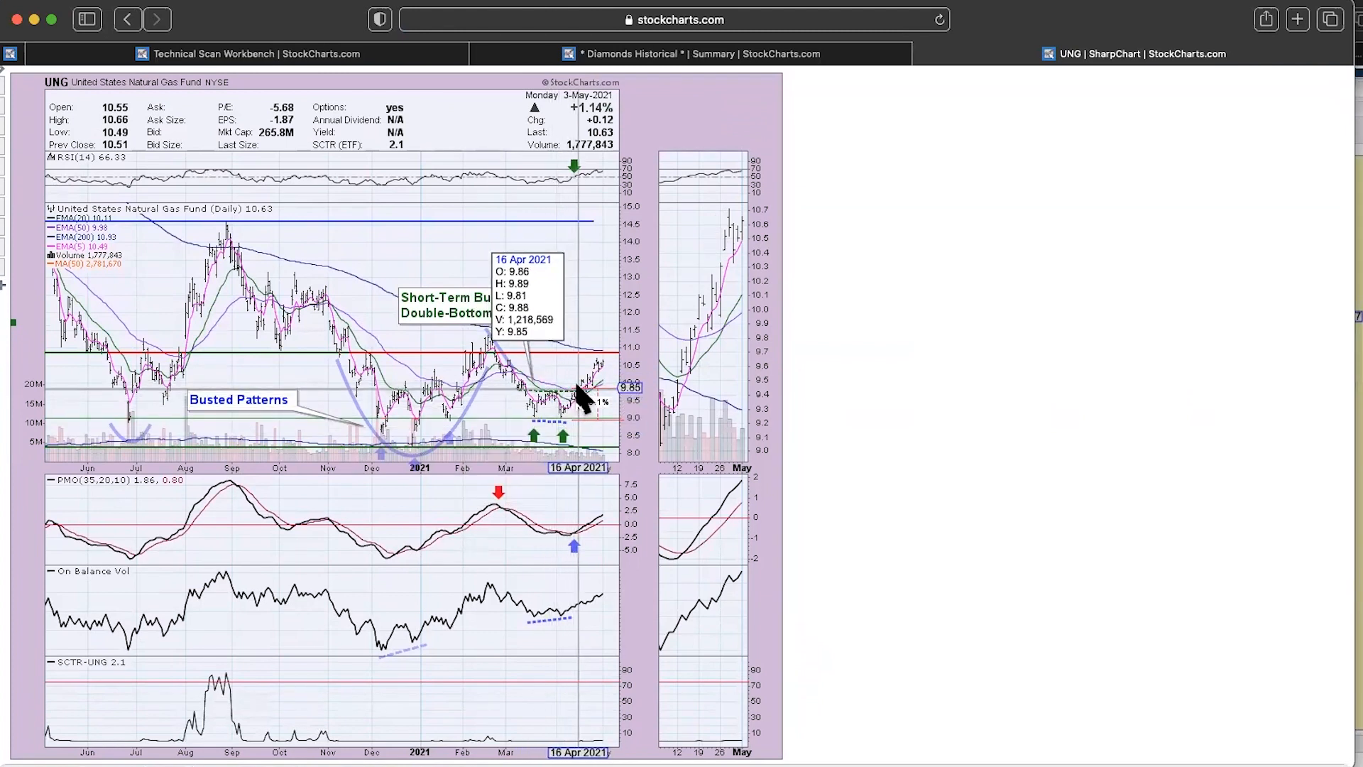
{"action": "mouse_move", "coordinate": [541, 413]}
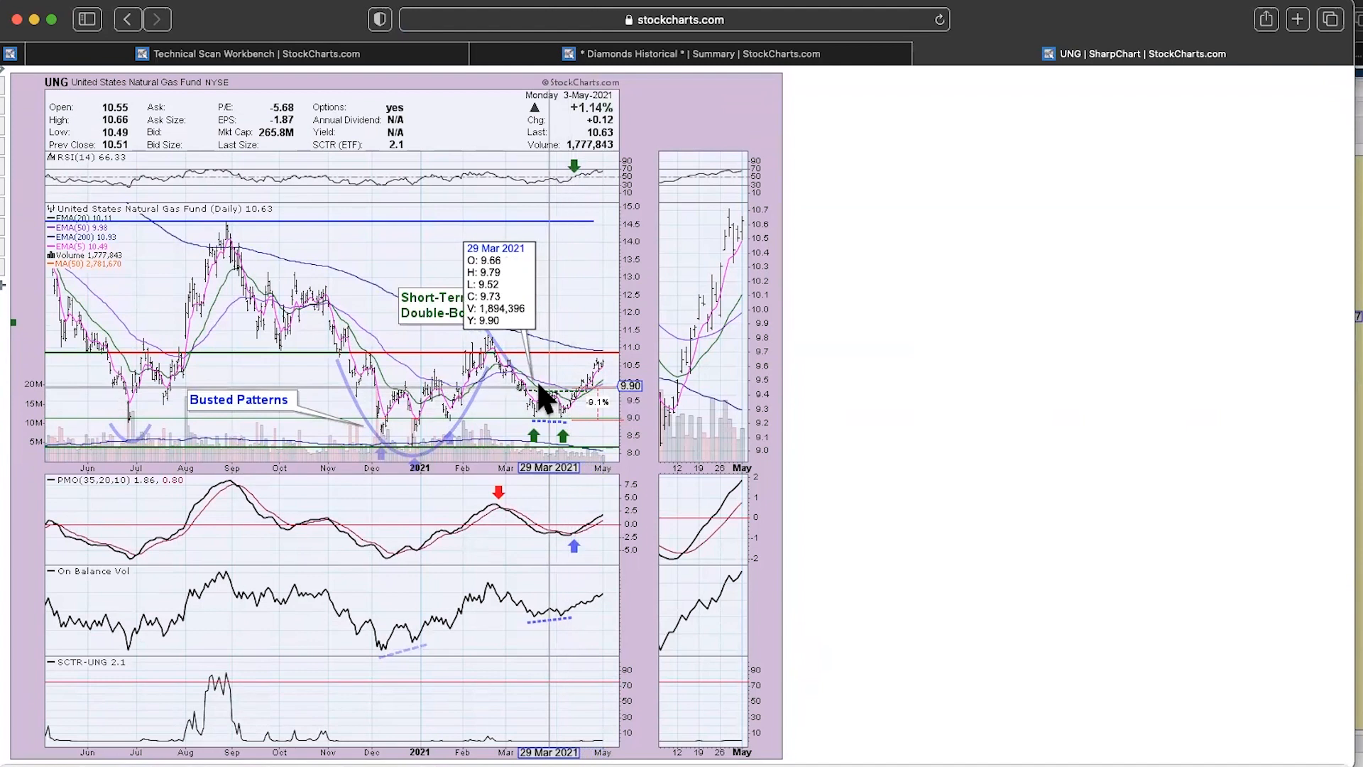
{"action": "mouse_move", "coordinate": [571, 426]}
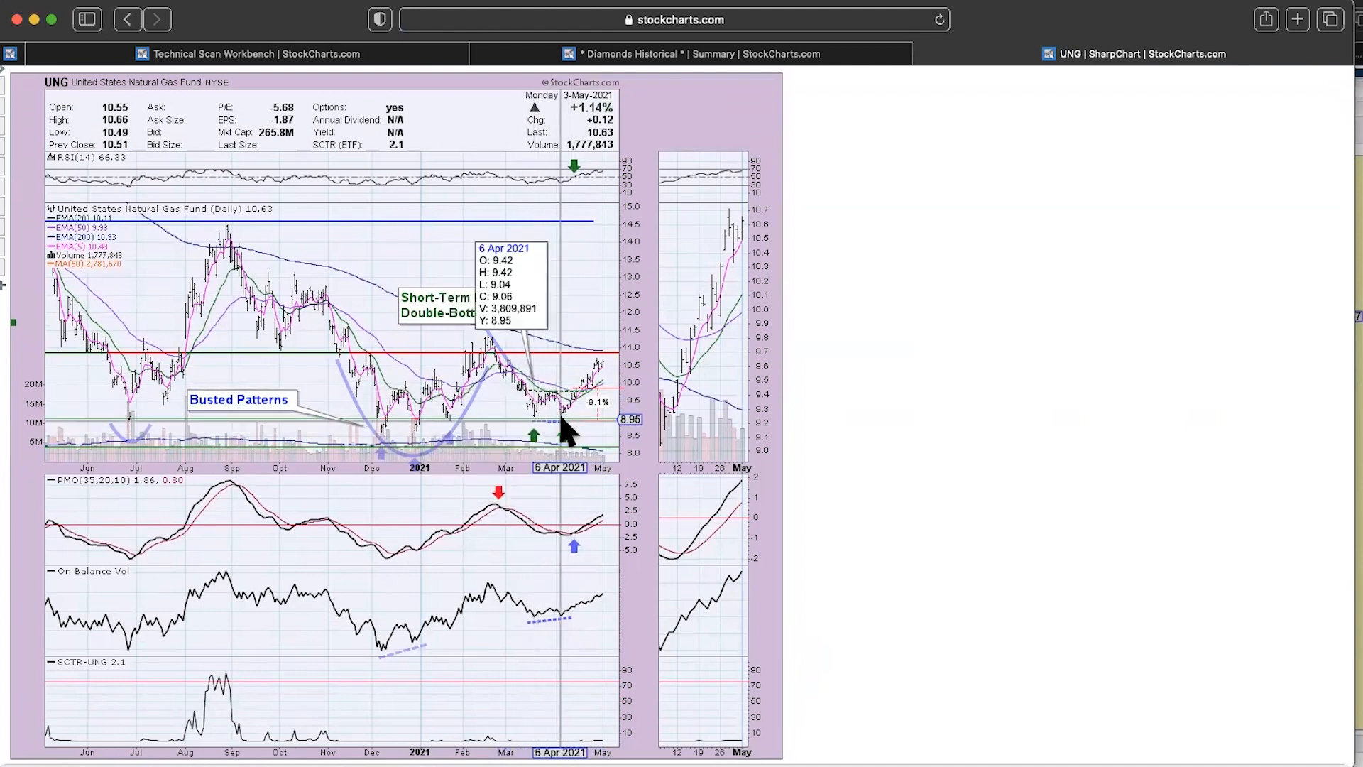
{"action": "mouse_move", "coordinate": [579, 403]}
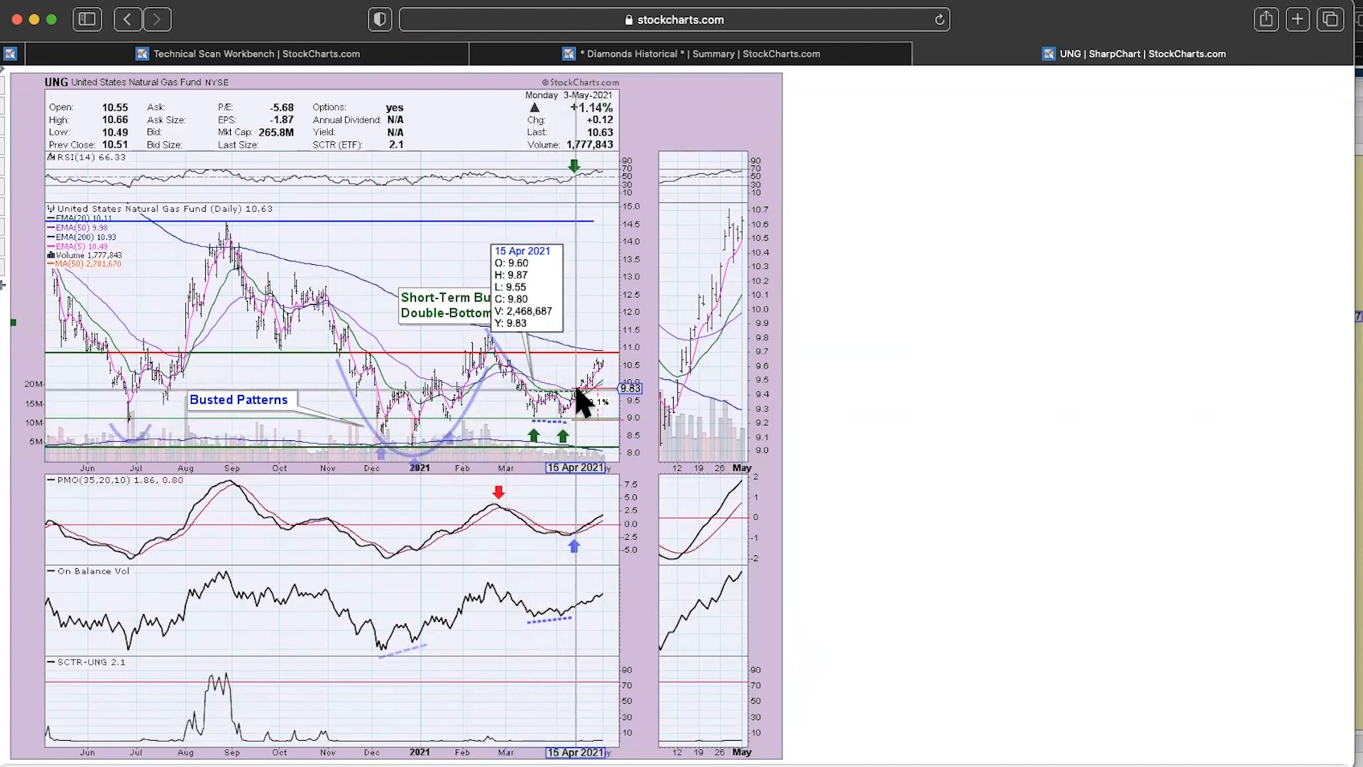
{"action": "mouse_move", "coordinate": [578, 388]}
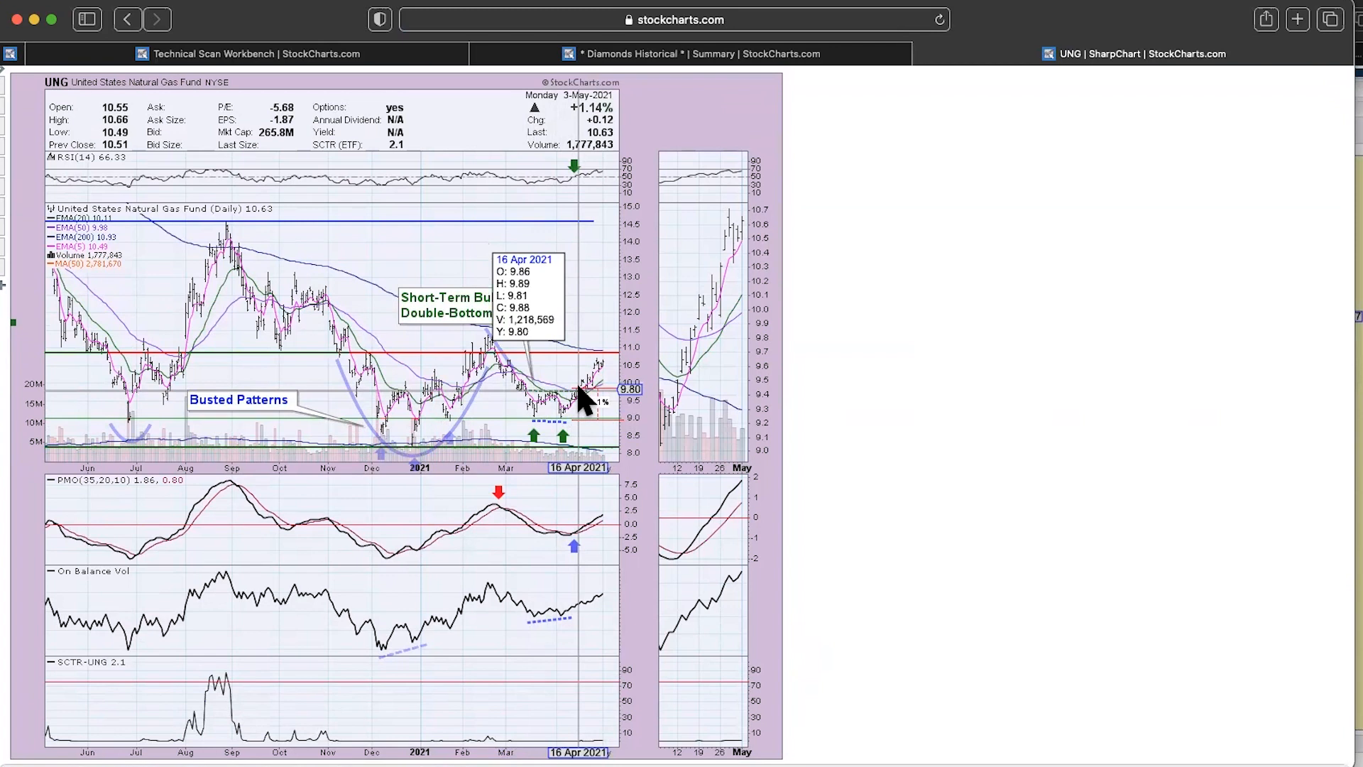
{"action": "mouse_move", "coordinate": [630, 407]}
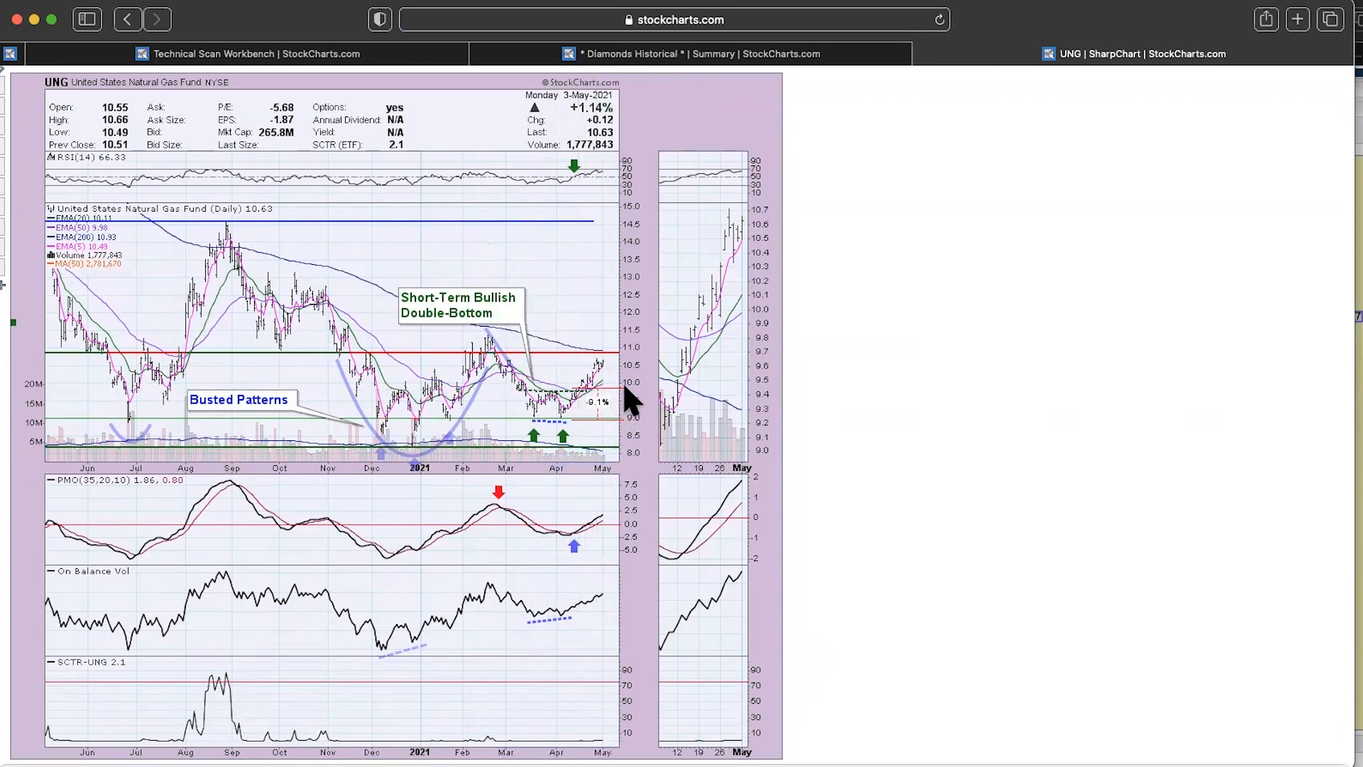
{"action": "mouse_move", "coordinate": [587, 397]}
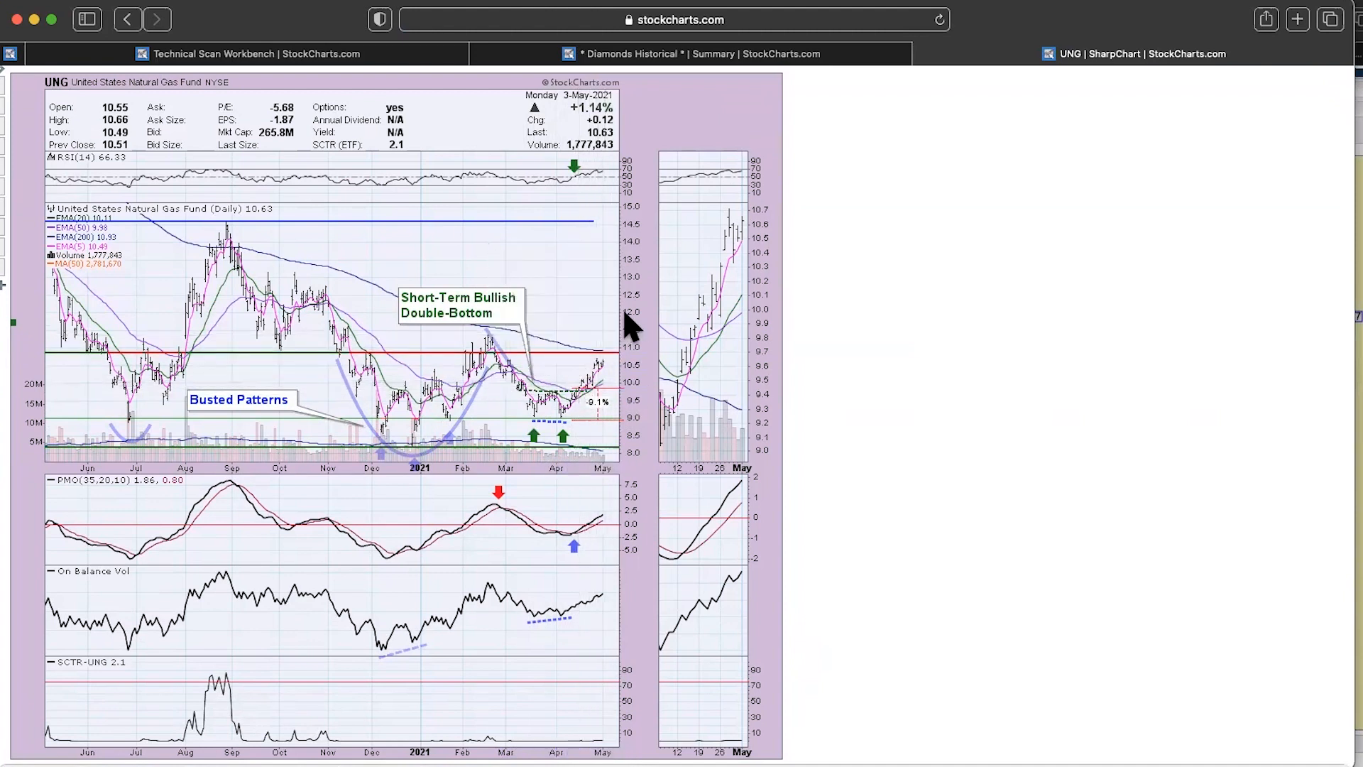
{"action": "mouse_move", "coordinate": [651, 322]}
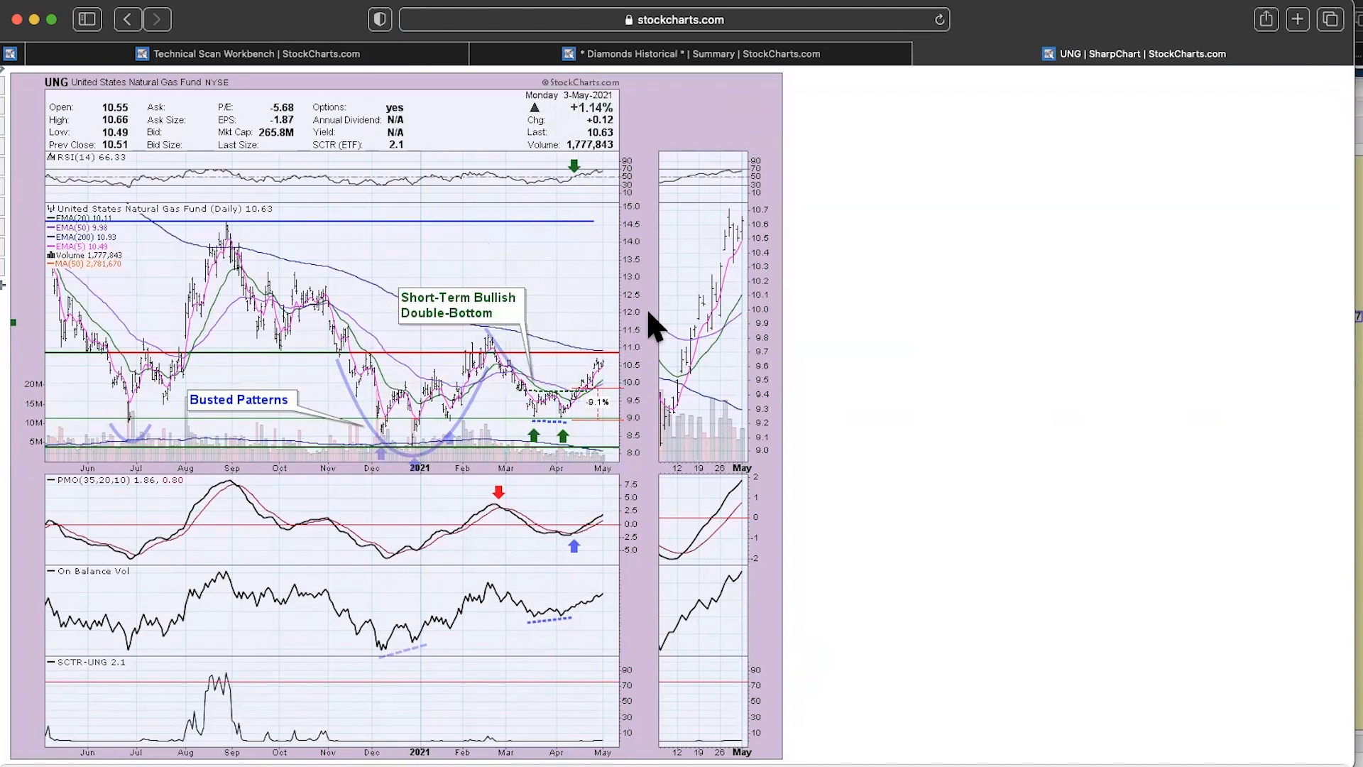
{"action": "mouse_move", "coordinate": [636, 370]}
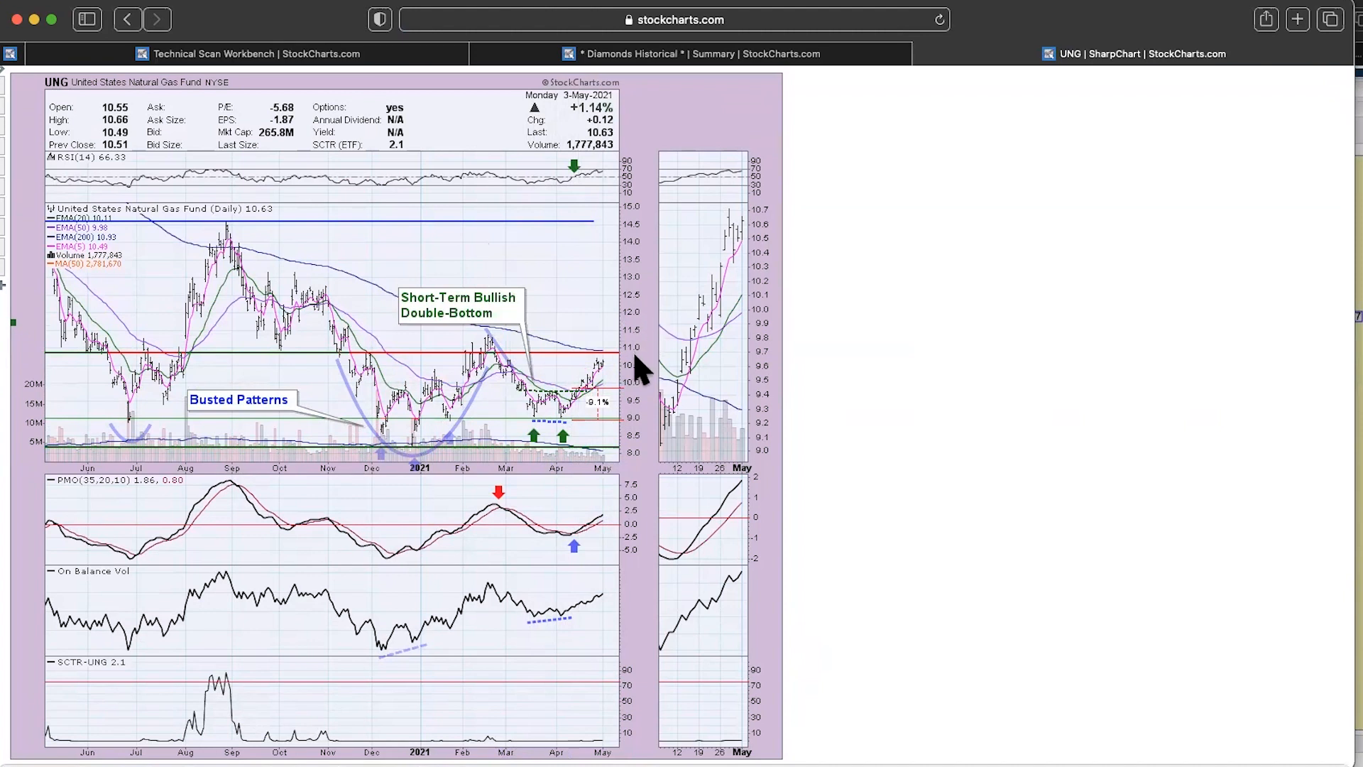
{"action": "mouse_move", "coordinate": [651, 290]}
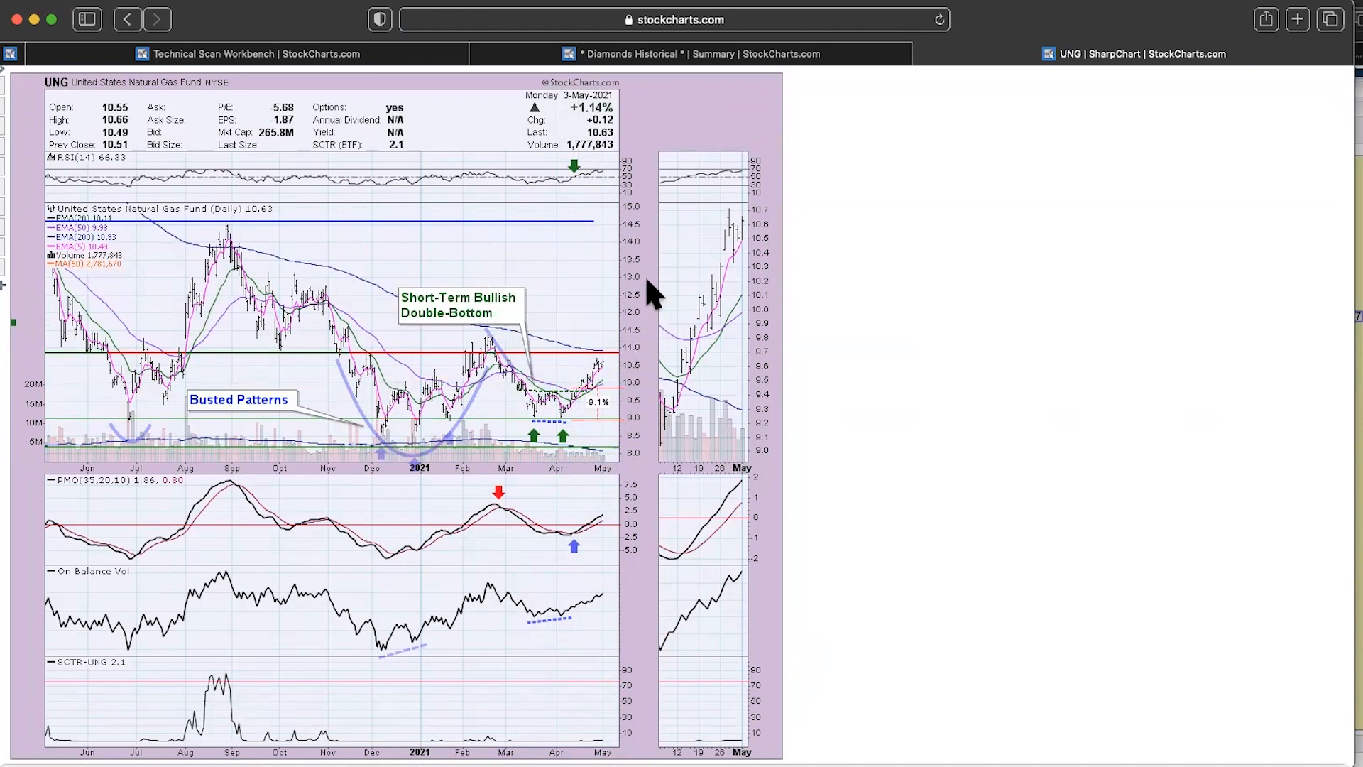
{"action": "mouse_move", "coordinate": [604, 571]}
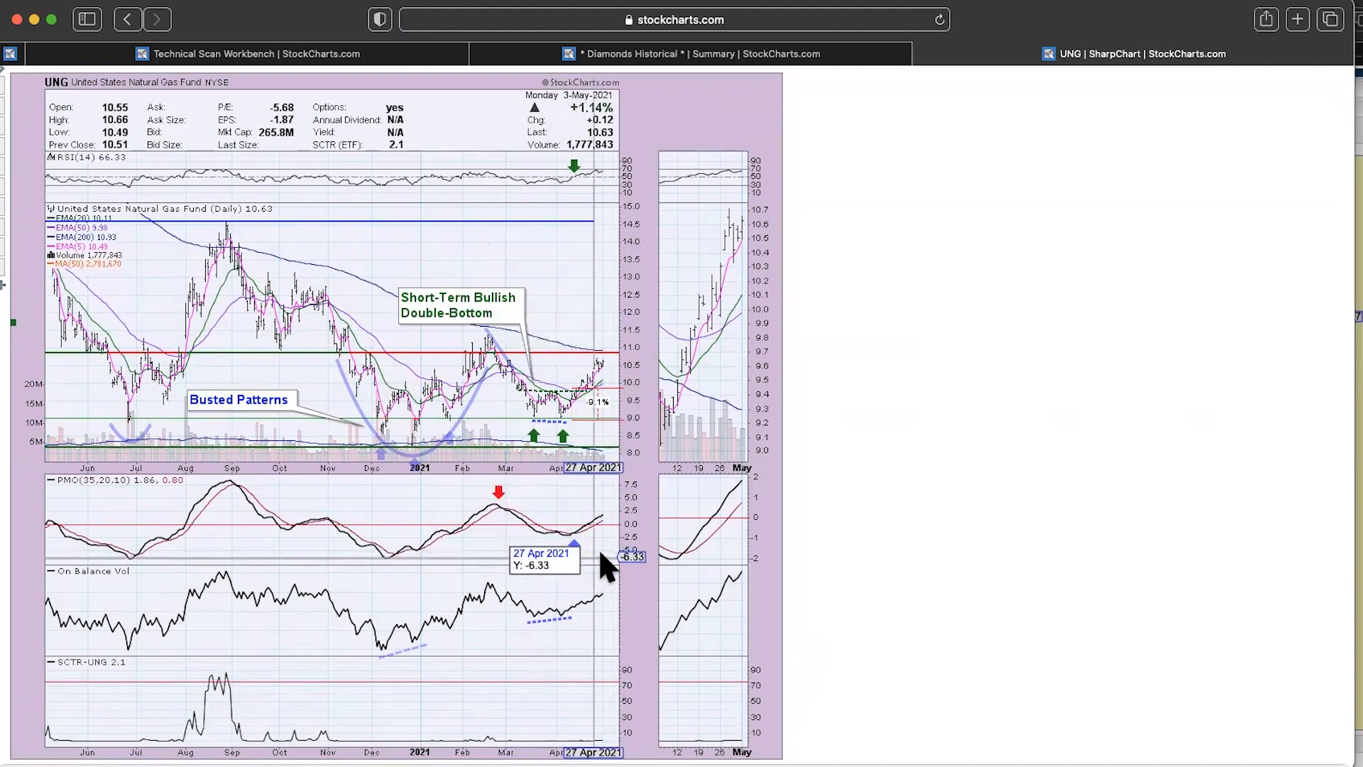
{"action": "mouse_move", "coordinate": [637, 306]}
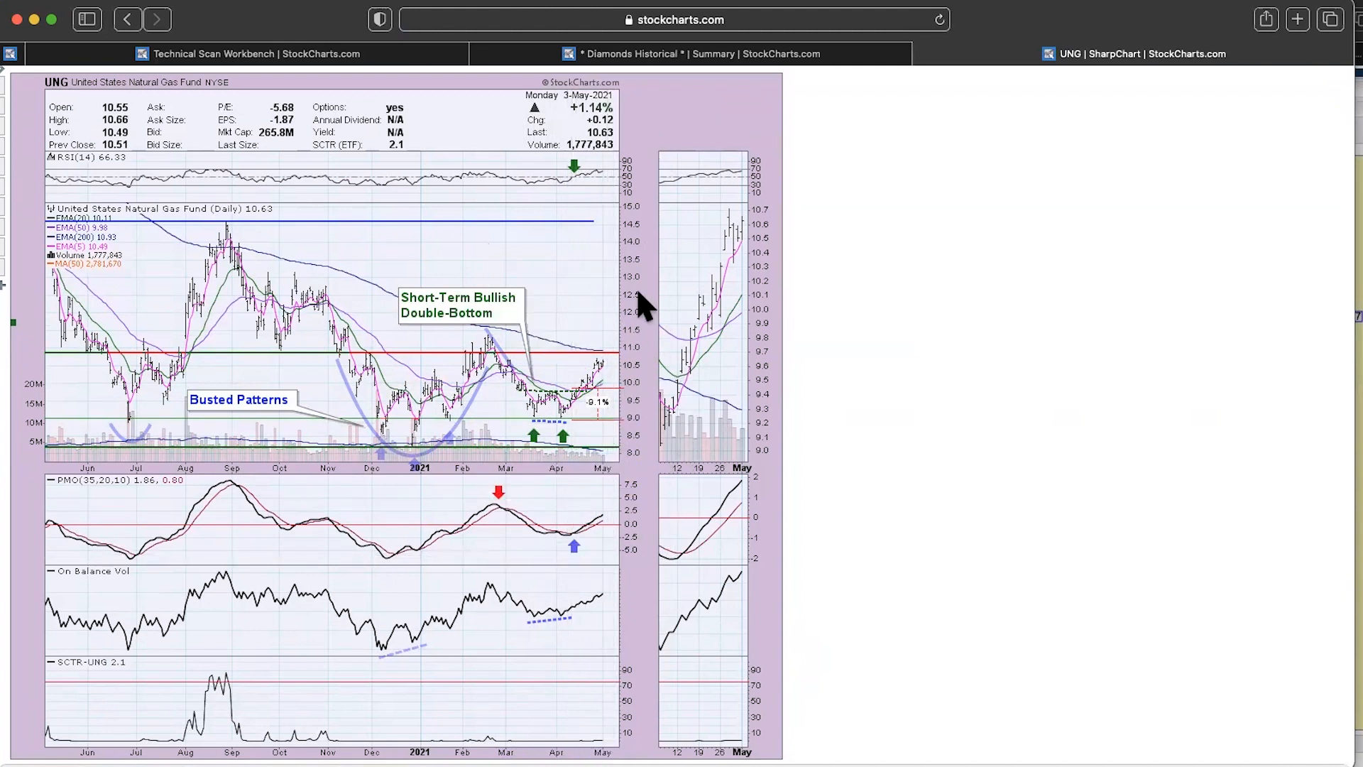
{"action": "mouse_move", "coordinate": [644, 352]}
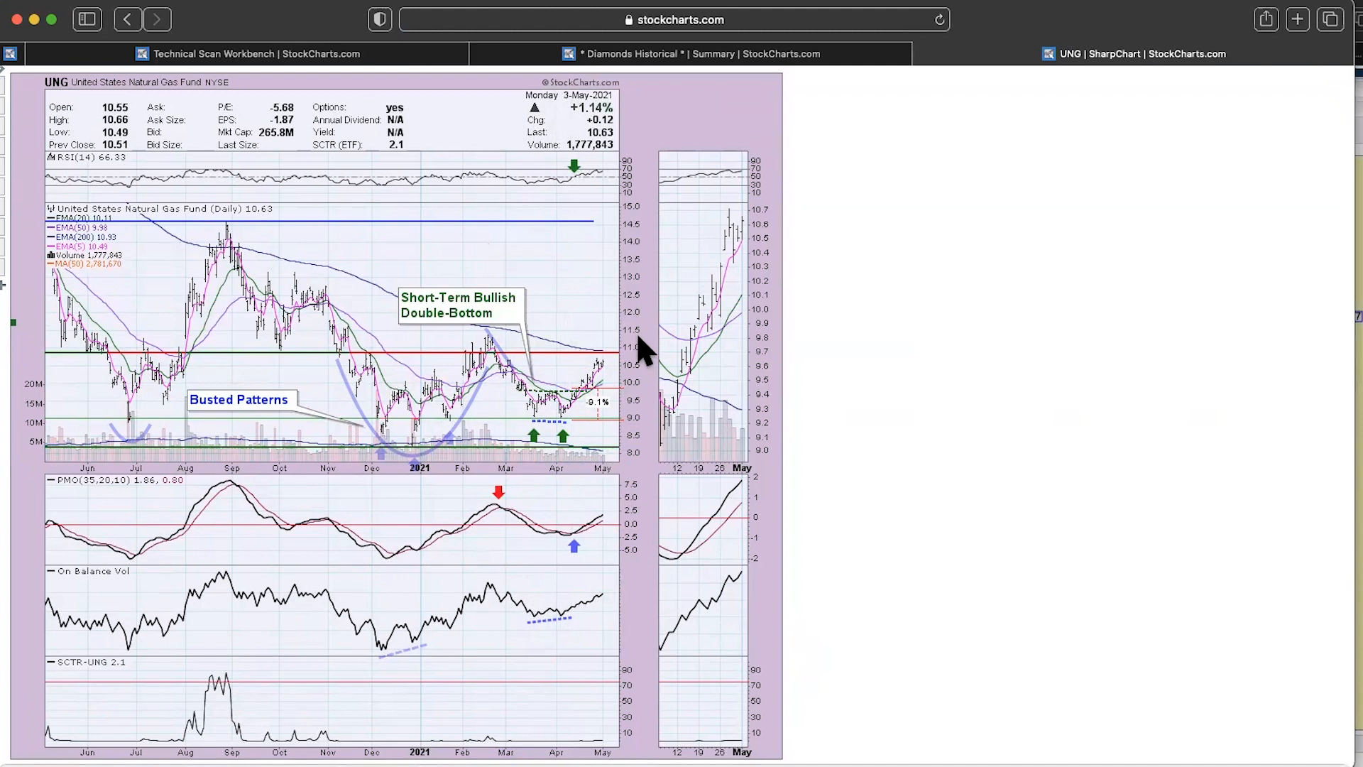
{"action": "mouse_move", "coordinate": [730, 357]}
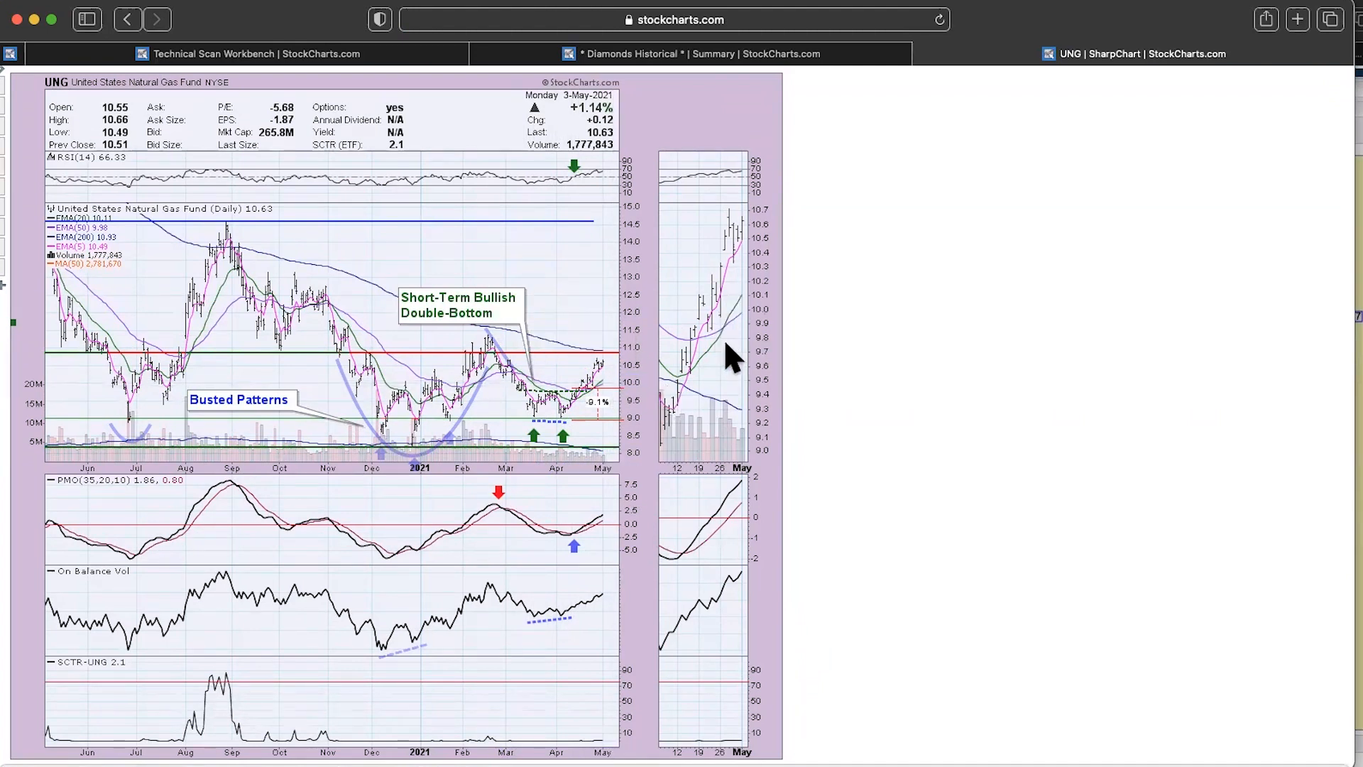
{"action": "mouse_move", "coordinate": [682, 426]}
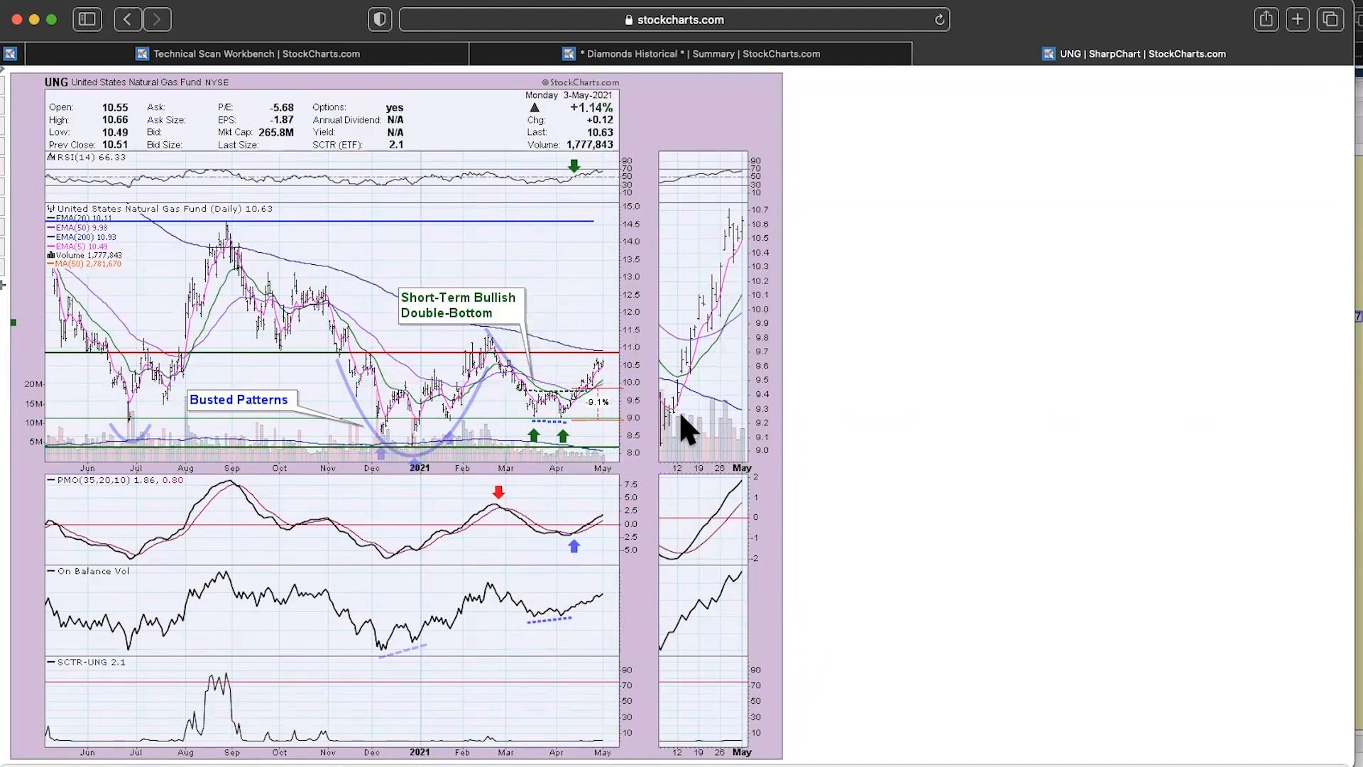
{"action": "mouse_move", "coordinate": [659, 508]}
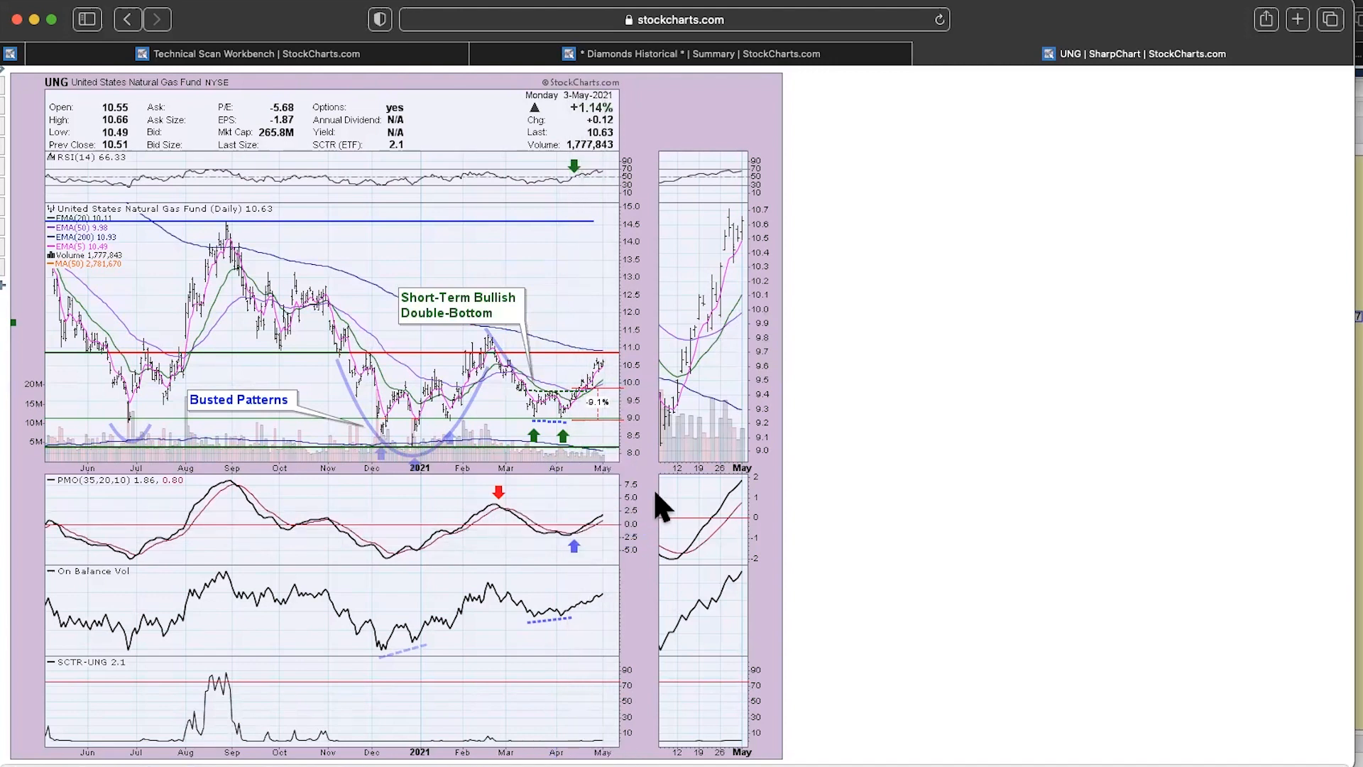
{"action": "mouse_move", "coordinate": [609, 611]}
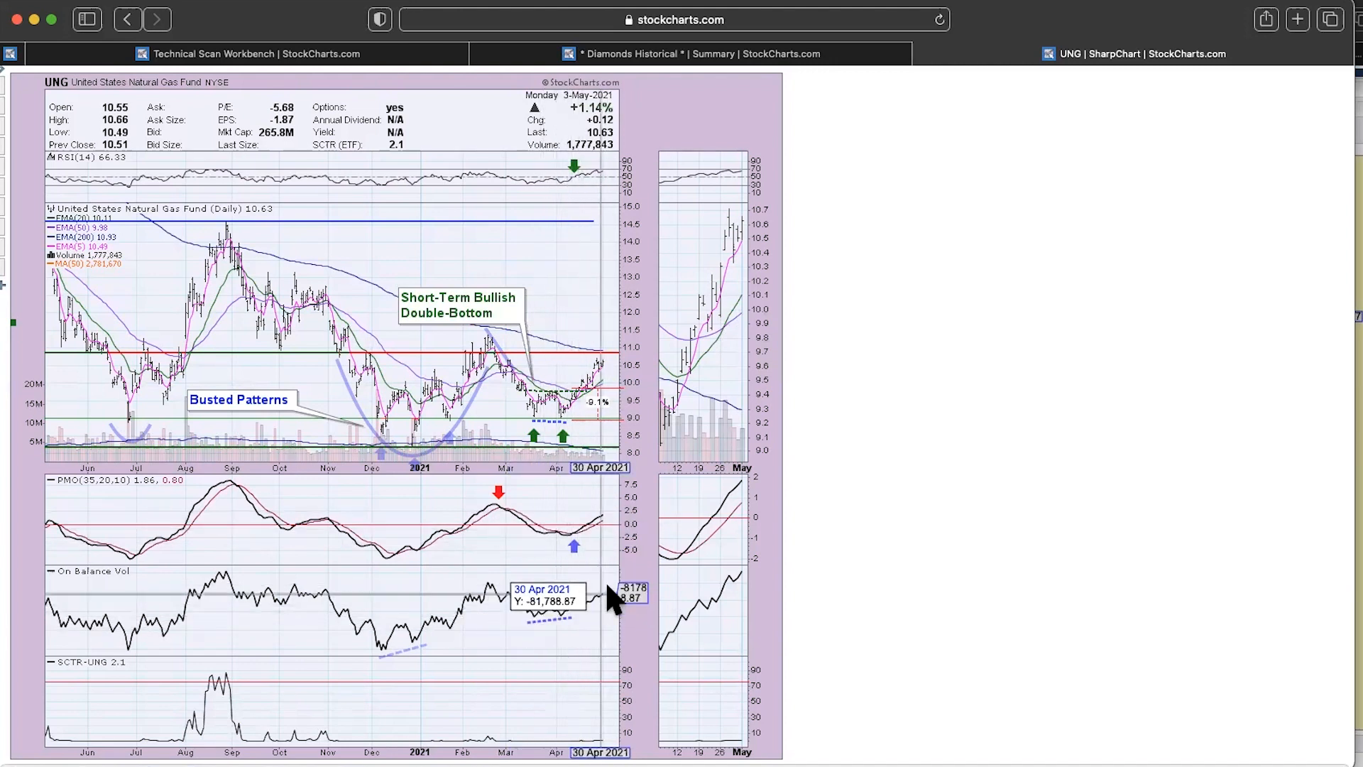
{"action": "mouse_move", "coordinate": [636, 600]}
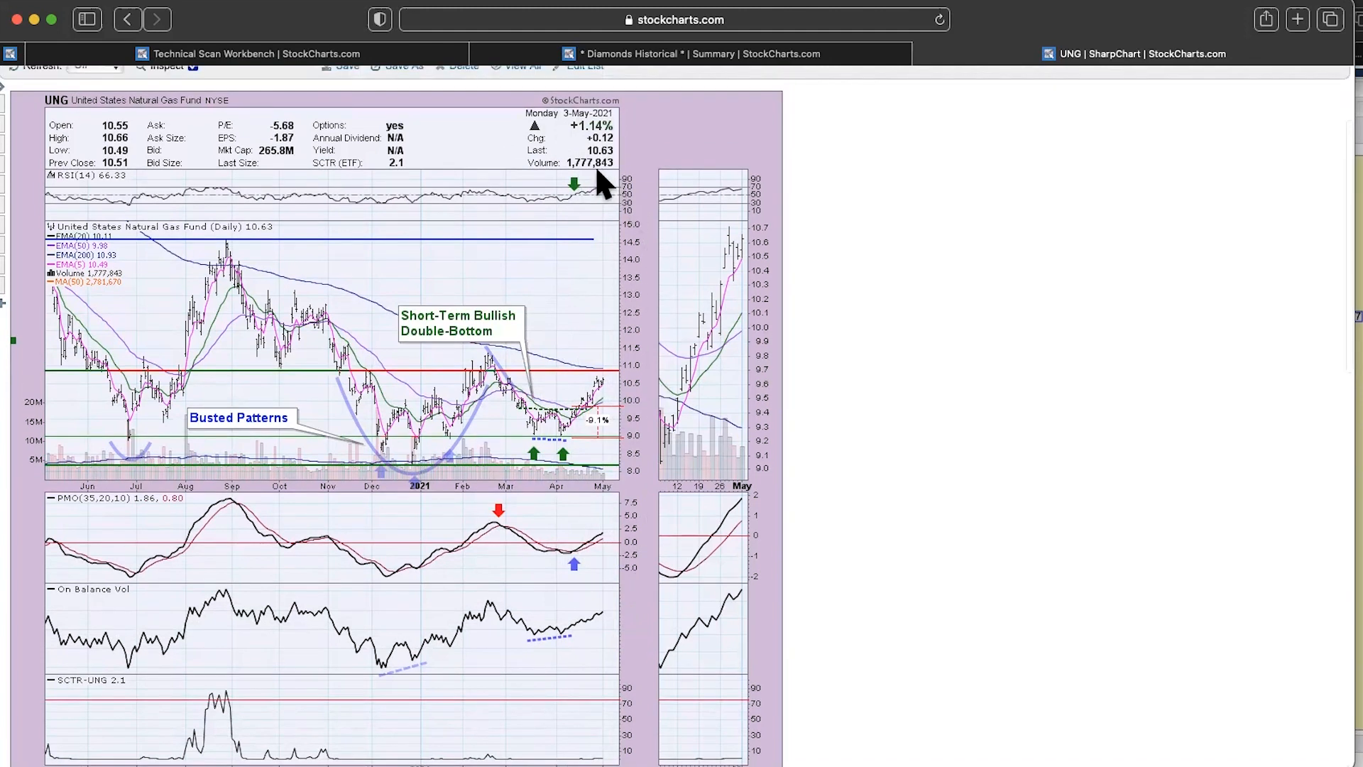
{"action": "mouse_move", "coordinate": [653, 197]}
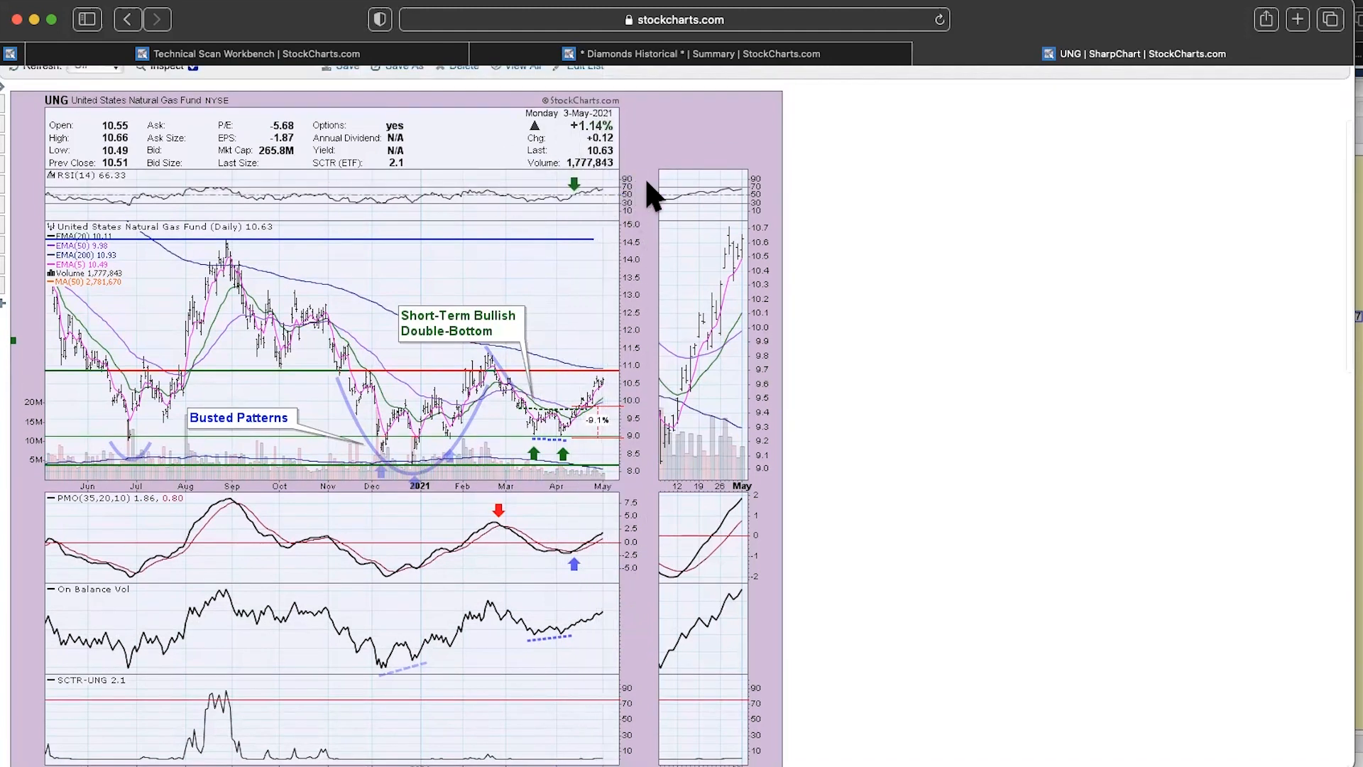
{"action": "mouse_move", "coordinate": [611, 389]}
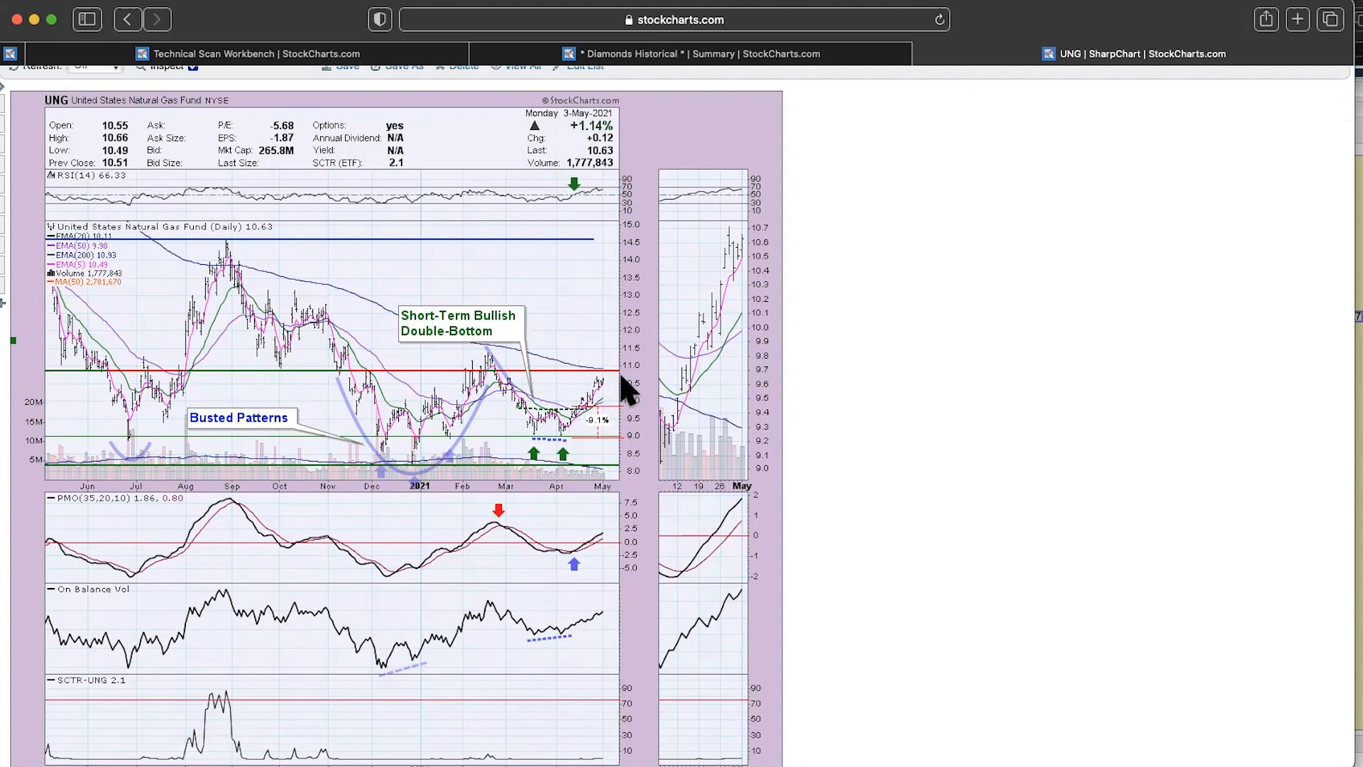
{"action": "mouse_move", "coordinate": [604, 381]}
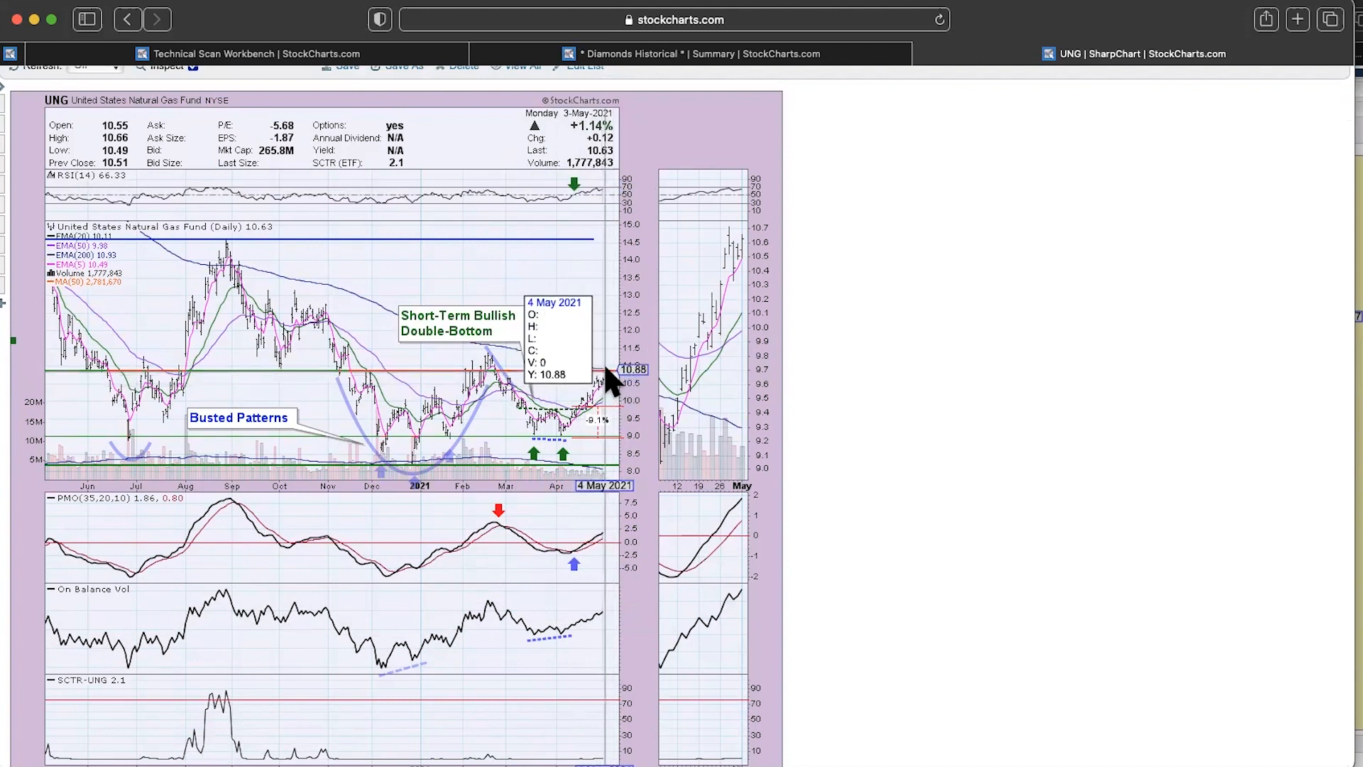
{"action": "mouse_move", "coordinate": [631, 377]}
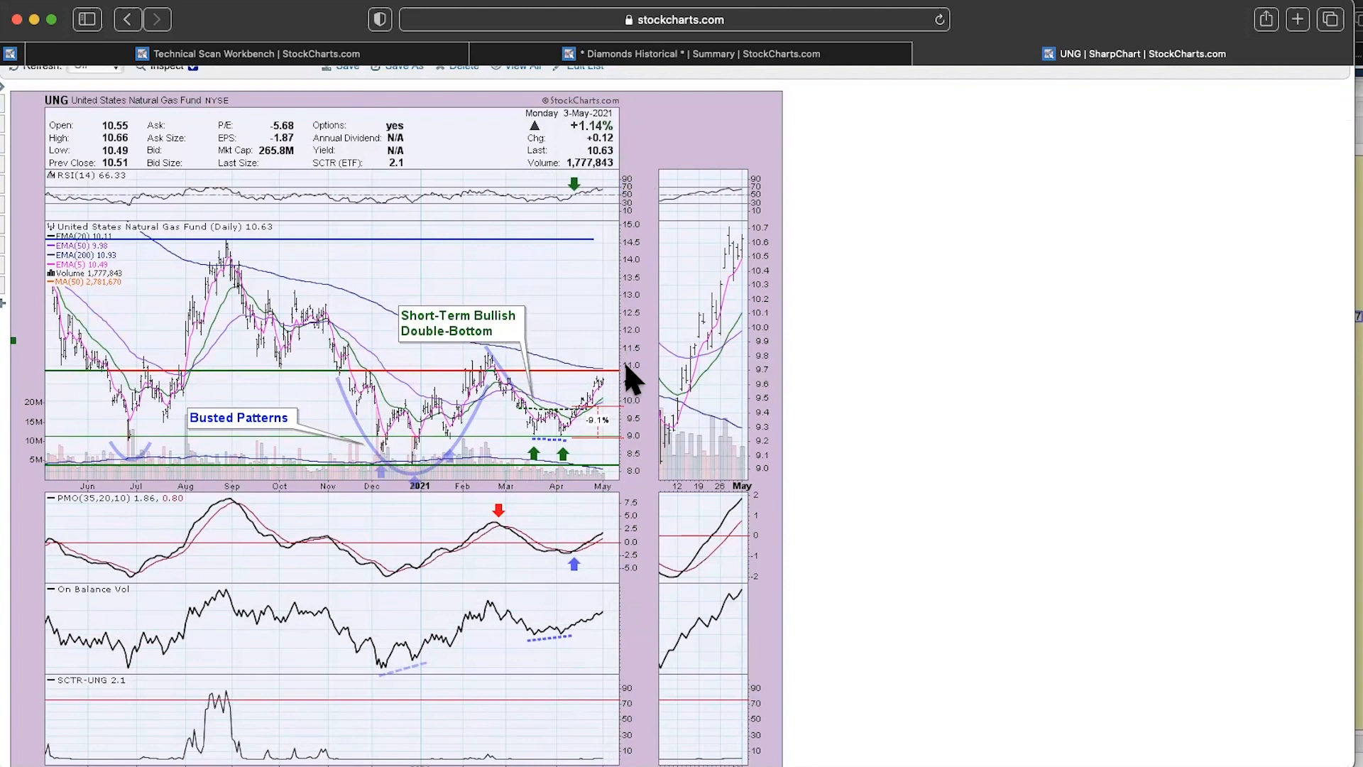
{"action": "mouse_move", "coordinate": [608, 387]}
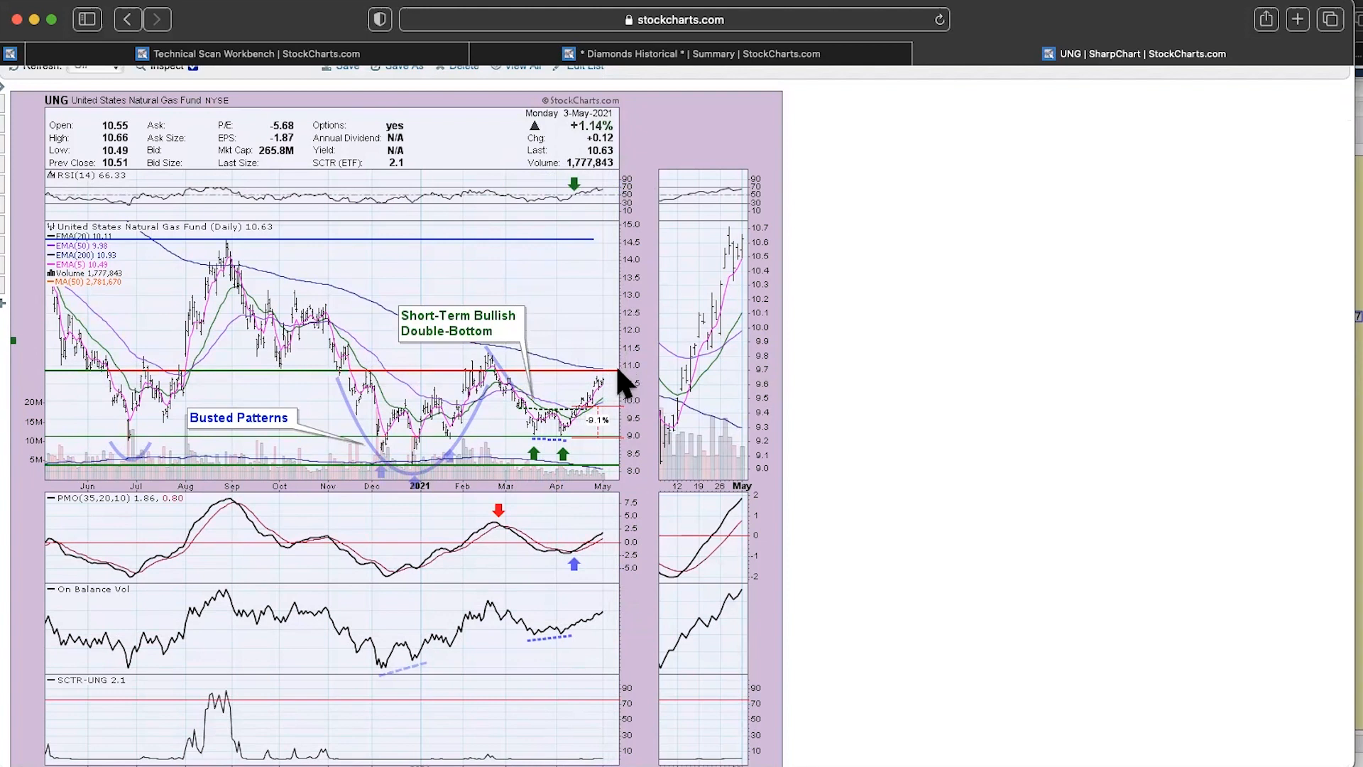
{"action": "mouse_move", "coordinate": [639, 374]}
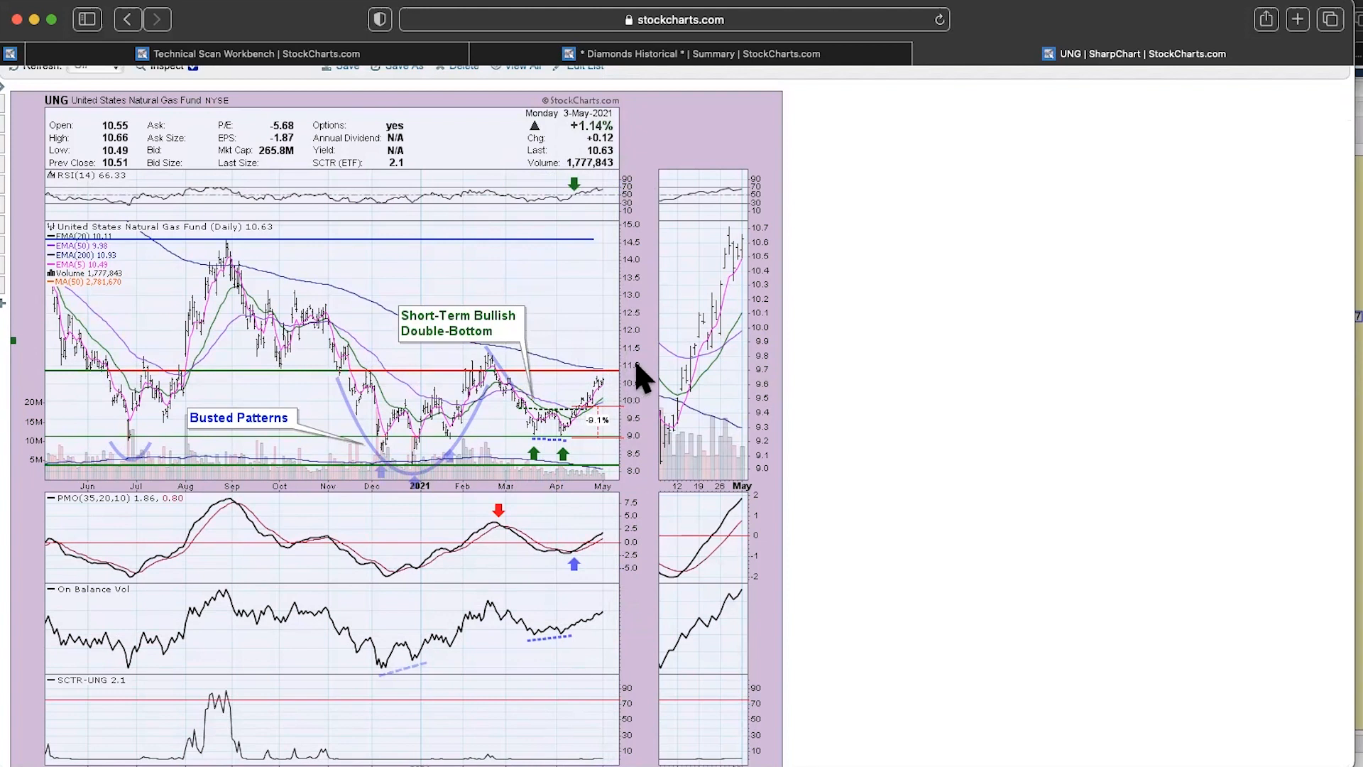
{"action": "mouse_move", "coordinate": [644, 380]}
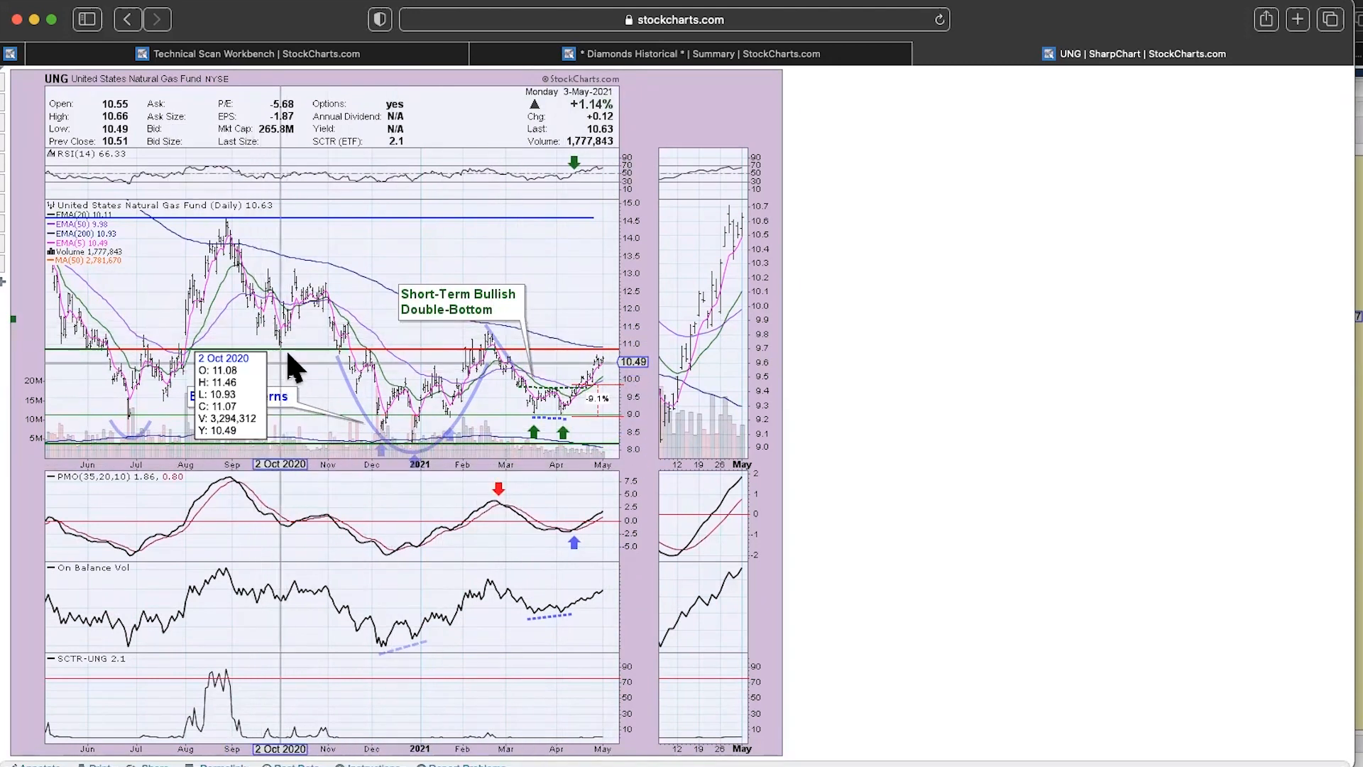
{"action": "mouse_move", "coordinate": [519, 399]}
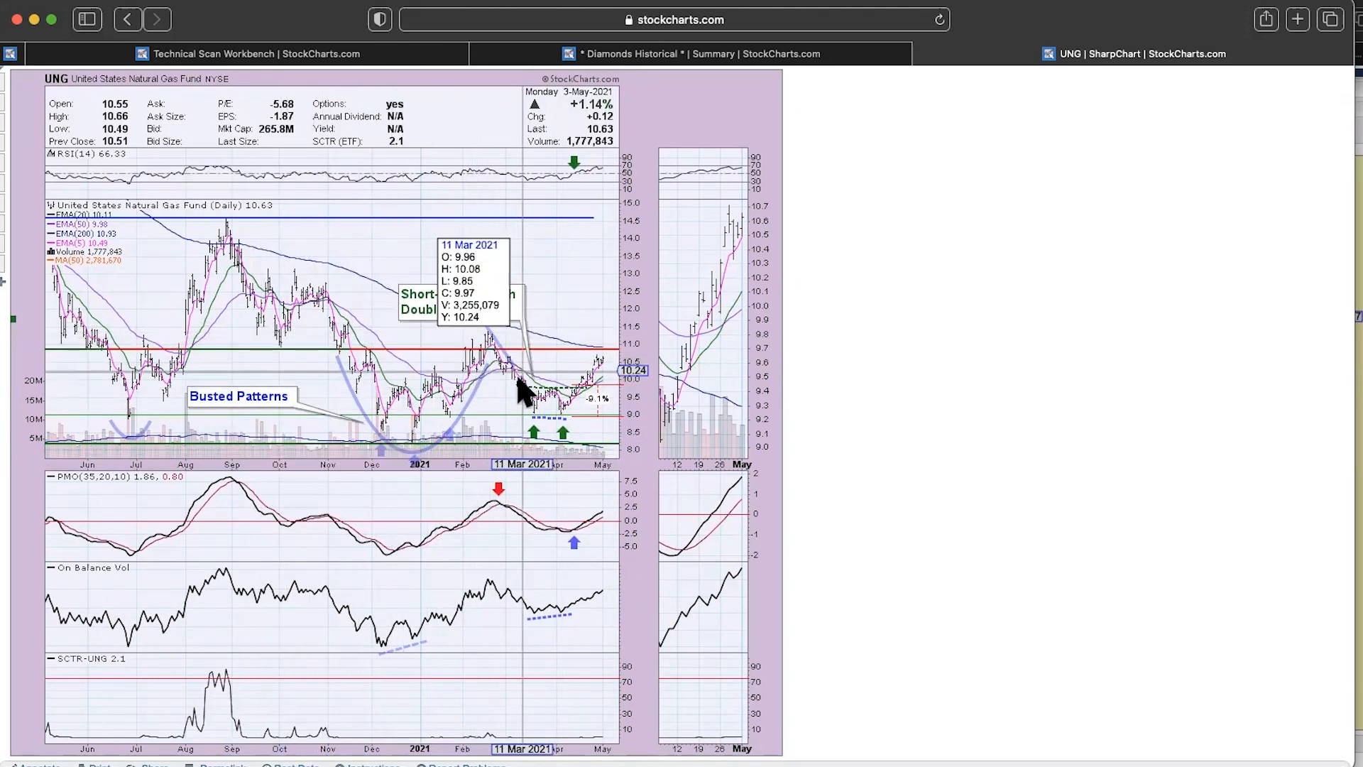
{"action": "mouse_move", "coordinate": [428, 400]}
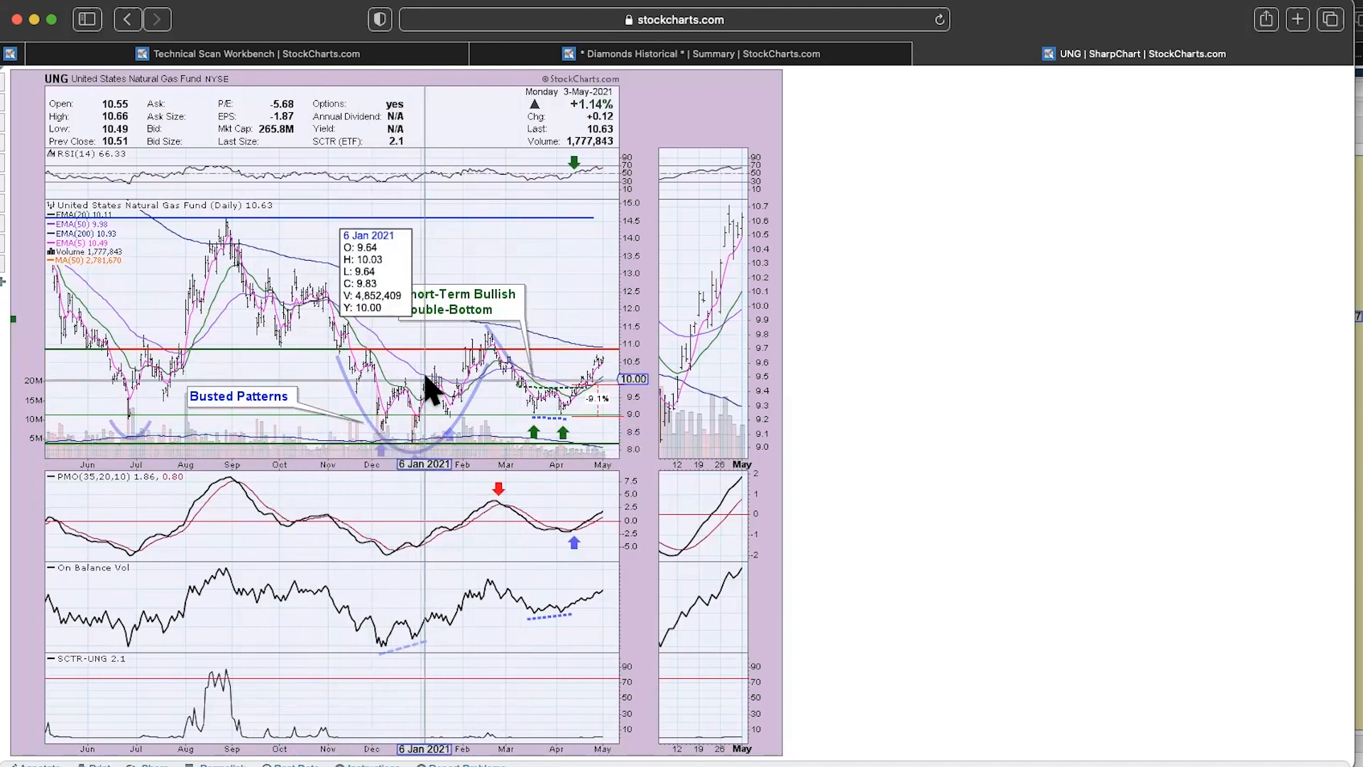
{"action": "mouse_move", "coordinate": [399, 455]}
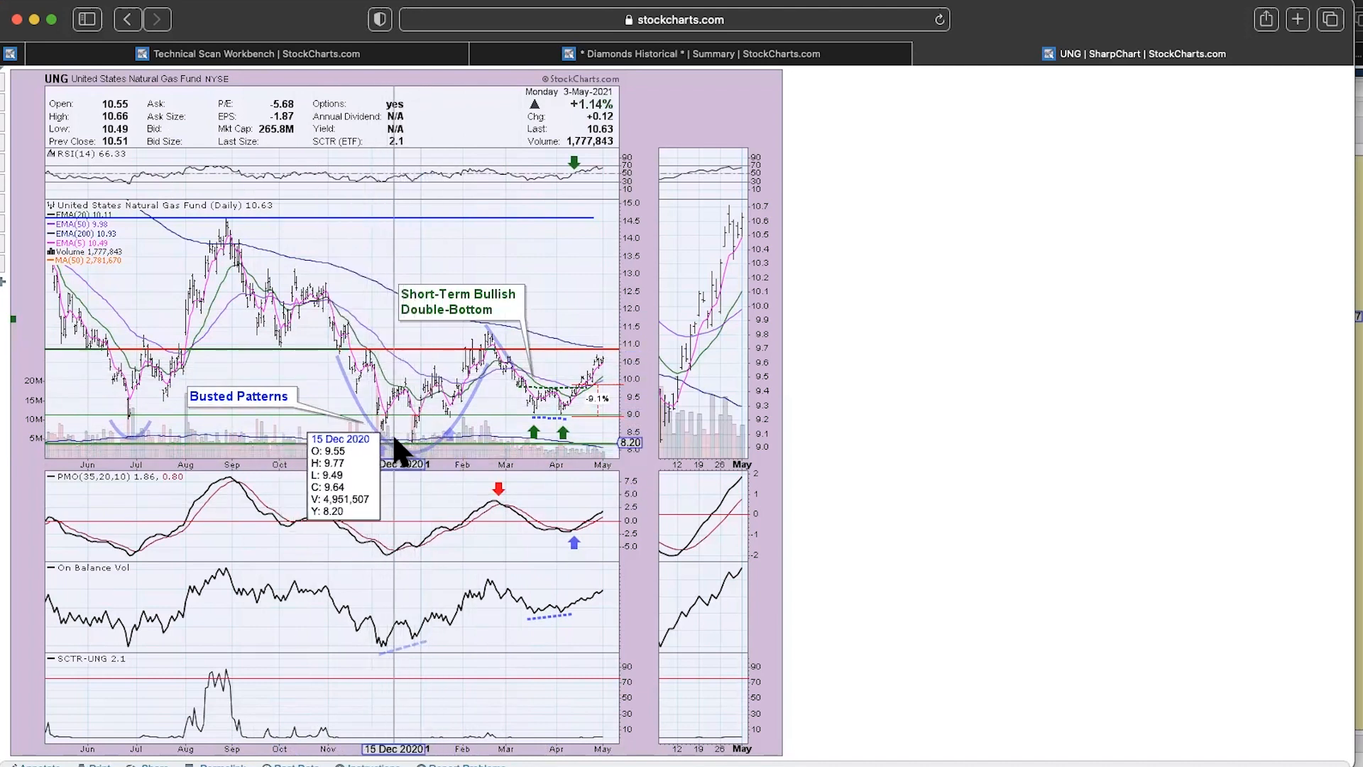
{"action": "mouse_move", "coordinate": [666, 448]}
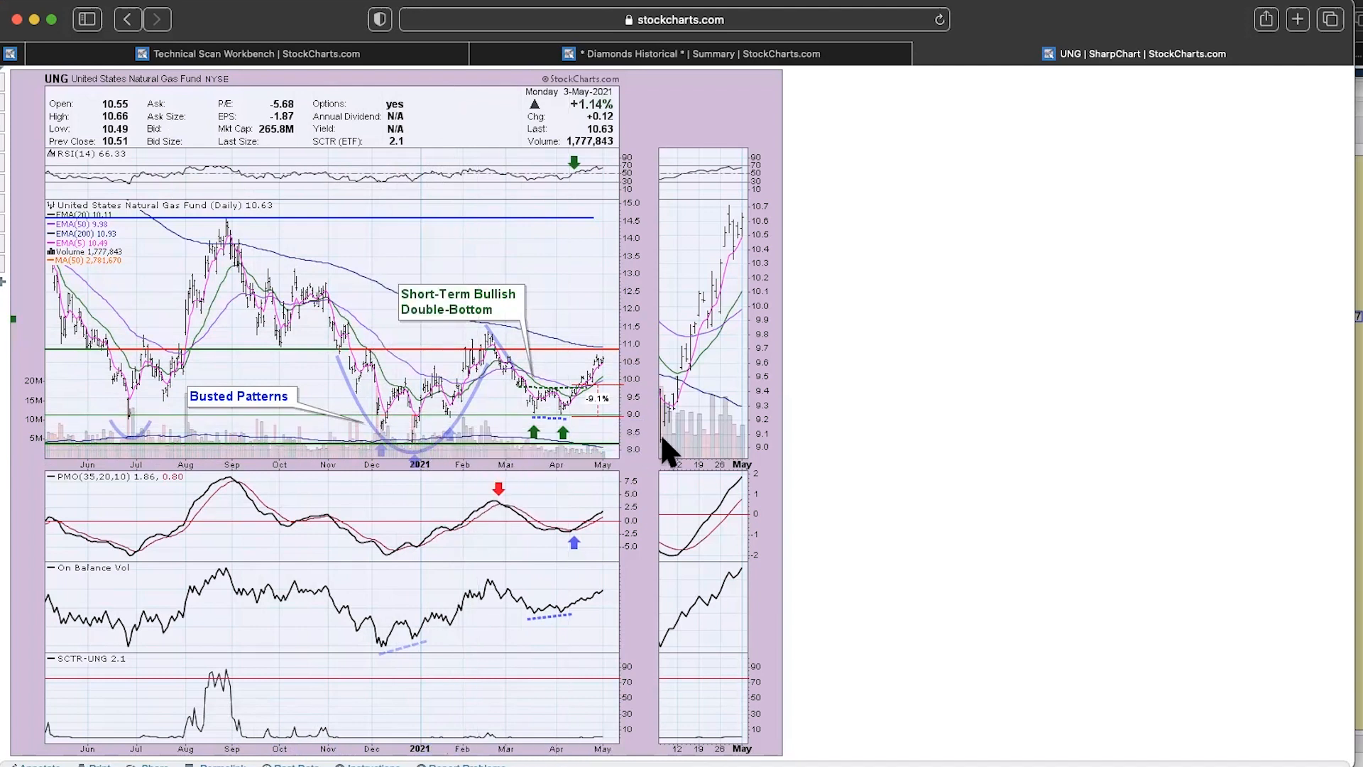
{"action": "mouse_move", "coordinate": [672, 458]}
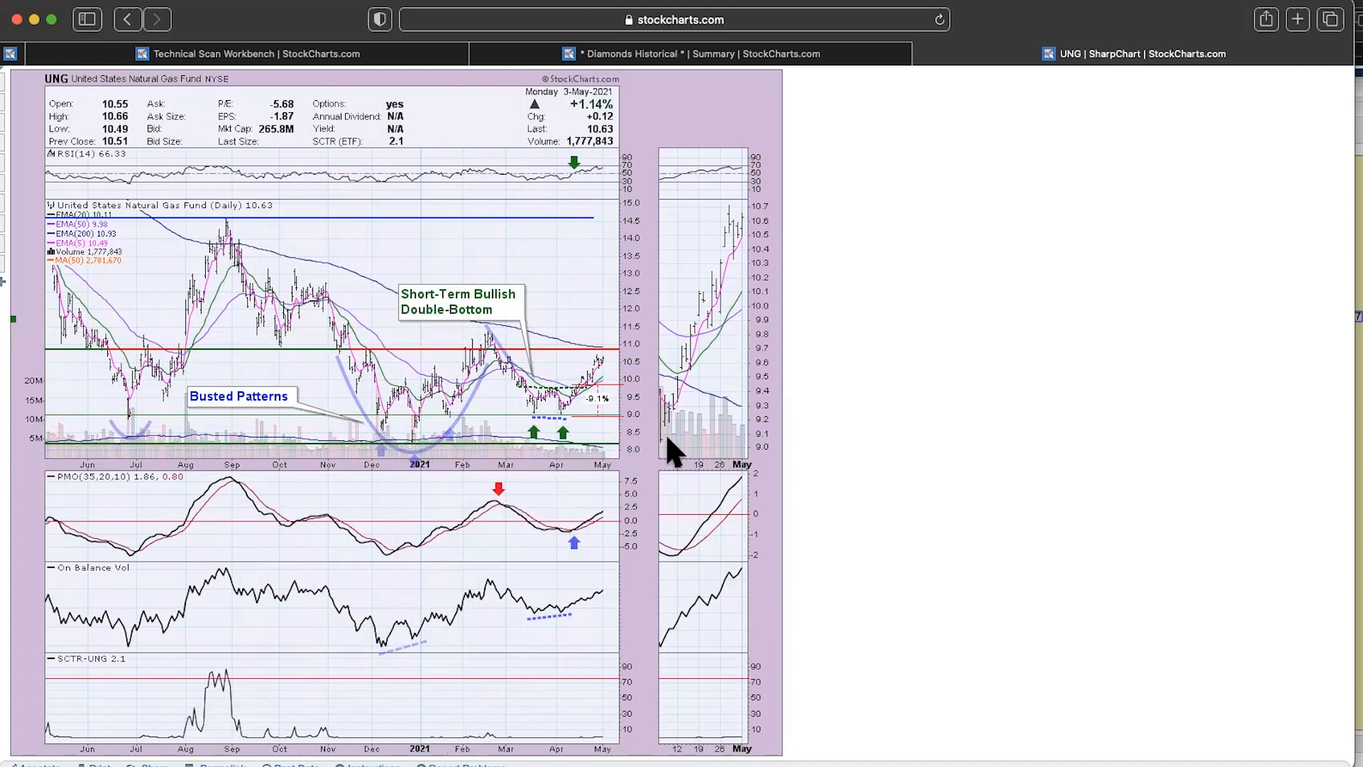
{"action": "mouse_move", "coordinate": [631, 545]}
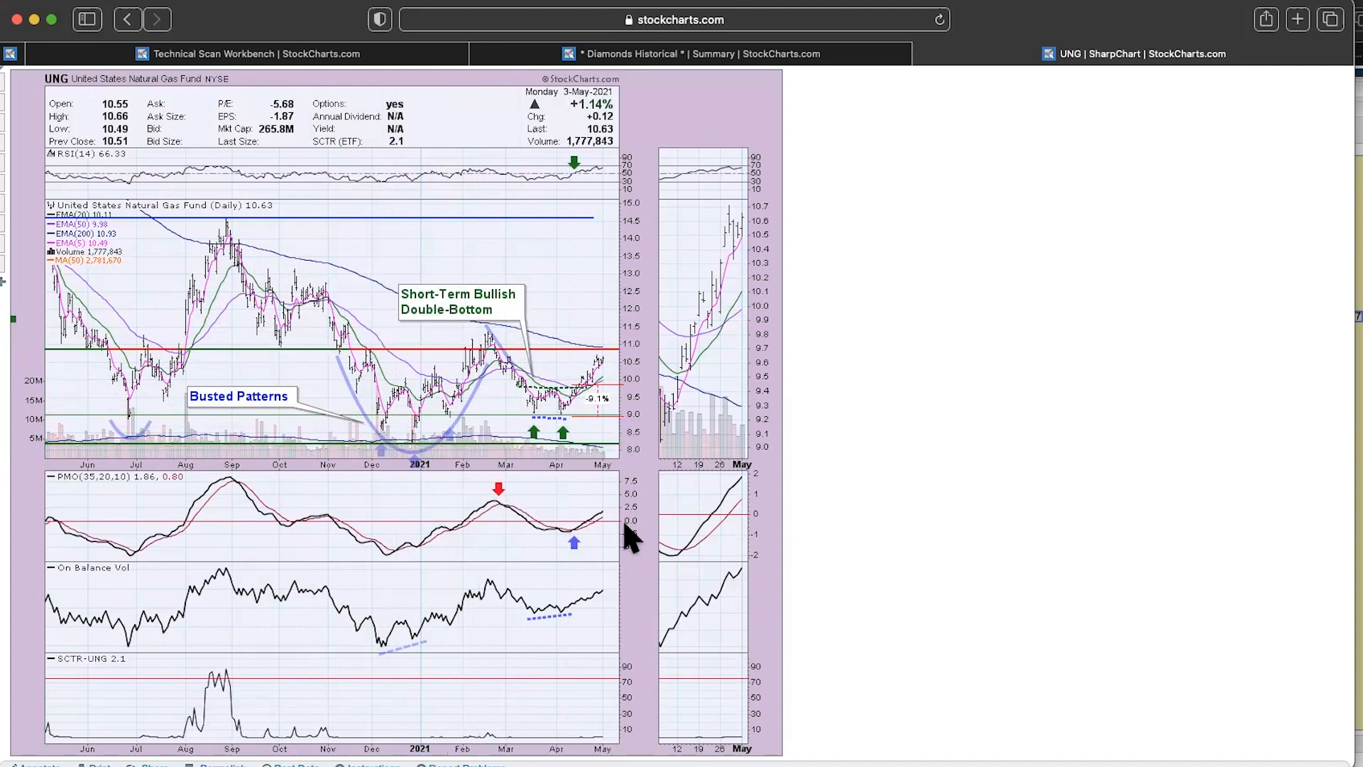
{"action": "mouse_move", "coordinate": [575, 392]}
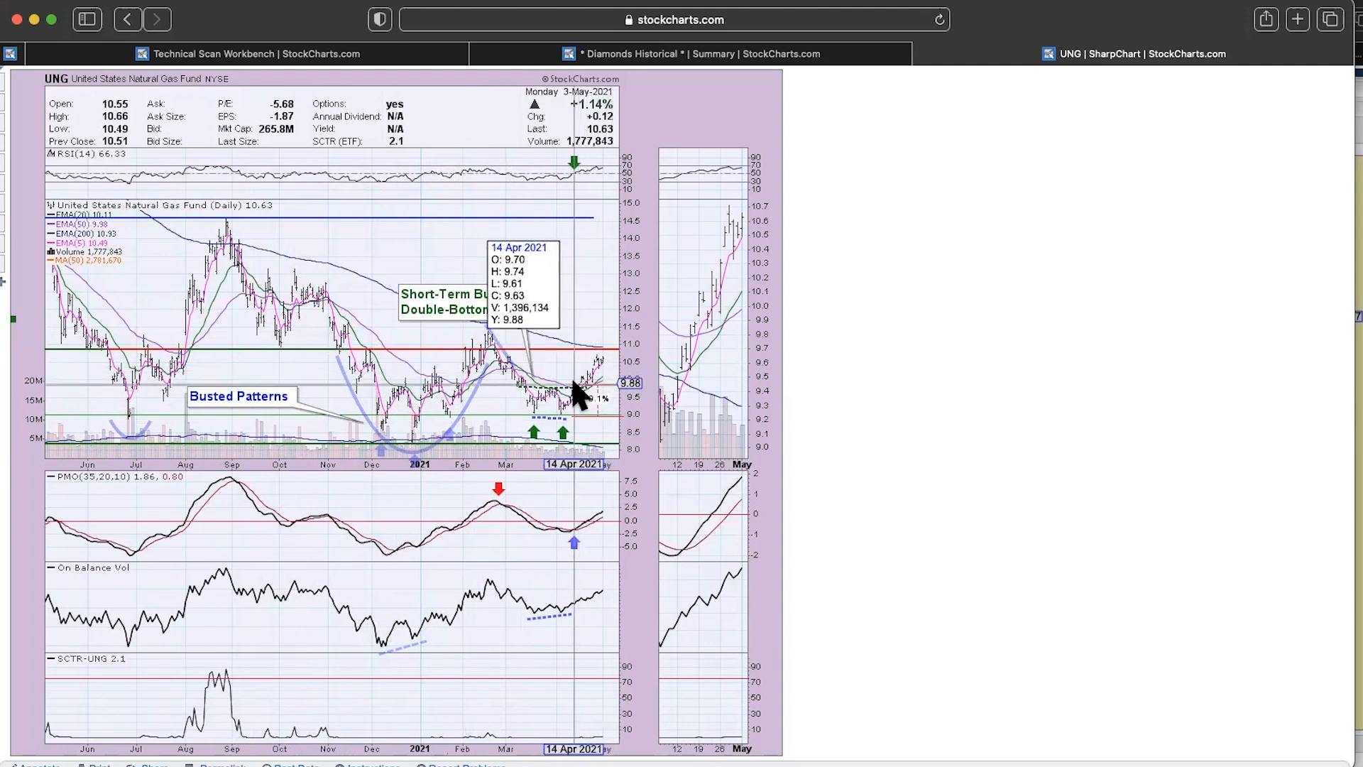
{"action": "mouse_move", "coordinate": [772, 389]}
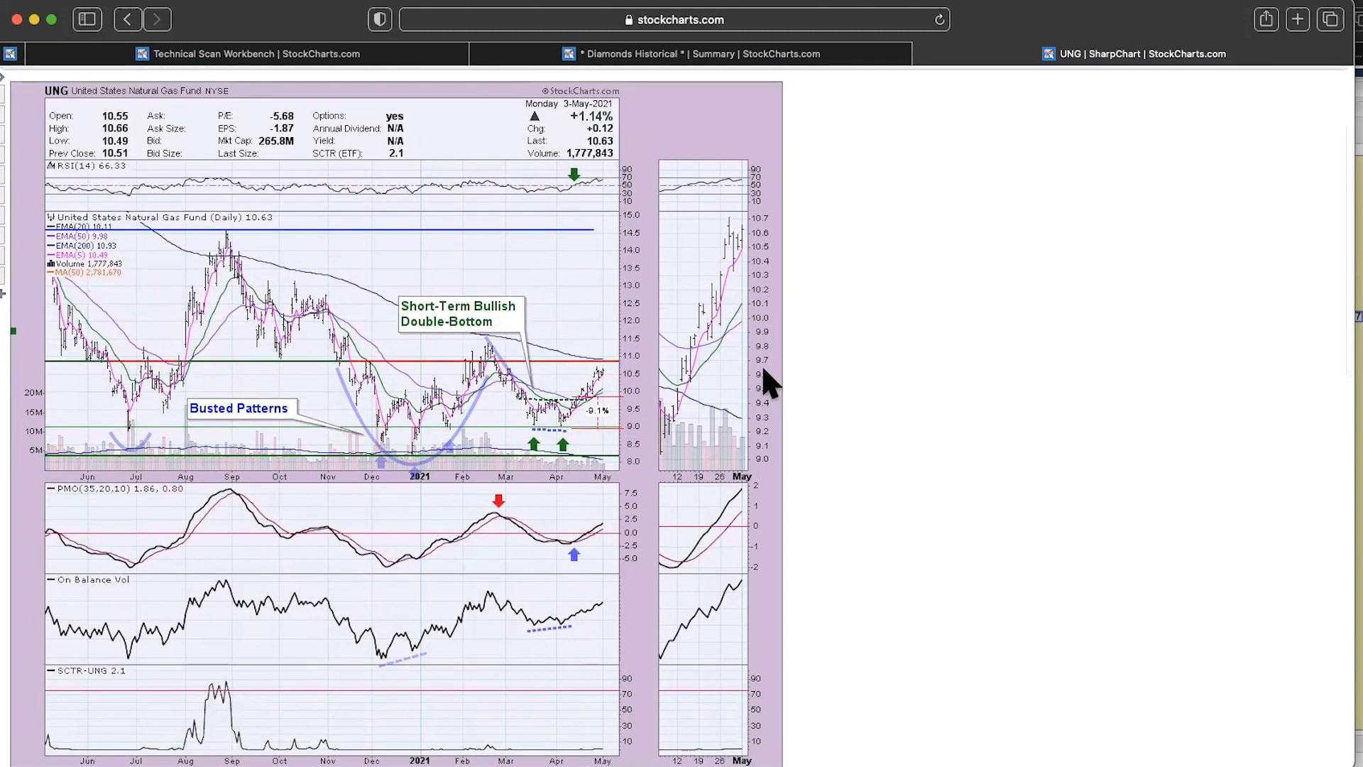
{"action": "mouse_move", "coordinate": [526, 361]}
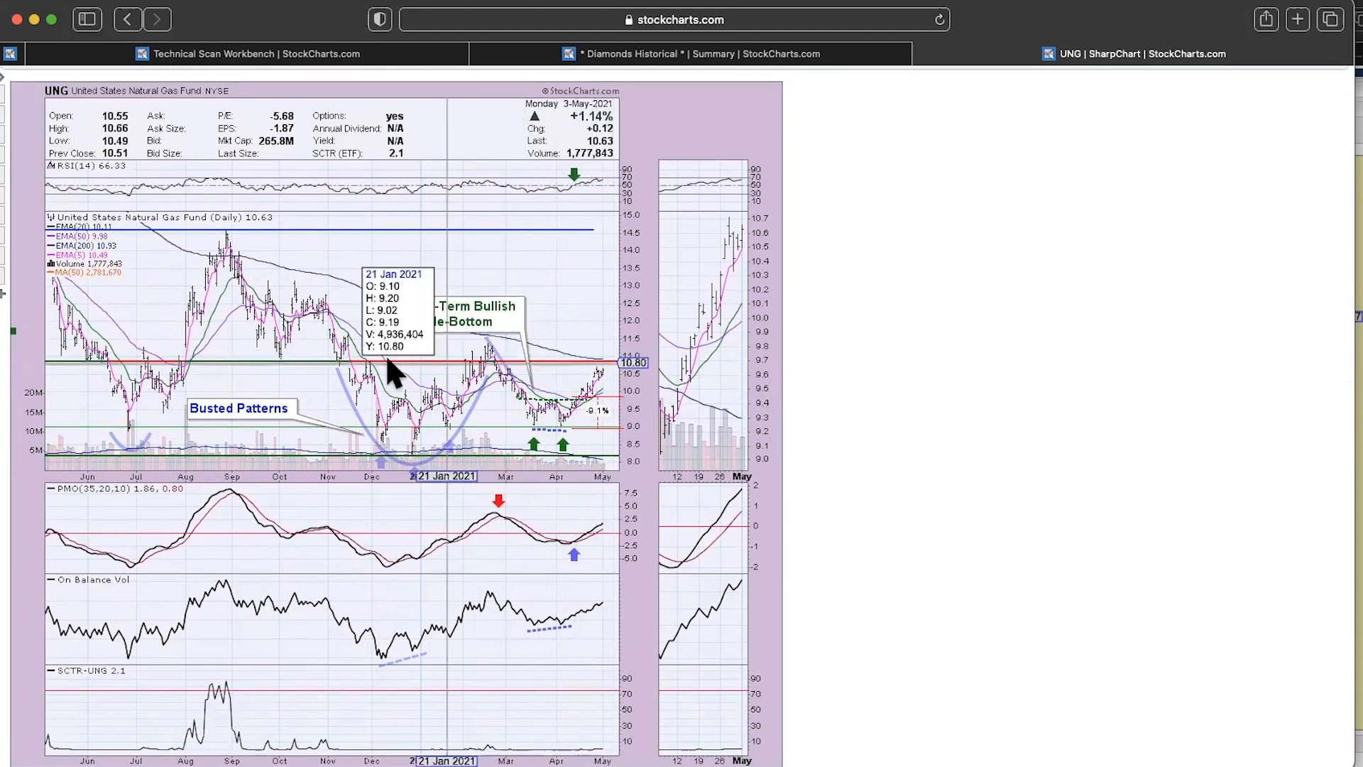
{"action": "mouse_move", "coordinate": [67, 376]}
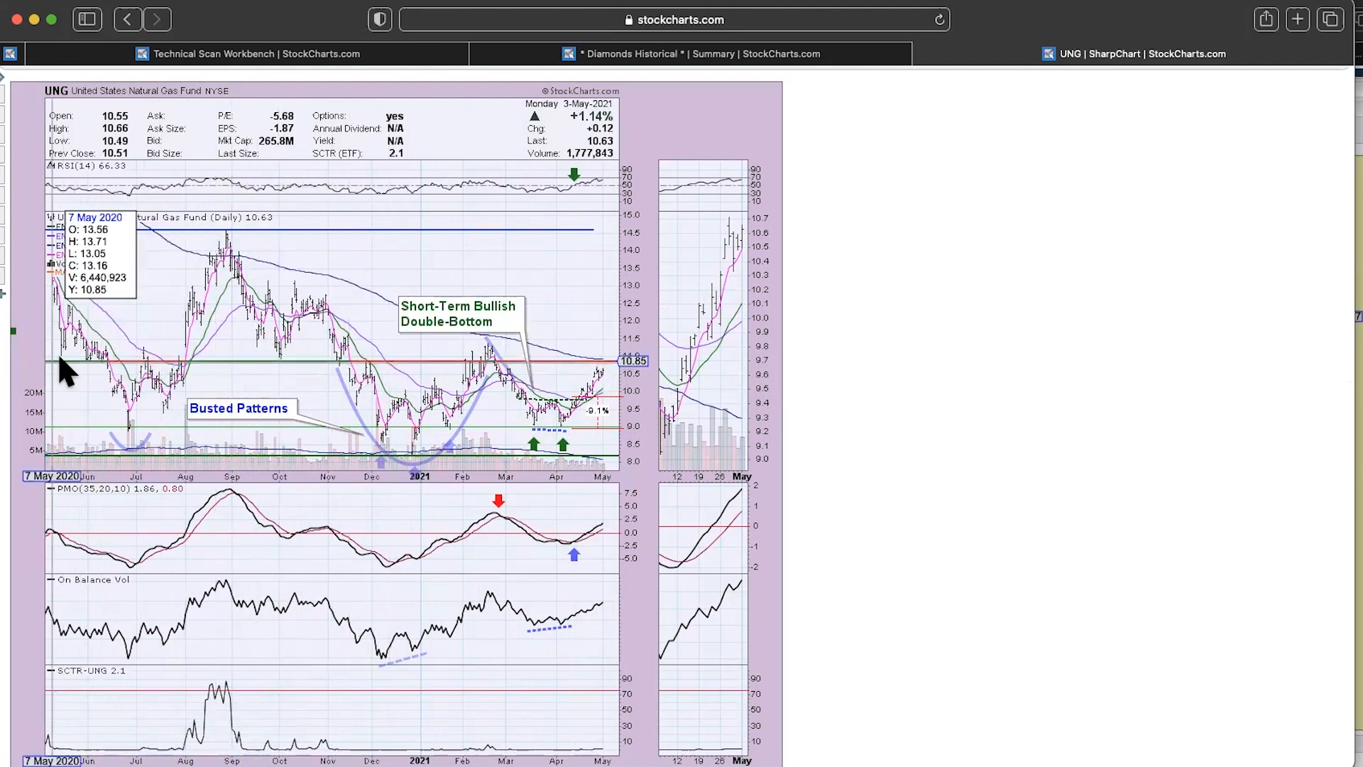
{"action": "mouse_move", "coordinate": [188, 377]}
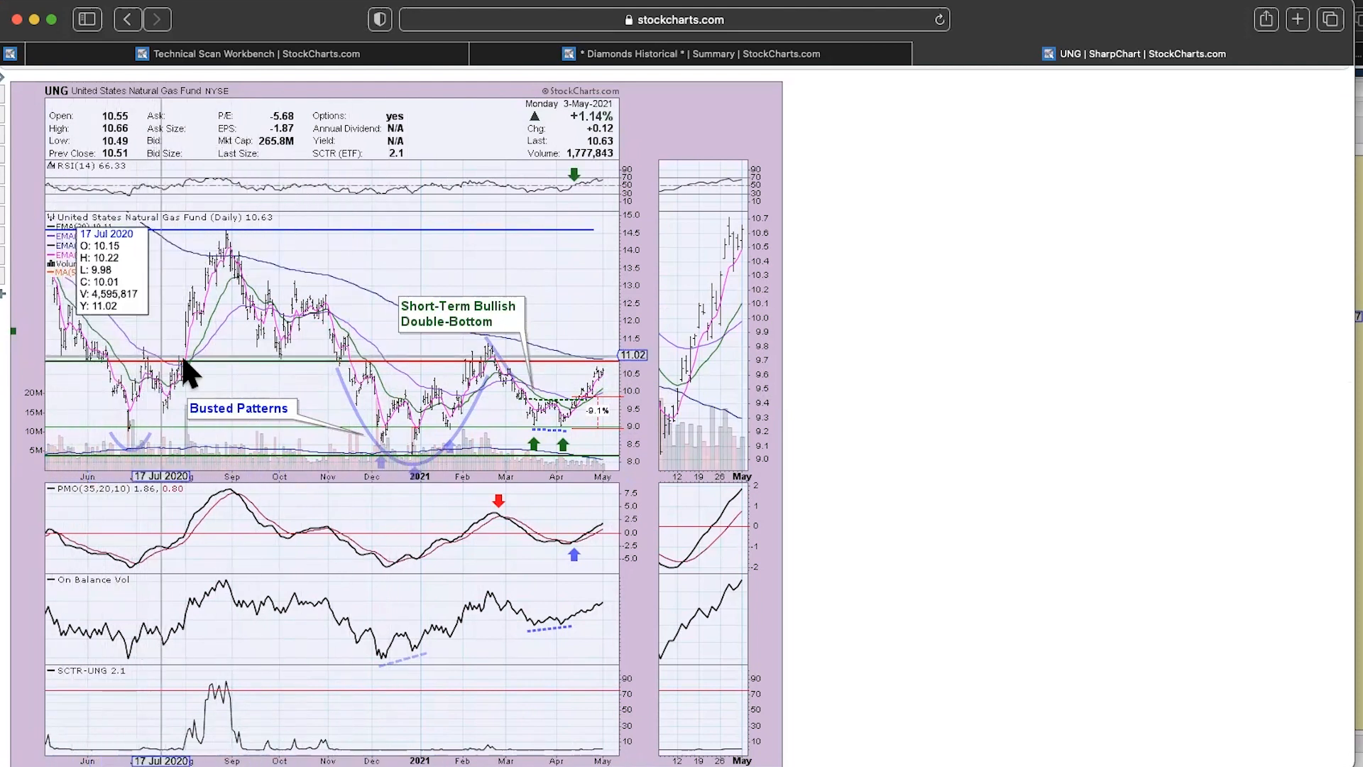
{"action": "mouse_move", "coordinate": [342, 380]}
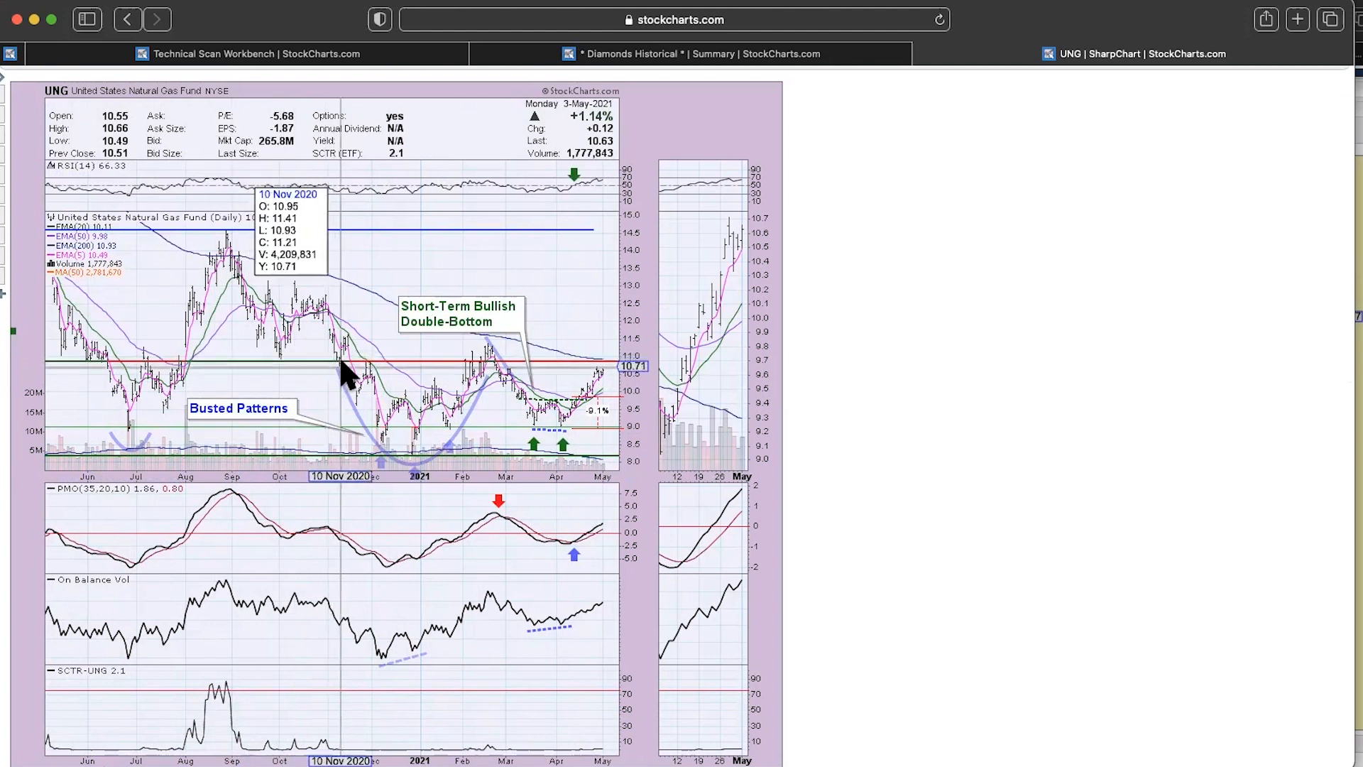
{"action": "mouse_move", "coordinate": [605, 365]}
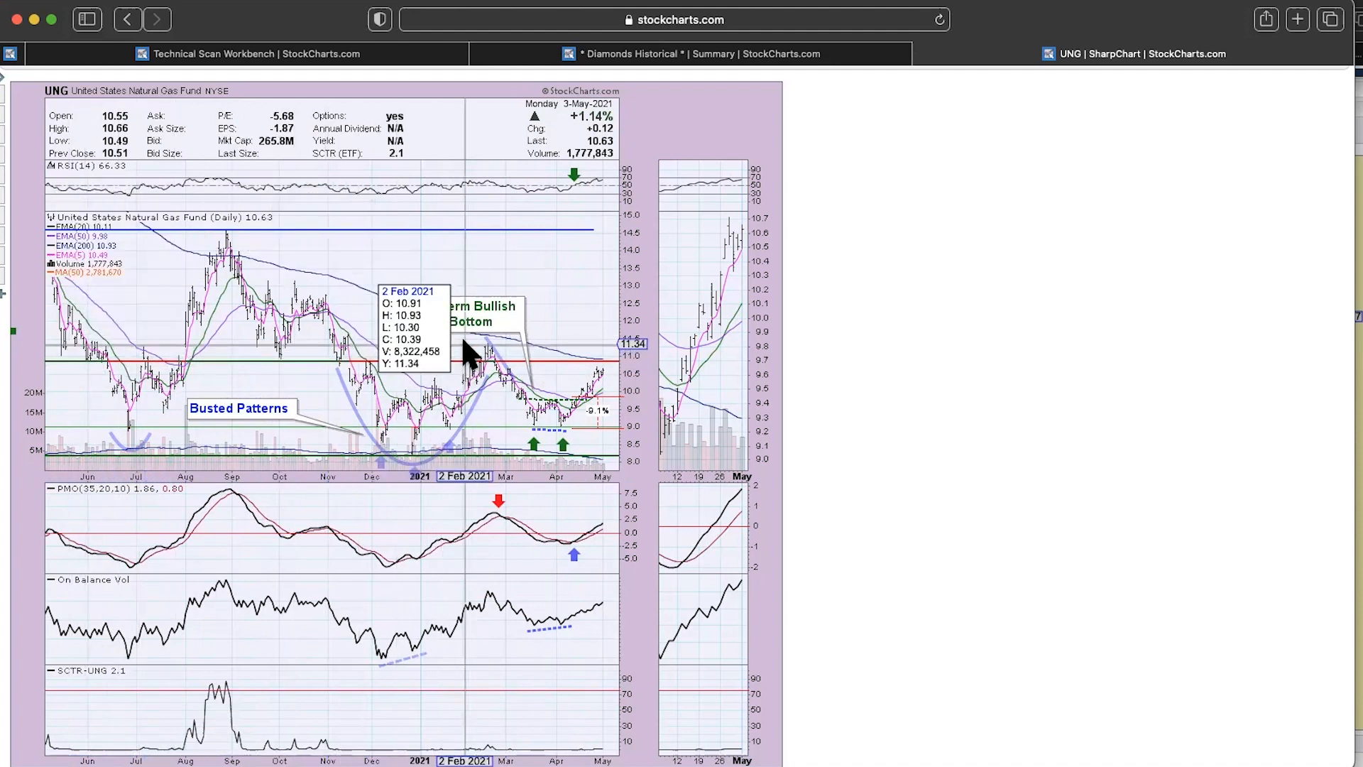
{"action": "mouse_move", "coordinate": [569, 354]}
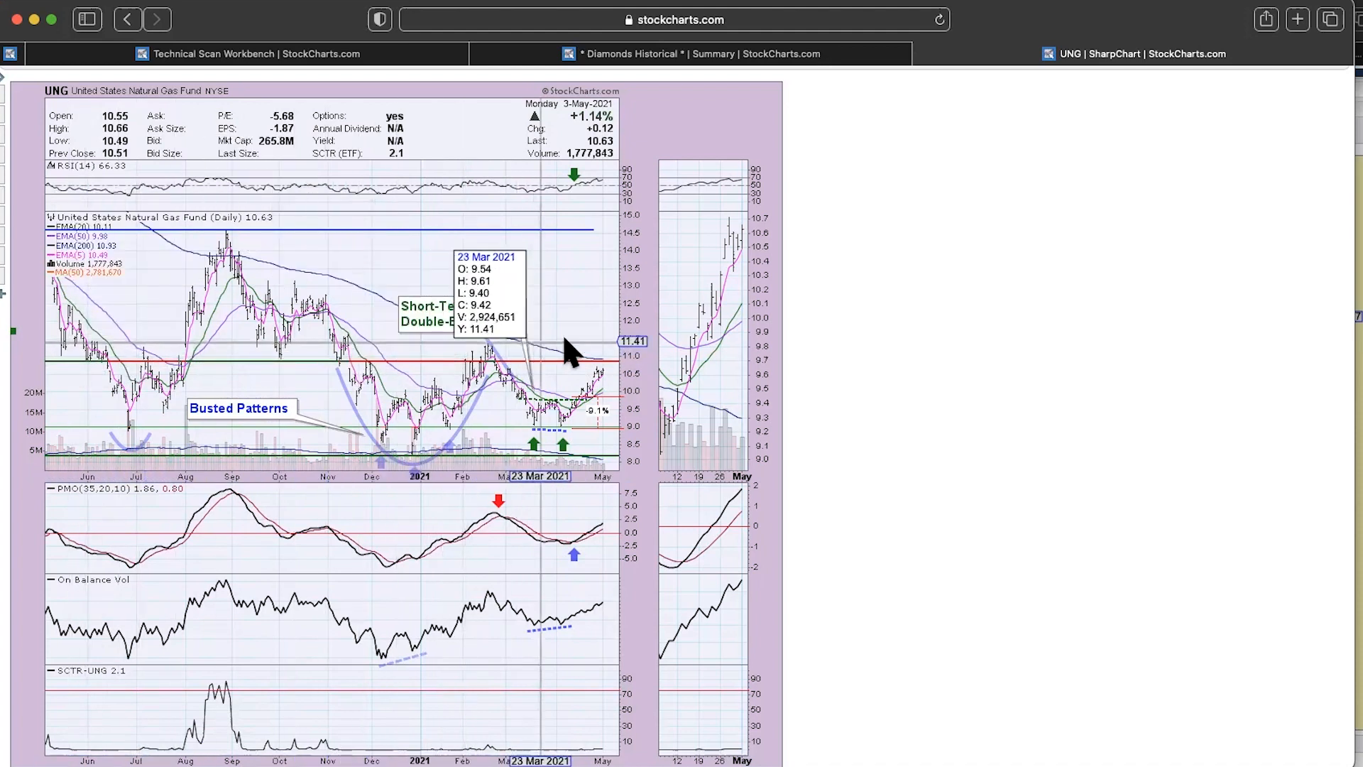
{"action": "mouse_move", "coordinate": [503, 380]}
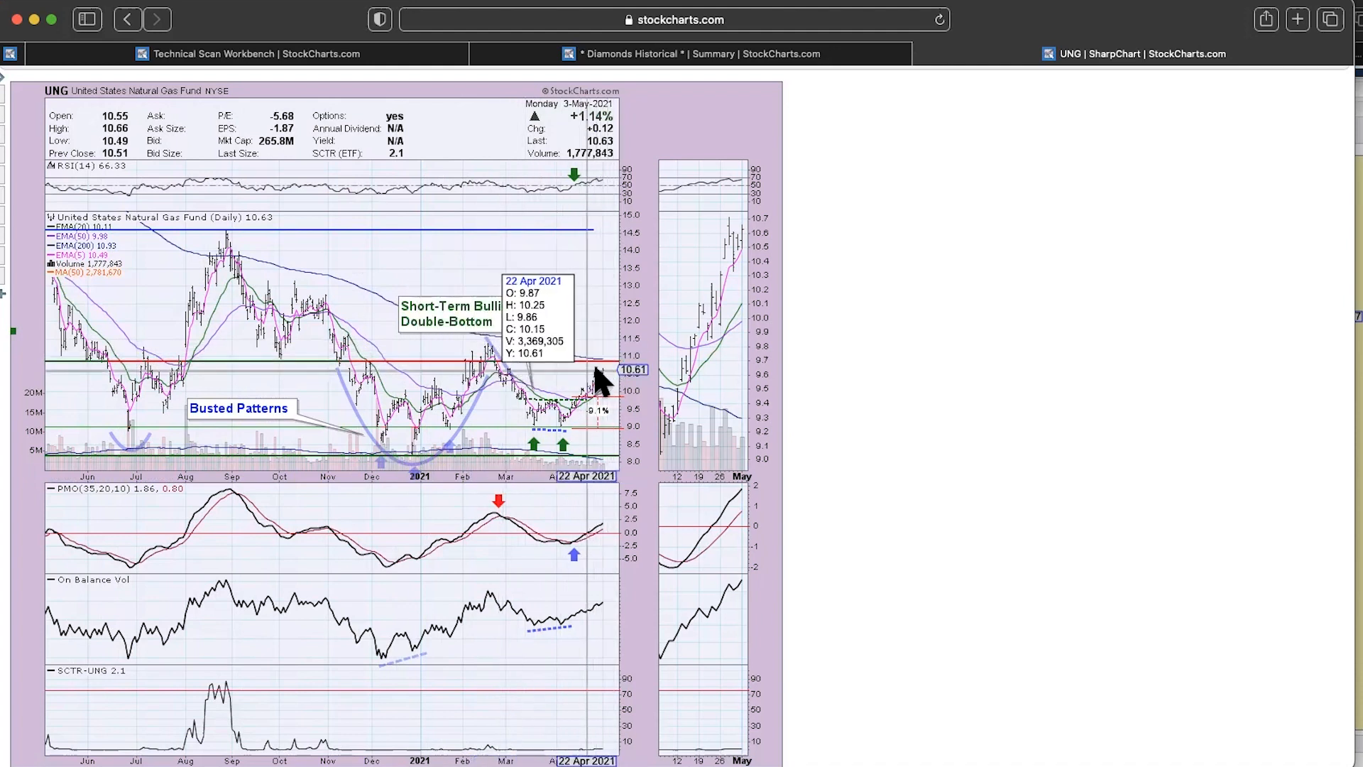
{"action": "mouse_move", "coordinate": [823, 350]}
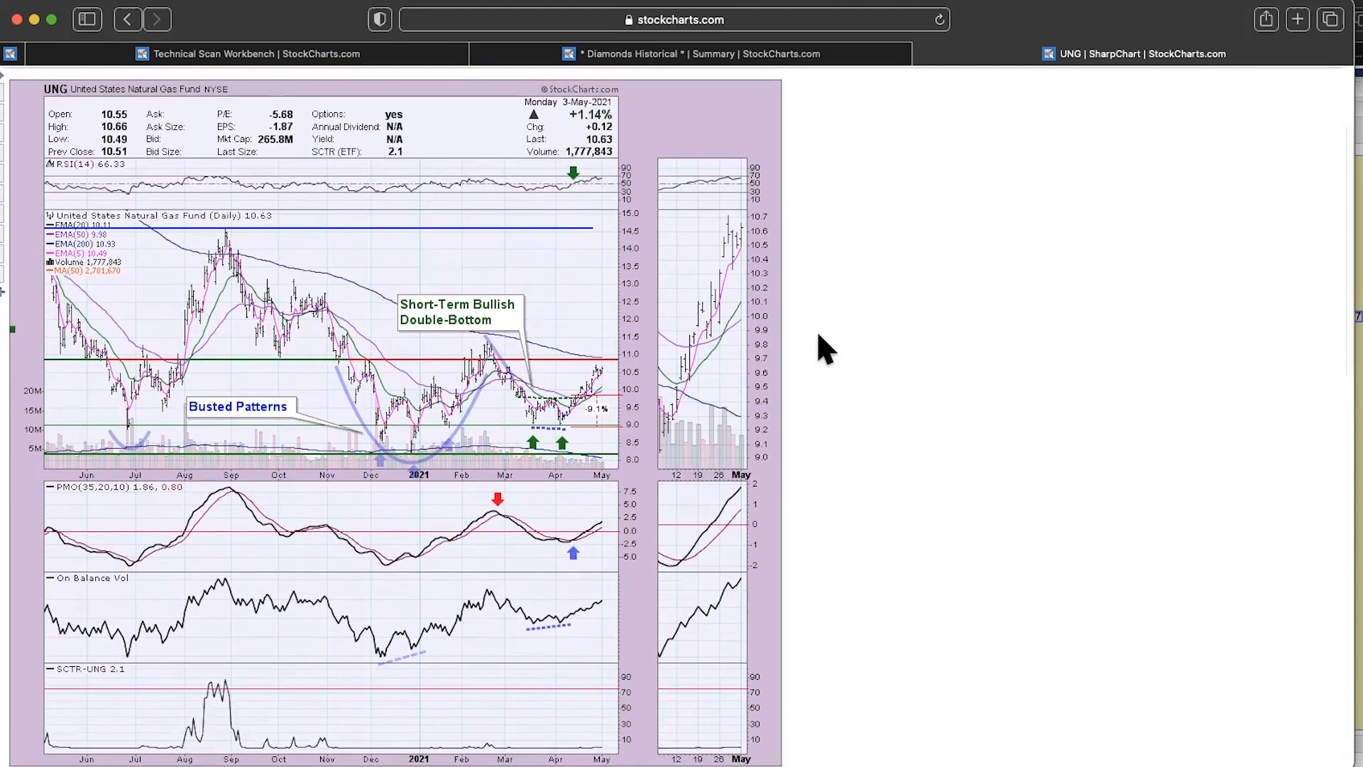
{"action": "scroll", "scroll_direction": "down", "scroll_amount": 3}
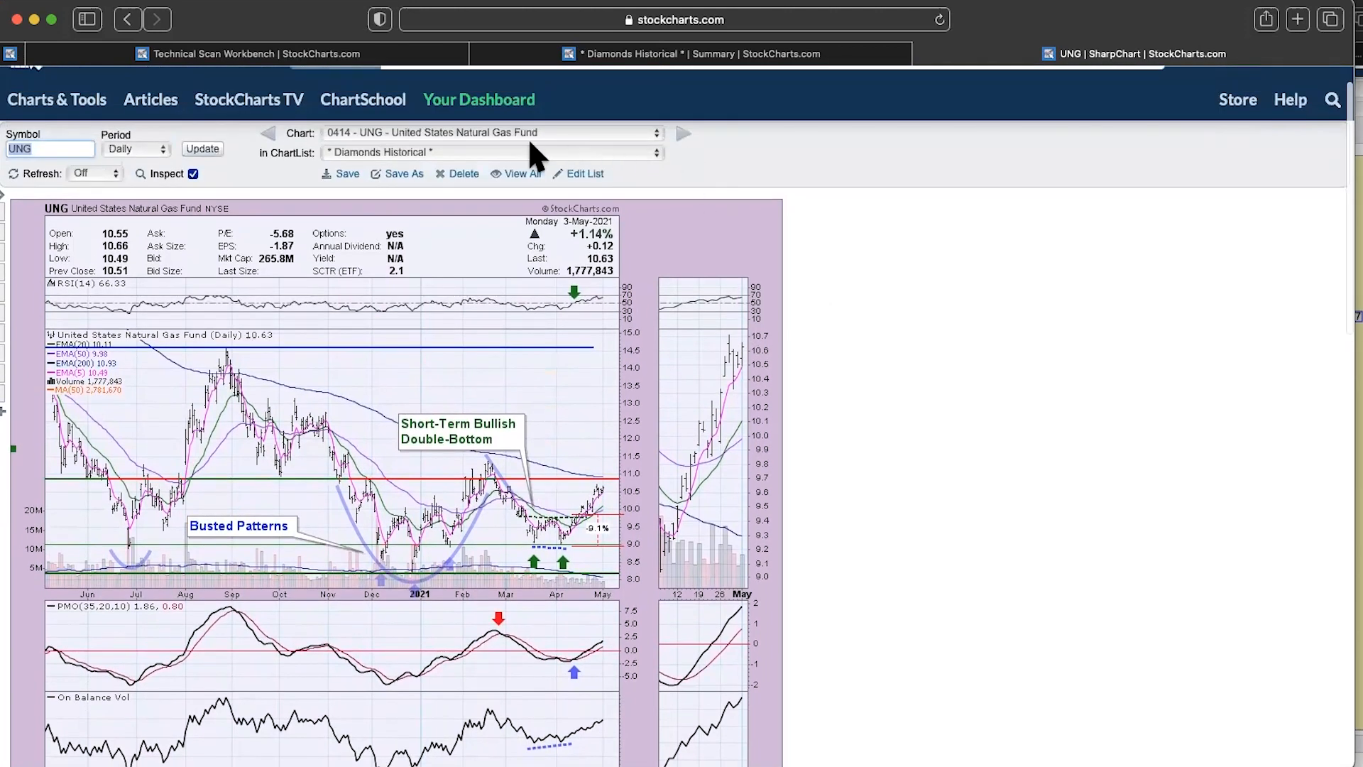
{"action": "mouse_move", "coordinate": [502, 162]}
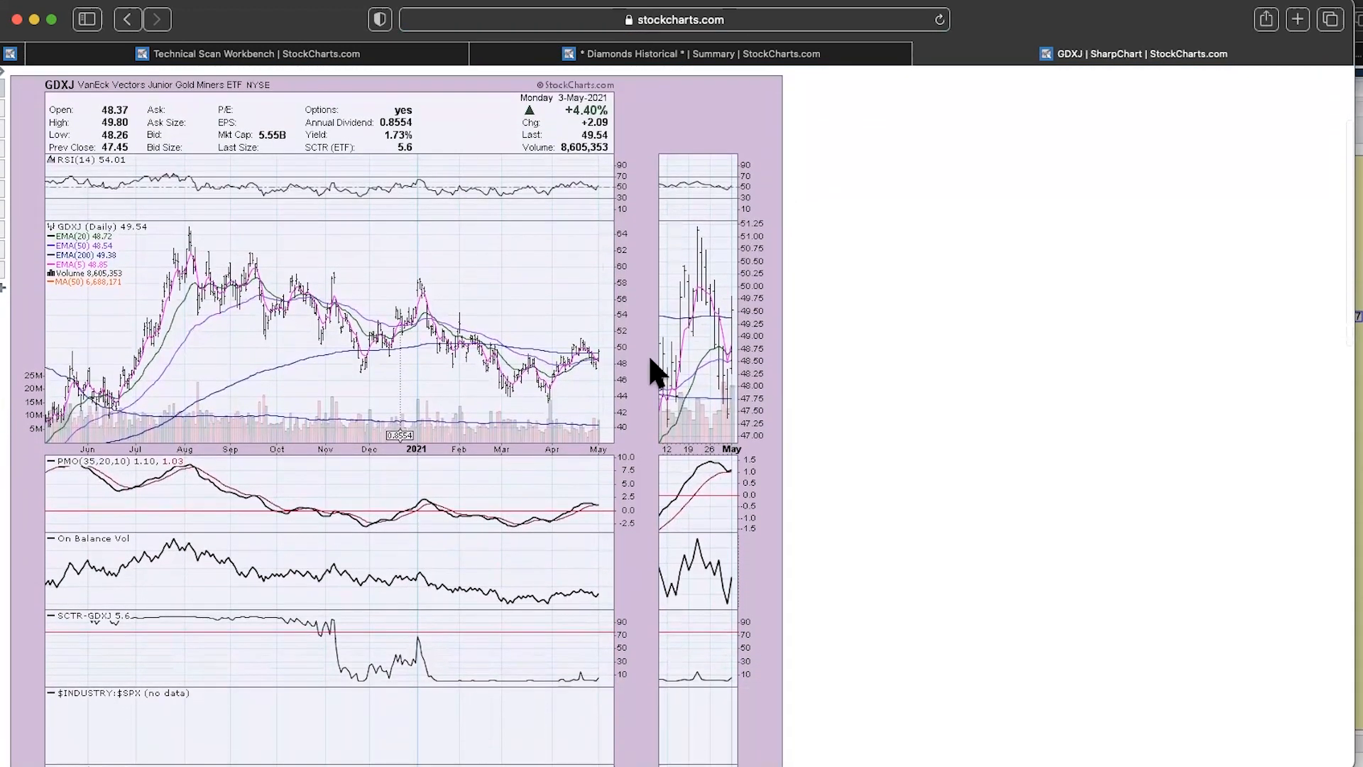
{"action": "mouse_move", "coordinate": [577, 374]}
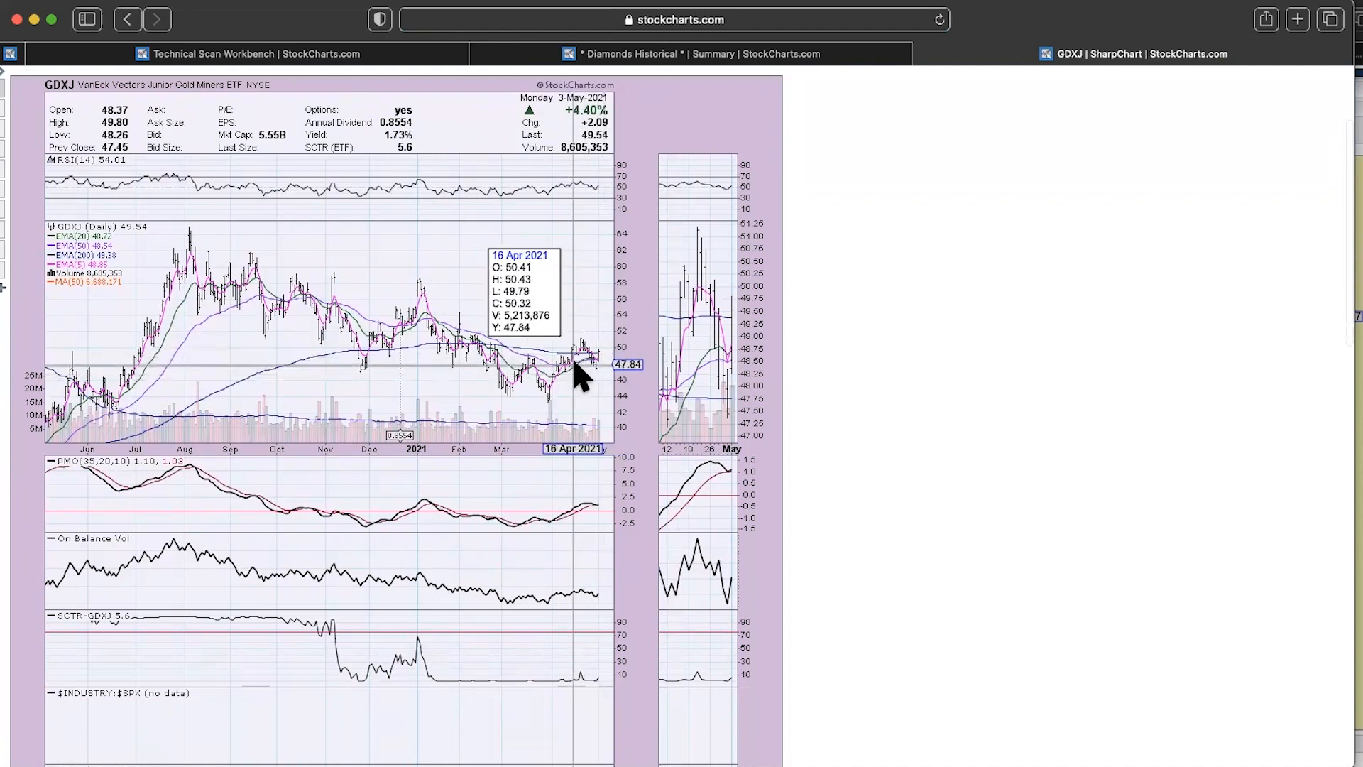
{"action": "mouse_move", "coordinate": [602, 375]}
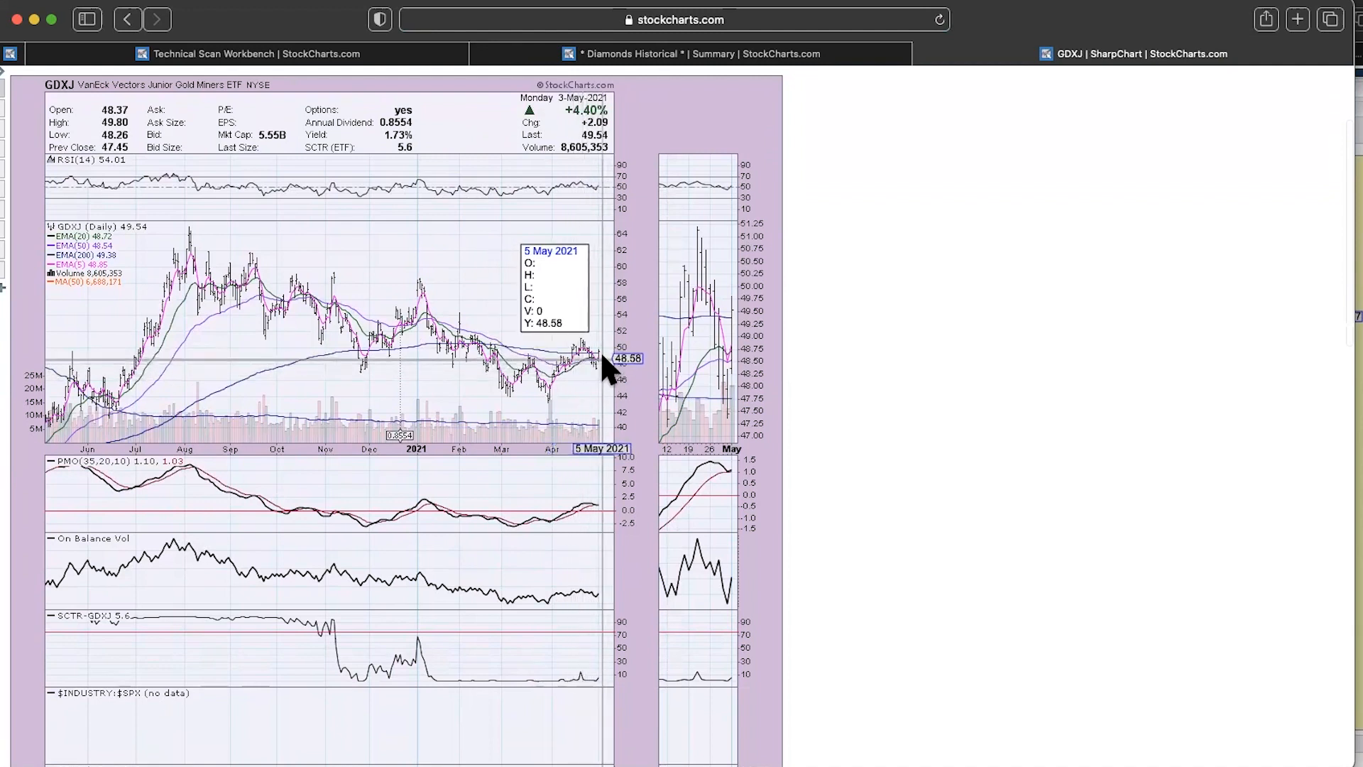
{"action": "mouse_move", "coordinate": [605, 365]}
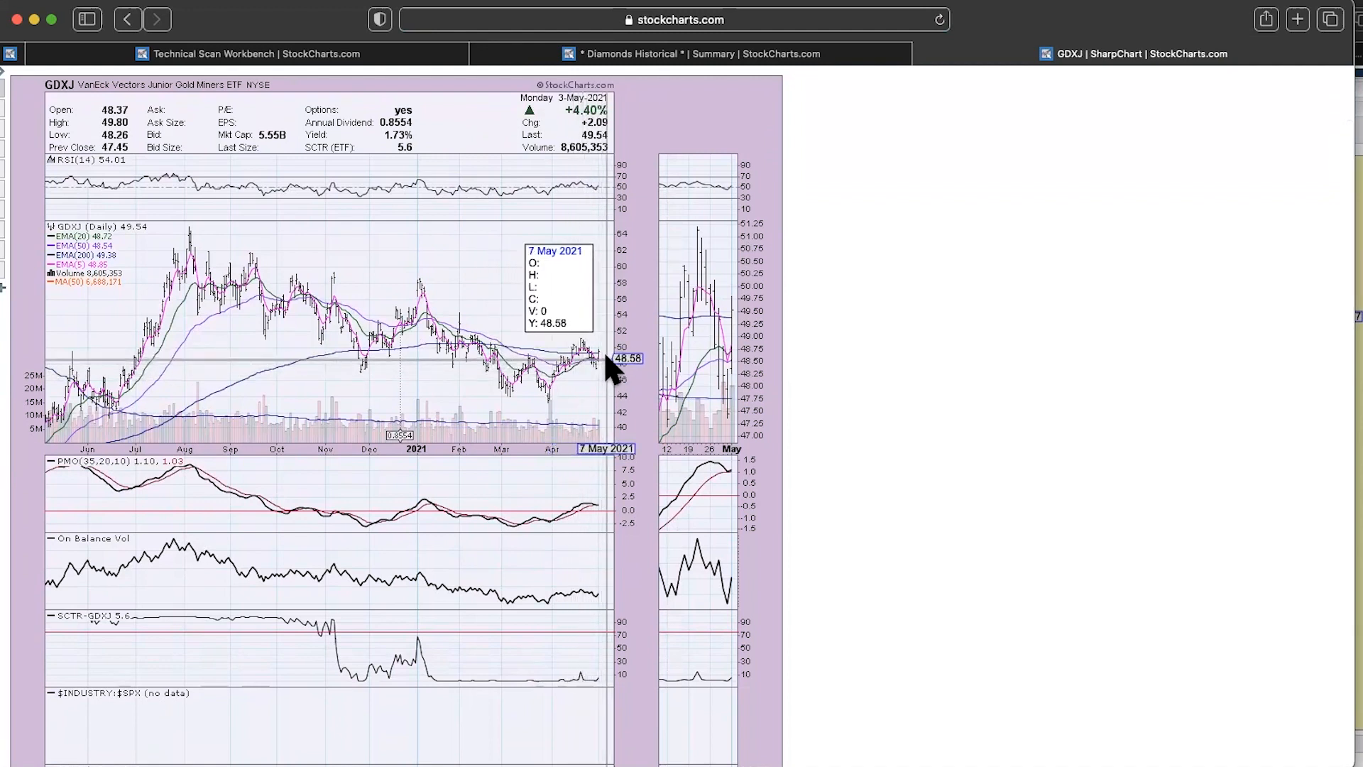
{"action": "mouse_move", "coordinate": [726, 485]}
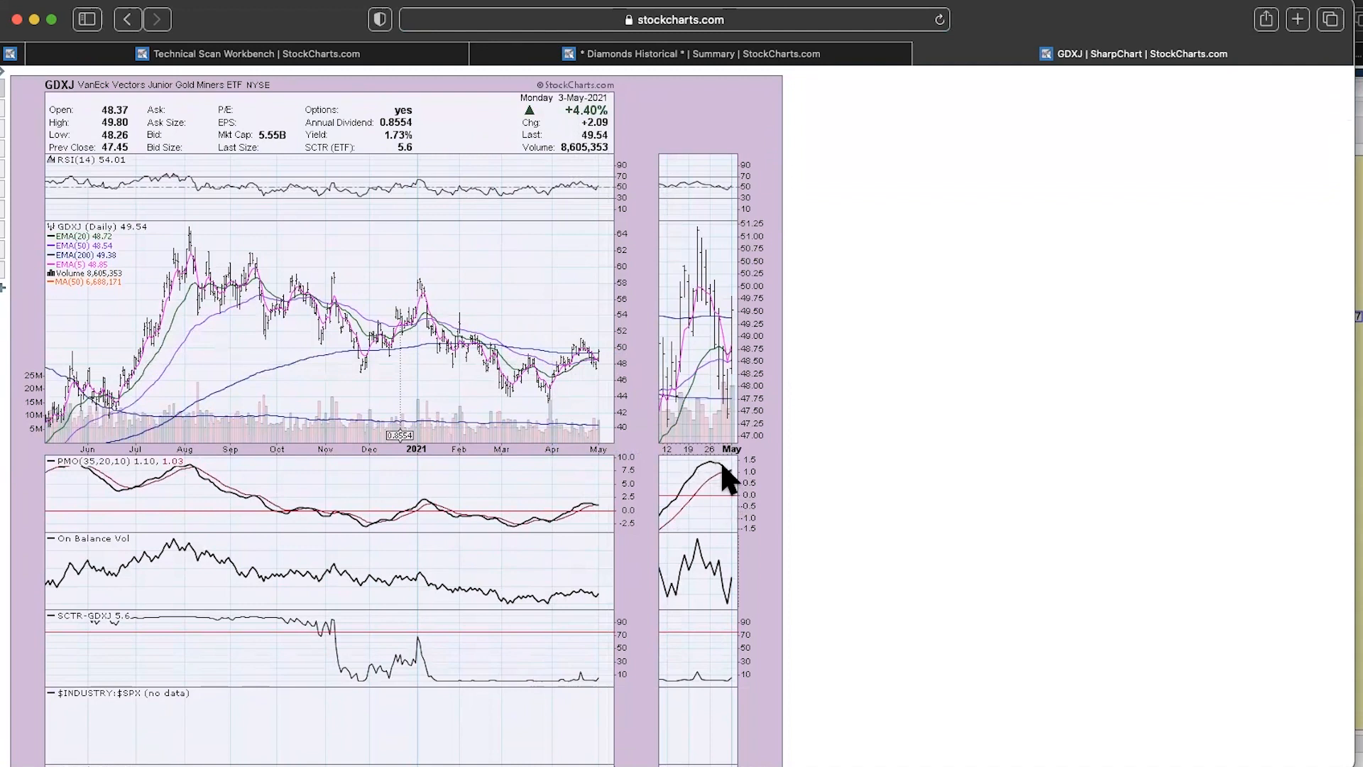
{"action": "mouse_move", "coordinate": [723, 495]}
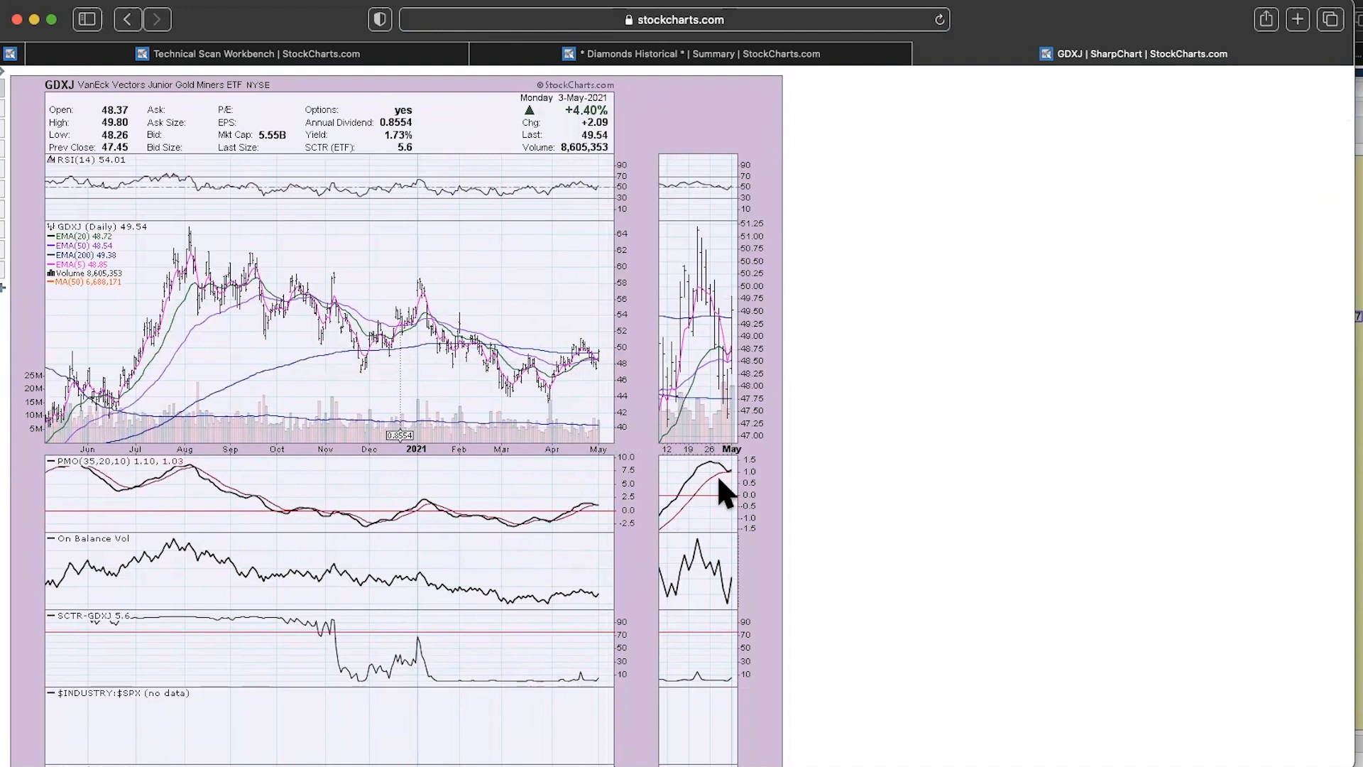
{"action": "mouse_move", "coordinate": [504, 377]}
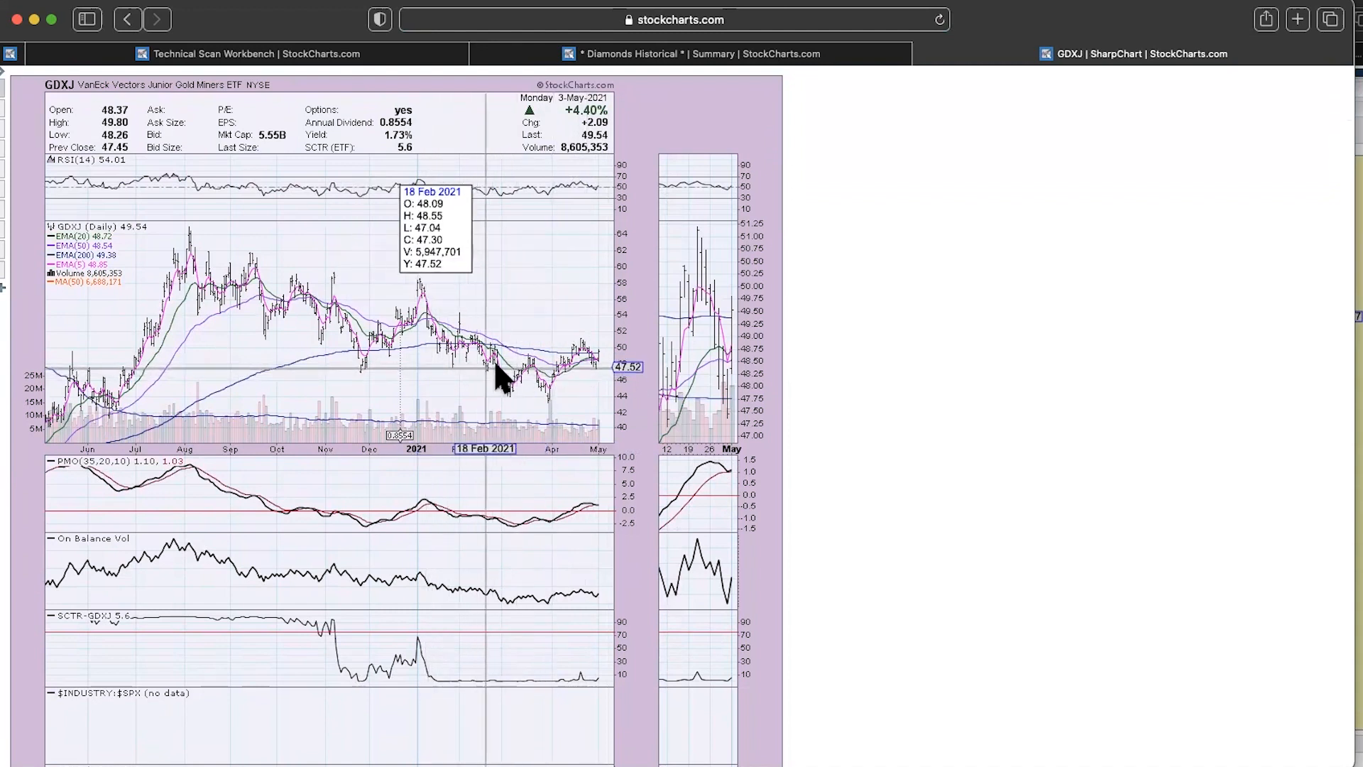
{"action": "mouse_move", "coordinate": [128, 388]}
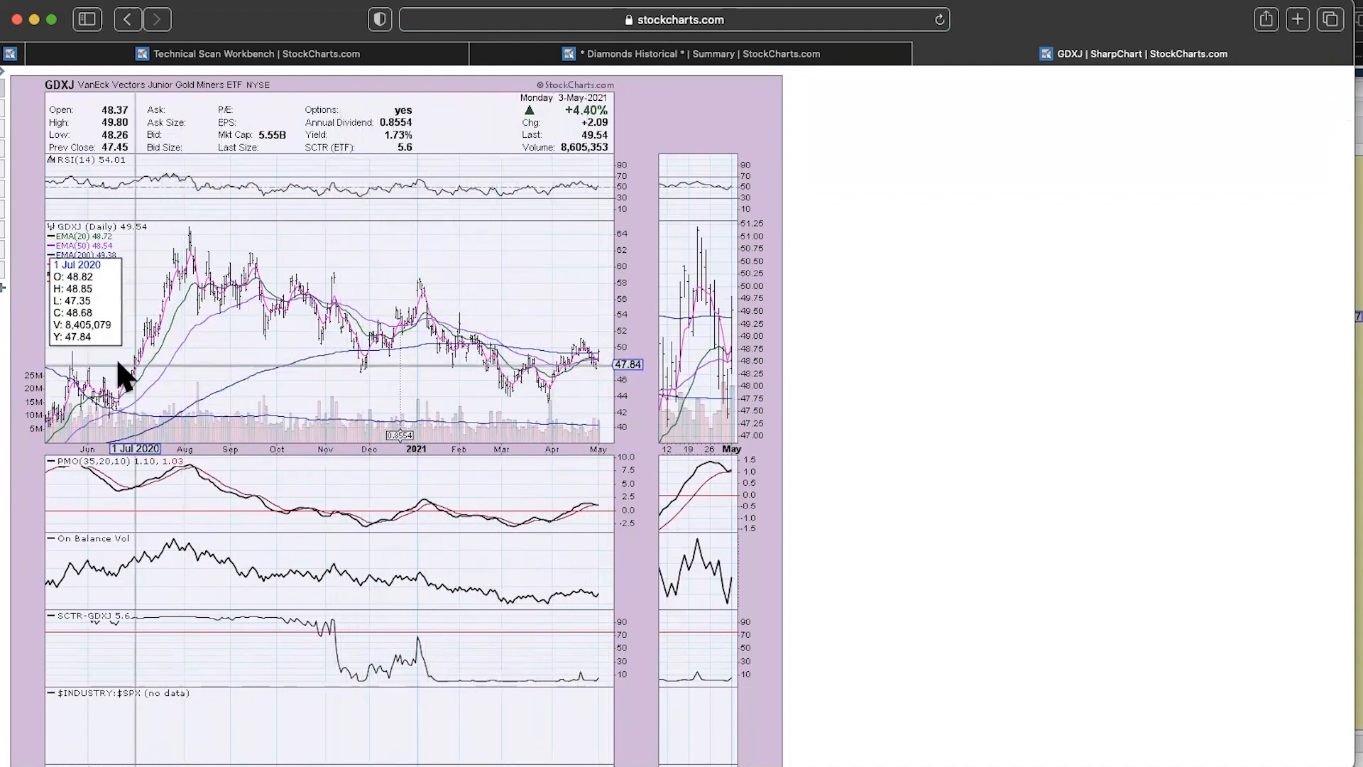
{"action": "mouse_move", "coordinate": [609, 376]}
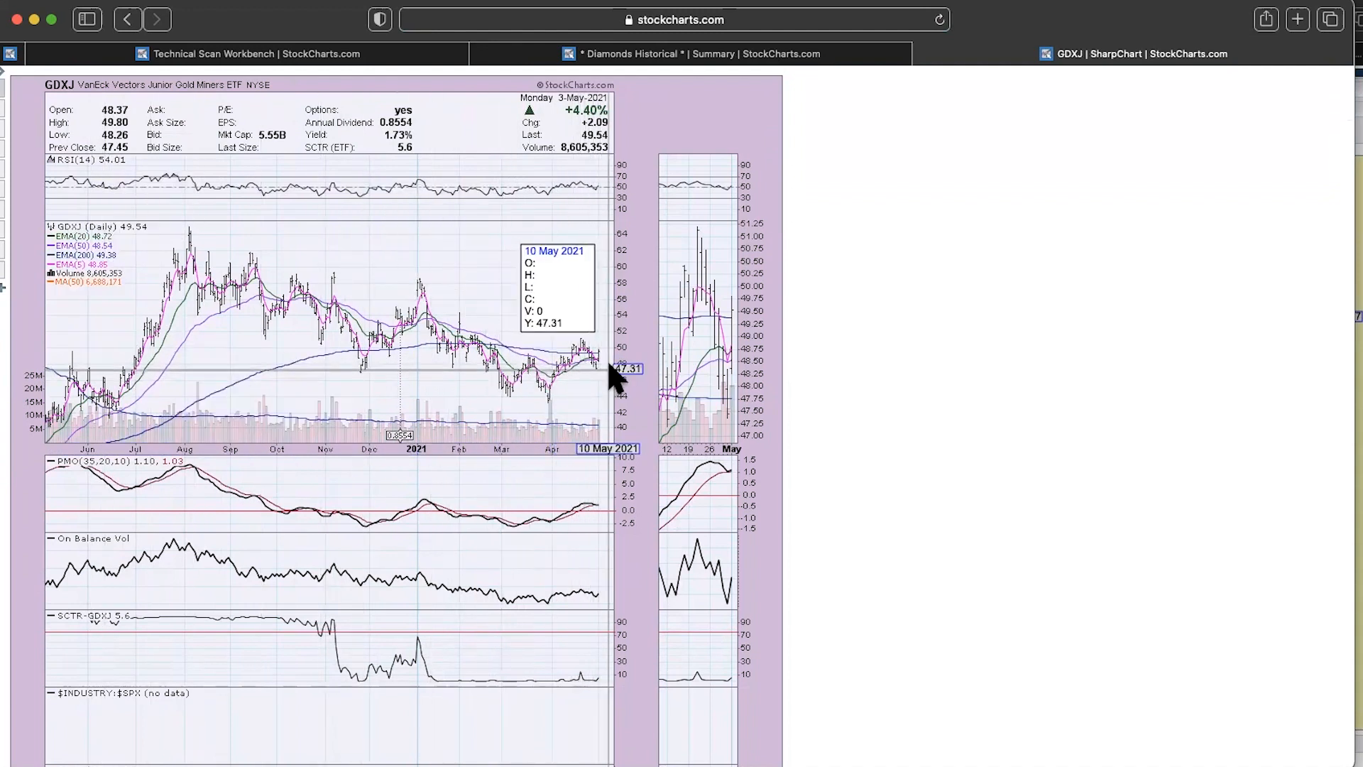
{"action": "mouse_move", "coordinate": [646, 362]}
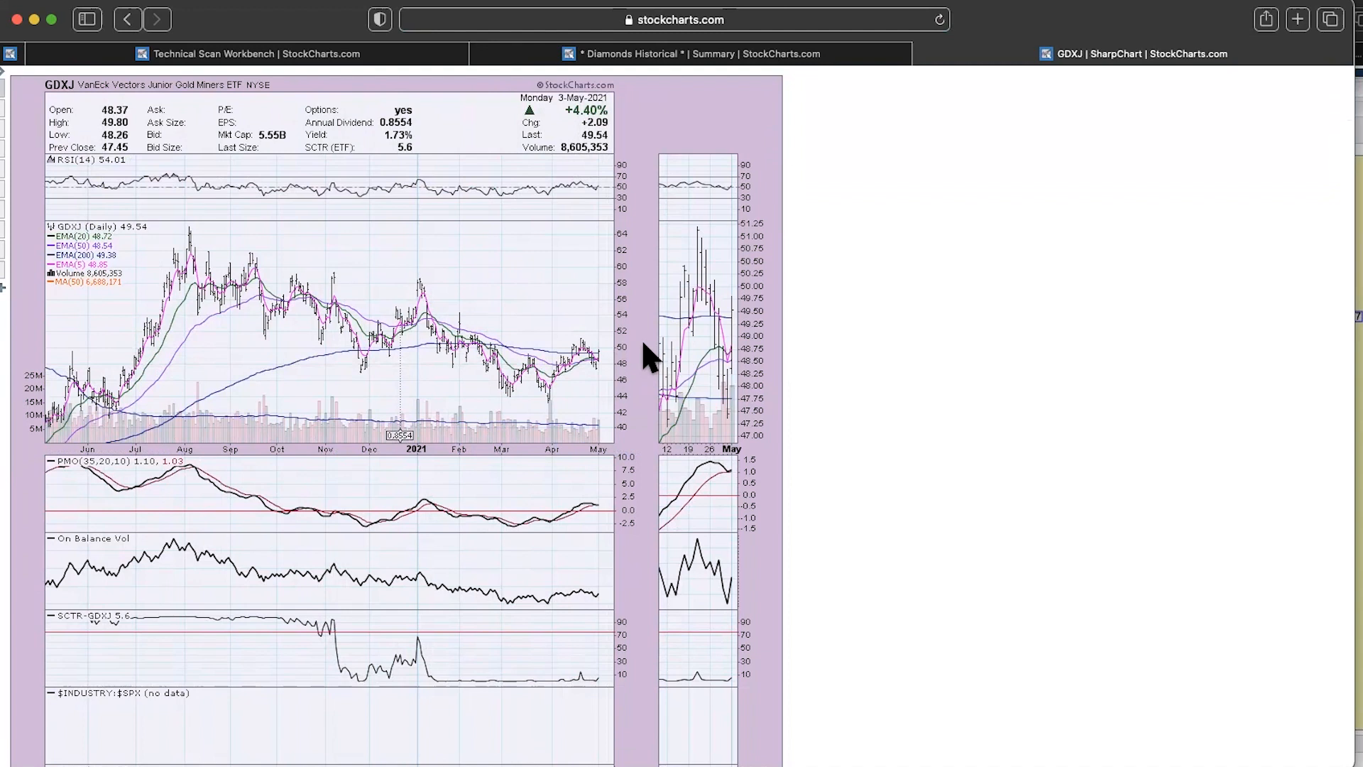
{"action": "mouse_move", "coordinate": [687, 457]}
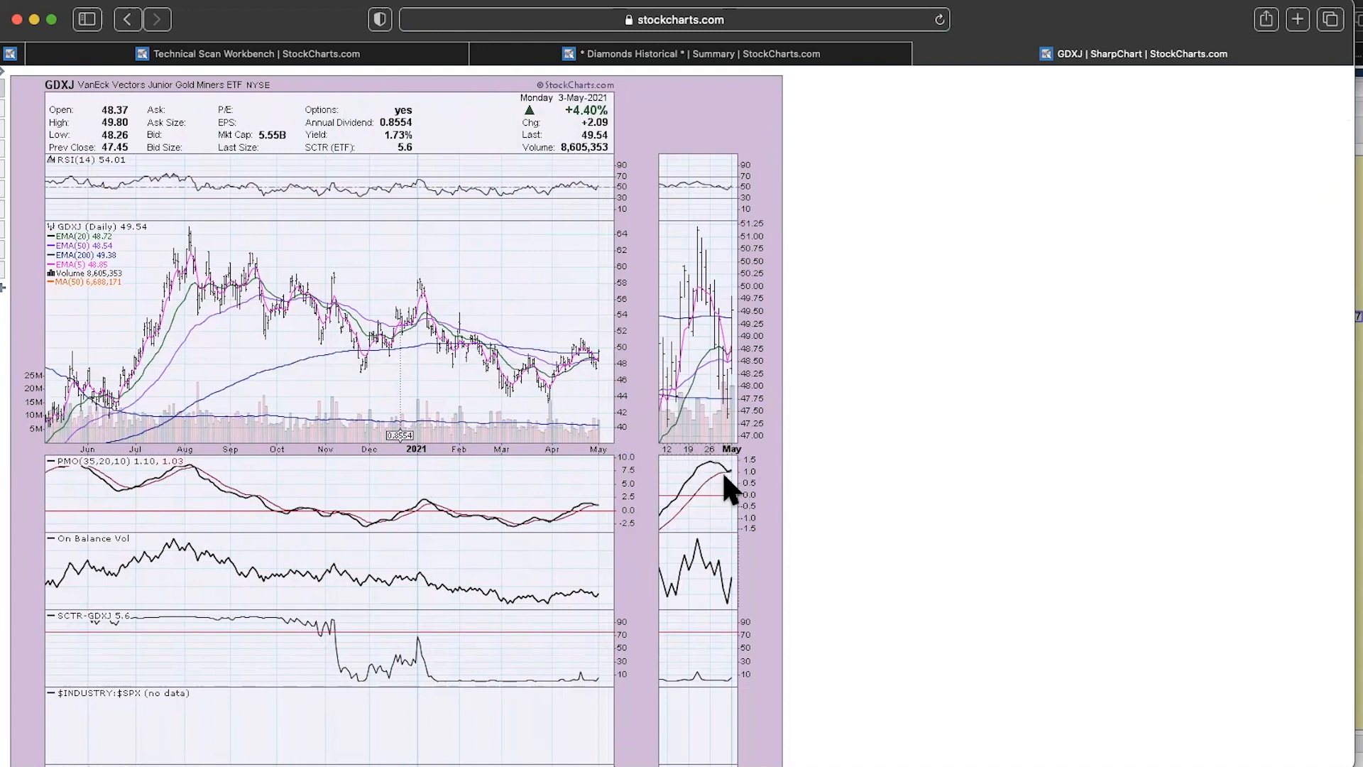
{"action": "mouse_move", "coordinate": [756, 473]}
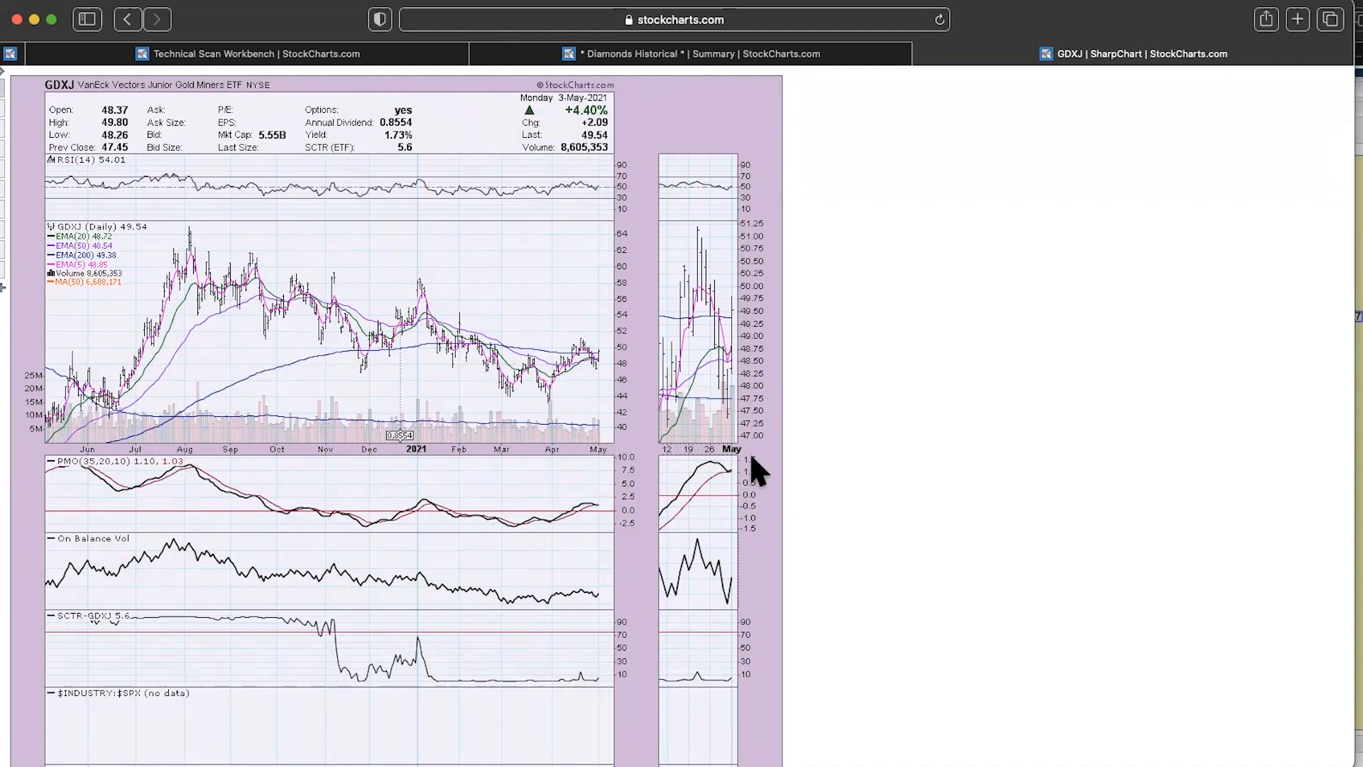
{"action": "mouse_move", "coordinate": [726, 192]}
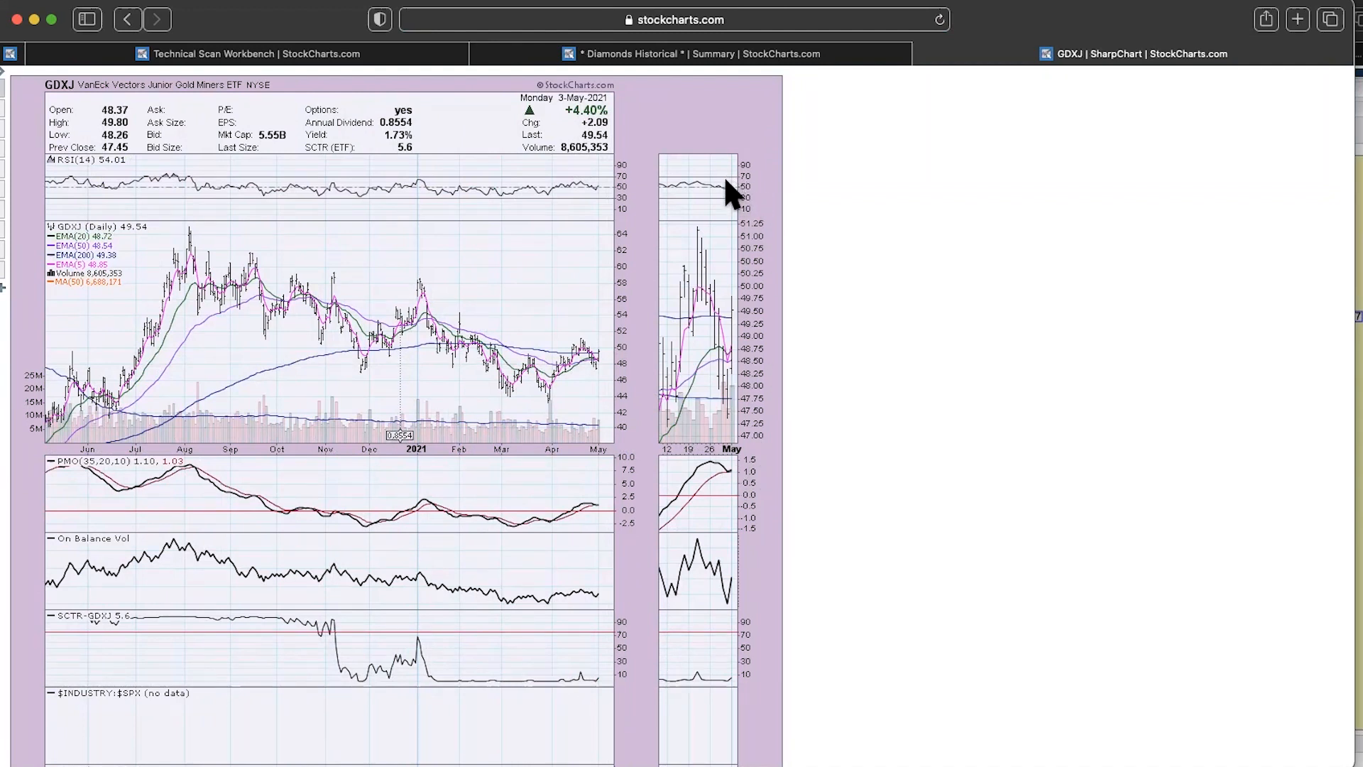
{"action": "mouse_move", "coordinate": [775, 206]}
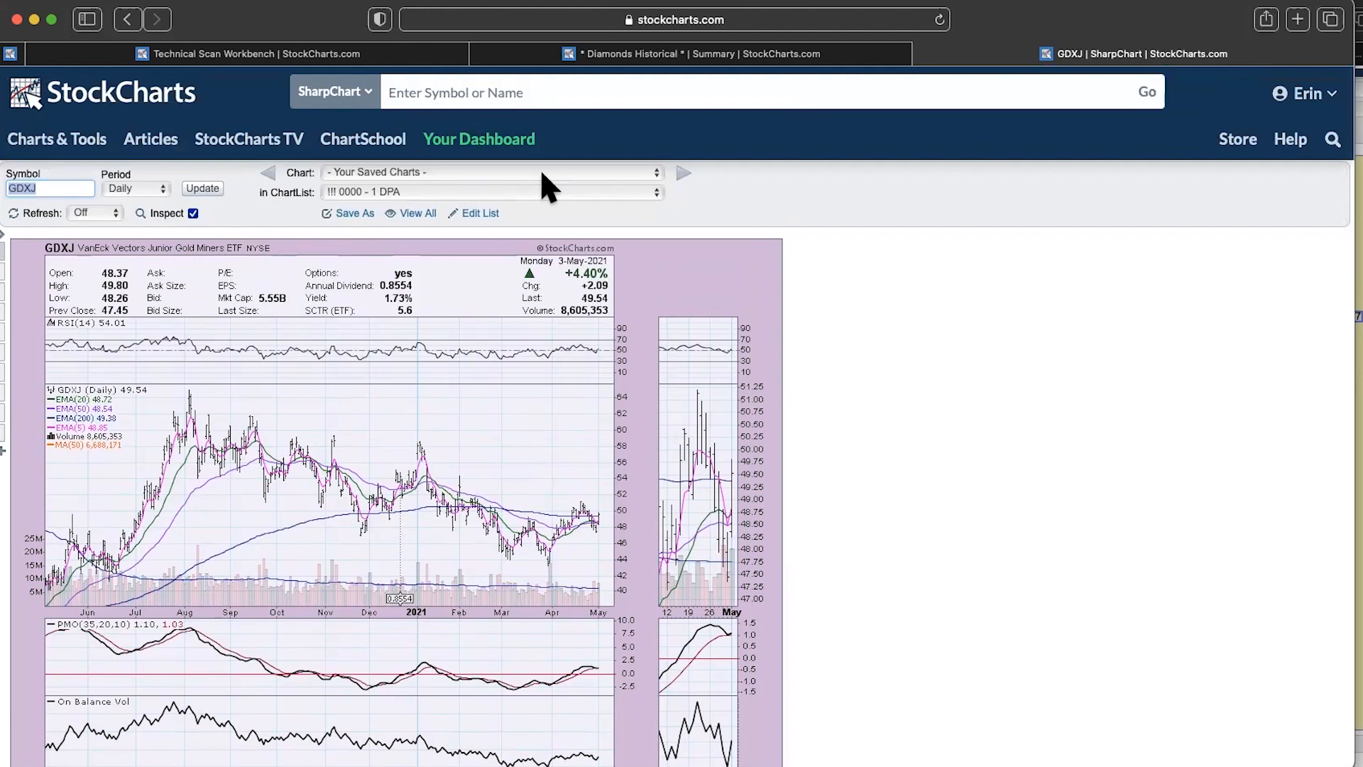
{"action": "mouse_move", "coordinate": [572, 186]}
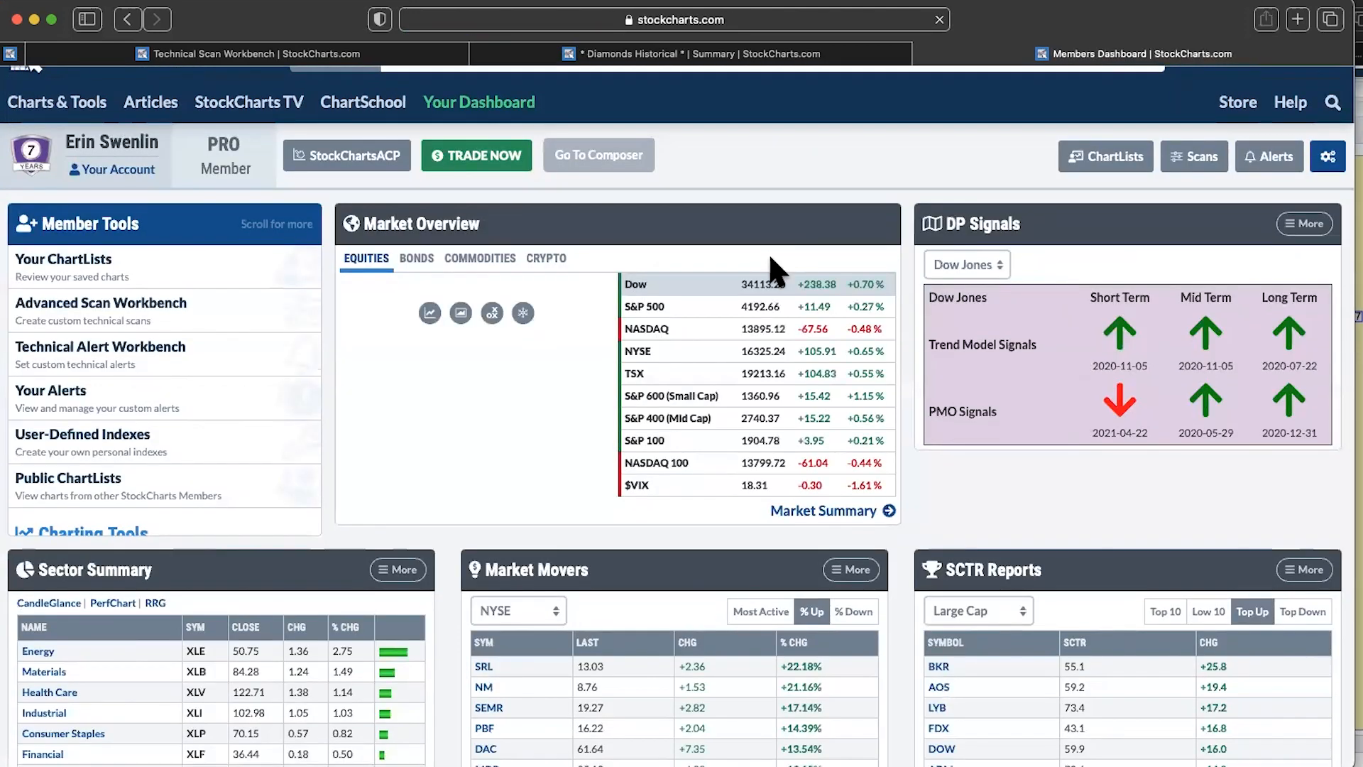
- Open the Sector Summary page and set its Period to One Week
{"action": "scroll", "scroll_direction": "down", "scroll_amount": 3}
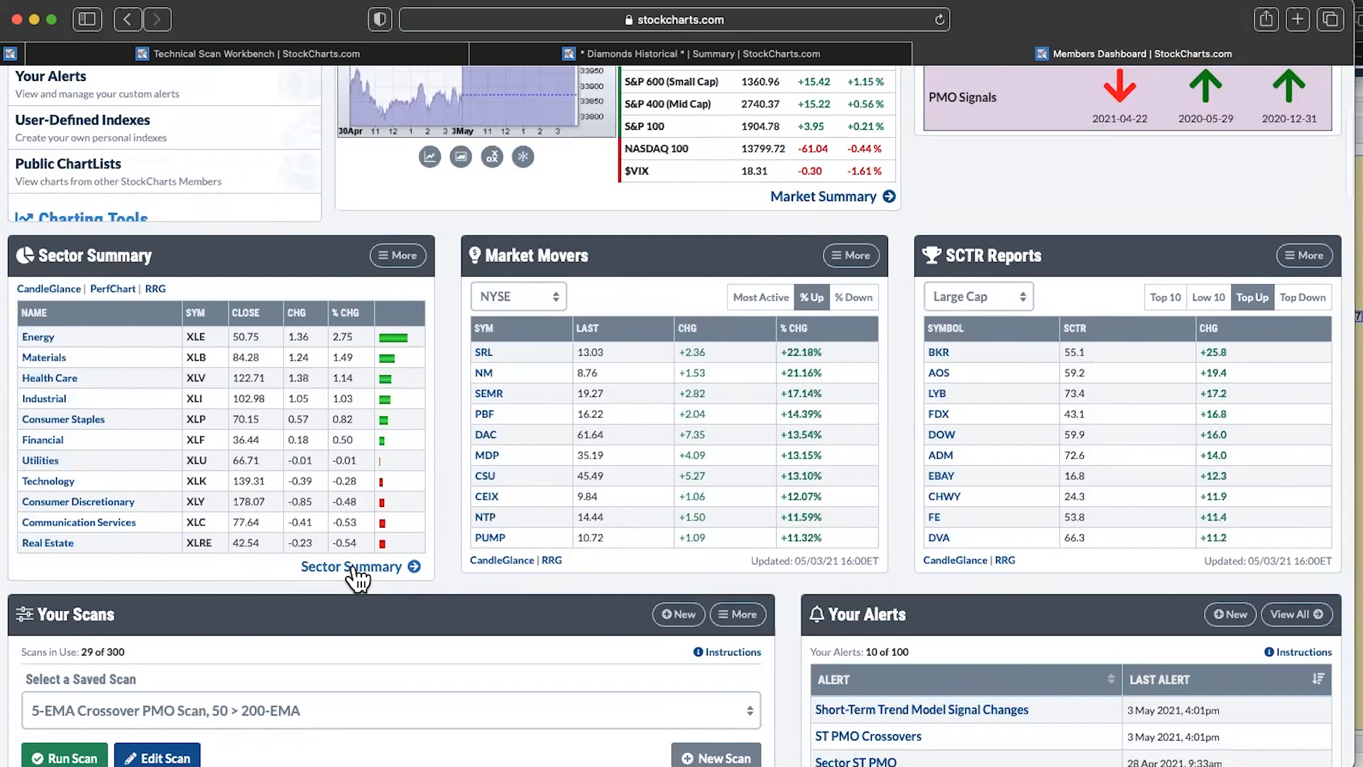
{"action": "left_click", "coordinate": [351, 566]}
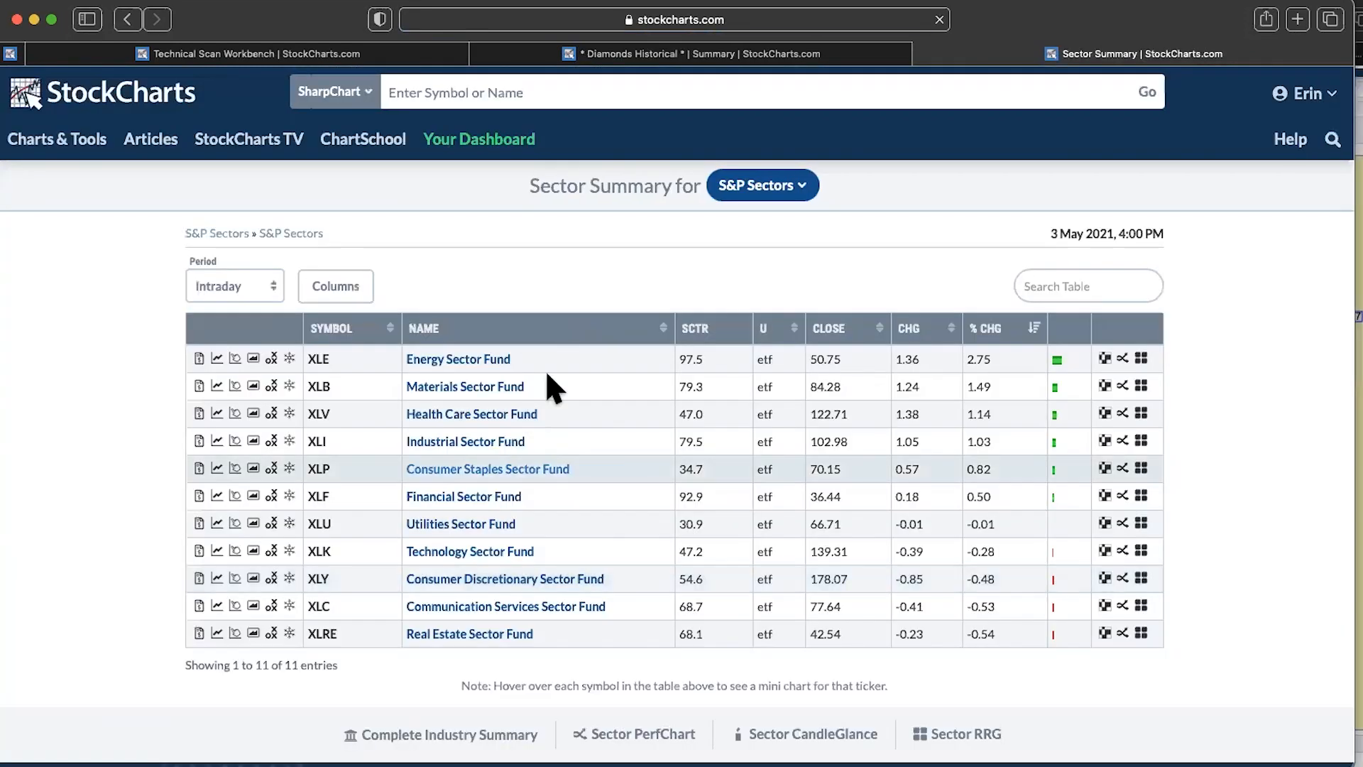
{"action": "scroll", "scroll_direction": "down", "scroll_amount": 3}
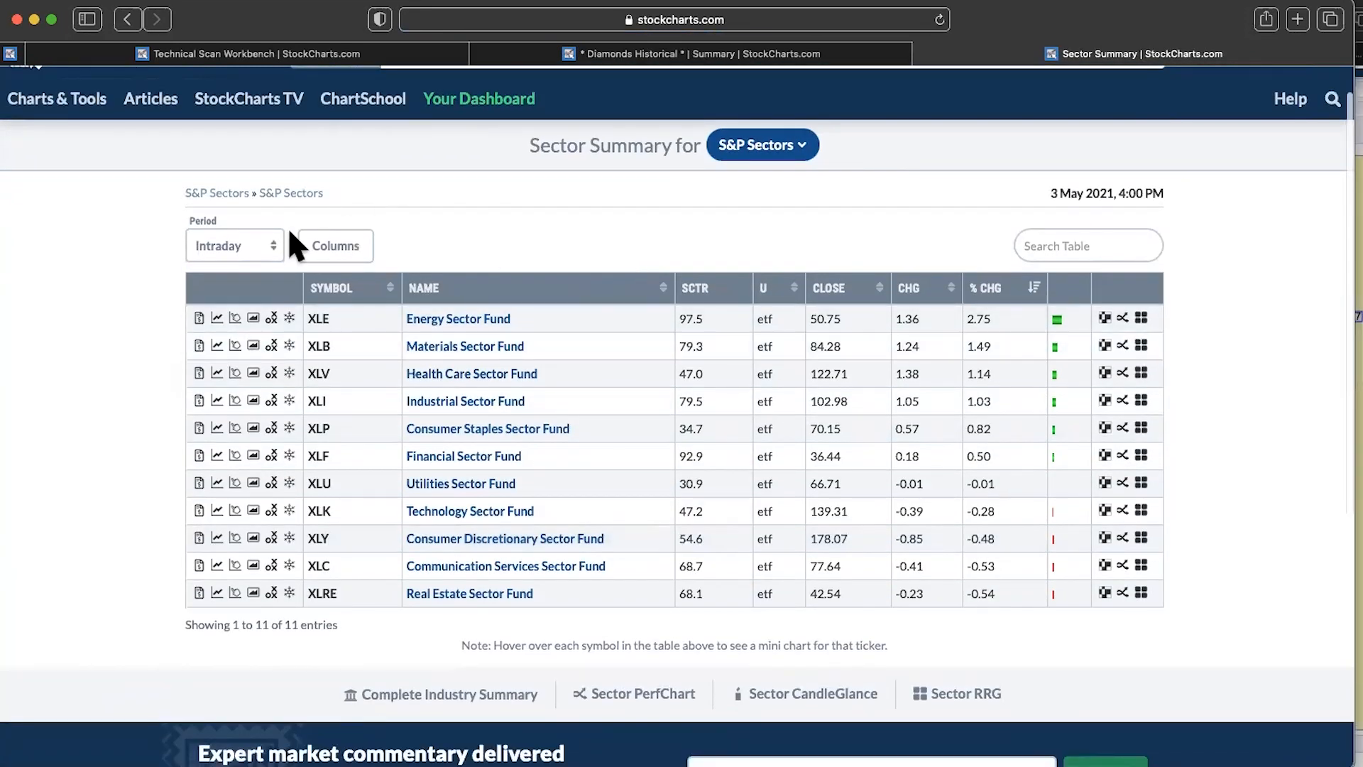
{"action": "left_click", "coordinate": [234, 245]}
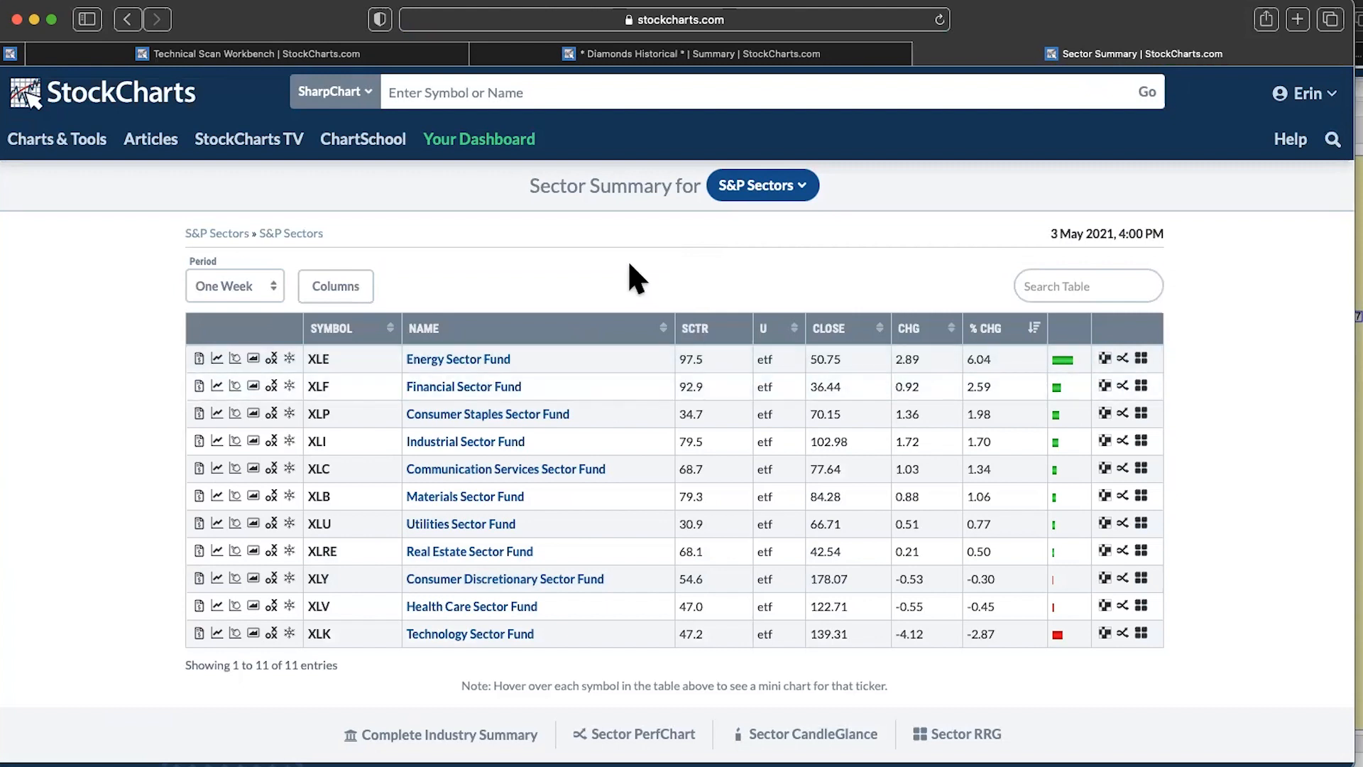
{"action": "mouse_move", "coordinate": [575, 400]}
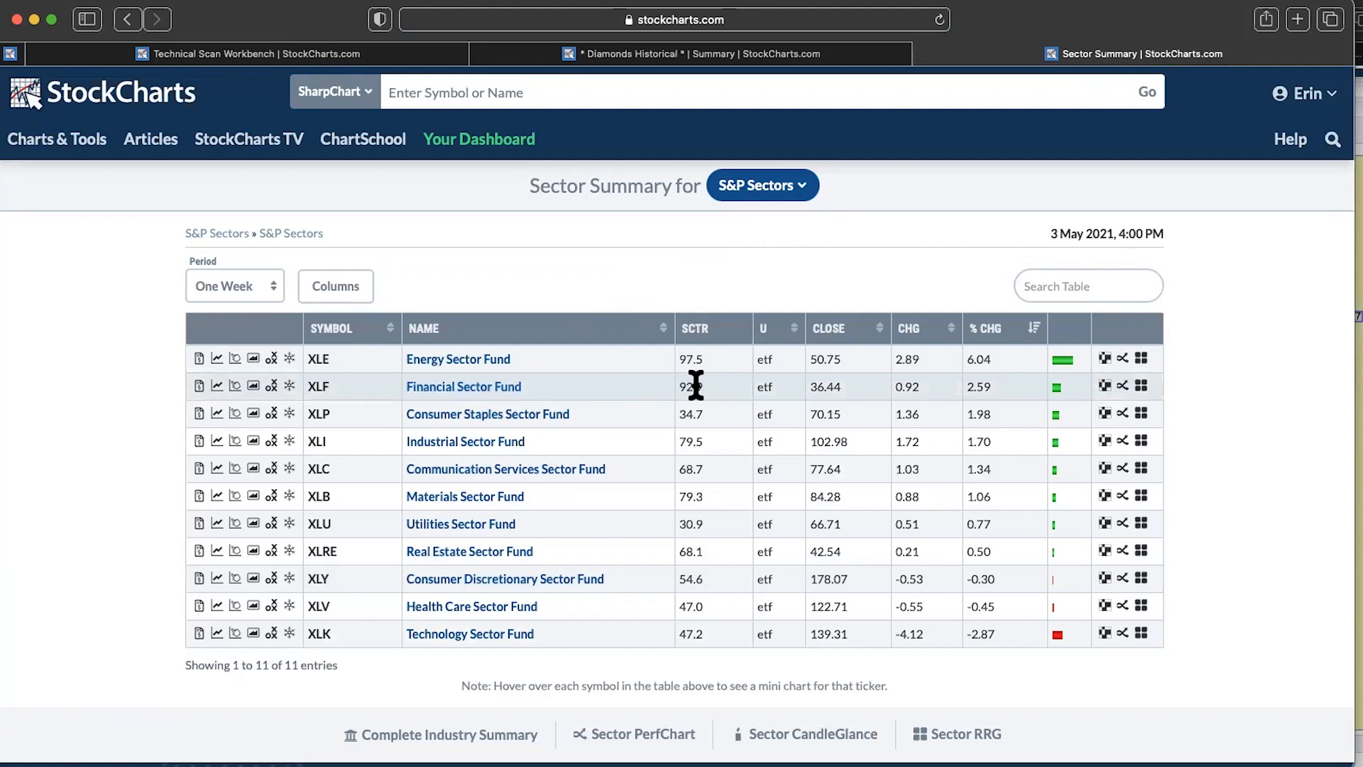
{"action": "mouse_move", "coordinate": [943, 391]}
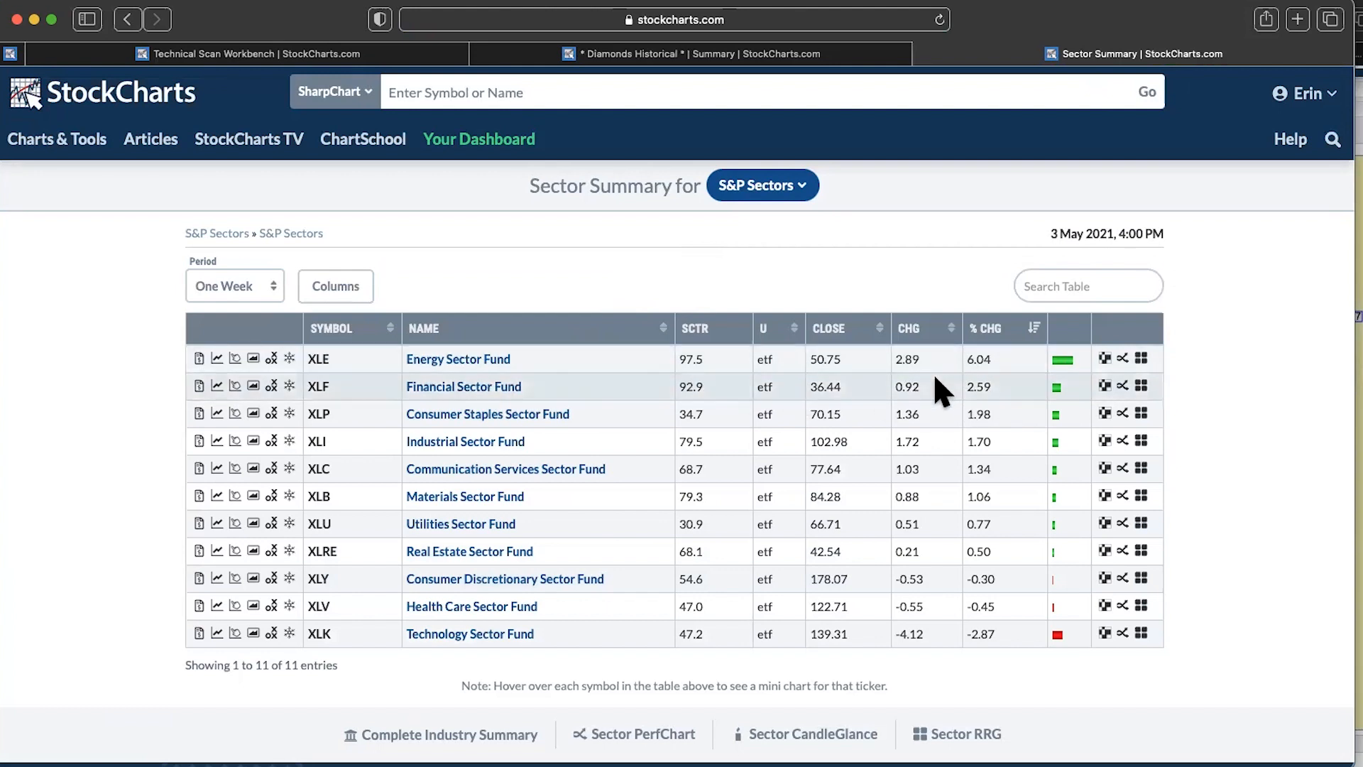
{"action": "mouse_move", "coordinate": [618, 428]}
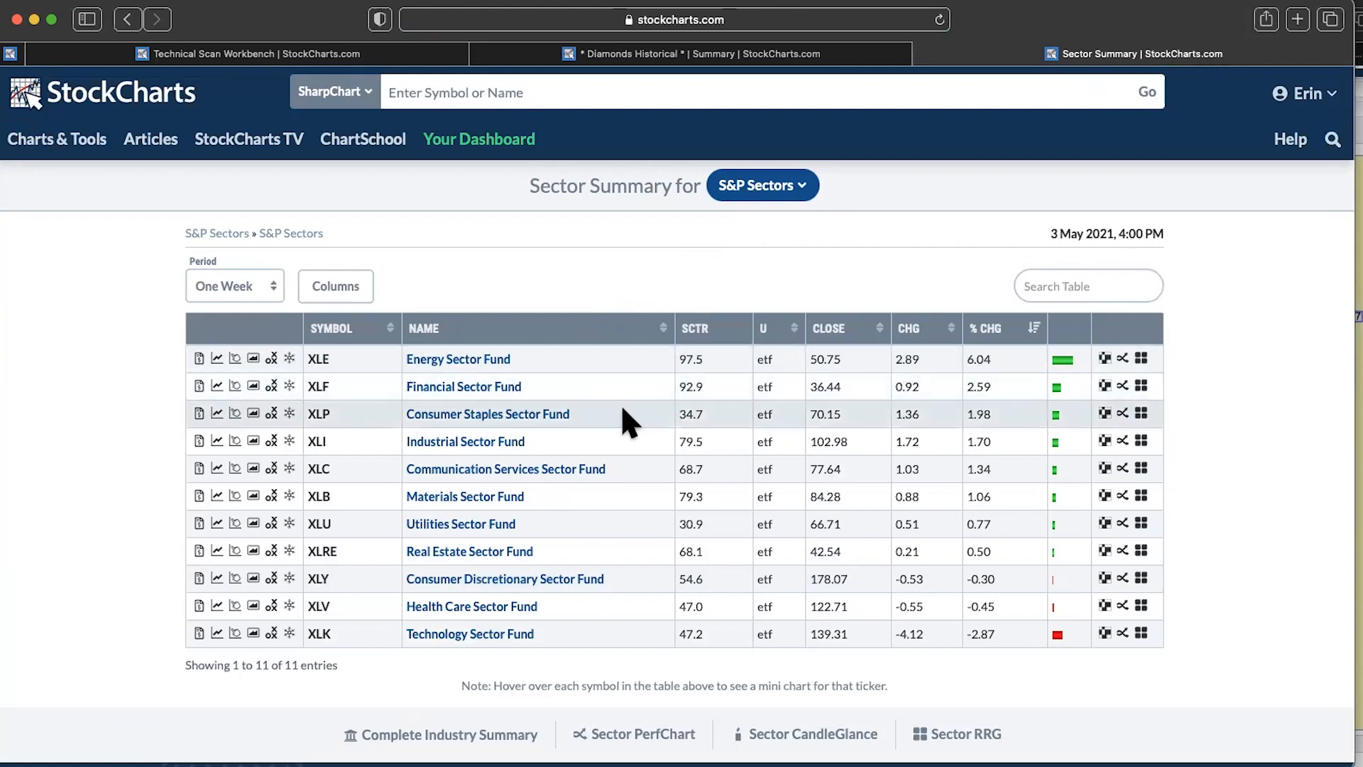
{"action": "mouse_move", "coordinate": [611, 558]}
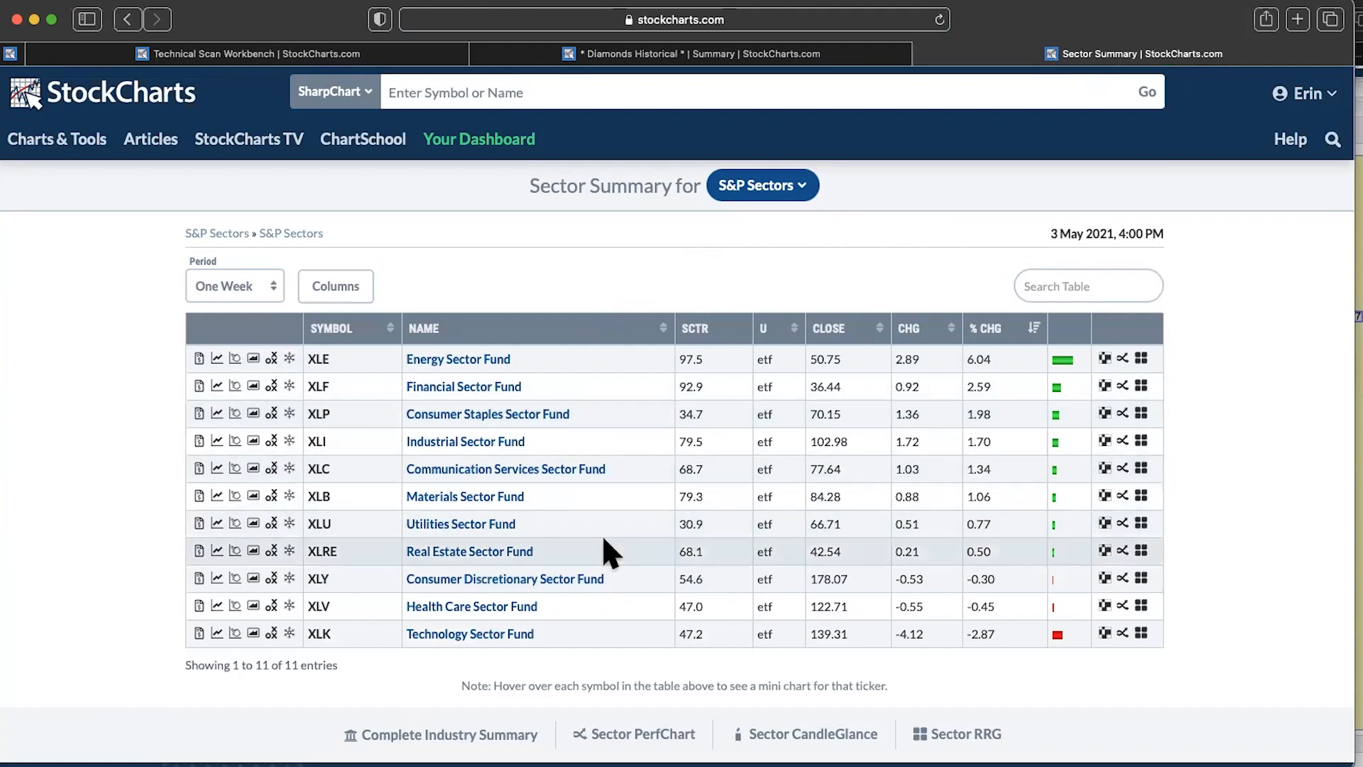
{"action": "mouse_move", "coordinate": [543, 558]}
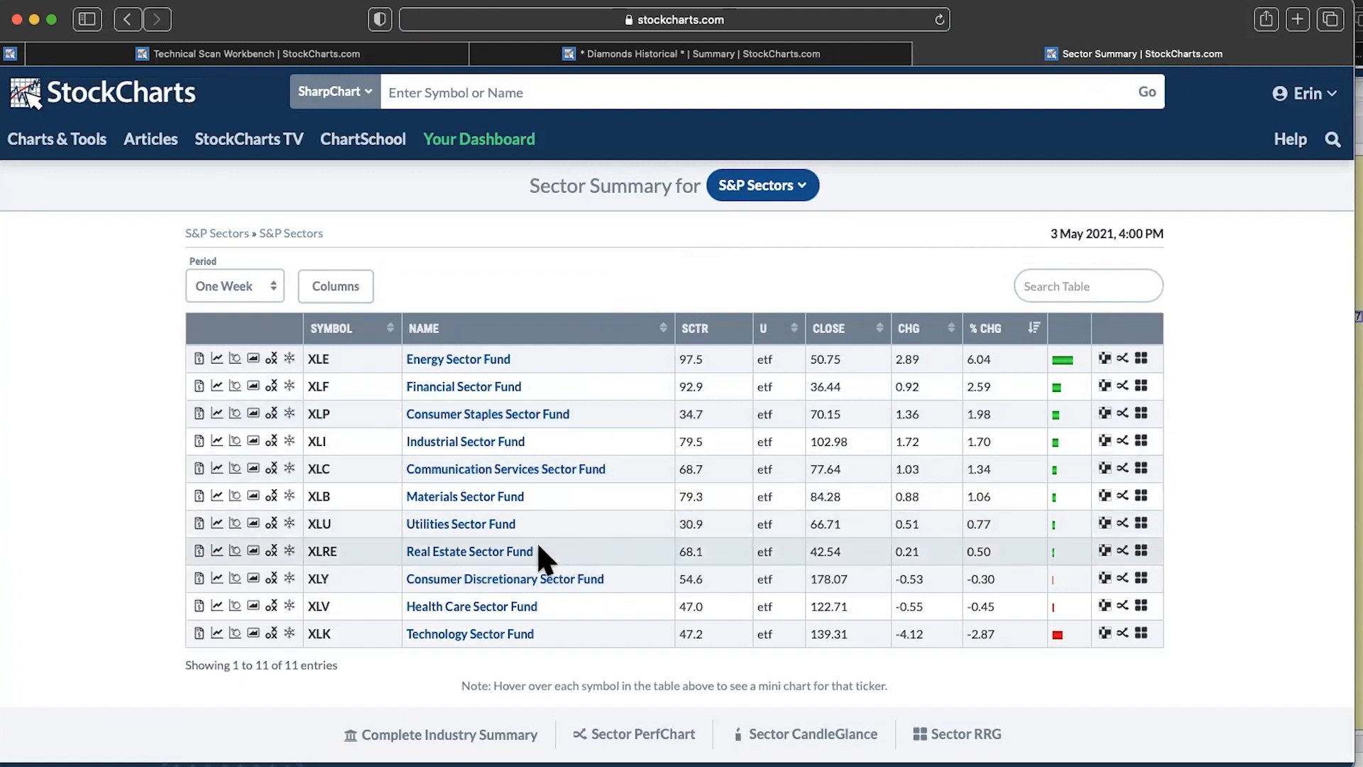
{"action": "mouse_move", "coordinate": [399, 571]}
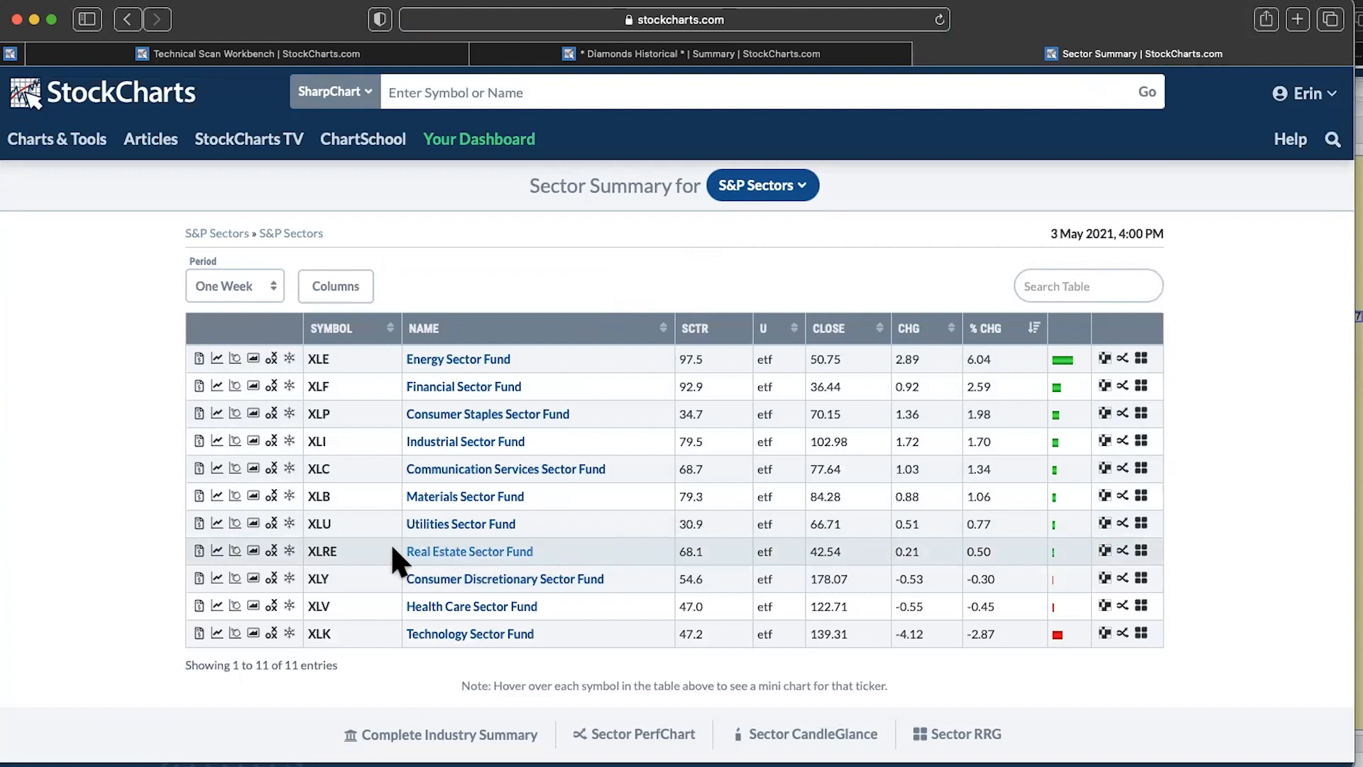
{"action": "left_click", "coordinate": [469, 551]}
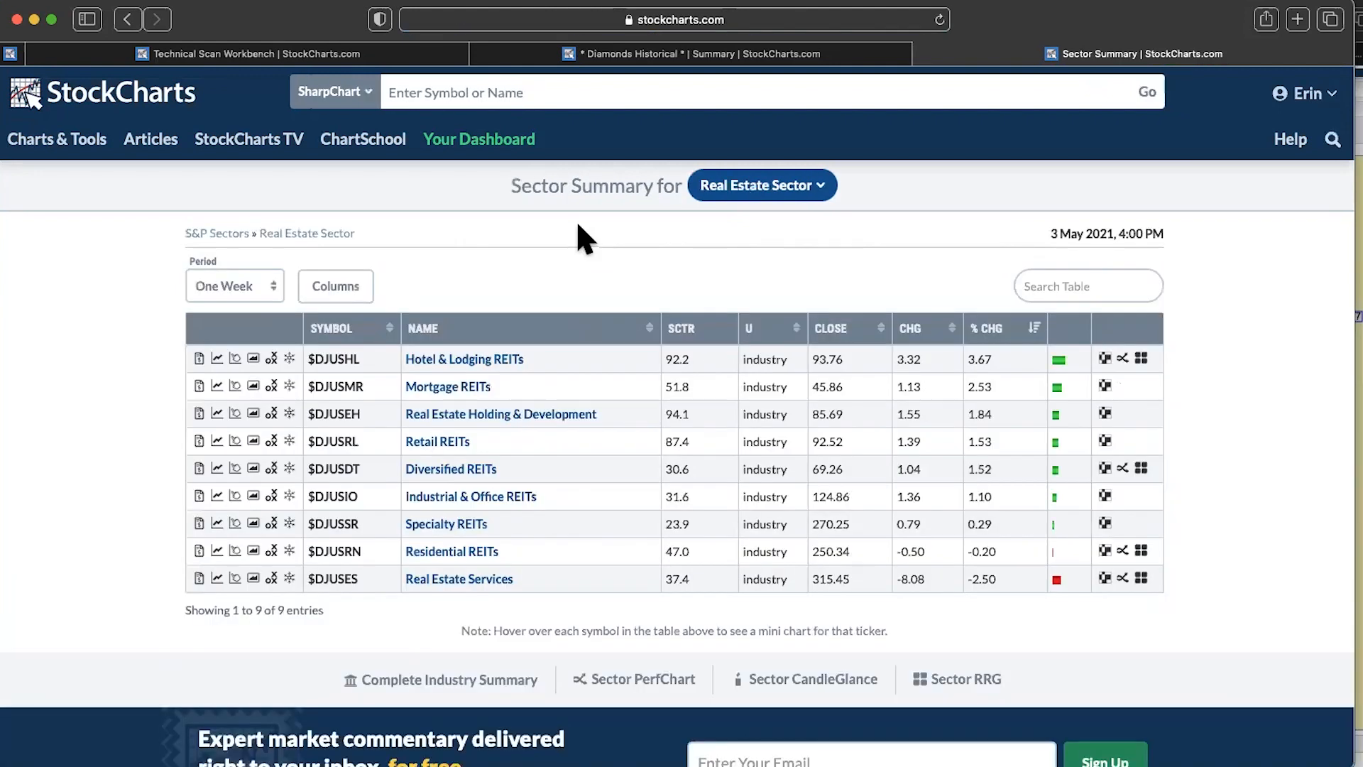
{"action": "mouse_move", "coordinate": [442, 396]}
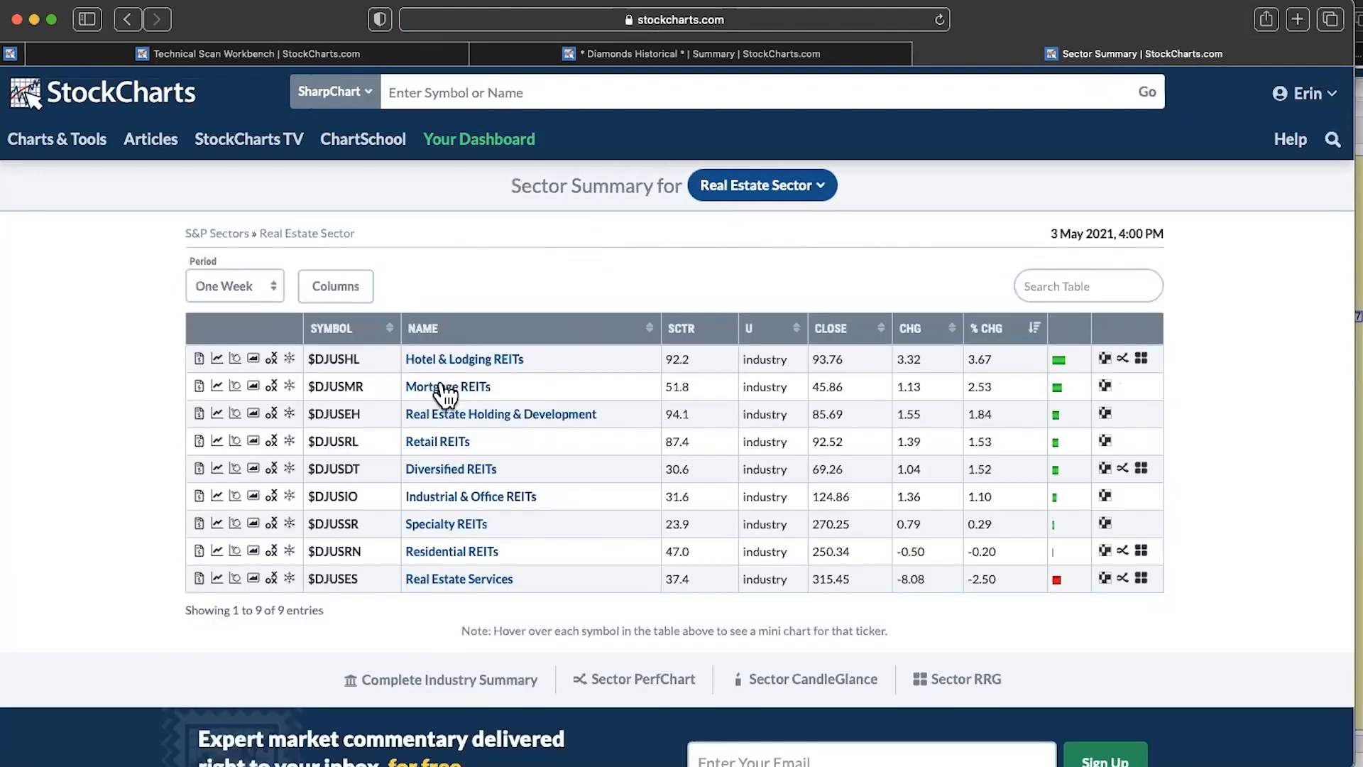
{"action": "mouse_move", "coordinate": [454, 536]}
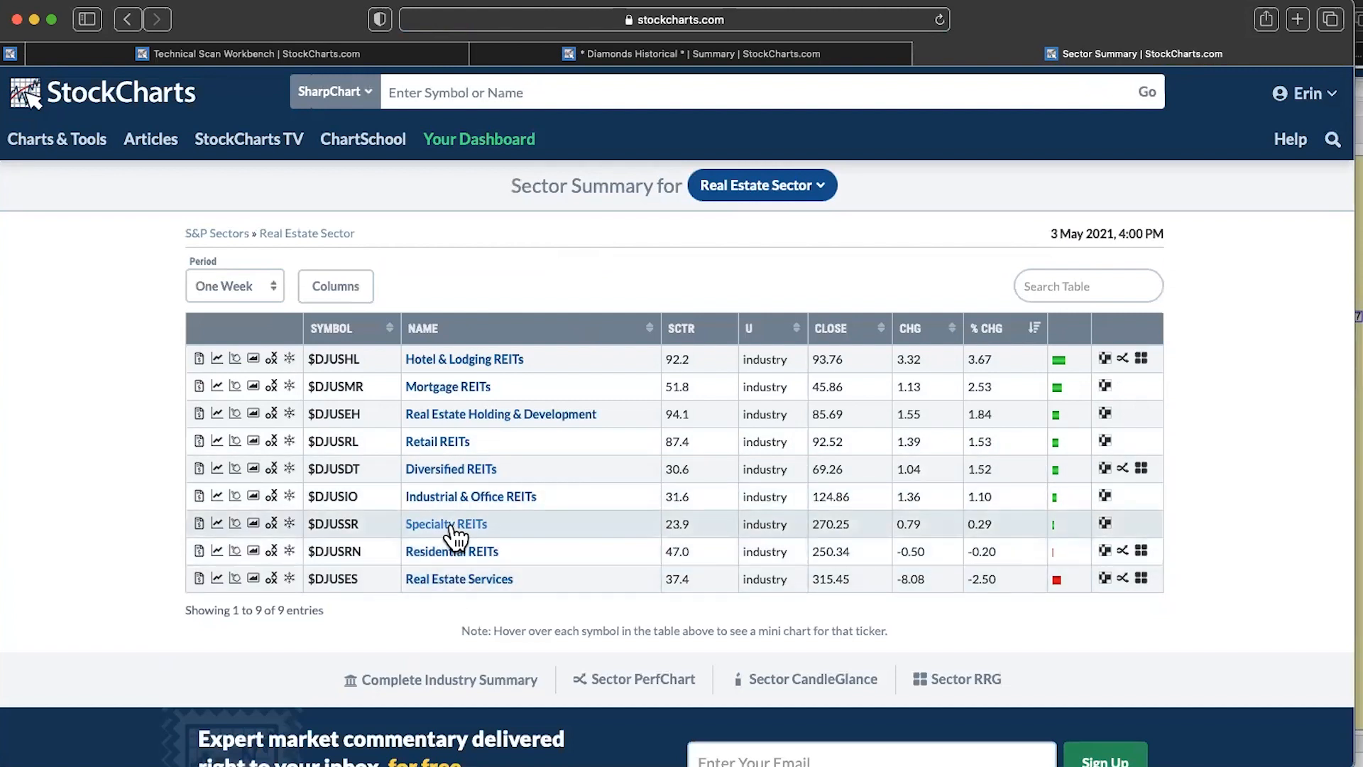
{"action": "mouse_move", "coordinate": [449, 369]}
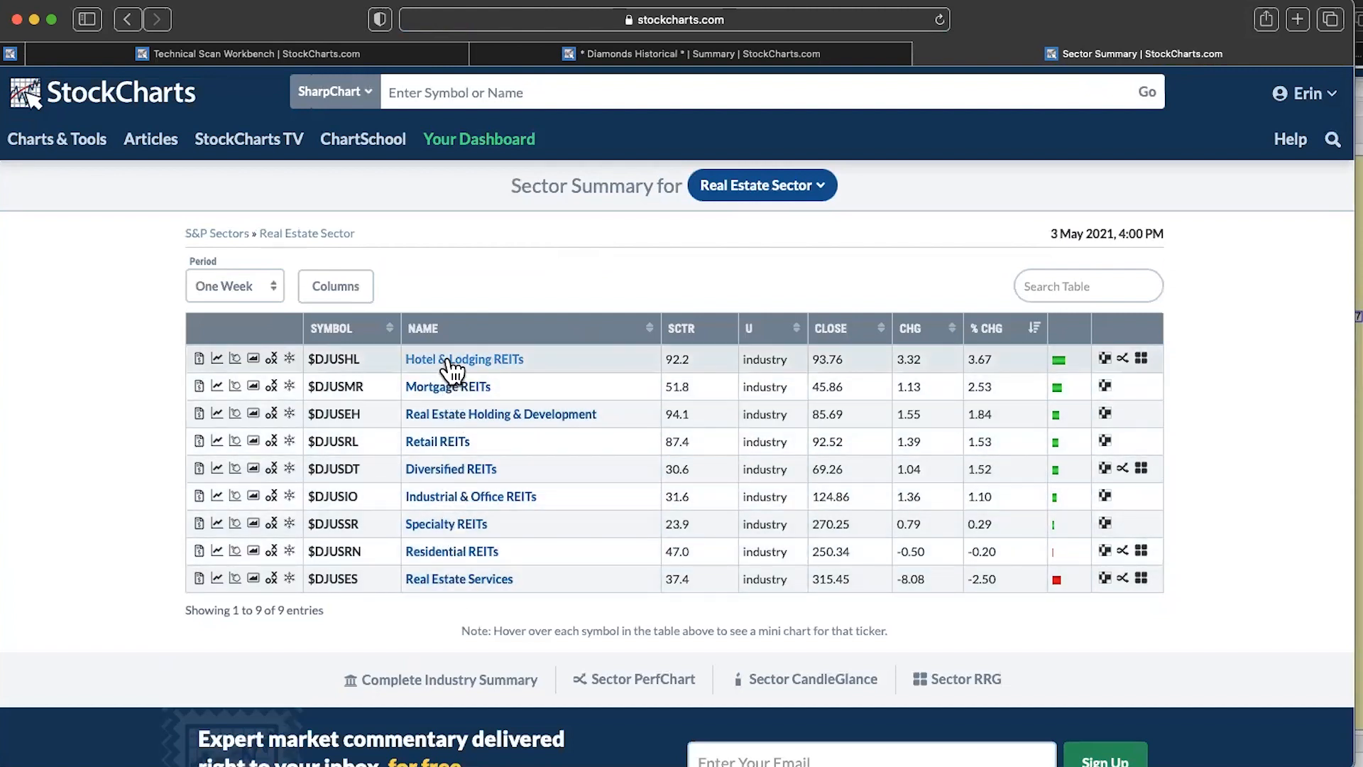
{"action": "mouse_move", "coordinate": [451, 455]}
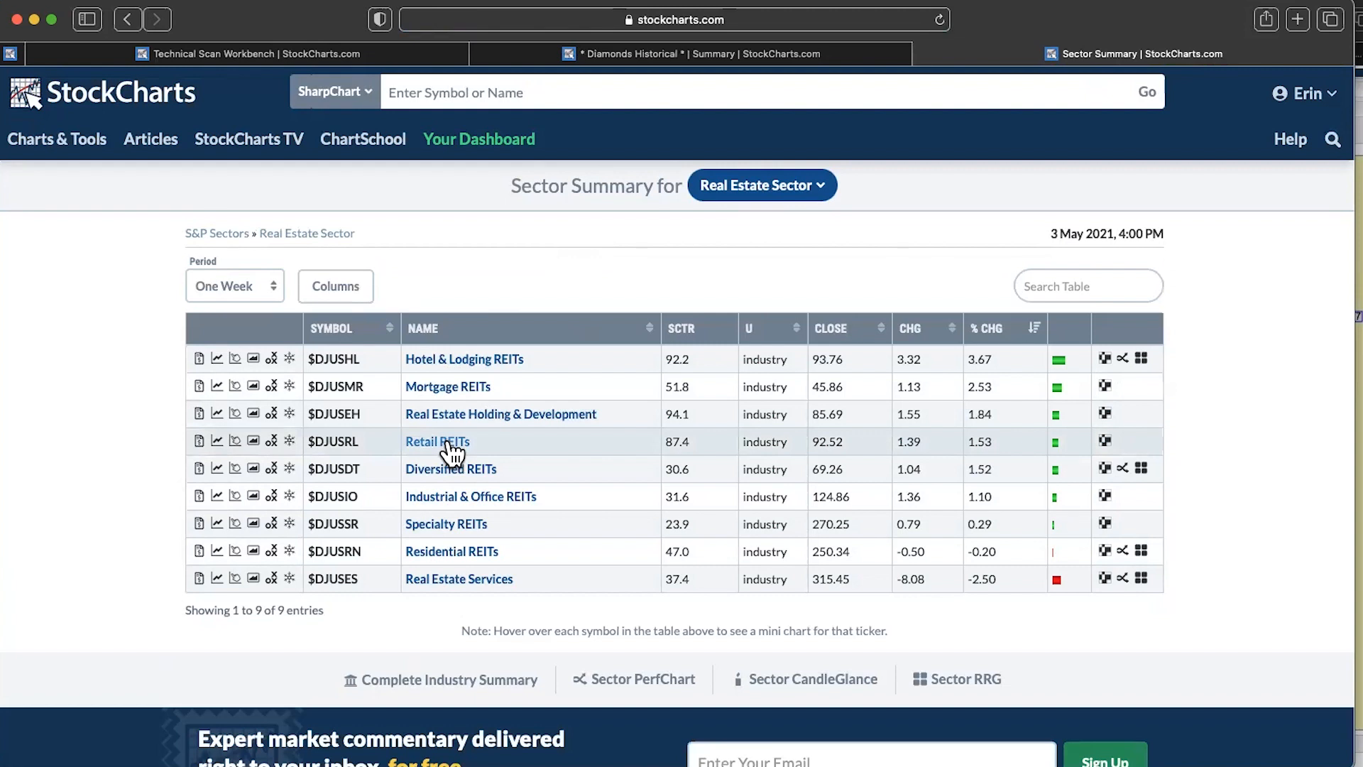
{"action": "mouse_move", "coordinate": [530, 520]}
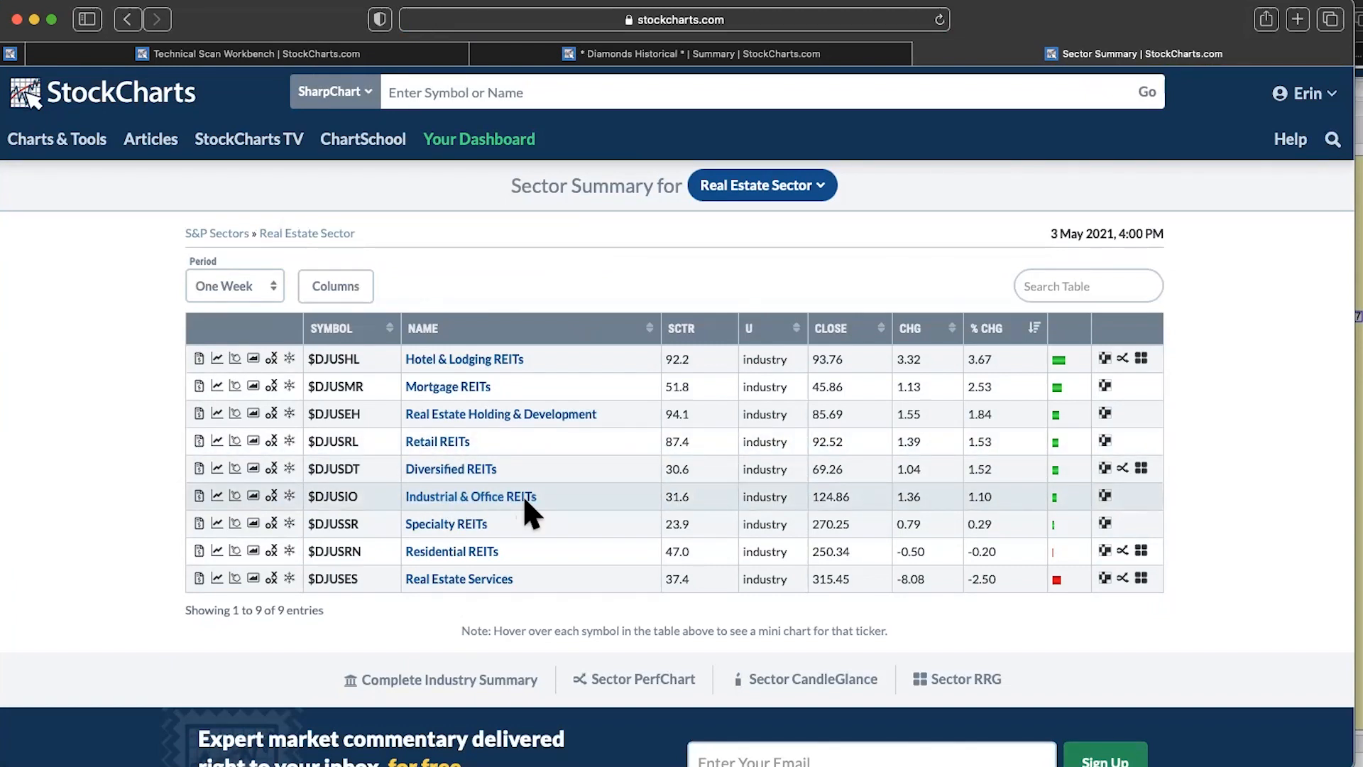
{"action": "mouse_move", "coordinate": [499, 505]}
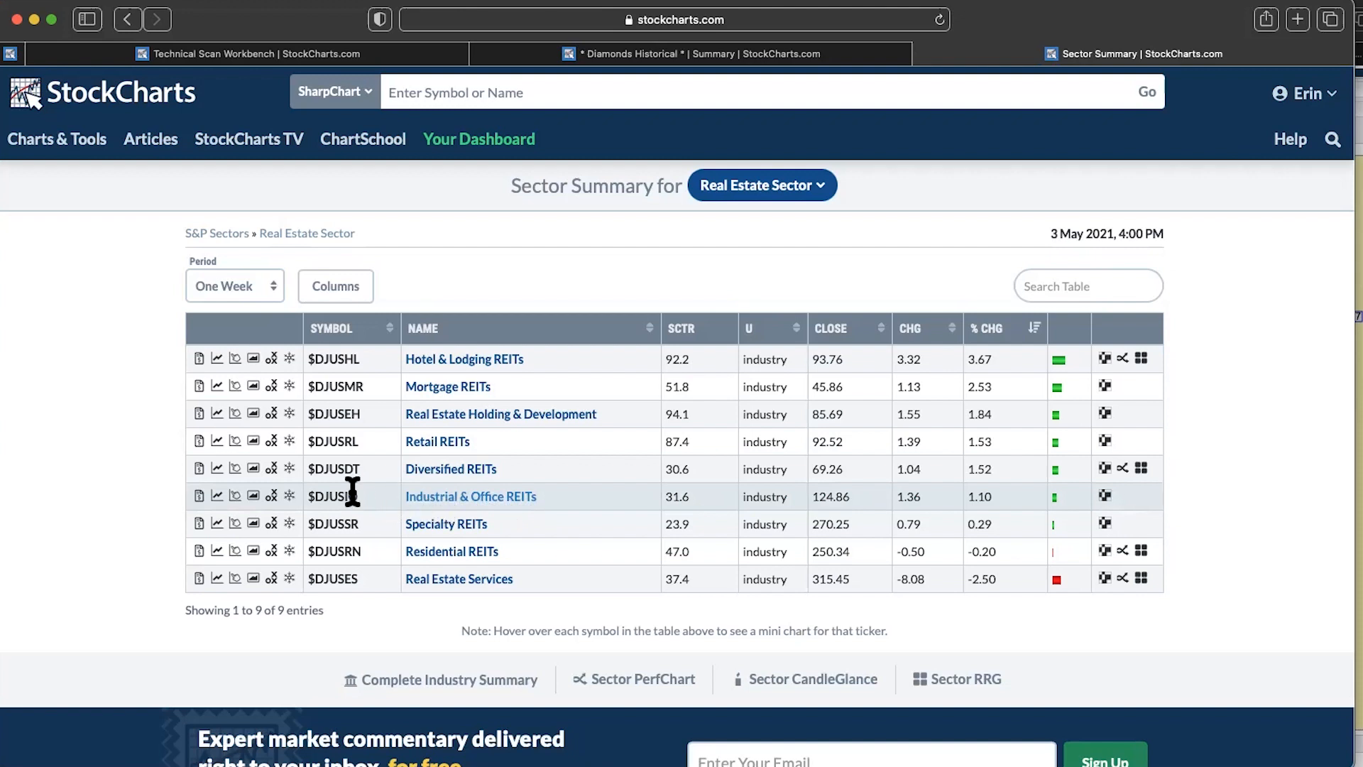
{"action": "mouse_move", "coordinate": [331, 496]}
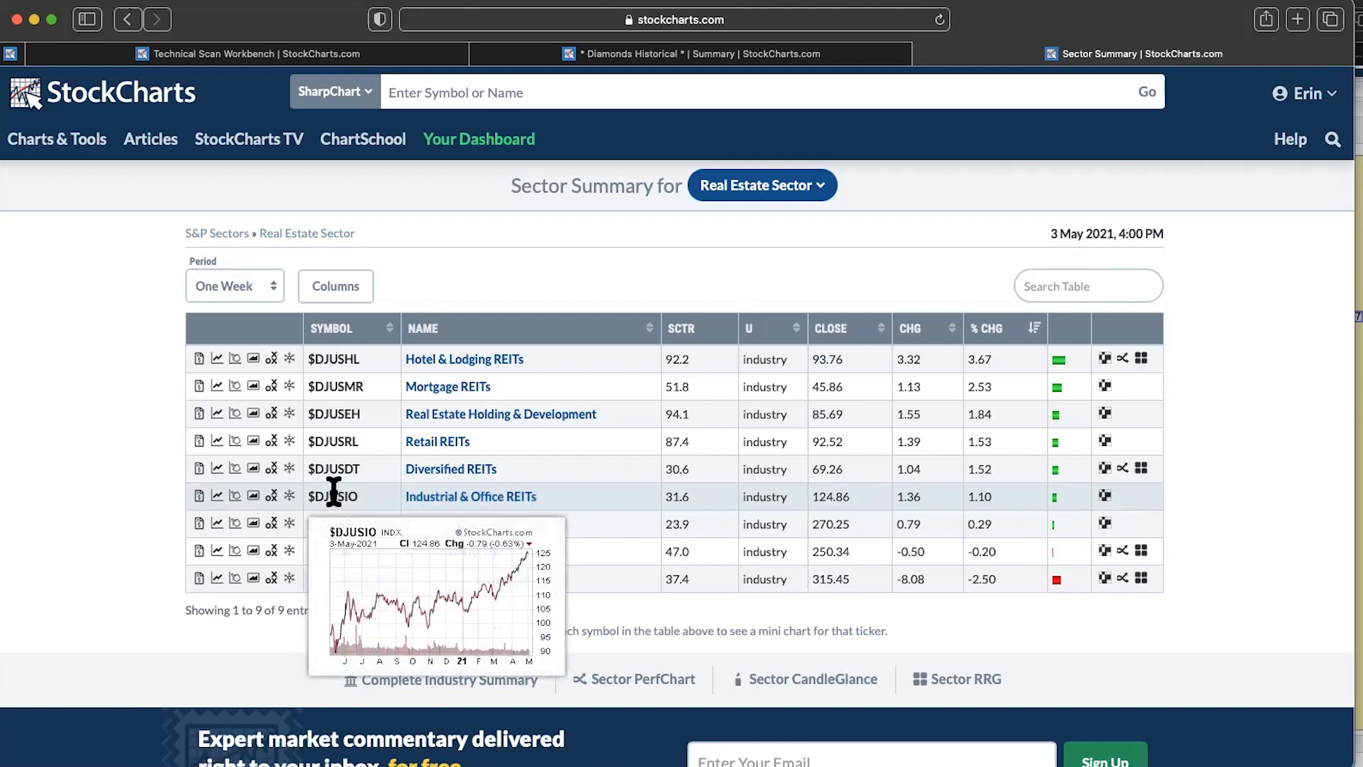
{"action": "mouse_move", "coordinate": [473, 296]}
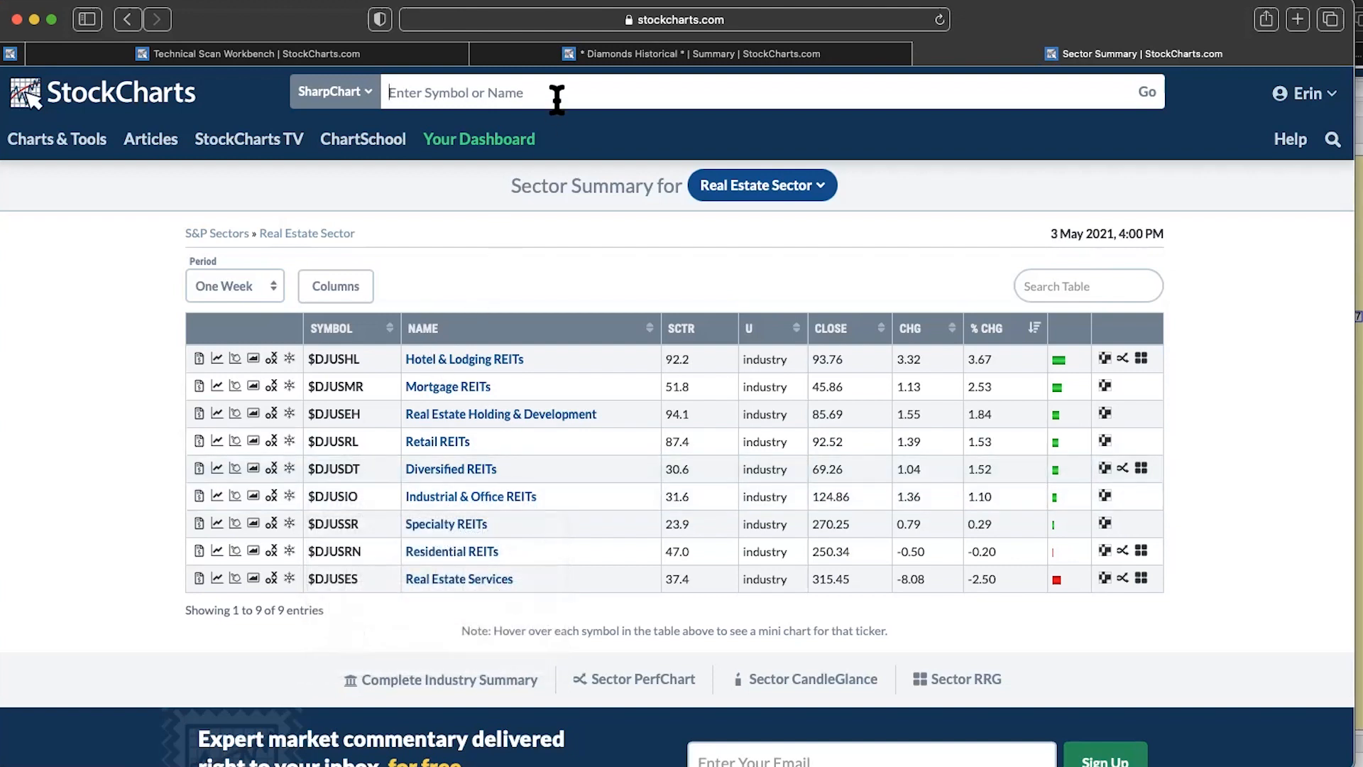
{"action": "type", "text": "xle"}
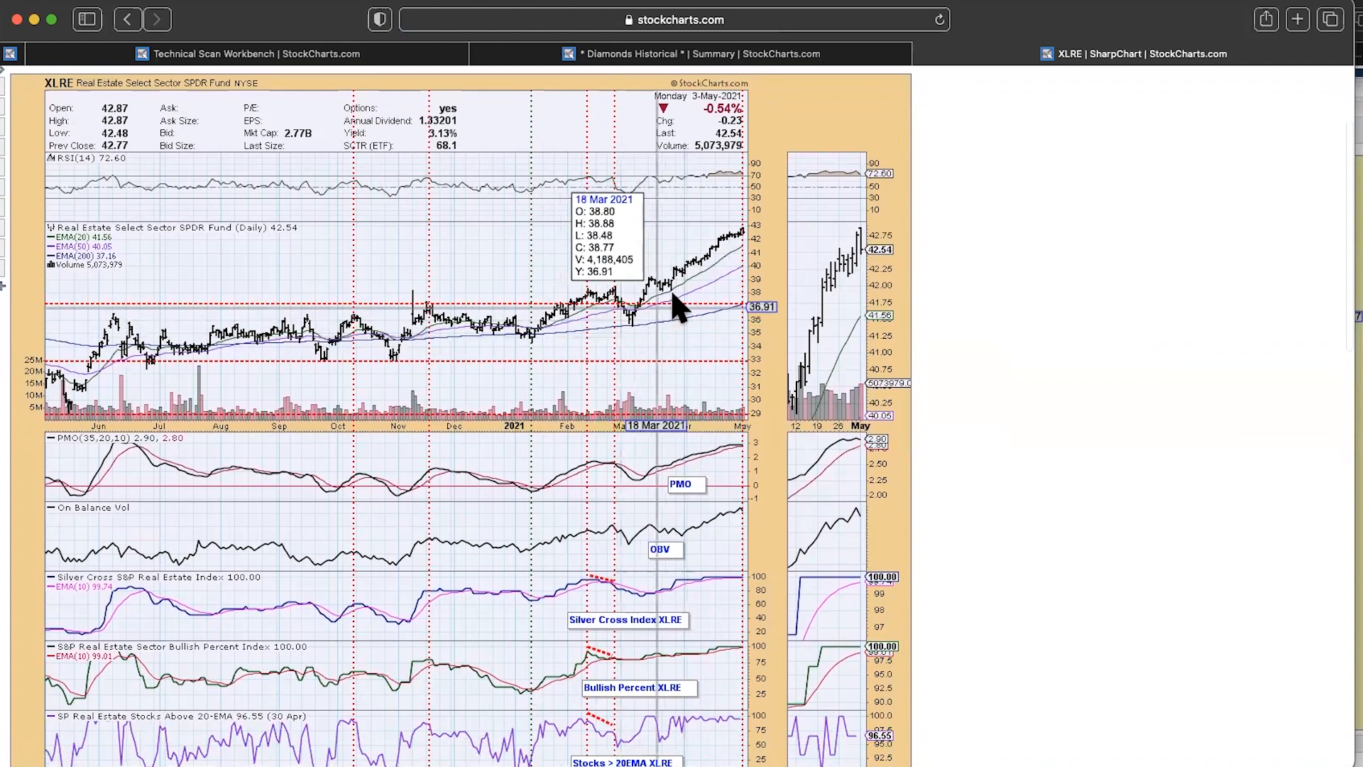
{"action": "mouse_move", "coordinate": [843, 223]}
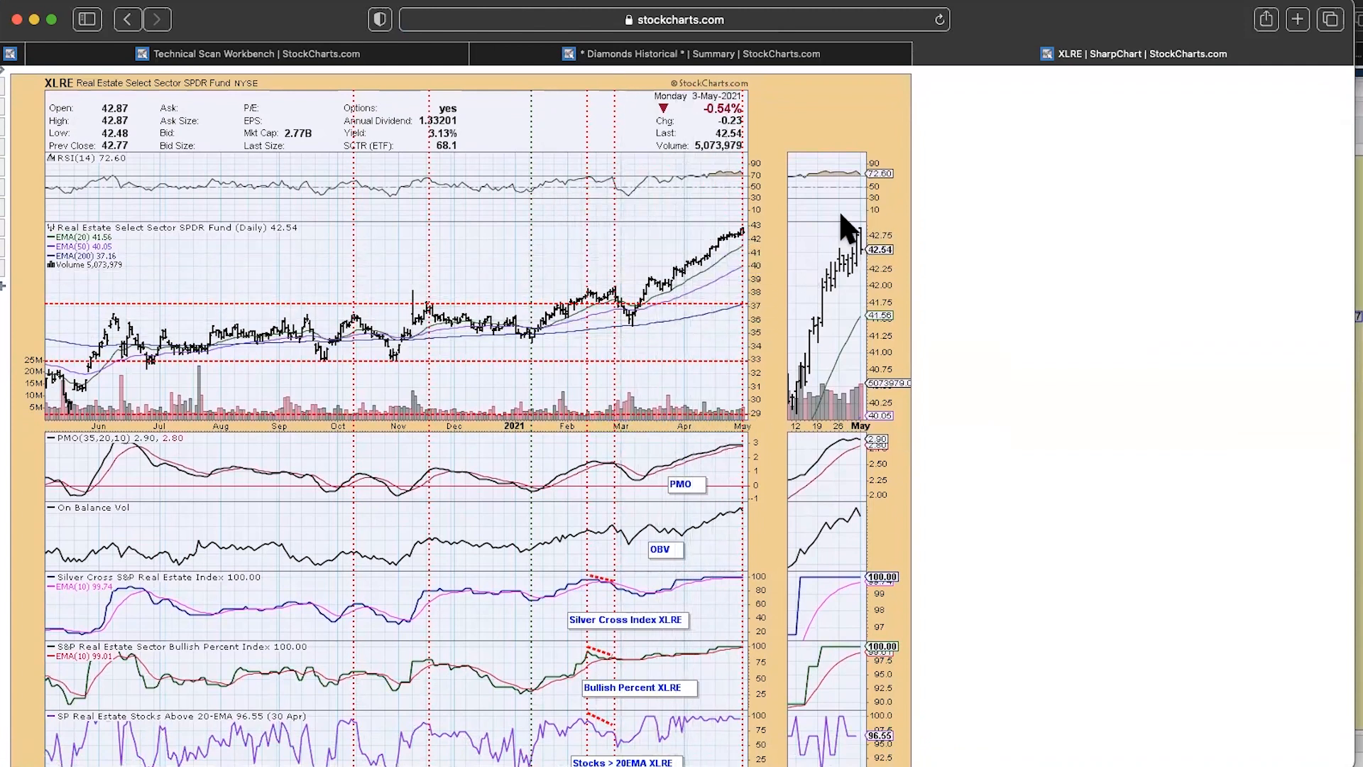
{"action": "mouse_move", "coordinate": [913, 241]}
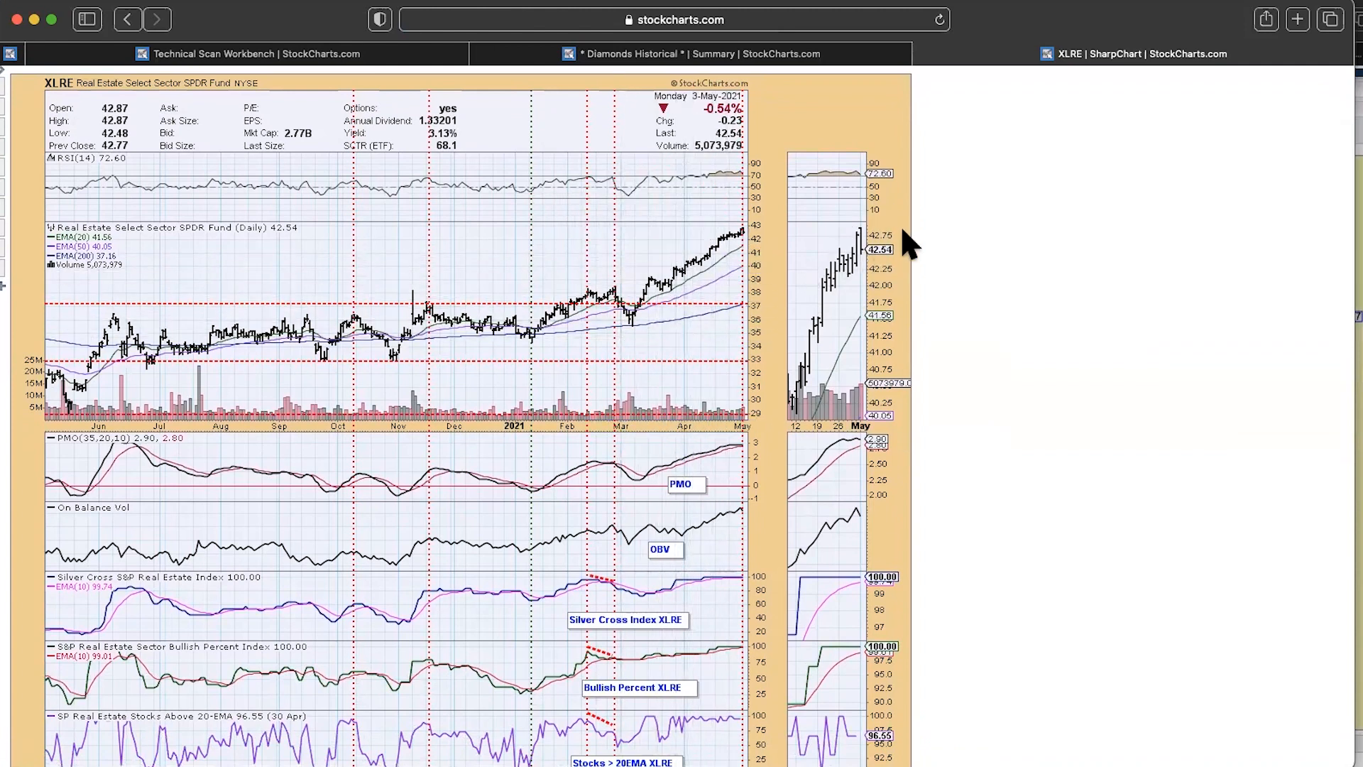
- Scroll the XLRE chart down to the Stocks above 50-EMA and Golden Cross Index panels
{"action": "scroll", "scroll_direction": "down", "scroll_amount": 3}
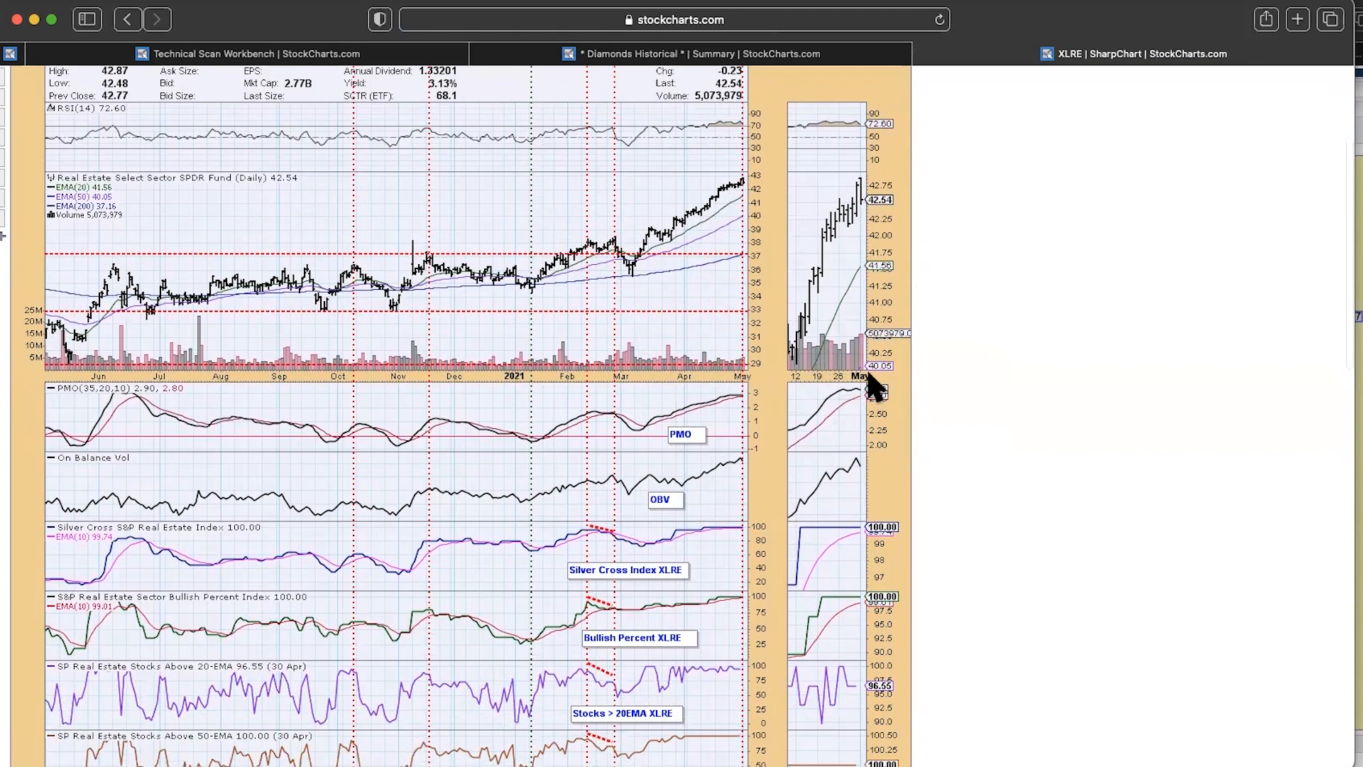
{"action": "mouse_move", "coordinate": [799, 139]}
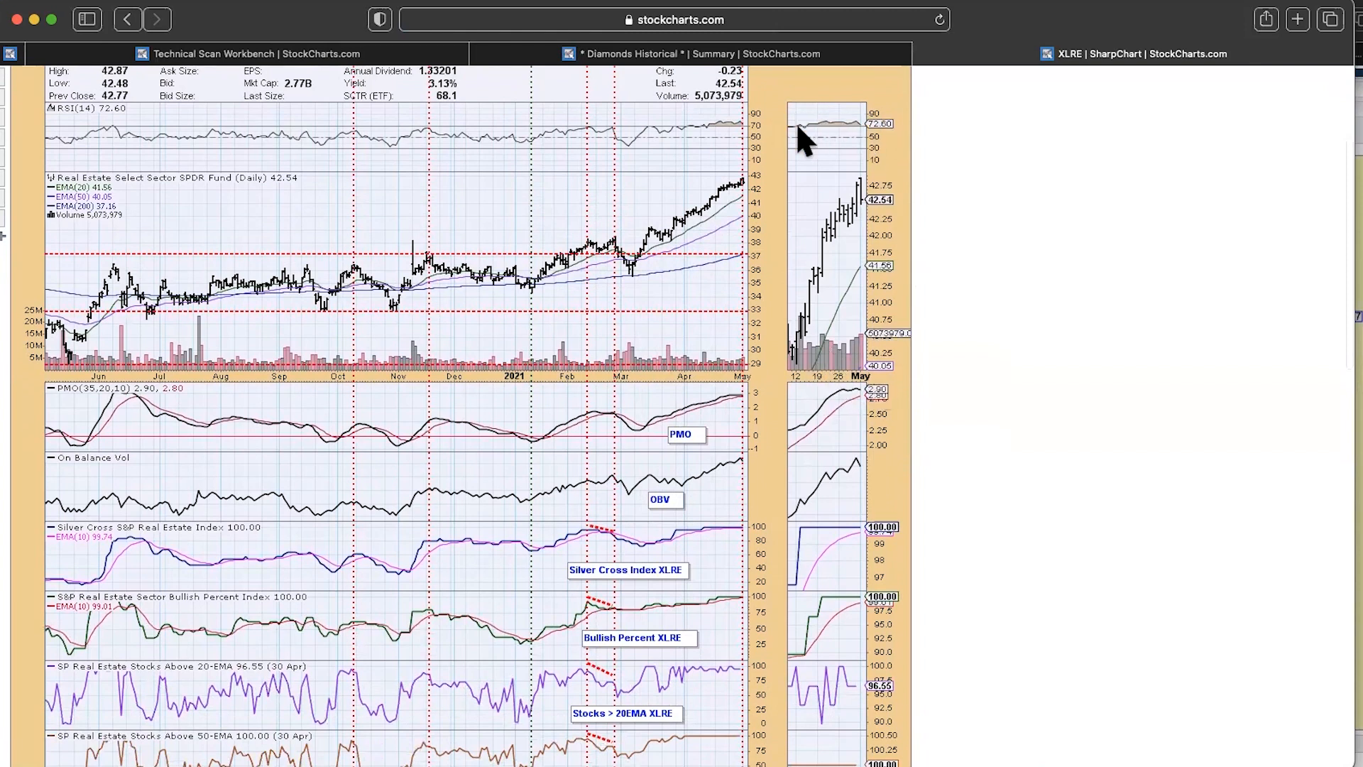
{"action": "mouse_move", "coordinate": [677, 134]}
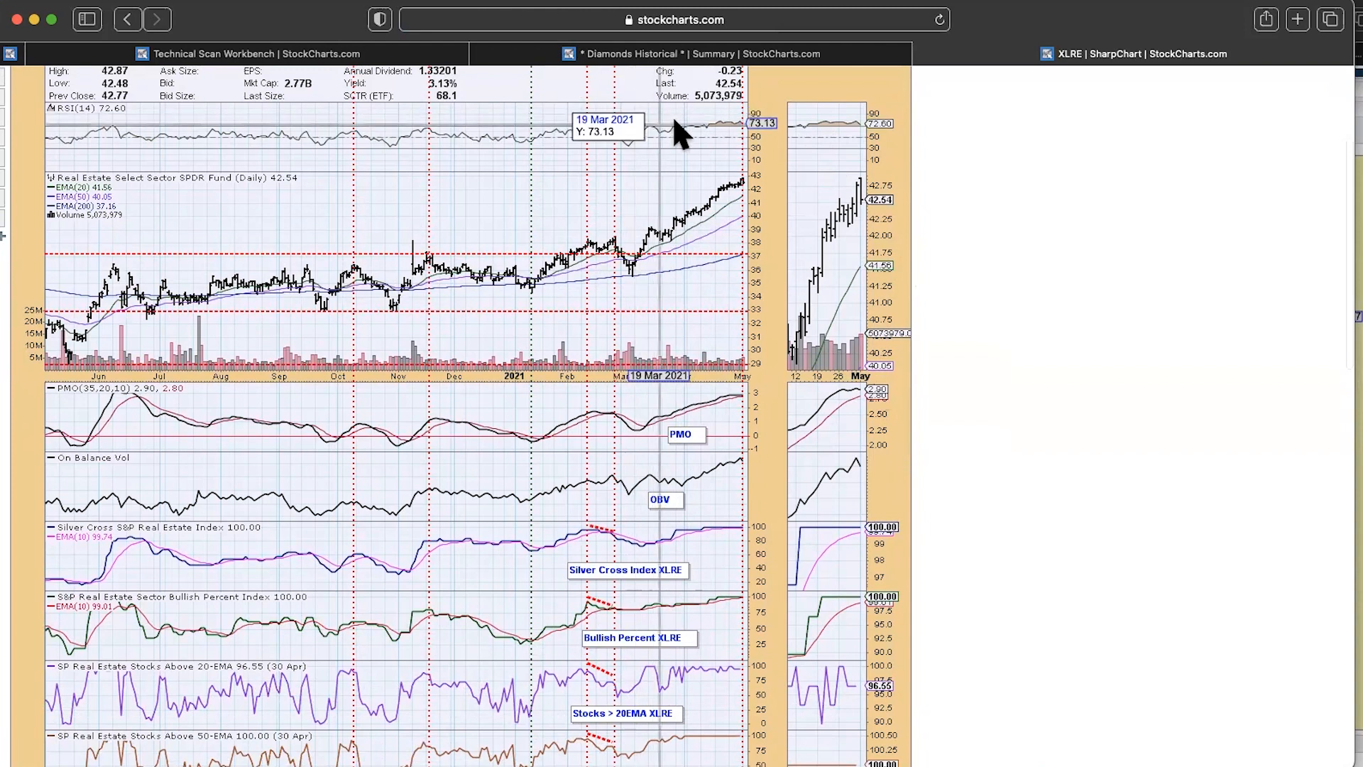
{"action": "mouse_move", "coordinate": [744, 146]}
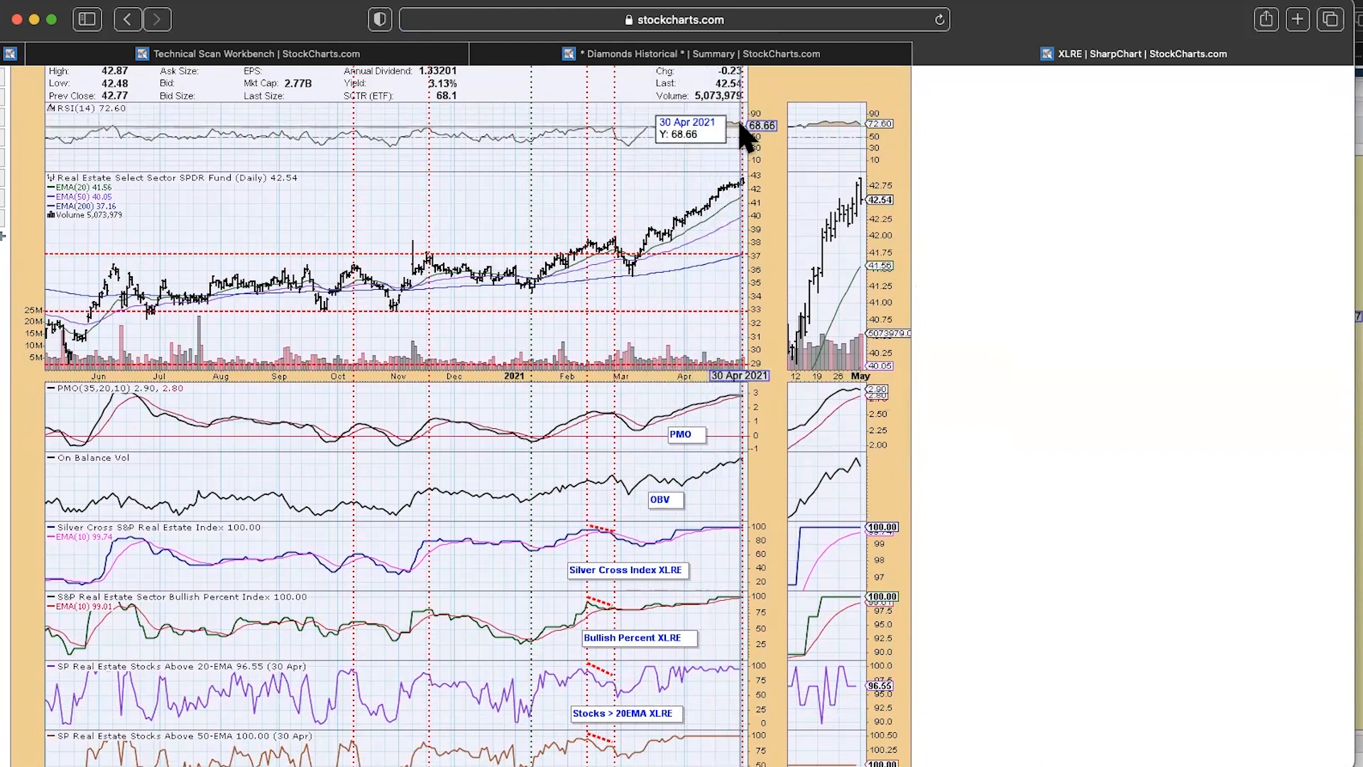
{"action": "mouse_move", "coordinate": [934, 154]}
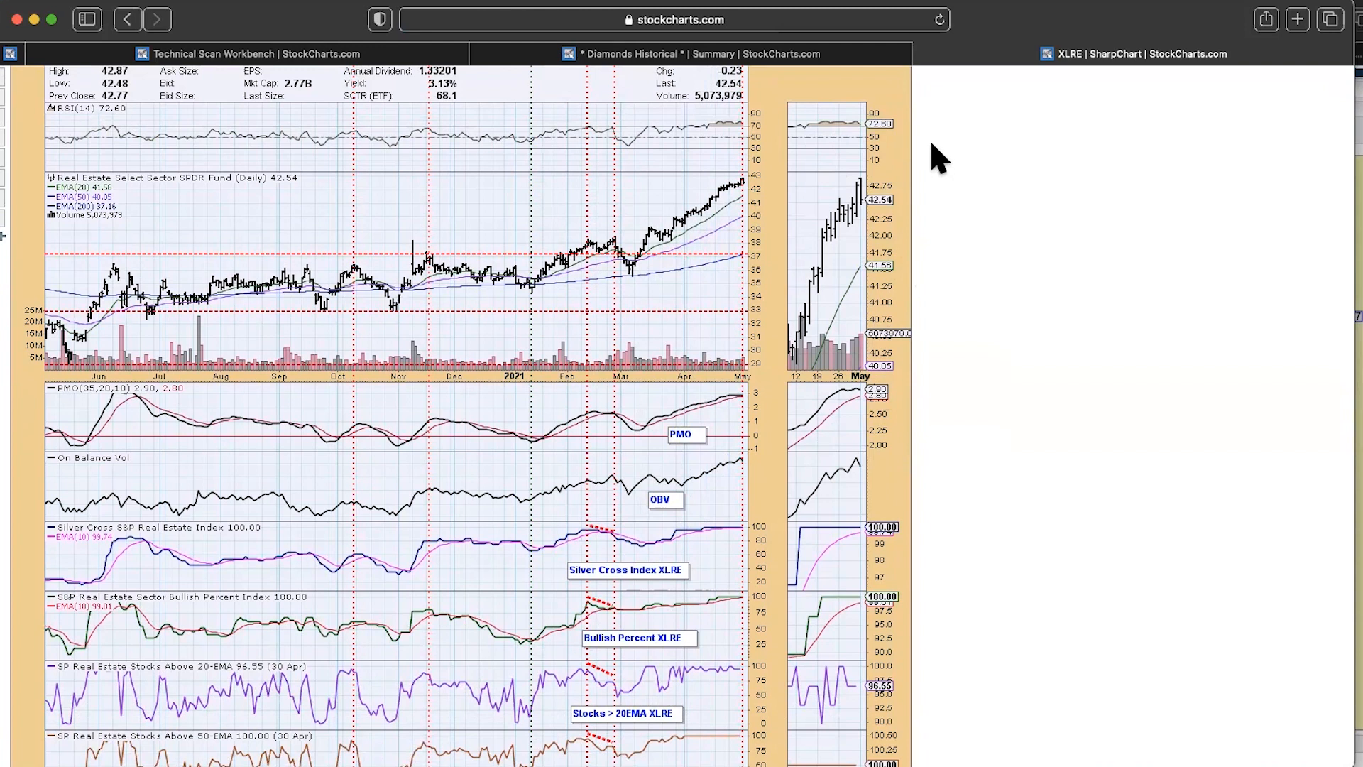
{"action": "scroll", "scroll_direction": "down", "scroll_amount": 3}
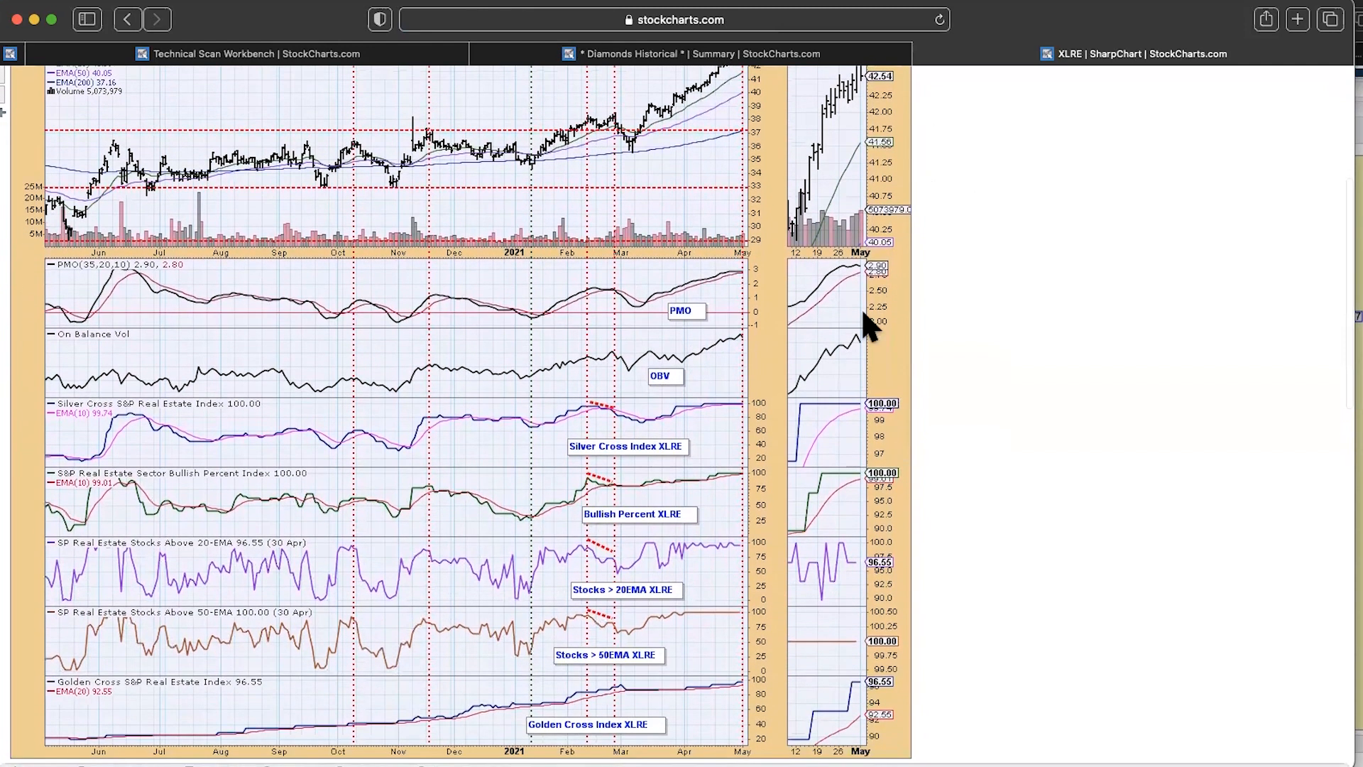
{"action": "mouse_move", "coordinate": [933, 432]}
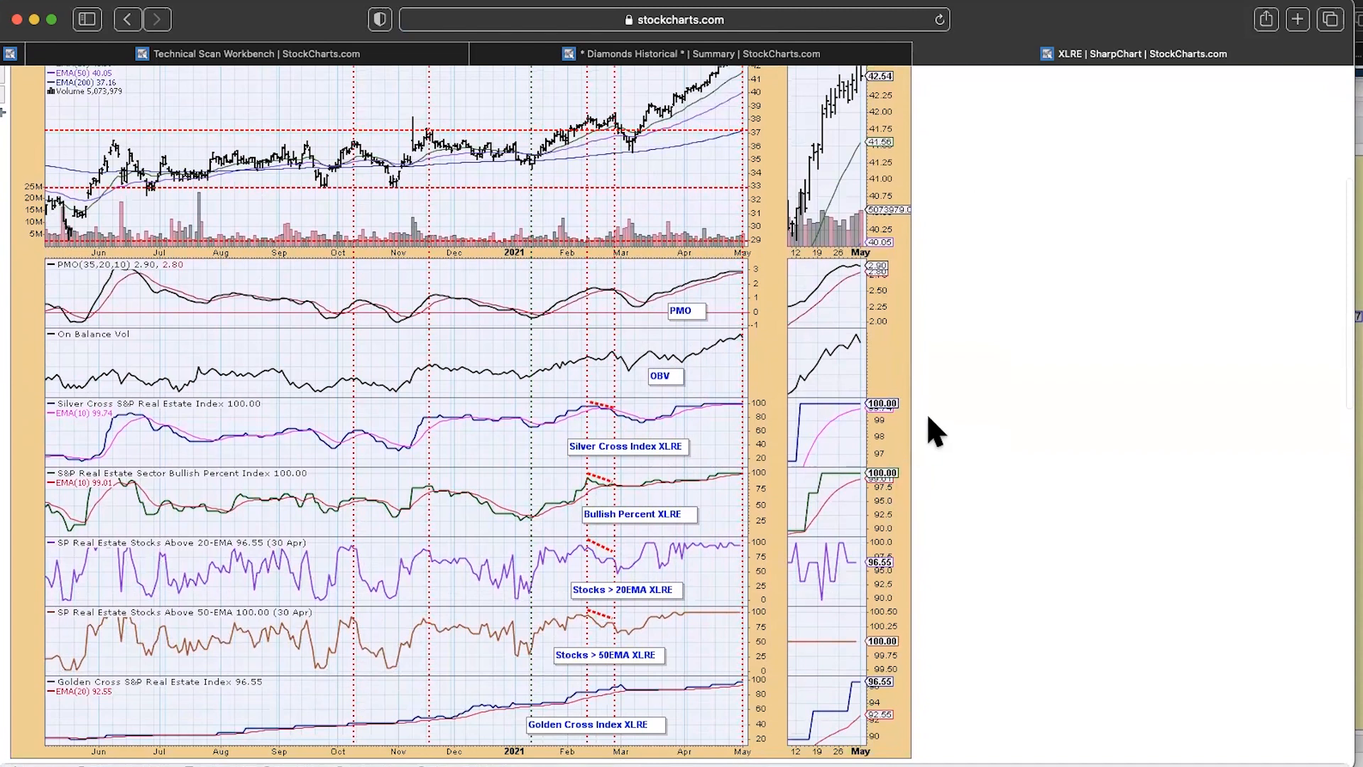
{"action": "mouse_move", "coordinate": [908, 477]}
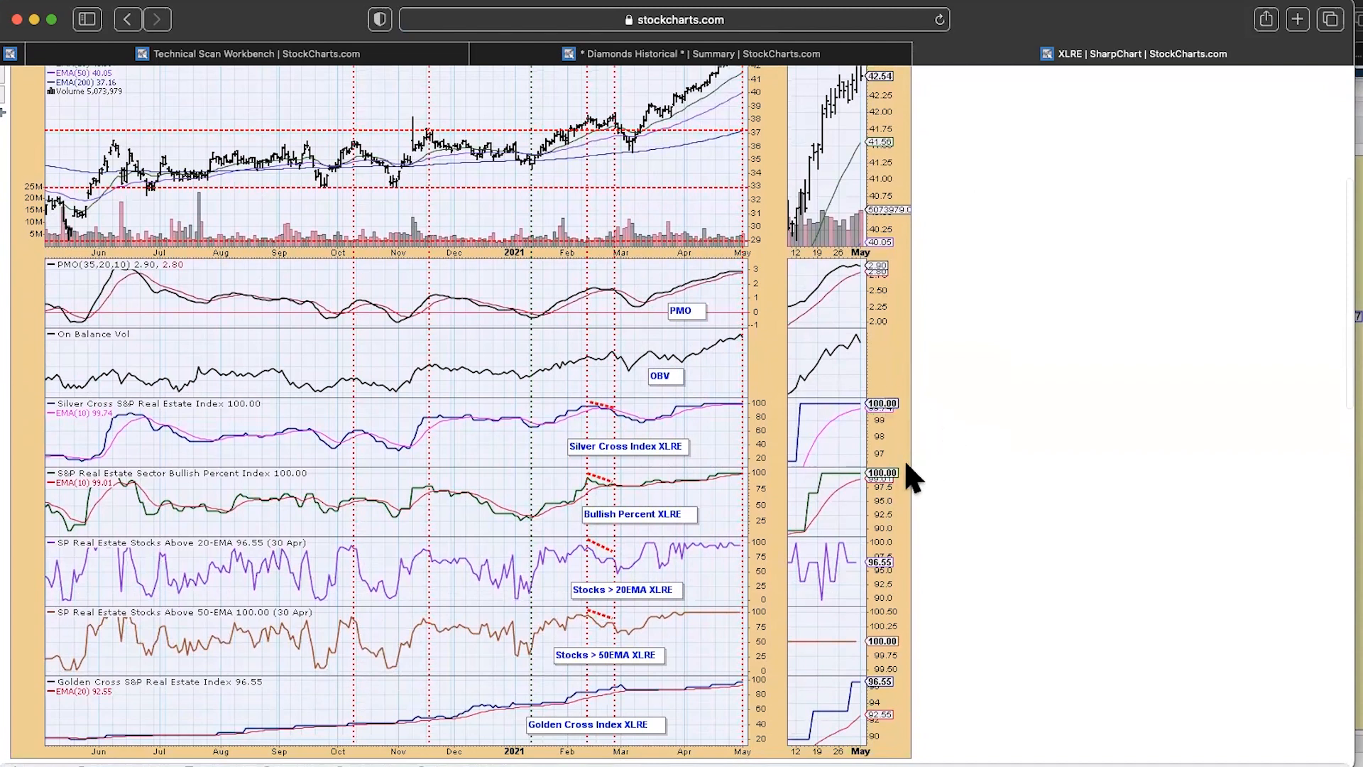
{"action": "mouse_move", "coordinate": [943, 439]}
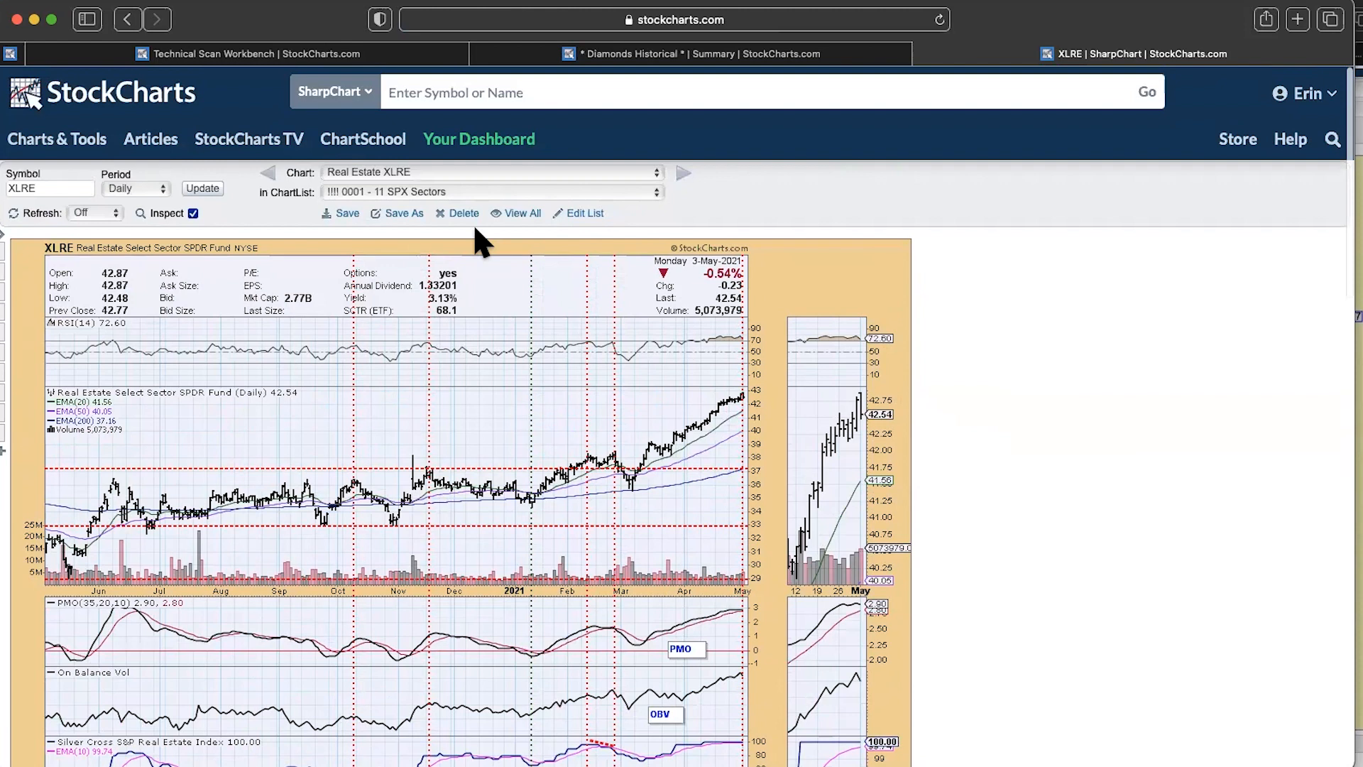
- Search 'thr' and open the Thermon Group Holdings (THR) daily chart
{"action": "left_click", "coordinate": [454, 93]}
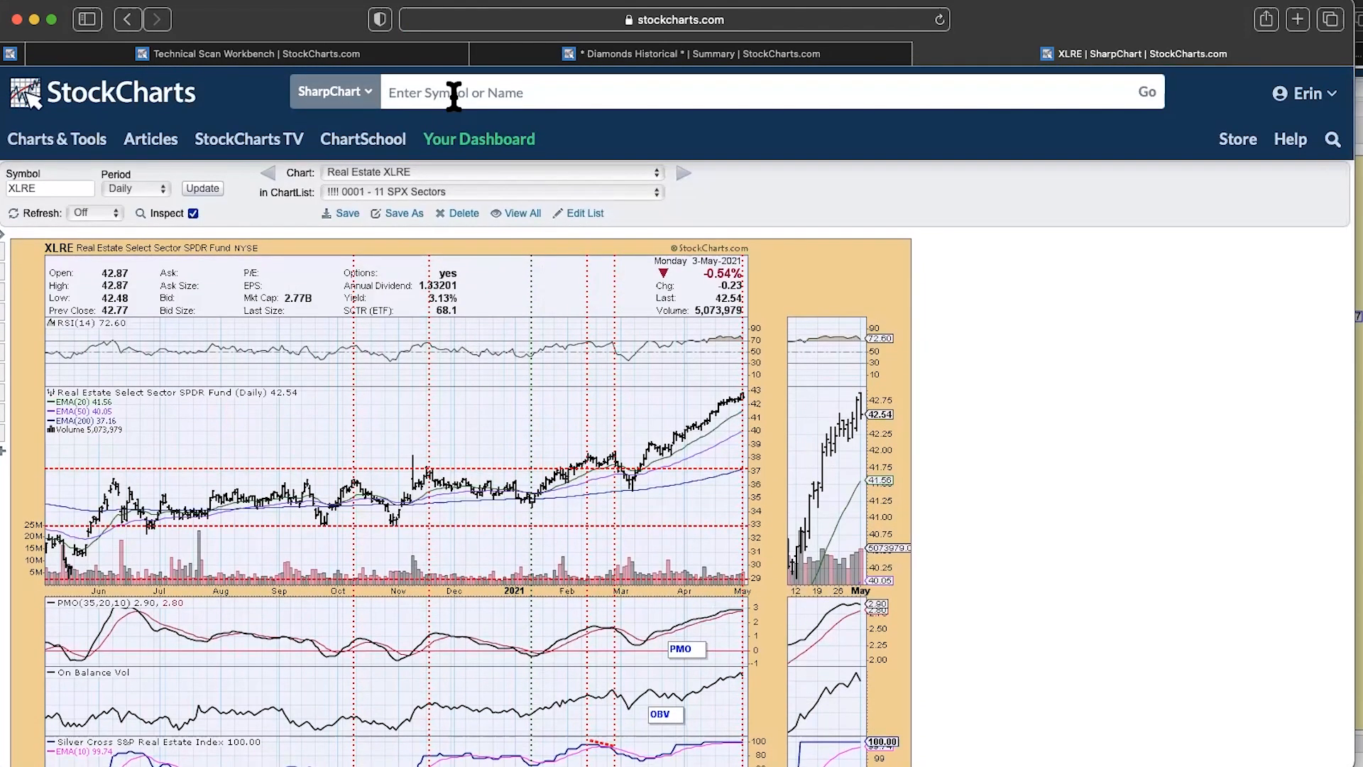
{"action": "type", "text": "thr"}
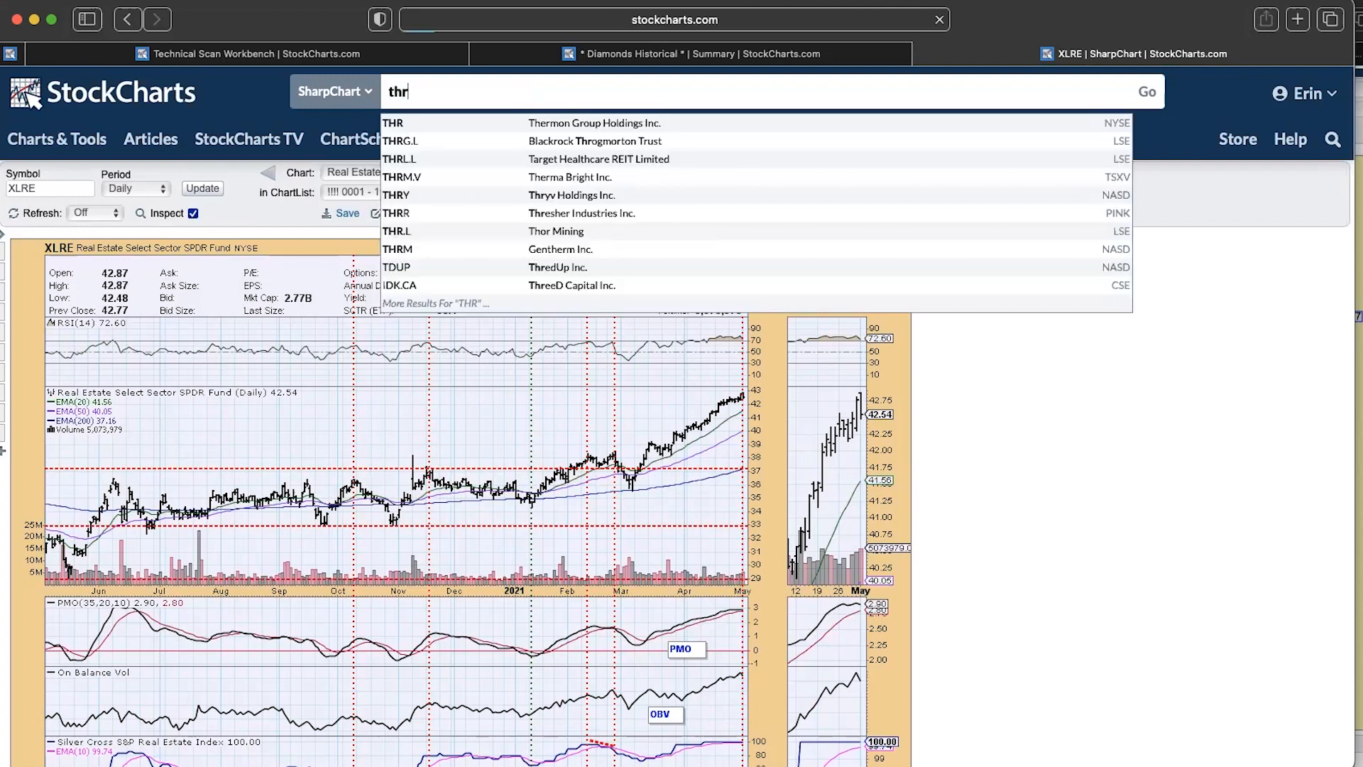
{"action": "left_click", "coordinate": [393, 122]}
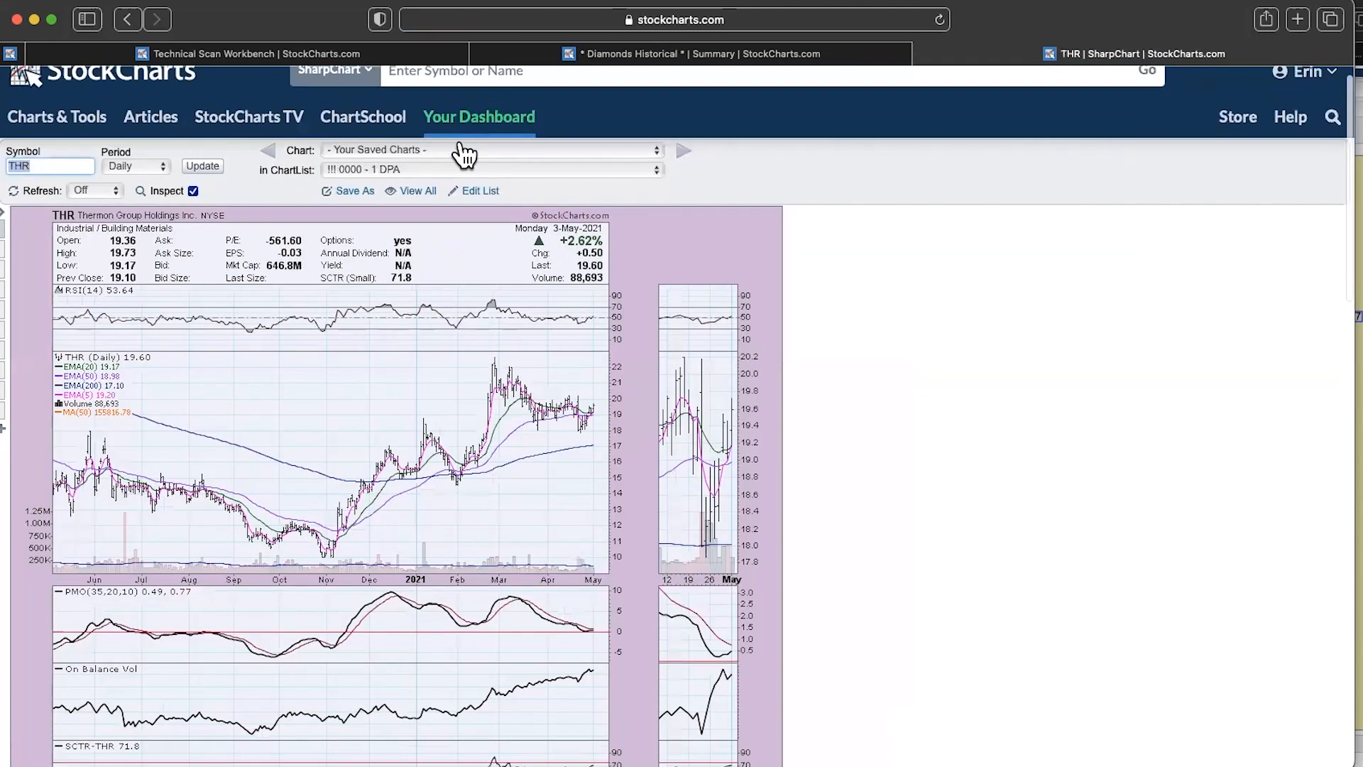
{"action": "scroll", "scroll_direction": "down", "scroll_amount": 3}
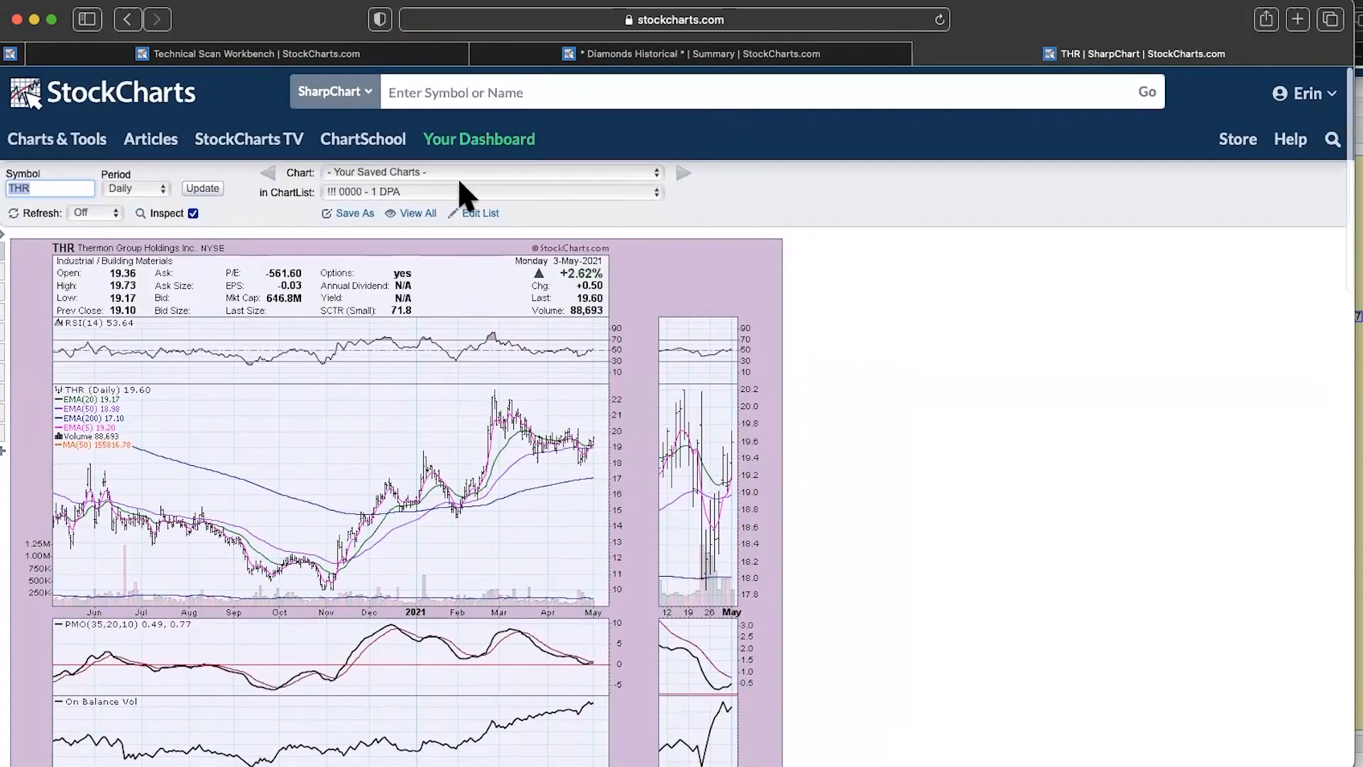
{"action": "left_click", "coordinate": [491, 192]}
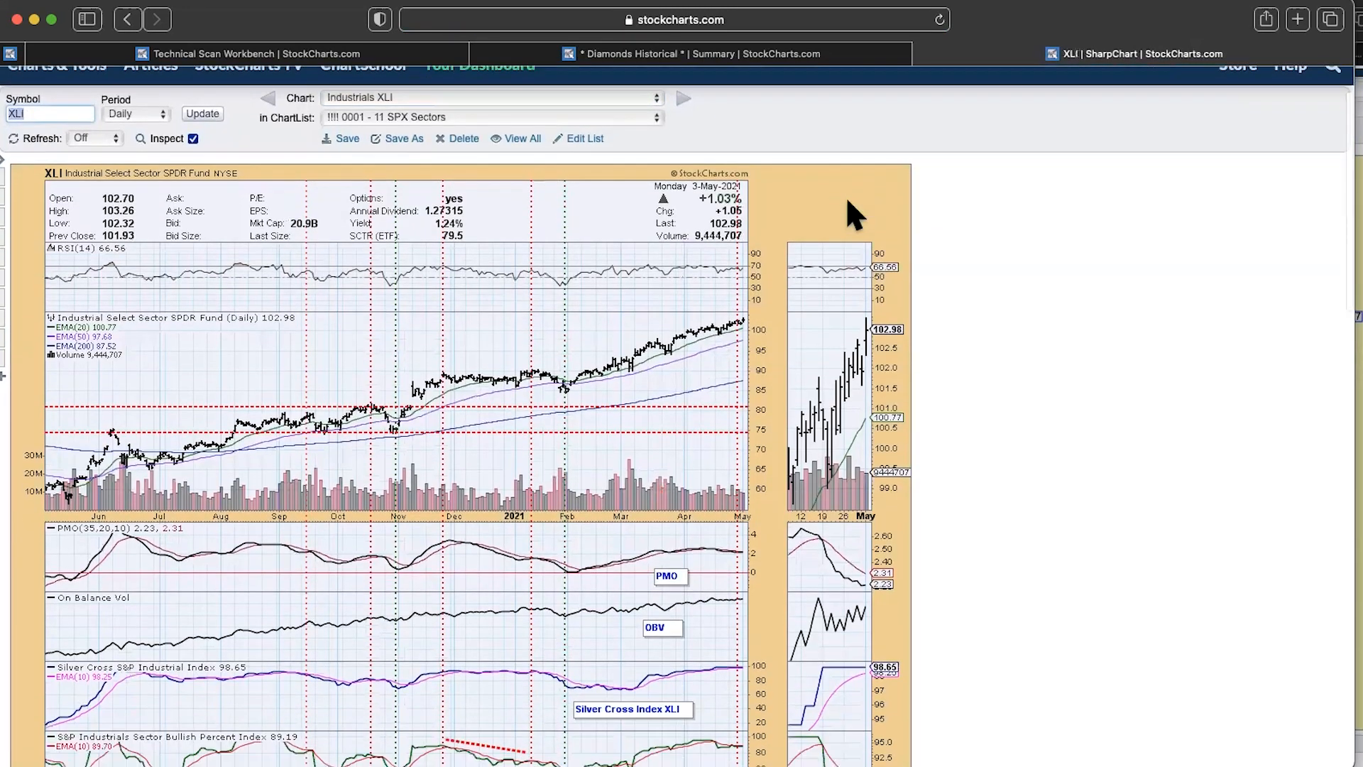
- Scroll the Industrials XLI chart down to the Stocks above 50-EMA and Golden Cross Index panels
{"action": "scroll", "scroll_direction": "down", "scroll_amount": 3}
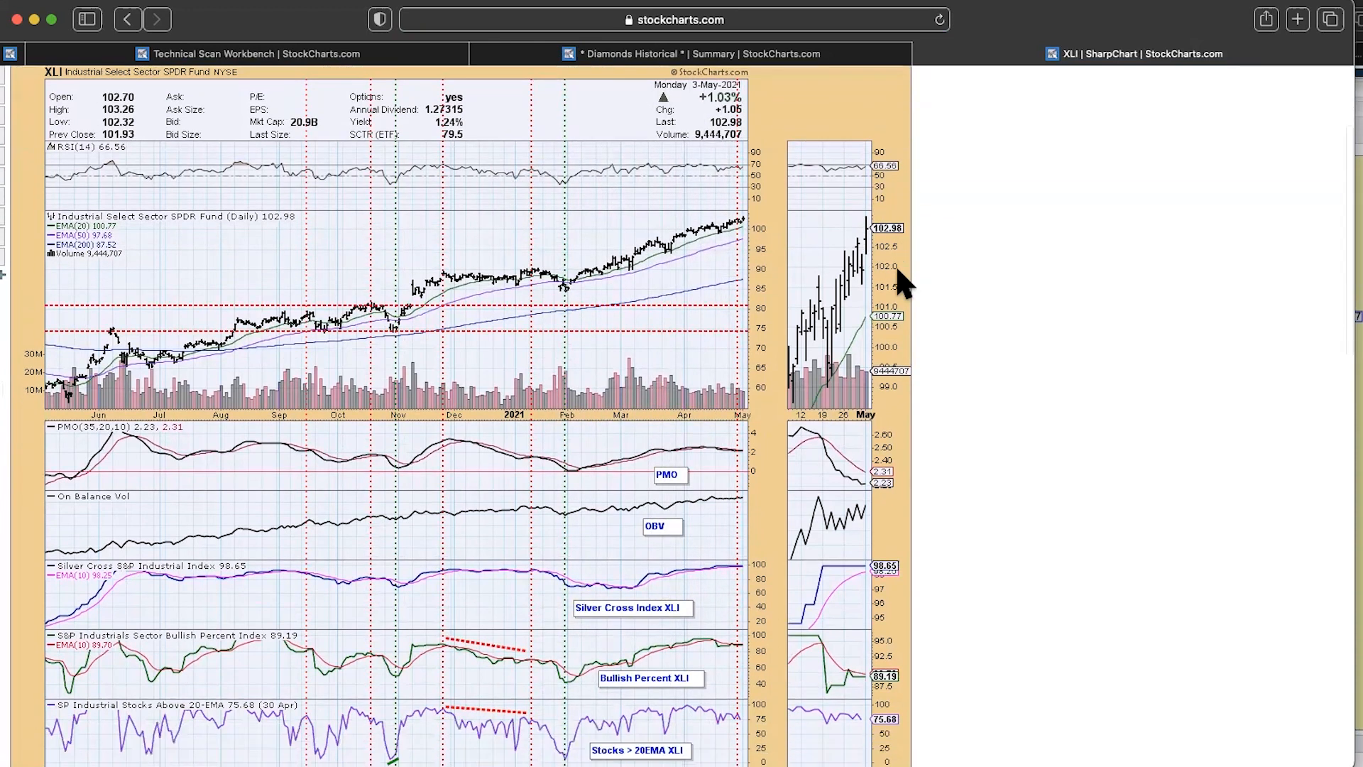
{"action": "scroll", "scroll_direction": "down", "scroll_amount": 3}
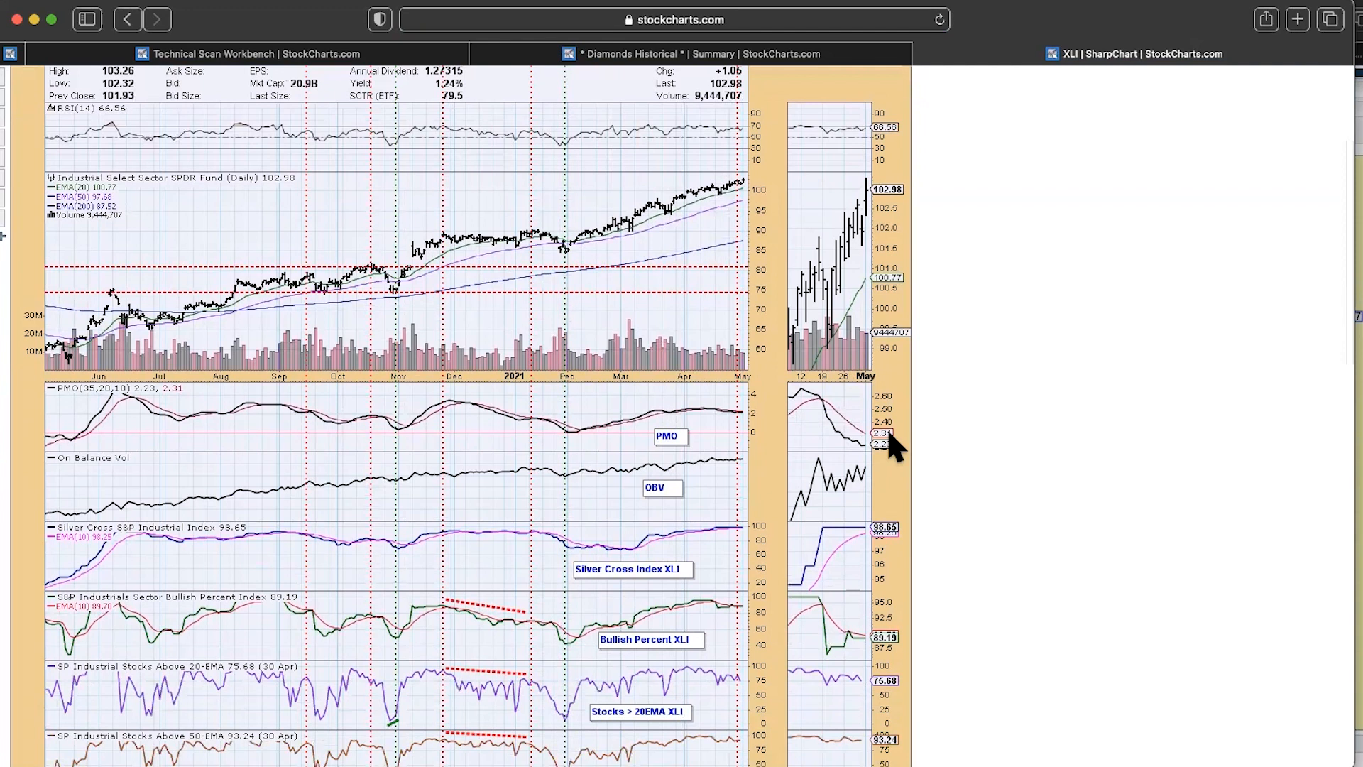
{"action": "scroll", "scroll_direction": "down", "scroll_amount": 3}
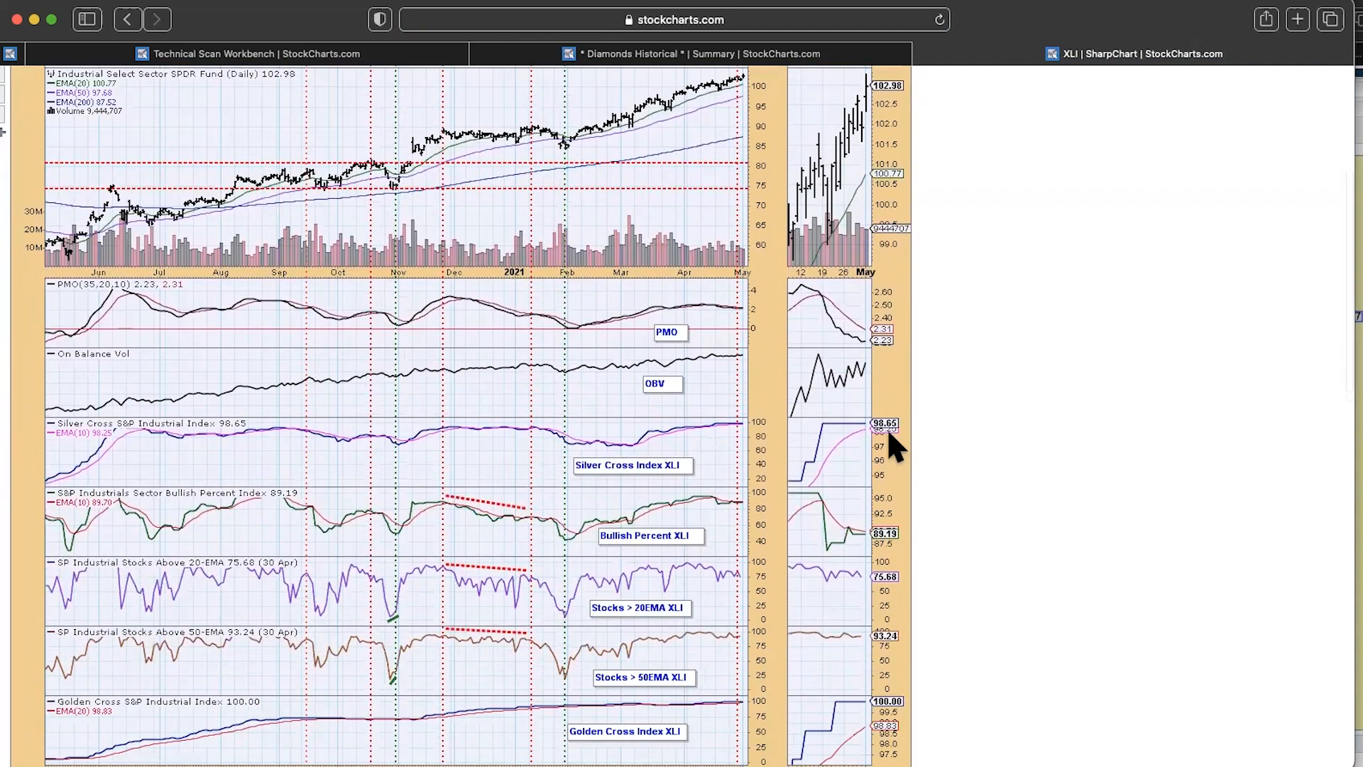
{"action": "scroll", "scroll_direction": "down", "scroll_amount": 3}
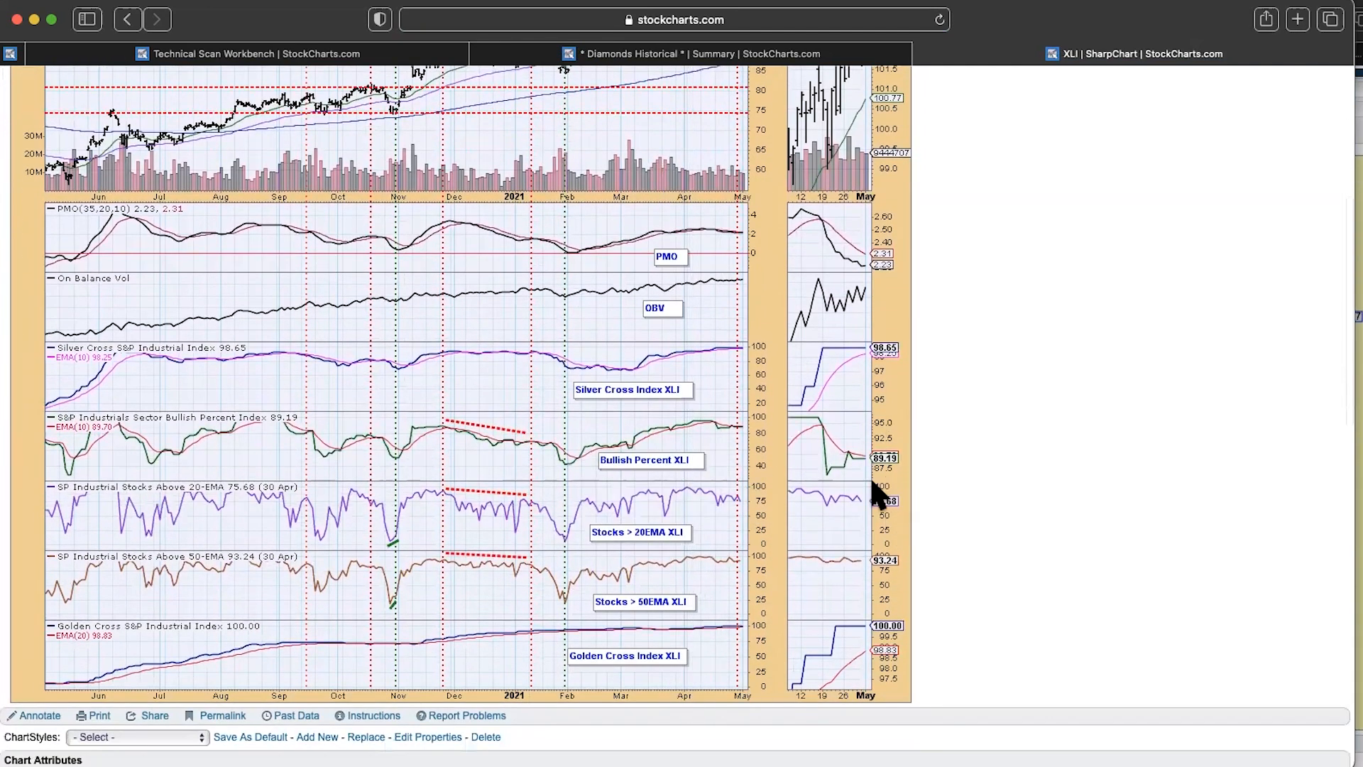
{"action": "mouse_move", "coordinate": [921, 537]}
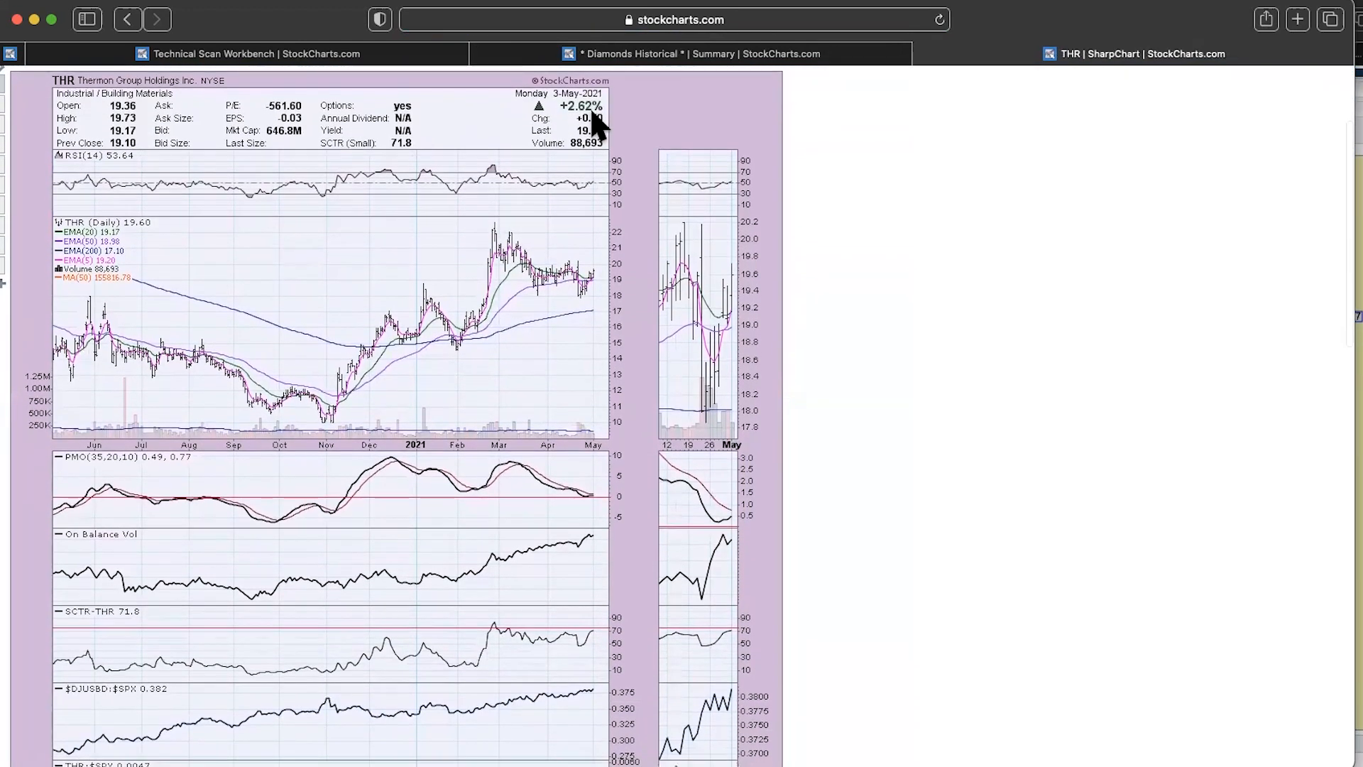
{"action": "mouse_move", "coordinate": [532, 309]}
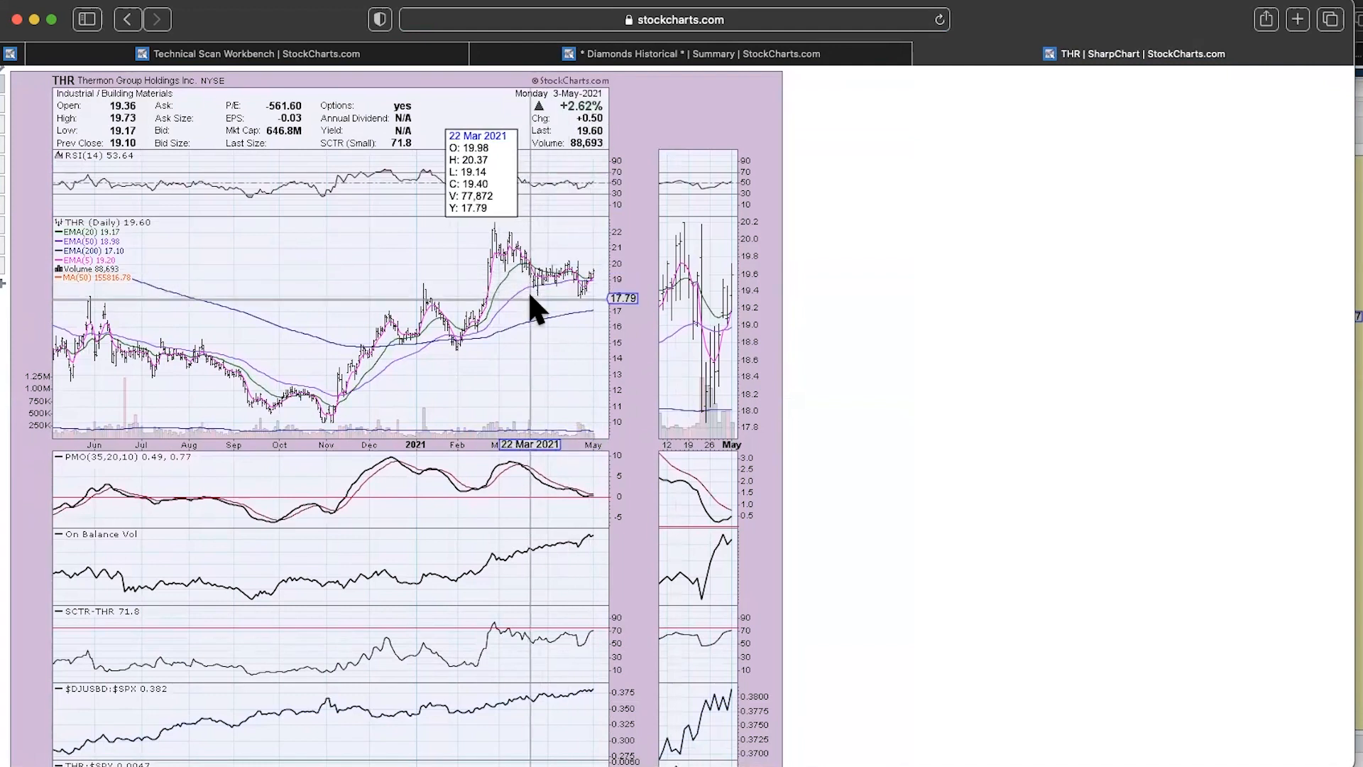
{"action": "mouse_move", "coordinate": [539, 303]}
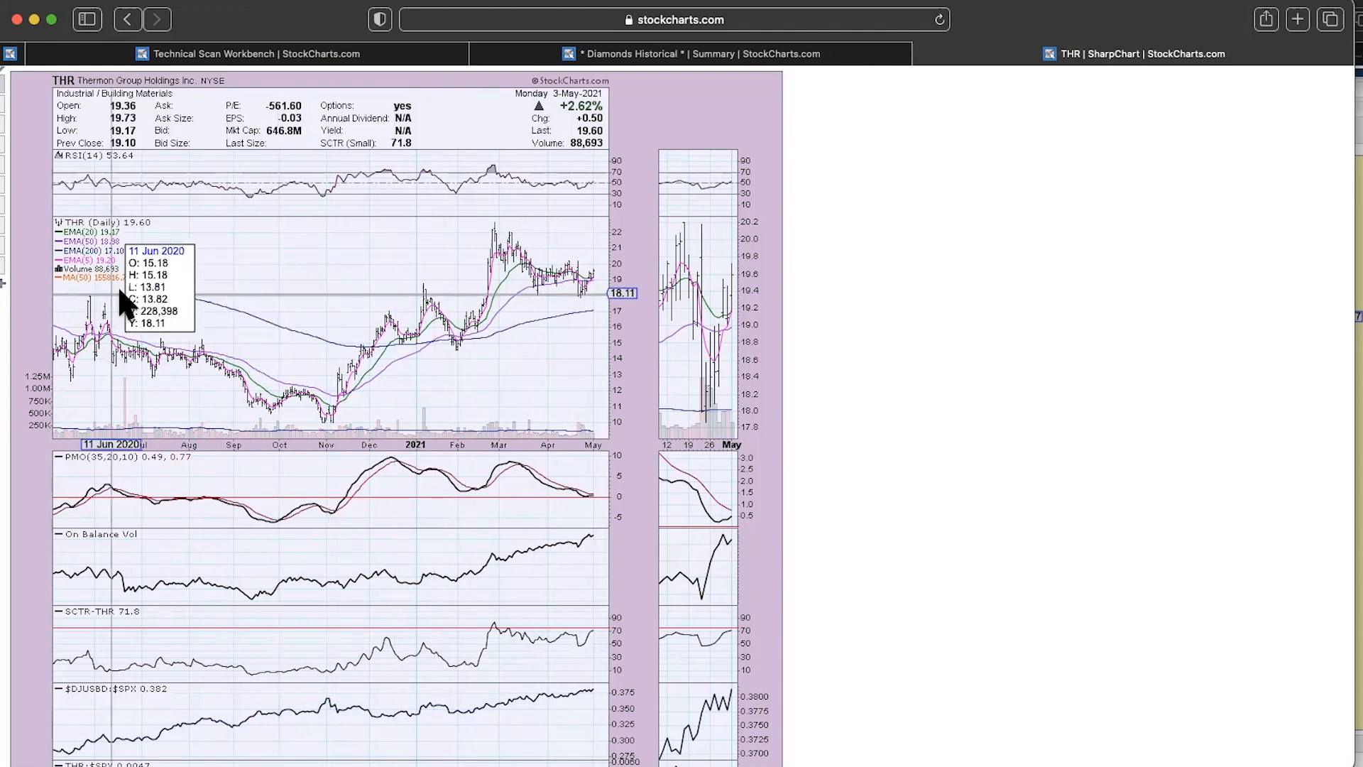
{"action": "mouse_move", "coordinate": [599, 295]}
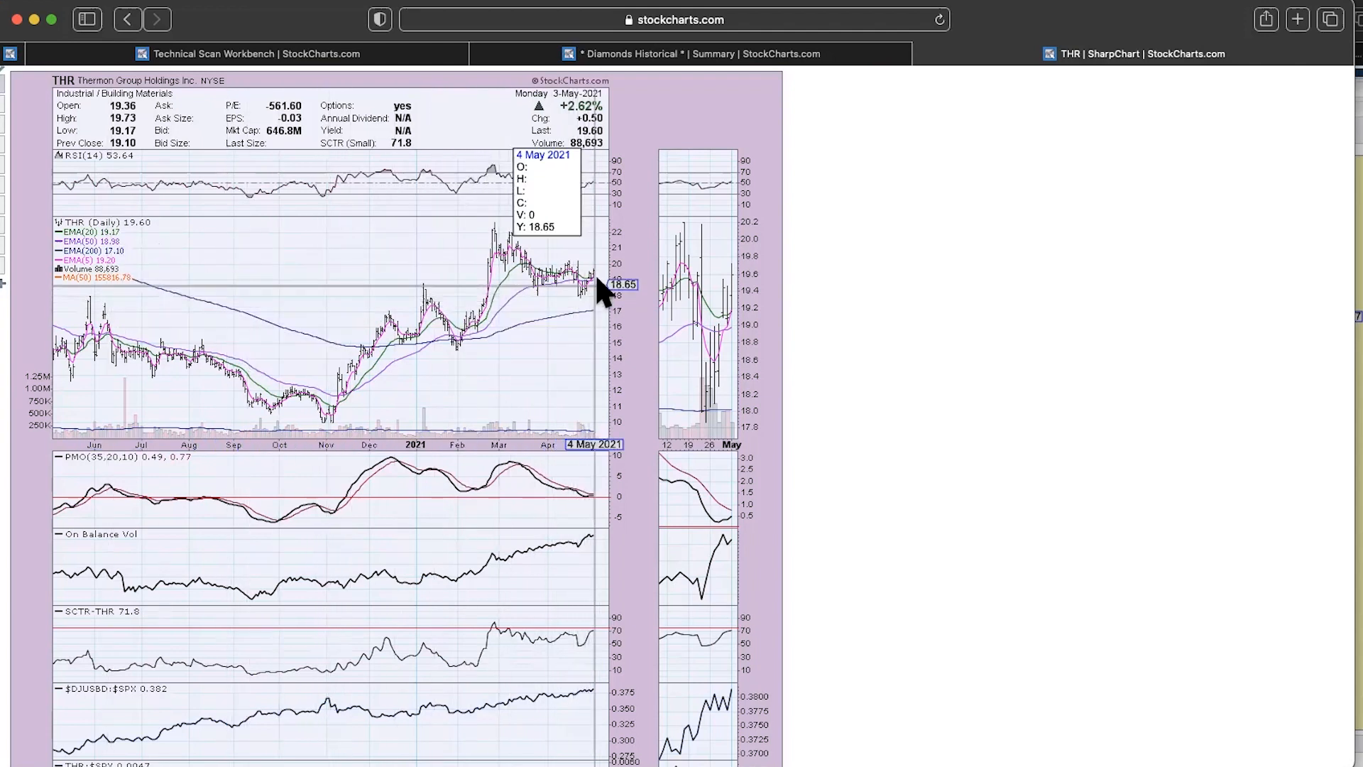
{"action": "mouse_move", "coordinate": [566, 323]}
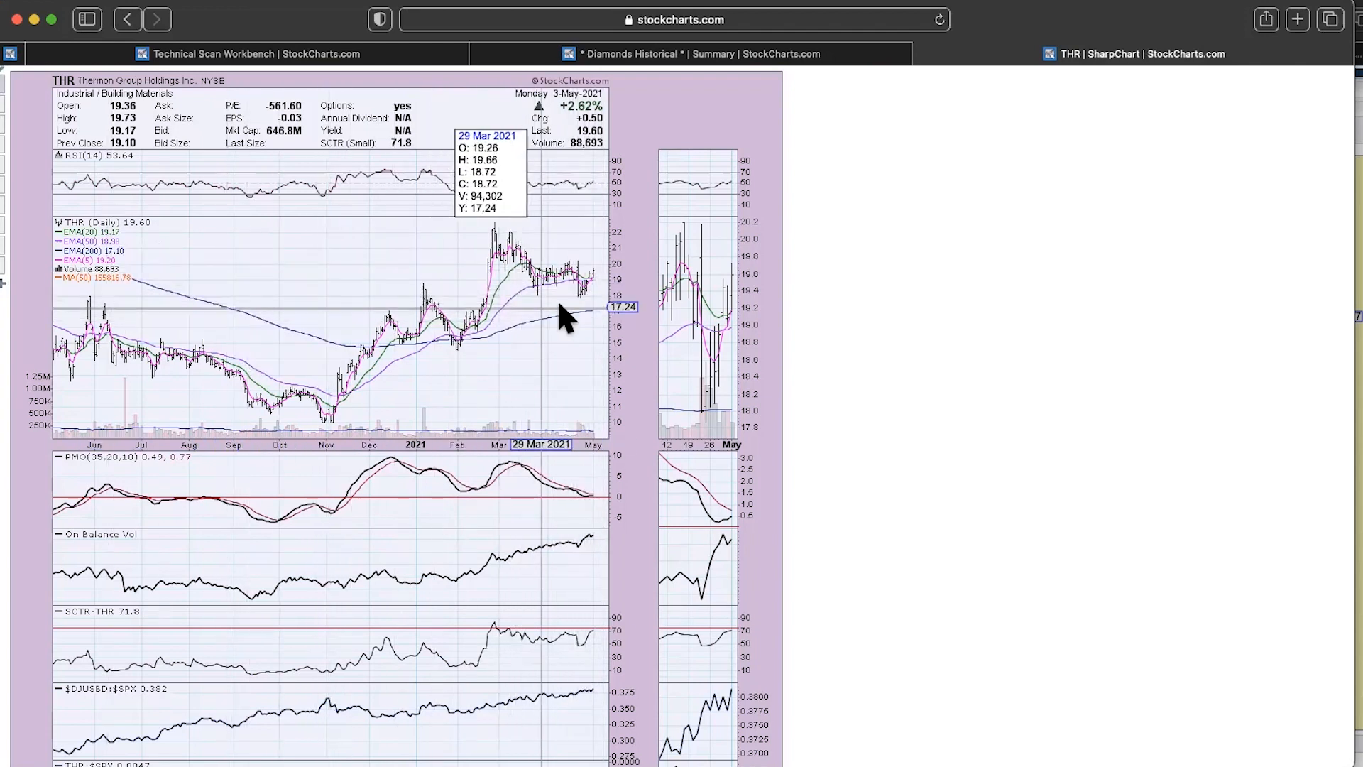
{"action": "mouse_move", "coordinate": [605, 304]}
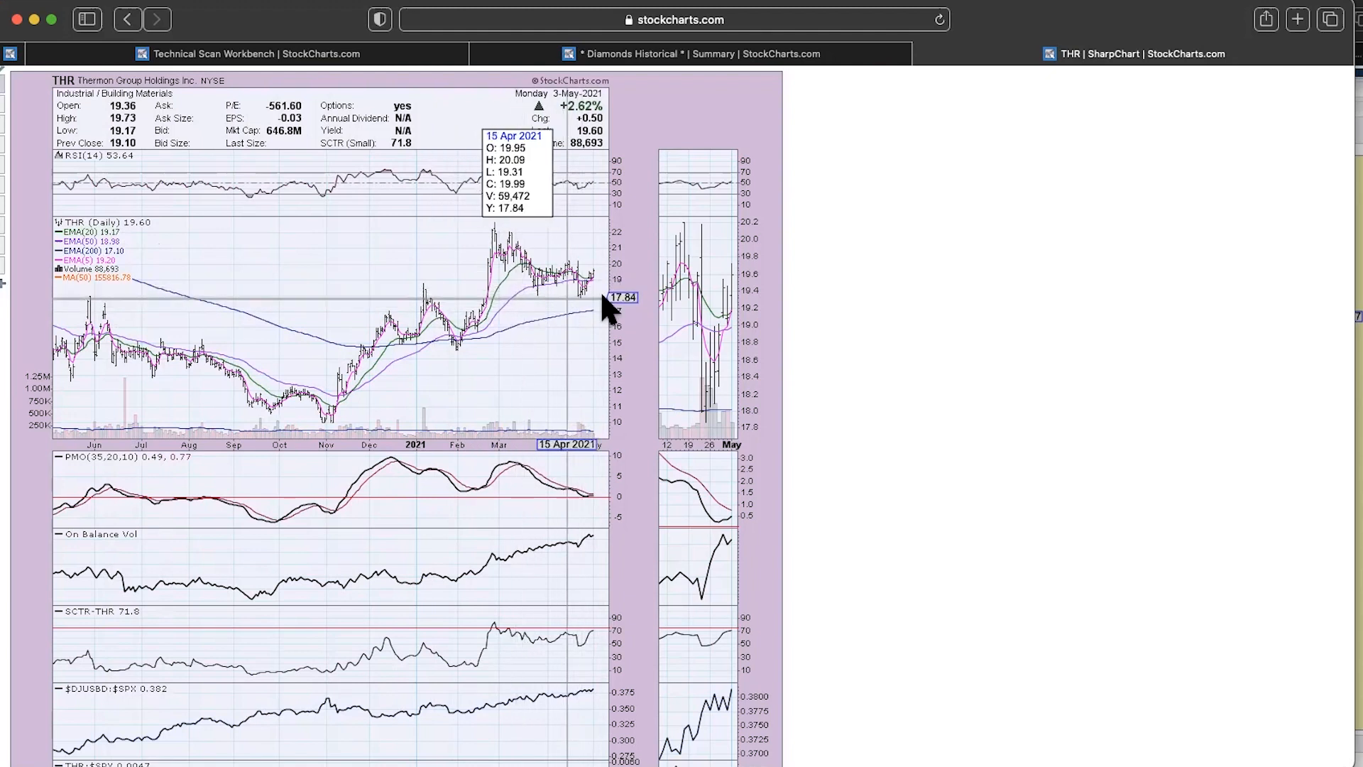
{"action": "mouse_move", "coordinate": [729, 353]}
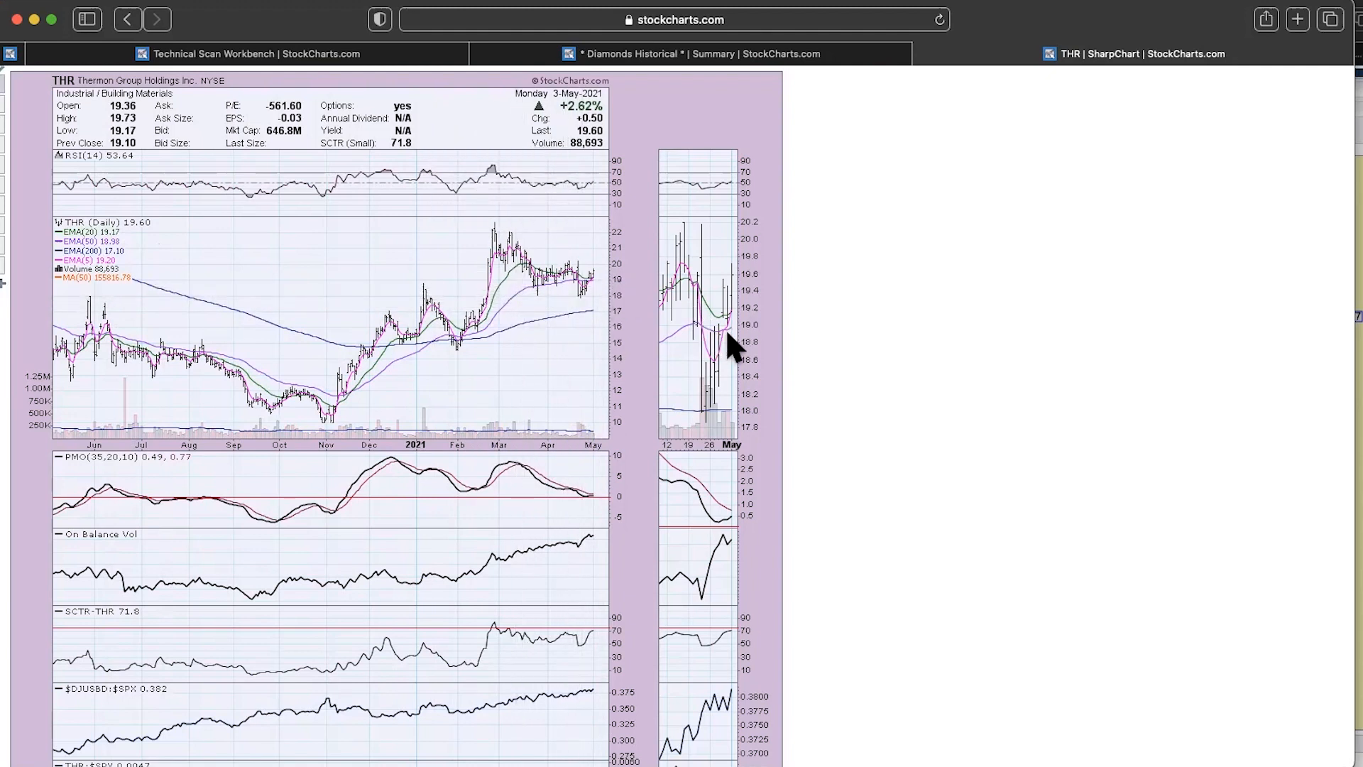
{"action": "mouse_move", "coordinate": [746, 333]}
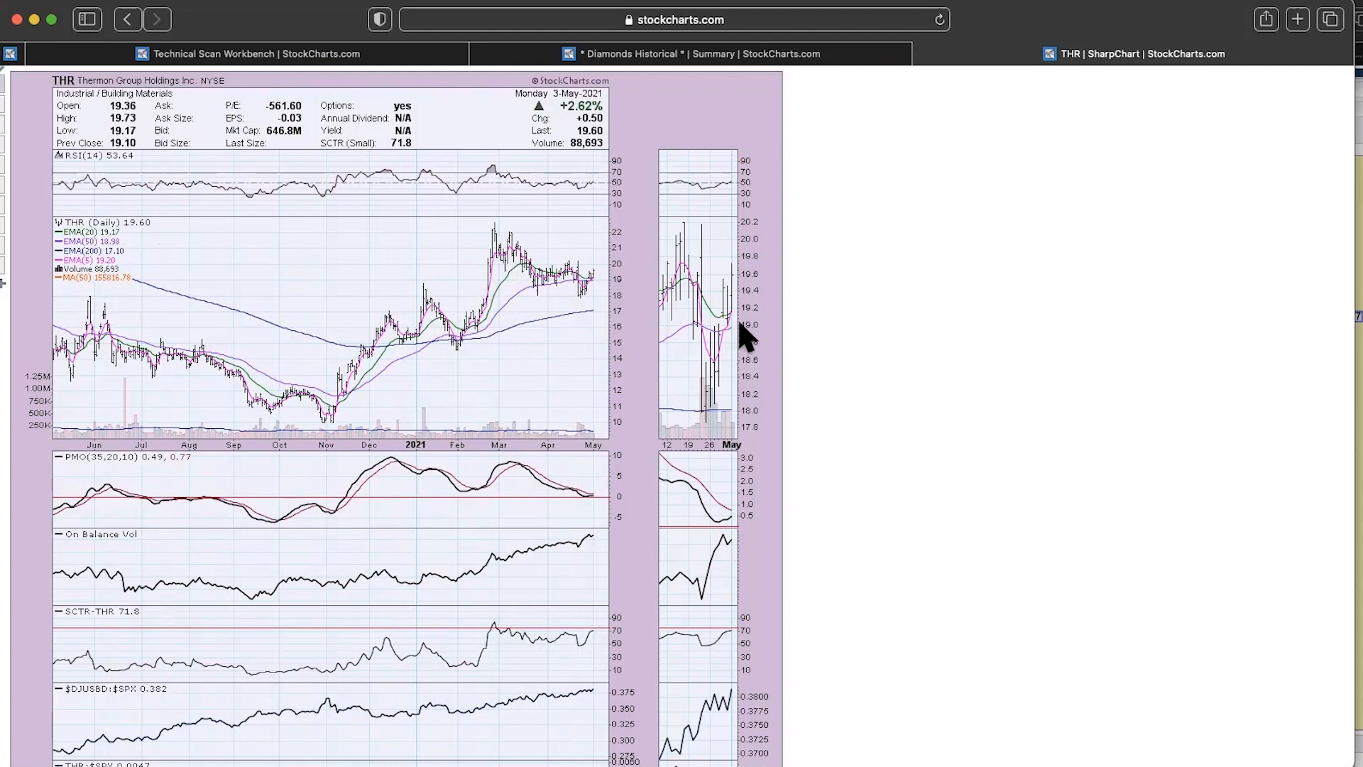
{"action": "mouse_move", "coordinate": [727, 360]}
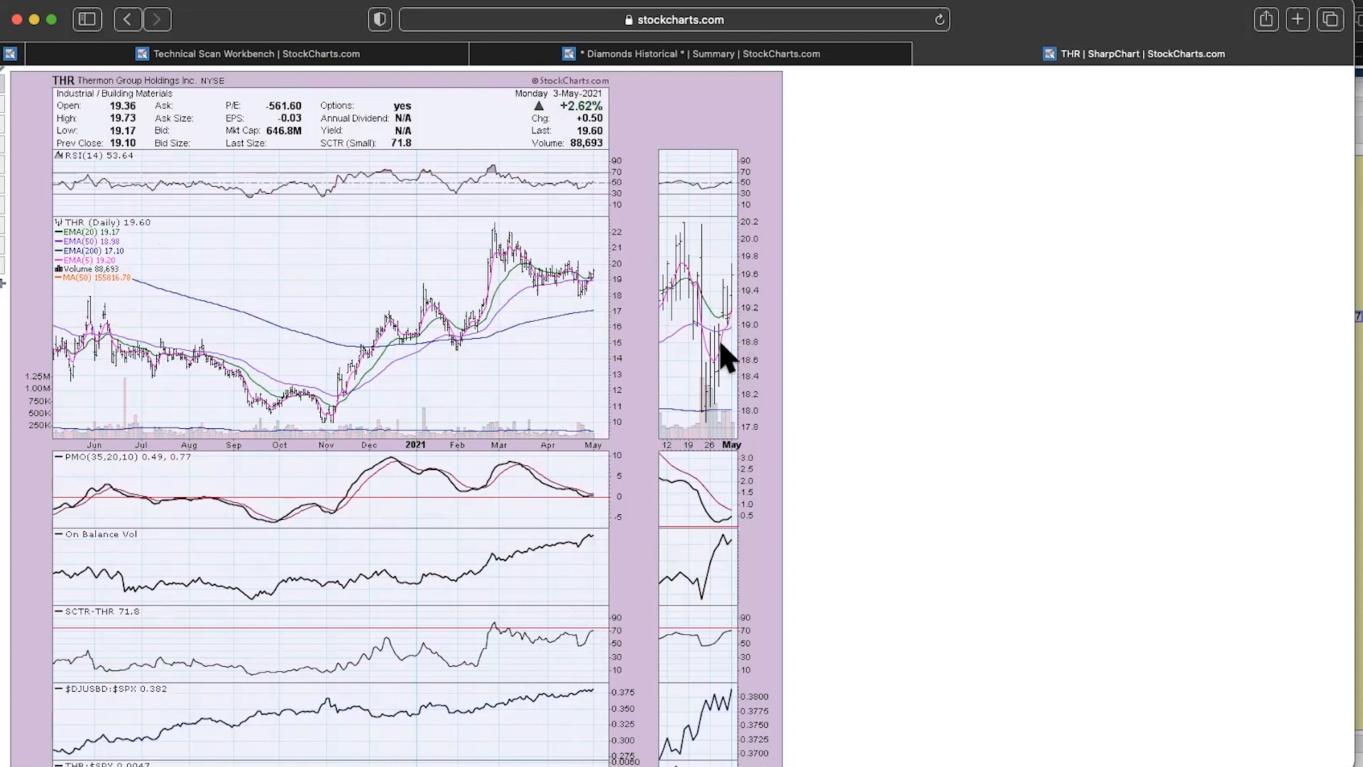
{"action": "mouse_move", "coordinate": [744, 326]}
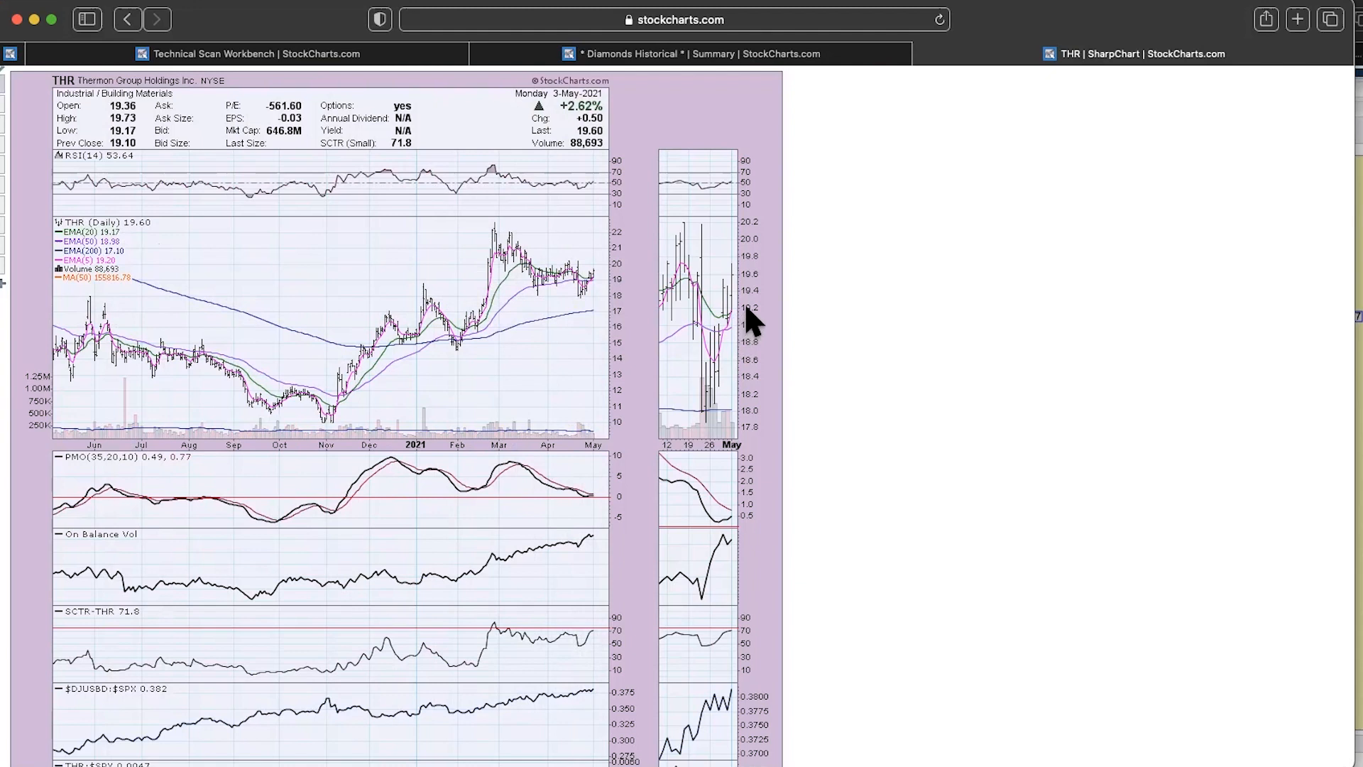
{"action": "mouse_move", "coordinate": [749, 199]}
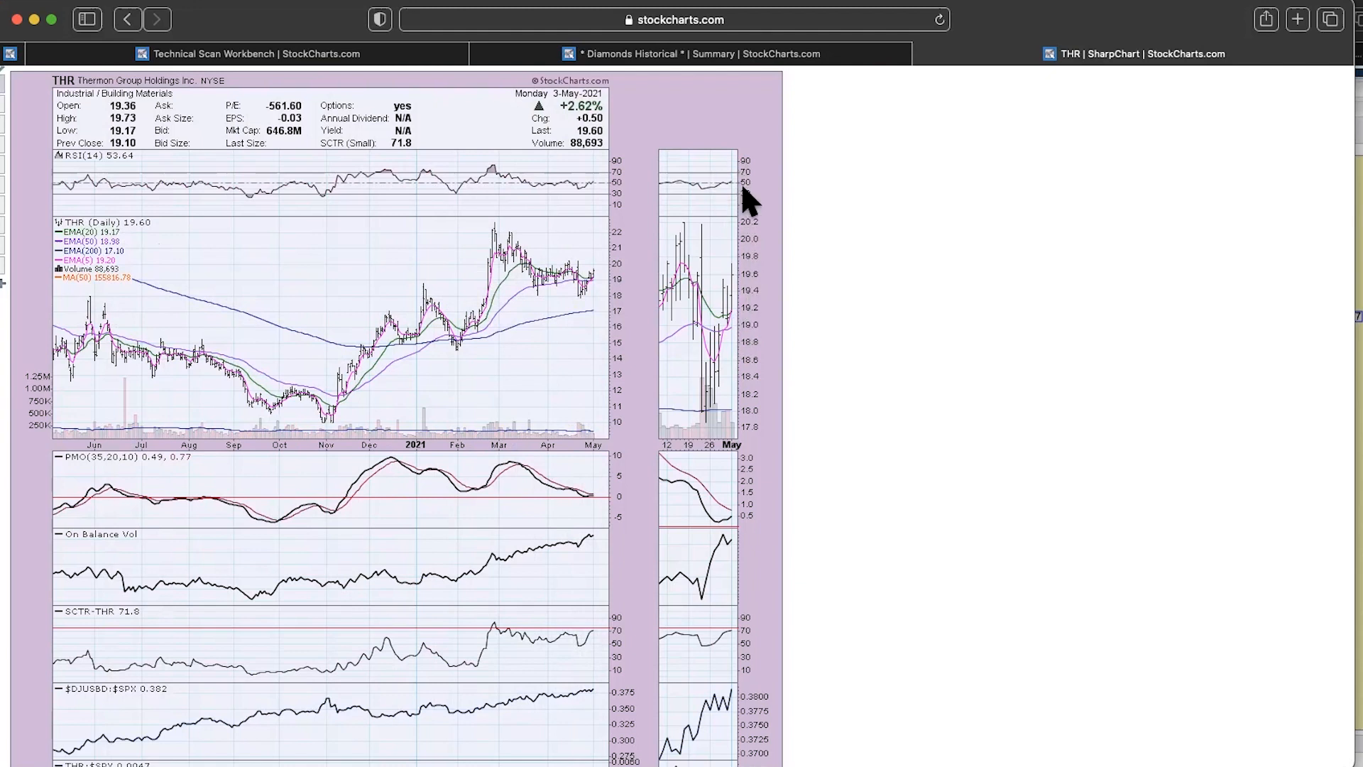
{"action": "scroll", "scroll_direction": "down", "scroll_amount": 3}
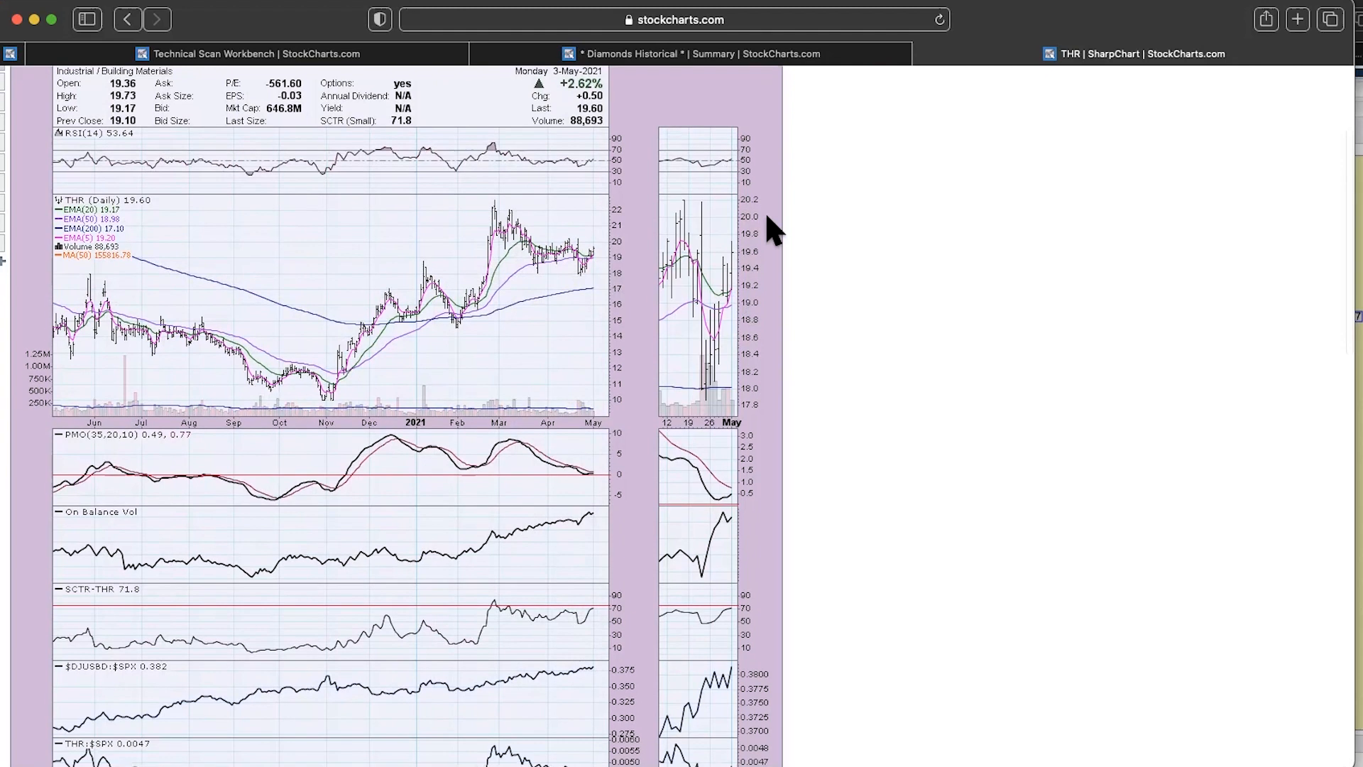
{"action": "mouse_move", "coordinate": [735, 497]}
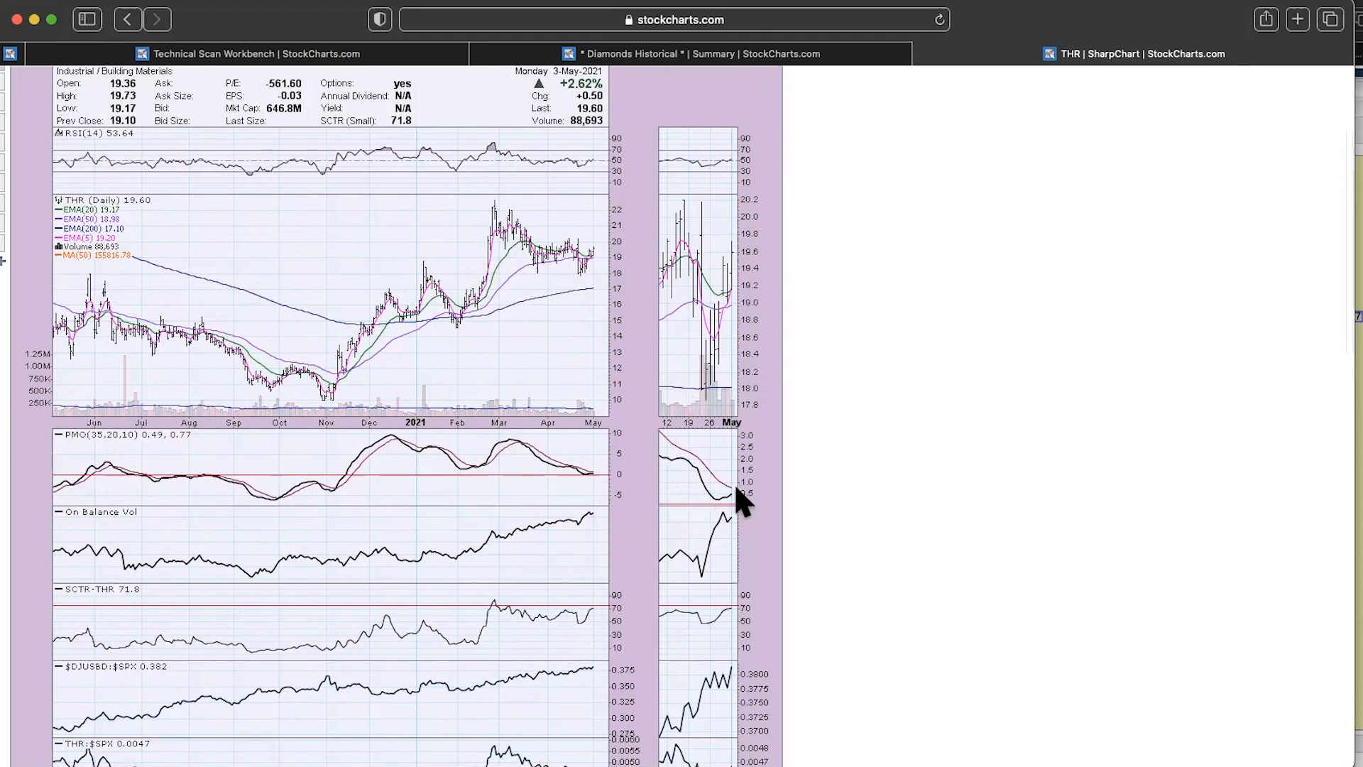
{"action": "mouse_move", "coordinate": [755, 483]}
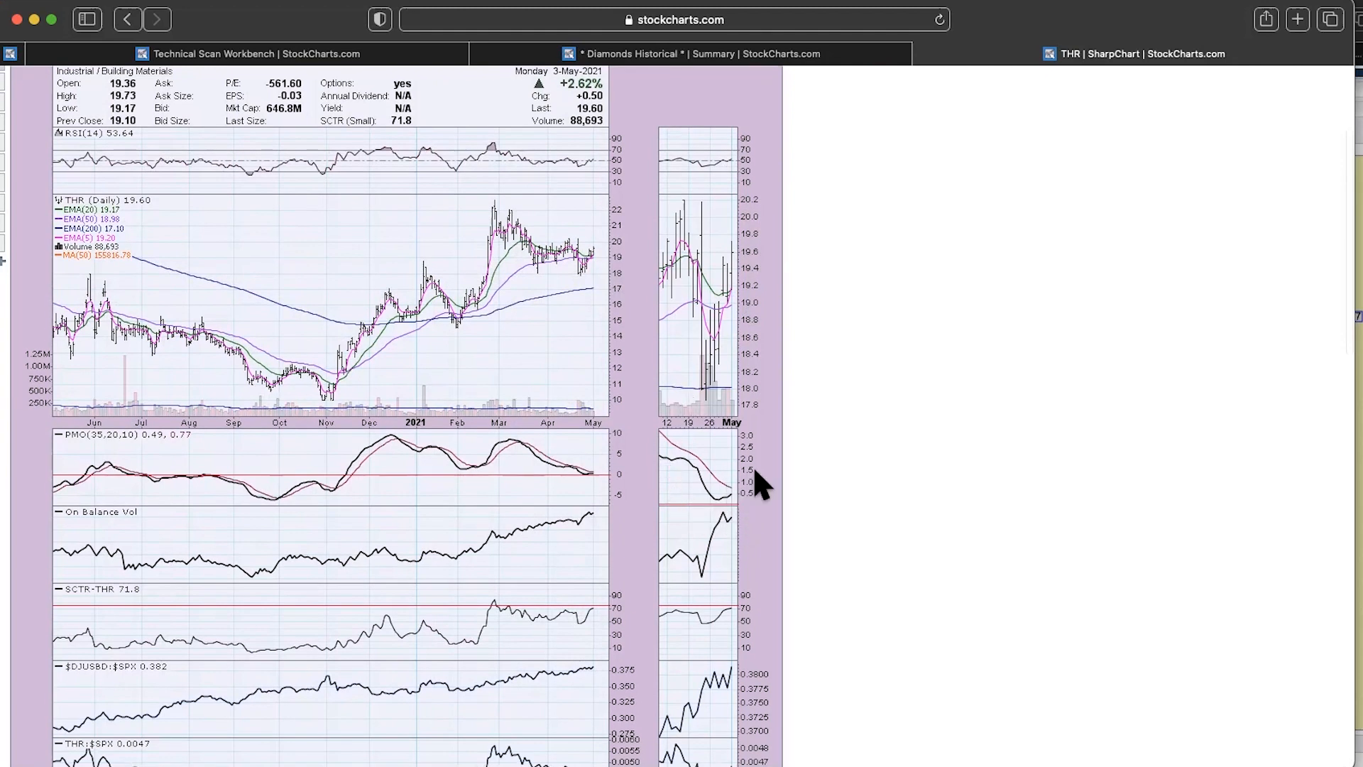
{"action": "scroll", "scroll_direction": "down", "scroll_amount": 3}
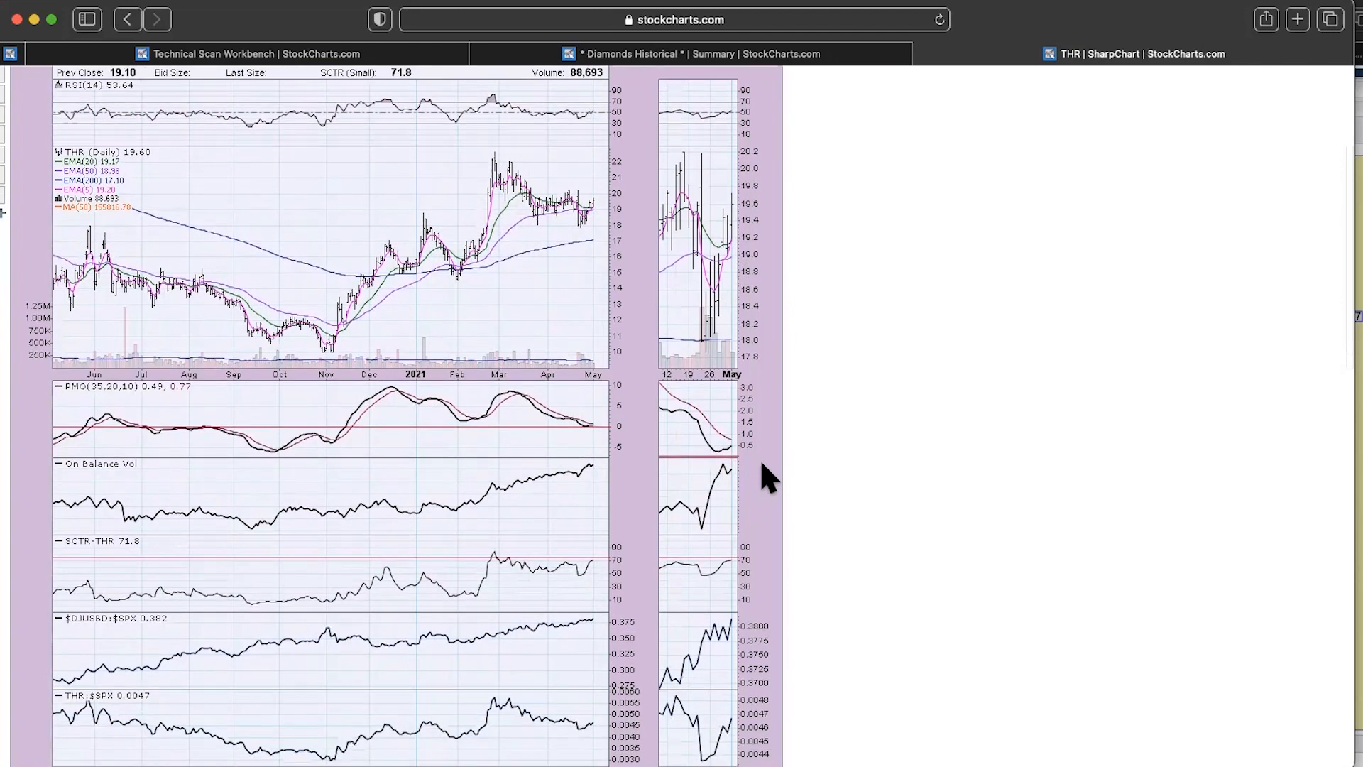
{"action": "scroll", "scroll_direction": "down", "scroll_amount": 3}
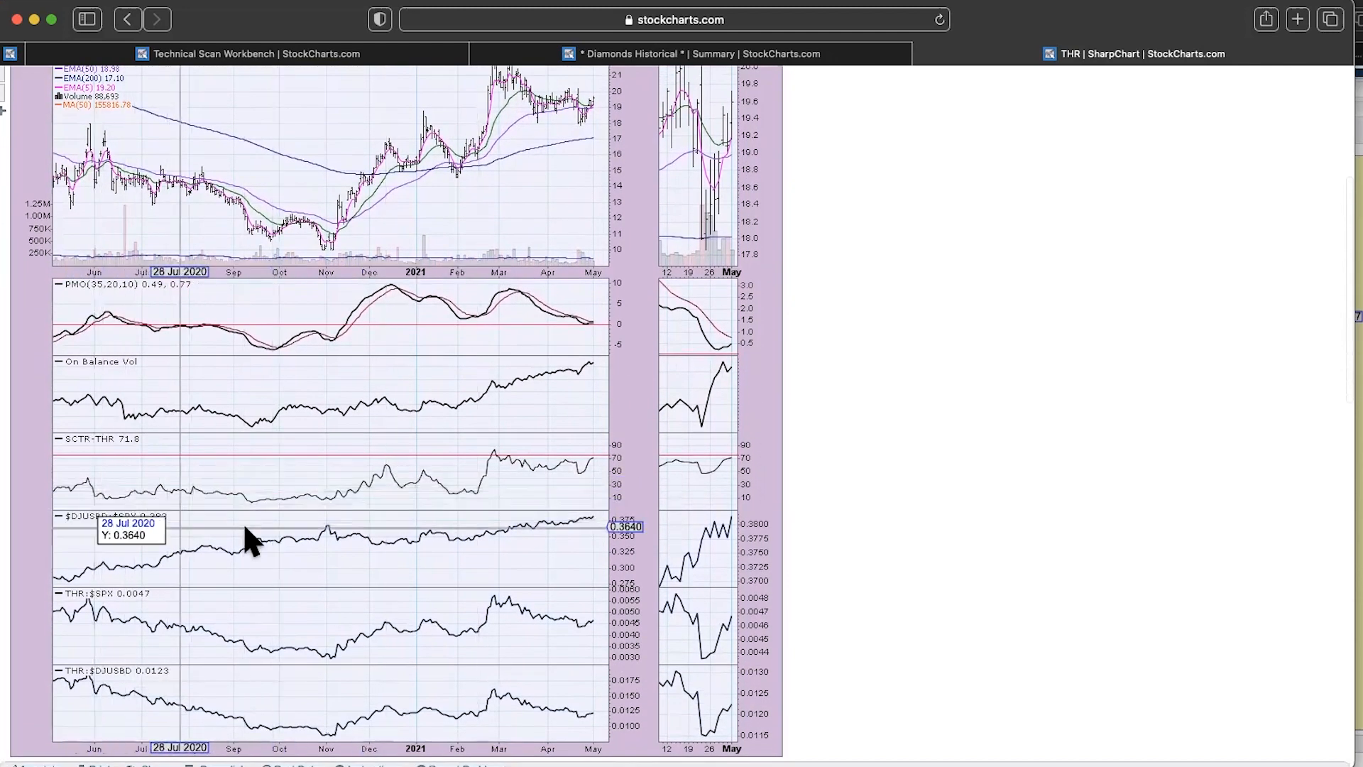
{"action": "mouse_move", "coordinate": [549, 549]}
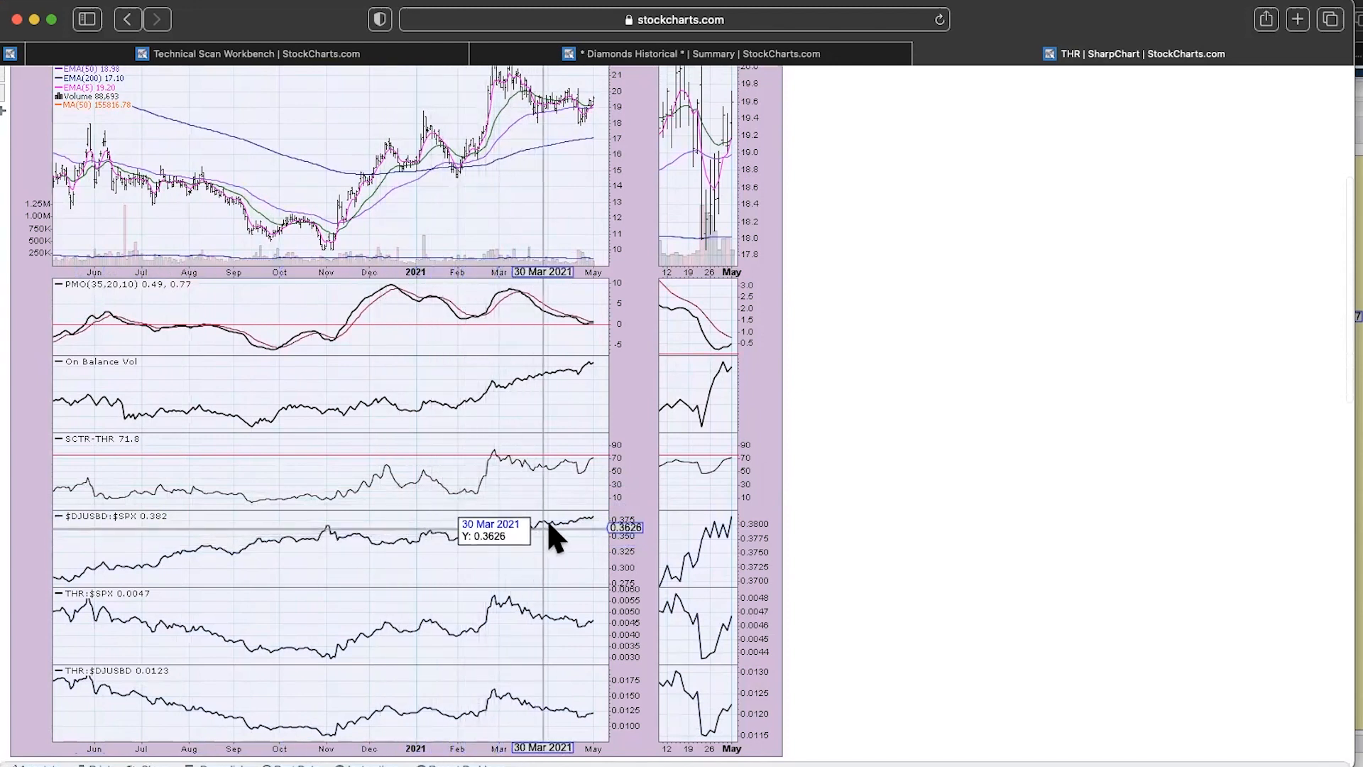
{"action": "mouse_move", "coordinate": [674, 543]}
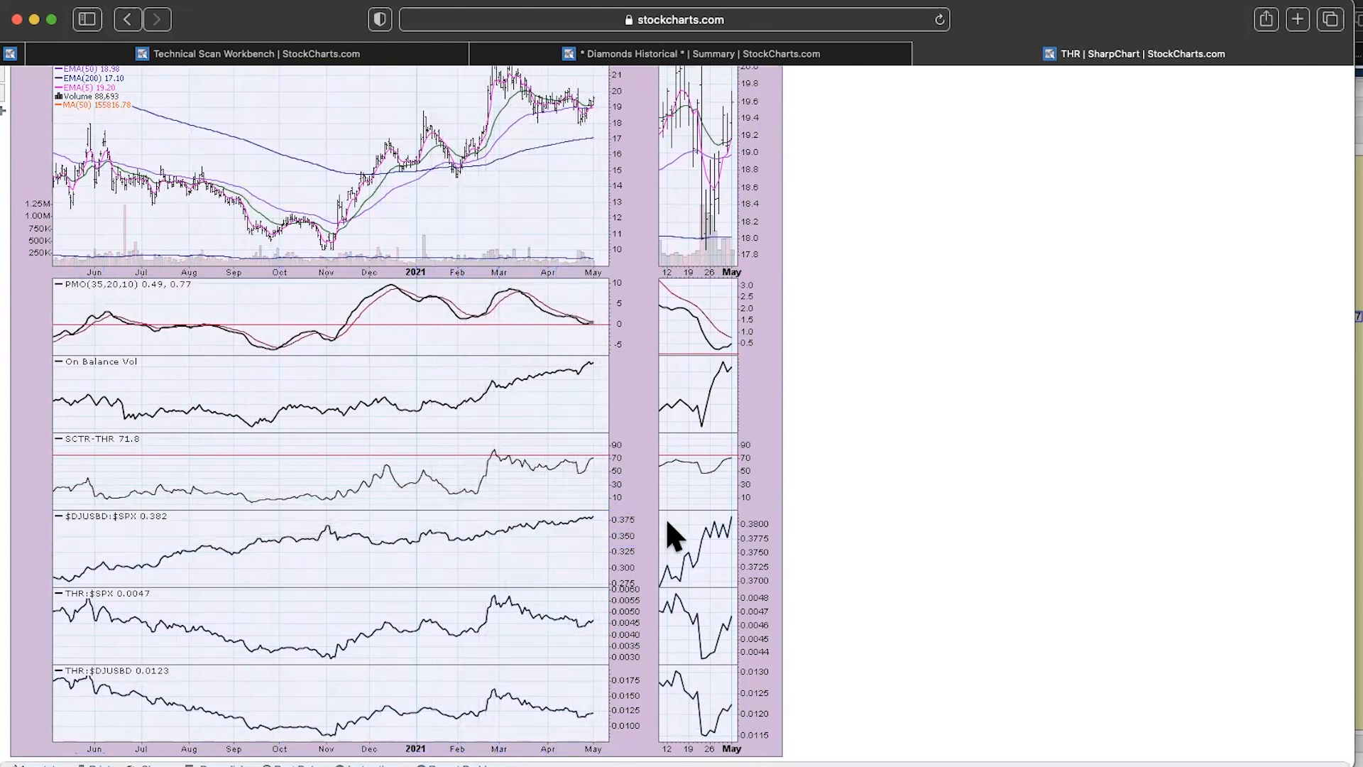
{"action": "mouse_move", "coordinate": [646, 554]}
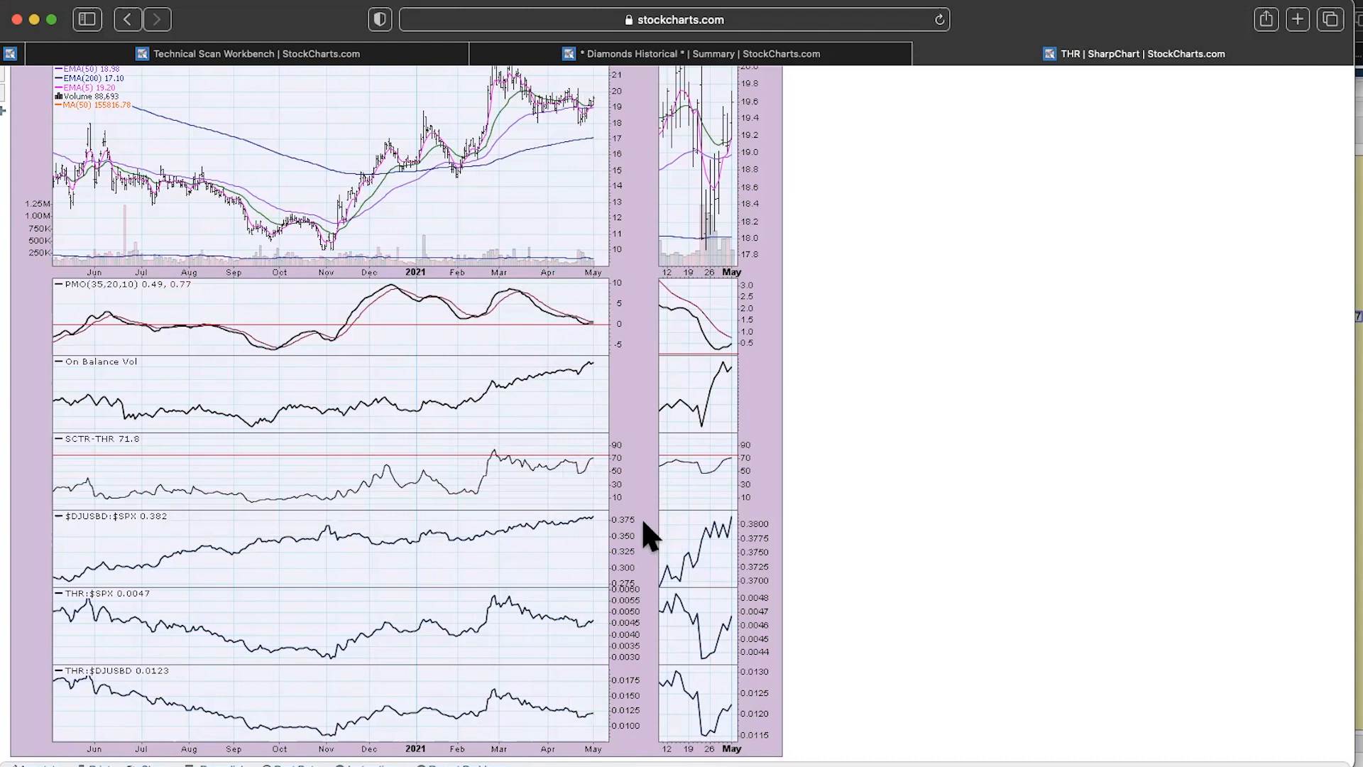
{"action": "mouse_move", "coordinate": [585, 610]}
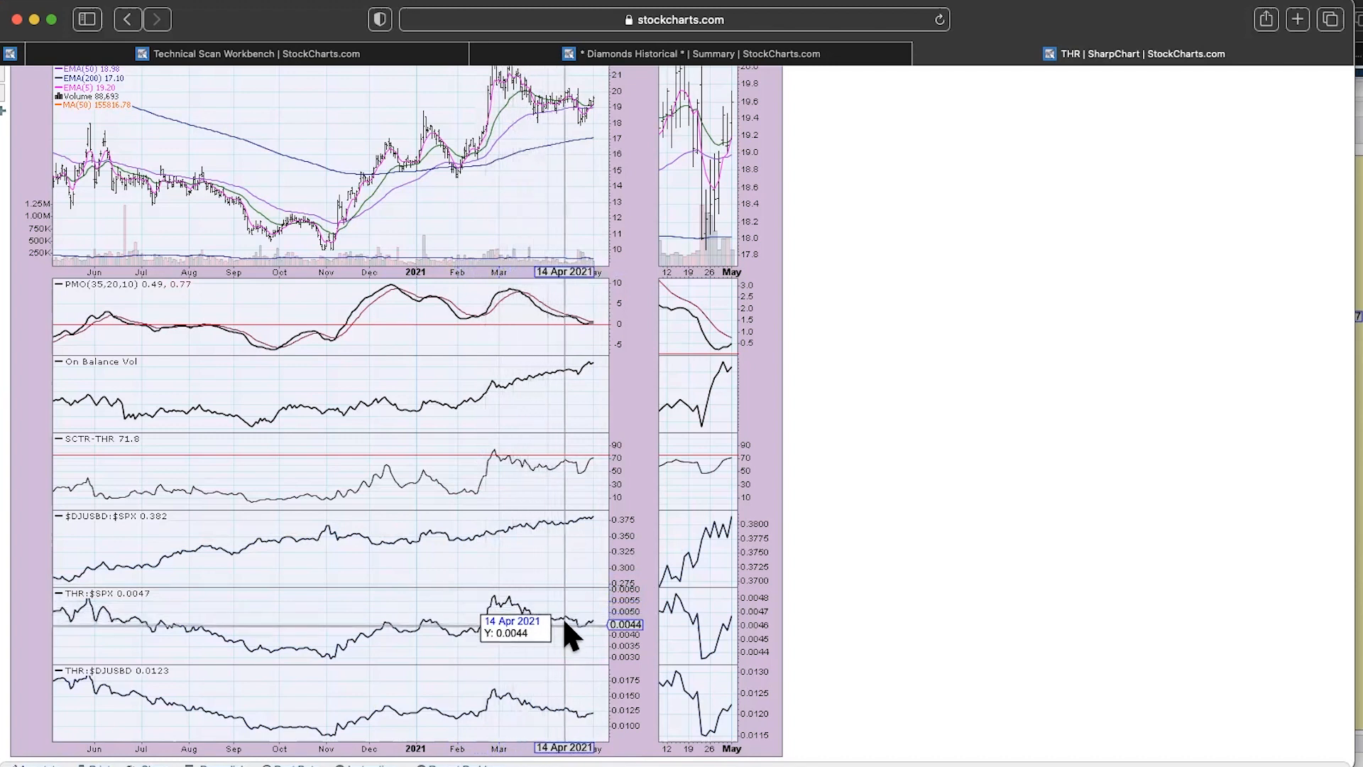
{"action": "mouse_move", "coordinate": [590, 650]}
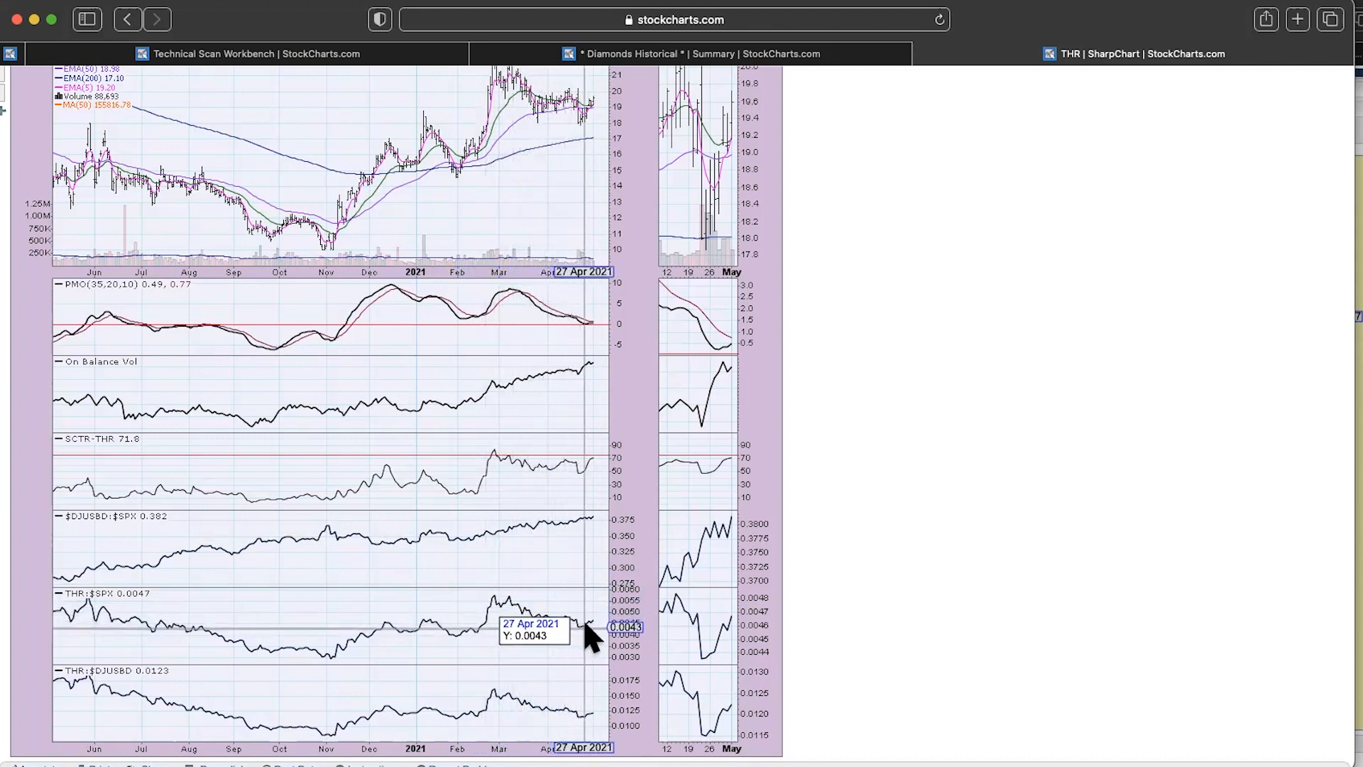
{"action": "mouse_move", "coordinate": [671, 738]}
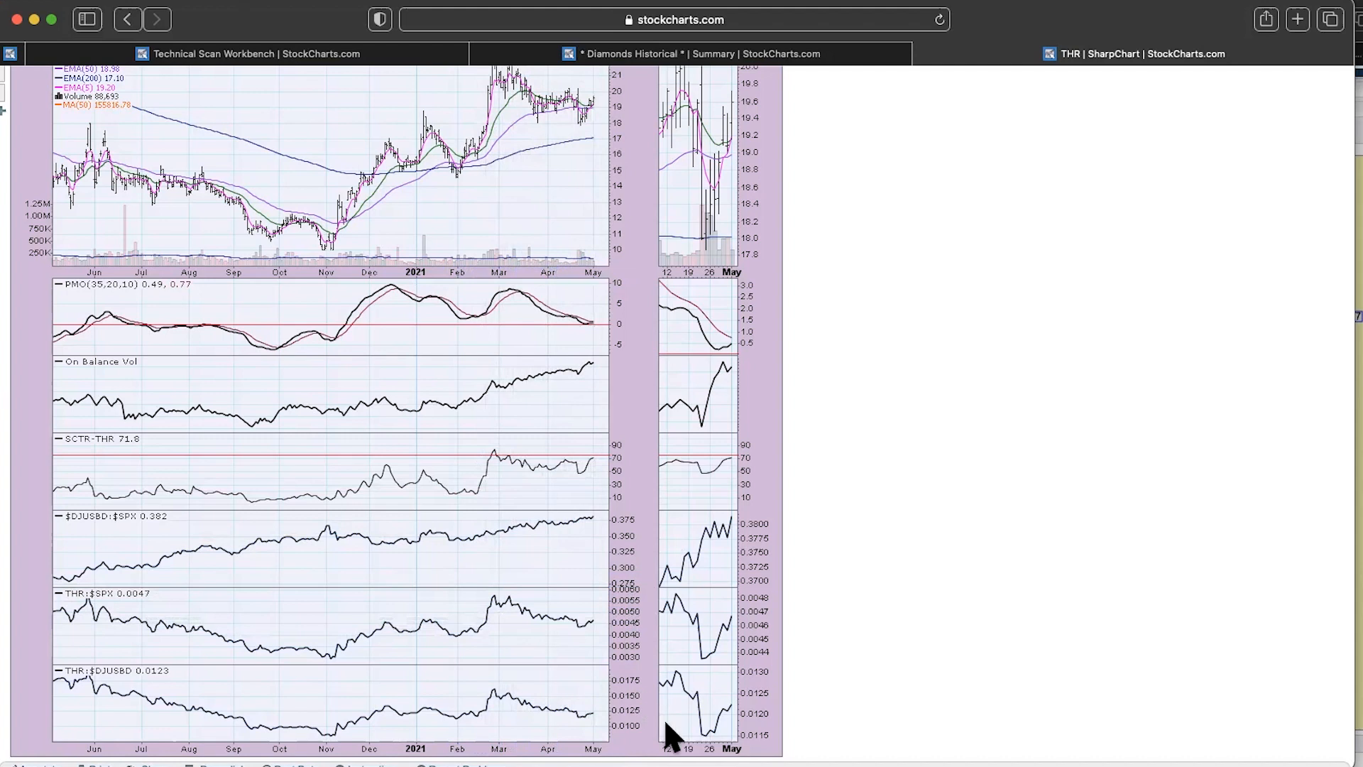
{"action": "mouse_move", "coordinate": [674, 729]}
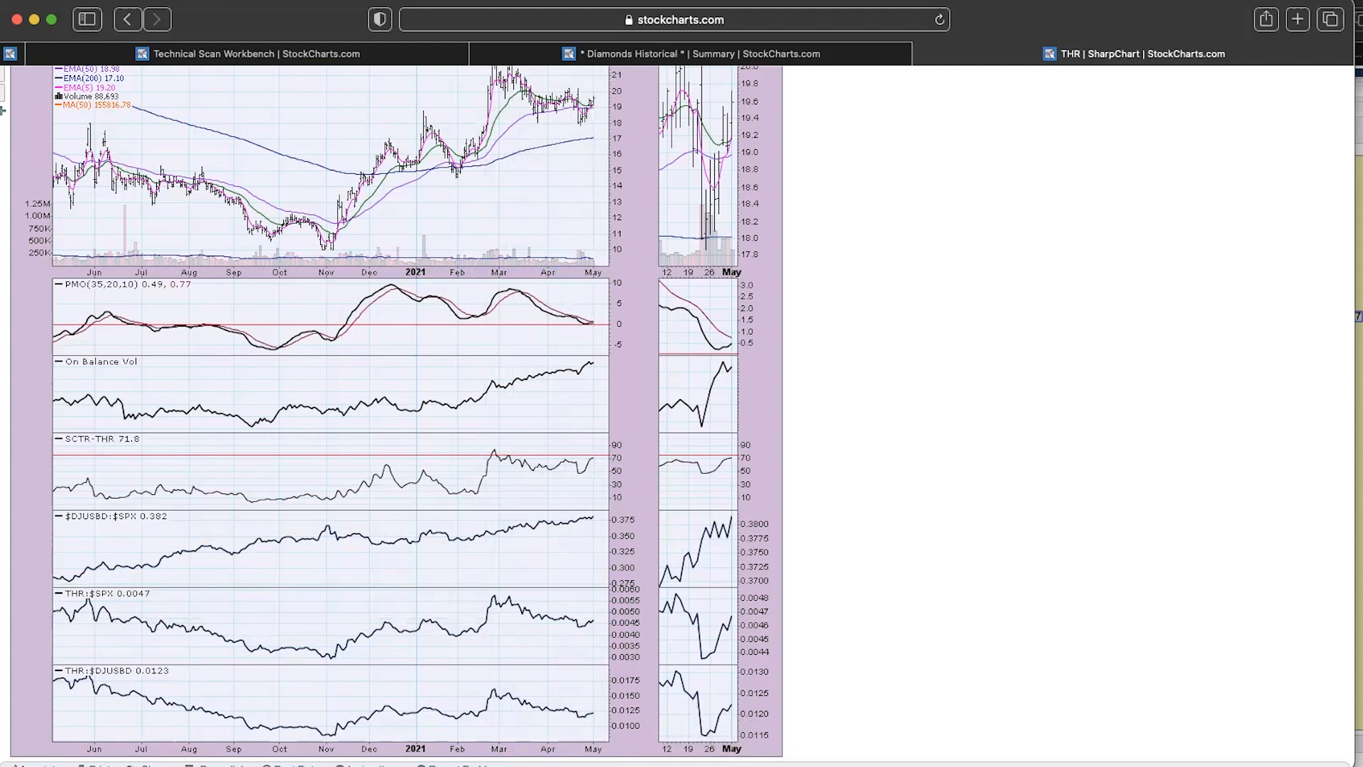
{"action": "mouse_move", "coordinate": [604, 726]}
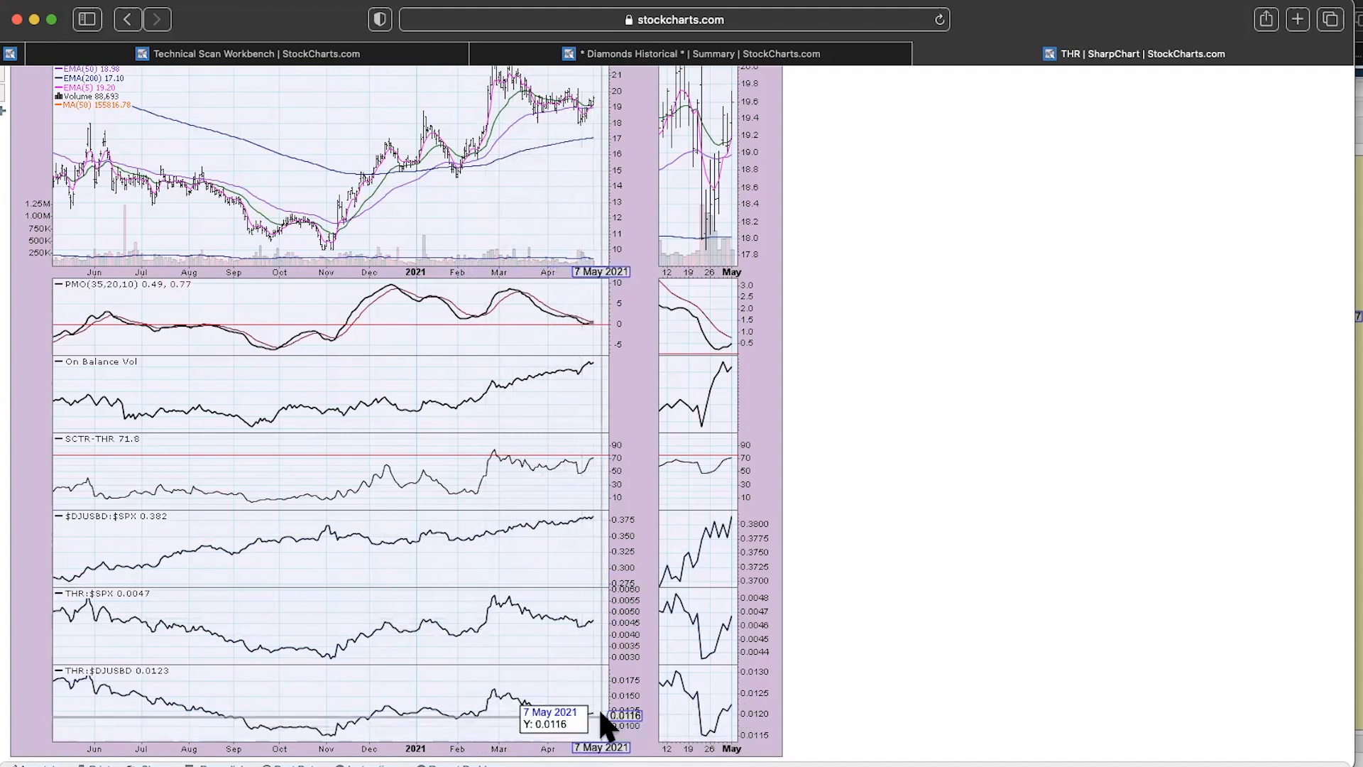
{"action": "mouse_move", "coordinate": [609, 547]}
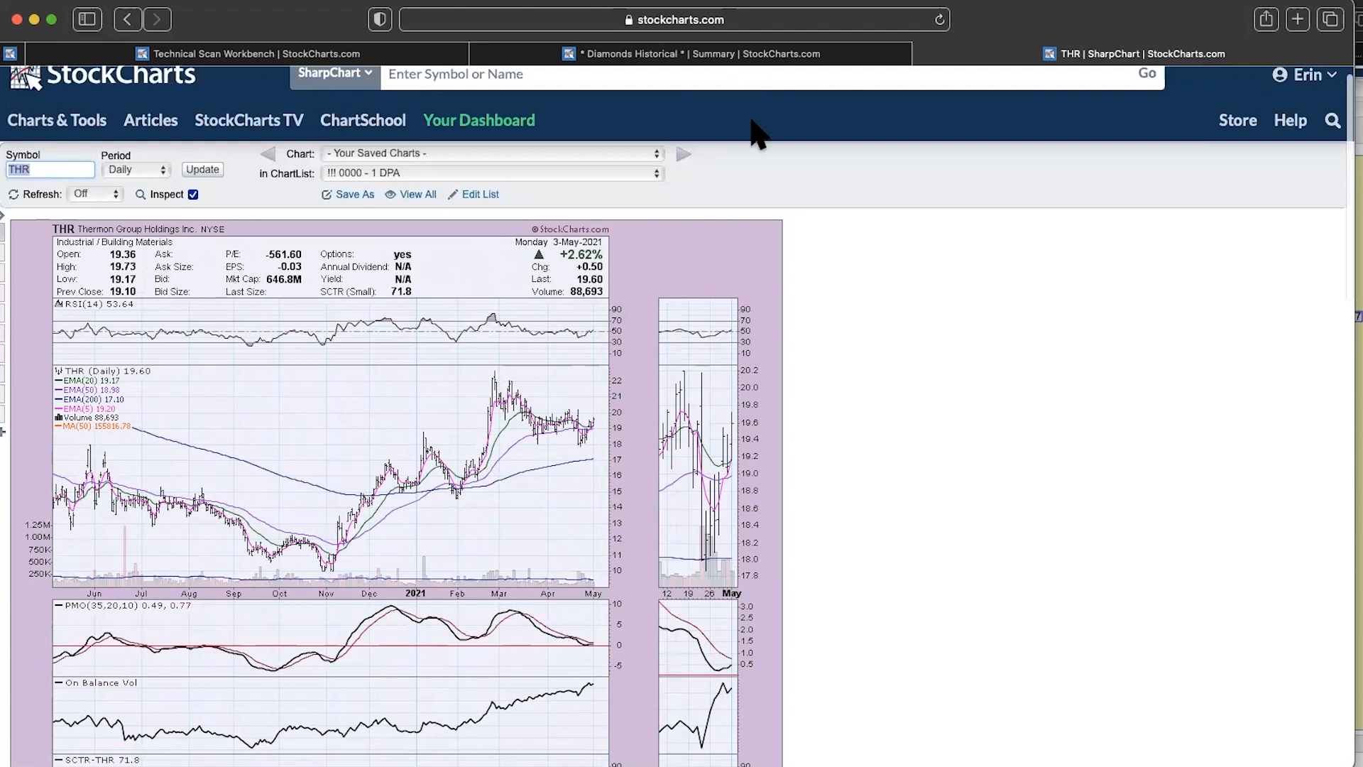
{"action": "mouse_move", "coordinate": [821, 197]}
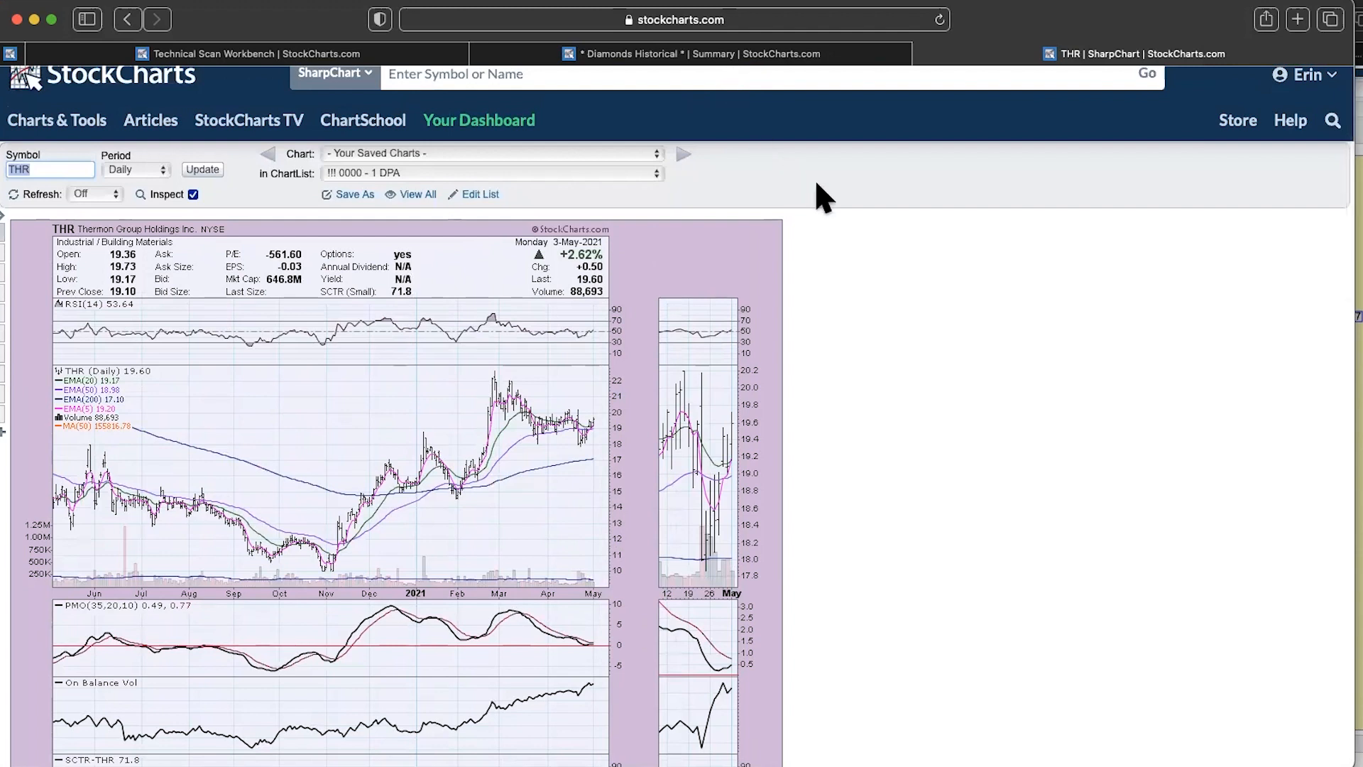